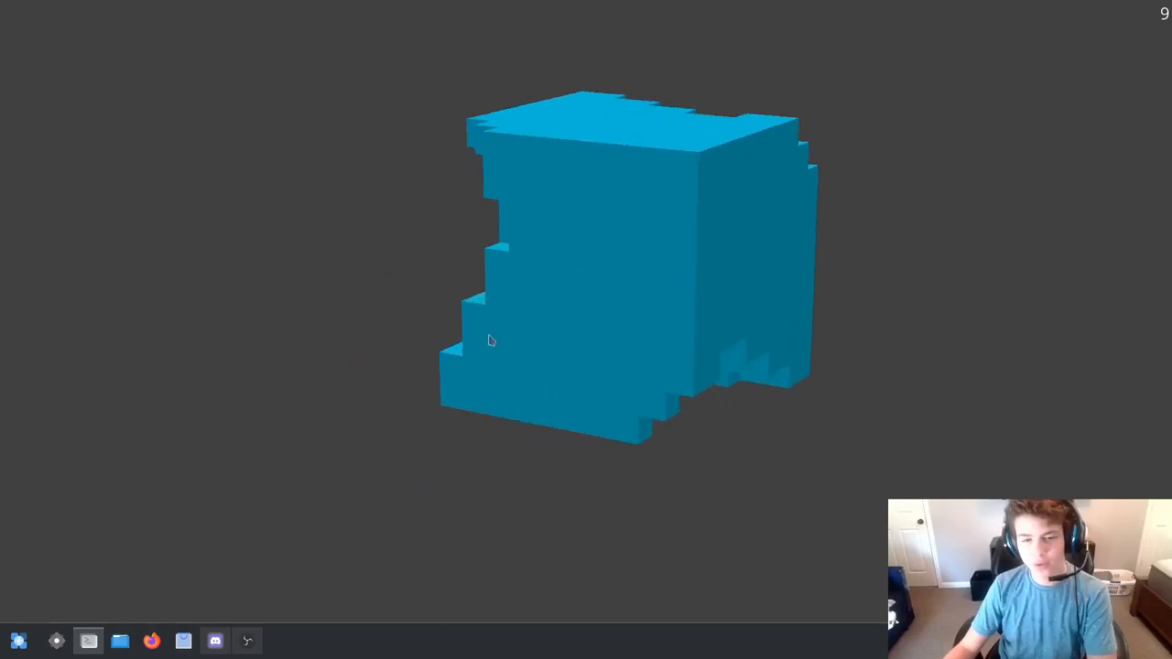
Orbit around the carved voxel cube to inspect its stepped faces, bumpy top and front
{"action": "left_click_drag", "start_coordinate": [487, 340], "coordinate": [740, 280]}
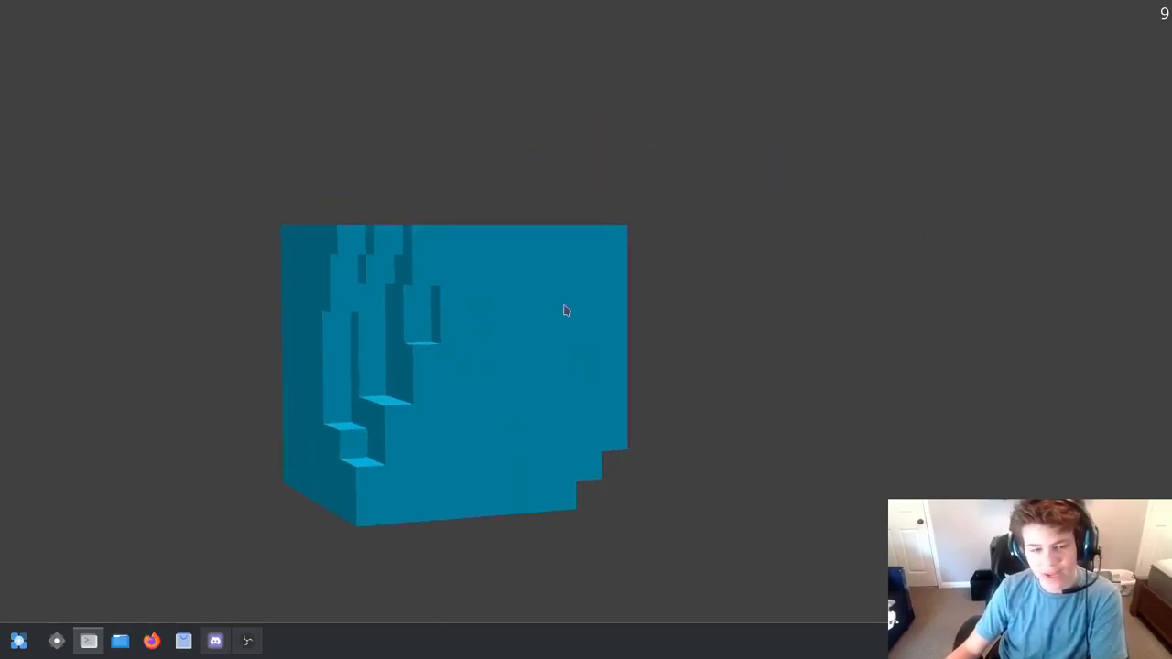
{"action": "left_click_drag", "start_coordinate": [564, 309], "coordinate": [608, 261]}
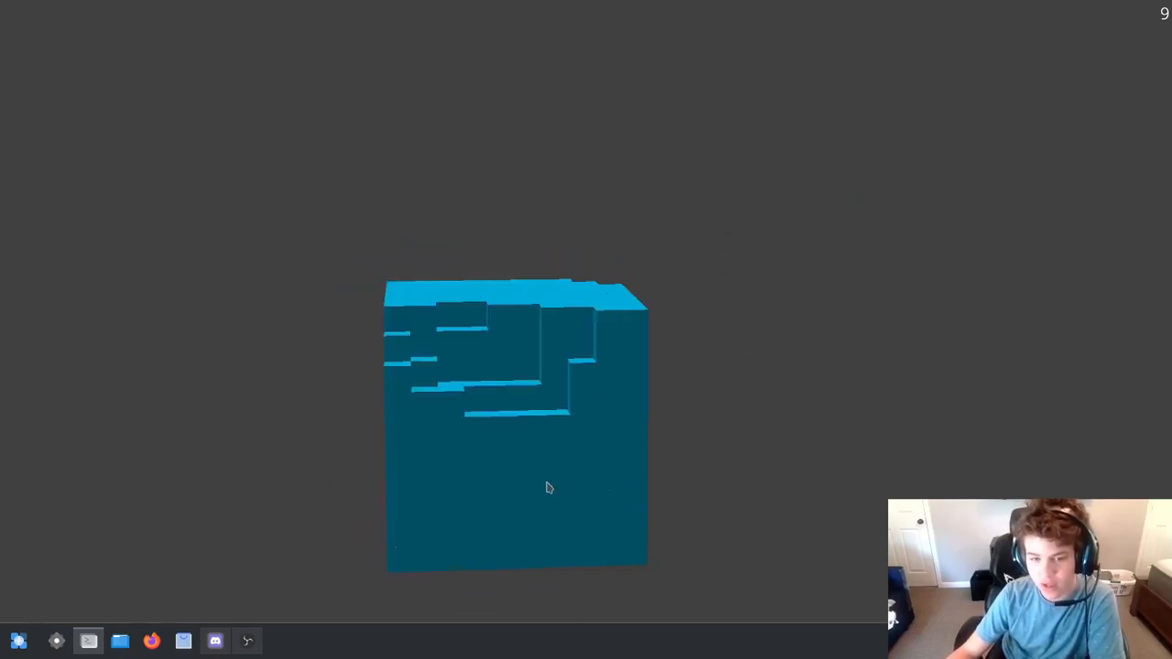
{"action": "left_click_drag", "start_coordinate": [550, 487], "coordinate": [705, 396]}
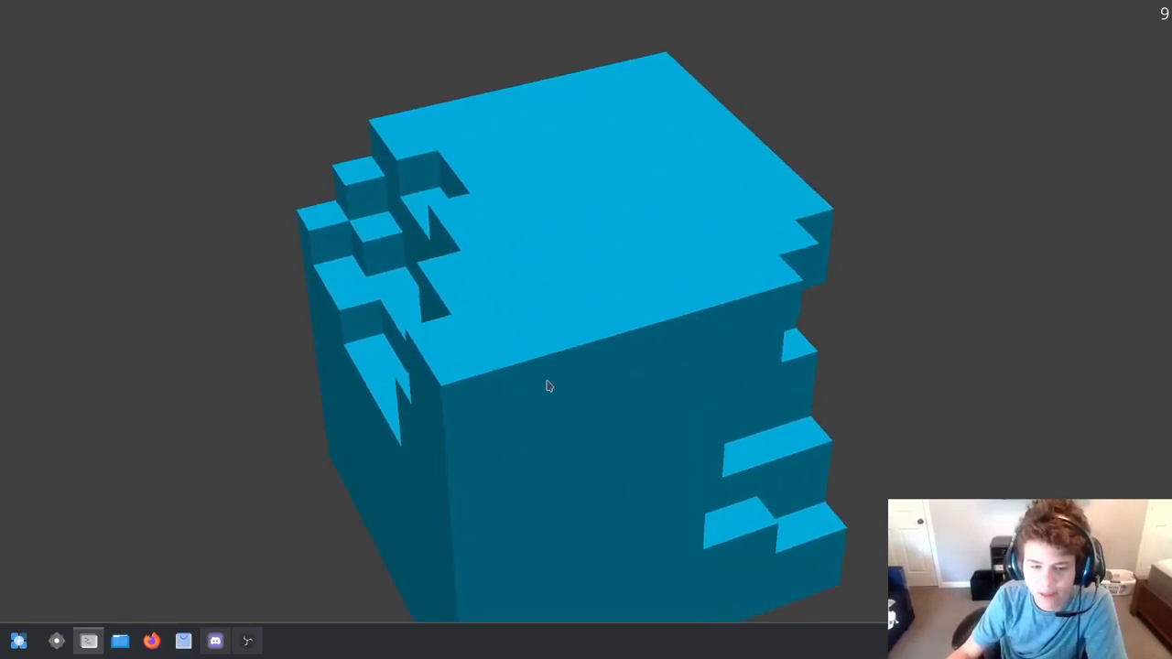
{"action": "left_click_drag", "start_coordinate": [549, 384], "coordinate": [509, 389]}
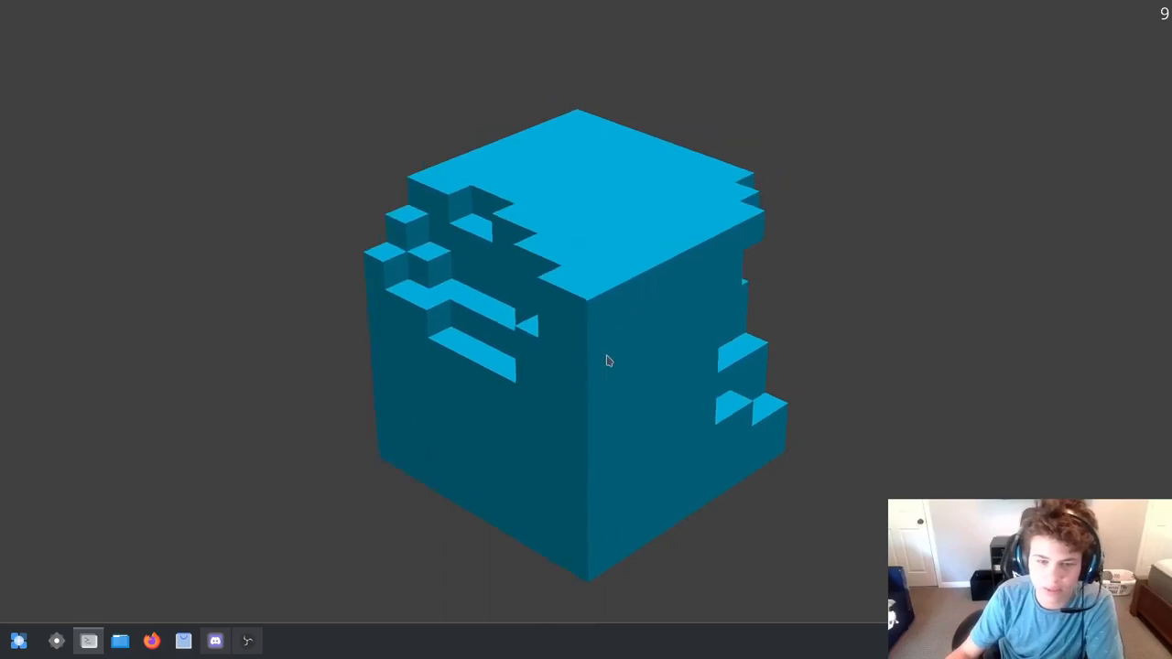
{"action": "left_click_drag", "start_coordinate": [608, 361], "coordinate": [558, 297]}
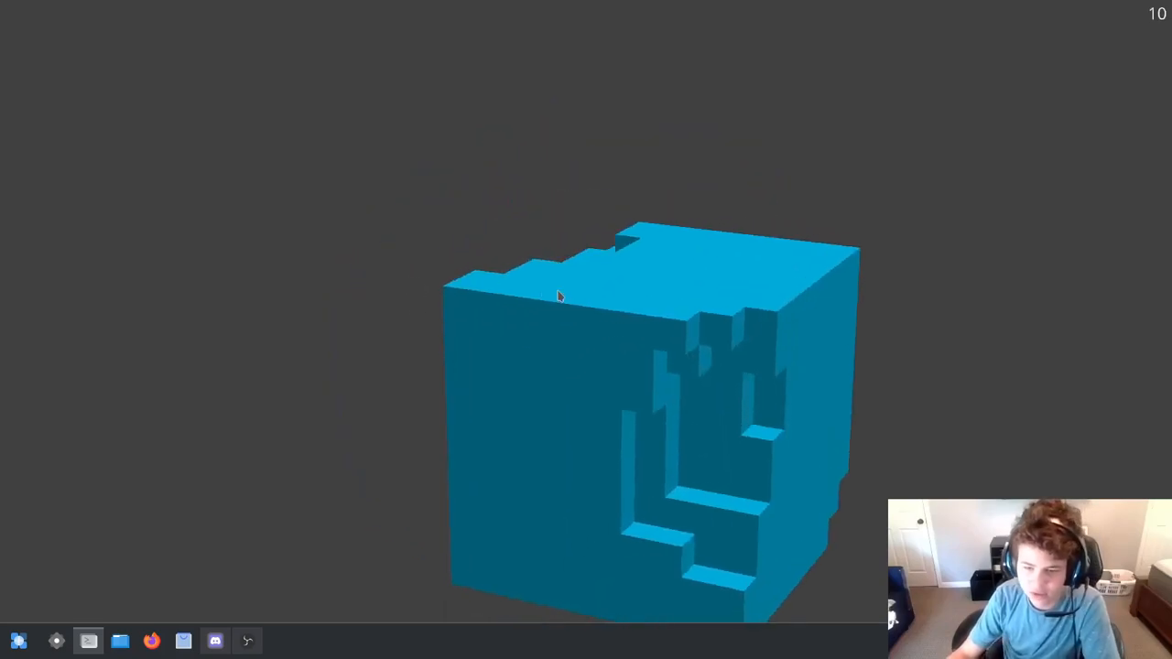
{"action": "left_click_drag", "start_coordinate": [558, 297], "coordinate": [776, 372]}
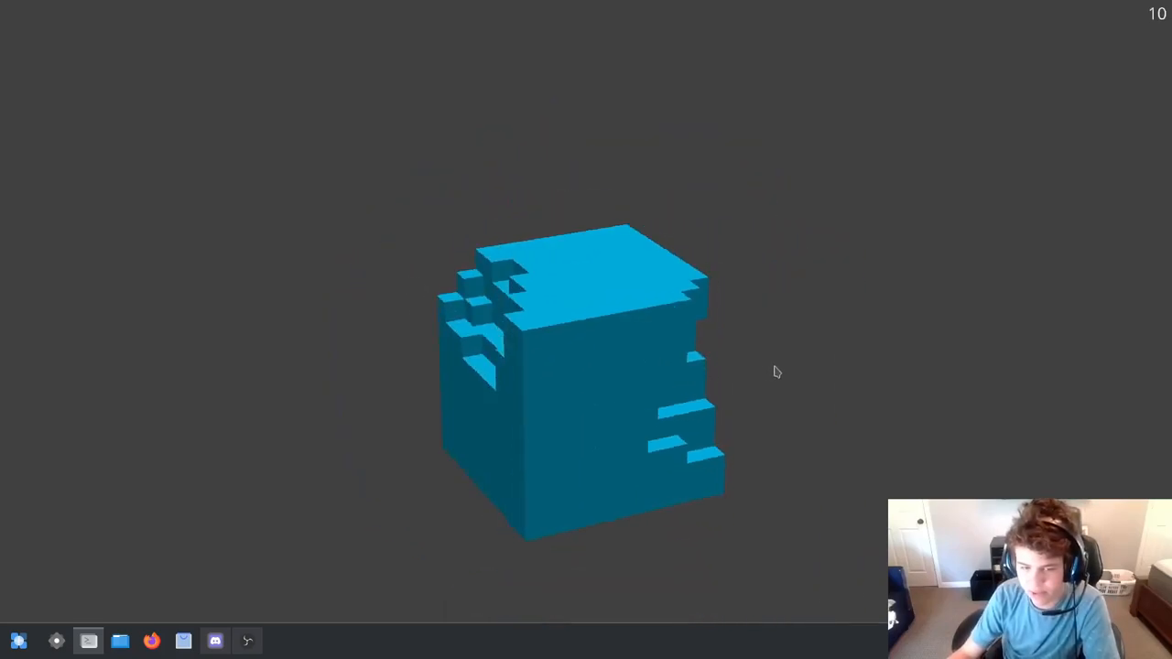
{"action": "left_click_drag", "start_coordinate": [777, 372], "coordinate": [575, 389]}
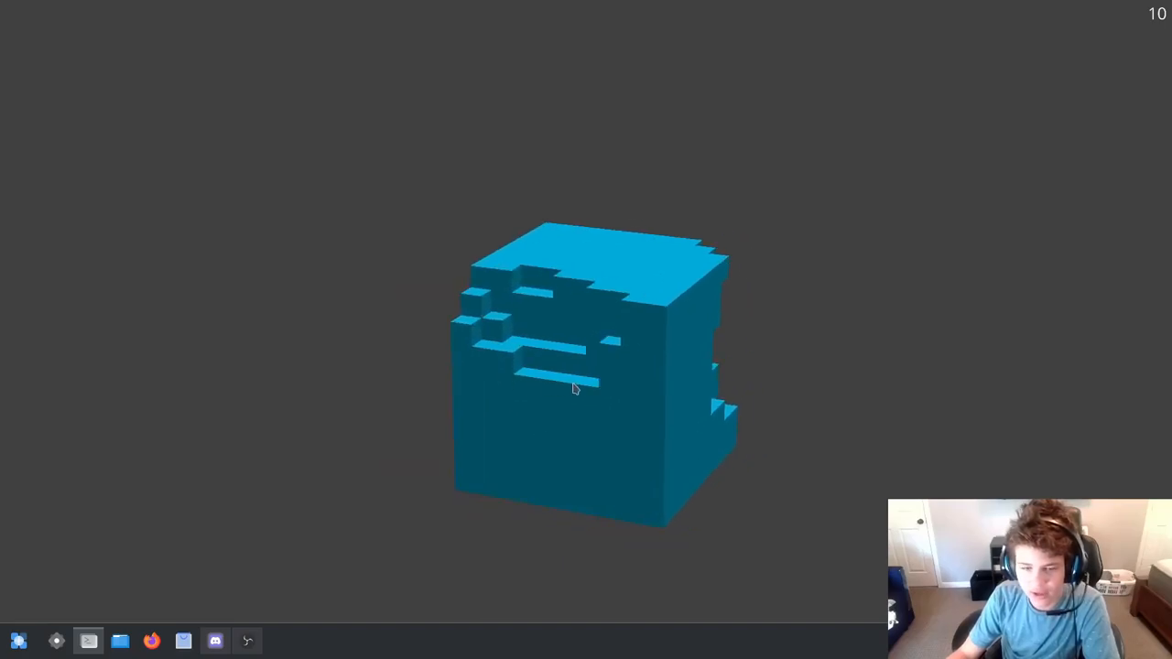
{"action": "left_click_drag", "start_coordinate": [575, 389], "coordinate": [680, 410]}
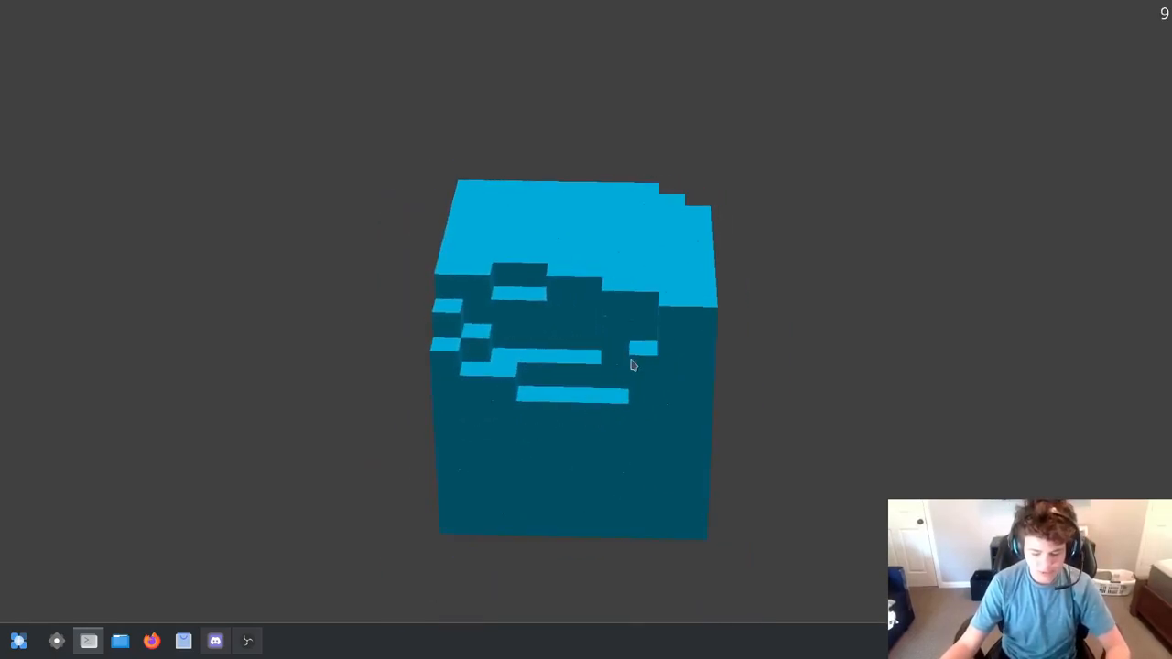
{"action": "mouse_move", "coordinate": [644, 366]}
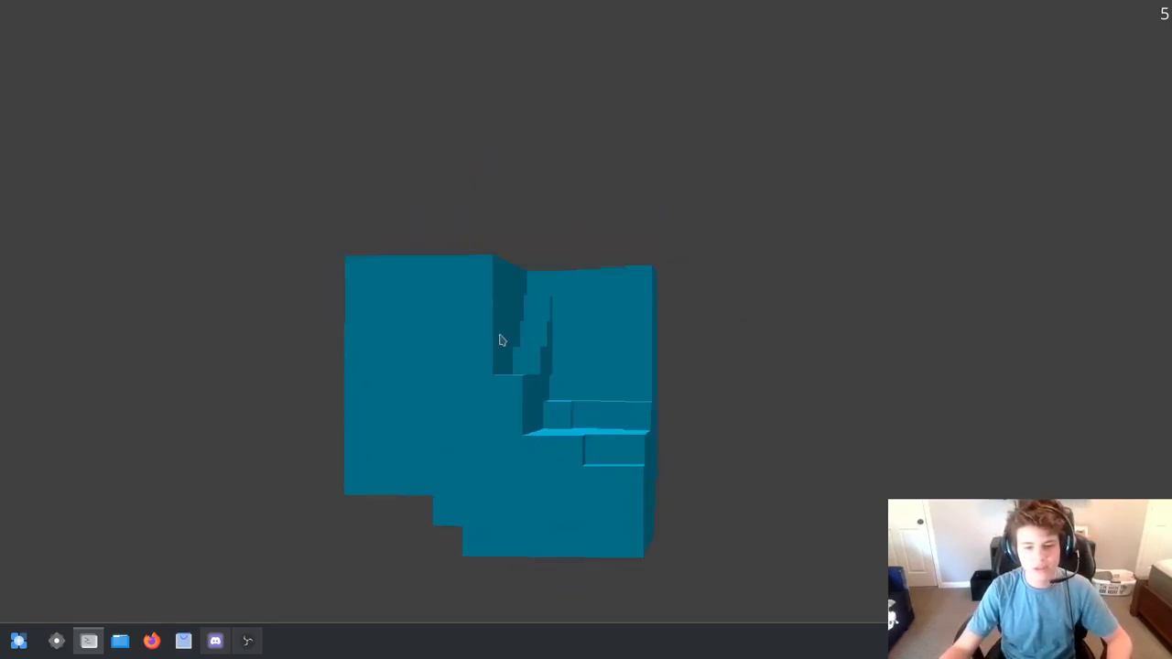
{"action": "left_click_drag", "start_coordinate": [502, 338], "coordinate": [670, 311]}
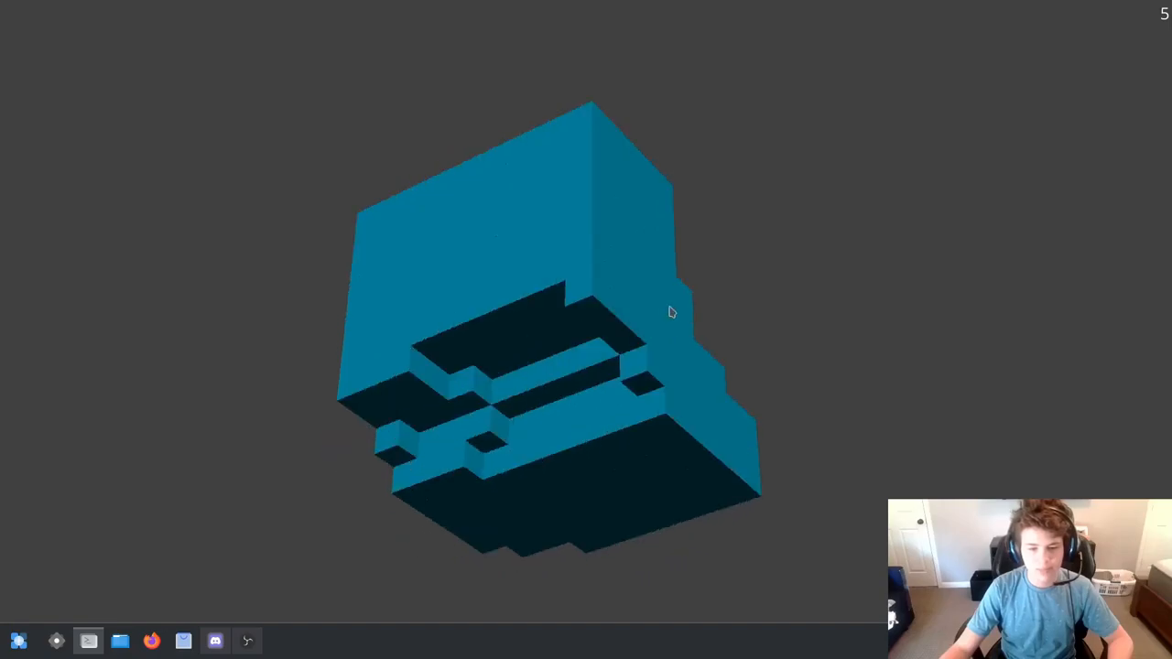
{"action": "left_click_drag", "start_coordinate": [669, 311], "coordinate": [821, 363]}
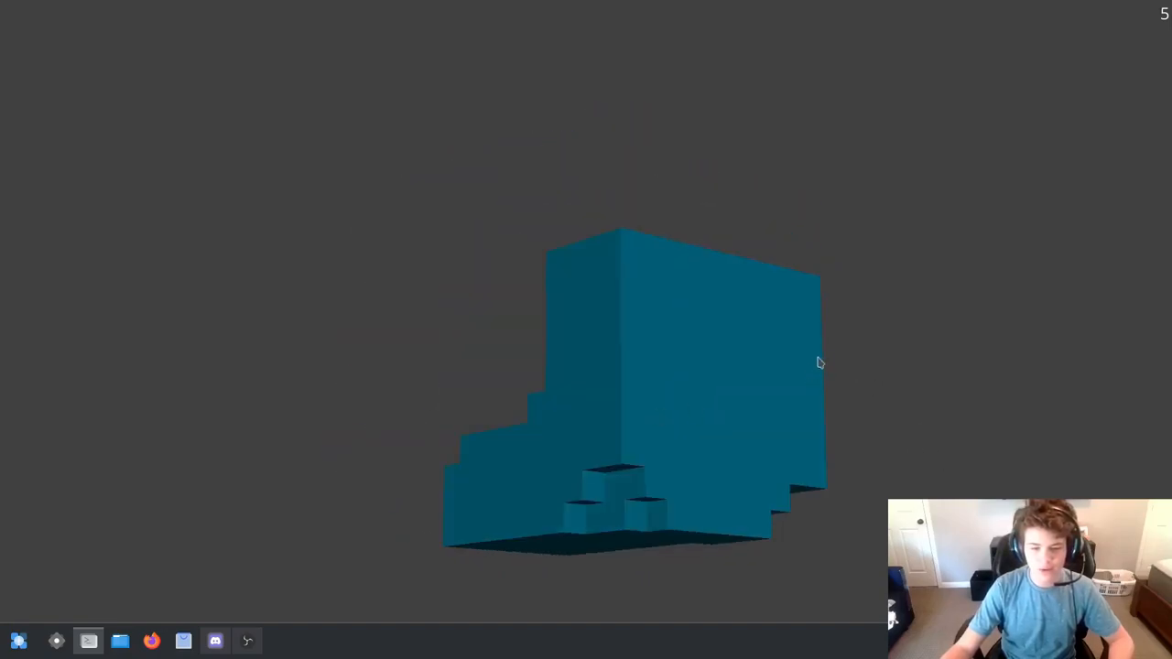
{"action": "left_click_drag", "start_coordinate": [820, 362], "coordinate": [674, 289]}
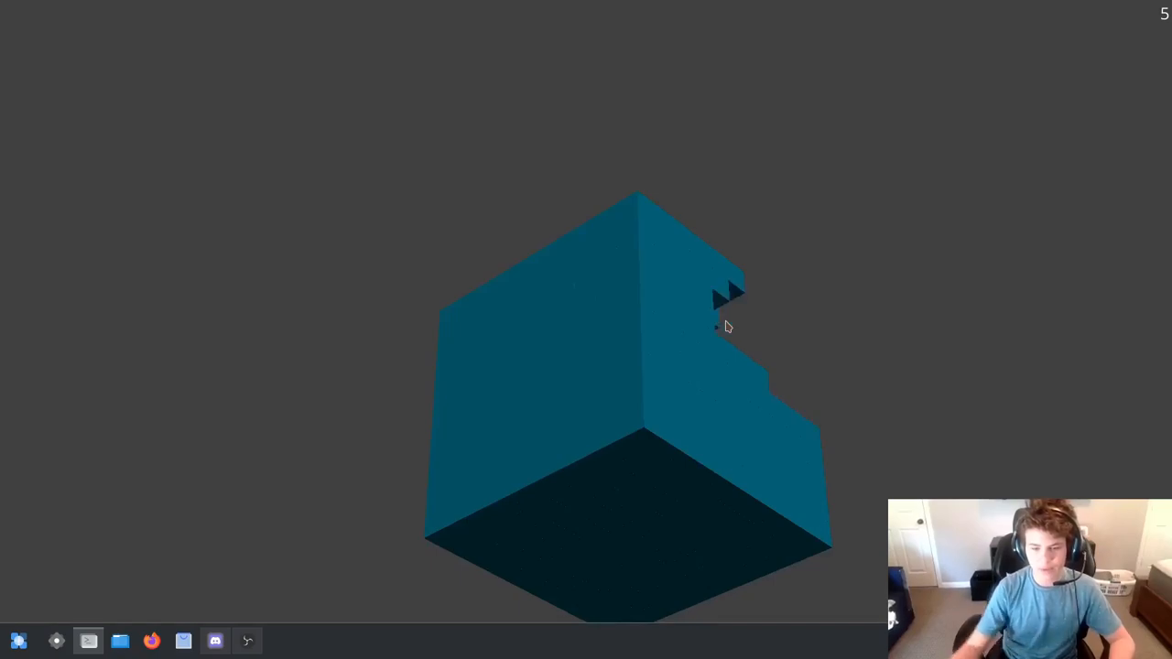
{"action": "left_click_drag", "start_coordinate": [729, 326], "coordinate": [635, 522]}
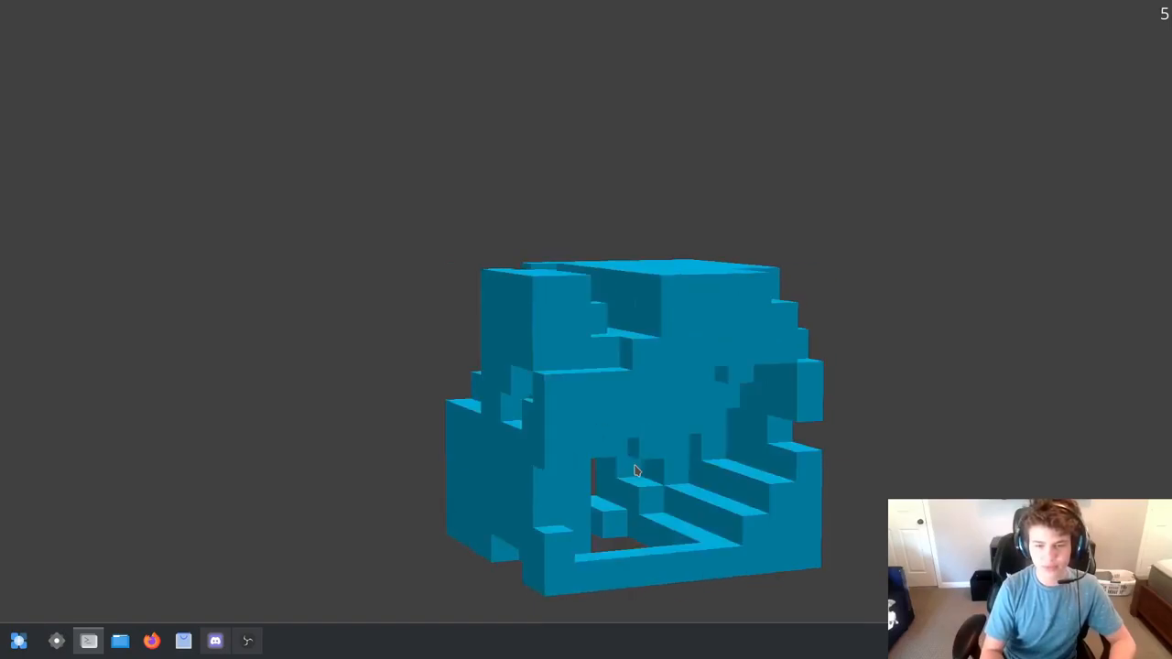
{"action": "left_click_drag", "start_coordinate": [637, 472], "coordinate": [590, 421]}
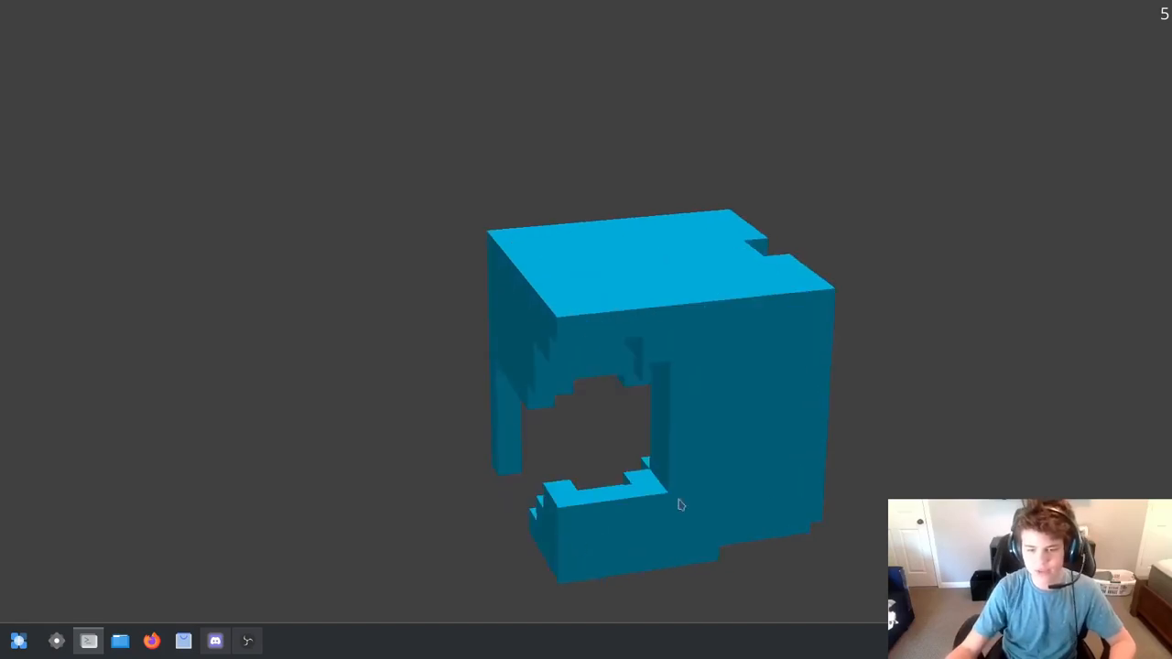
{"action": "left_click_drag", "start_coordinate": [681, 505], "coordinate": [617, 379]}
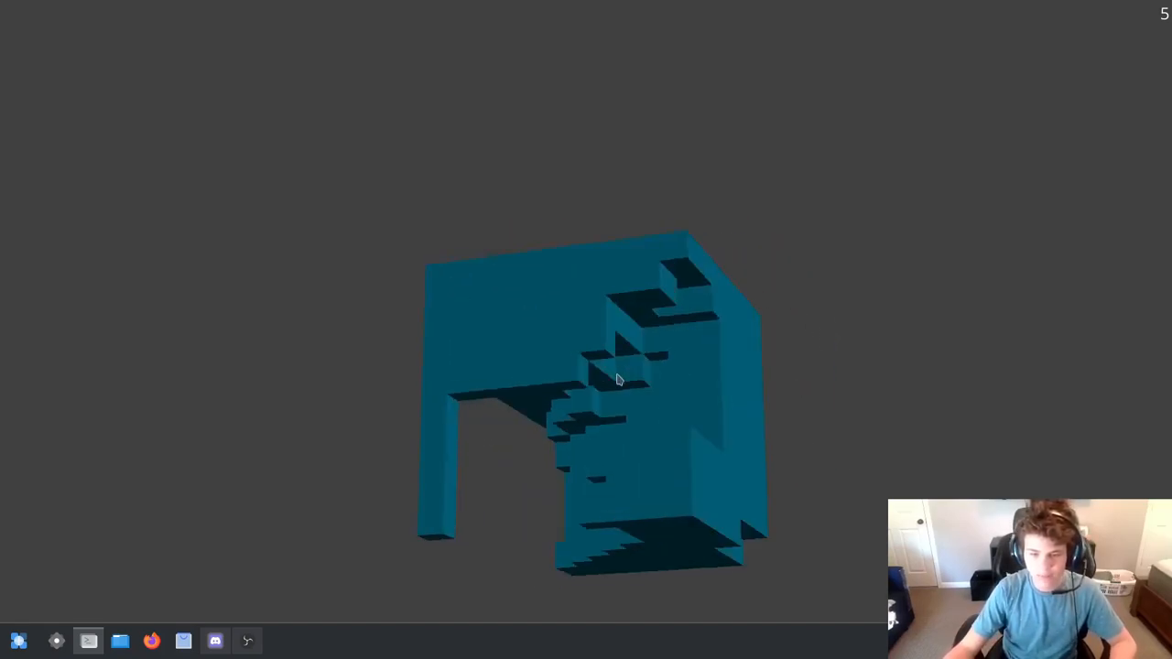
{"action": "left_click_drag", "start_coordinate": [619, 379], "coordinate": [553, 483]}
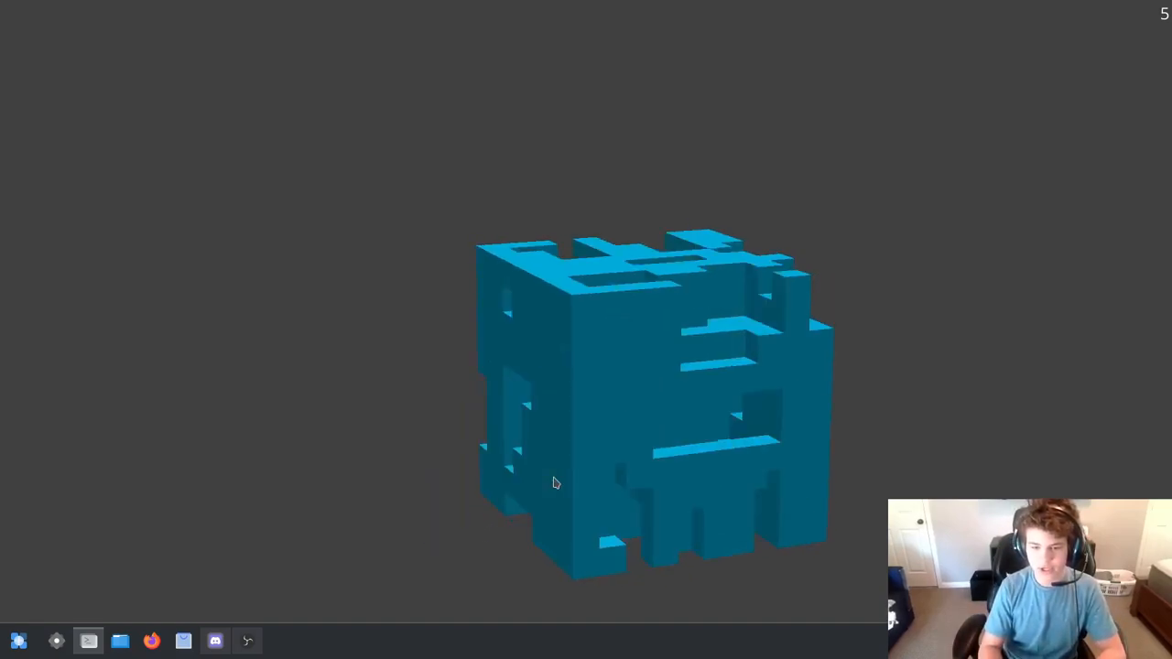
{"action": "left_click_drag", "start_coordinate": [553, 484], "coordinate": [630, 382]}
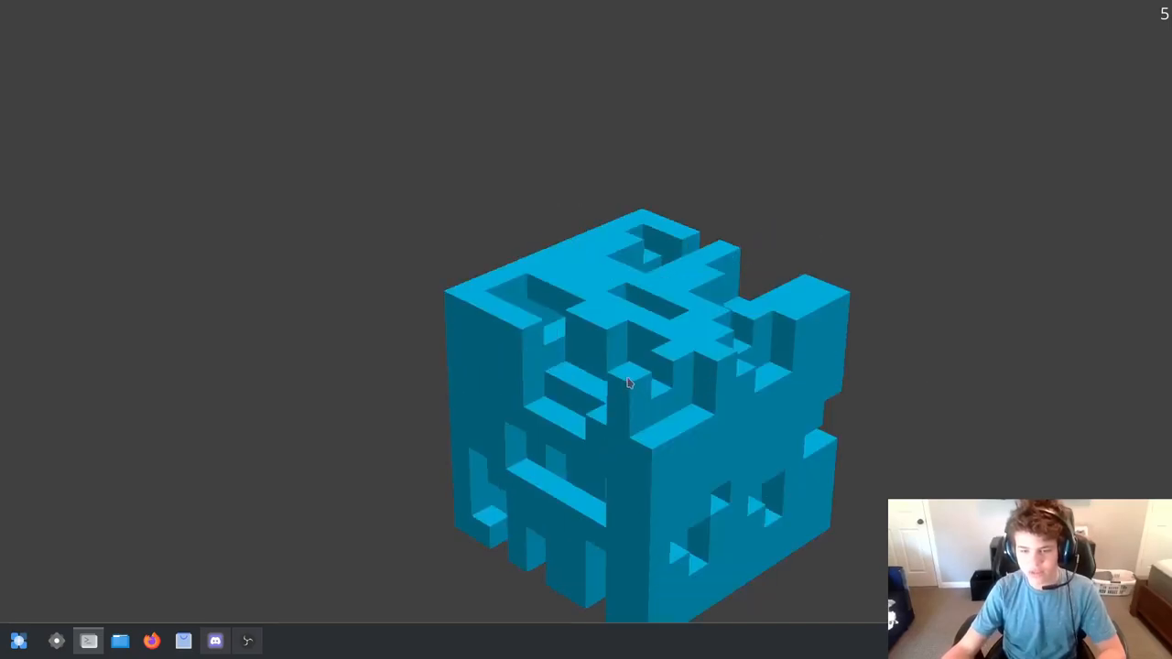
{"action": "left_click_drag", "start_coordinate": [630, 383], "coordinate": [663, 375]}
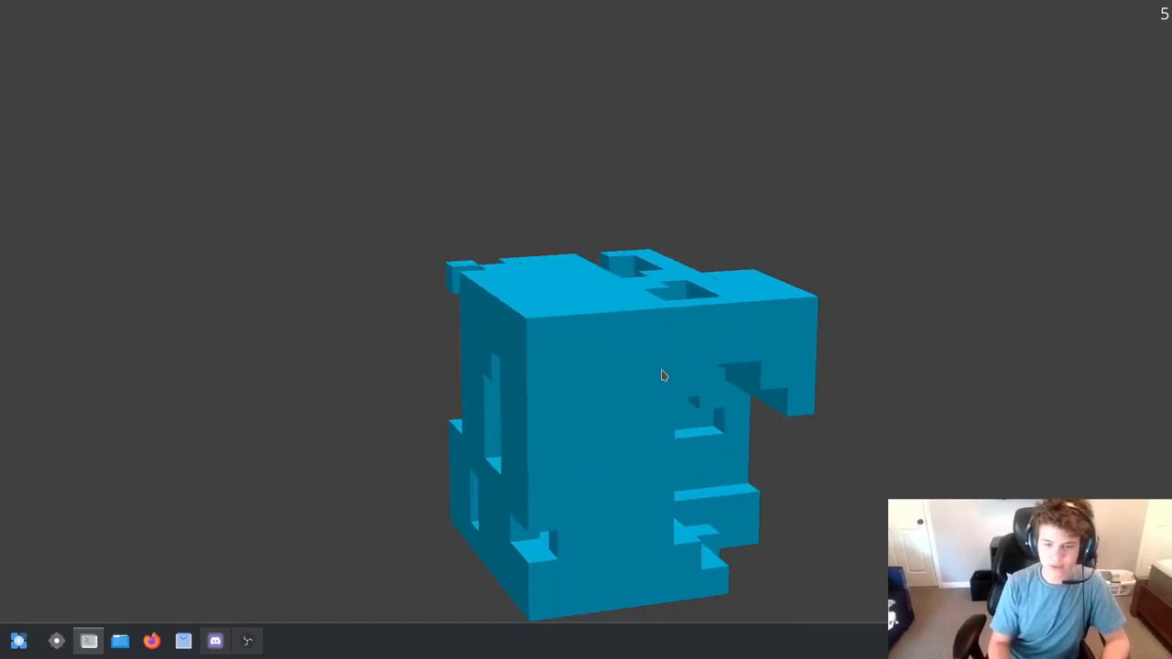
{"action": "left_click_drag", "start_coordinate": [665, 376], "coordinate": [611, 480]}
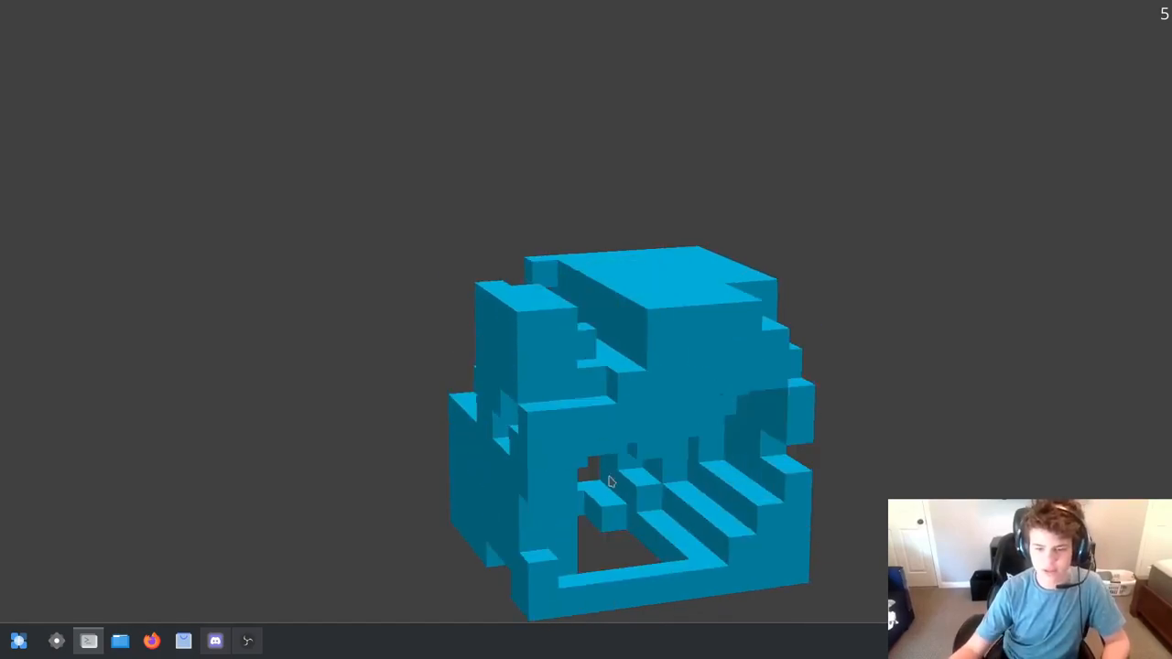
{"action": "left_click_drag", "start_coordinate": [612, 484], "coordinate": [383, 249]}
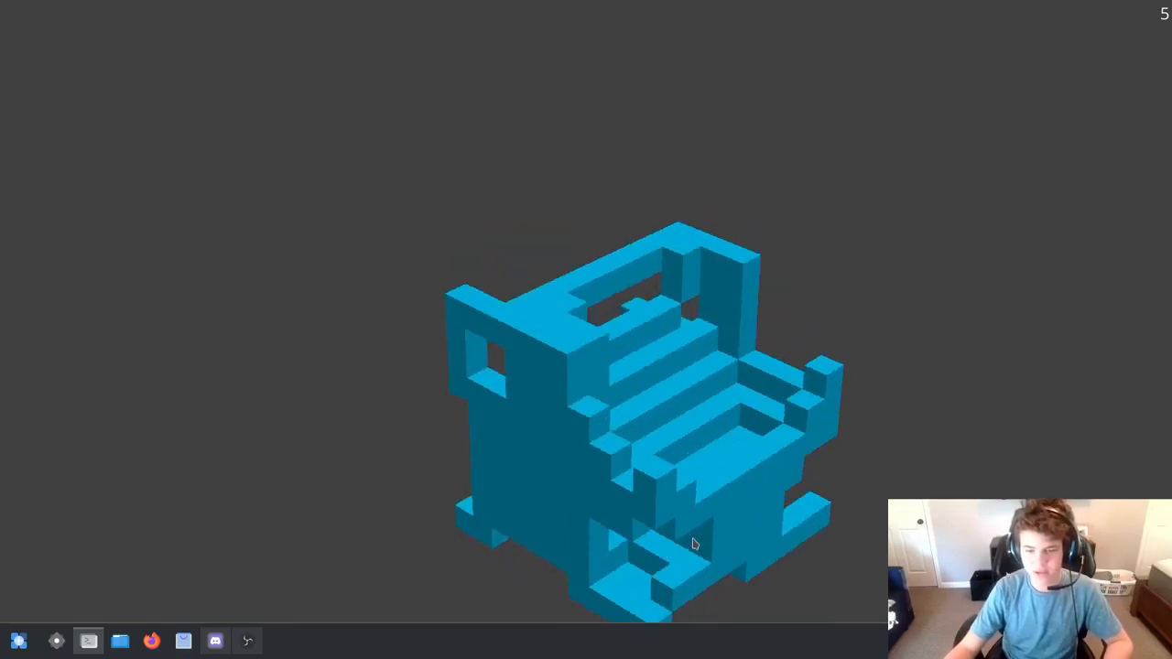
{"action": "left_click_drag", "start_coordinate": [693, 542], "coordinate": [795, 531]}
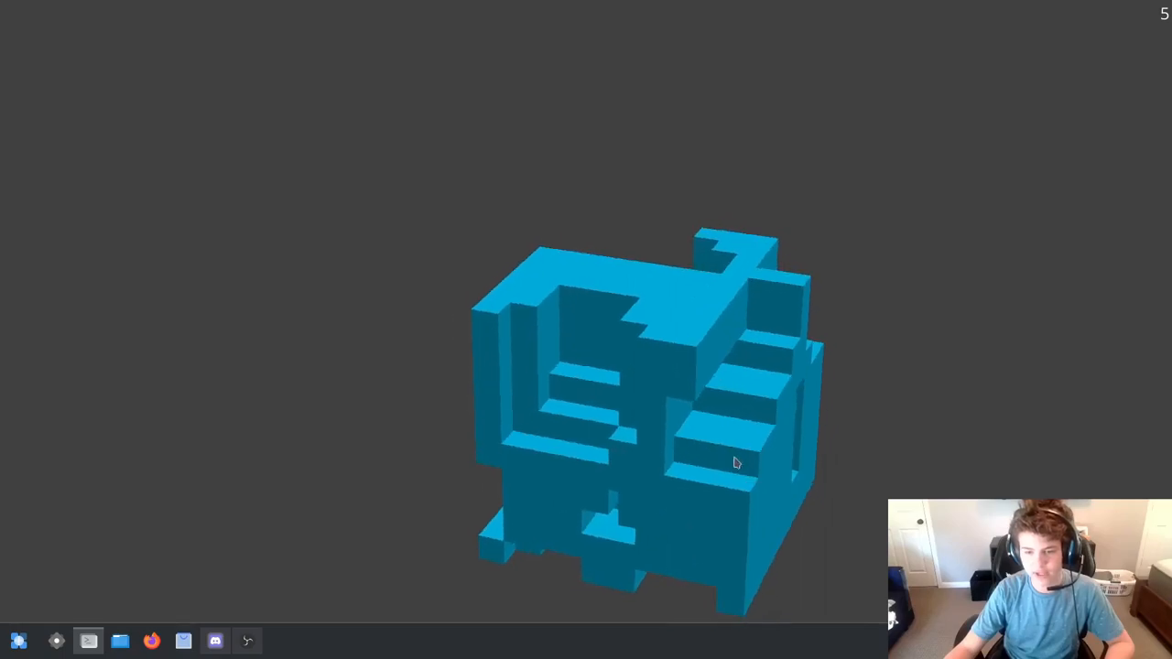
{"action": "left_click_drag", "start_coordinate": [736, 462], "coordinate": [912, 474]}
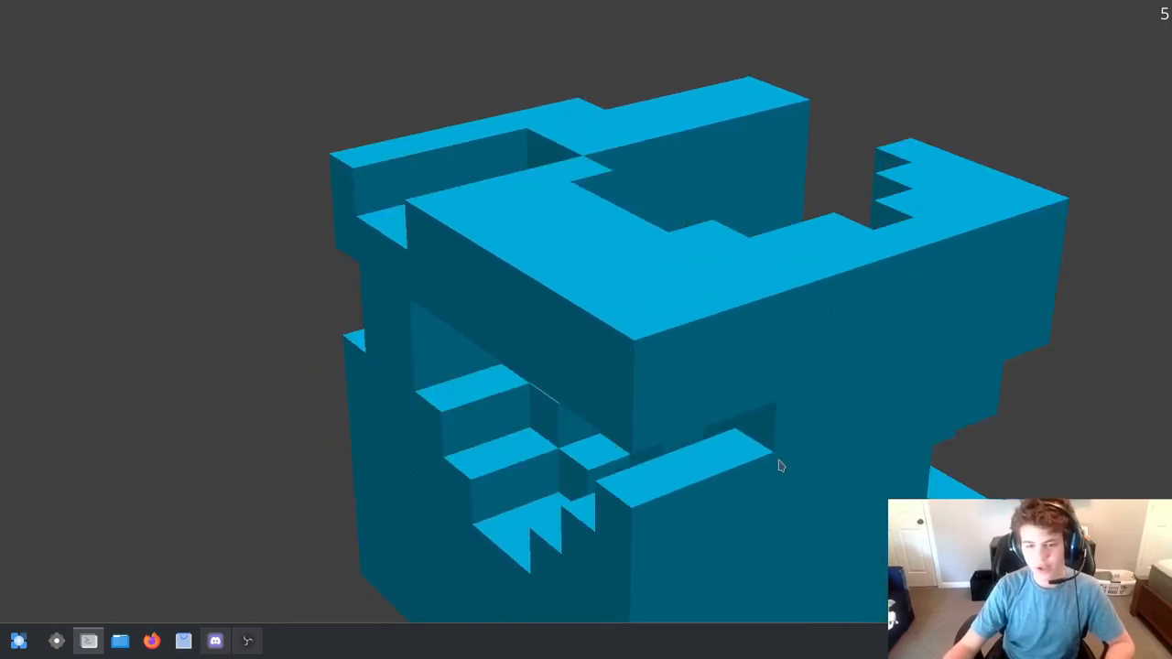
{"action": "left_click_drag", "start_coordinate": [778, 465], "coordinate": [608, 568]}
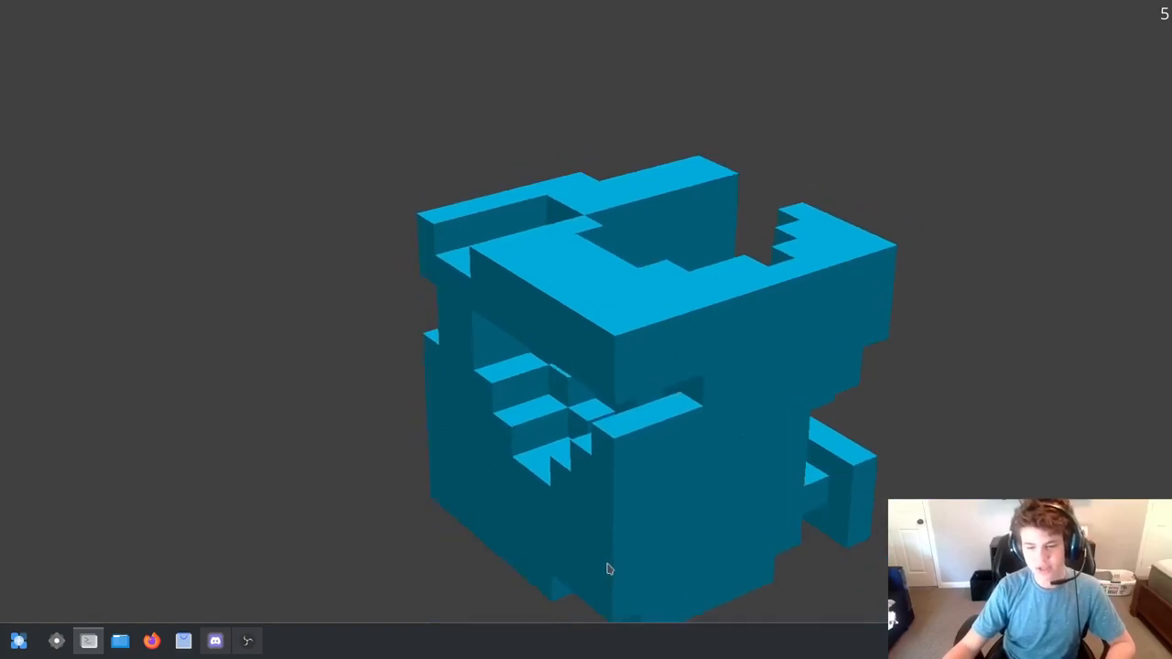
{"action": "left_click_drag", "start_coordinate": [608, 567], "coordinate": [705, 502]}
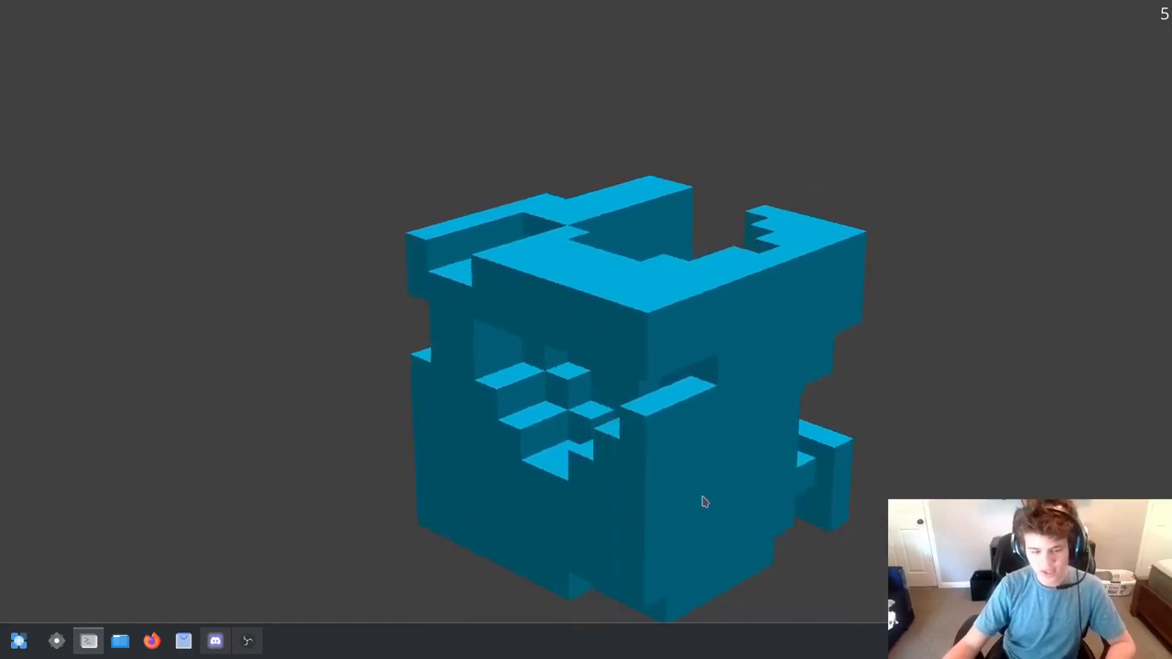
{"action": "left_click_drag", "start_coordinate": [705, 502], "coordinate": [576, 491]}
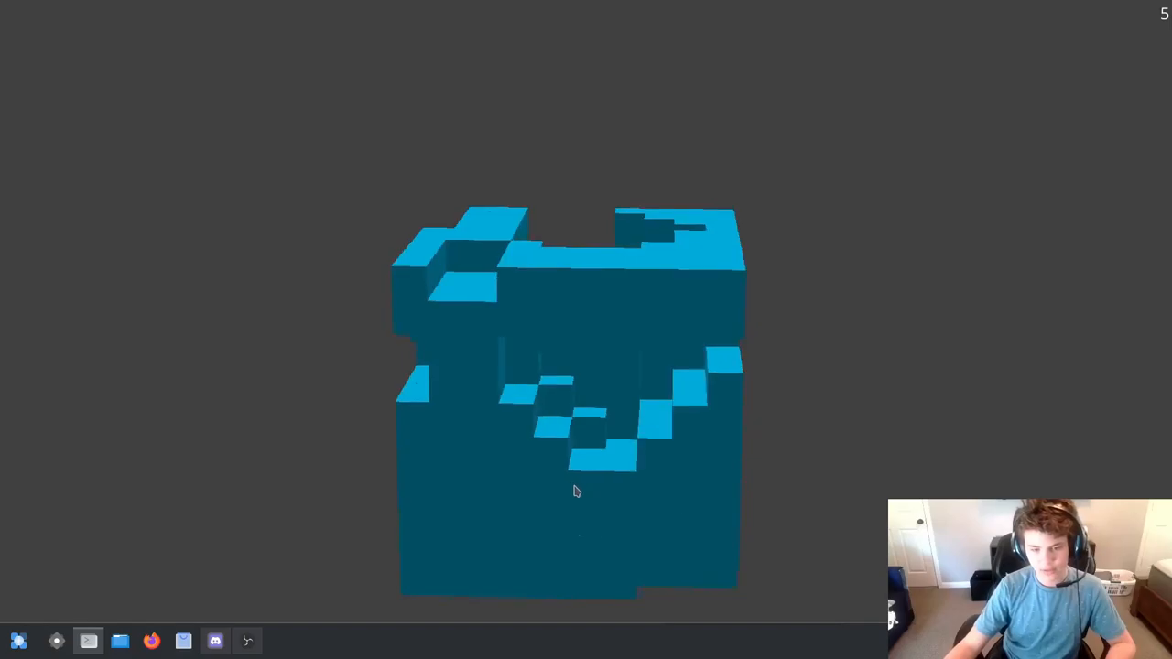
{"action": "left_click_drag", "start_coordinate": [577, 491], "coordinate": [527, 337]}
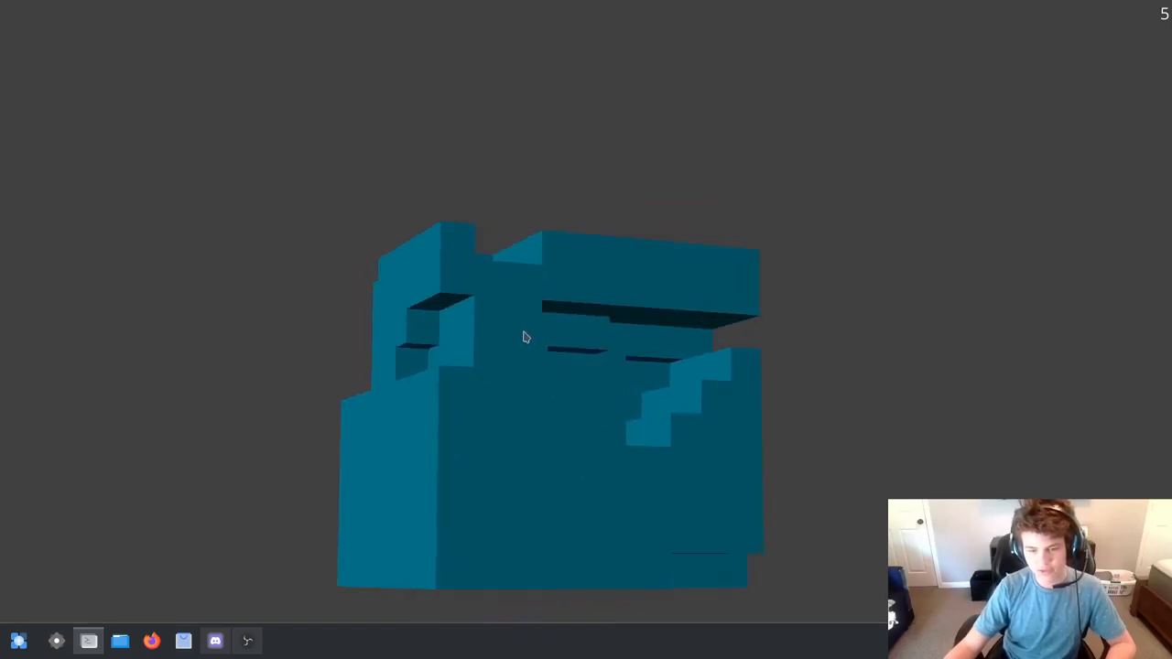
{"action": "left_click_drag", "start_coordinate": [527, 337], "coordinate": [271, 479]}
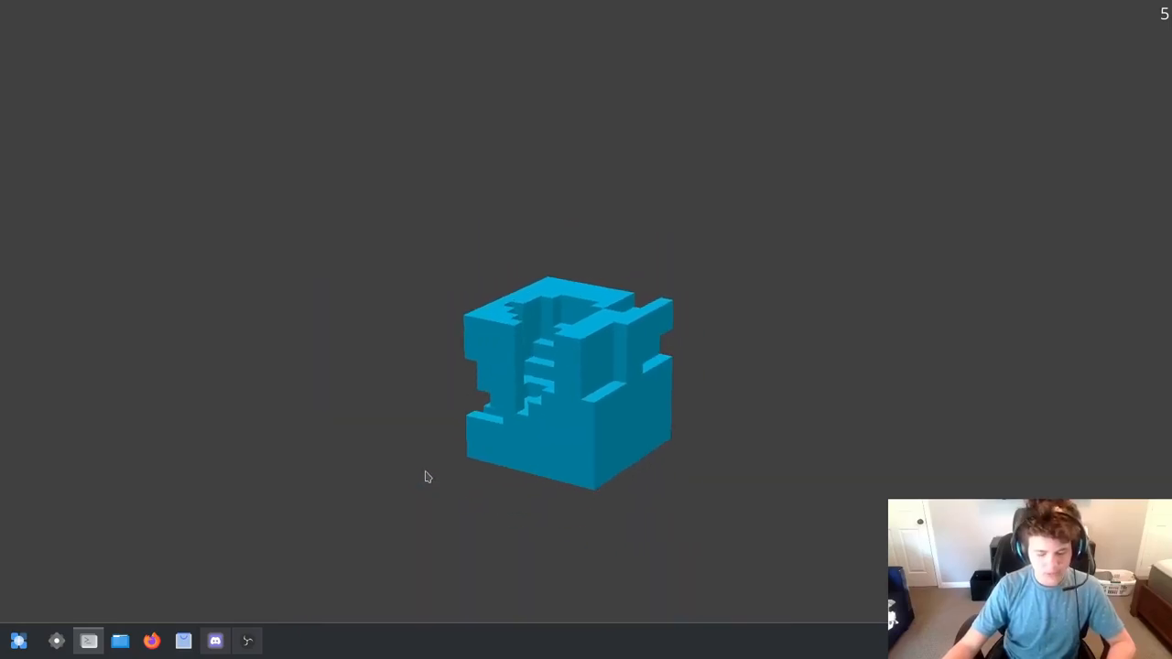
{"action": "left_click", "coordinate": [88, 641]}
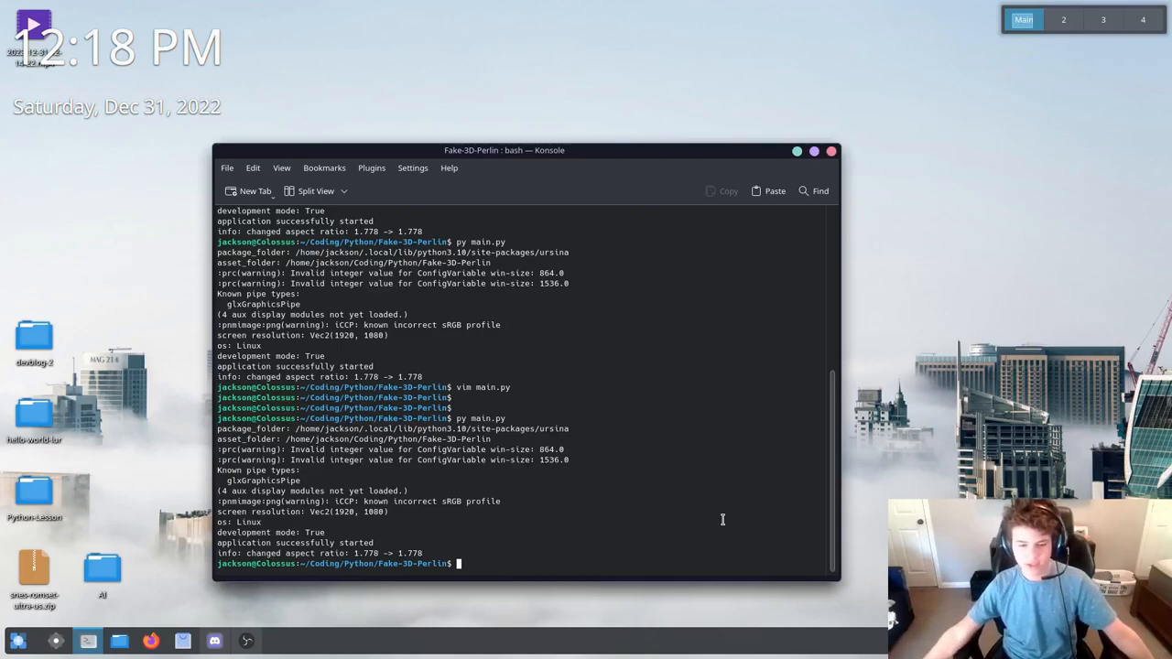
Clear the terminal, then print dependencies.txt with cat
{"action": "type", "text": "cl"}
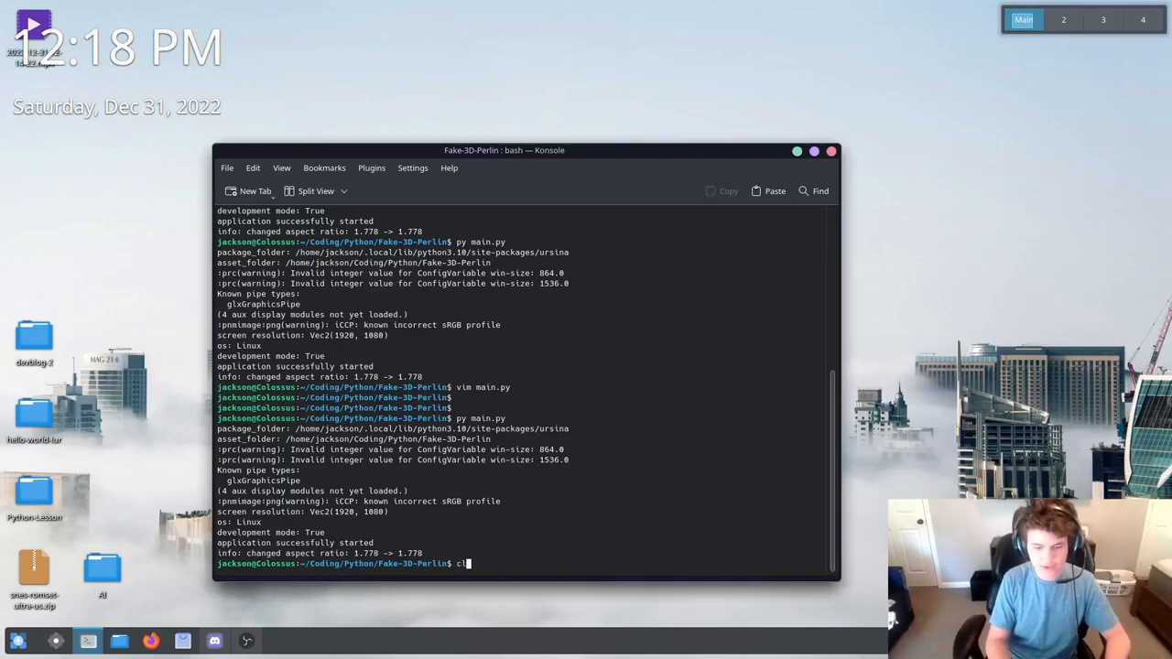
{"action": "key", "text": "Return"}
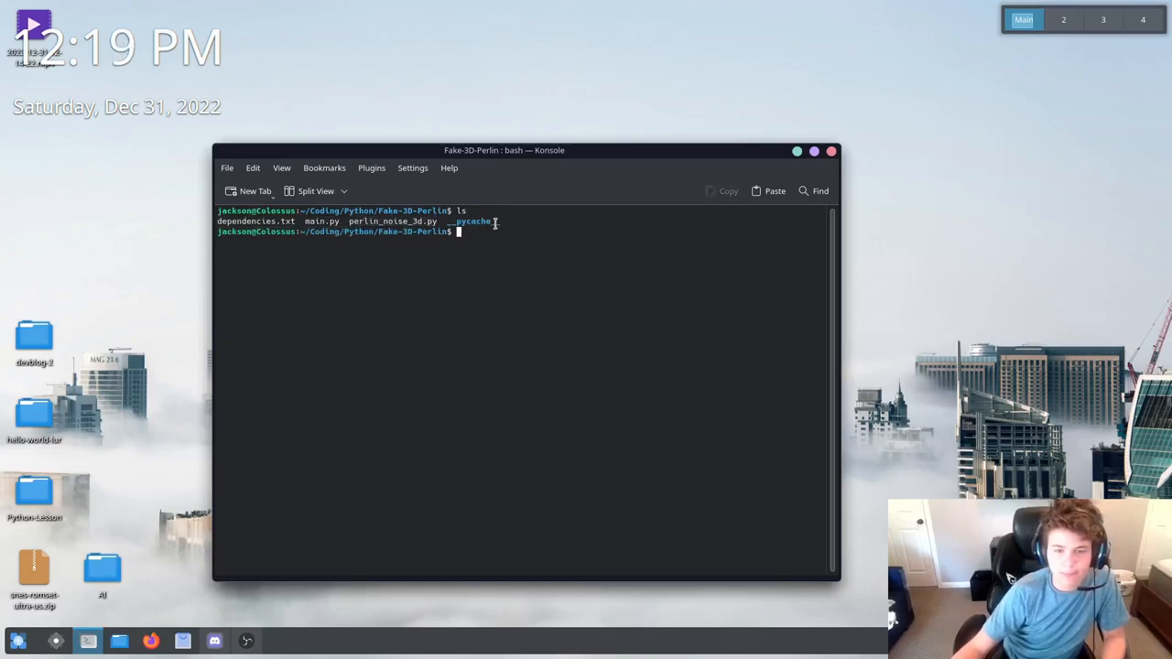
{"action": "mouse_move", "coordinate": [553, 337]}
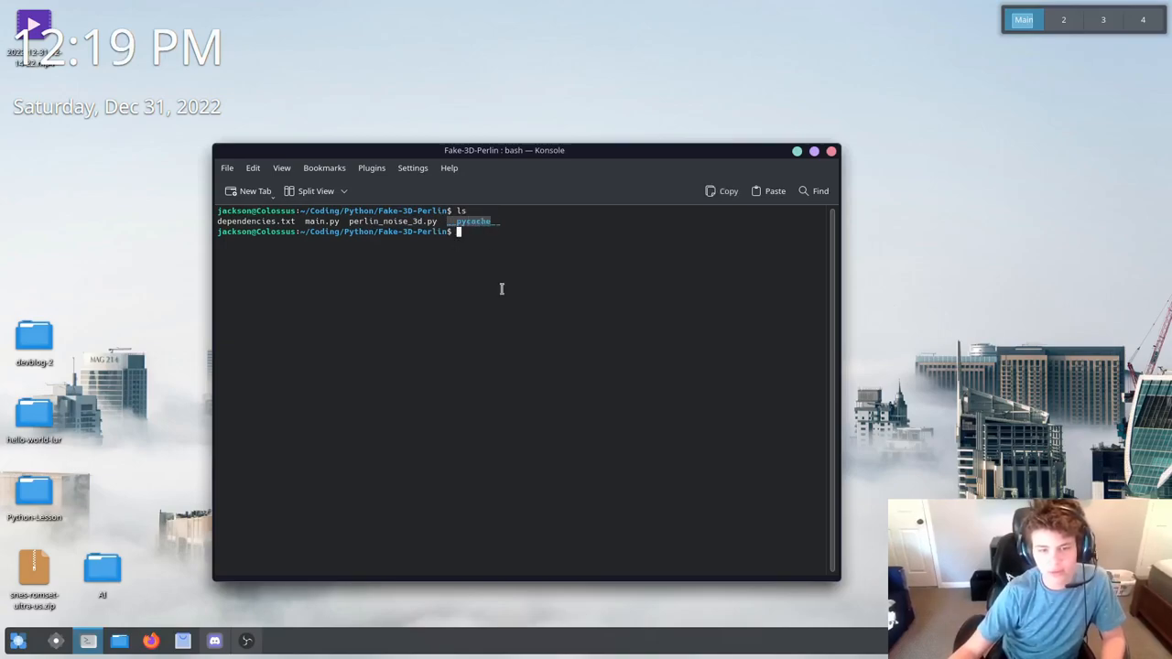
{"action": "type", "text": "cat"}
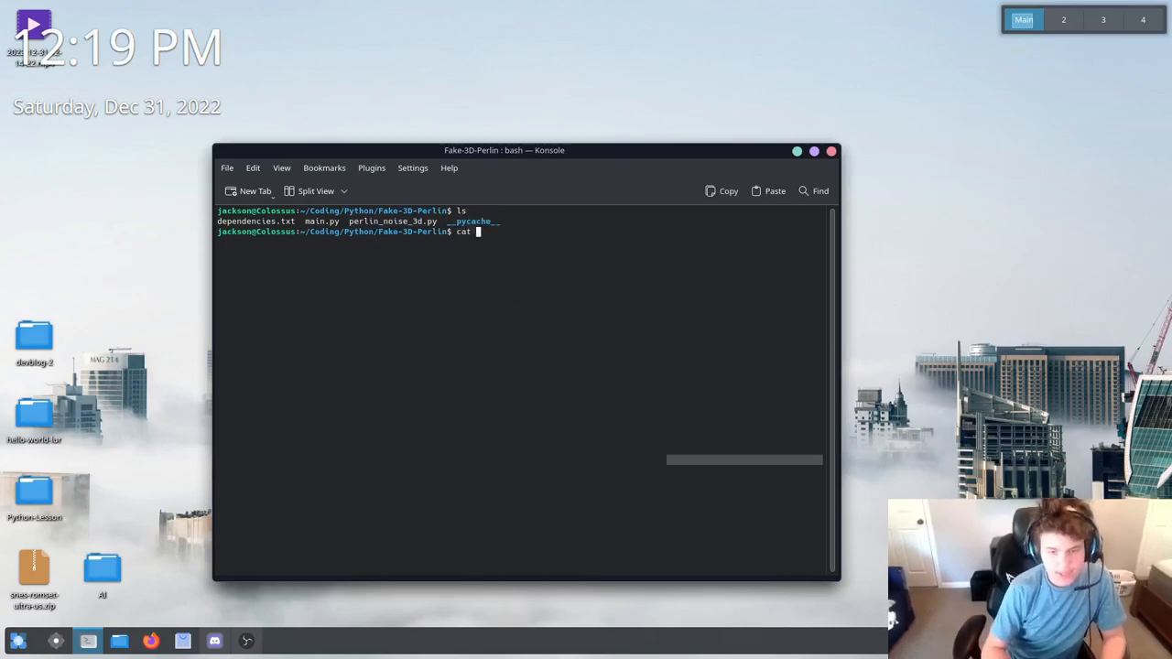
{"action": "type", "text": "dependencies.txt"}
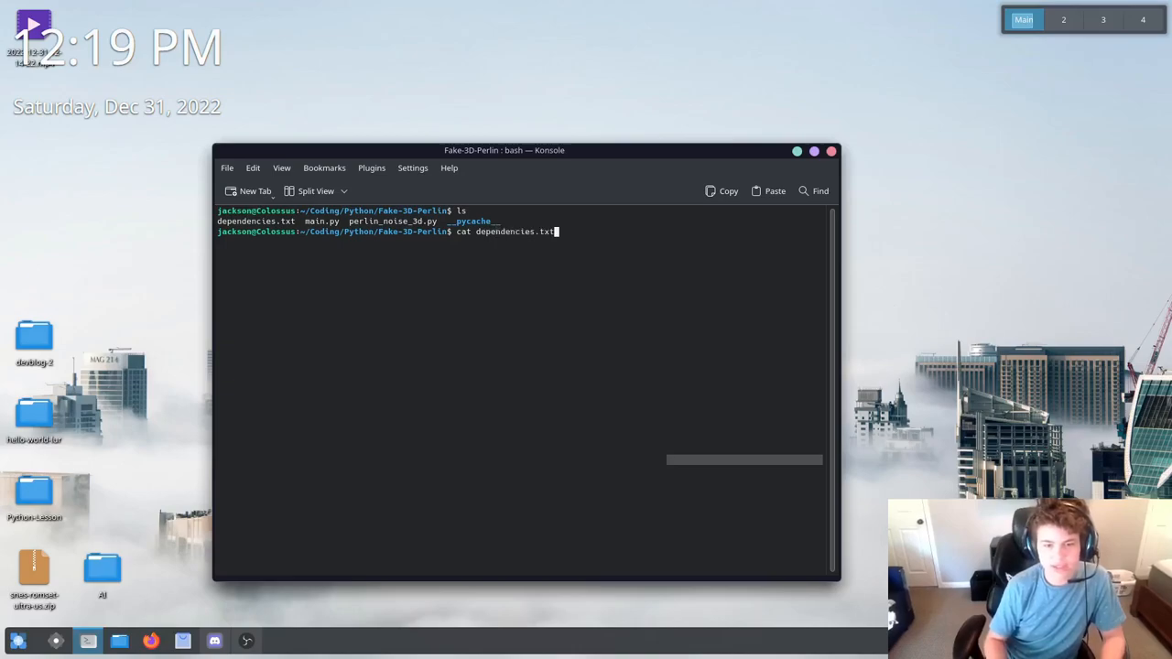
{"action": "key", "text": "Return"}
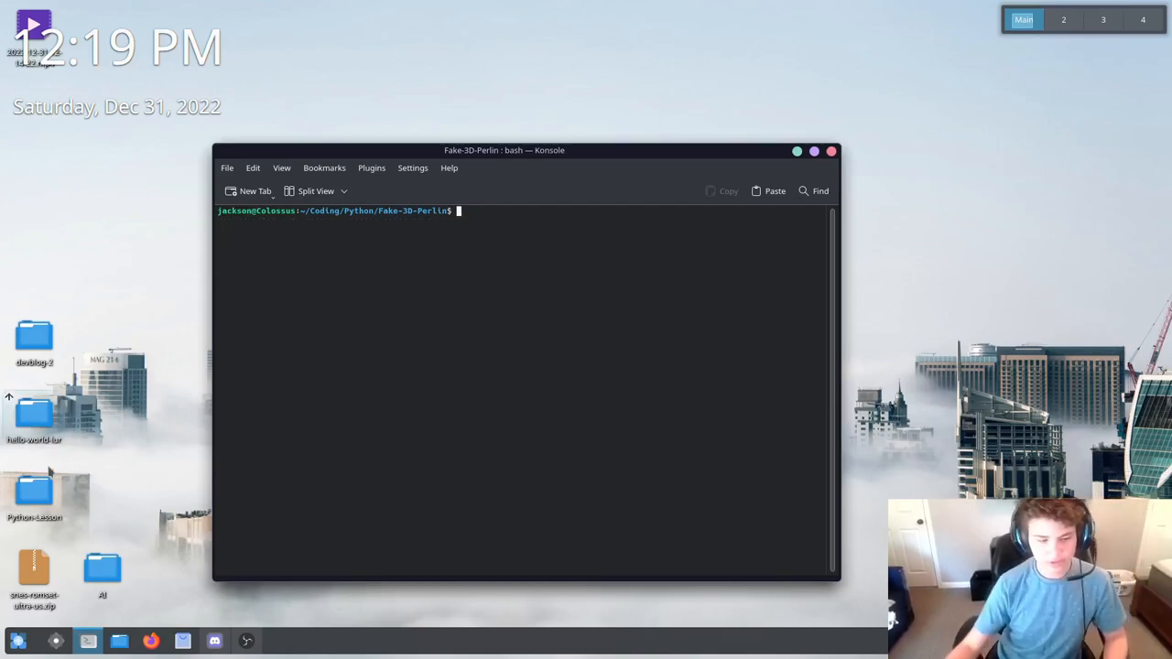
Start a second terminal session and move from home into Coding/Python
{"action": "left_click", "coordinate": [119, 641]}
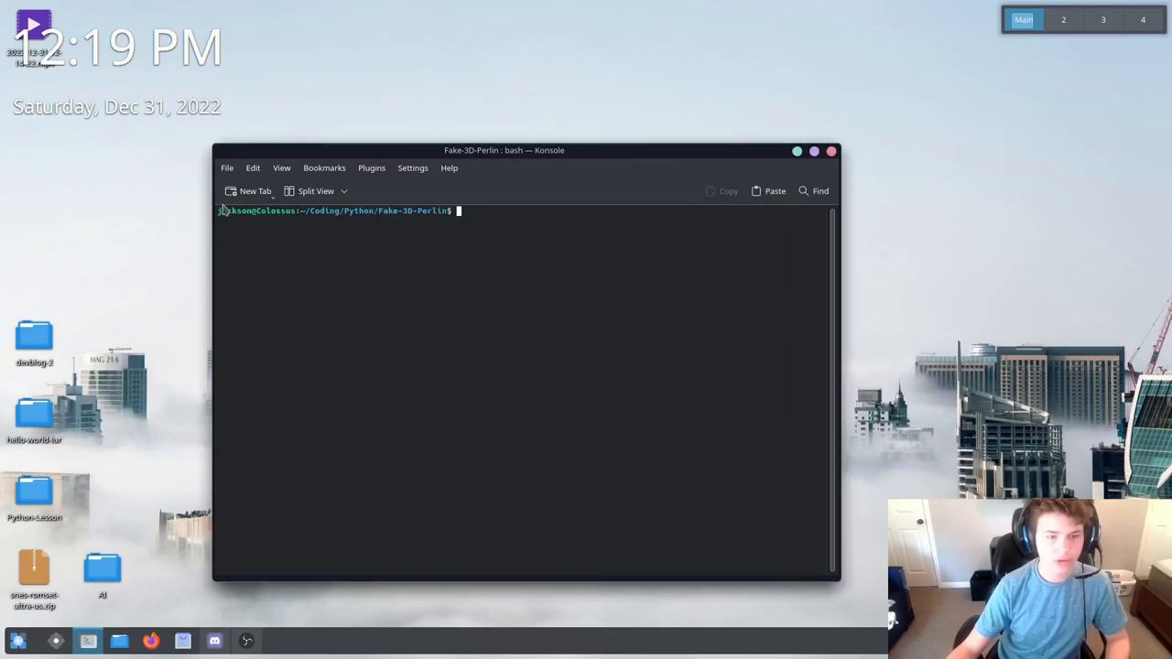
{"action": "left_click", "coordinate": [255, 191]}
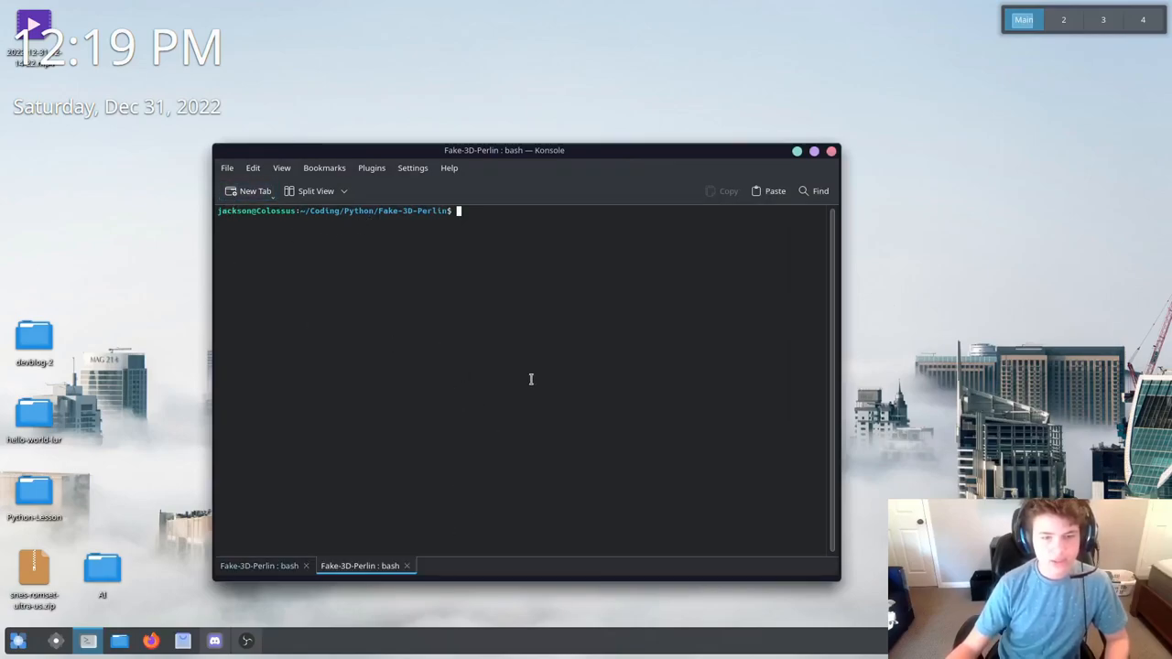
{"action": "type", "text": "cd ~"}
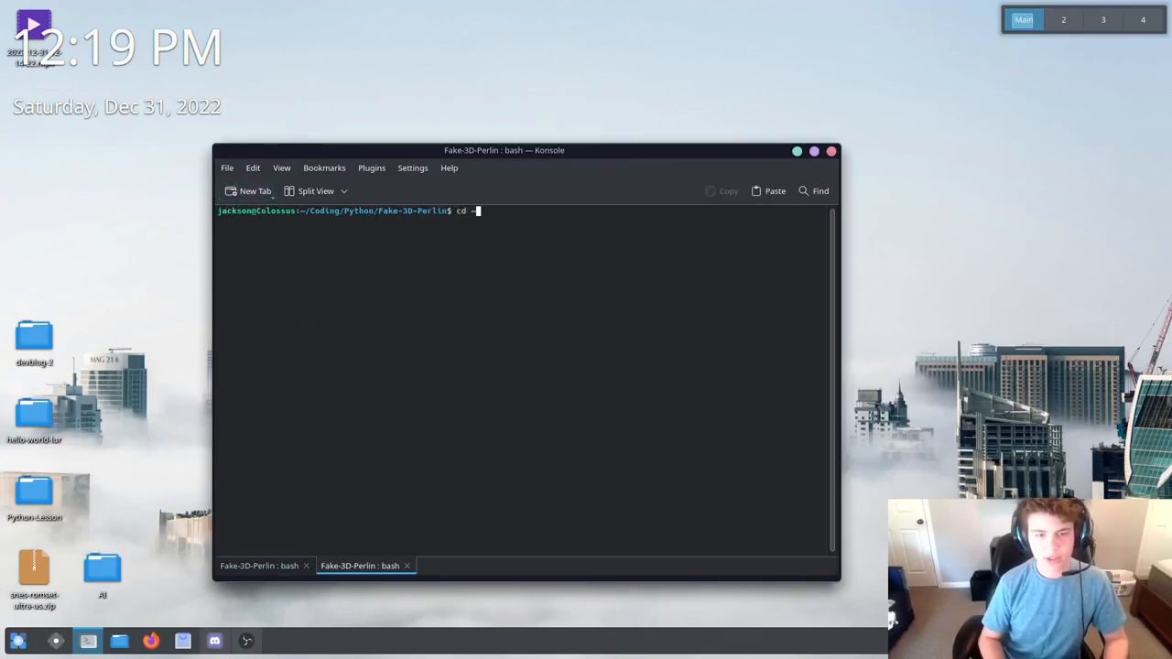
{"action": "key", "text": "Return"}
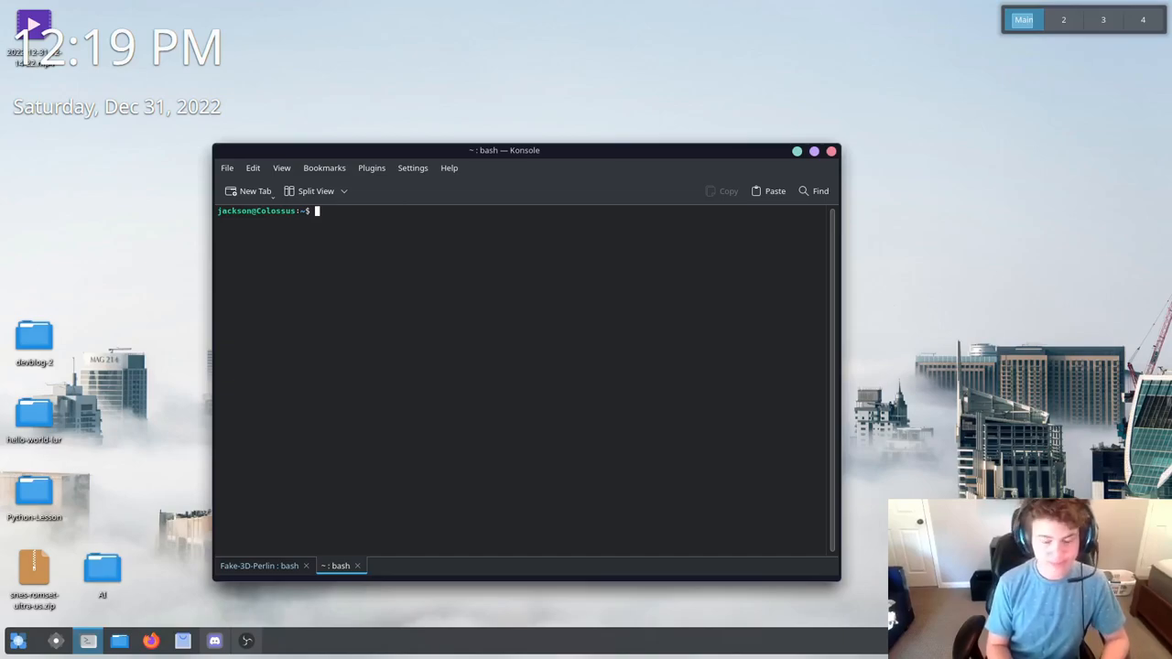
{"action": "type", "text": "c d"}
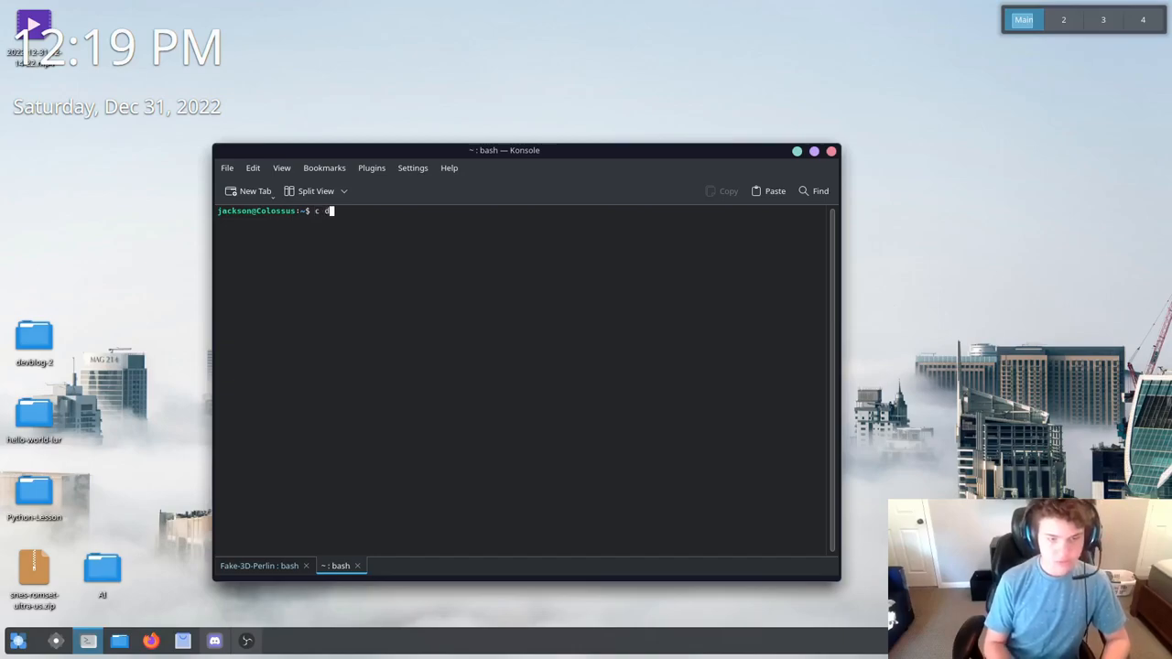
{"action": "type", "text": "Cp"}
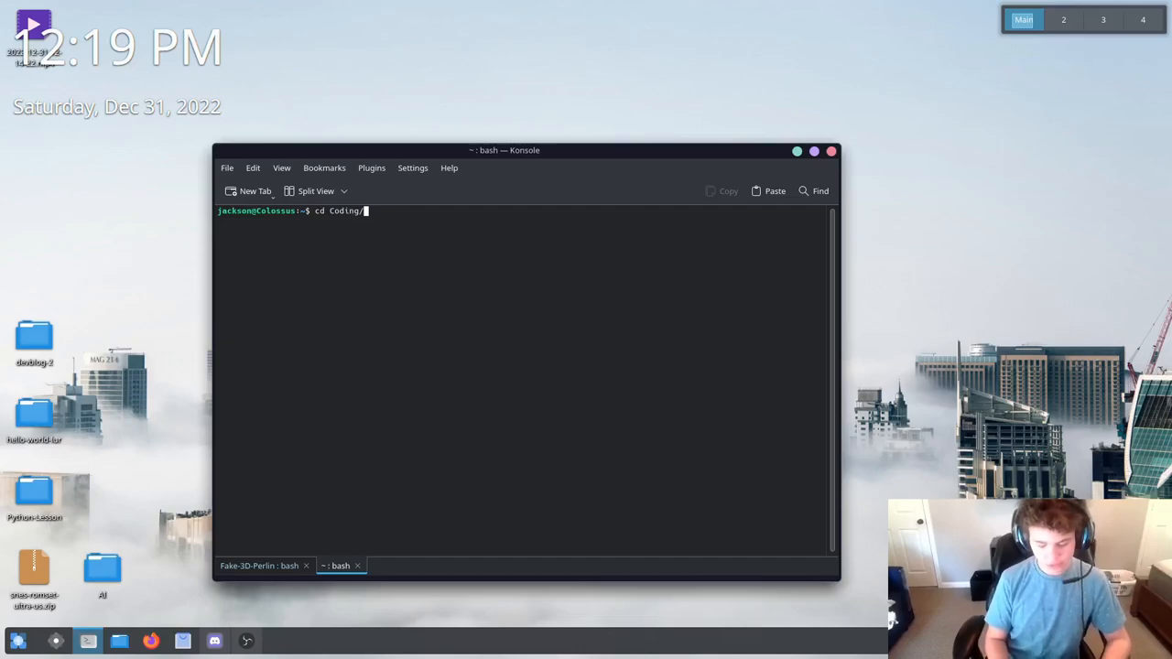
{"action": "type", "text": "Python/"}
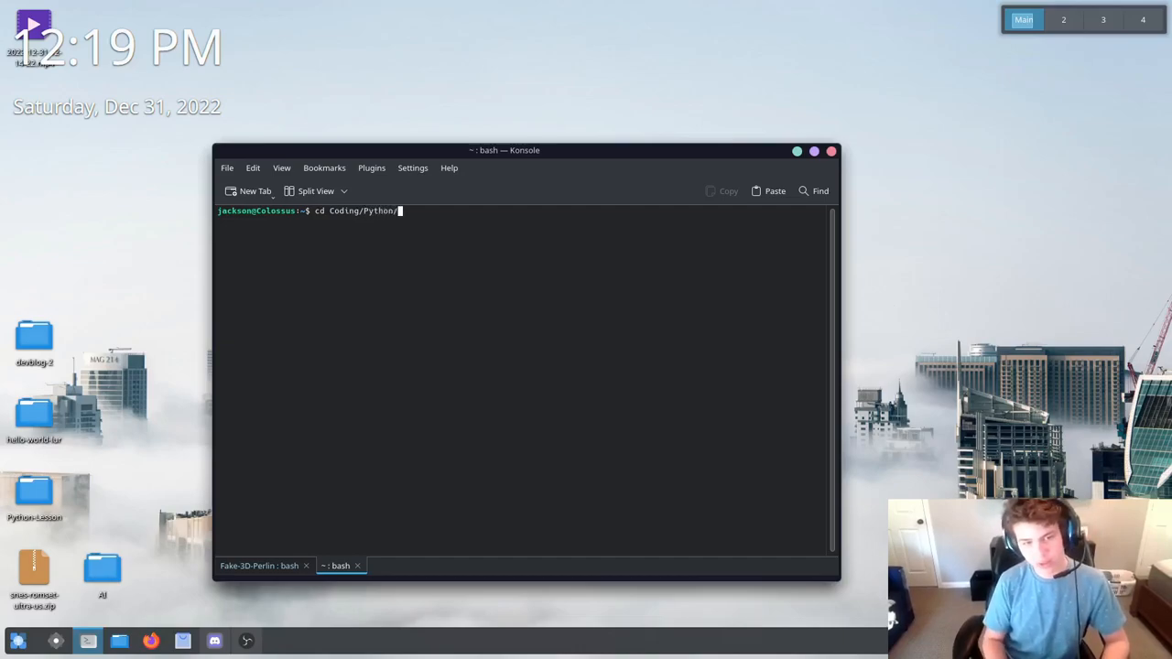
{"action": "key", "text": "Return"}
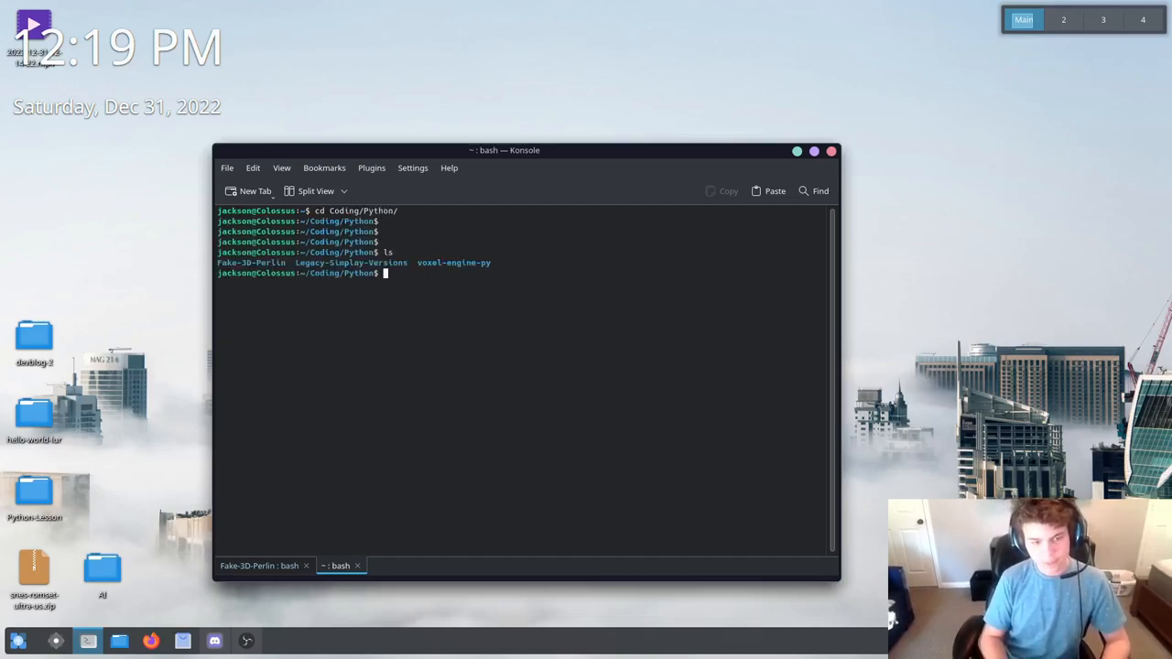
Create the 3D-Noise-Tutorial folder with mkdir and change into it
{"action": "type", "text": "mkdir"}
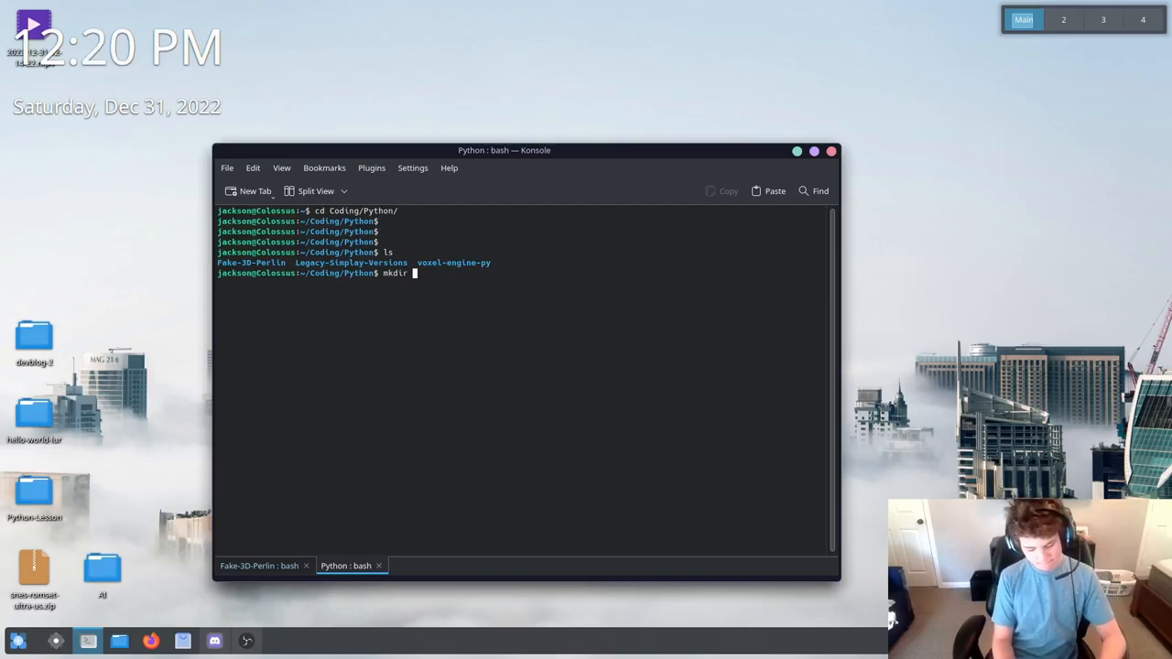
{"action": "type", "text": "3"}
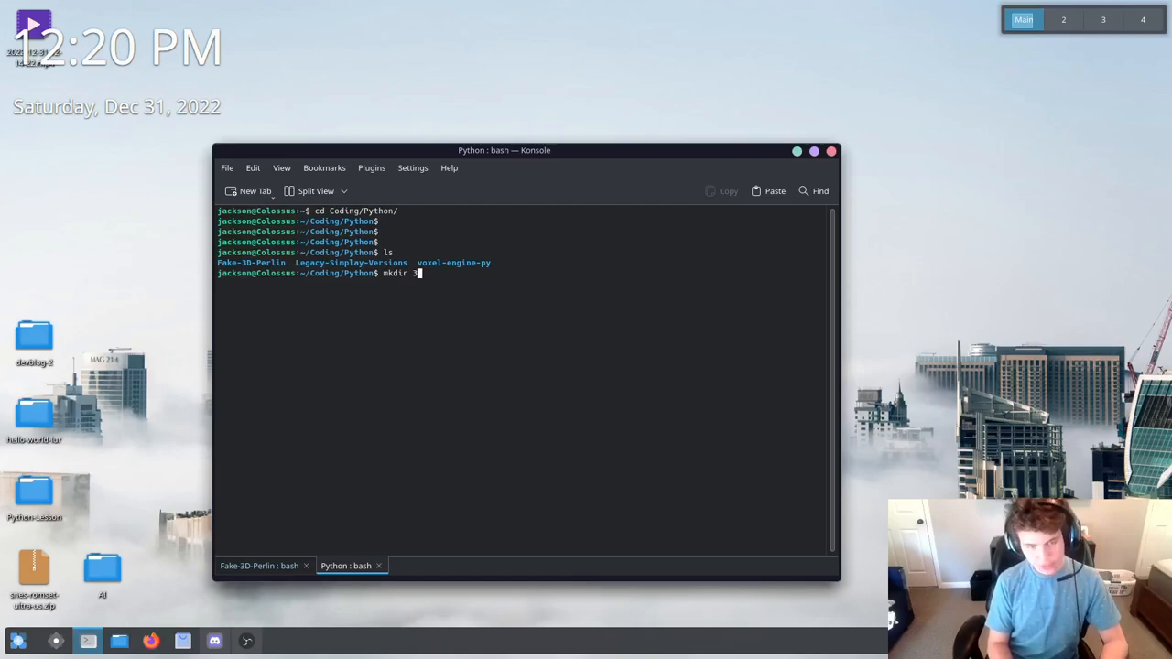
{"action": "type", "text": "D-"}
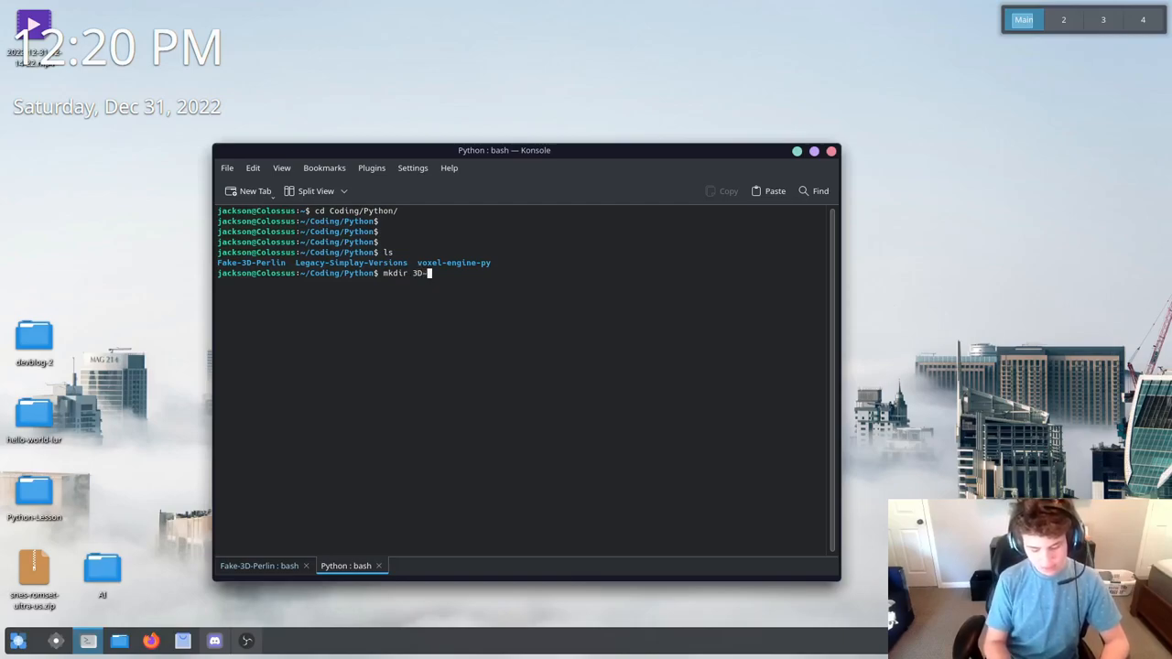
{"action": "type", "text": "Noise-"}
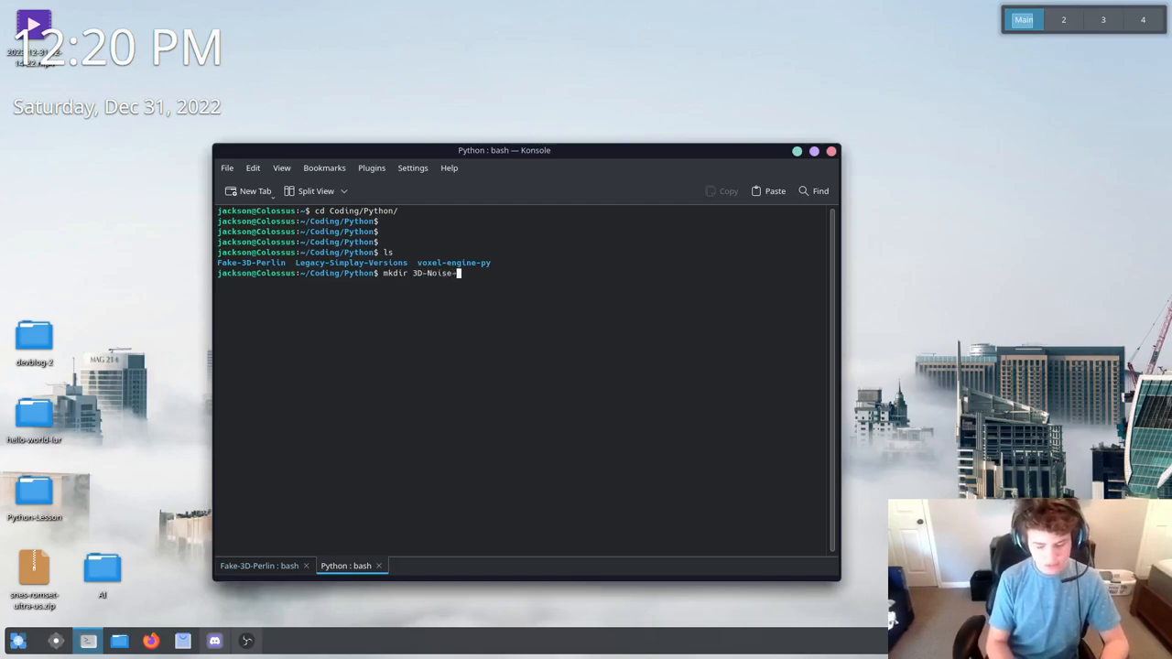
{"action": "key", "text": "Return"}
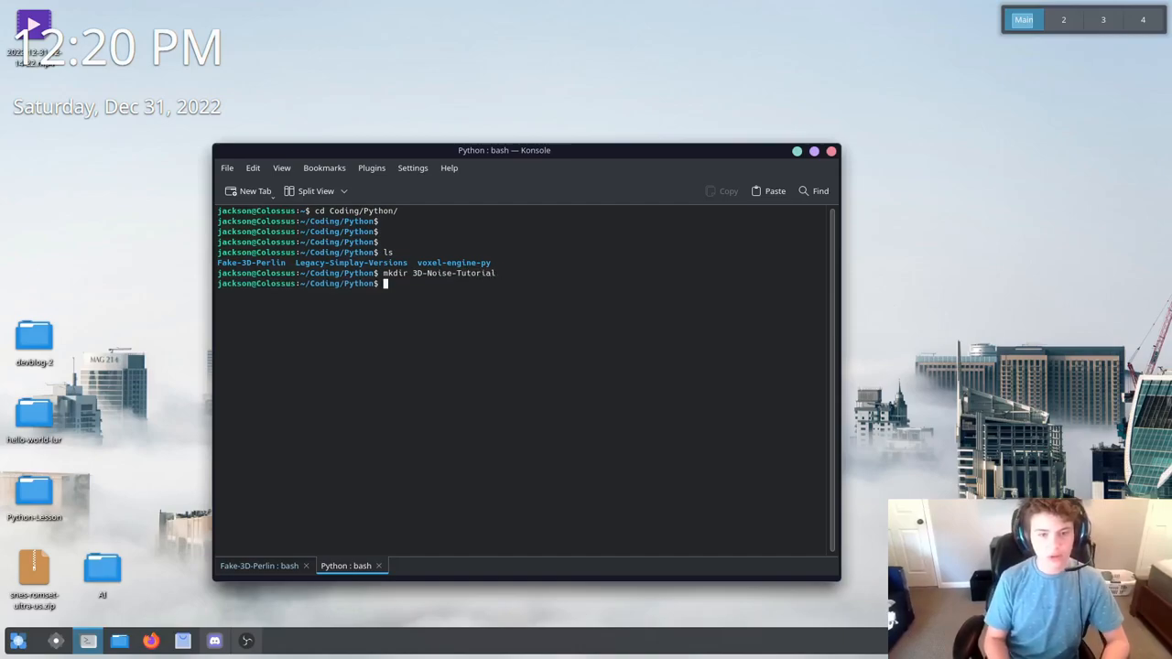
{"action": "type", "text": "cd"}
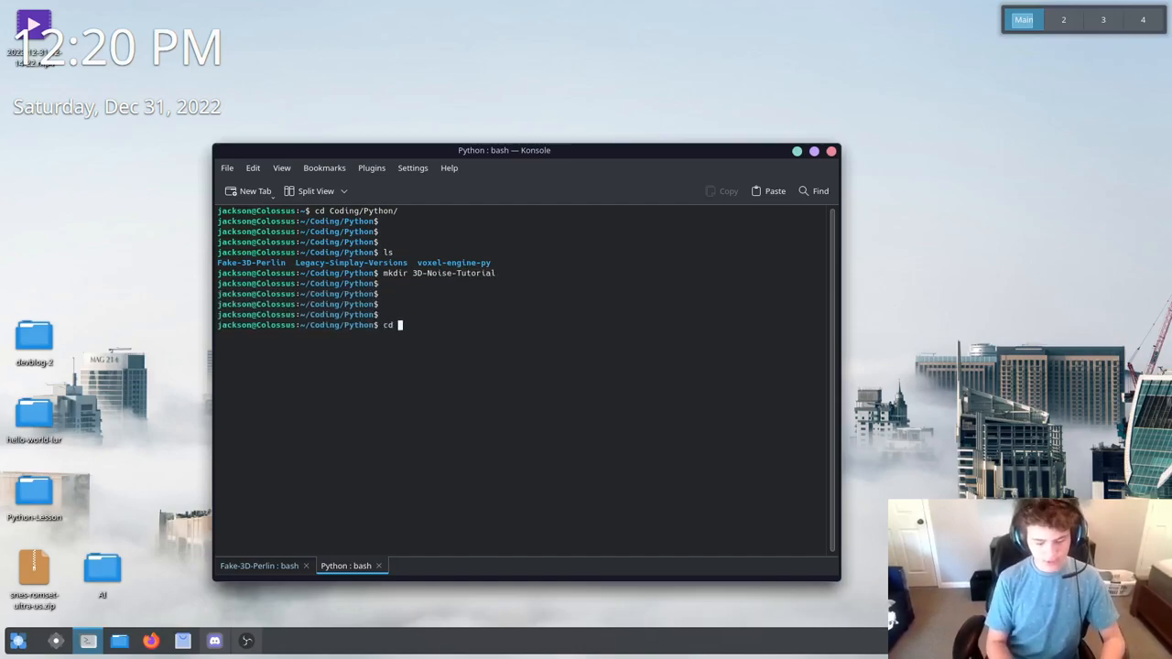
{"action": "type", "text": "3D-Noise-Tutorial/"}
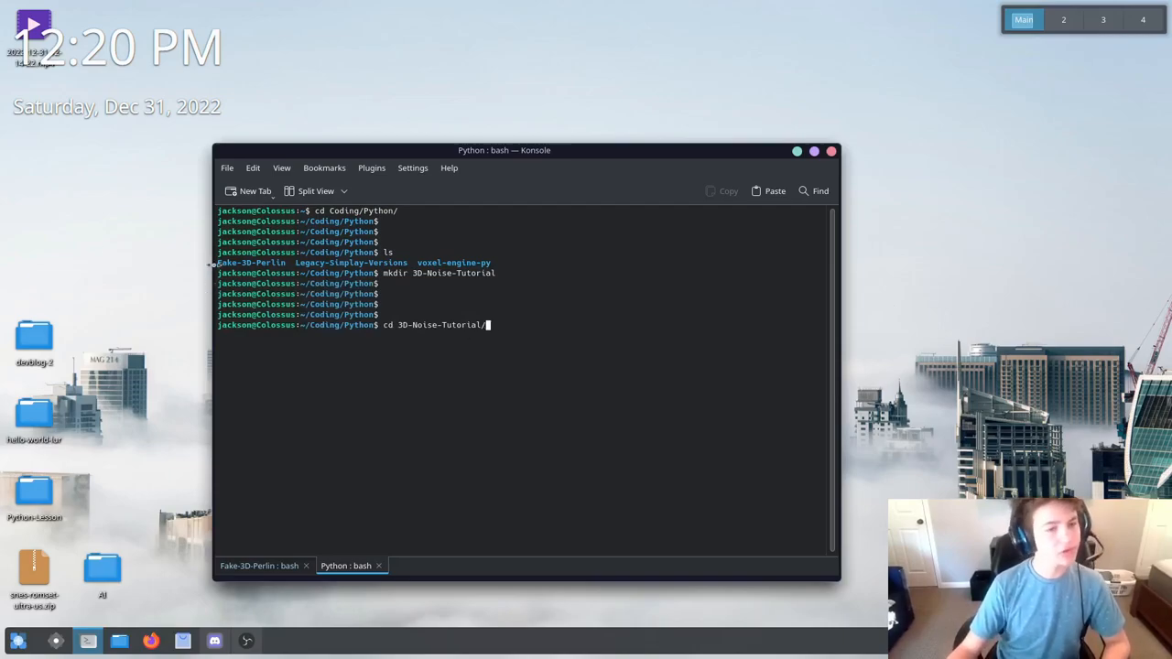
{"action": "mouse_move", "coordinate": [588, 378]}
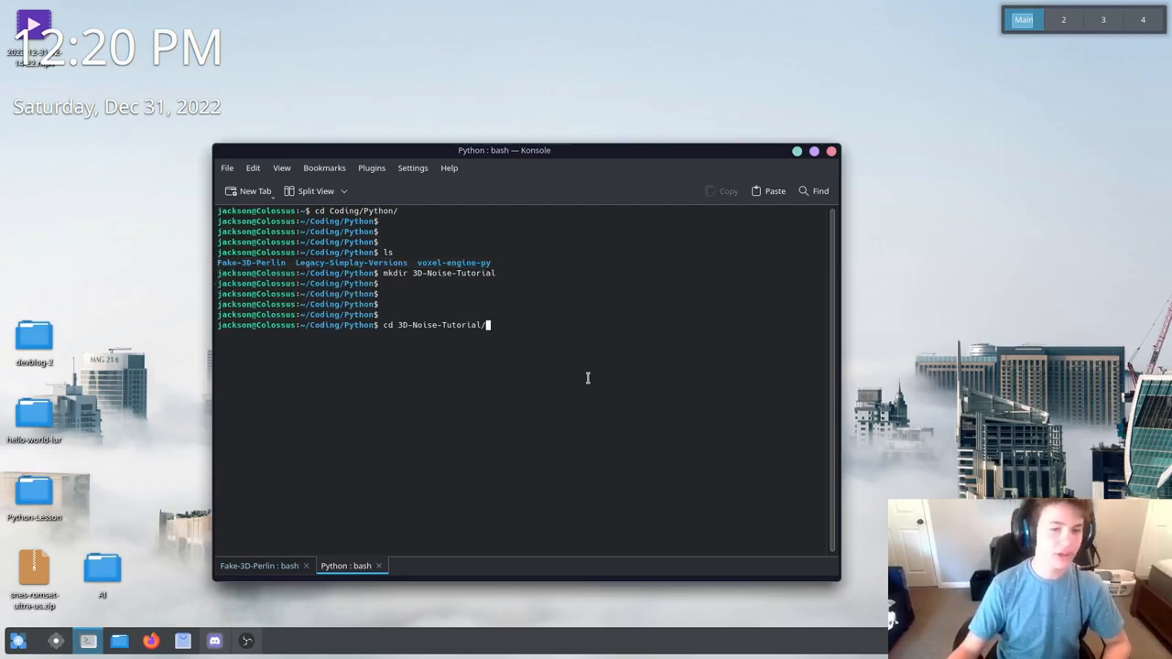
{"action": "key", "text": "Return"}
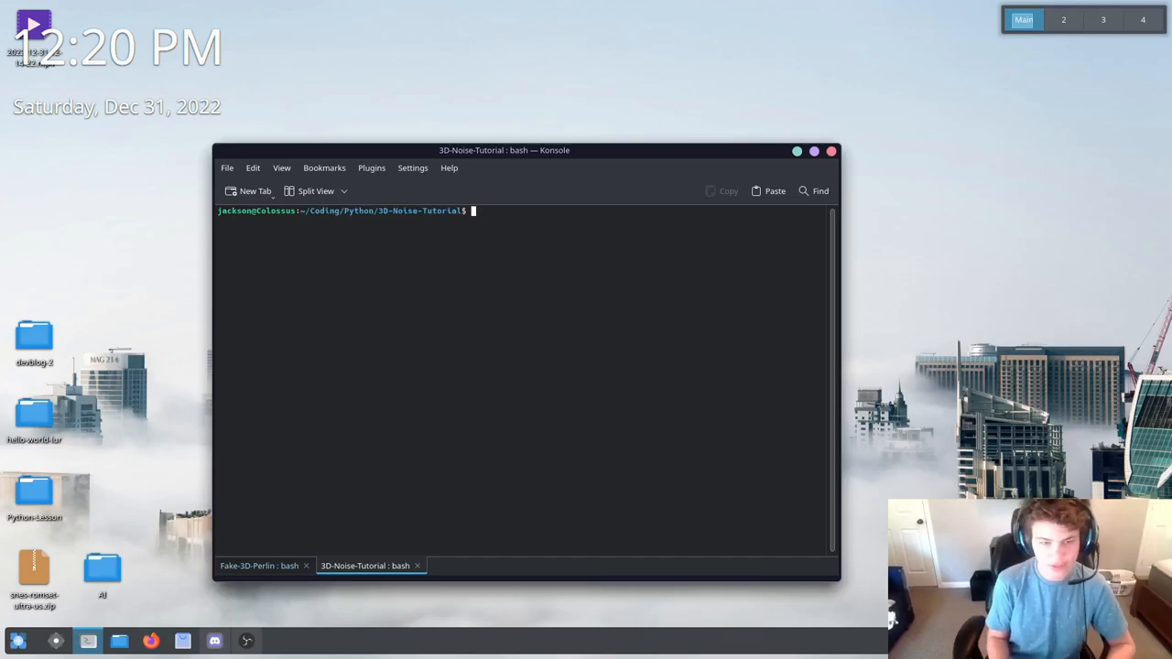
Create empty main.py and noise_3d.py files with touch
{"action": "type", "text": "vim"}
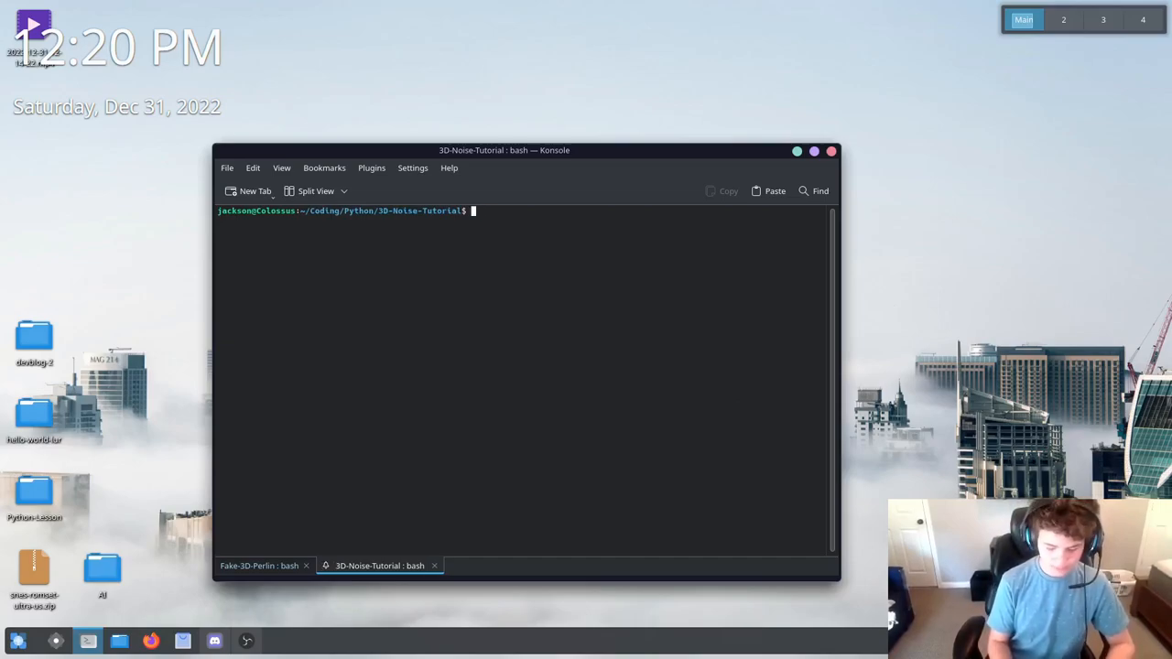
{"action": "type", "text": "vim"}
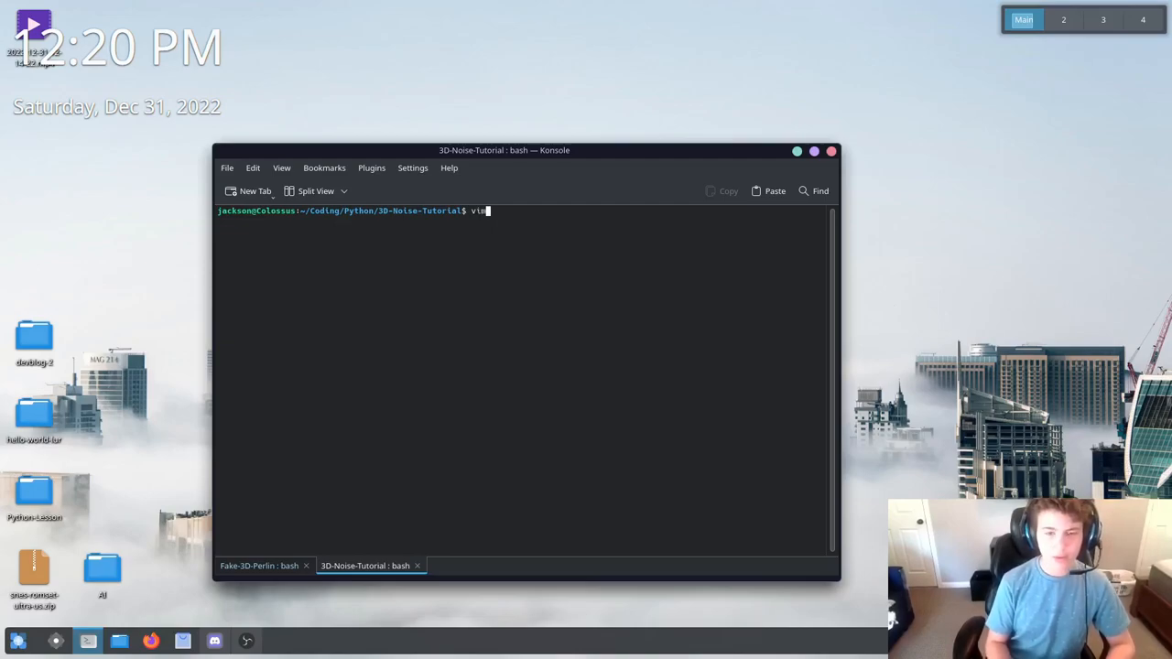
{"action": "type", "text": "touch main"}
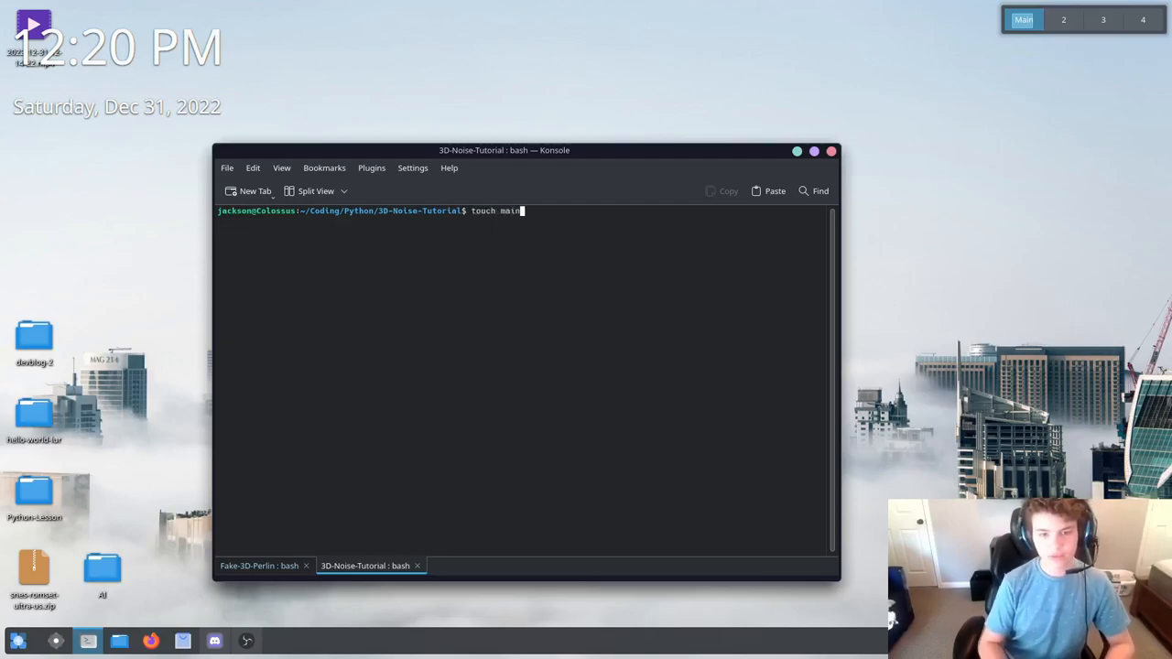
{"action": "key", "text": "Return"}
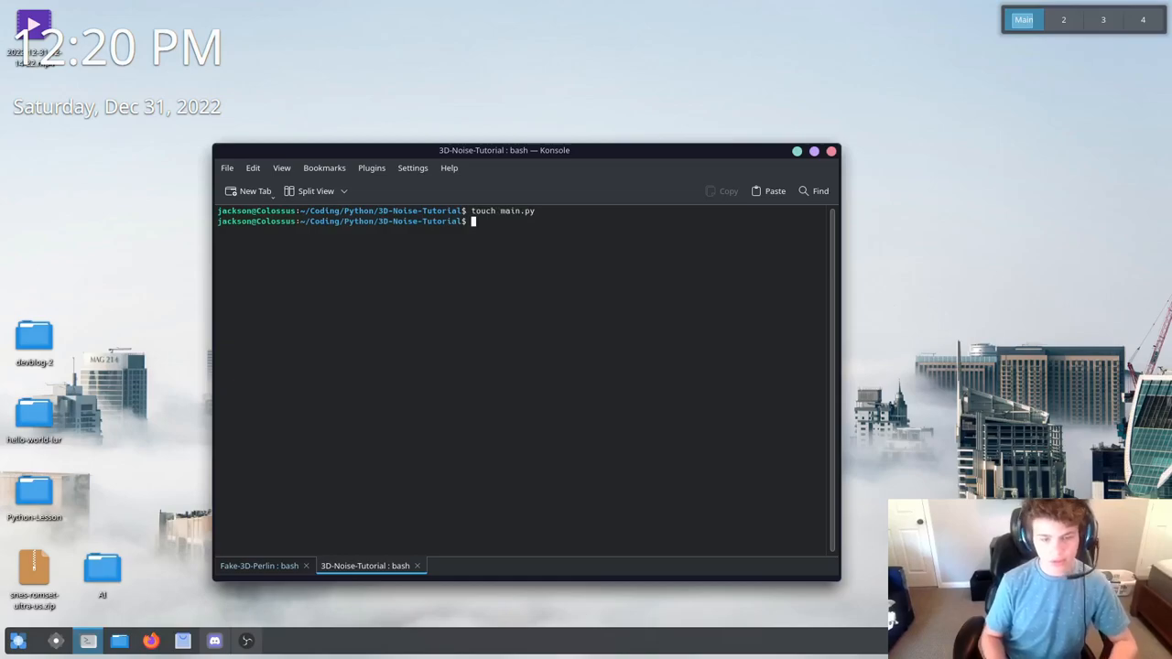
{"action": "type", "text": "touc"}
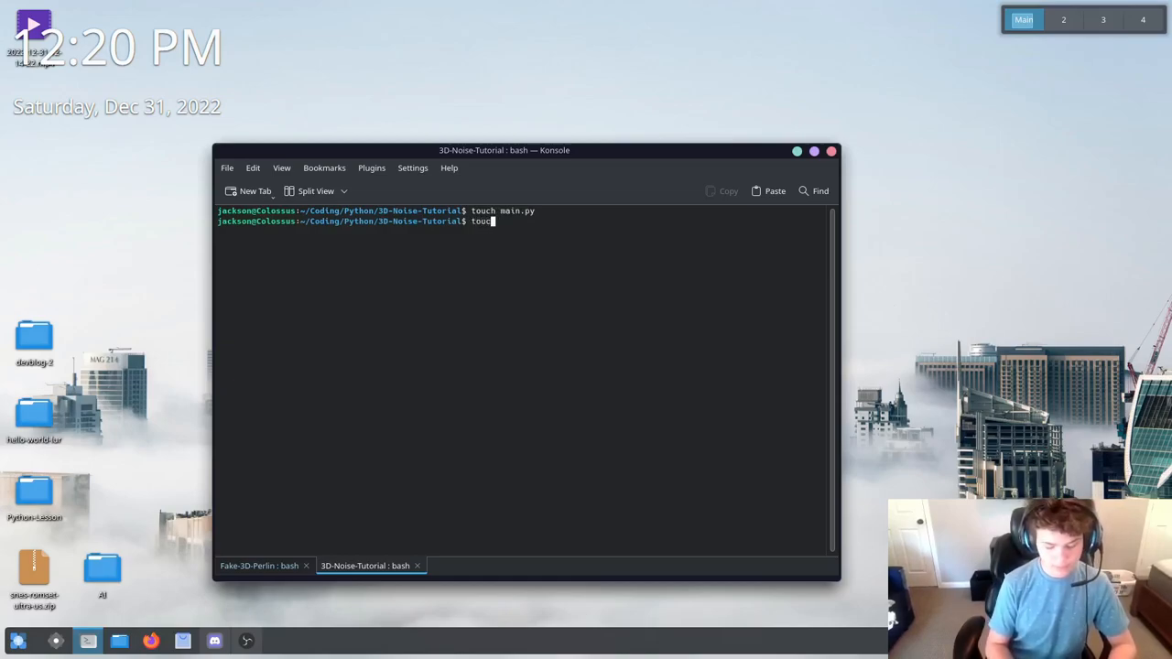
{"action": "type", "text": "perlin"}
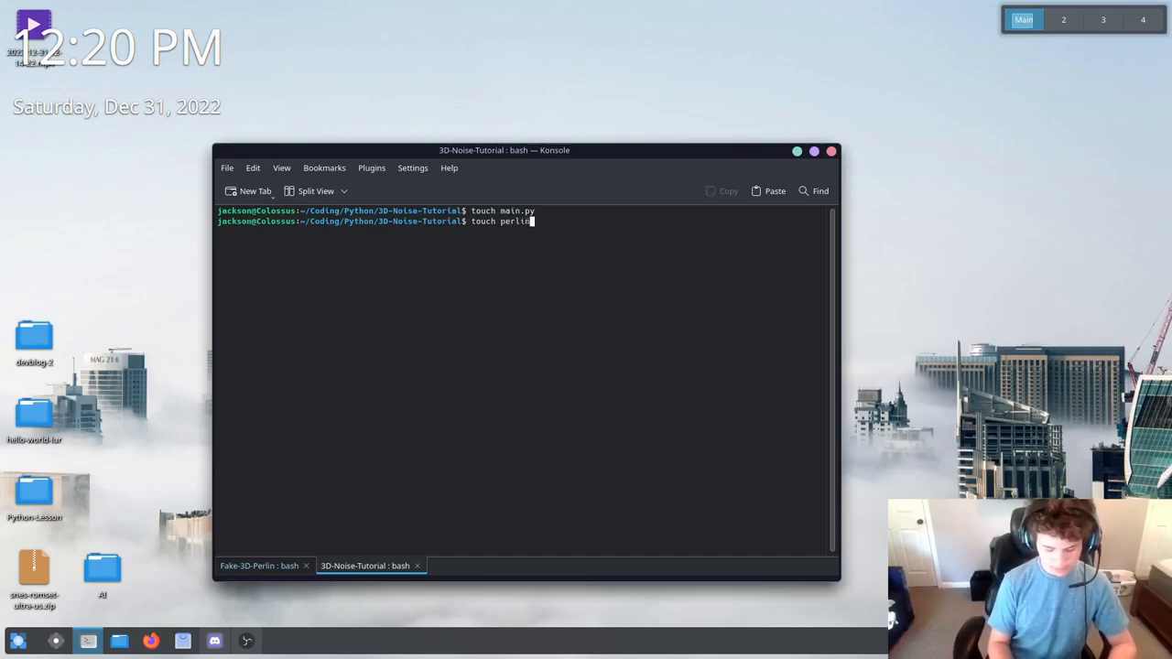
{"action": "key", "text": "Backspace"}
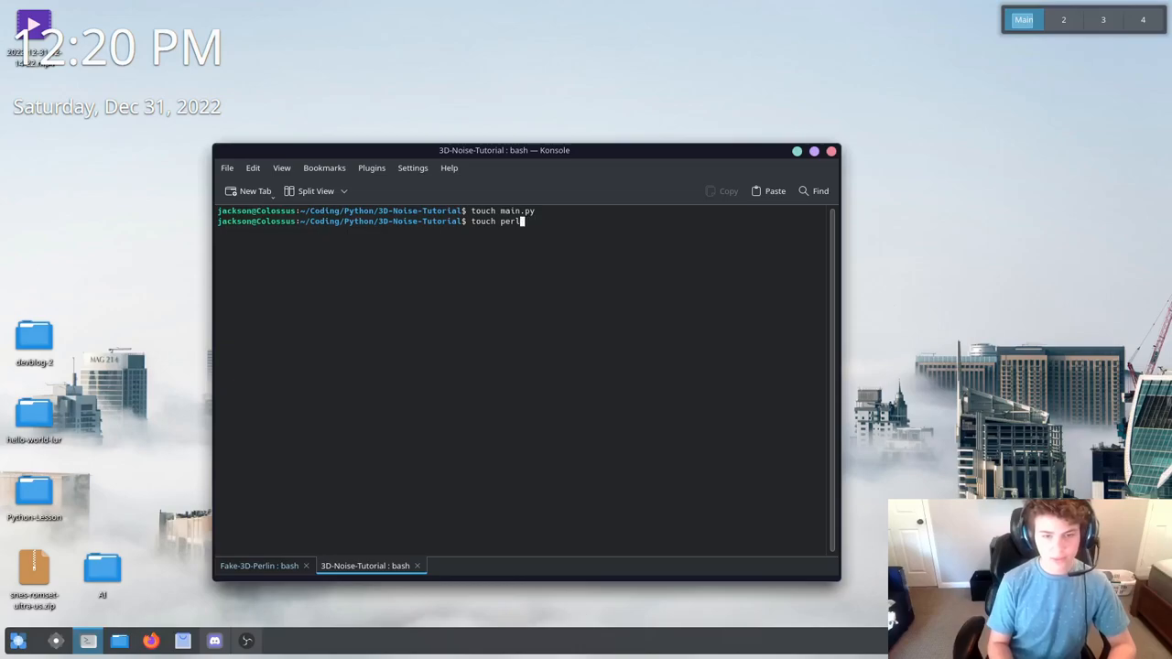
{"action": "type", "text": "noise"}
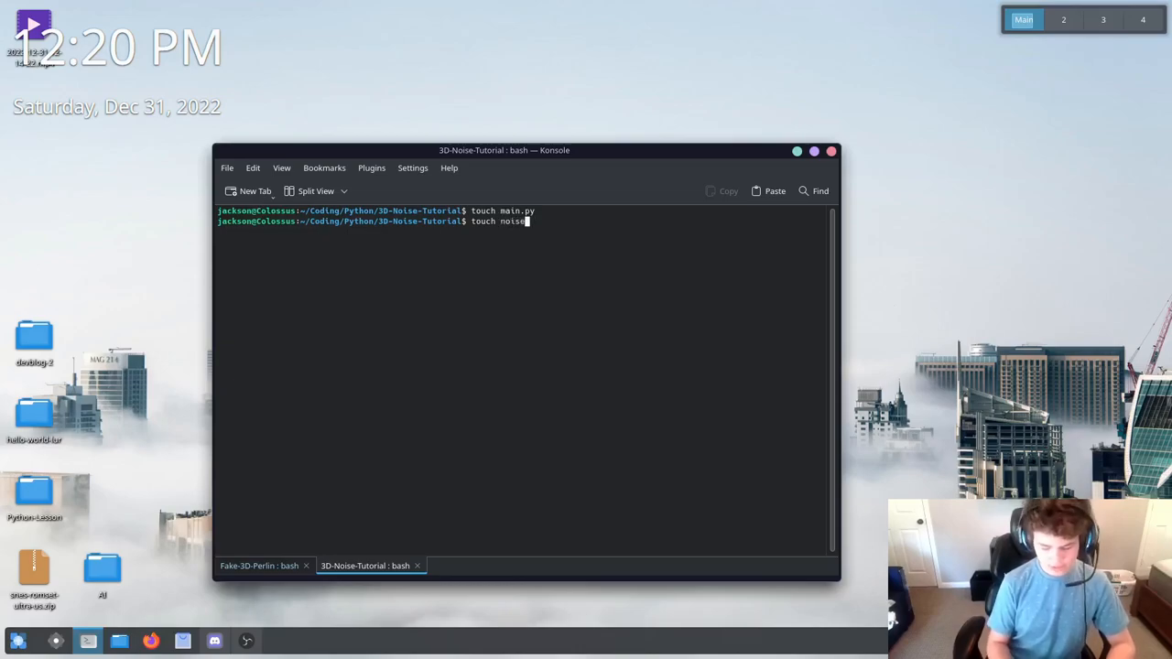
{"action": "type", "text": "_3d."}
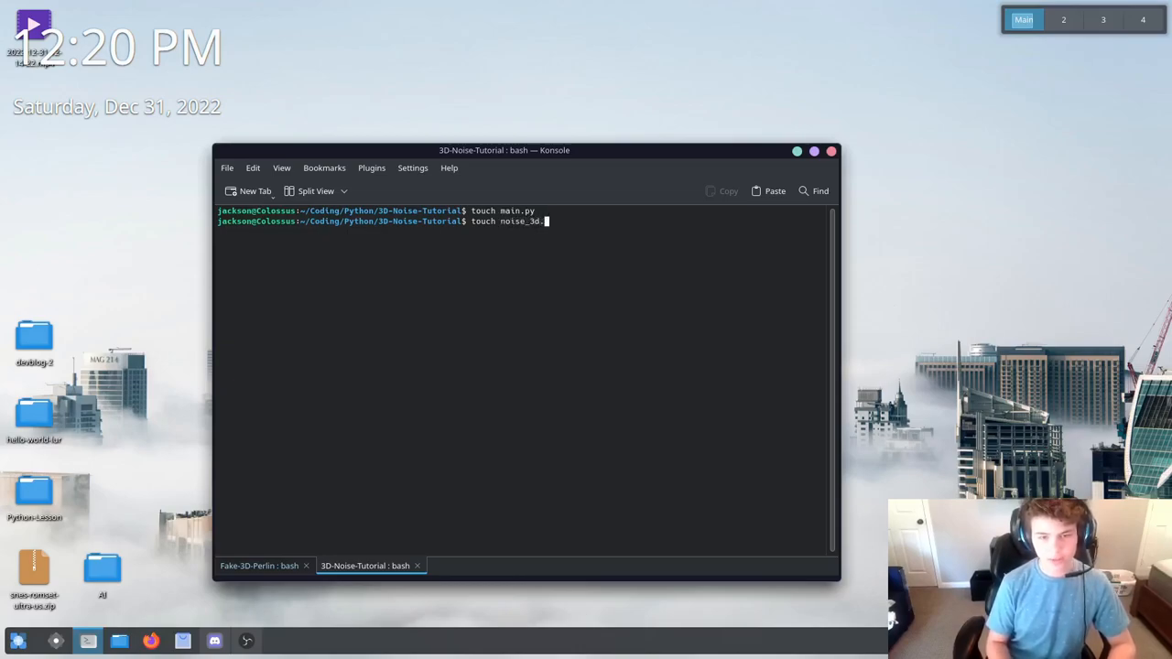
{"action": "key", "text": "Return"}
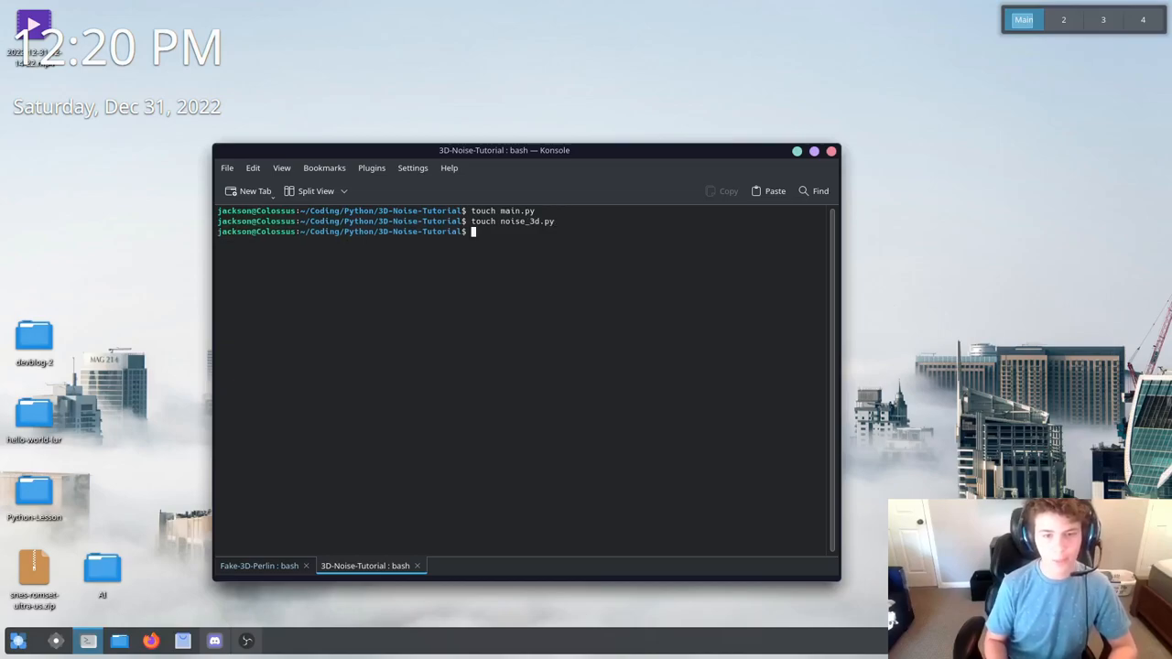
{"action": "key", "text": "Return"}
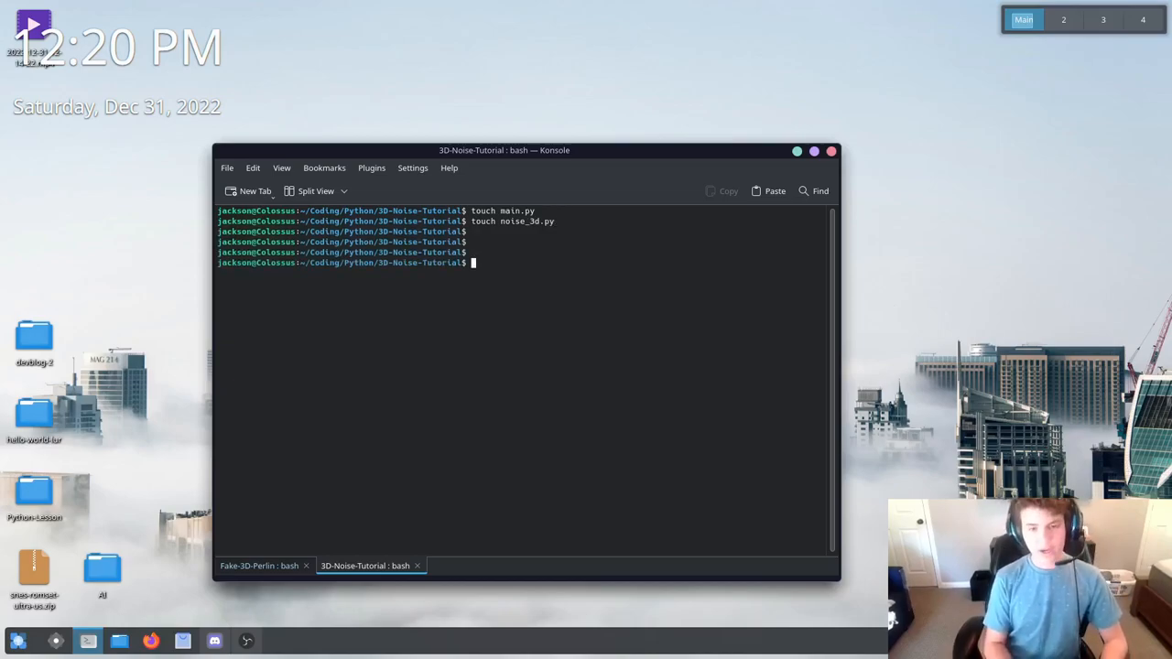
Edit main.py in vim, writing from ursina import * and app = Ursina()
{"action": "type", "text": "vim"}
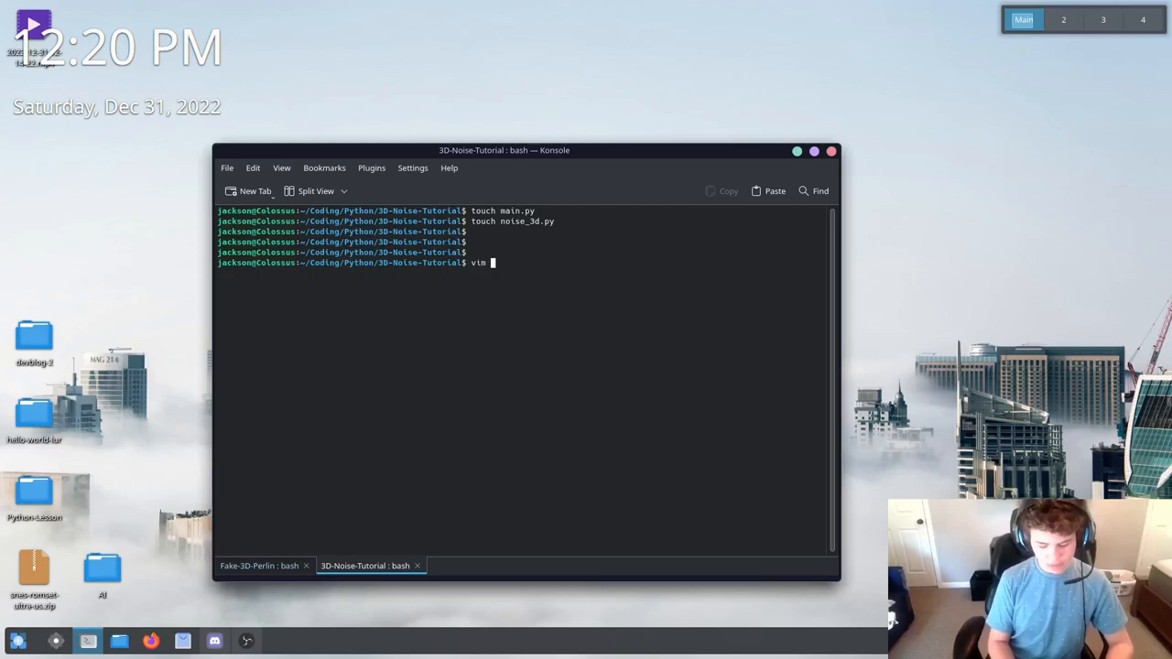
{"action": "key", "text": "Return"}
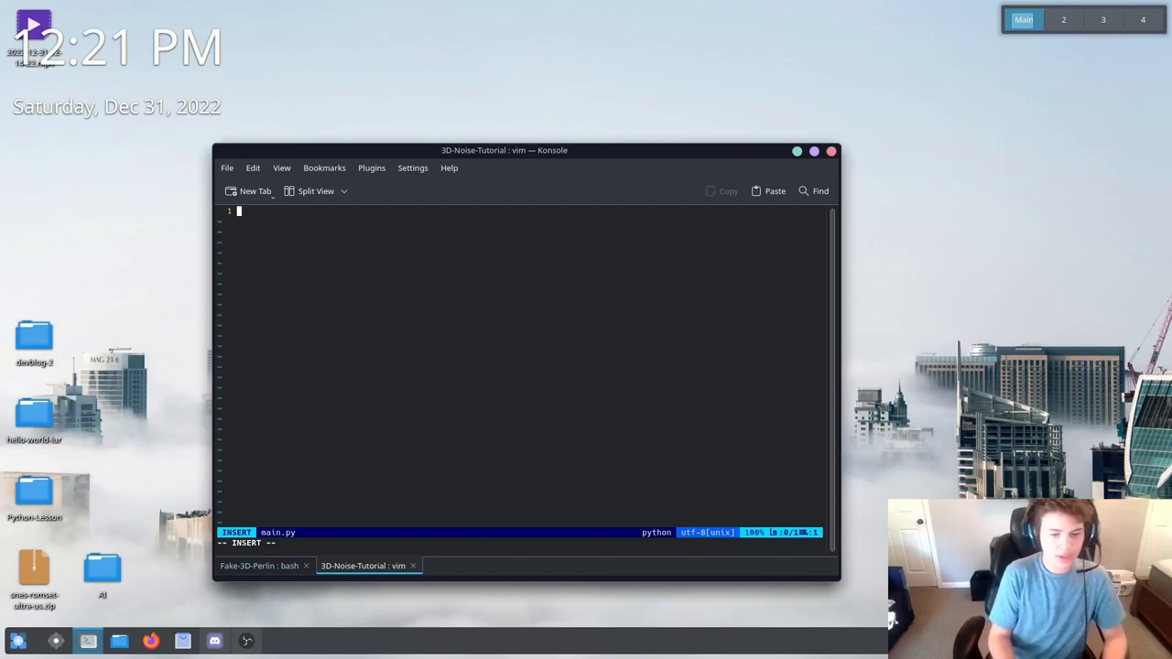
{"action": "type", "text": "fromm"}
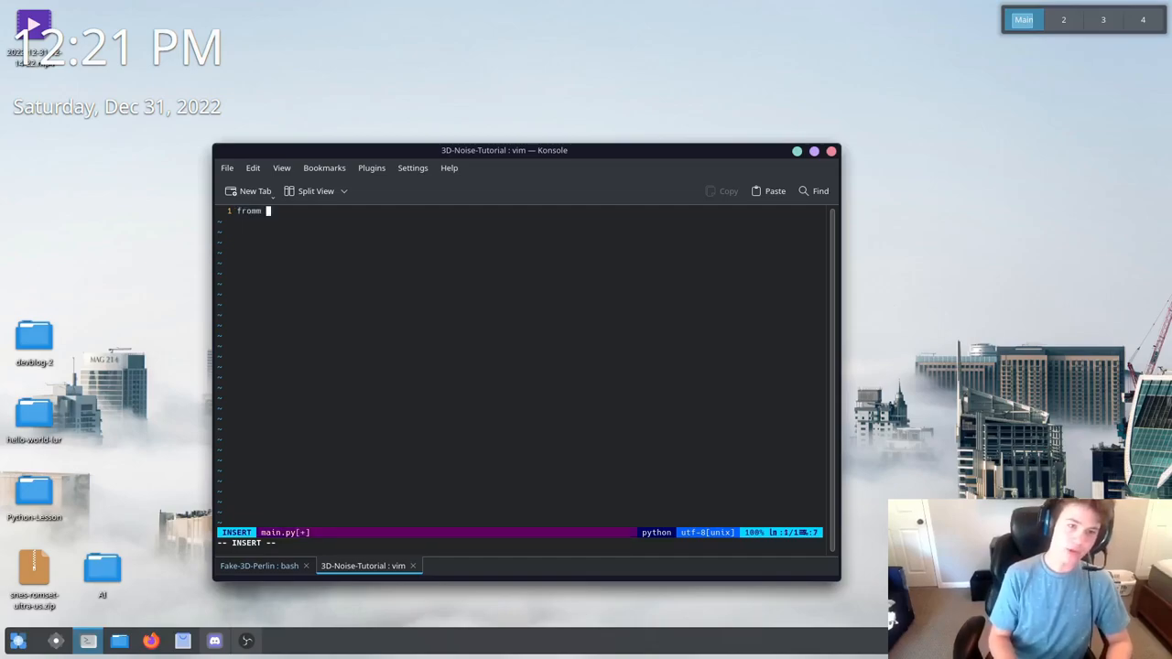
{"action": "type", "text": "ursina lo"}
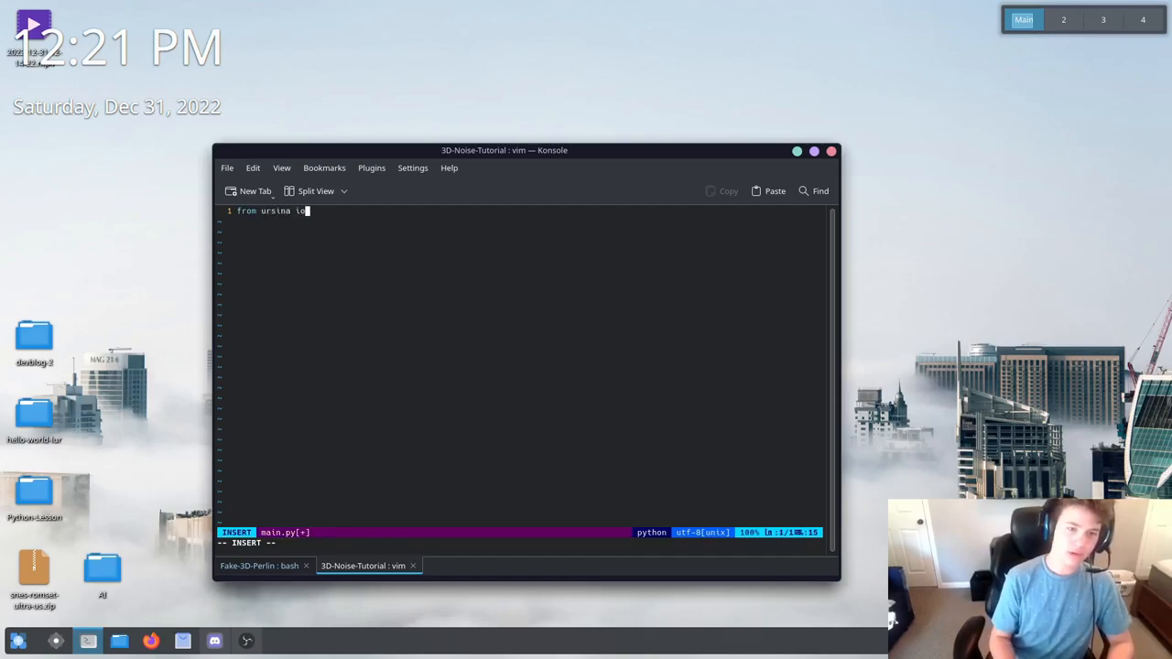
{"action": "type", "text": "import"}
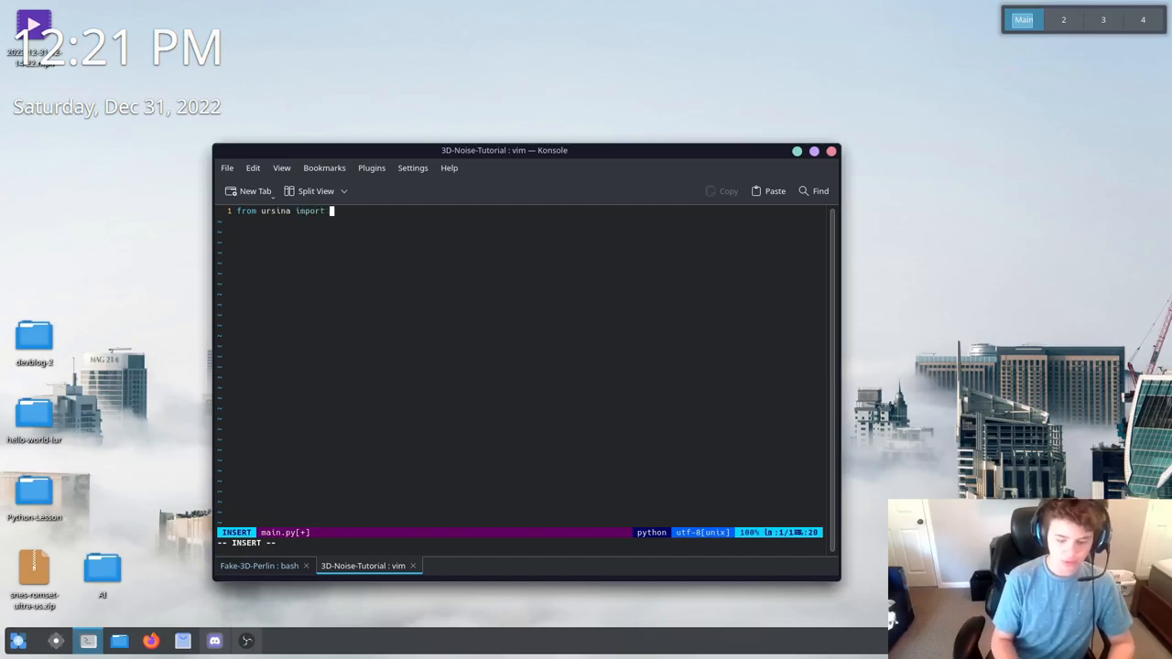
{"action": "type", "text": "*"}
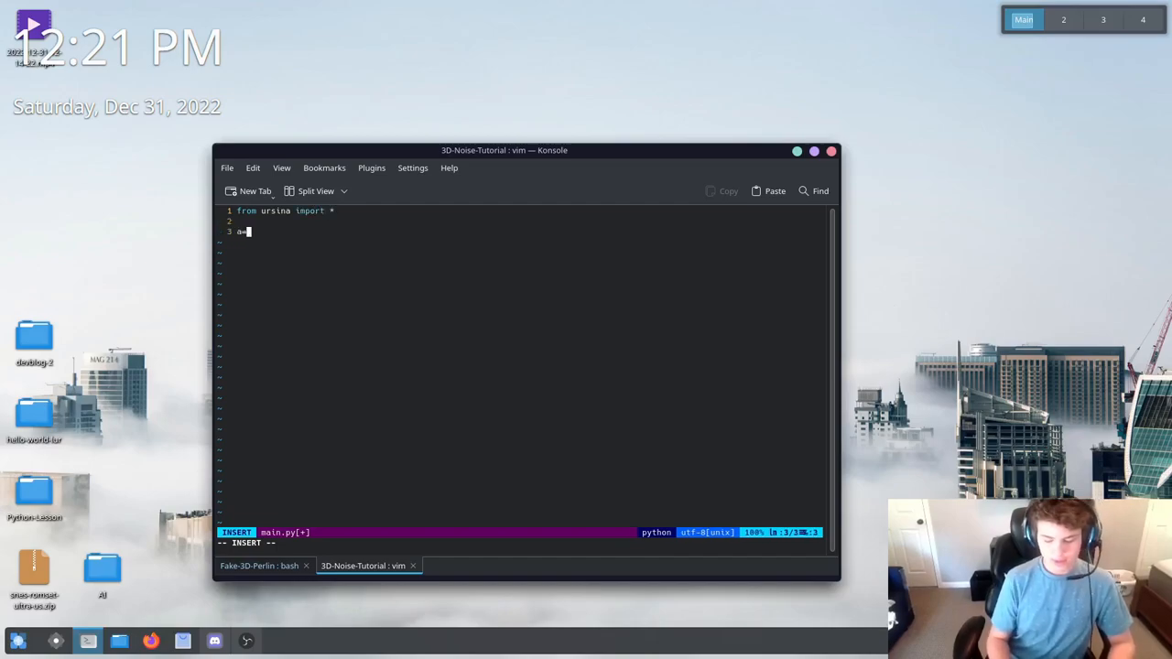
{"action": "type", "text": "pp ="}
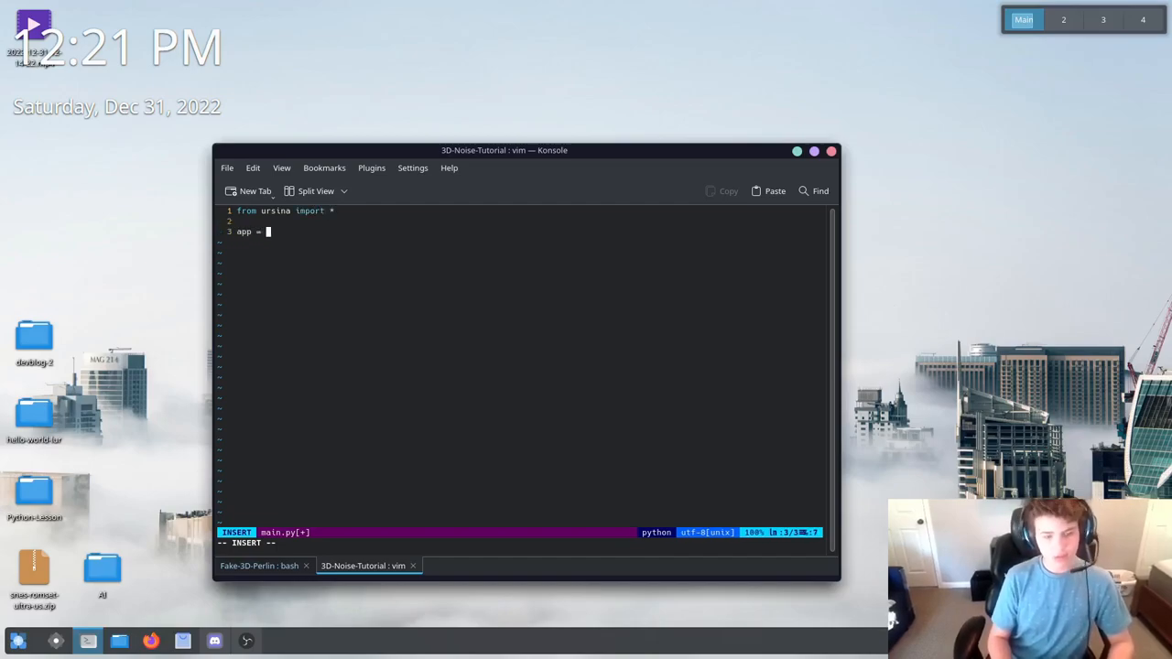
{"action": "type", "text": "Ursina("}
{"action": "type", "text": "app.run()"}
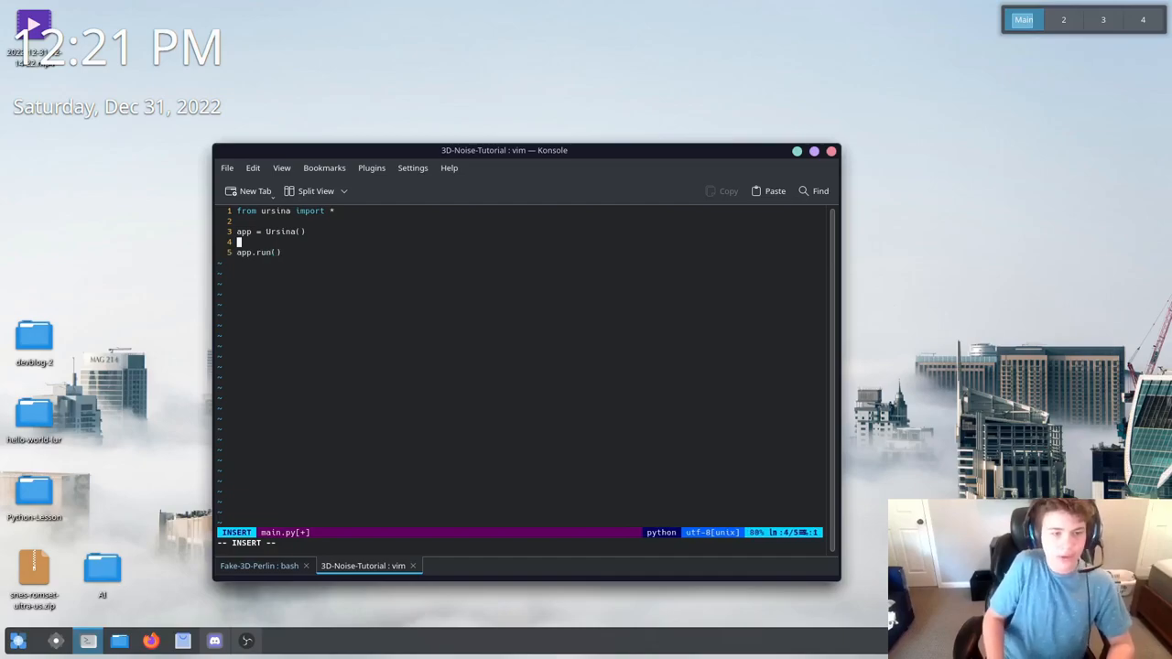
Set window.borderless = False and window.fullscreen = True
{"action": "key", "text": "Return"}
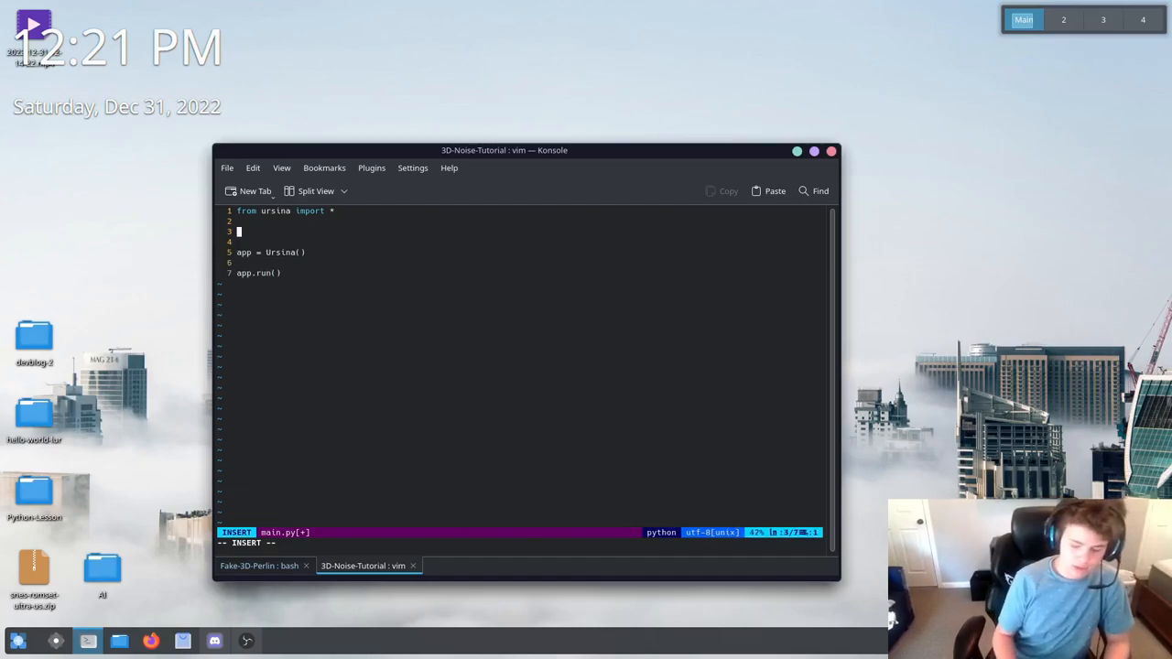
{"action": "type", "text": "window.b"}
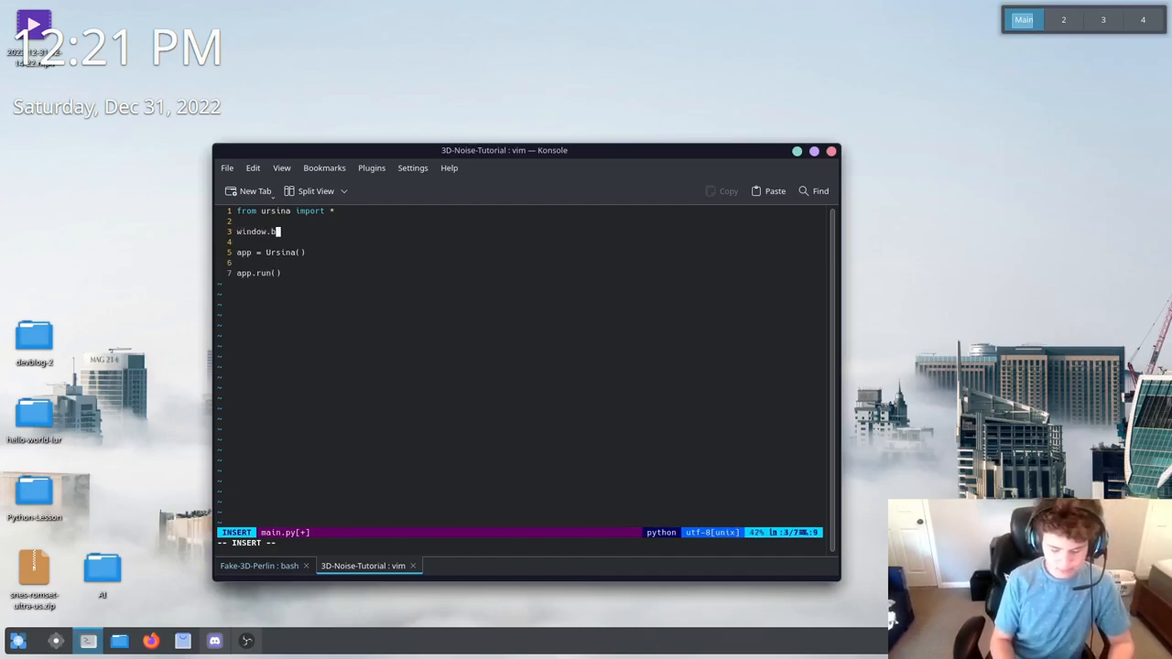
{"action": "type", "text": "orderless"}
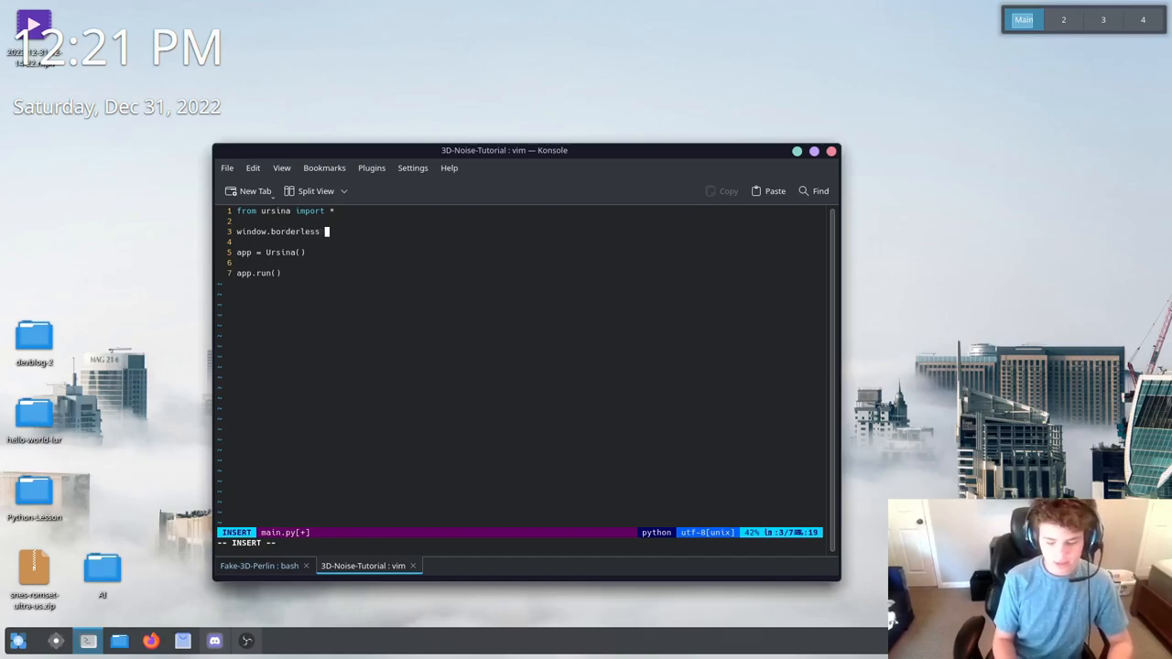
{"action": "type", "text": "= False"}
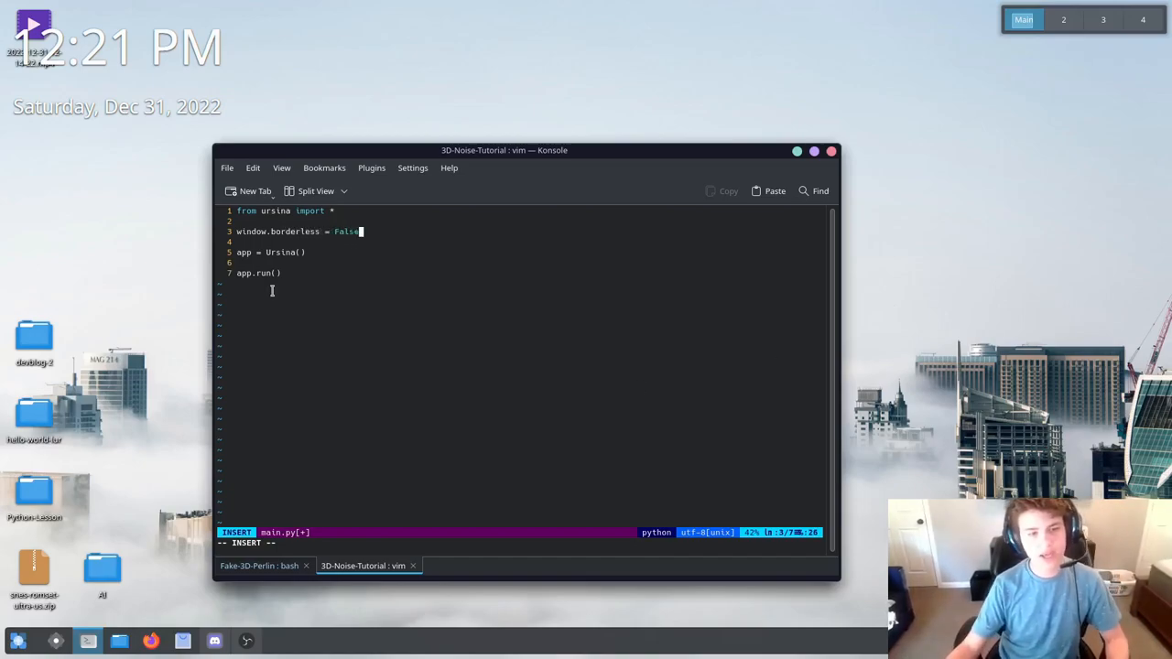
{"action": "mouse_move", "coordinate": [451, 246]}
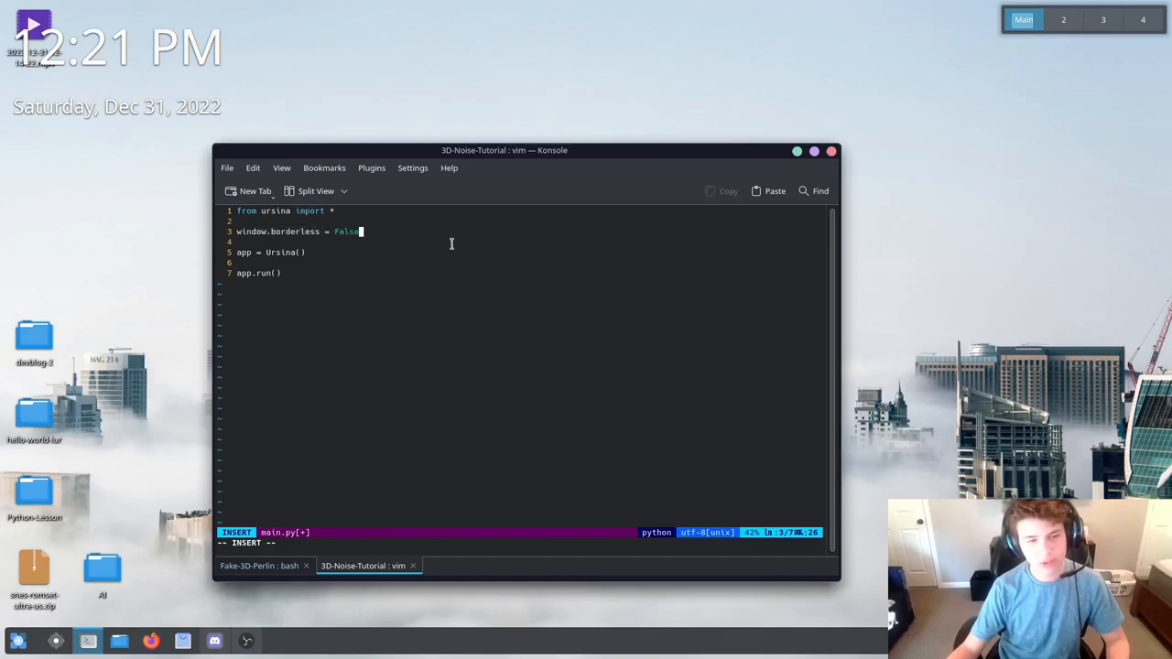
{"action": "type", "text": "wind"}
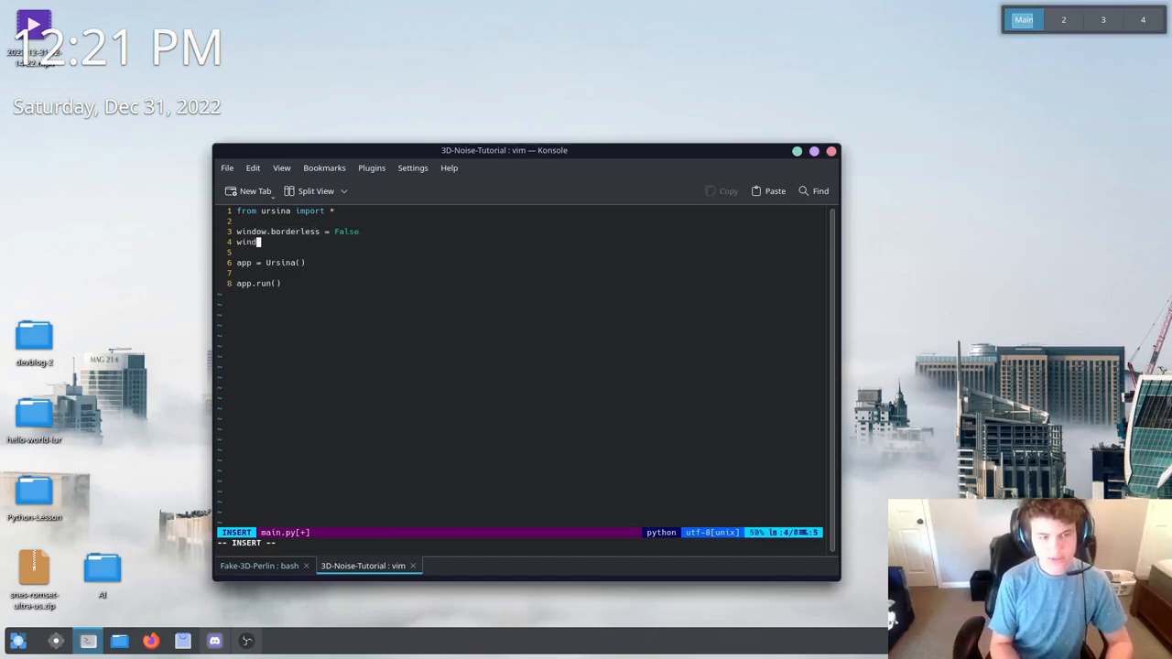
{"action": "type", "text": "."}
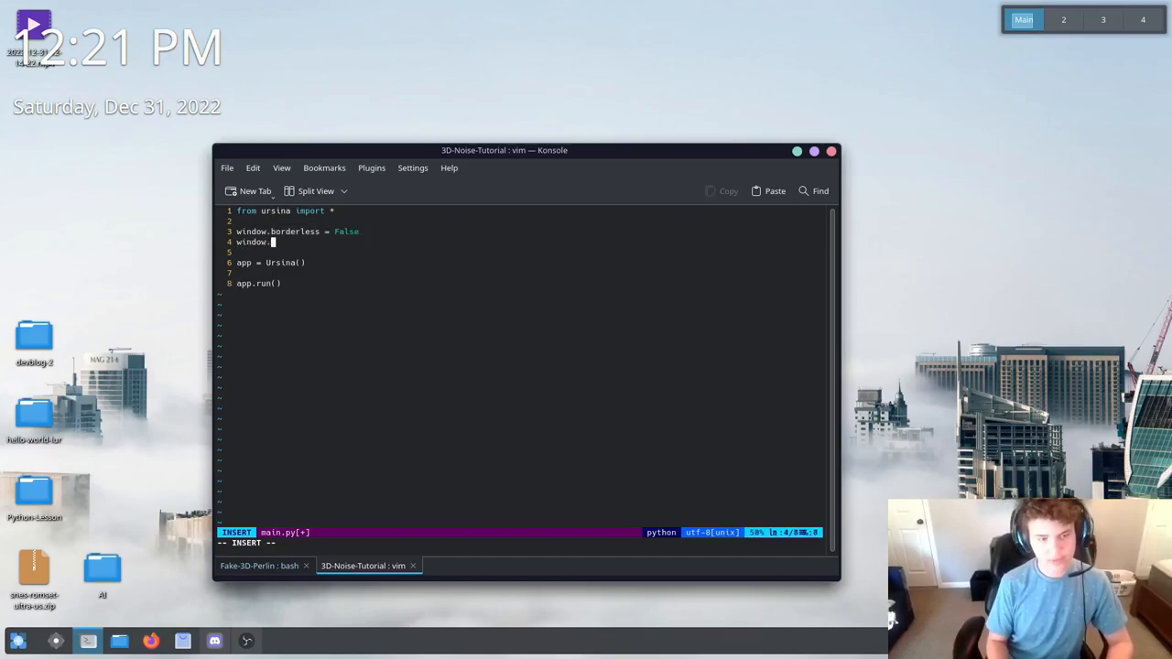
{"action": "type", "text": "fulls"}
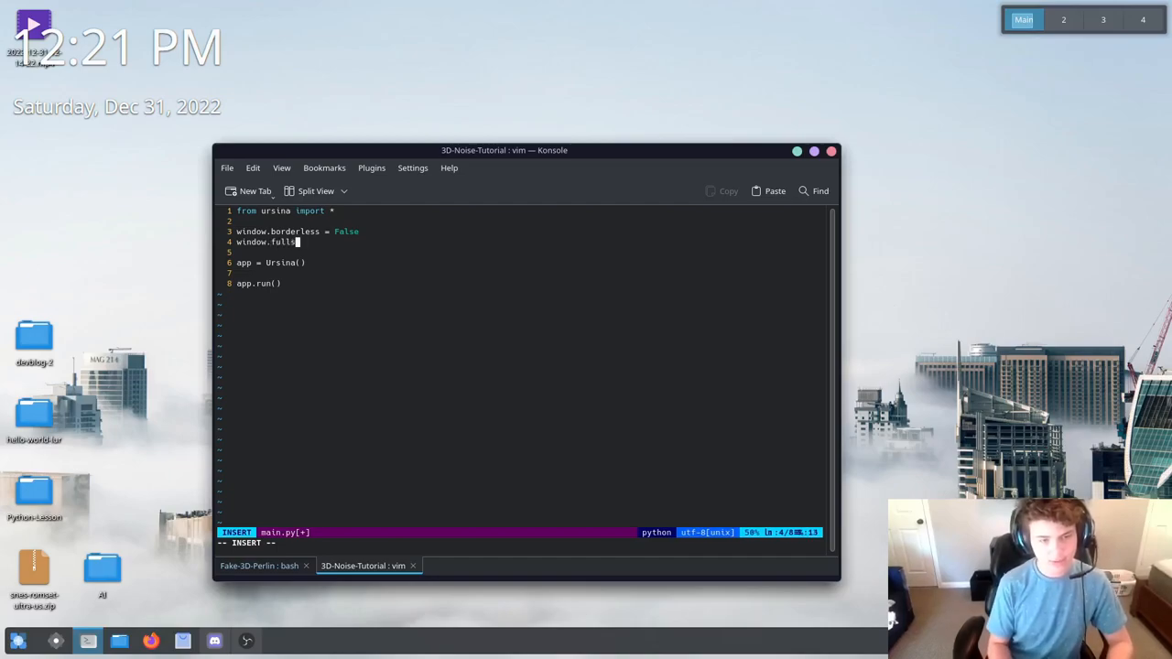
{"action": "type", "text": "creen = Tr"}
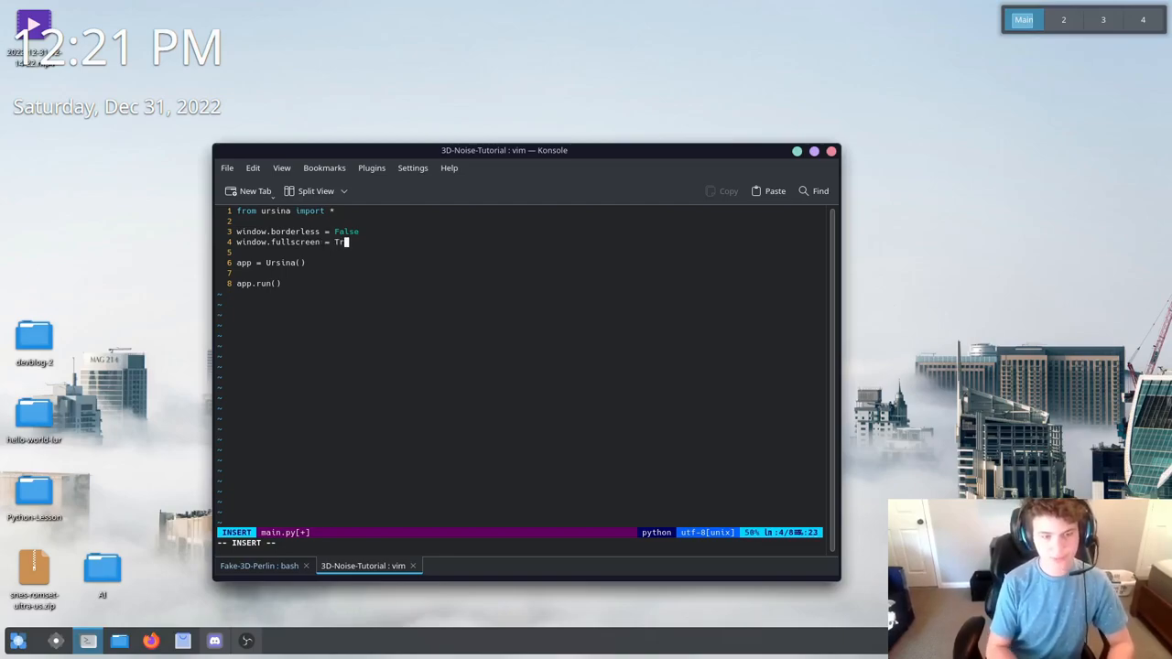
{"action": "type", "text": "ue"}
{"action": "type", "text": "def input("}
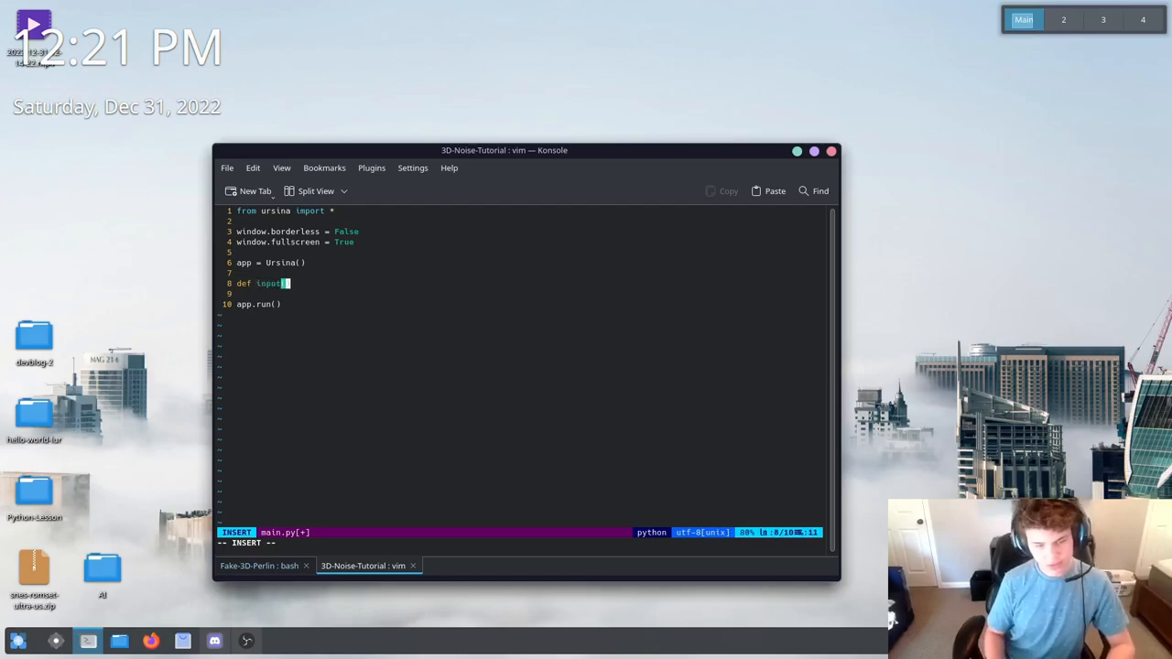
Begin def input(key): with an if key == check in its body
{"action": "type", "text": "key):"}
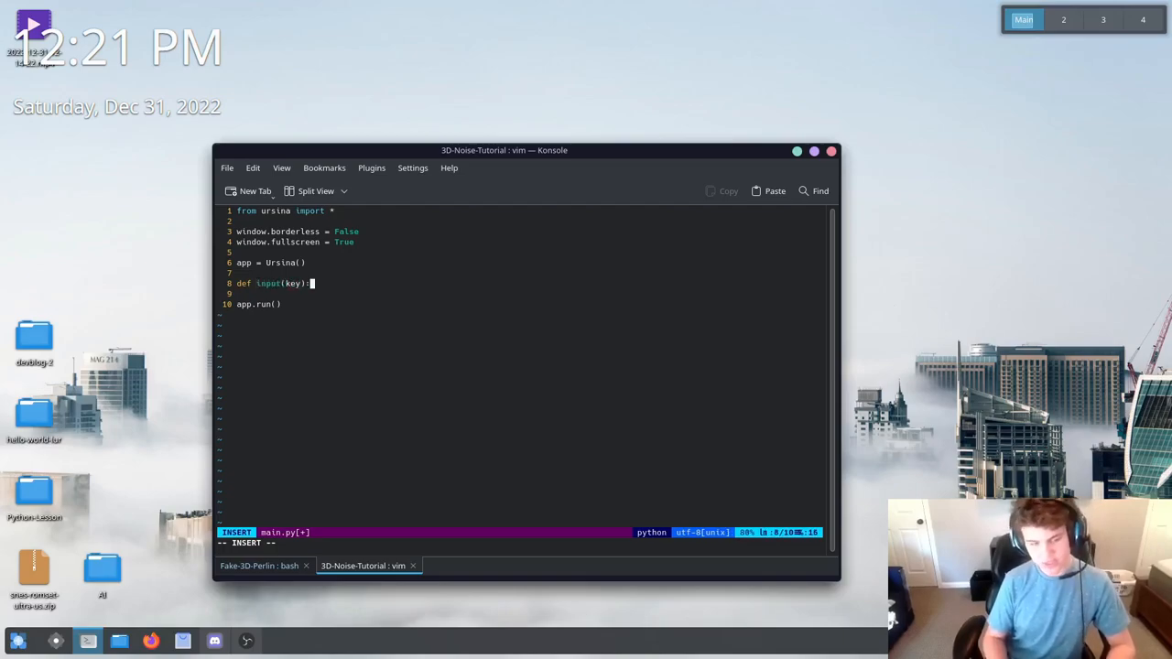
{"action": "key", "text": "Return"}
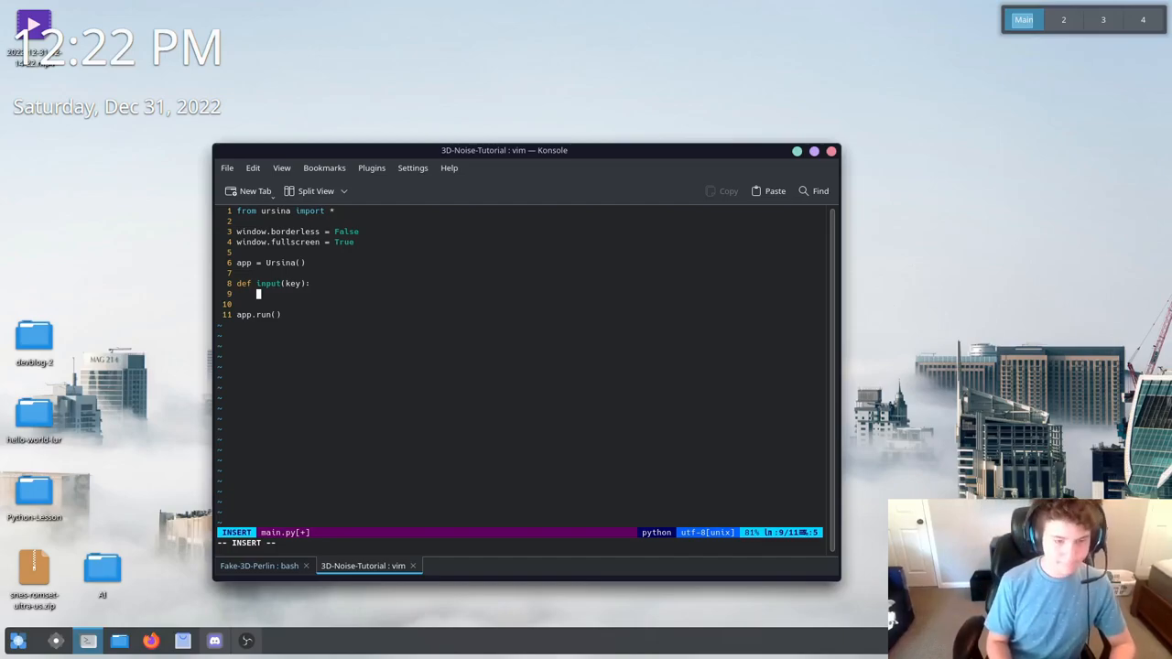
{"action": "type", "text": "if k"}
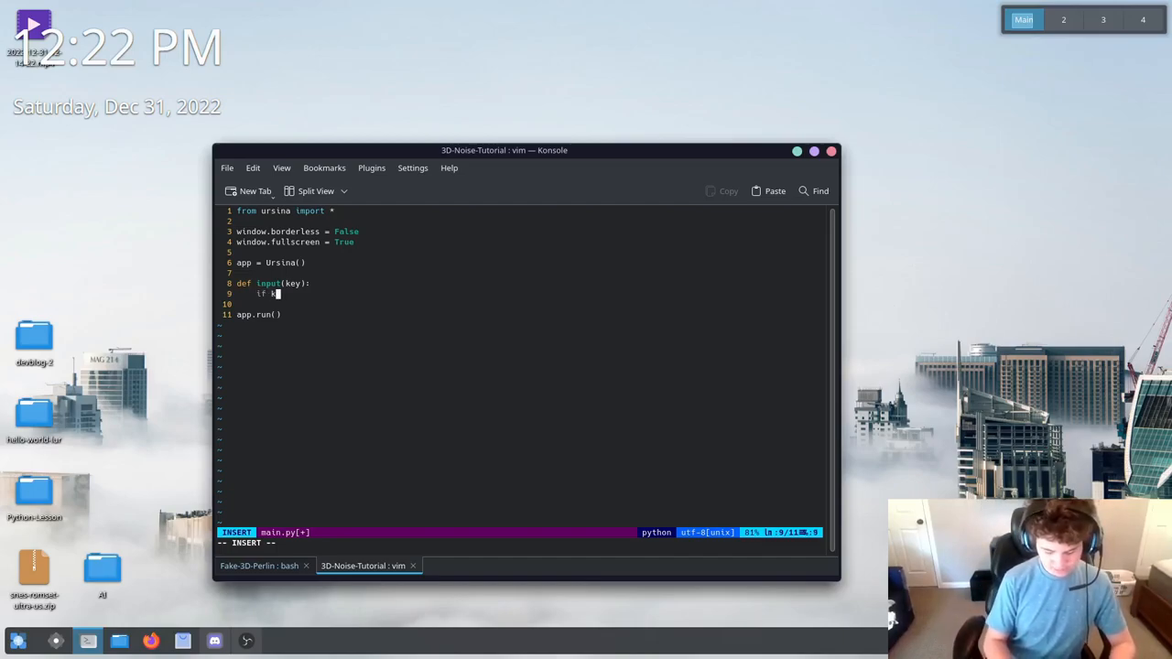
{"action": "type", "text": "ey =="}
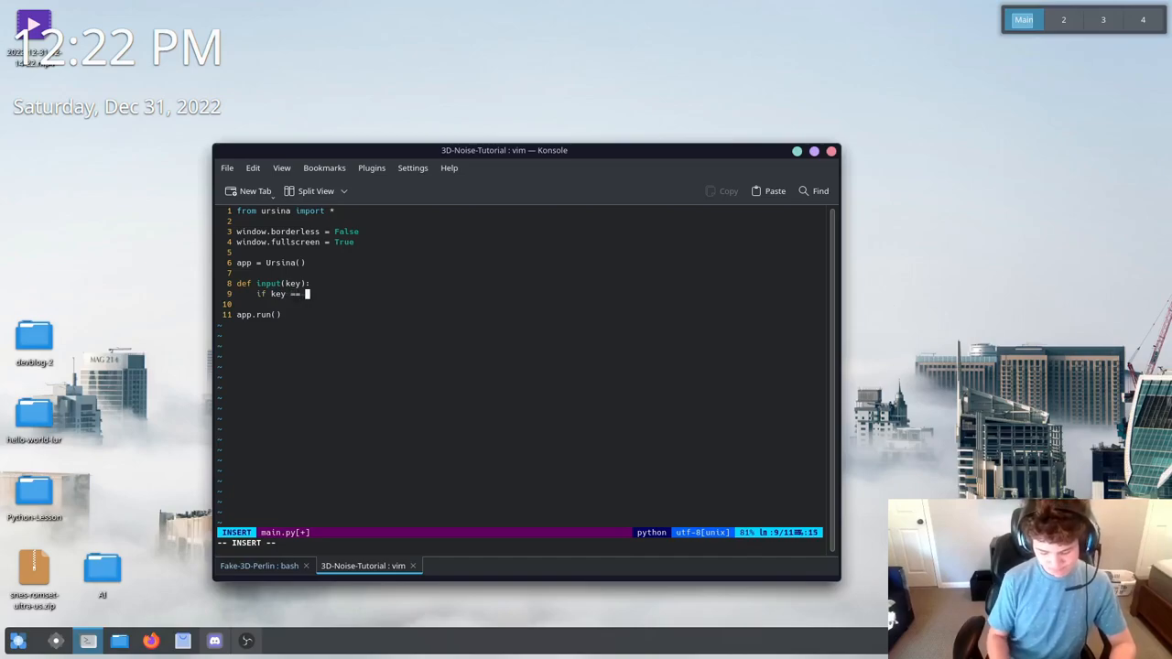
{"action": "key", "text": "Return"}
{"action": "type", "text": ":wq"}
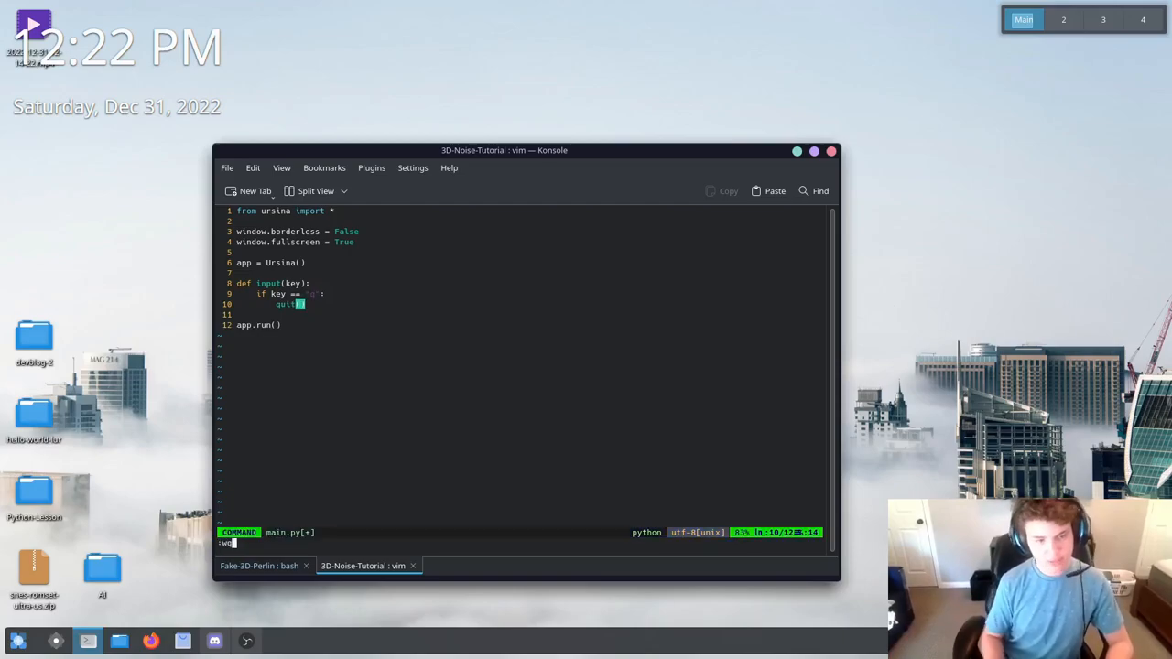
Save main.py and quit vim, then start the py main.py command
{"action": "key", "text": "Return"}
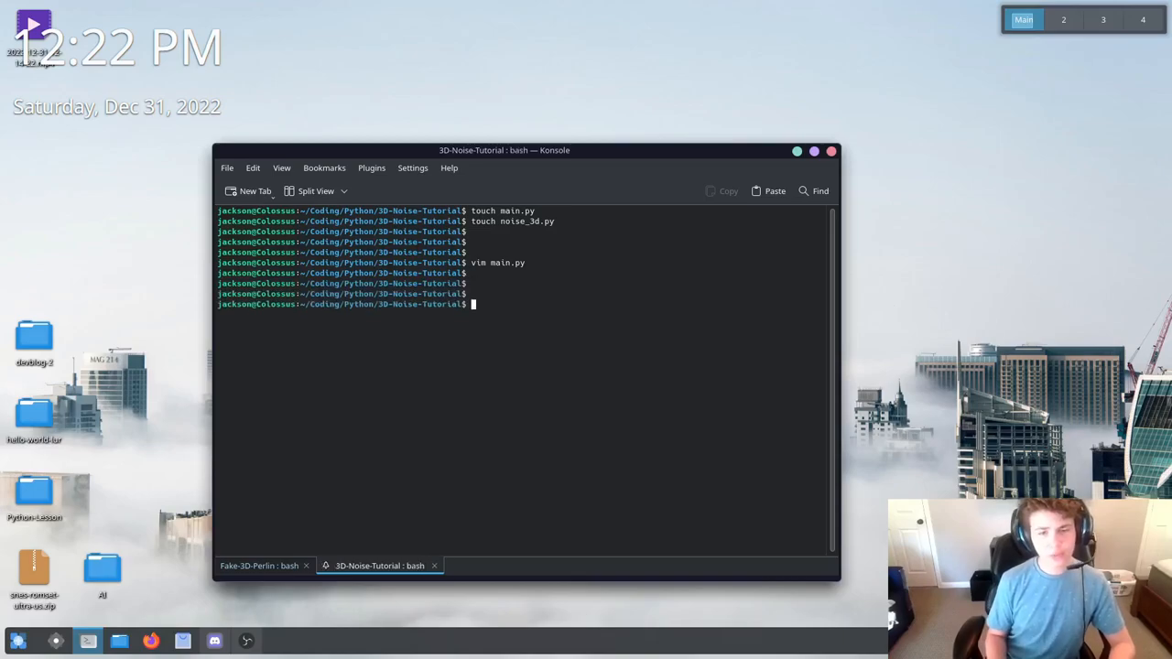
{"action": "key", "text": "Return"}
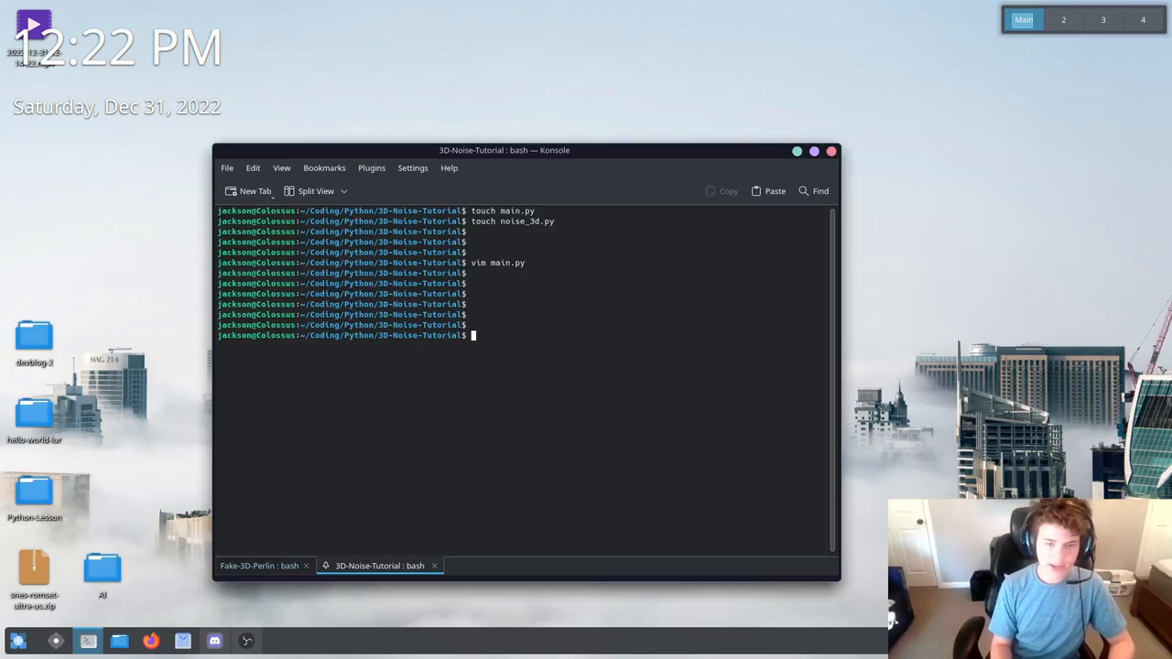
{"action": "type", "text": "py m"}
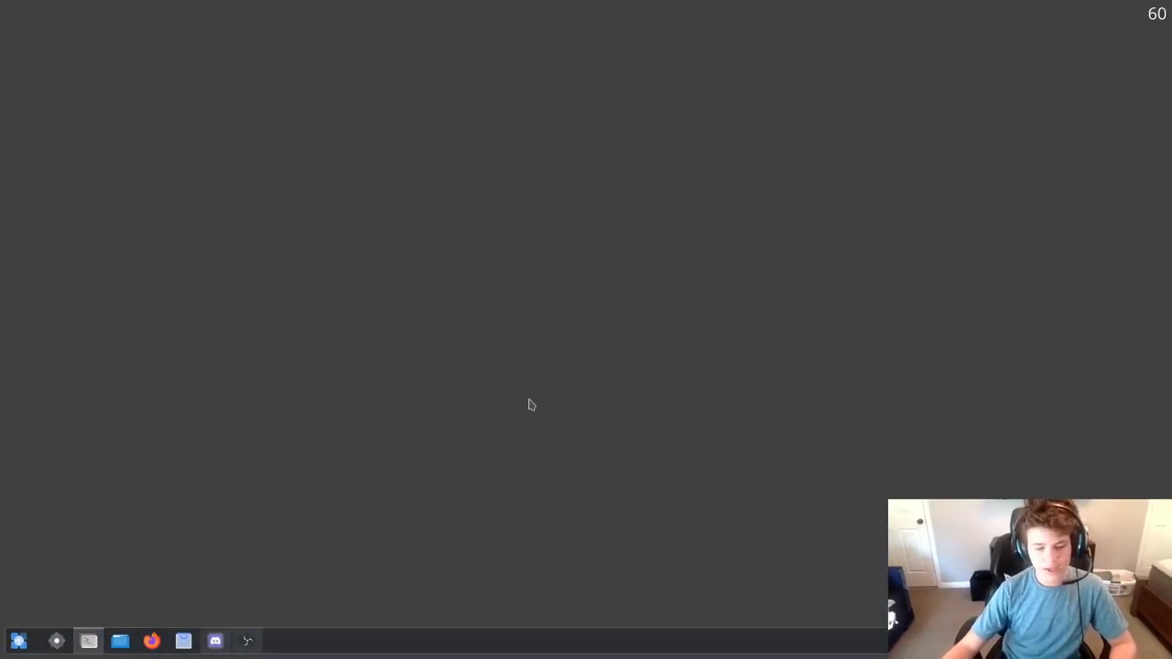
{"action": "mouse_move", "coordinate": [579, 357]}
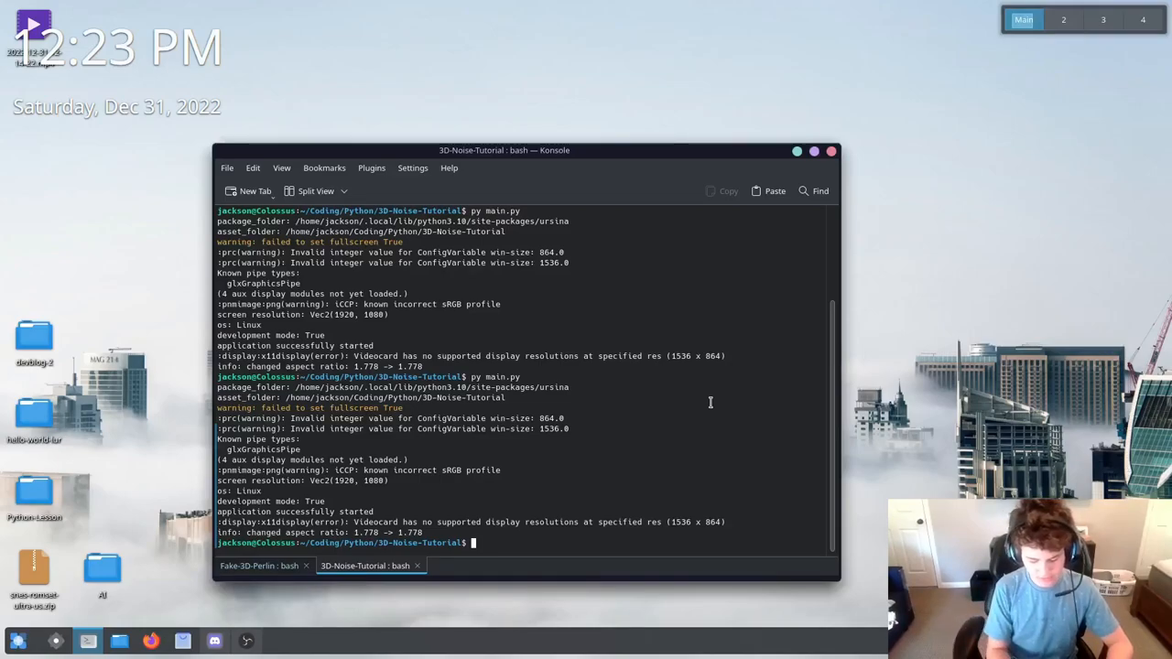
Launch vim on the new noise_3d.py file
{"action": "type", "text": "touch"}
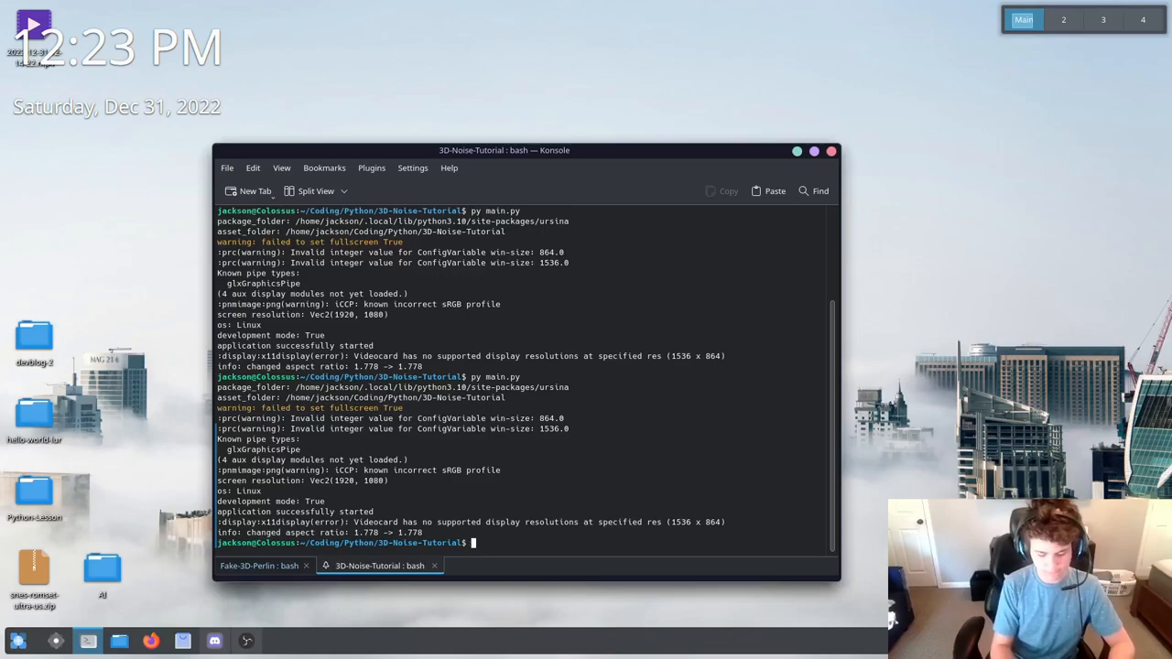
{"action": "type", "text": "vim 3"}
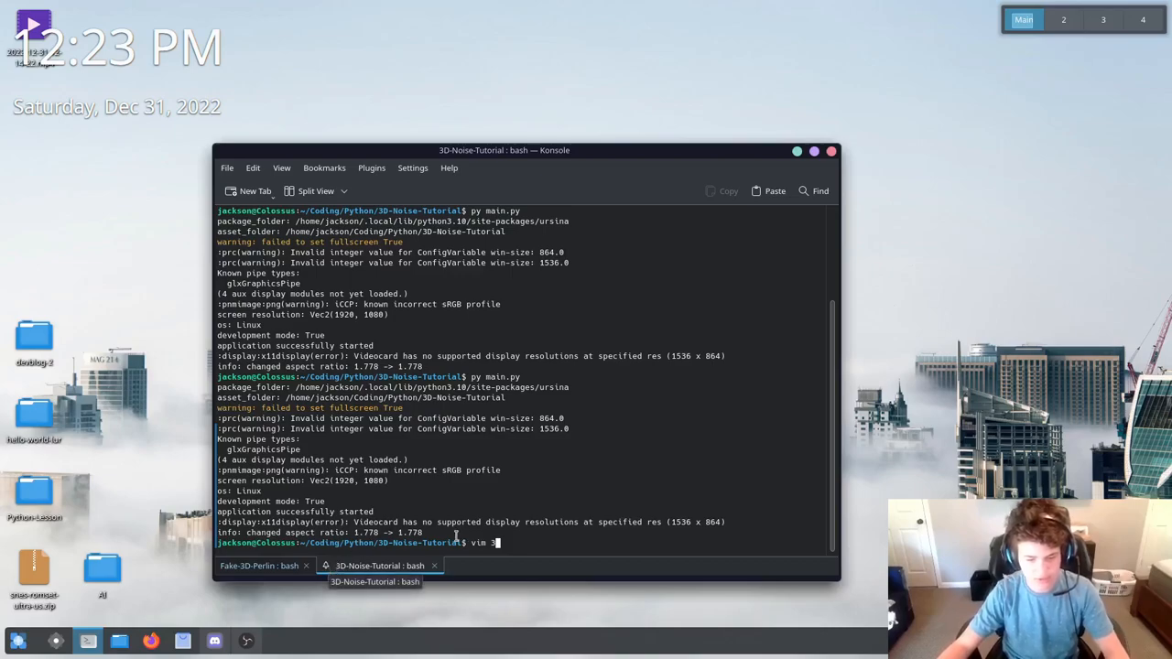
{"action": "type", "text": "s"}
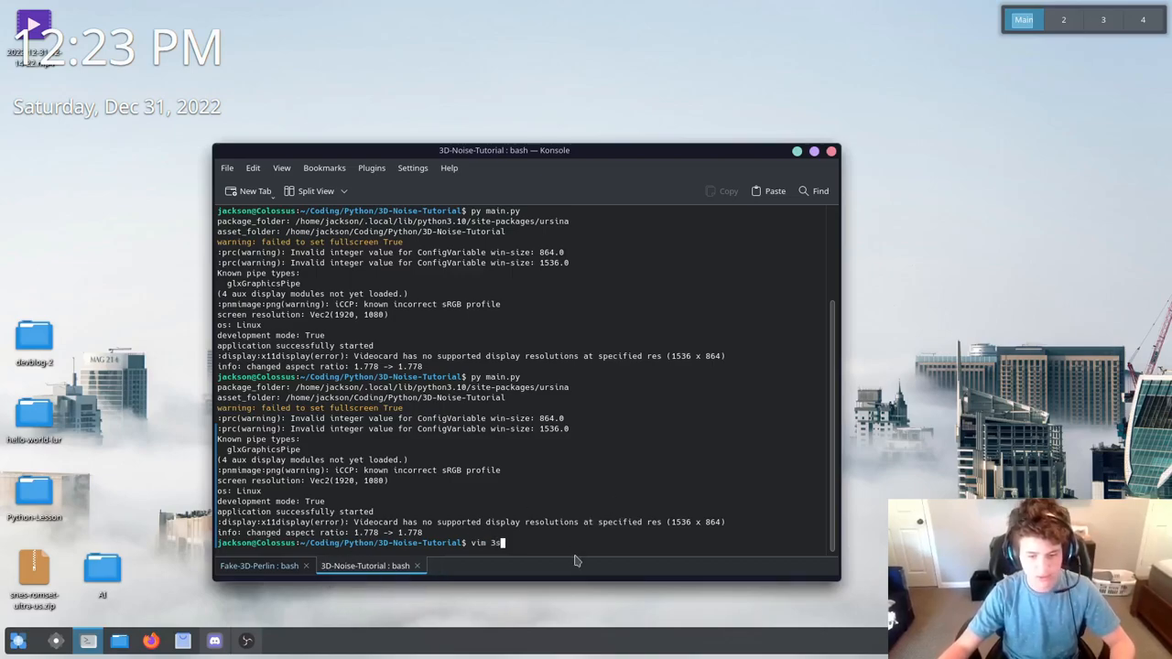
{"action": "key", "text": "BackSpace"}
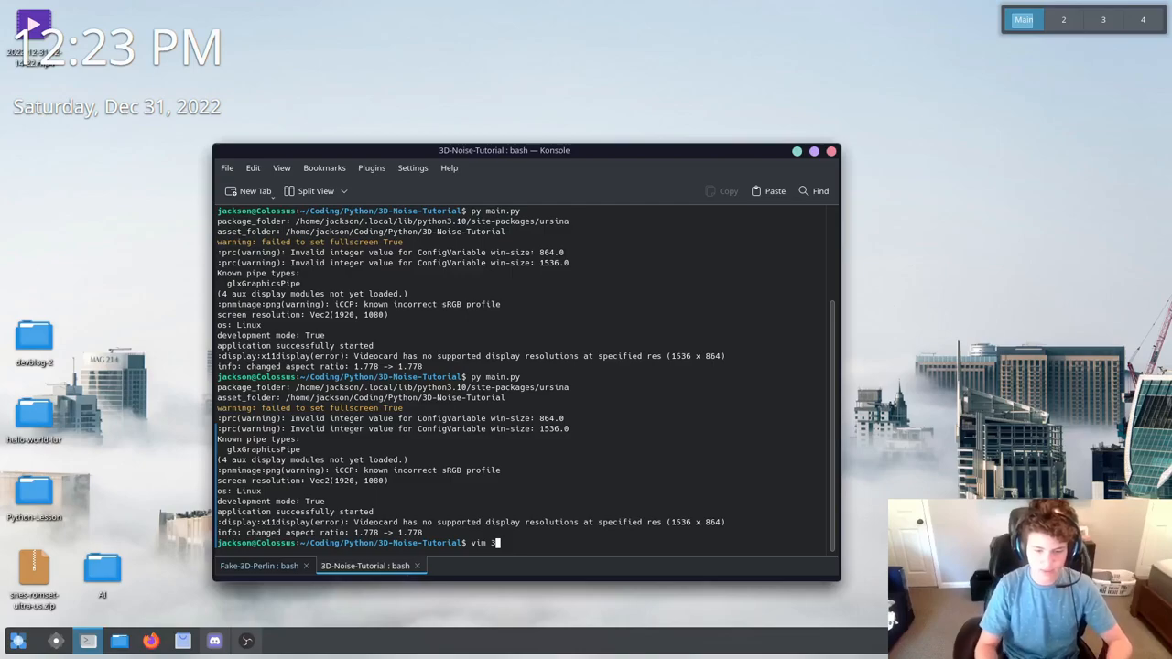
{"action": "type", "text": "nois"}
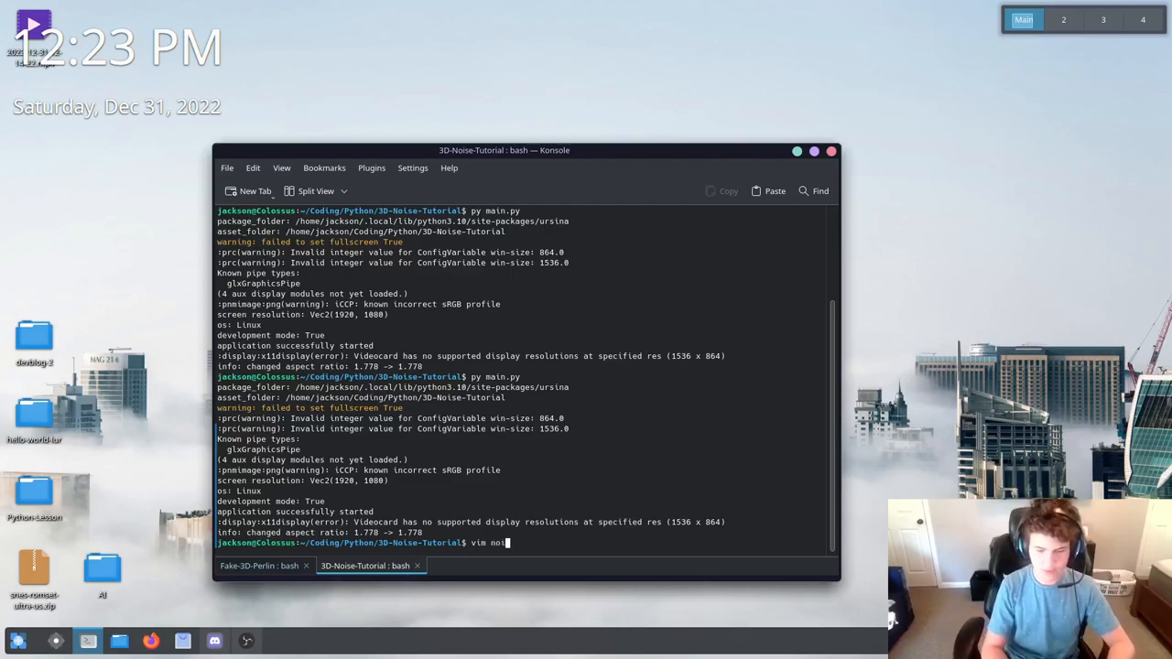
{"action": "key", "text": "Return"}
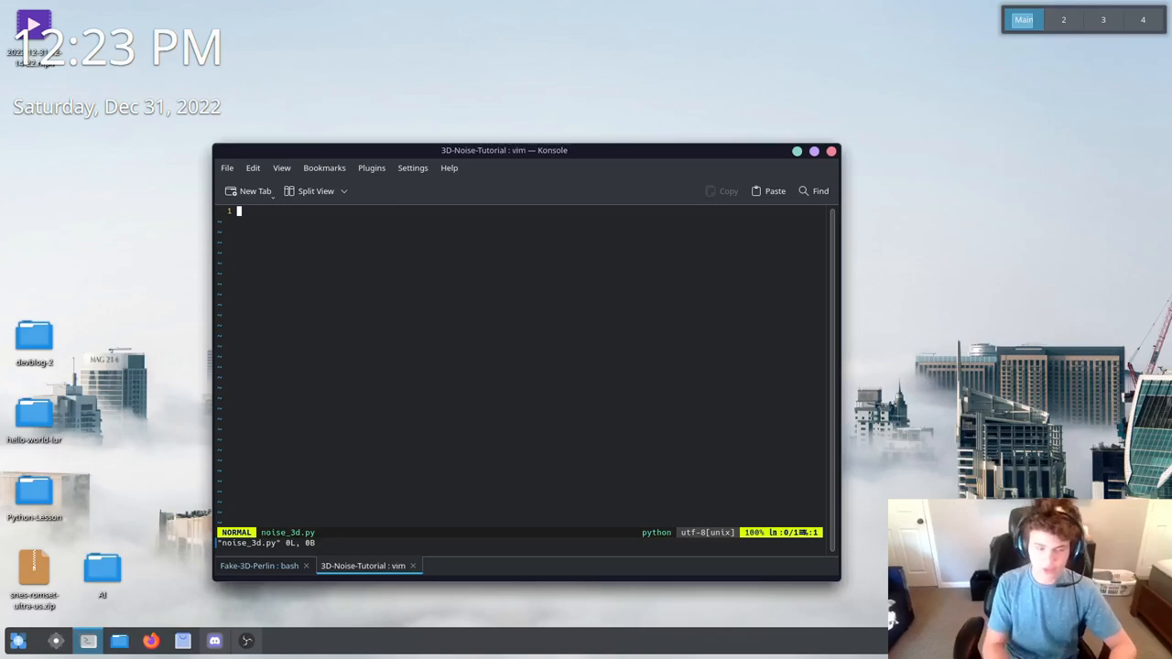
Write 'from perlin_noise import PerlinNoise' in noise_3d.py, then start a third terminal tab
{"action": "key", "text": "i"}
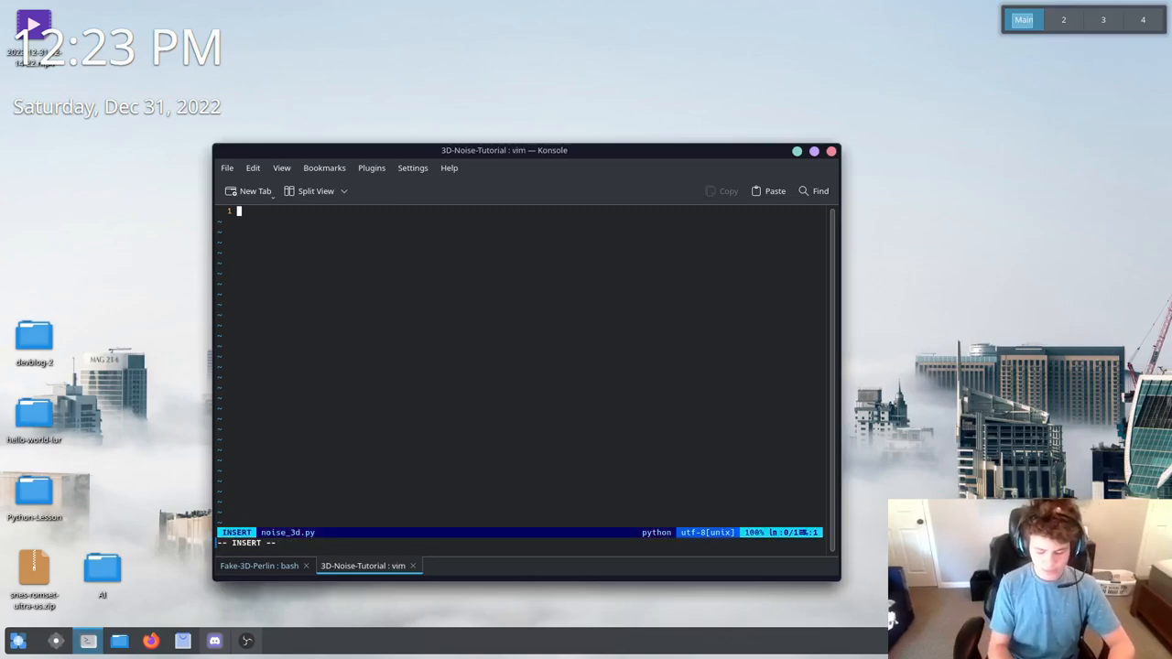
{"action": "type", "text": "from per"}
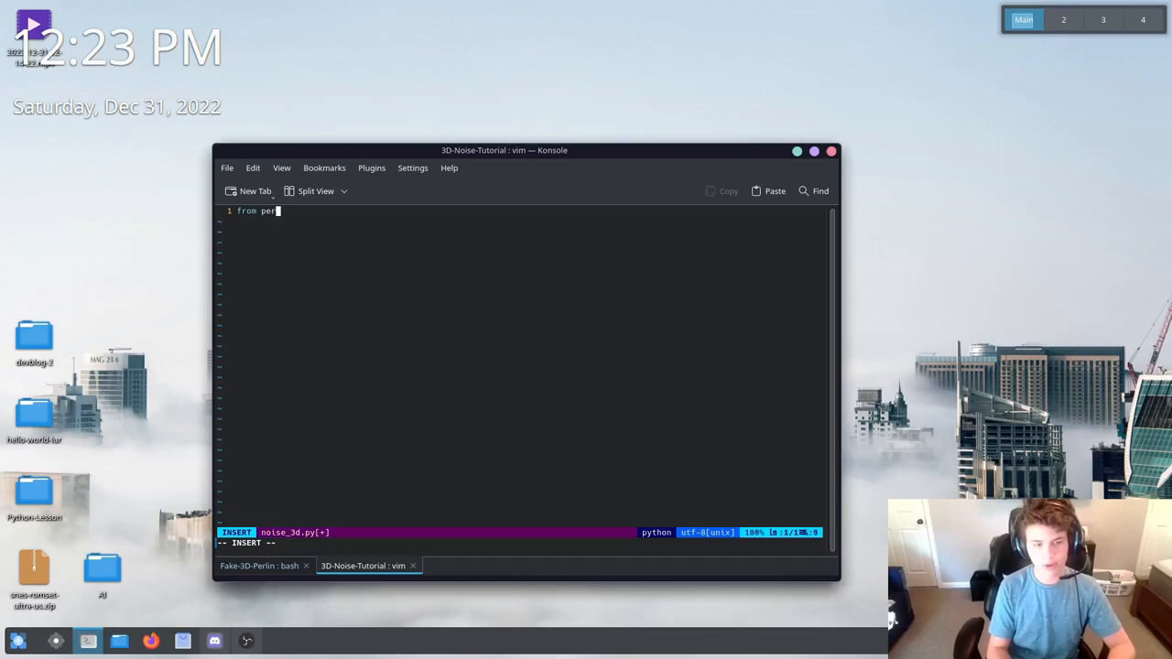
{"action": "type", "text": "lin_noise"}
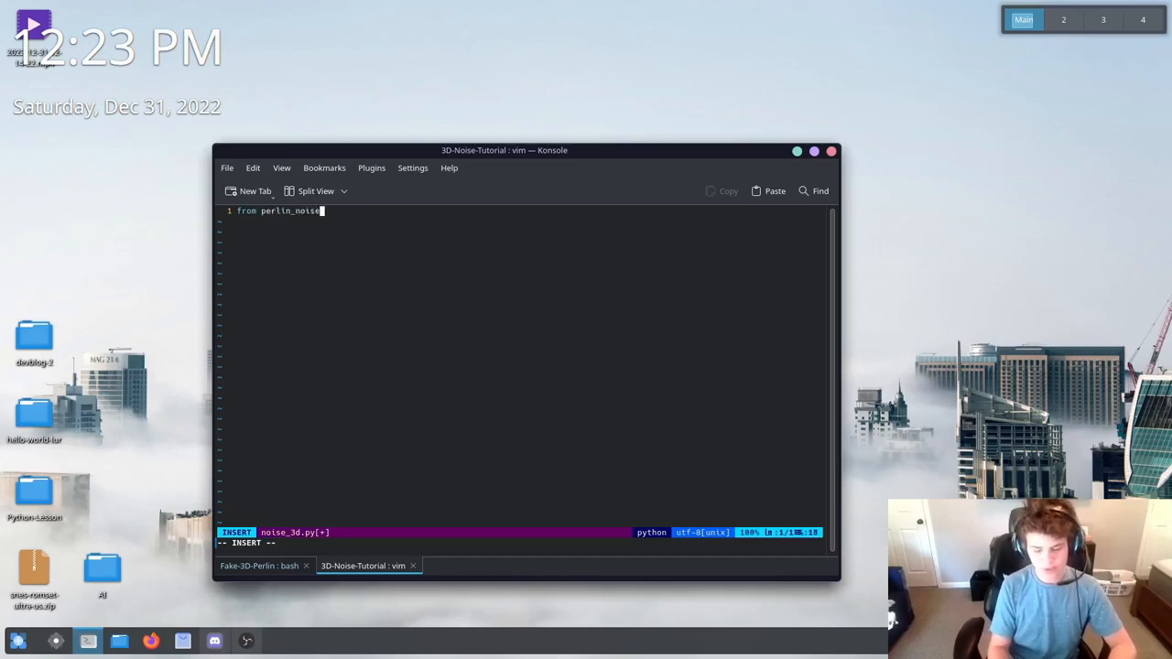
{"action": "type", "text": "import"}
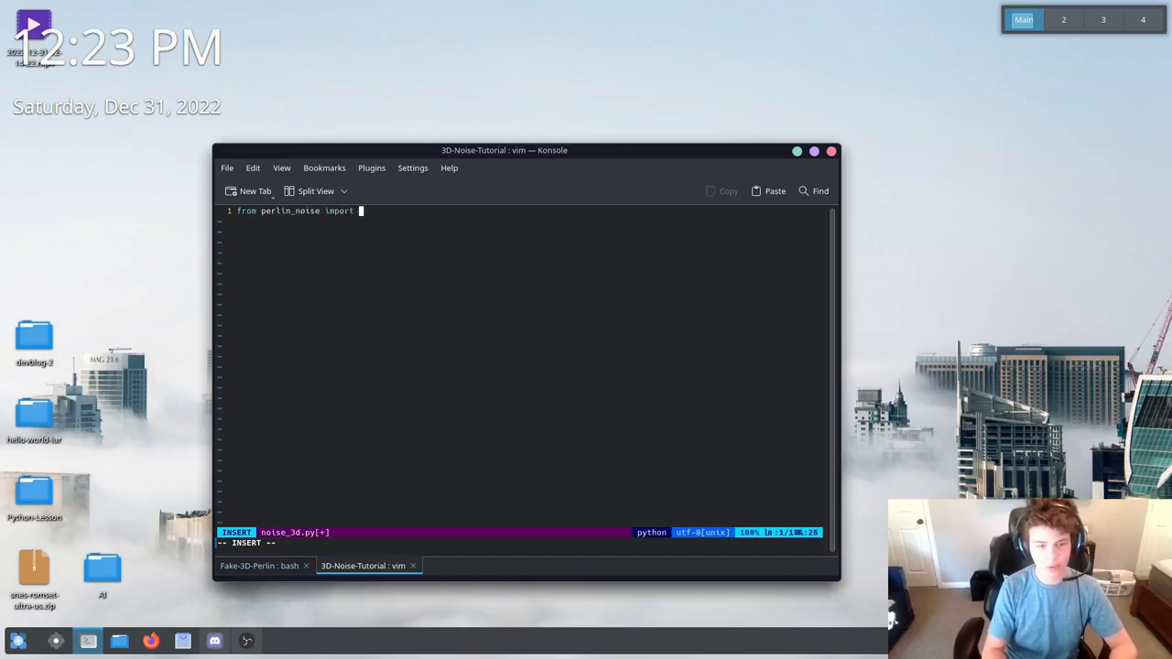
{"action": "type", "text": "PerlinNoise"}
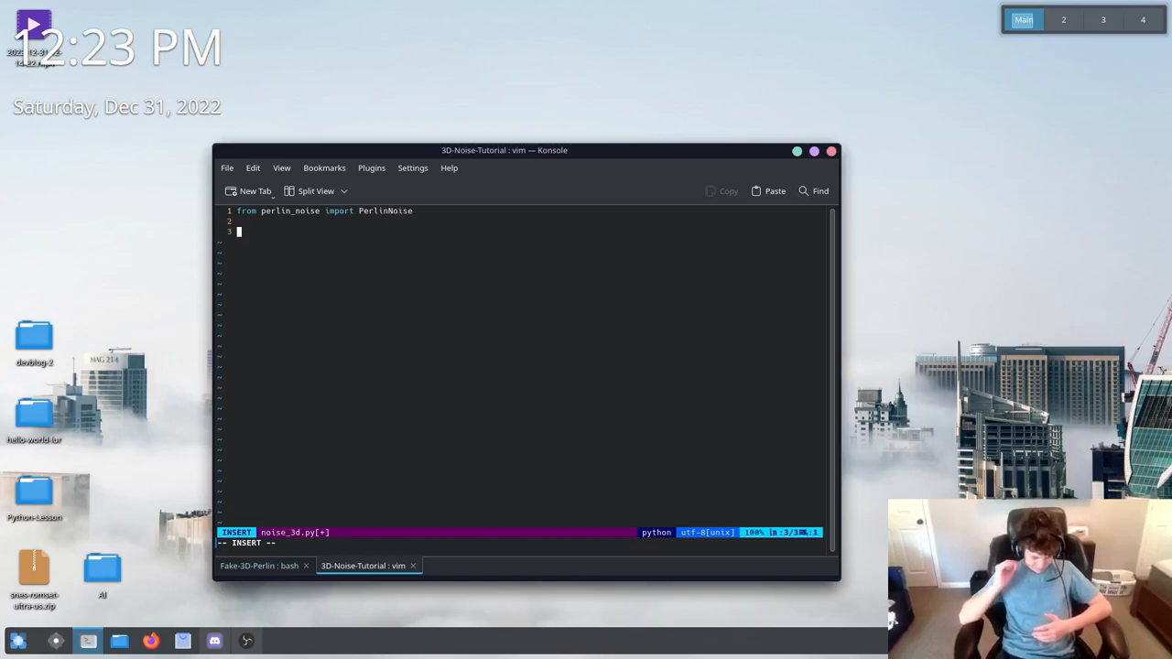
{"action": "type", "text": "//"}
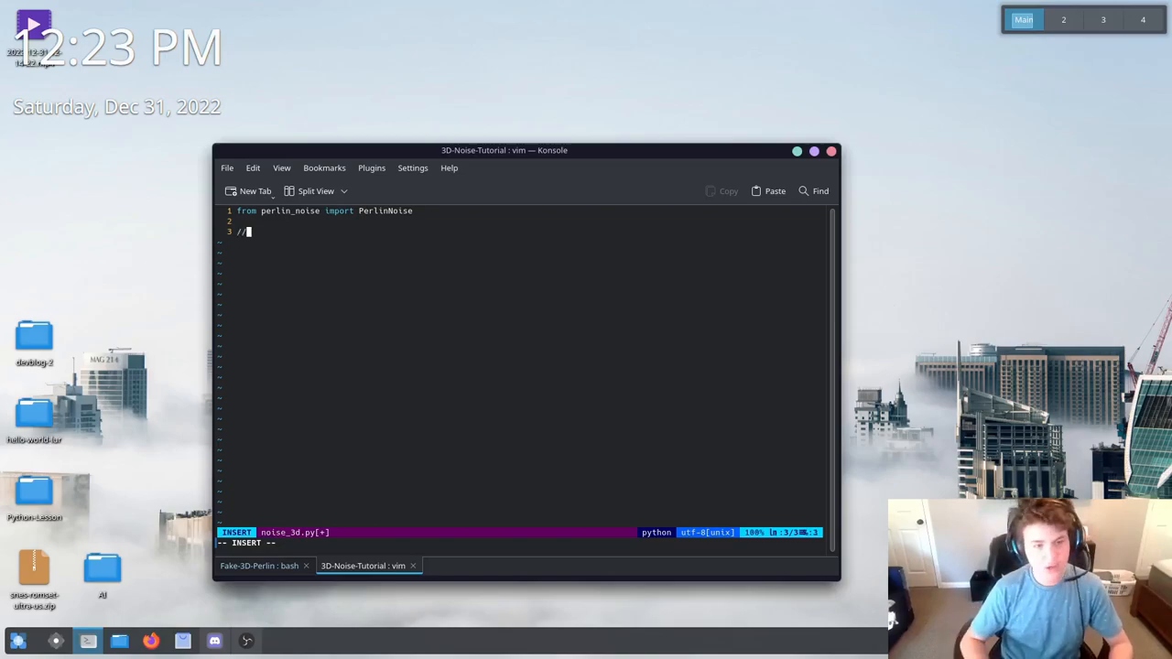
{"action": "left_click", "coordinate": [17, 641]}
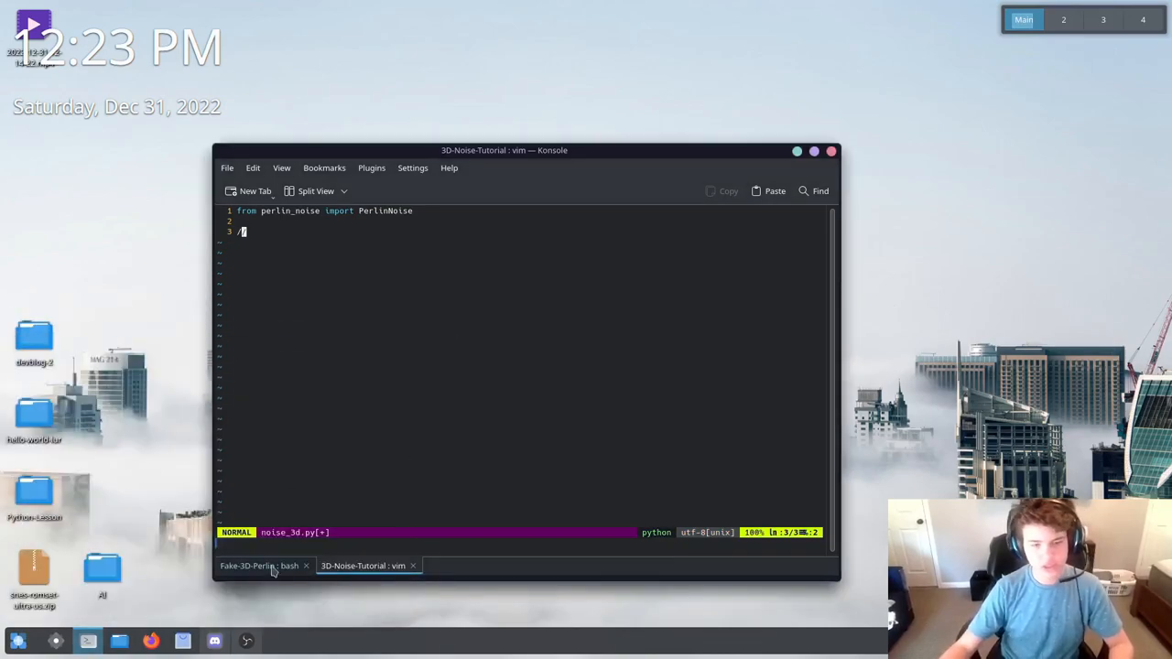
{"action": "left_click", "coordinate": [257, 191]}
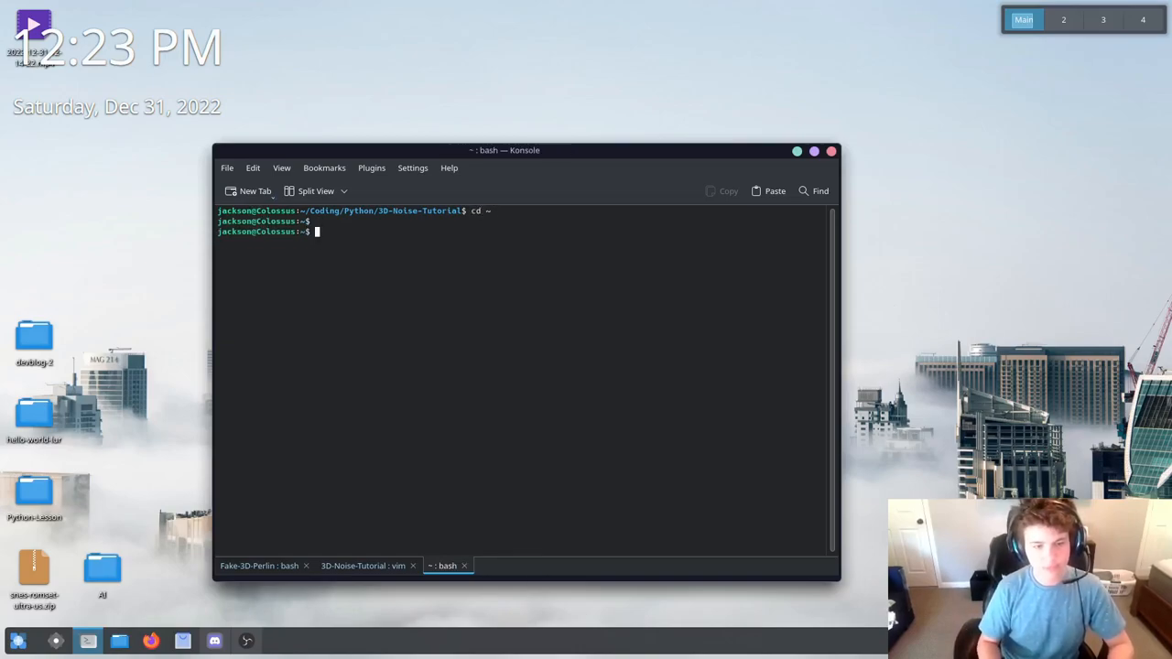
Run flatpak install blockbench and launch the installed Blockbench app
{"action": "type", "text": "c;ls"}
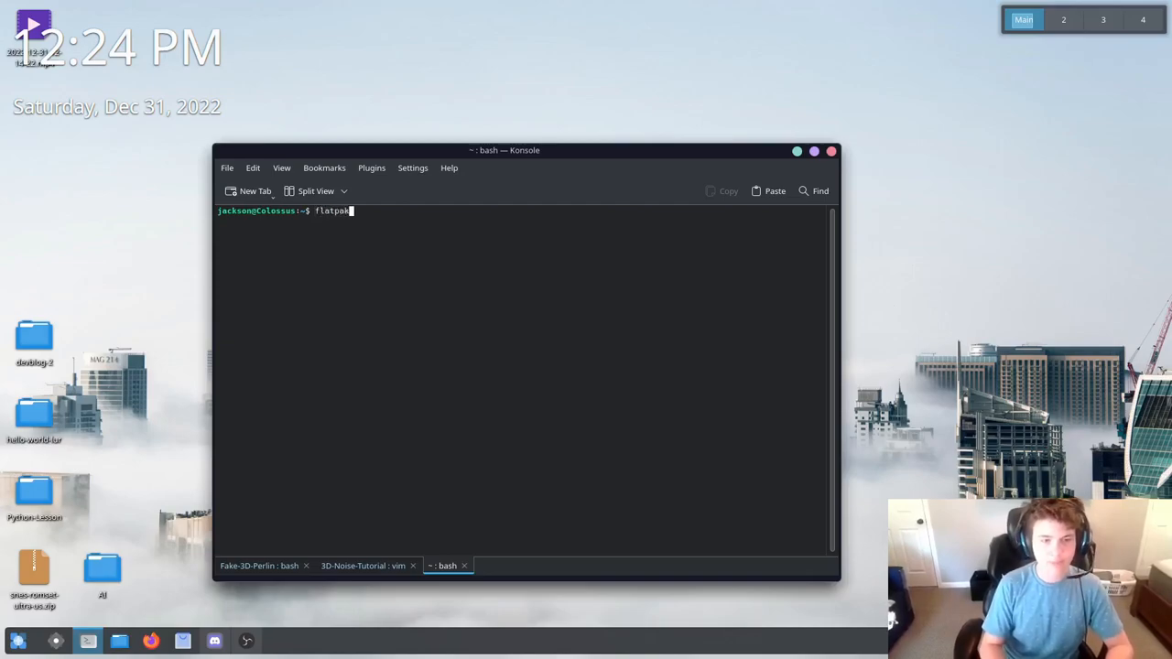
{"action": "type", "text": "inst"}
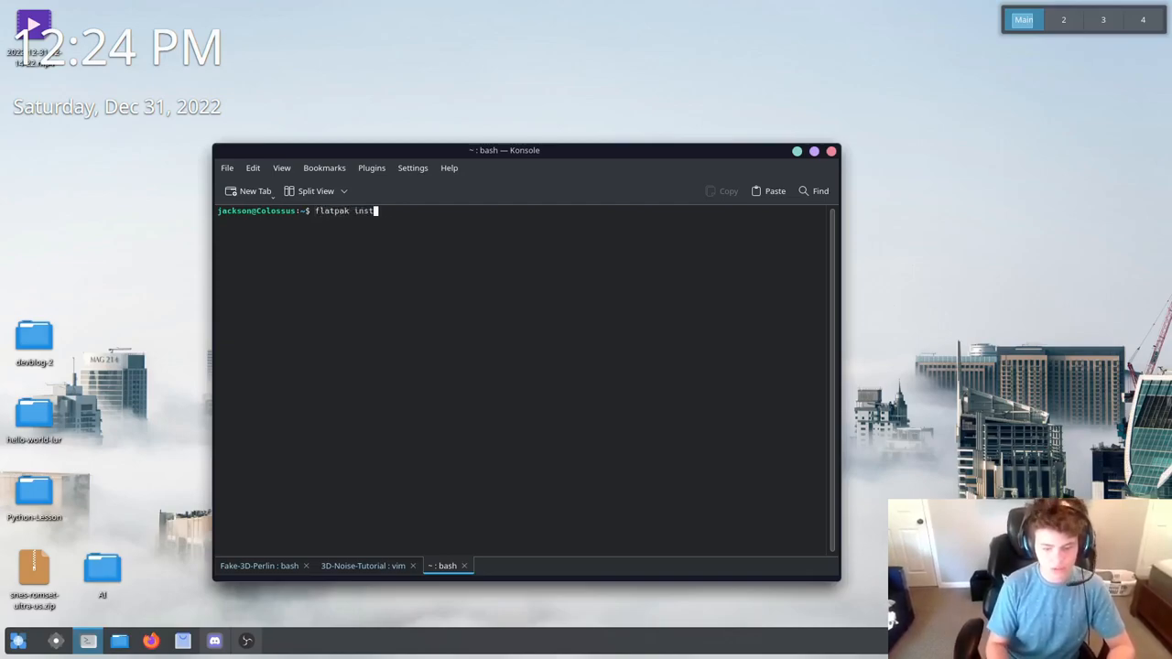
{"action": "type", "text": "all blockben"}
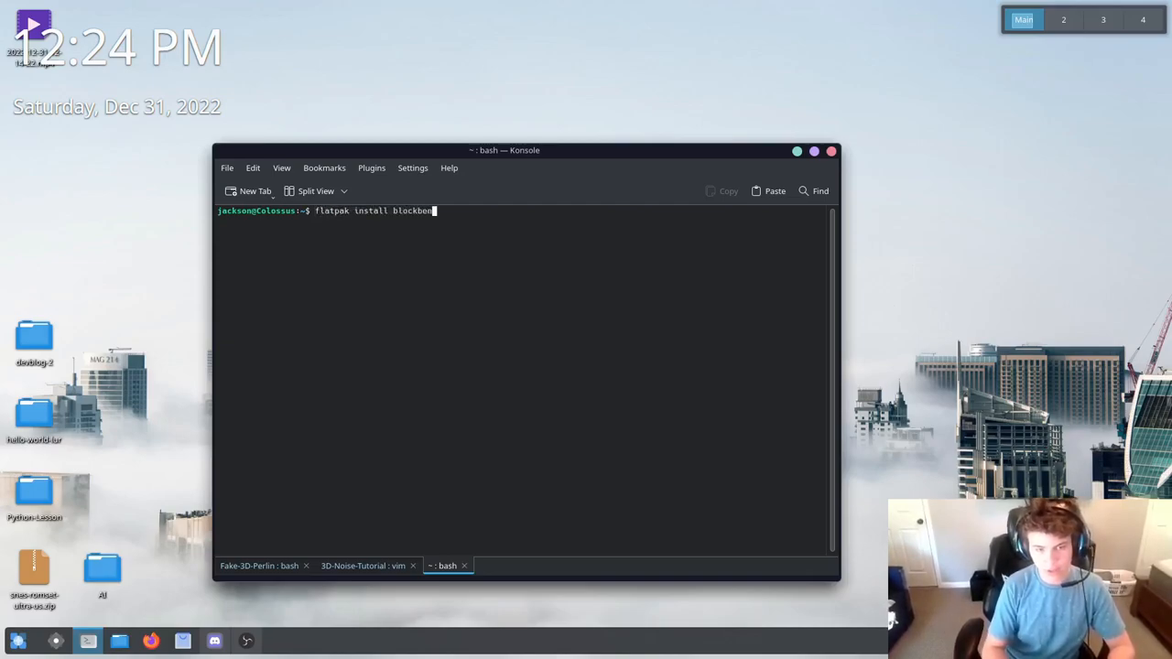
{"action": "key", "text": "Return"}
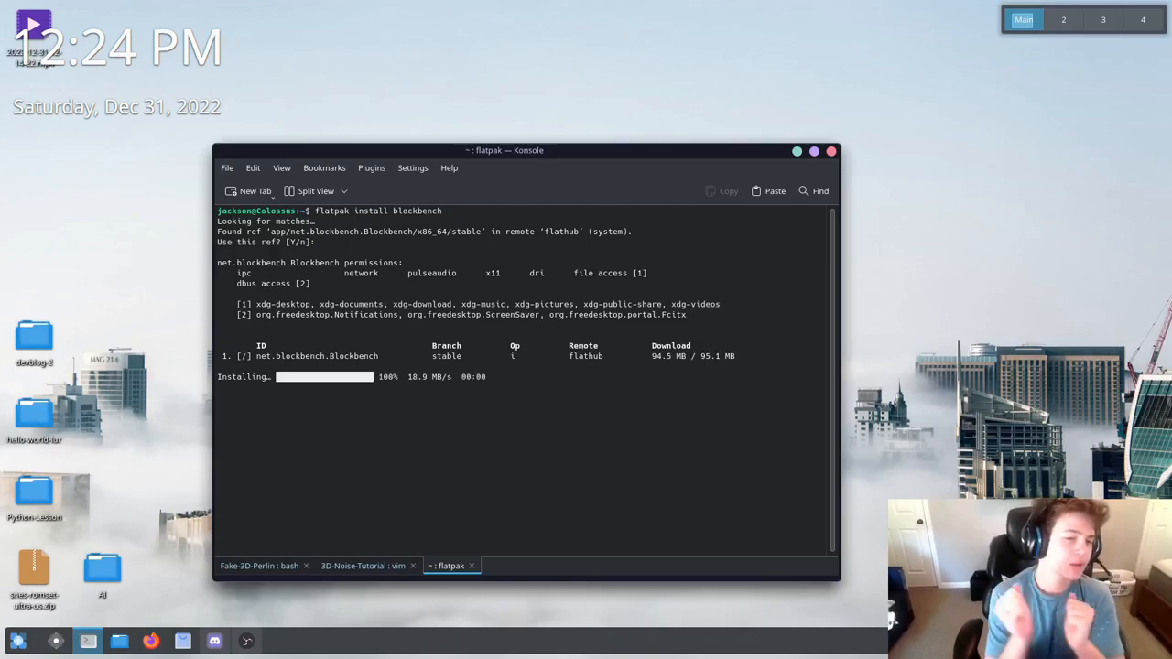
{"action": "type", "text": "ex"}
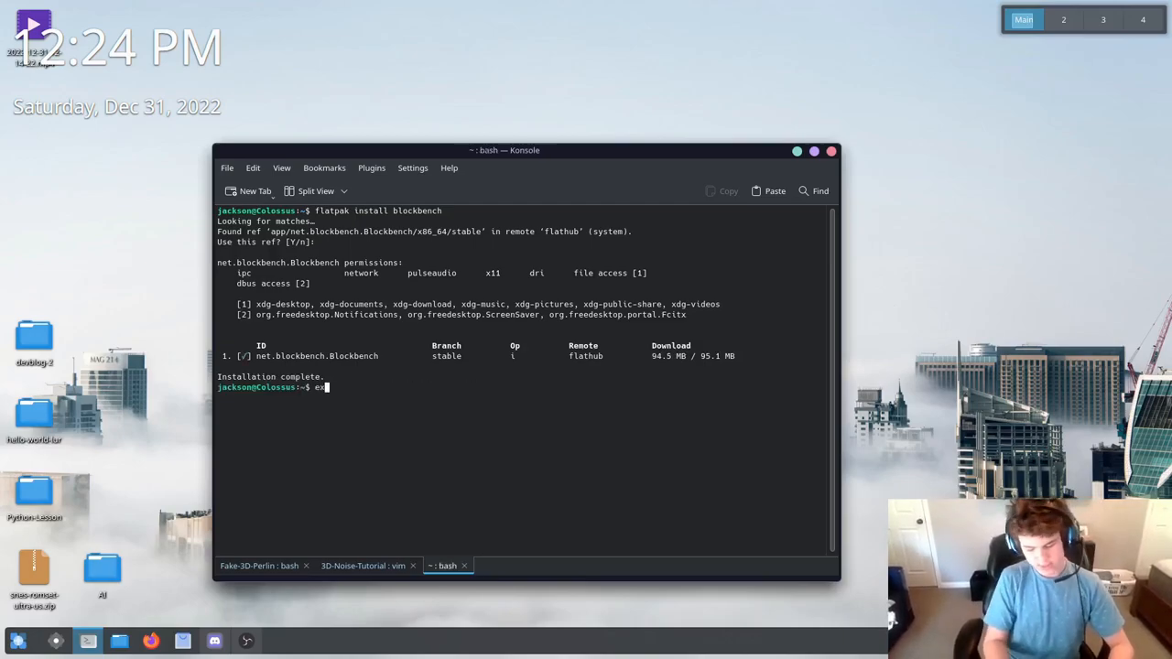
{"action": "left_click", "coordinate": [363, 564]}
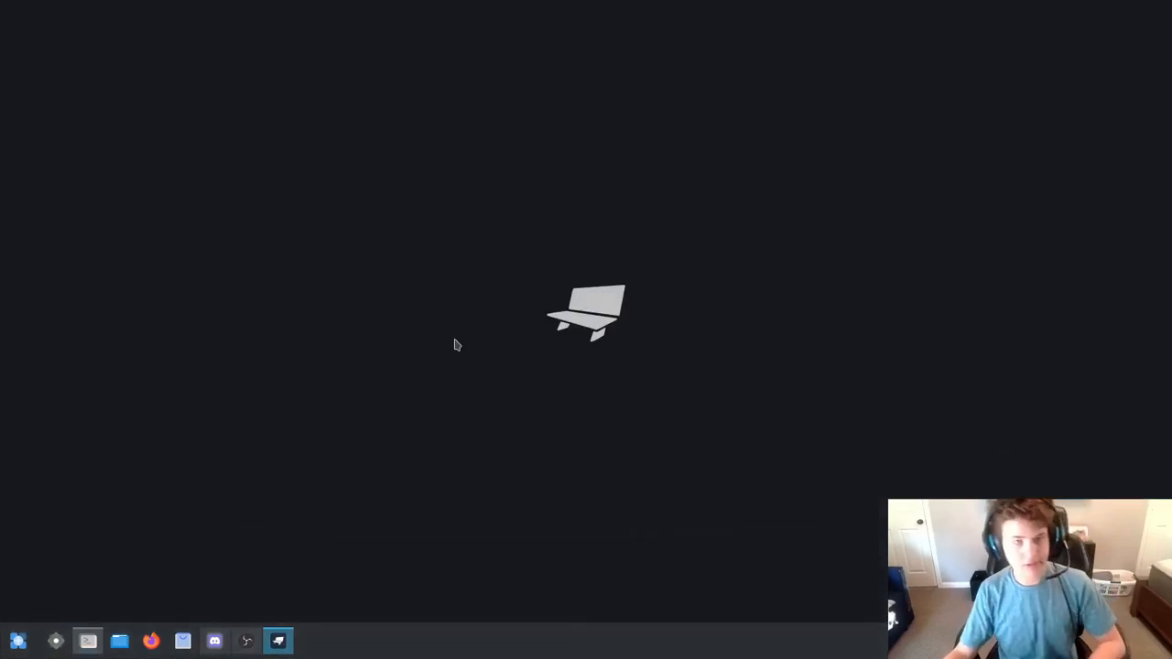
Create a new Generic Model project named a and add its first cube
{"action": "left_click", "coordinate": [278, 641]}
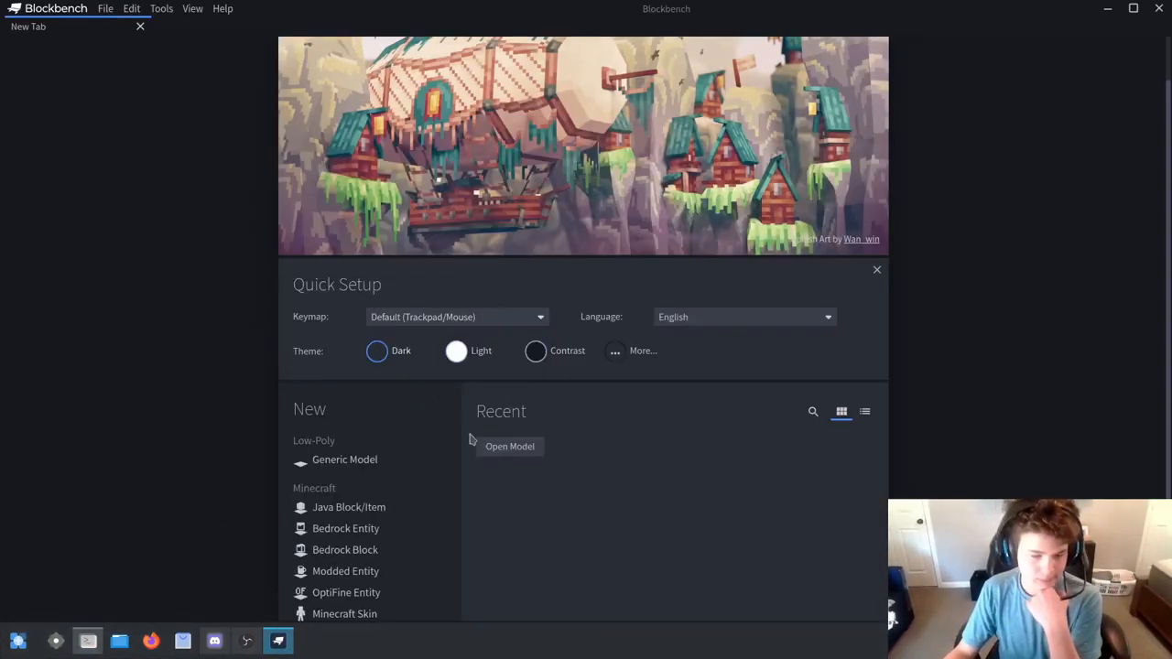
{"action": "left_click", "coordinate": [344, 458]}
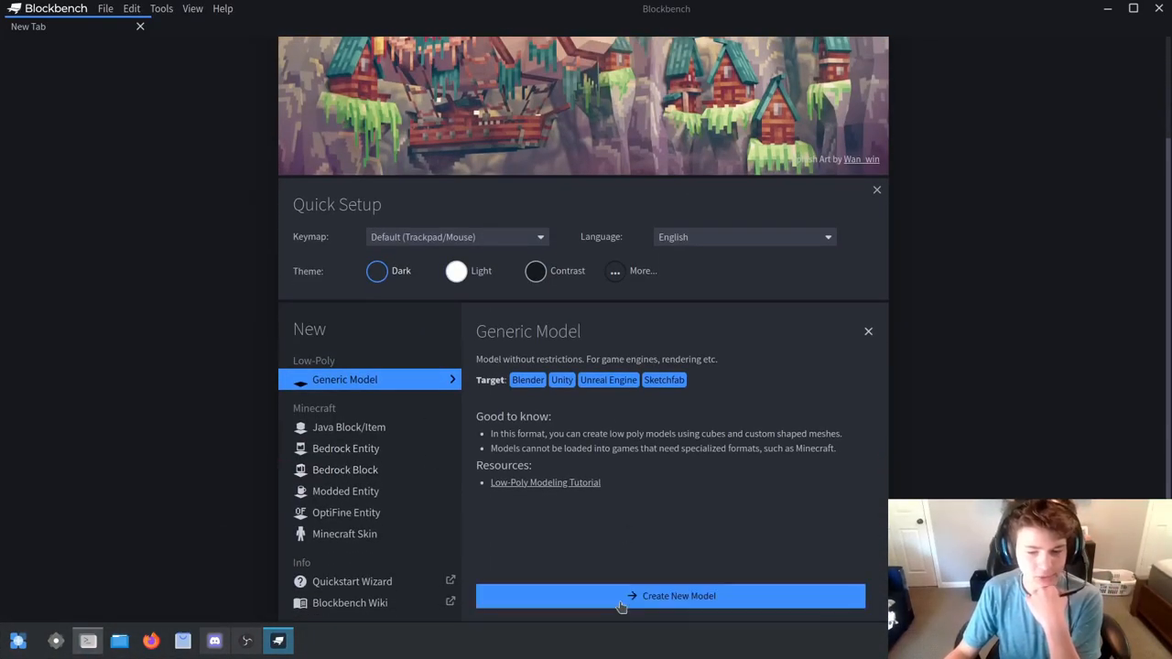
{"action": "left_click", "coordinate": [677, 597]}
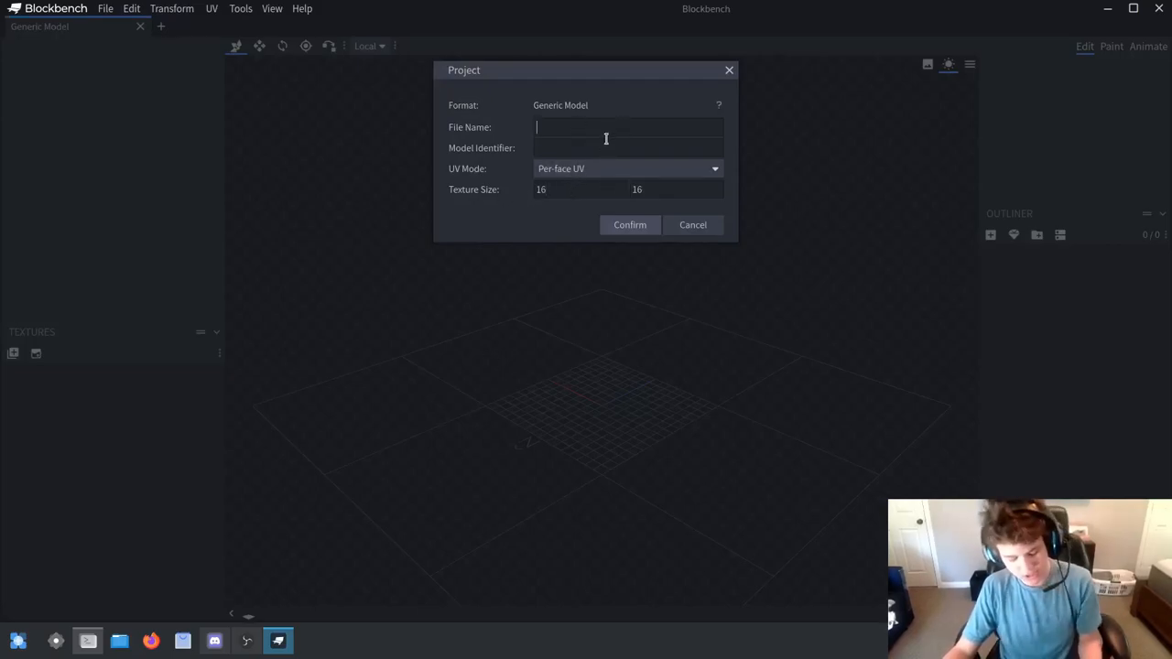
{"action": "left_click", "coordinate": [630, 224]}
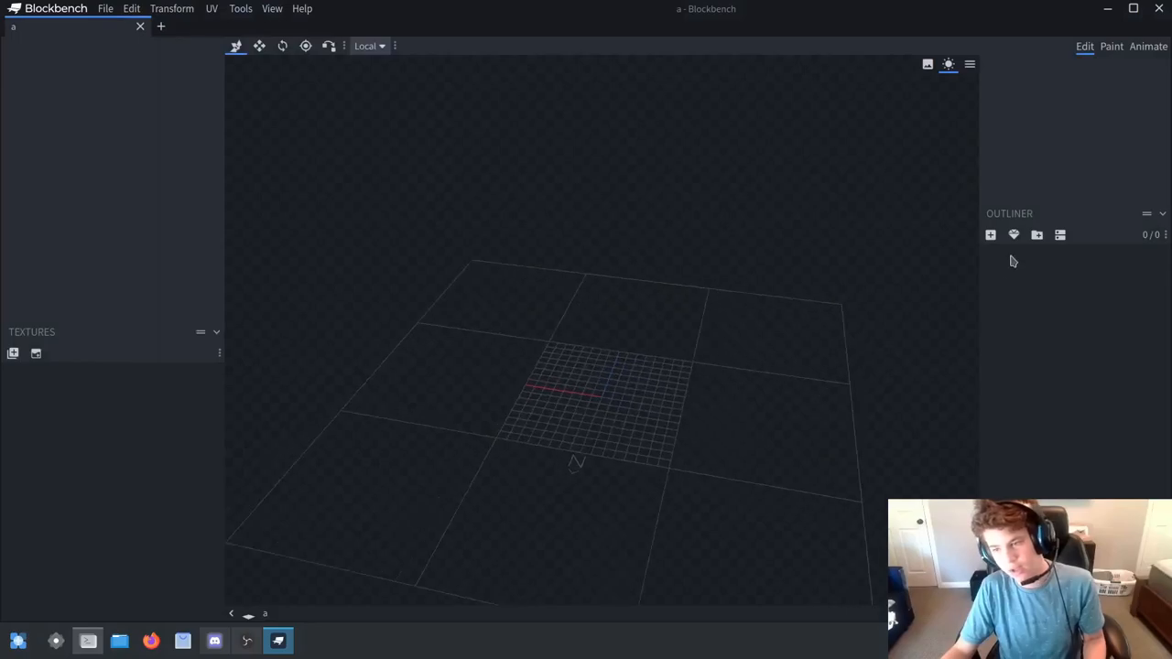
{"action": "left_click", "coordinate": [989, 235]}
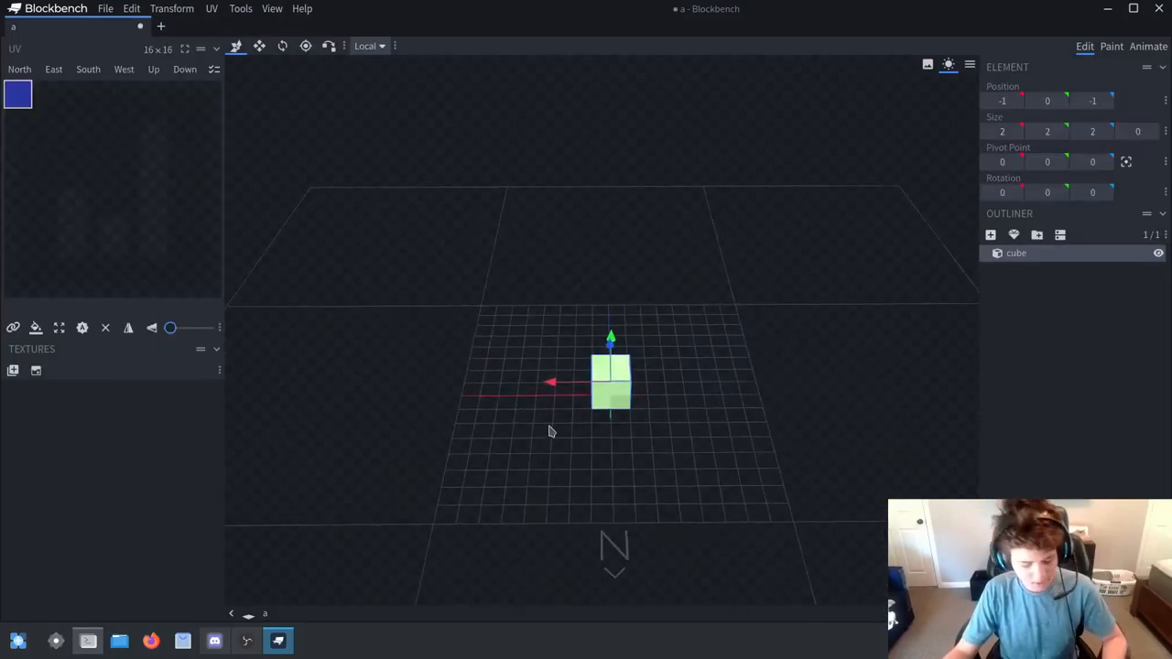
Duplicate and position cubes with the move gizmo into a flat 8×8 slab of 64 cubes
{"action": "left_click_drag", "start_coordinate": [549, 383], "coordinate": [421, 379]}
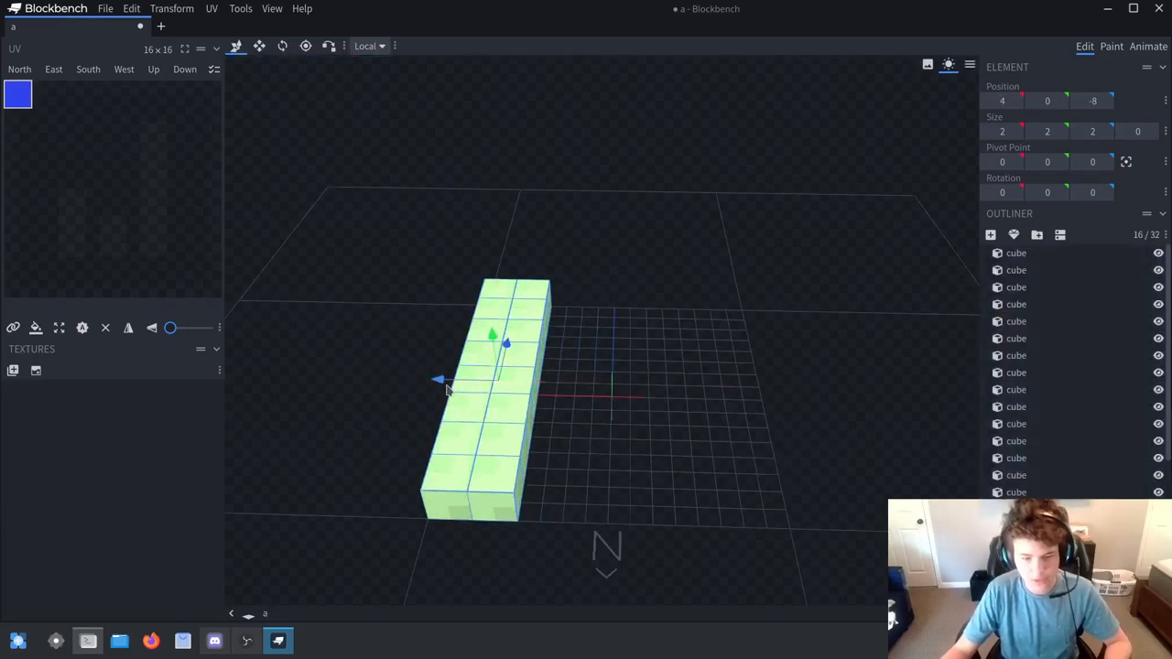
{"action": "left_click_drag", "start_coordinate": [438, 377], "coordinate": [513, 383]}
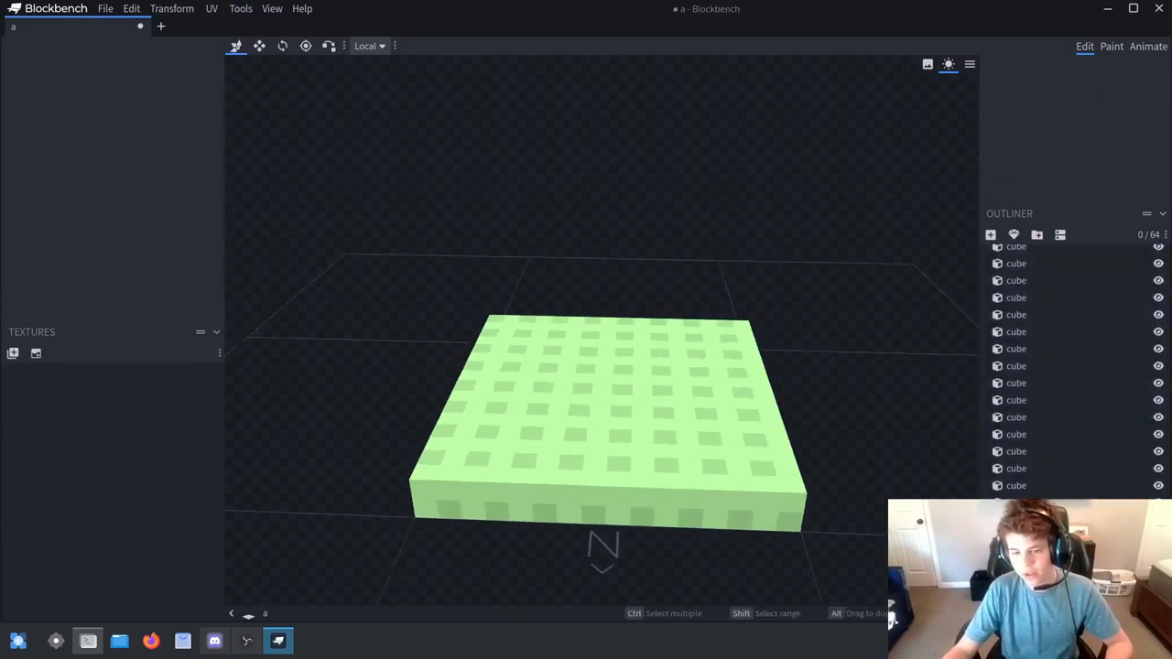
{"action": "left_click_drag", "start_coordinate": [604, 412], "coordinate": [604, 275]}
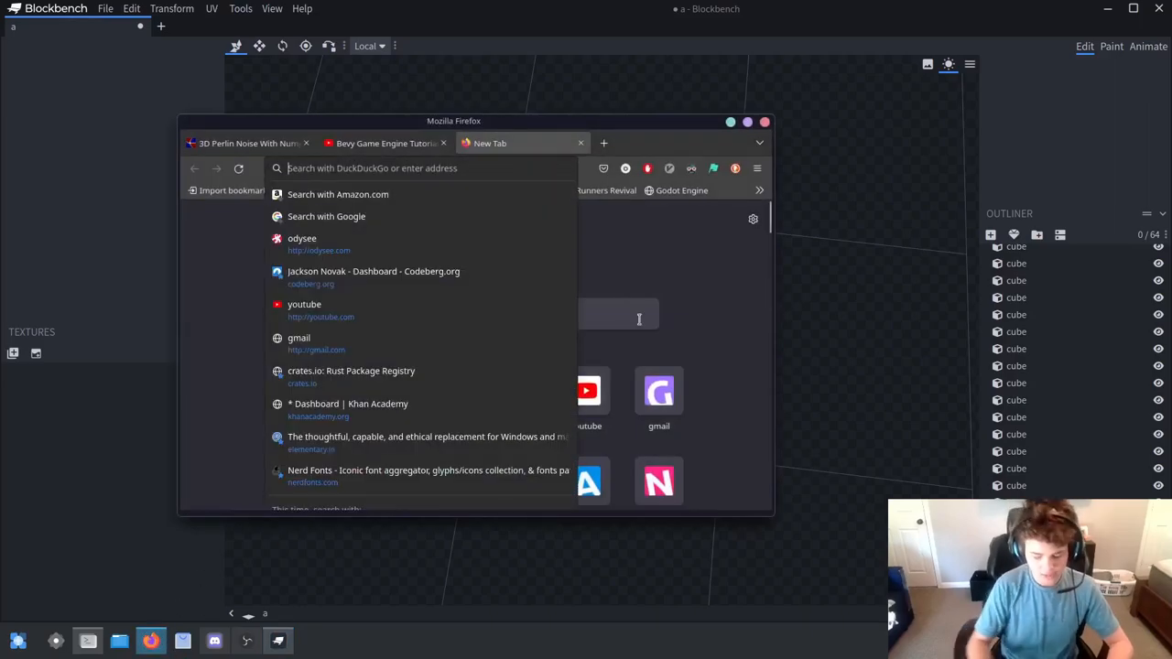
Search DuckDuckGo for '2d perlin noise' and switch to the image results
{"action": "type", "text": "2d per"}
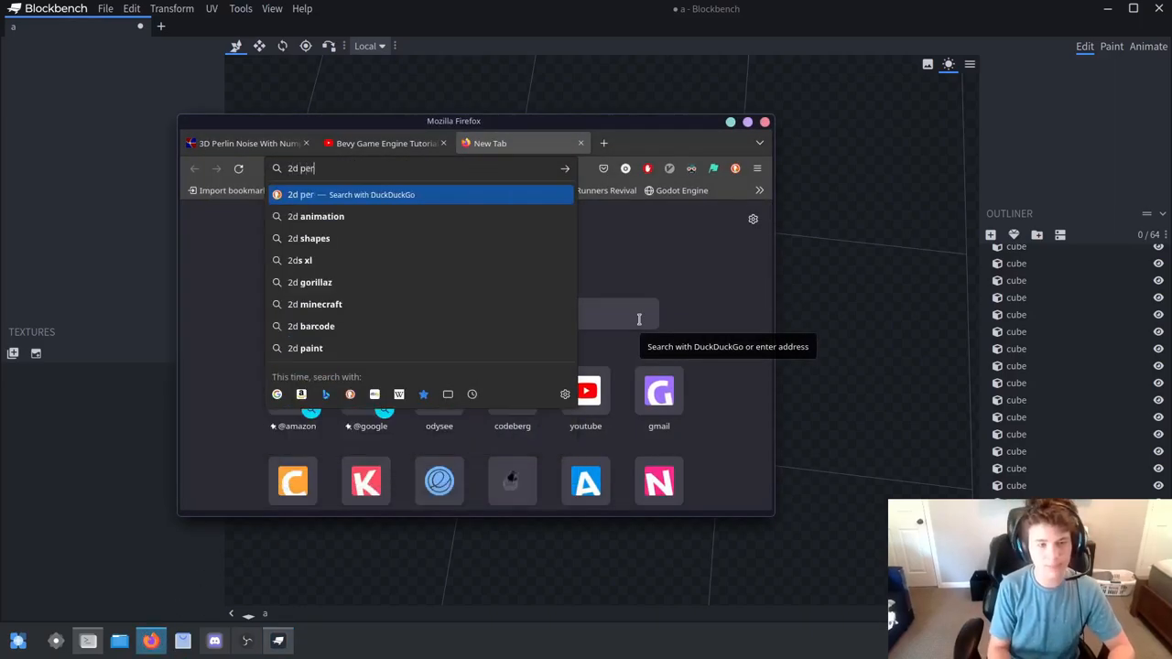
{"action": "type", "text": "lin nois"}
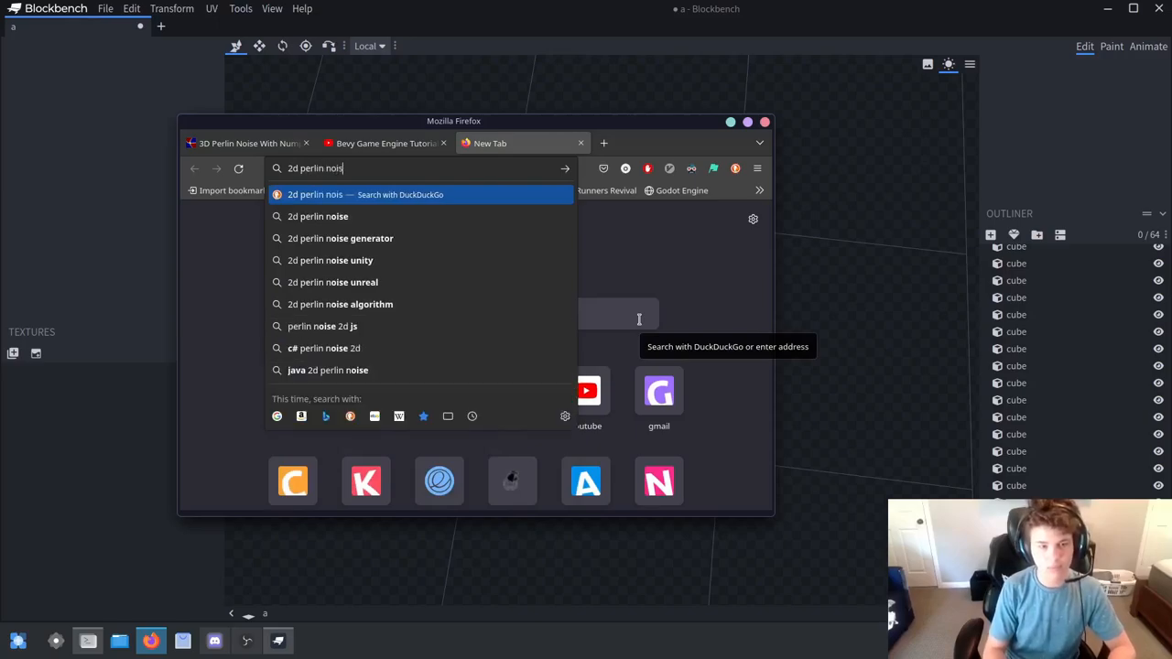
{"action": "type", "text": "e"}
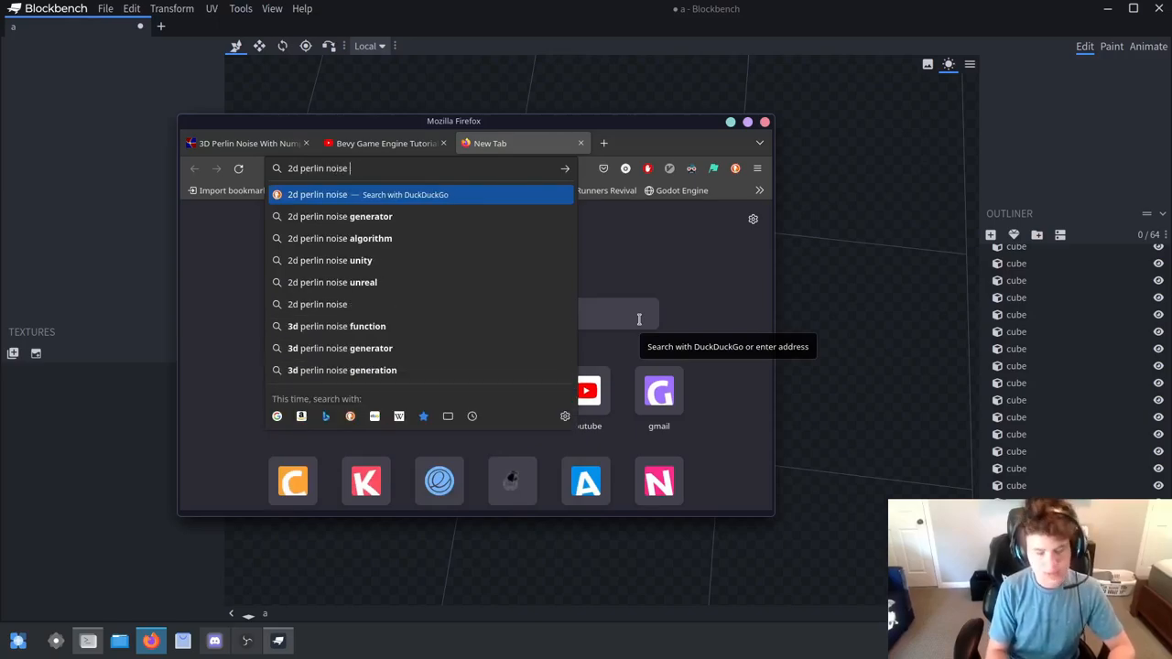
{"action": "key", "text": "Return"}
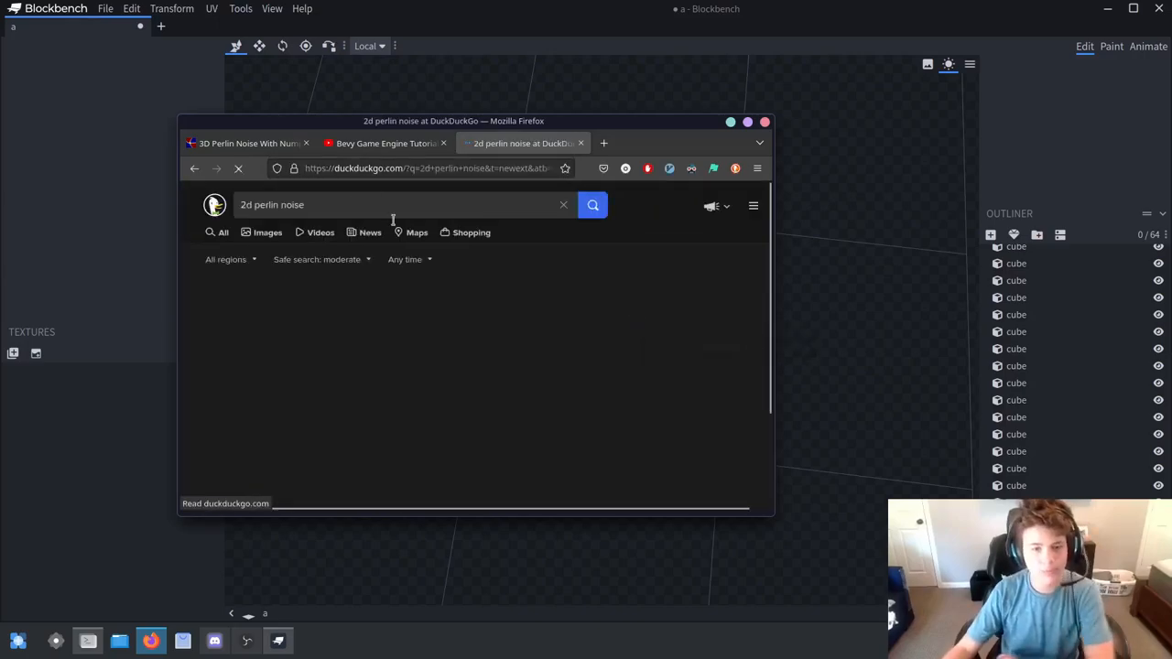
{"action": "left_click", "coordinate": [267, 231]}
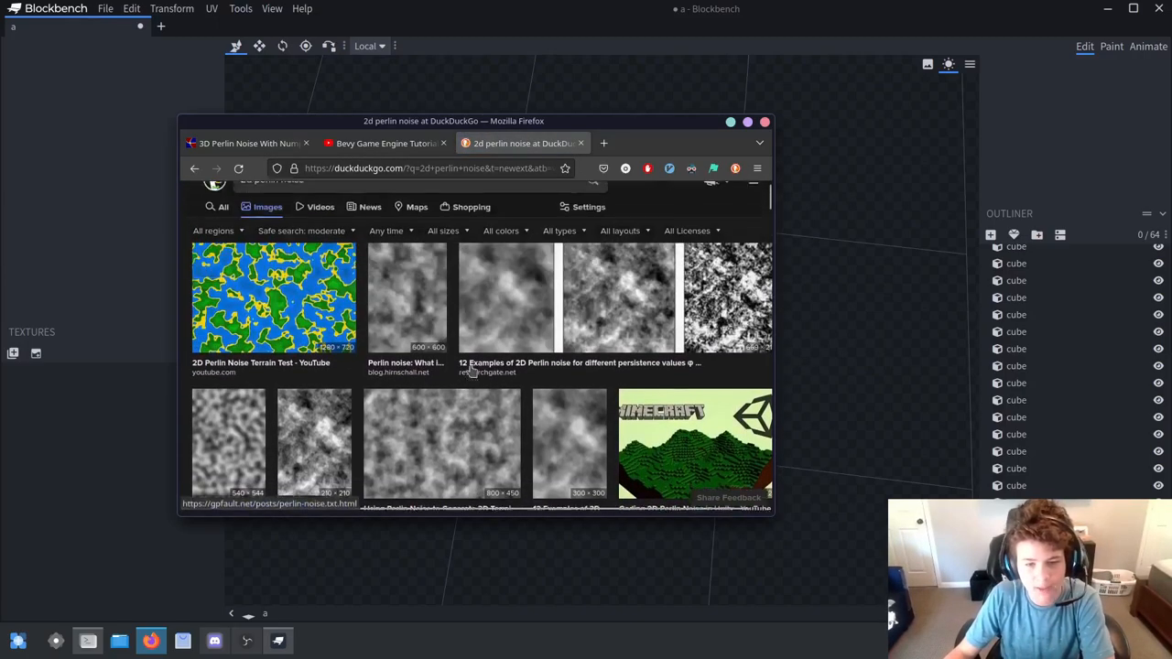
Enlarge a 2D Perlin noise example, browse more results, then close the search tab
{"action": "left_click", "coordinate": [579, 297]}
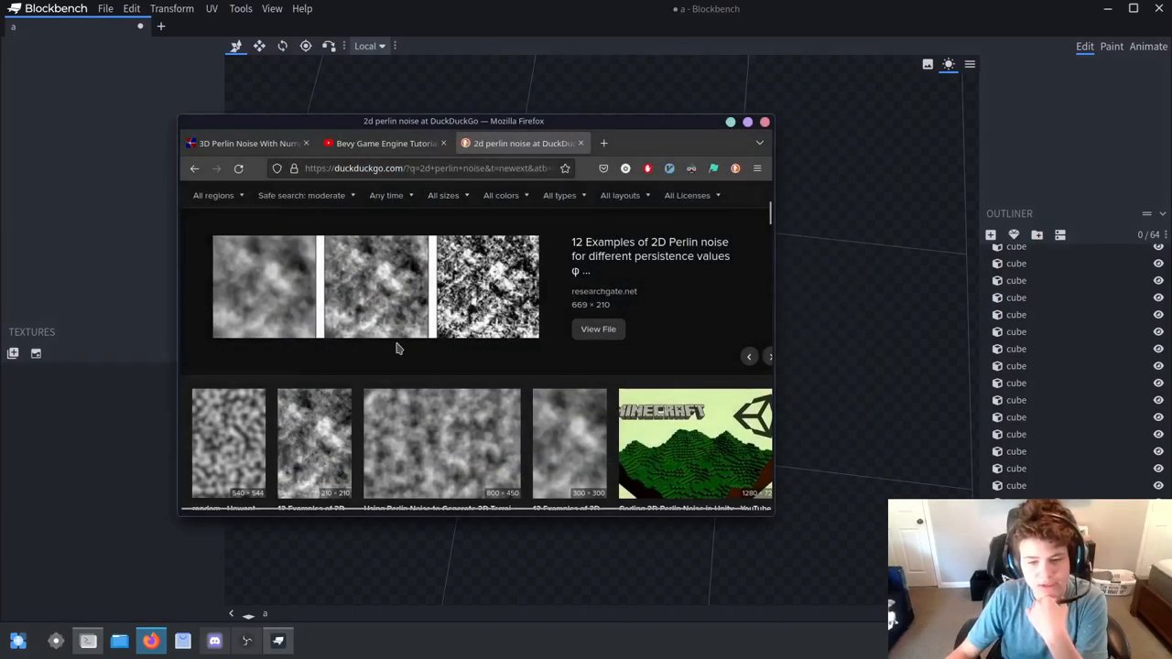
{"action": "scroll", "scroll_direction": "down", "scroll_amount": 3}
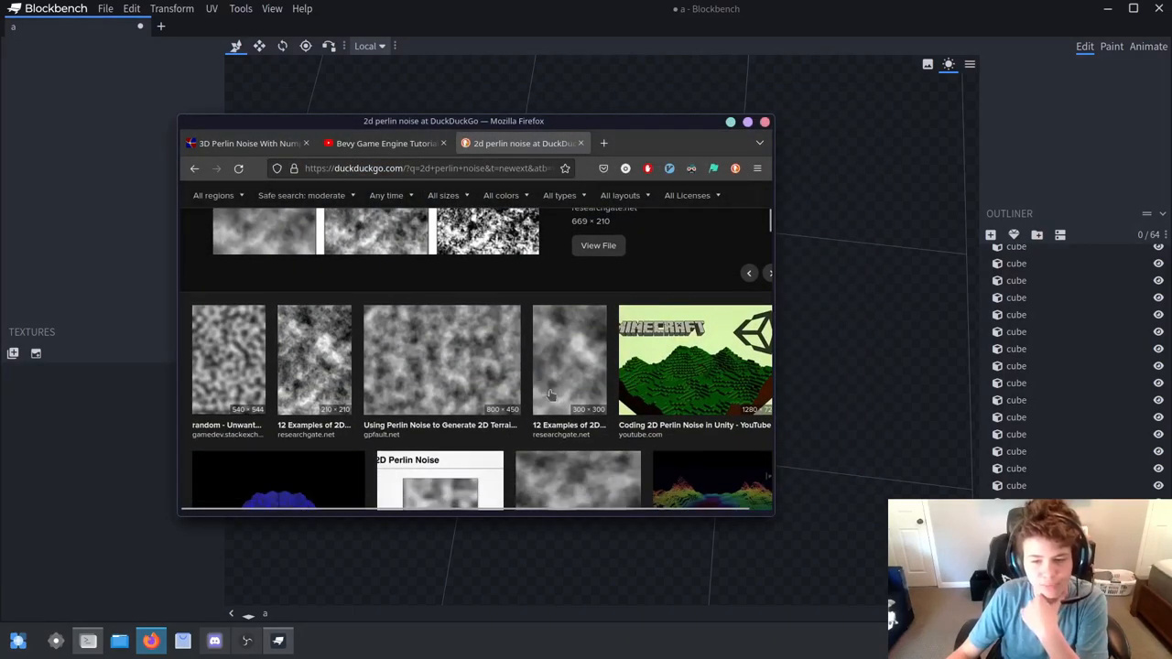
{"action": "mouse_move", "coordinate": [528, 400]}
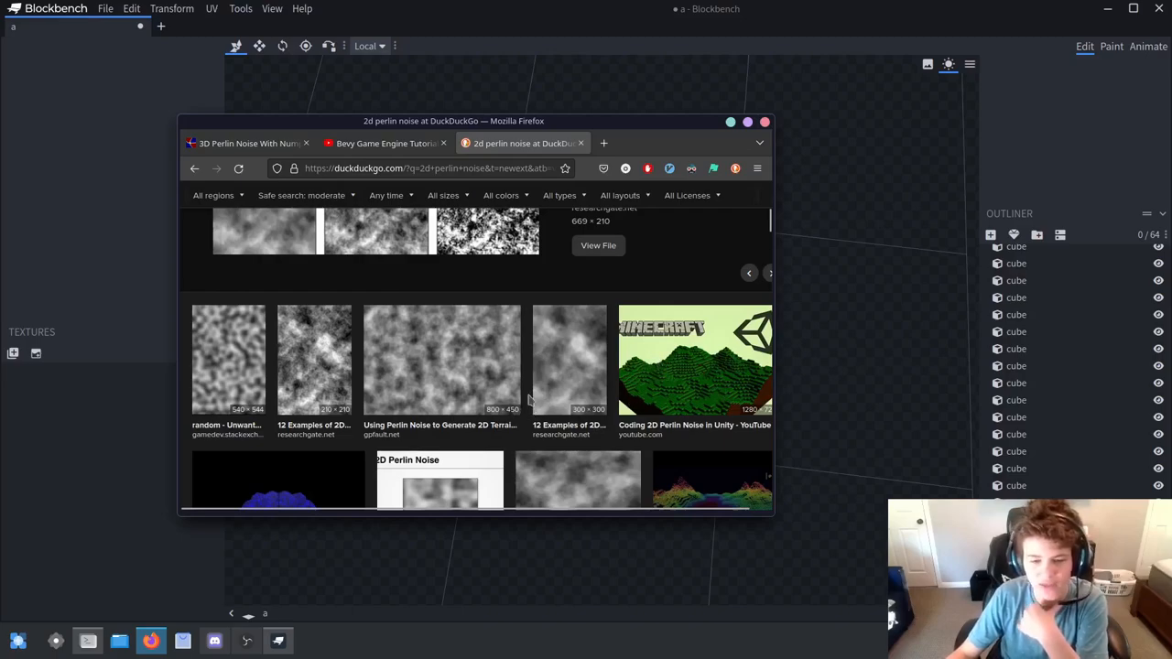
{"action": "scroll", "scroll_direction": "down", "scroll_amount": 3}
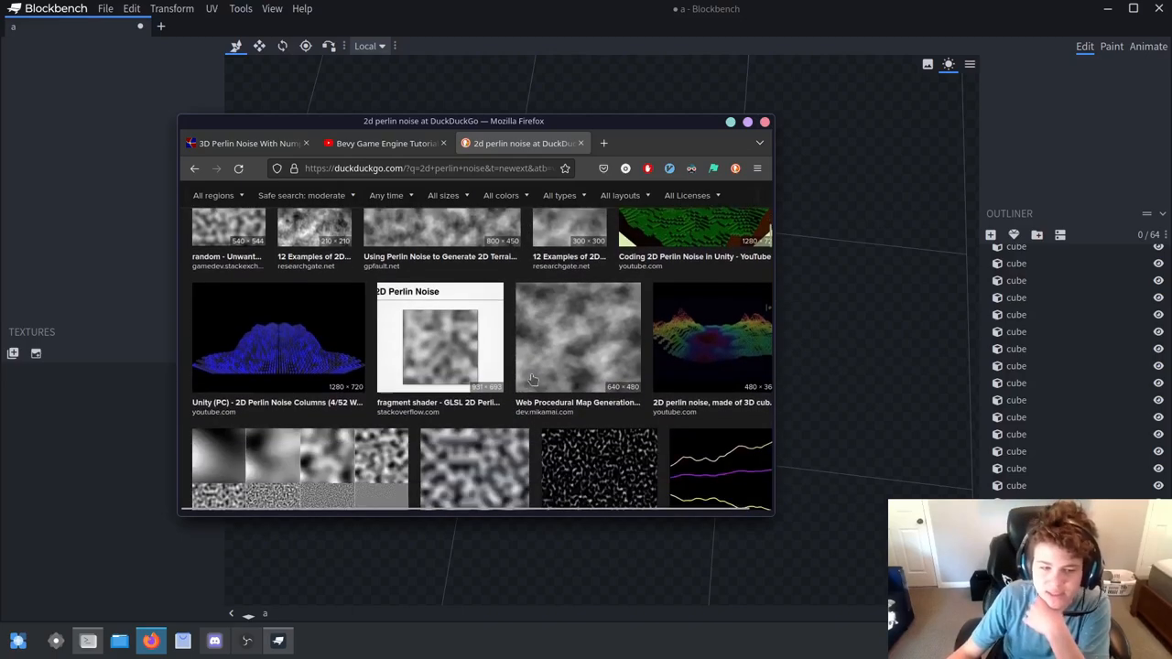
{"action": "mouse_move", "coordinate": [476, 417]}
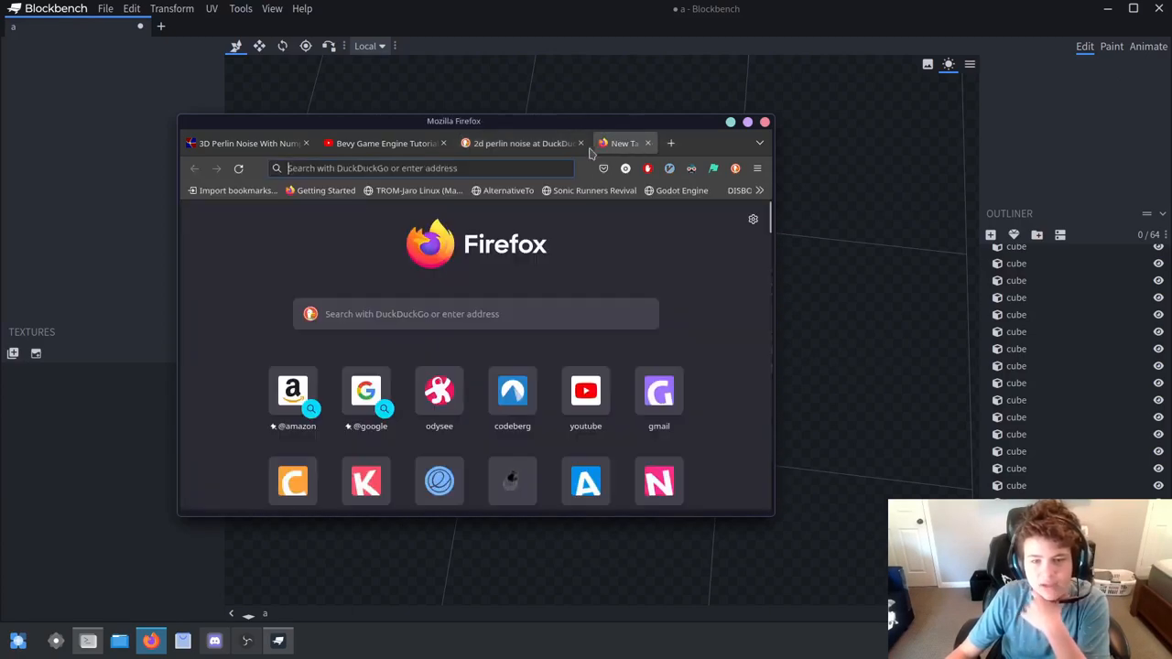
{"action": "left_click", "coordinate": [581, 143]}
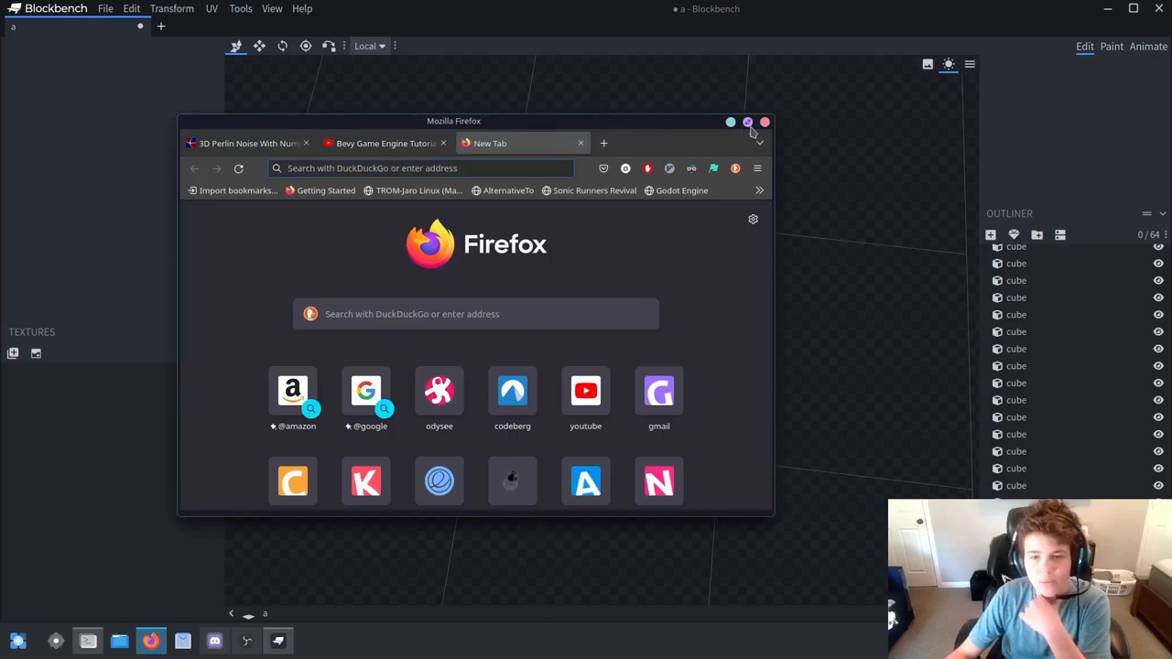
{"action": "left_click", "coordinate": [747, 121]}
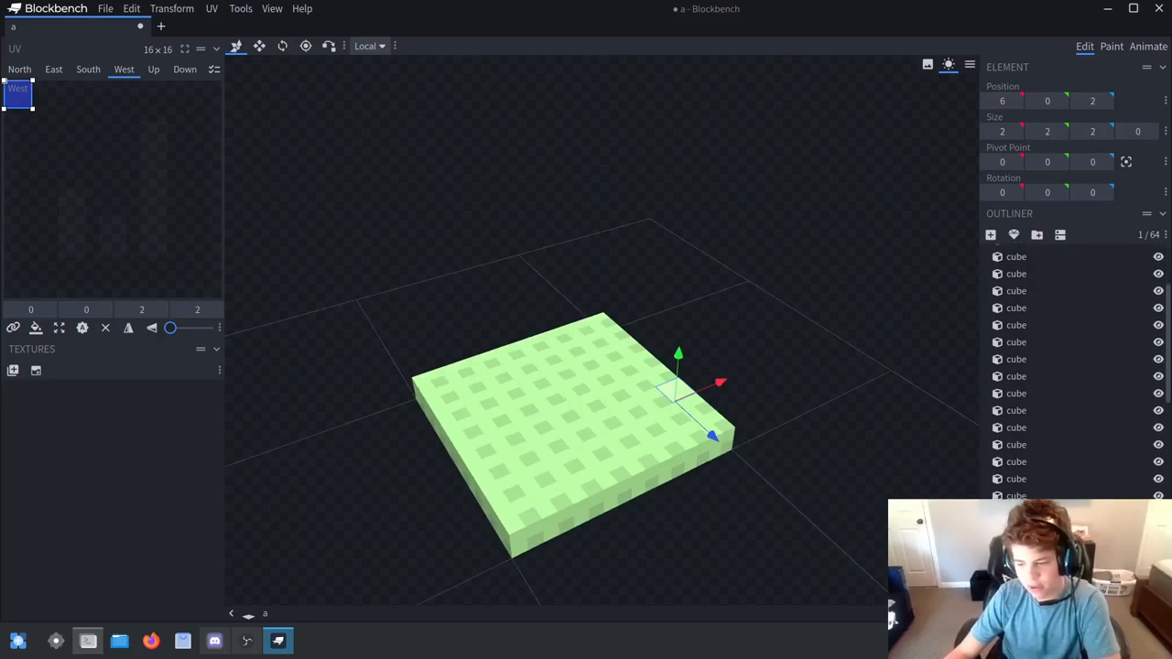
Deselect and orbit the 64-cube slab from several angles, then launch Kate from the launcher
{"action": "left_click", "coordinate": [795, 559]}
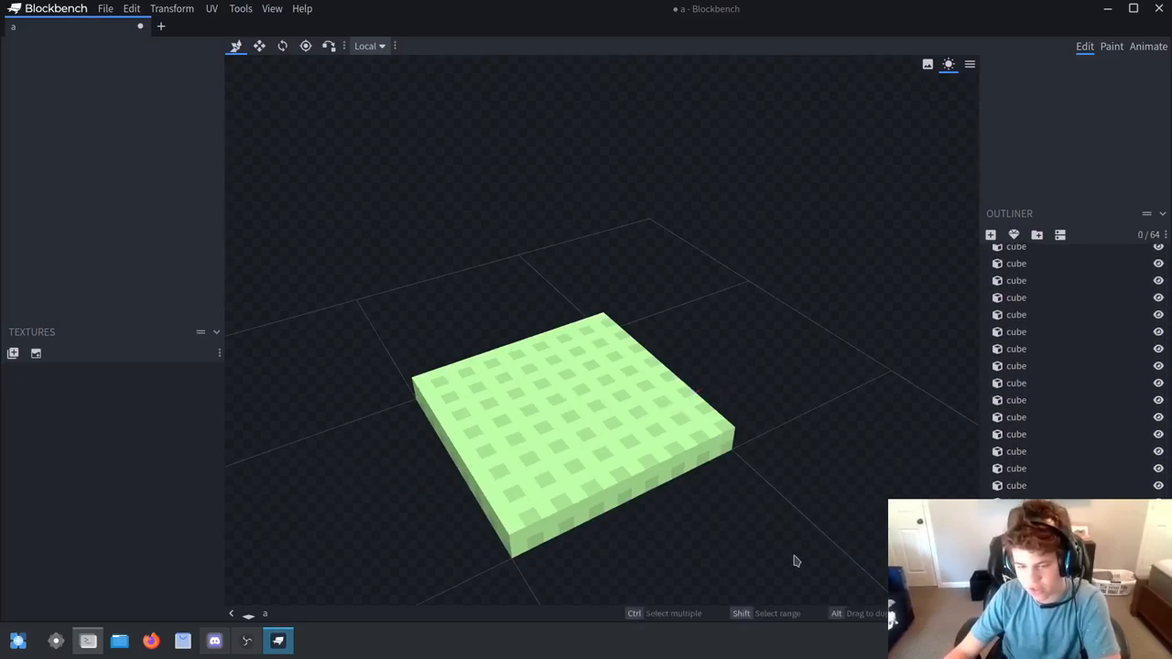
{"action": "scroll", "scroll_direction": "up", "scroll_amount": 3}
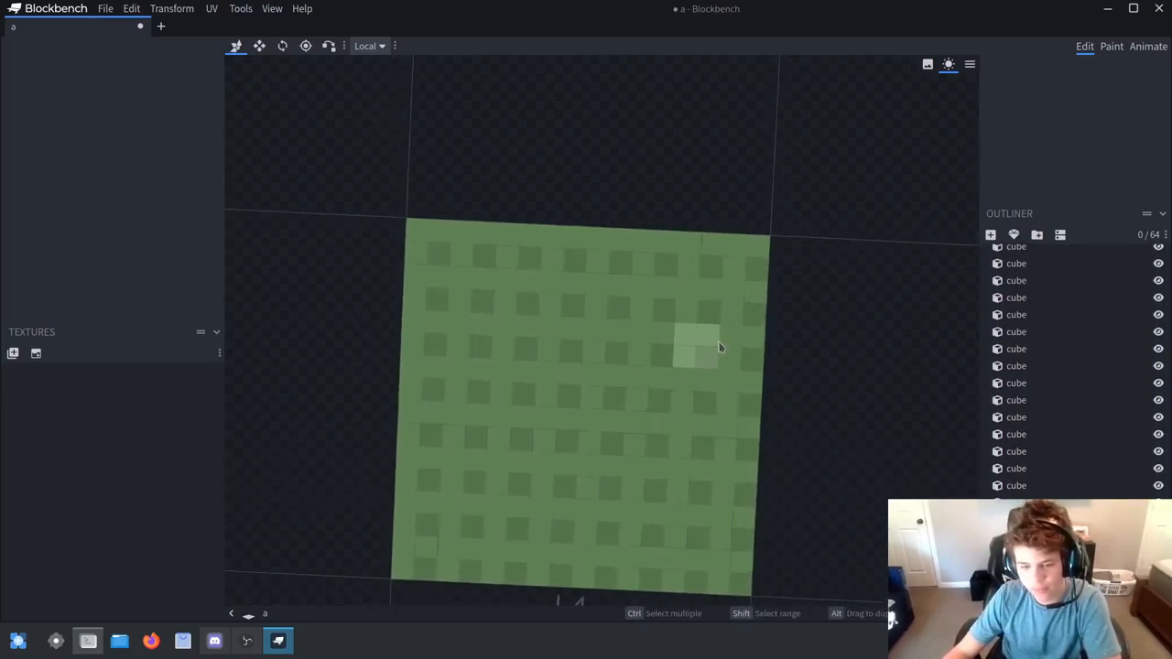
{"action": "left_click_drag", "start_coordinate": [718, 348], "coordinate": [778, 500]}
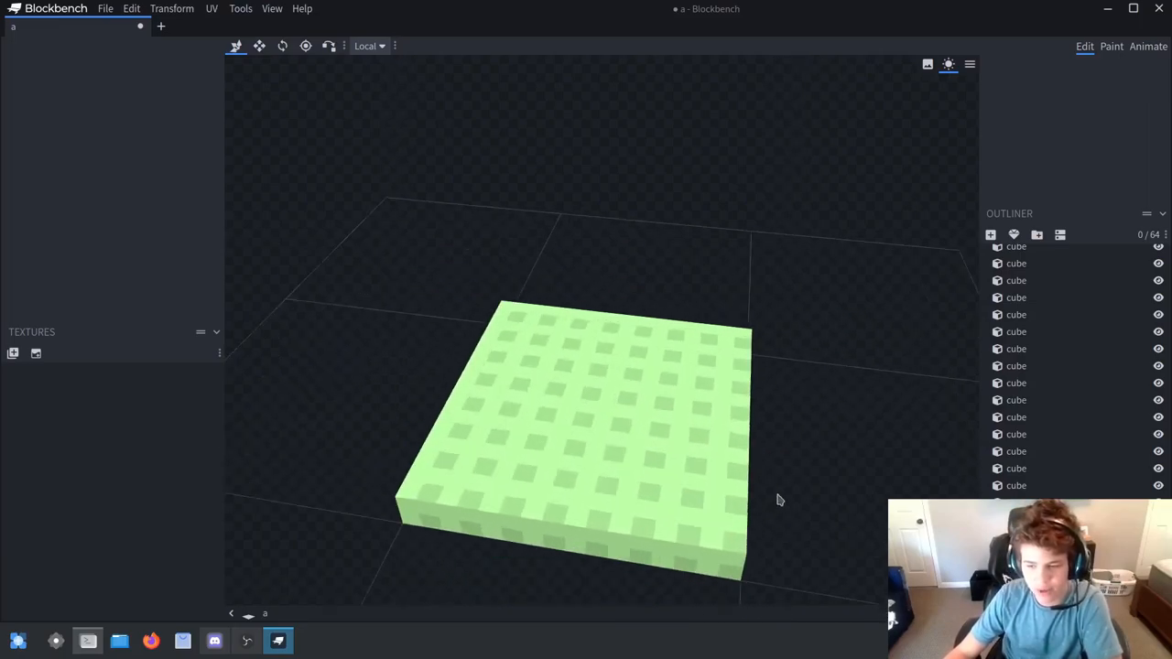
{"action": "left_click_drag", "start_coordinate": [780, 500], "coordinate": [769, 366]}
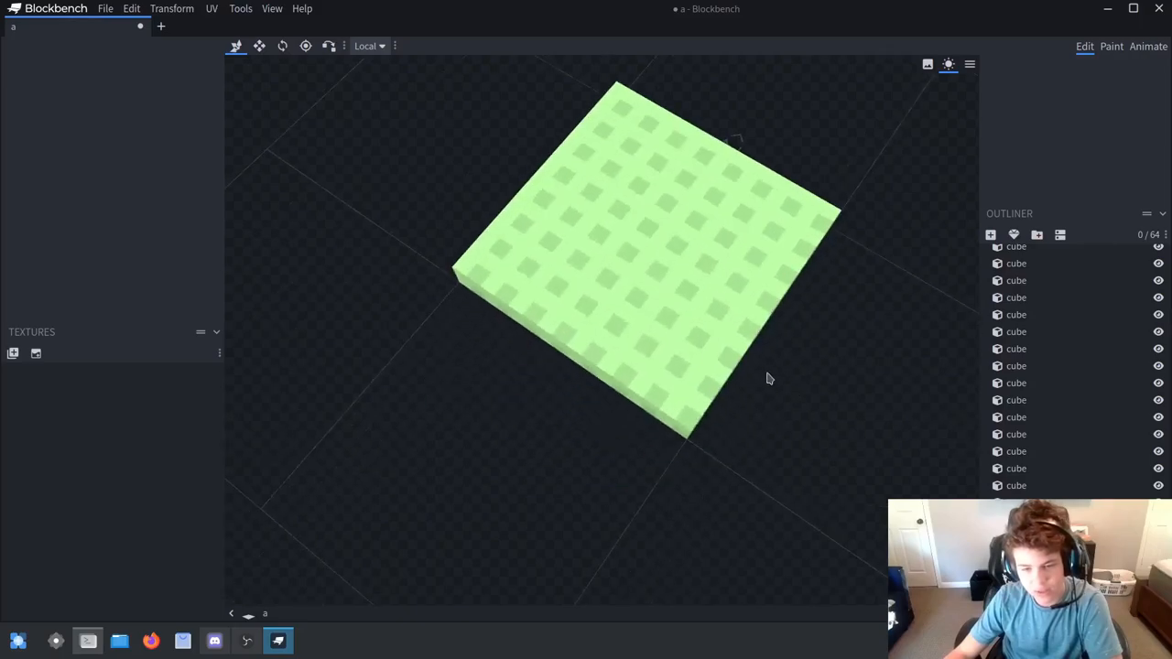
{"action": "left_click_drag", "start_coordinate": [769, 379], "coordinate": [601, 502]}
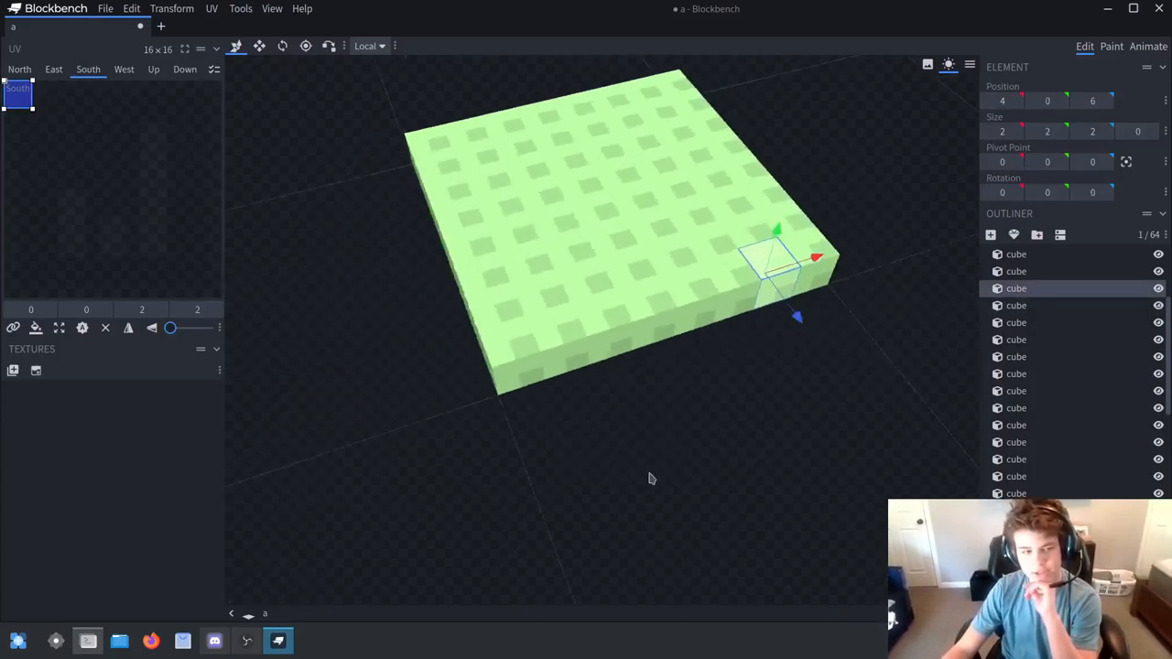
{"action": "left_click_drag", "start_coordinate": [652, 478], "coordinate": [742, 456]}
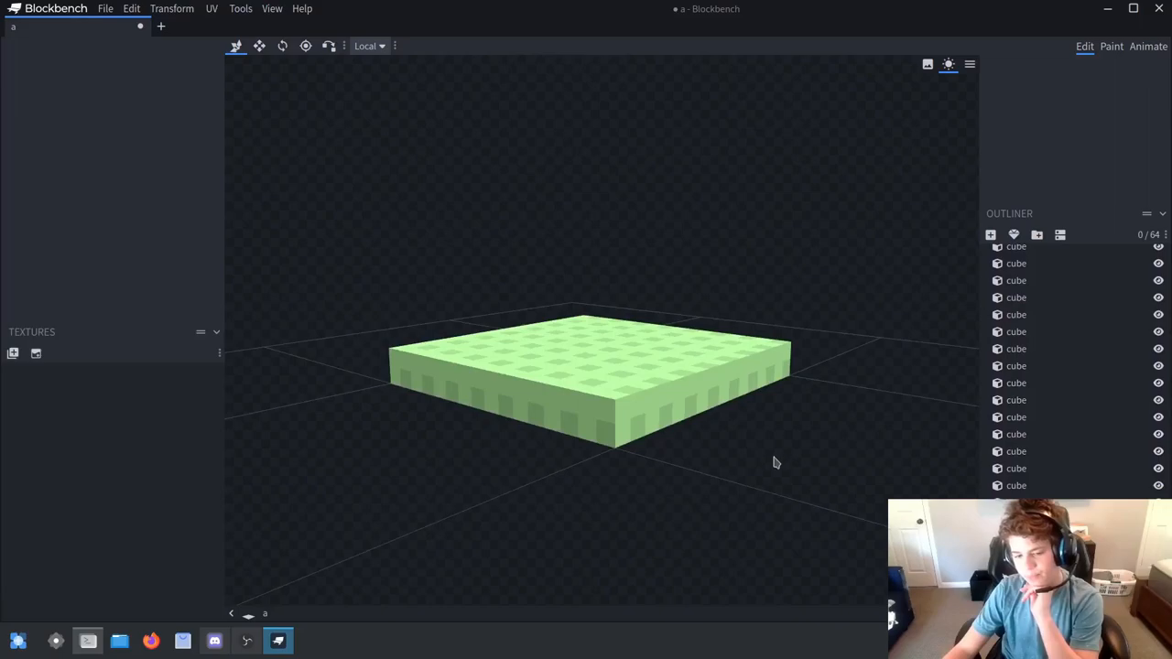
{"action": "left_click_drag", "start_coordinate": [776, 461], "coordinate": [370, 297]}
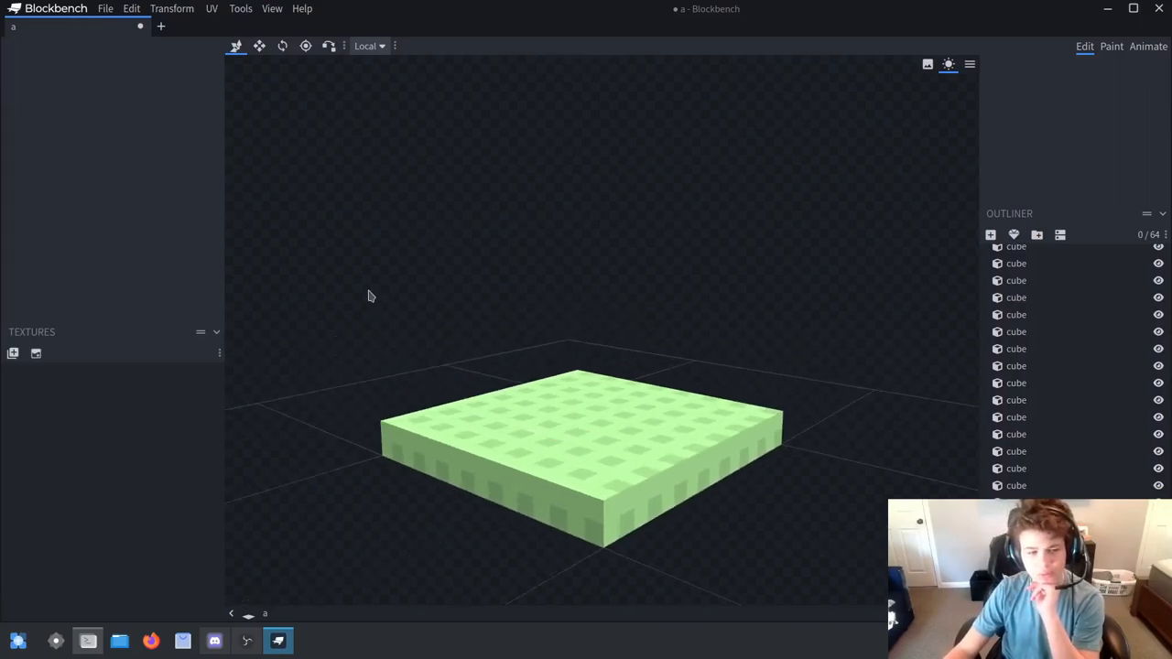
{"action": "mouse_move", "coordinate": [392, 388]}
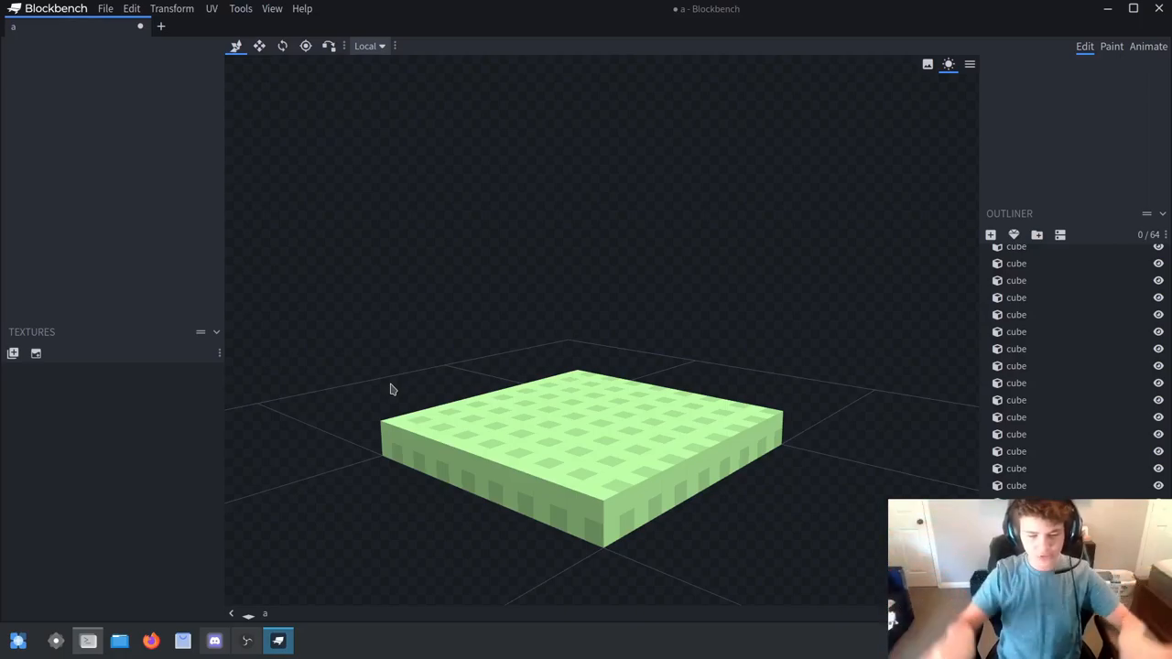
{"action": "mouse_move", "coordinate": [396, 397]}
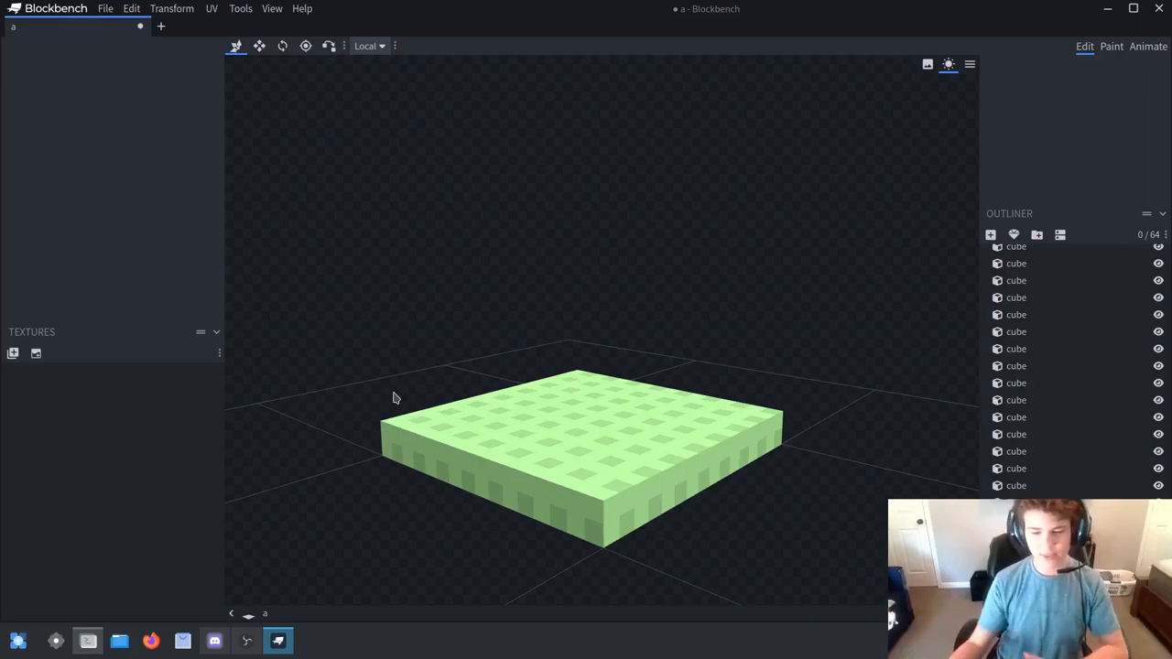
{"action": "type", "text": "kate"}
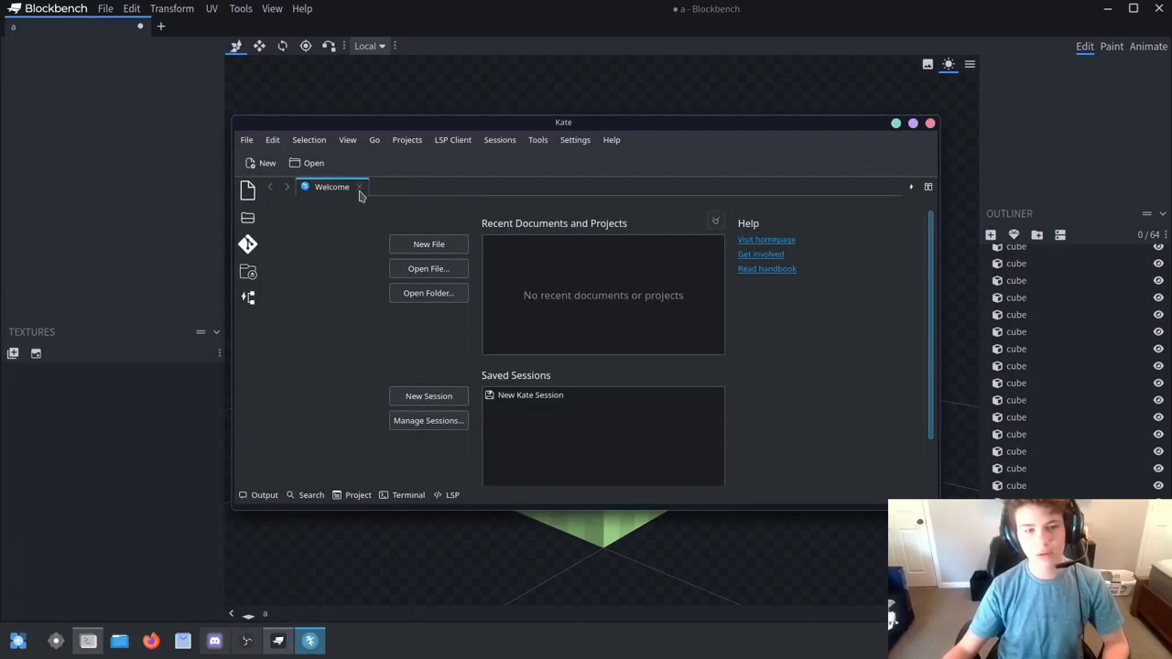
Start a new Kate document with the outer loop 'for x in range(10):'
{"action": "left_click", "coordinate": [428, 244]}
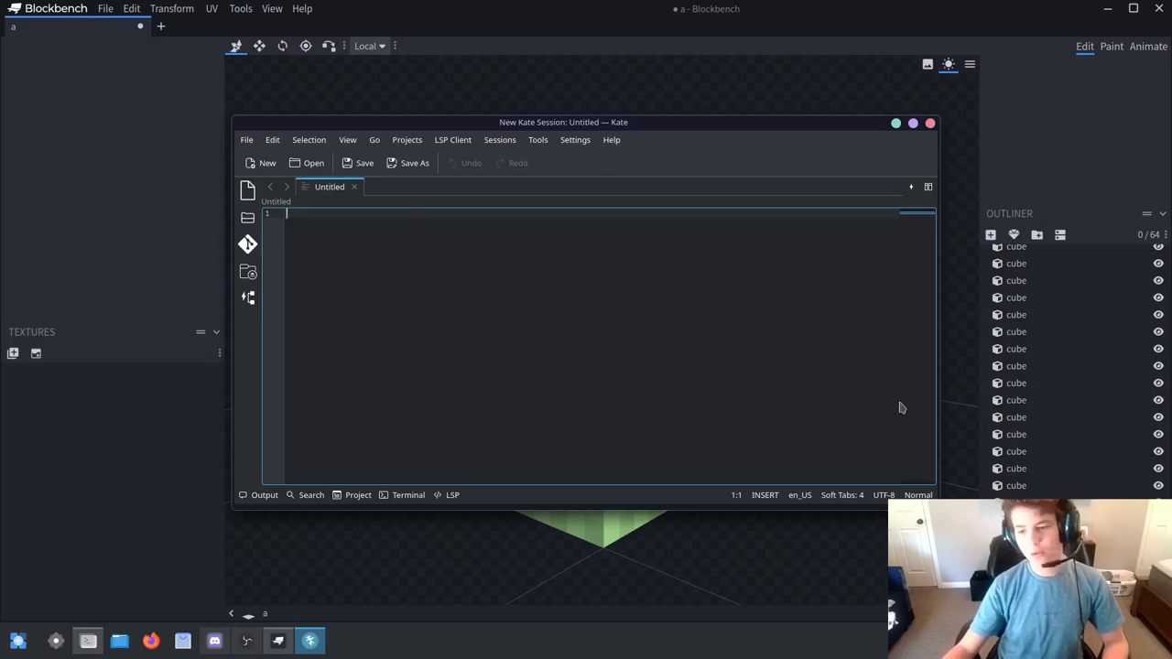
{"action": "mouse_move", "coordinate": [901, 407]}
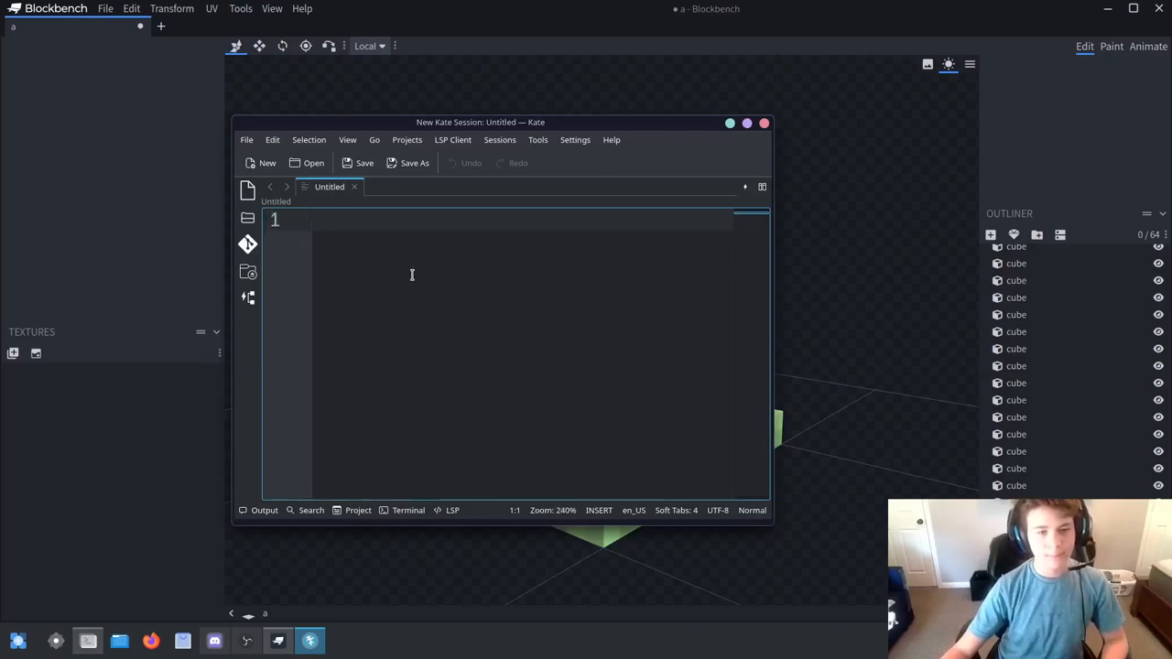
{"action": "type", "text": "for i"}
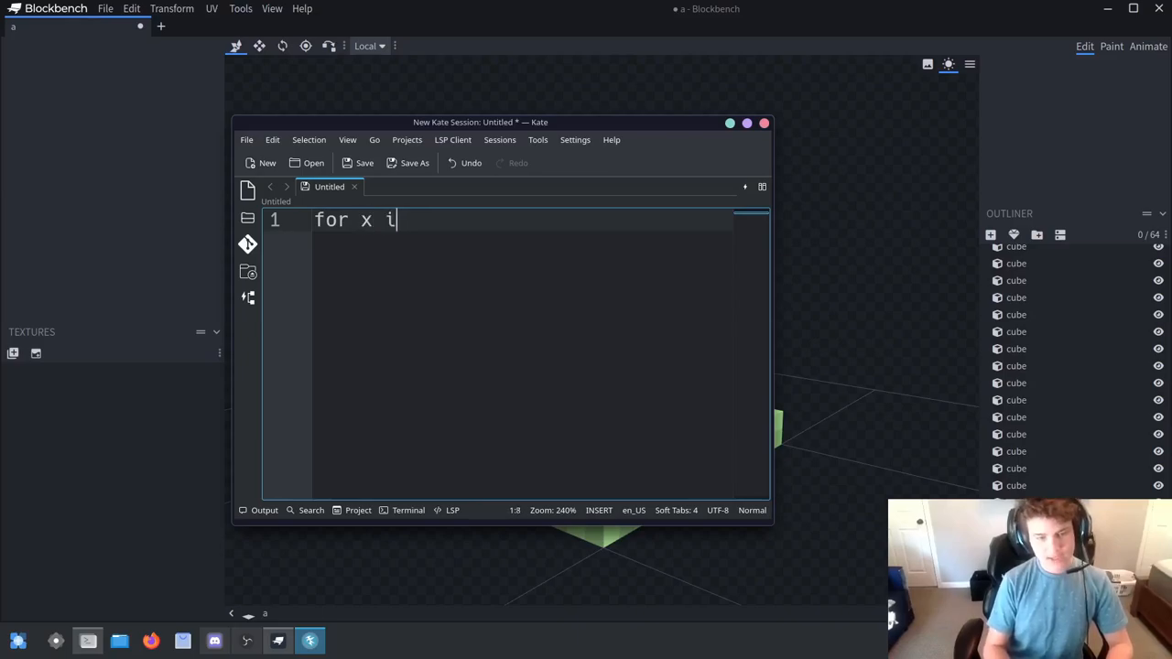
{"action": "right_click", "coordinate": [502, 383]}
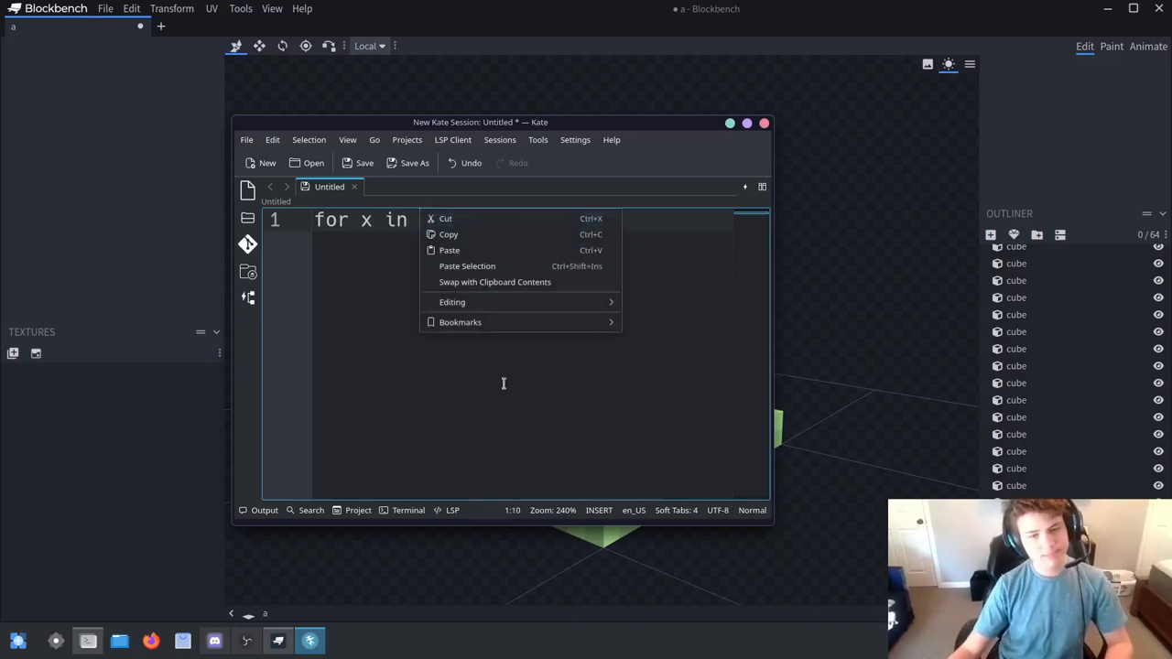
{"action": "type", "text": "range()"}
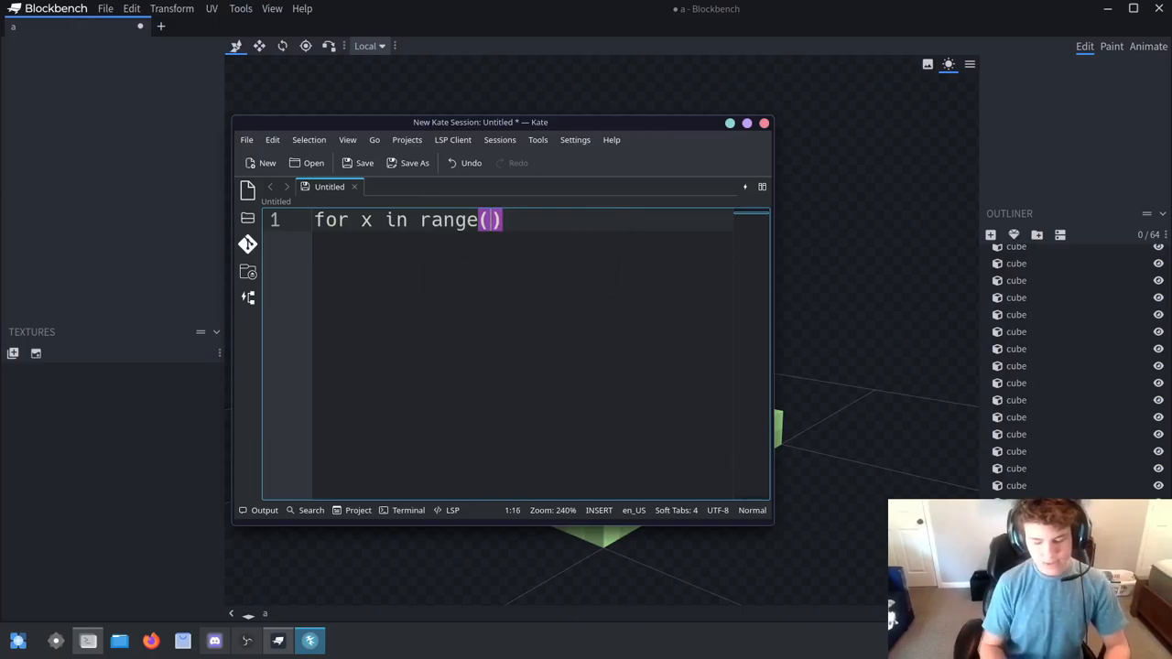
{"action": "type", "text": "10):"}
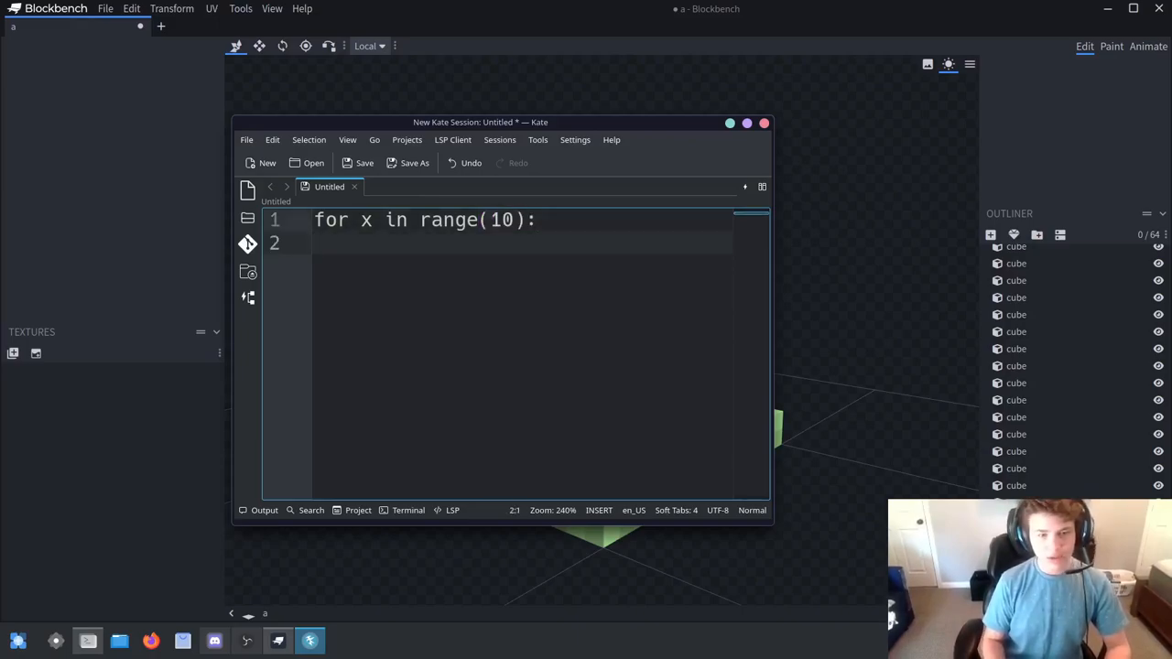
Add the nested inner loop 'for z in range(10):'
{"action": "type", "text": "for y"}
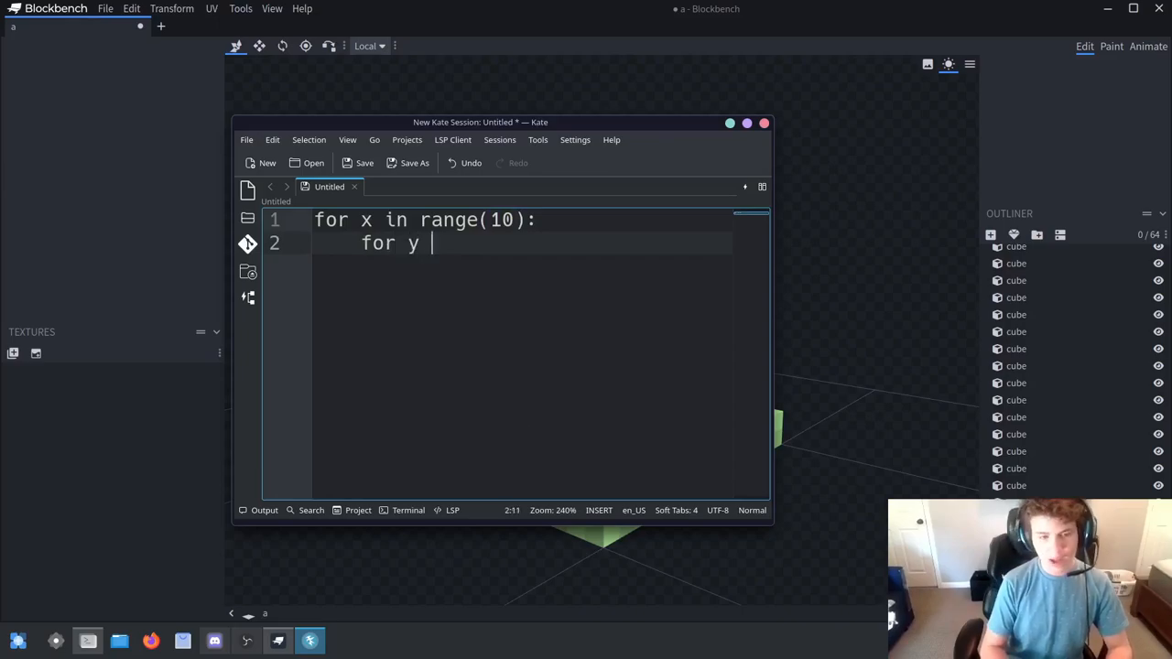
{"action": "key", "text": "Backspace"}
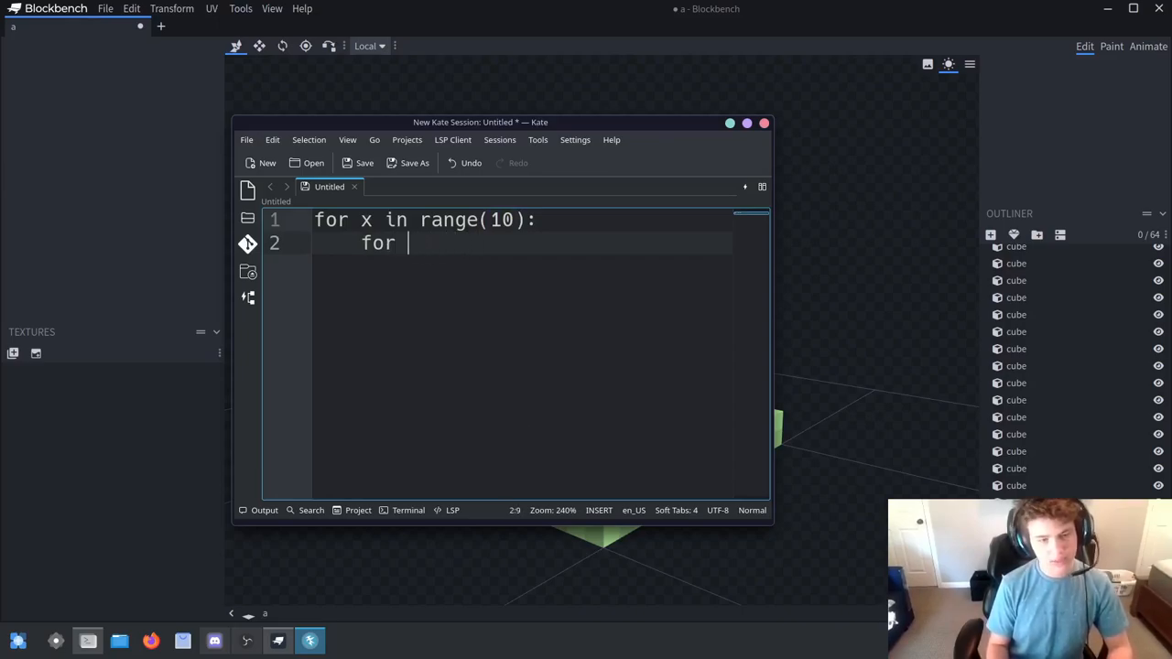
{"action": "type", "text": "z i"}
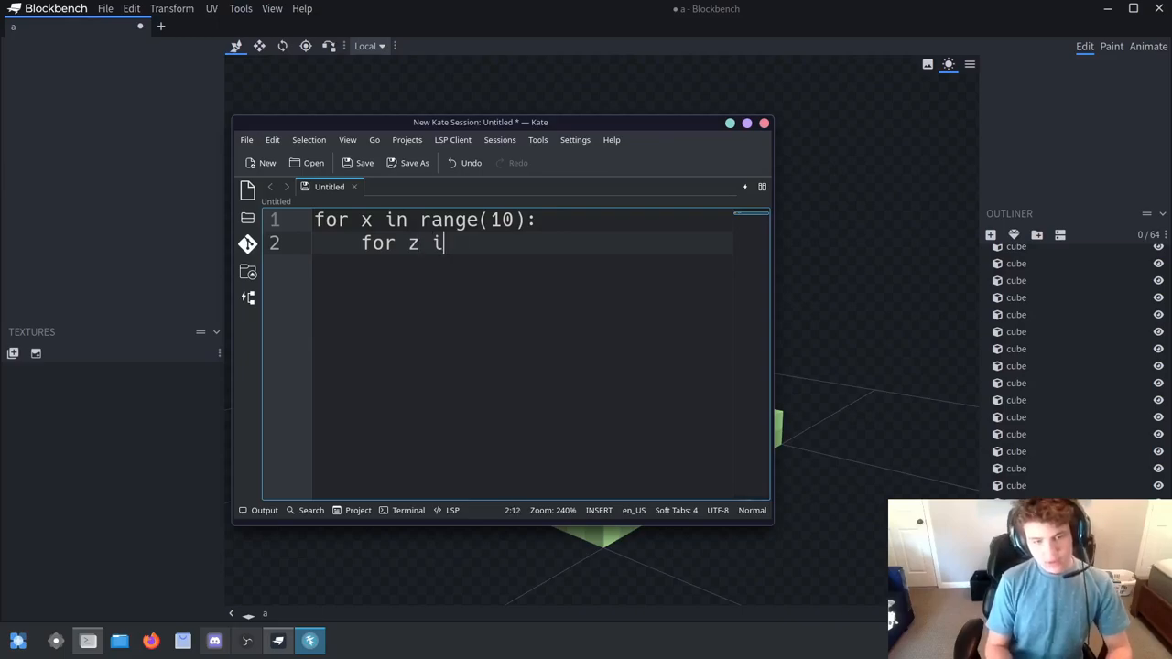
{"action": "type", "text": "n rangte"}
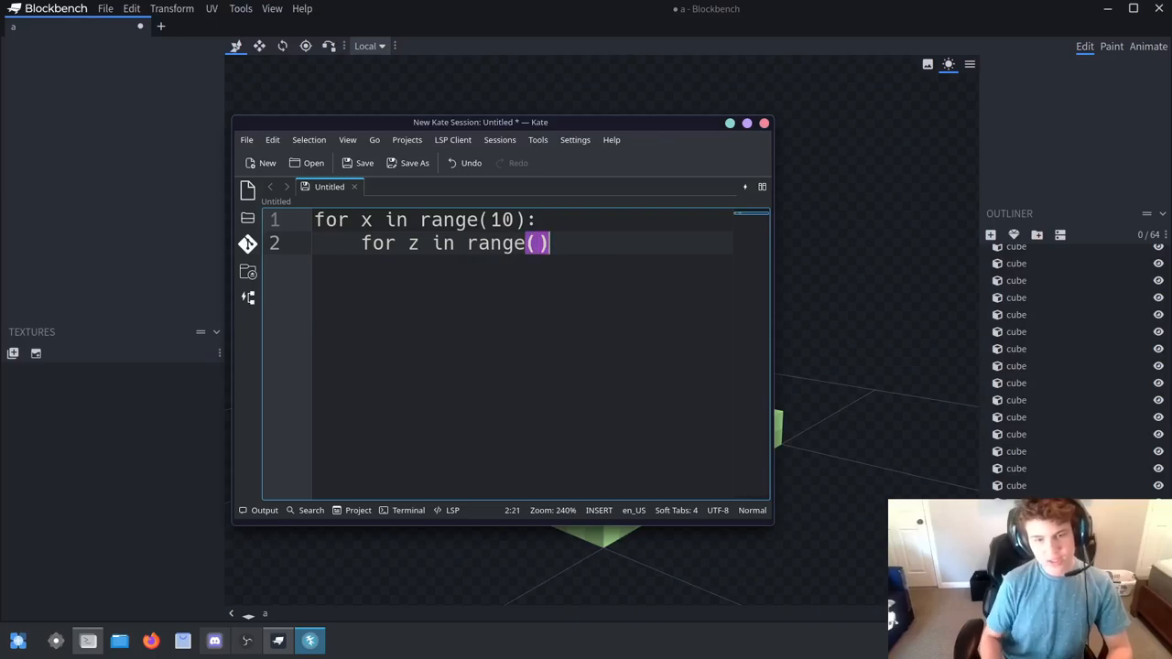
{"action": "type", "text": "10"}
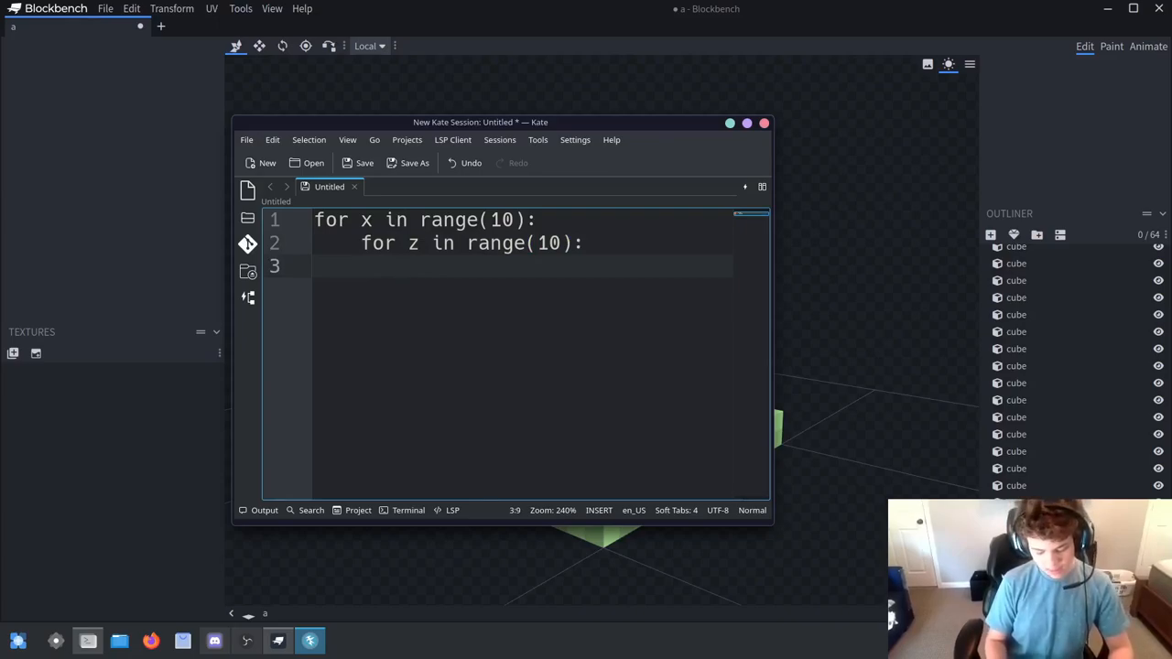
Write the loop body block(x, perlin(x, z)) inside the nested loops
{"action": "type", "text": "block)_"}
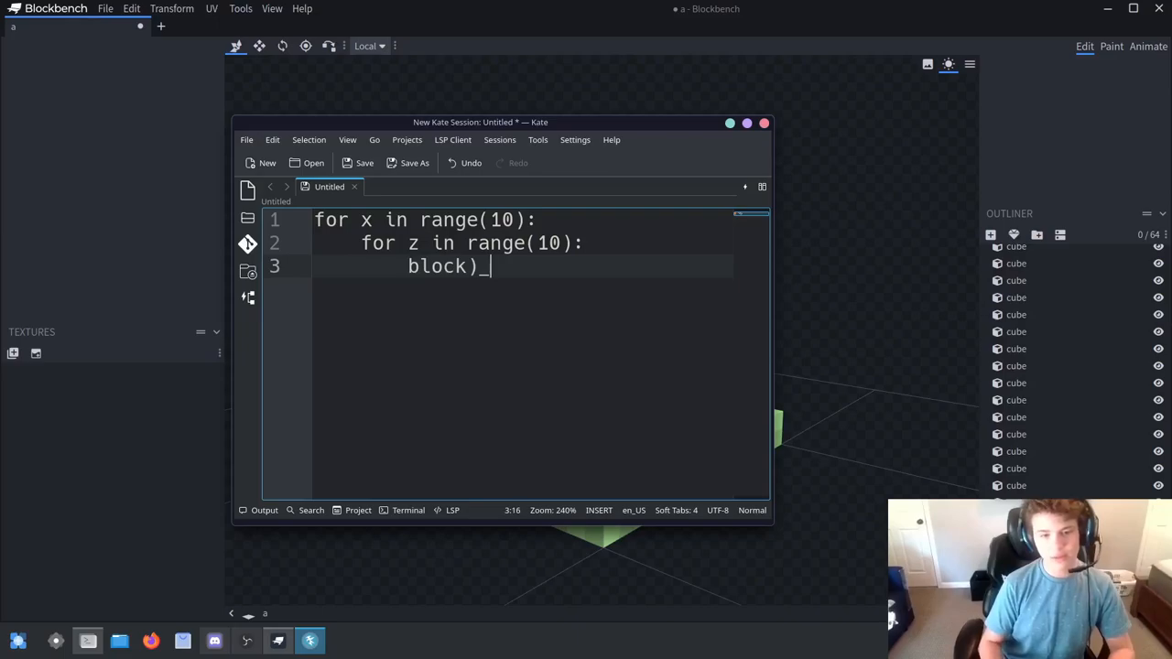
{"action": "type", "text": "()"}
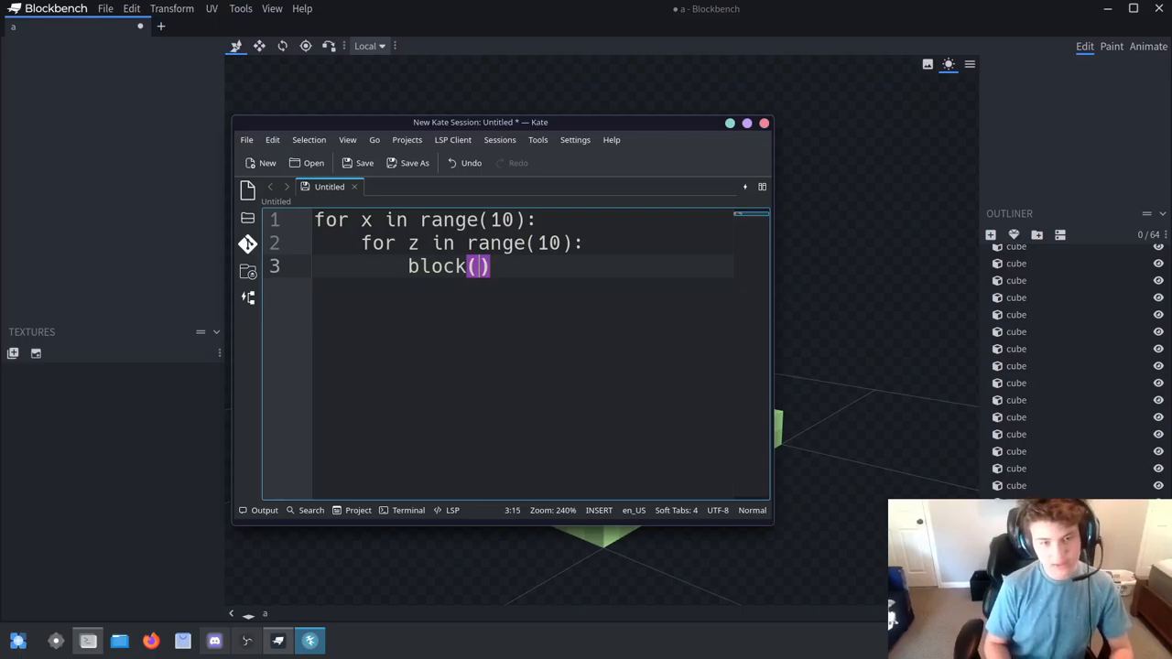
{"action": "type", "text": "x, perli"}
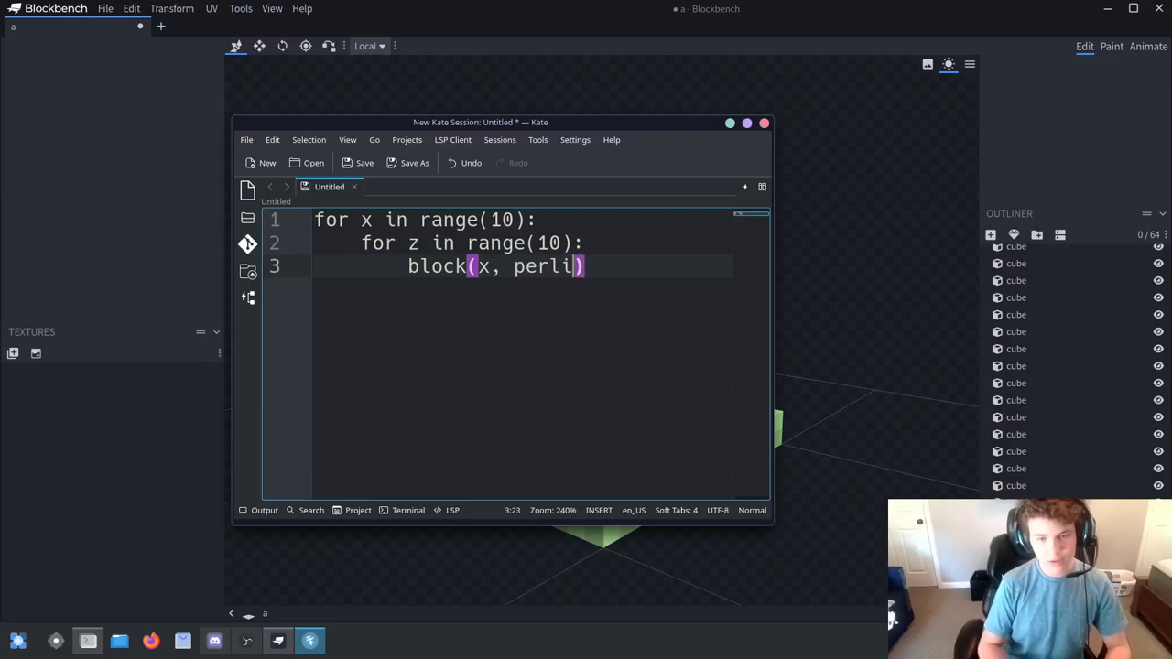
{"action": "type", "text": "n(x,"}
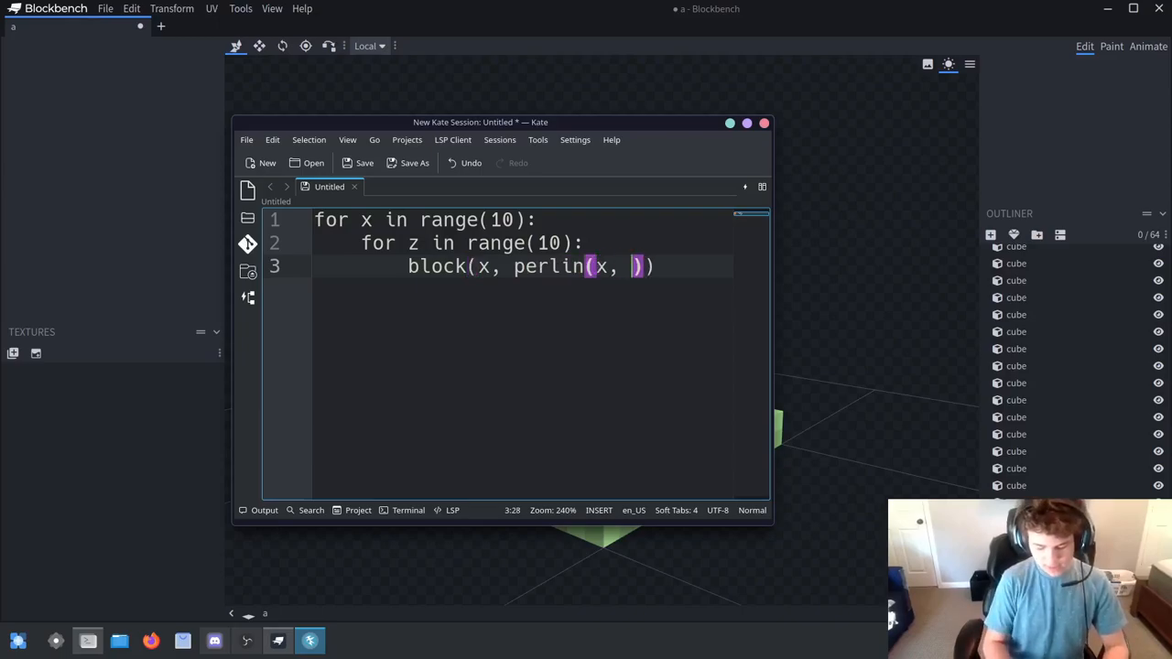
{"action": "type", "text": "z)"}
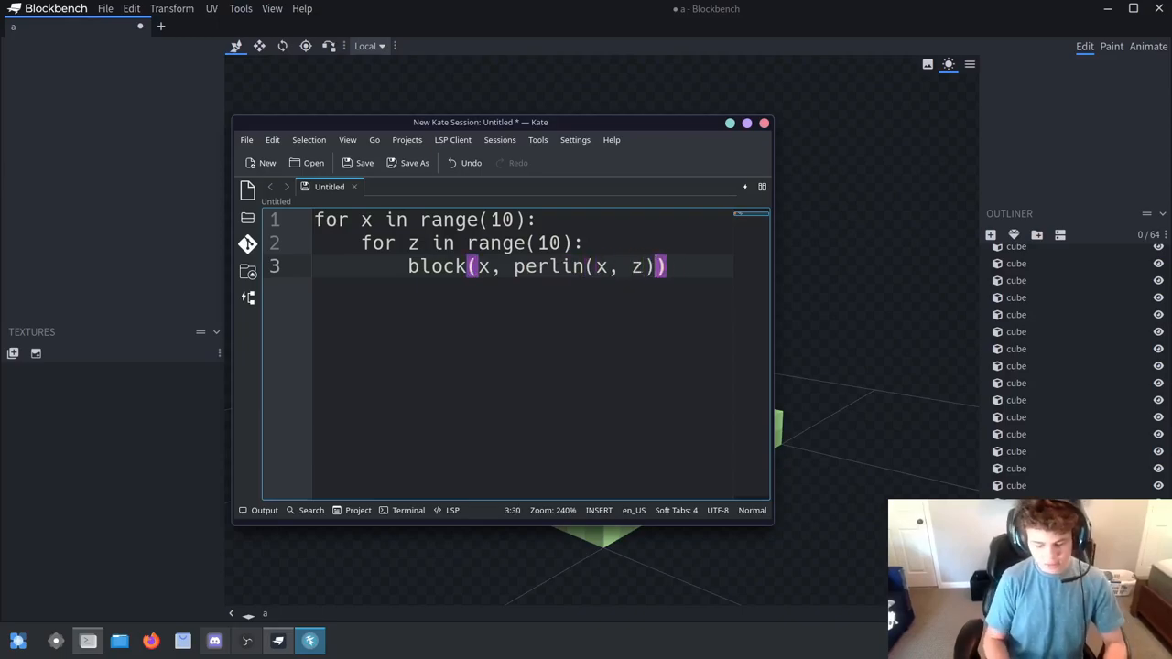
Extend it to block(x, perlin2d(x, z), z), then clear the whole file
{"action": "type", "text": ", z"}
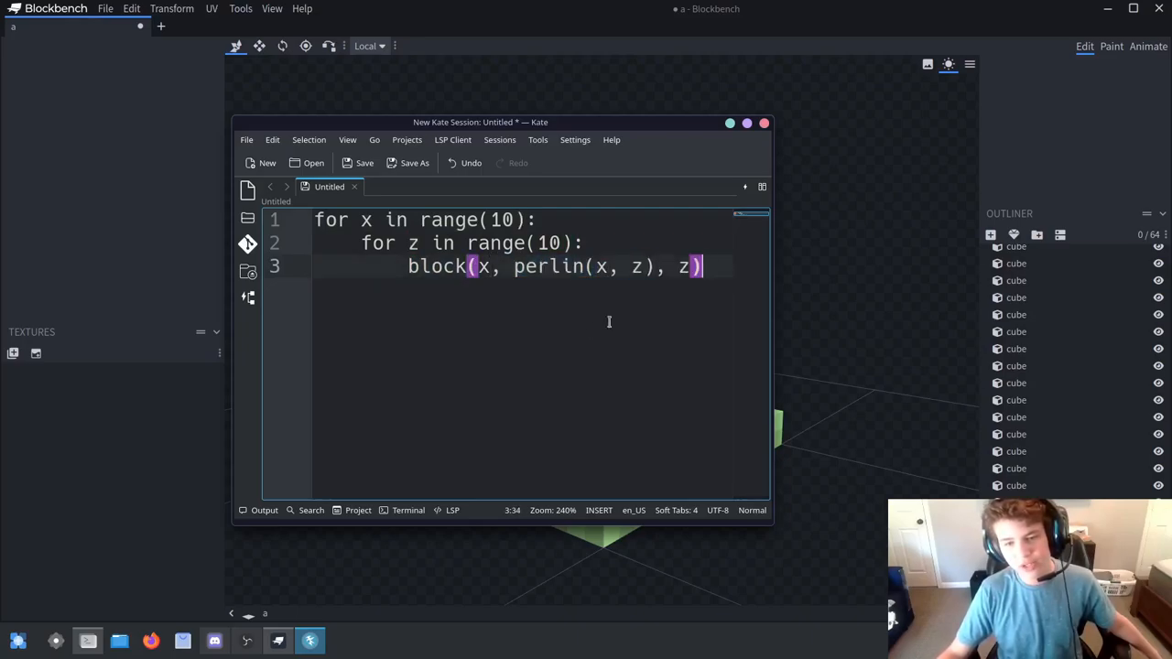
{"action": "mouse_move", "coordinate": [756, 305]}
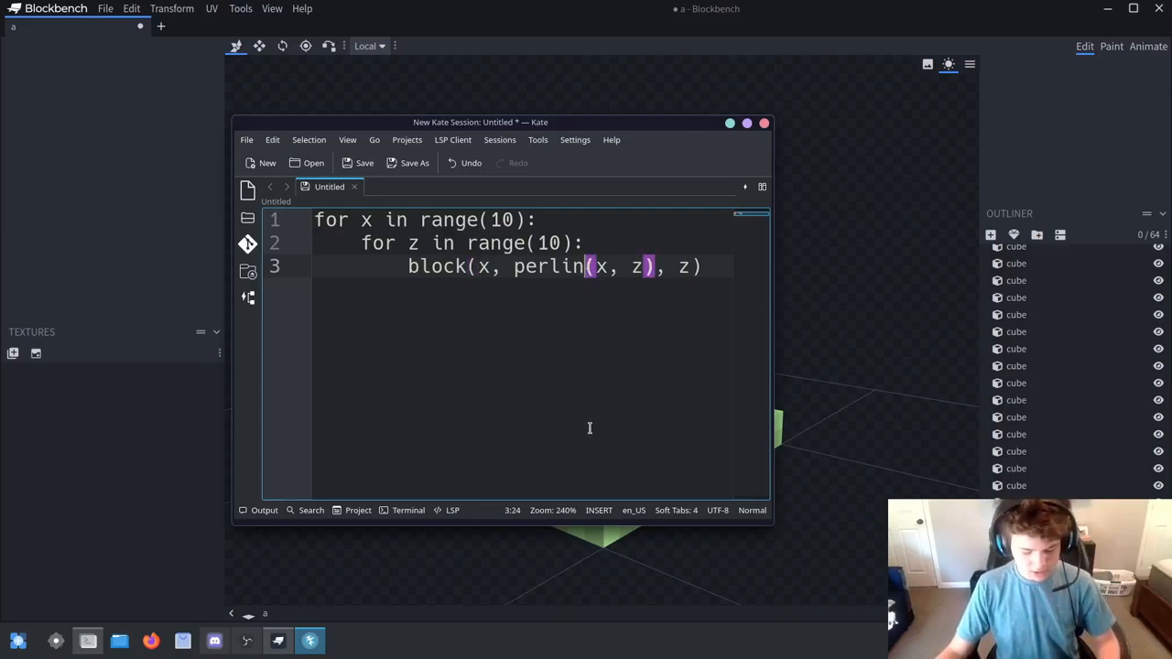
{"action": "type", "text": "2d"}
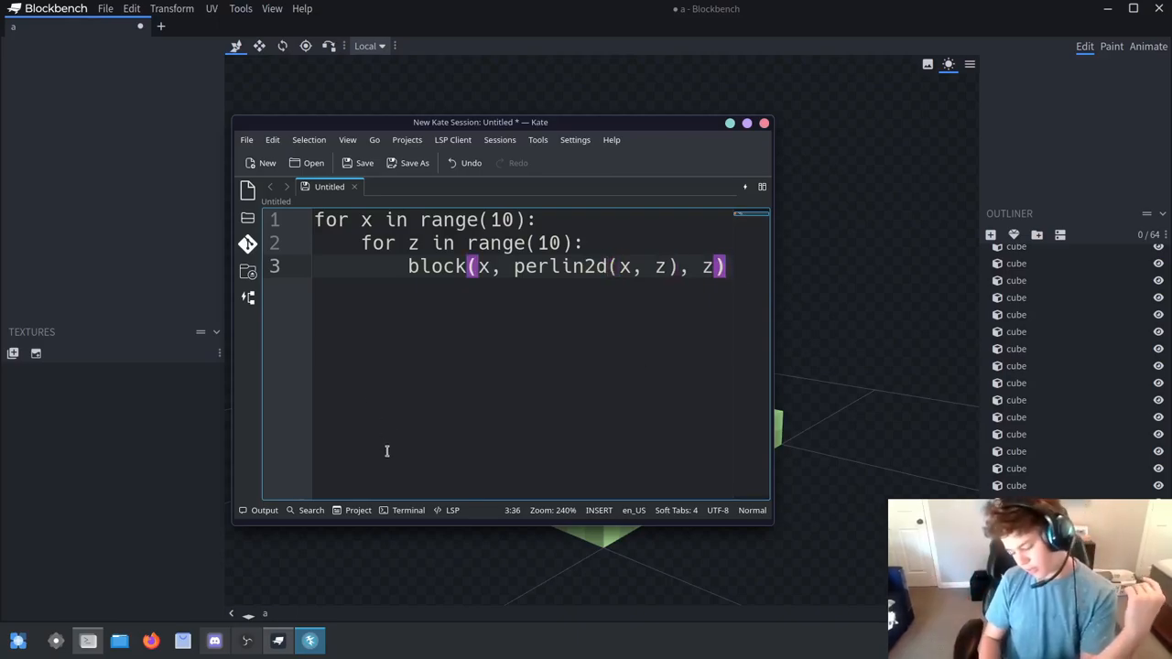
{"action": "key", "text": "Return"}
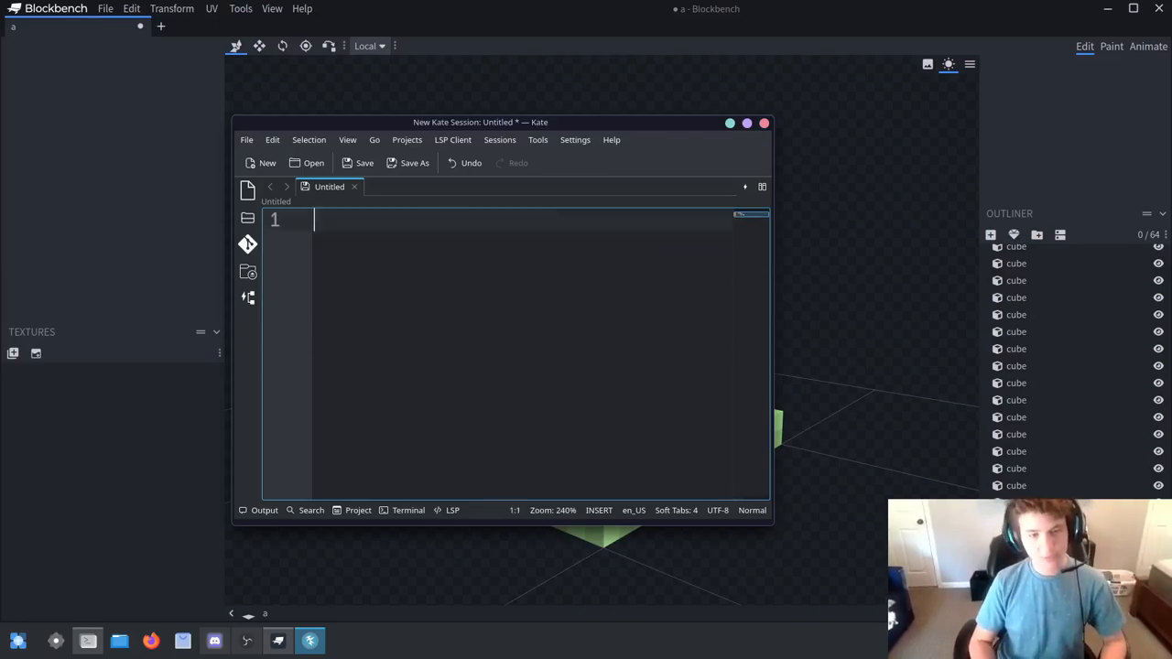
Begin a new sketch with 'for x in range(10):'
{"action": "type", "text": "for x"}
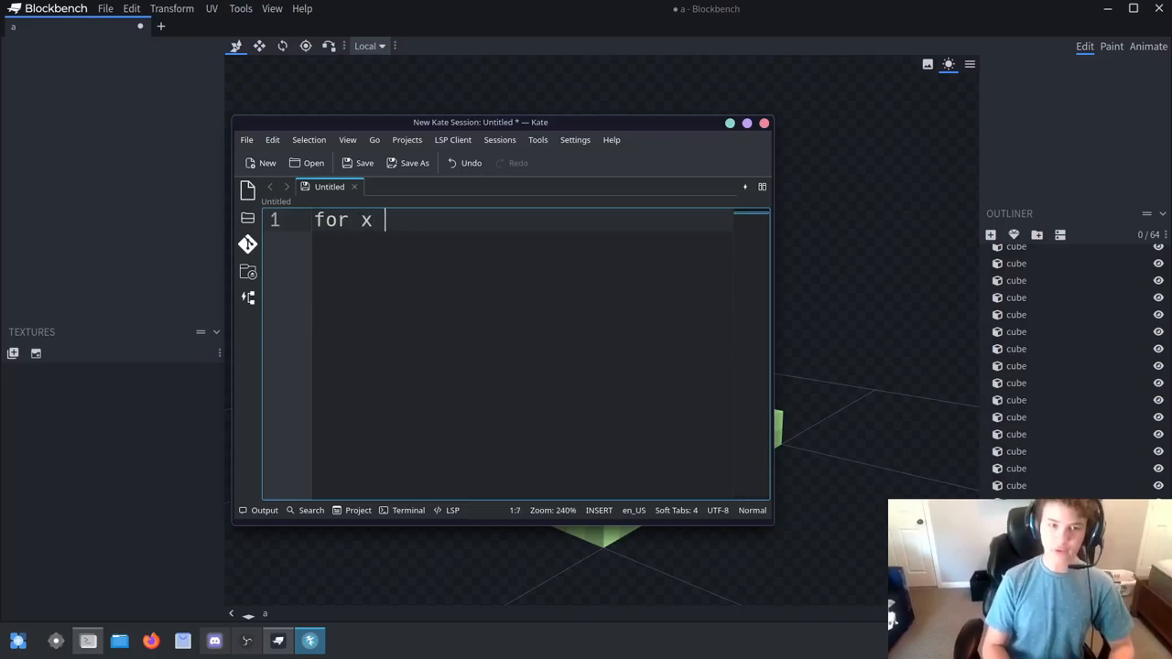
{"action": "type", "text": "in rn"}
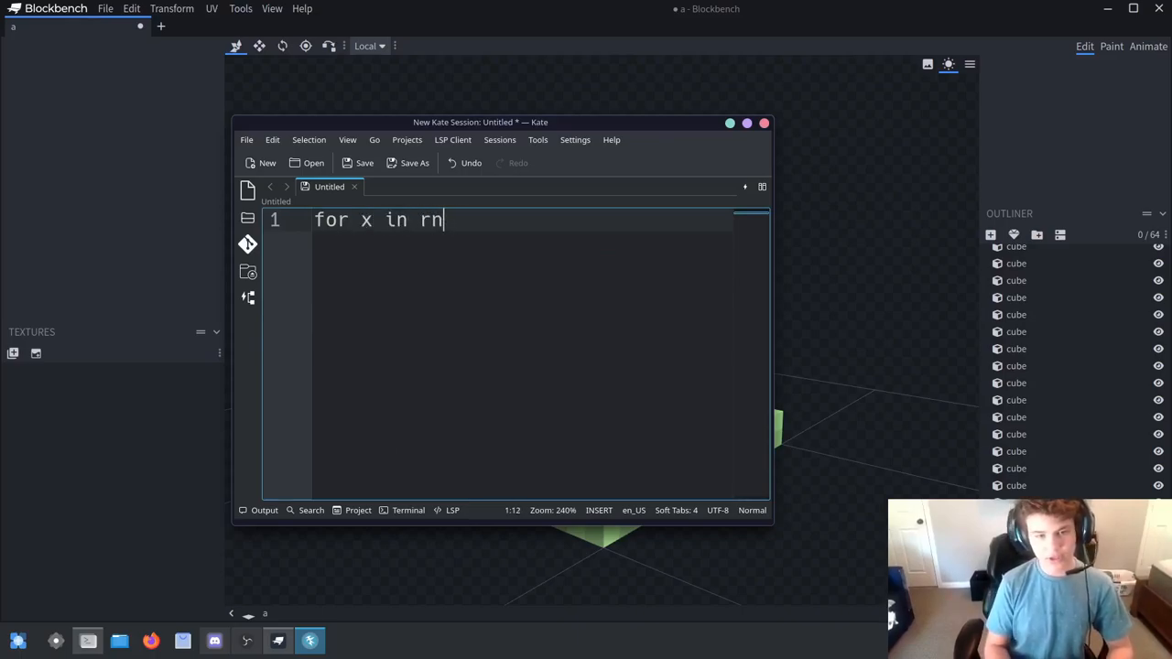
{"action": "type", "text": "ange()"}
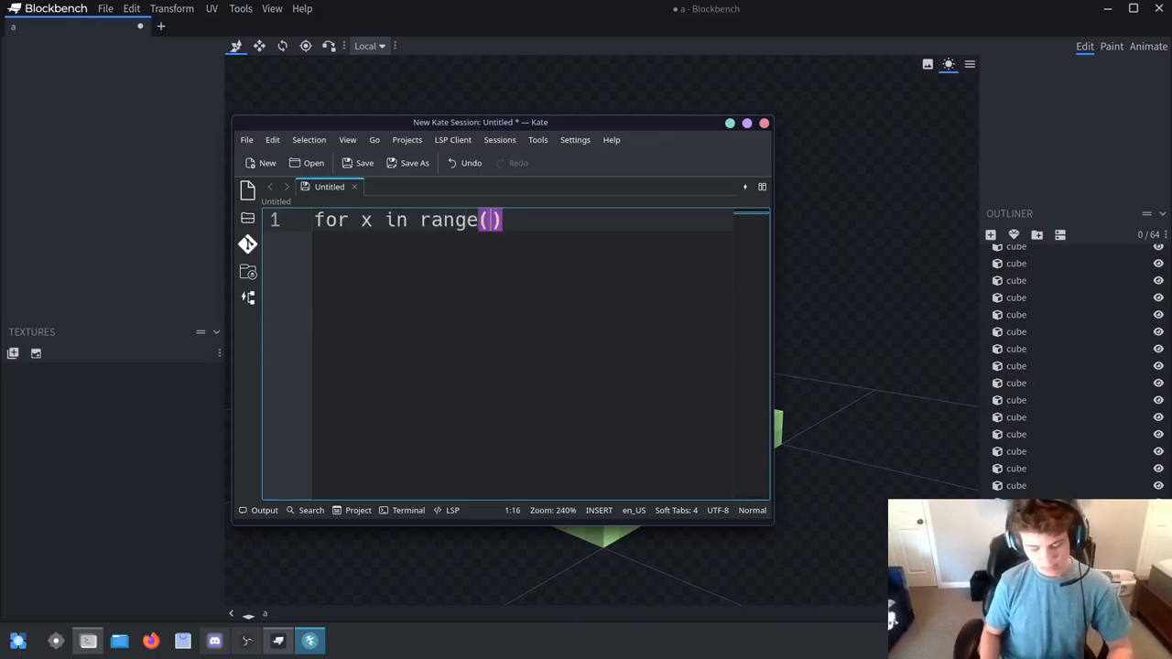
{"action": "type", "text": "10):"}
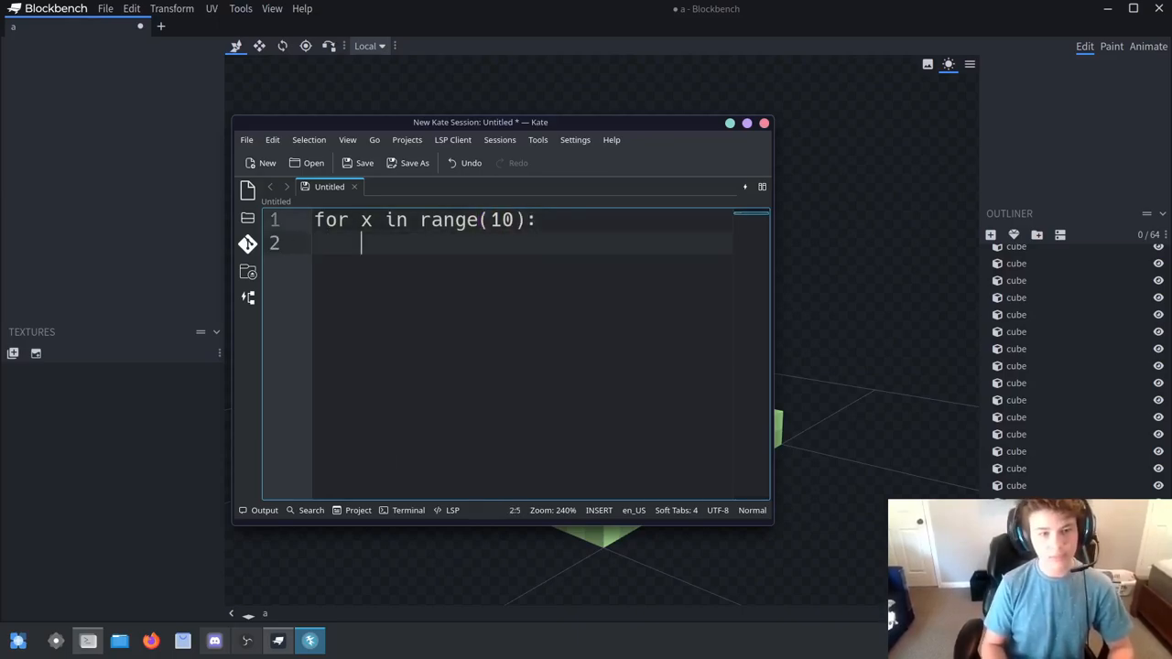
Nest 'for y in range(10):' and 'for z in range(10):' loops inside it
{"action": "type", "text": "for y in"}
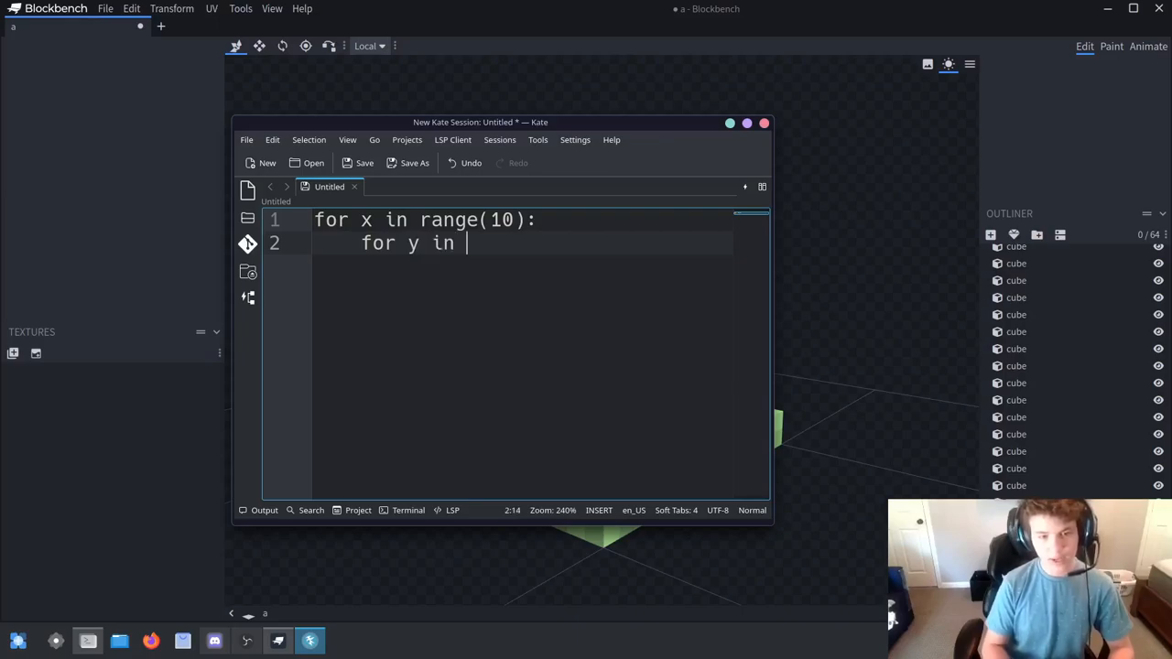
{"action": "type", "text": "range"}
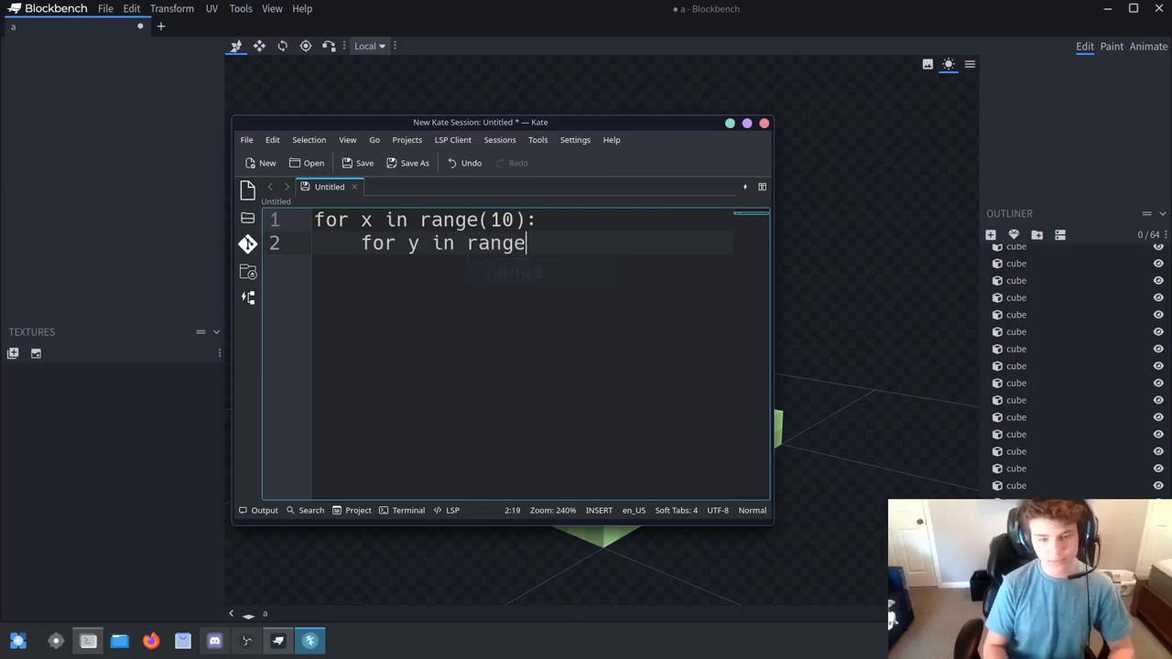
{"action": "type", "text": "(10)"}
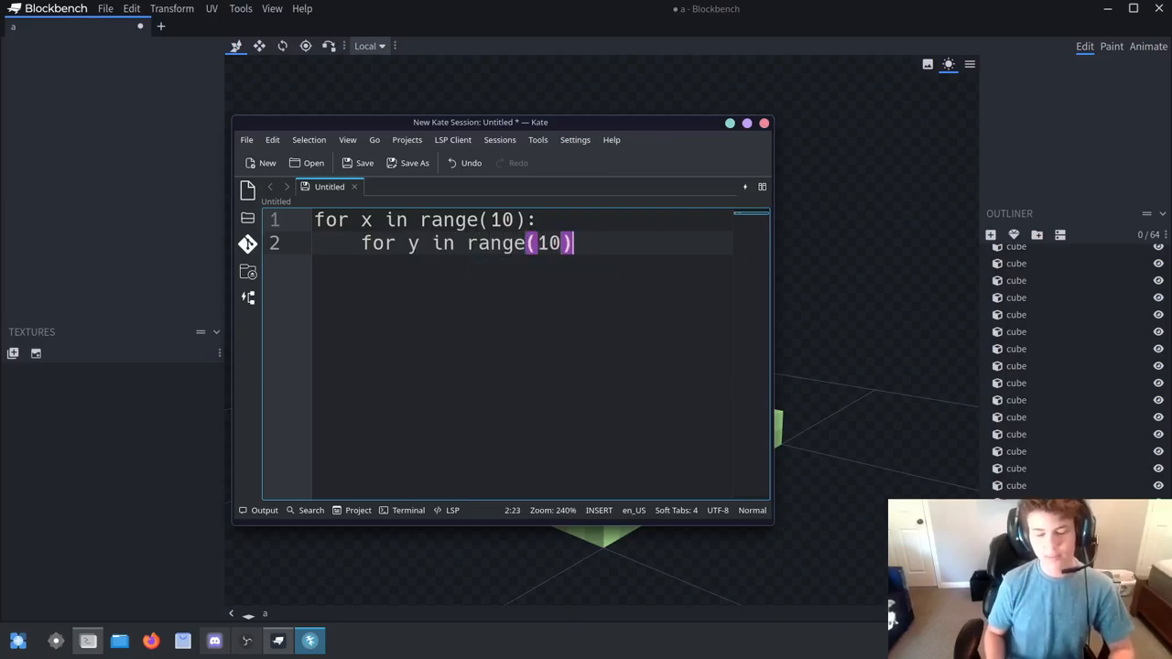
{"action": "key", "text": "Return"}
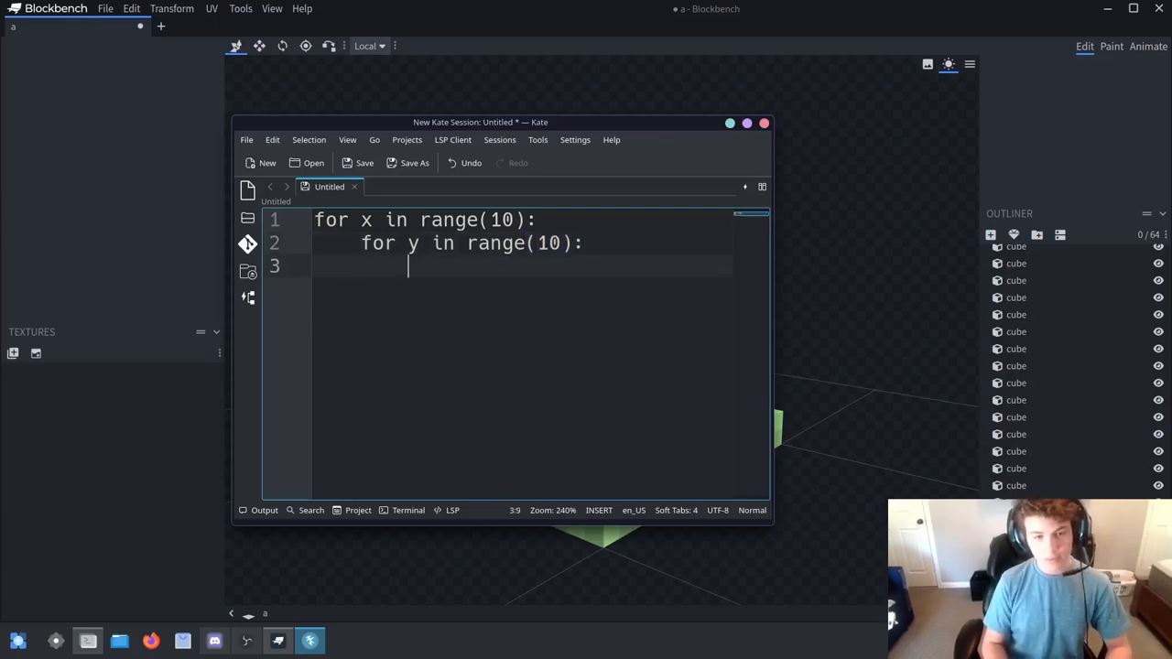
{"action": "type", "text": "for z in"}
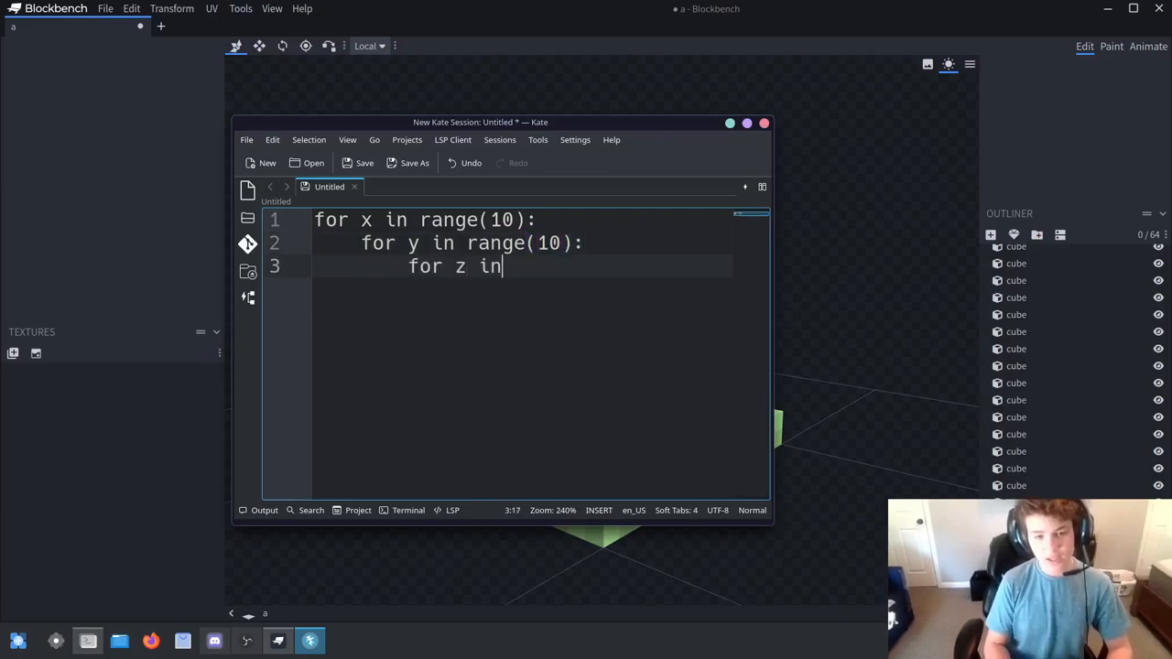
{"action": "type", "text": "range()"}
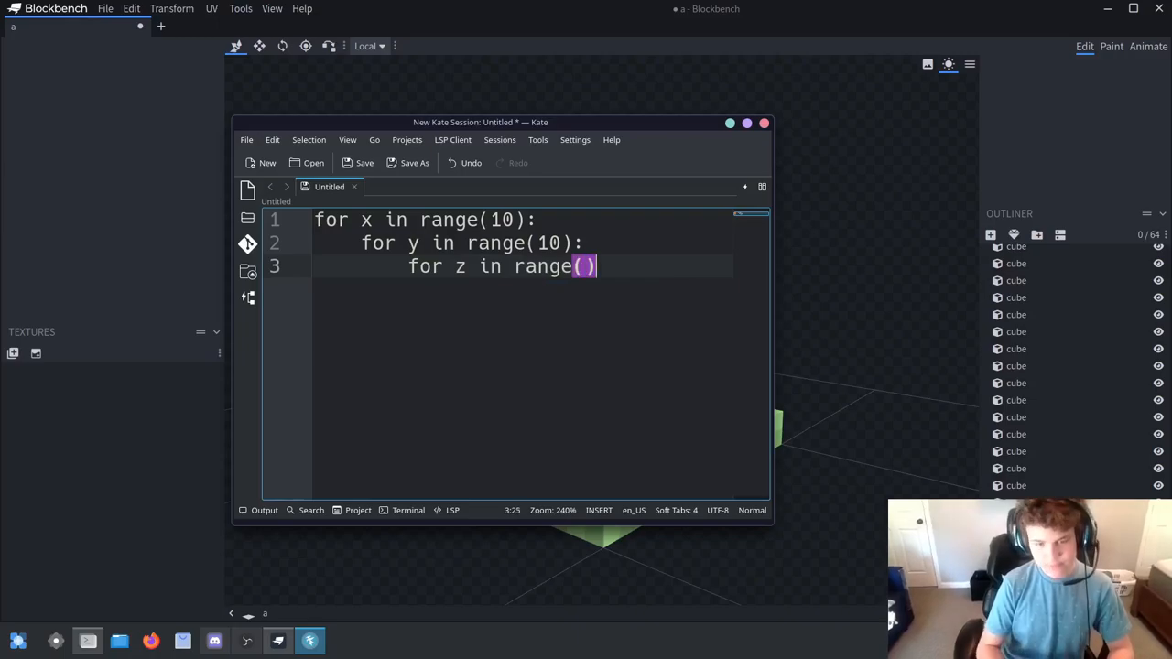
{"action": "type", "text": "10"}
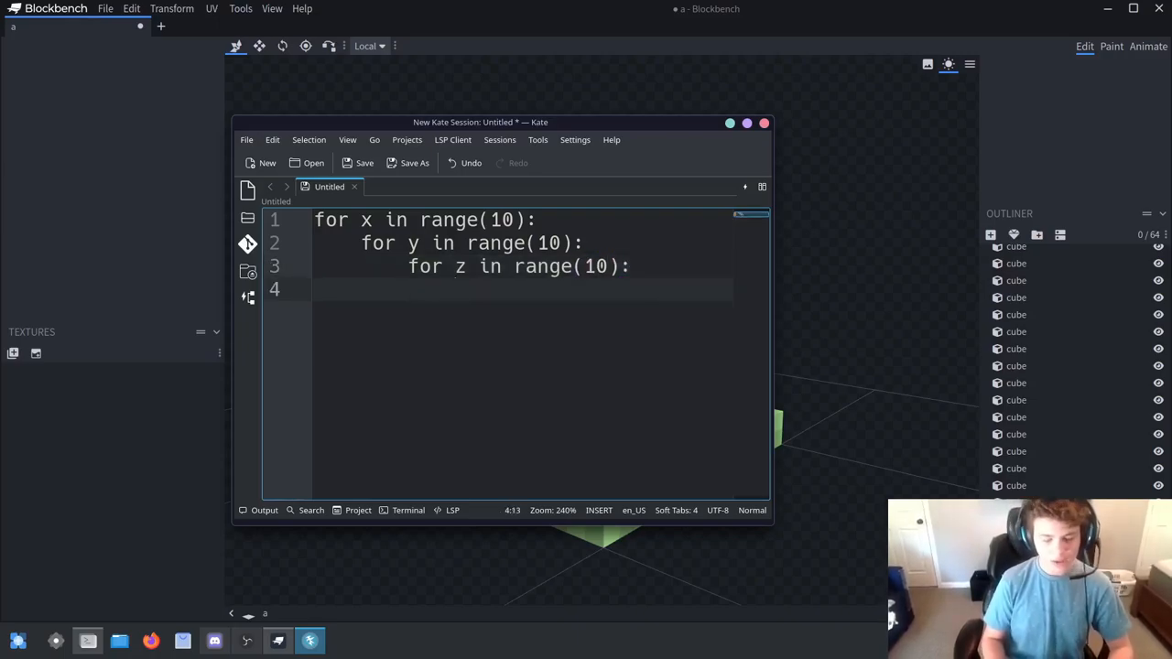
In the loop body assign p = perlin2d(x, z)
{"action": "type", "text": "p ="}
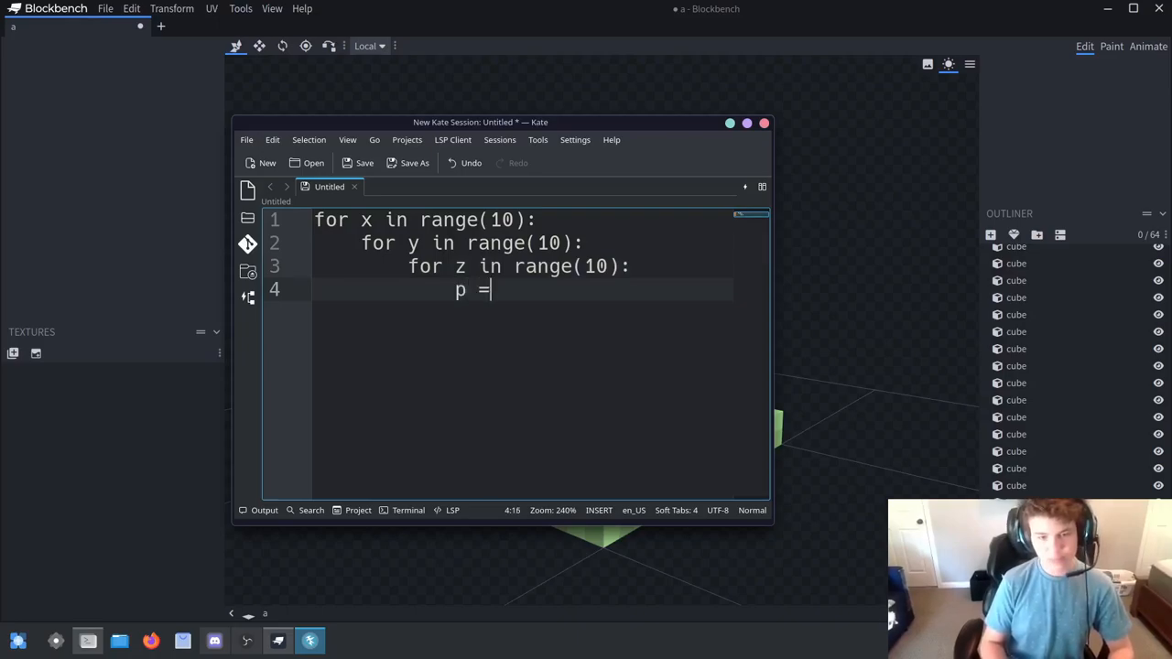
{"action": "type", "text": "perlin"}
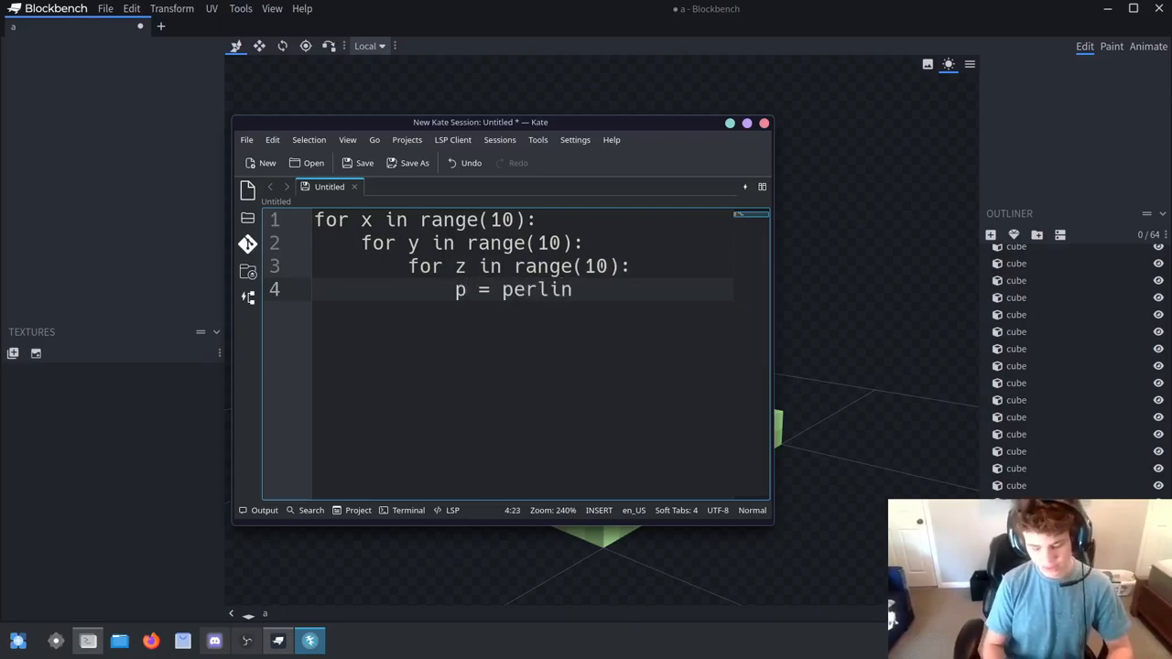
{"action": "type", "text": "2d()"}
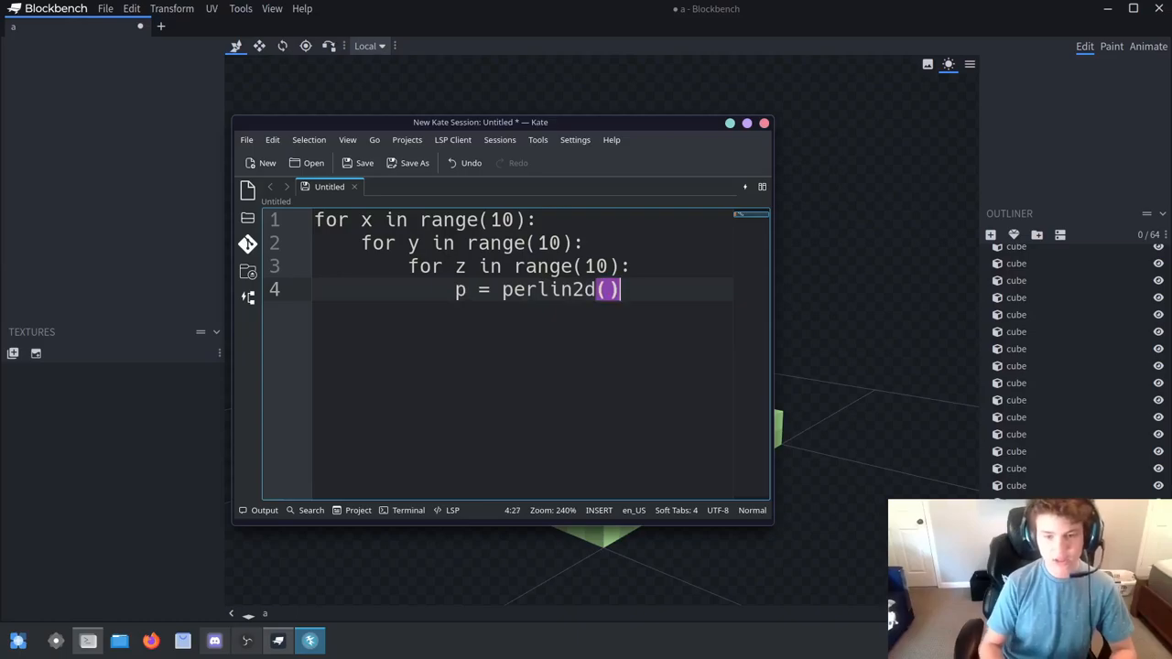
{"action": "key", "text": "Left"}
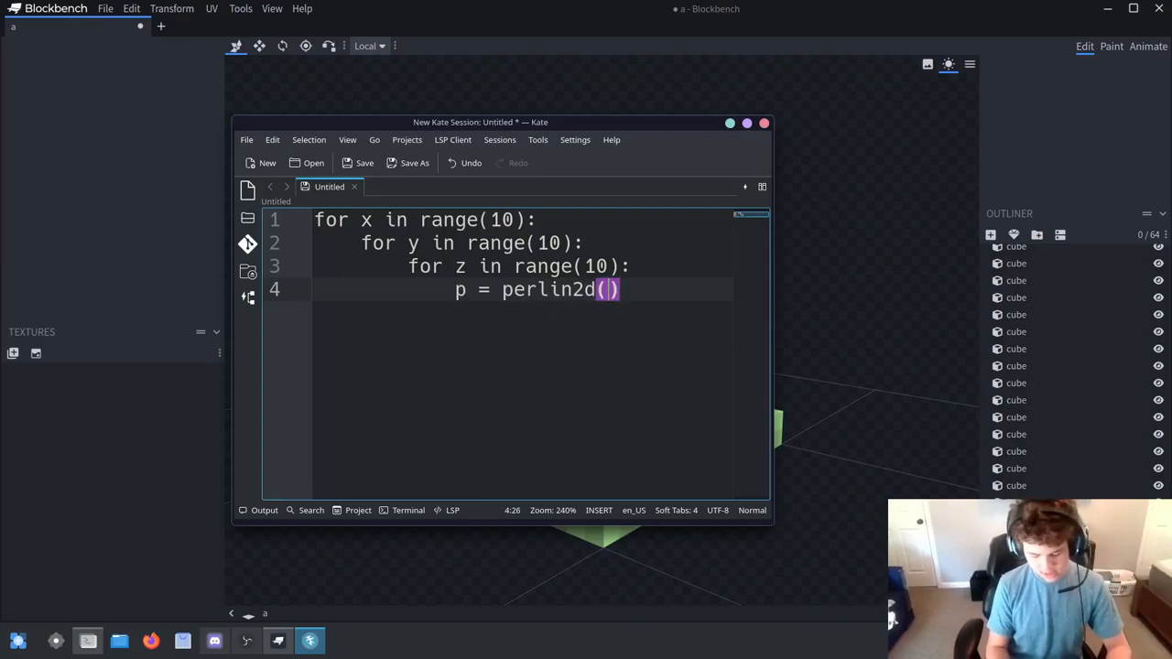
{"action": "type", "text": "x, z"}
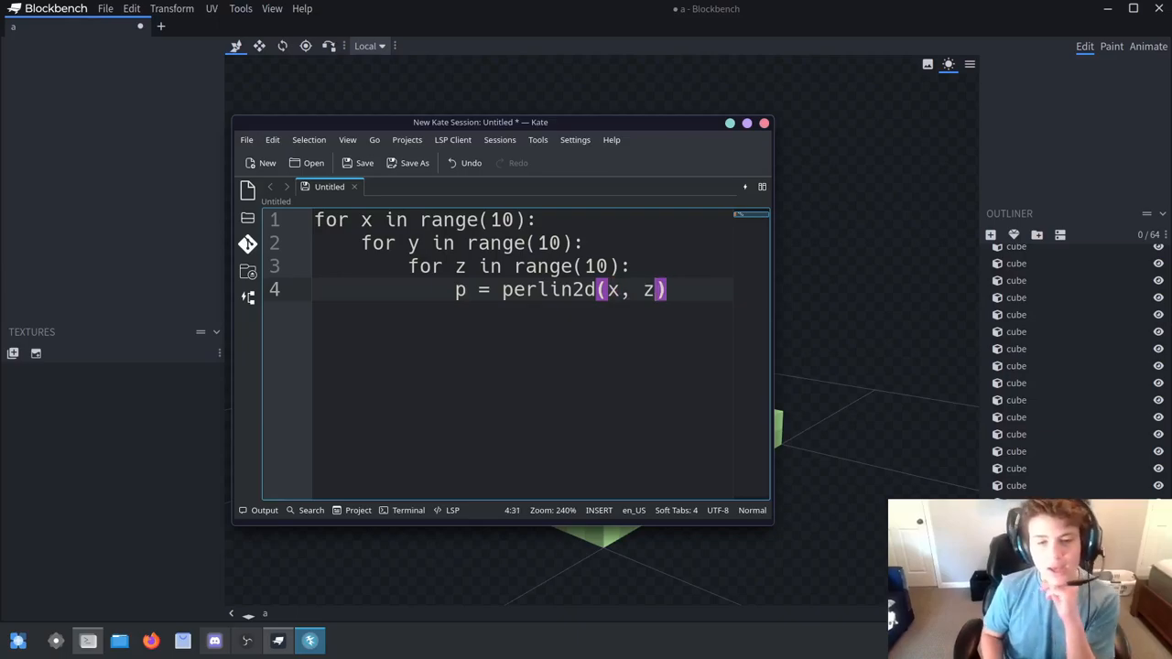
{"action": "key", "text": "Return"}
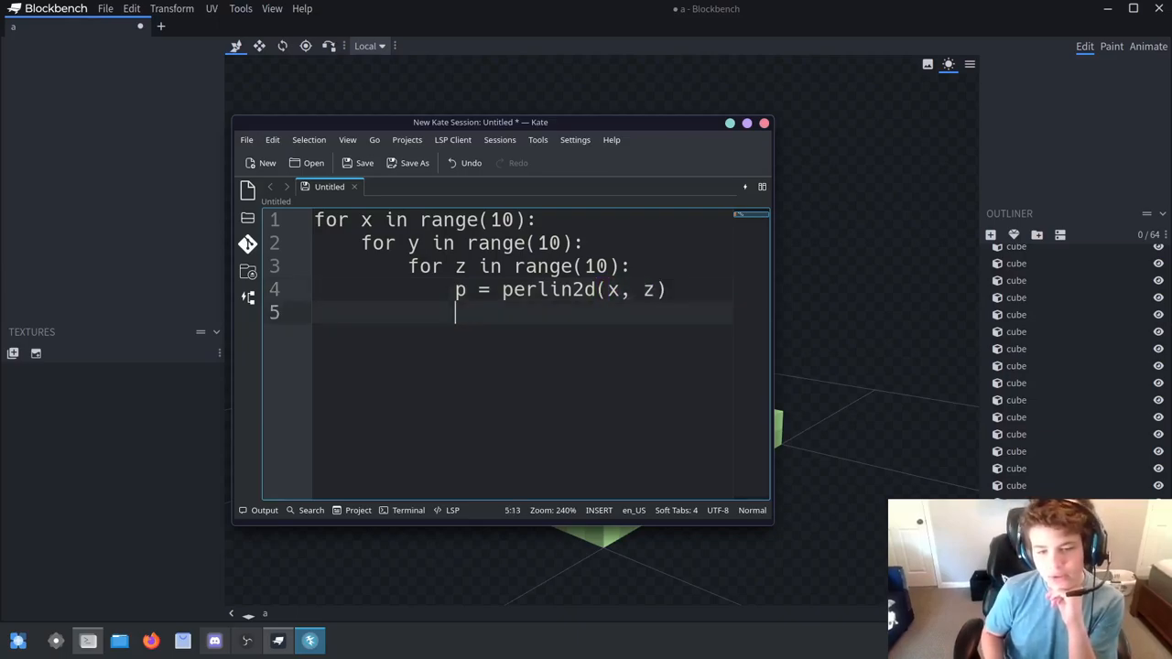
Add the condition 'if y < p:' below the noise assignment
{"action": "type", "text": "if blo"}
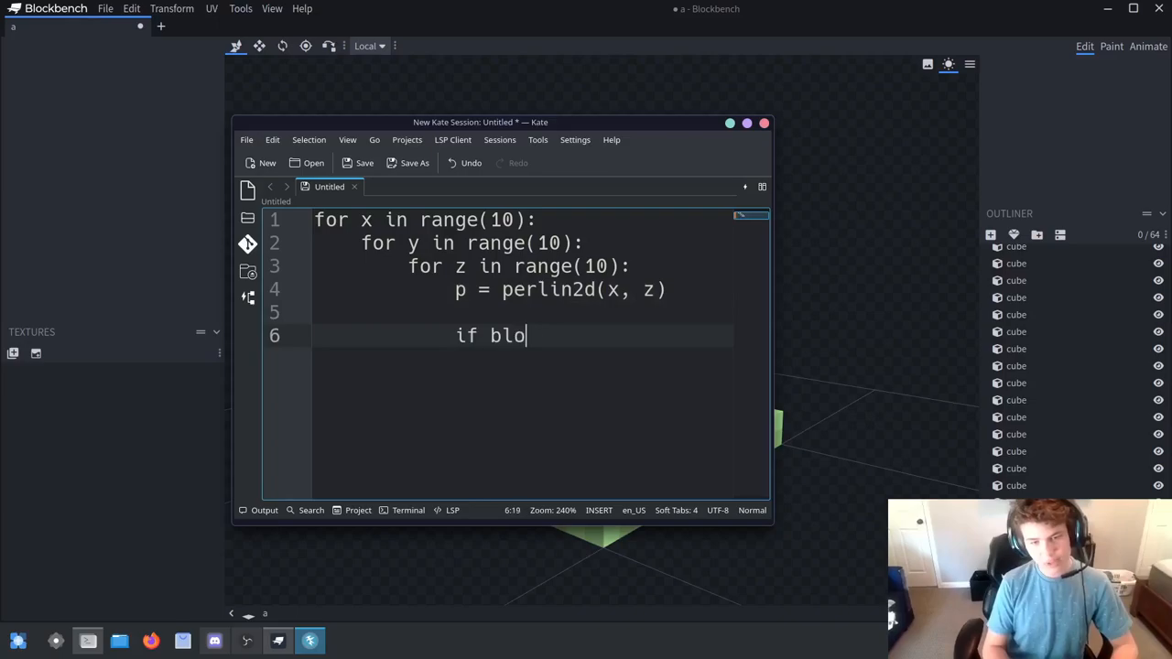
{"action": "key", "text": "Backspace"}
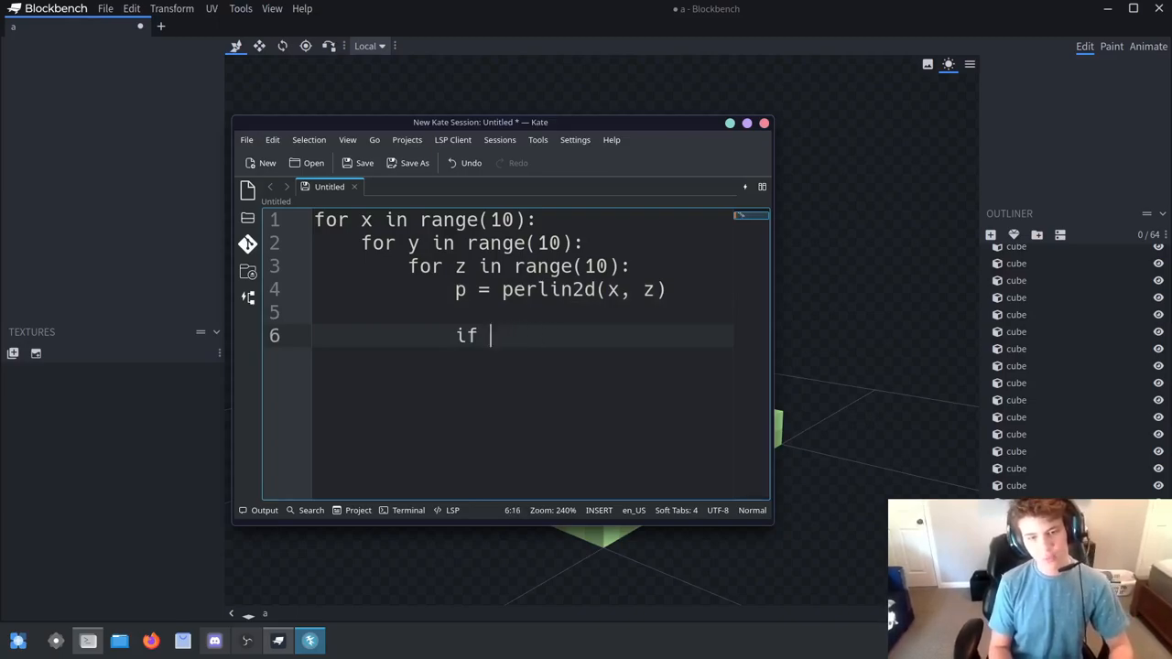
{"action": "type", "text": "y"}
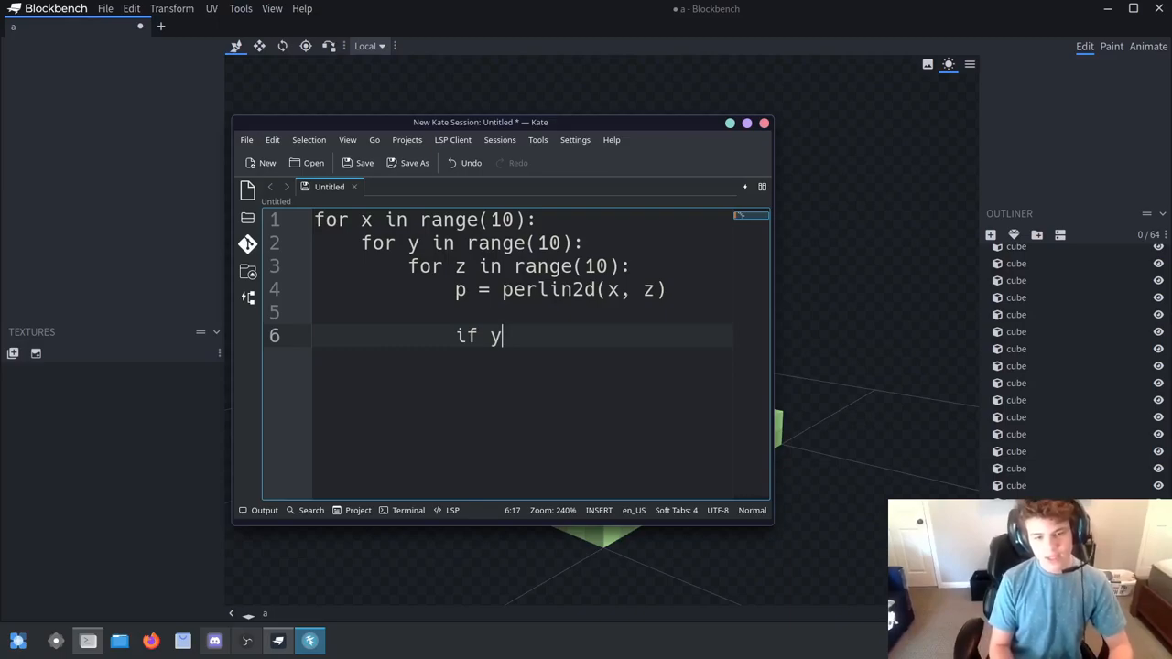
{"action": "type", "text": "<"}
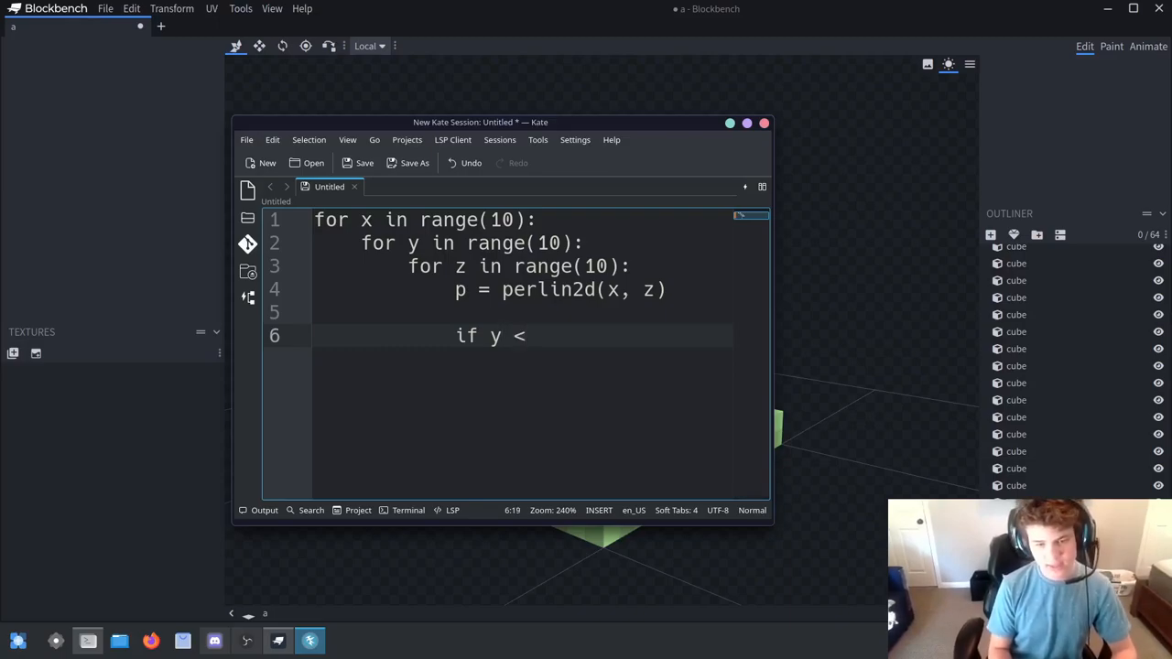
{"action": "type", "text": ","}
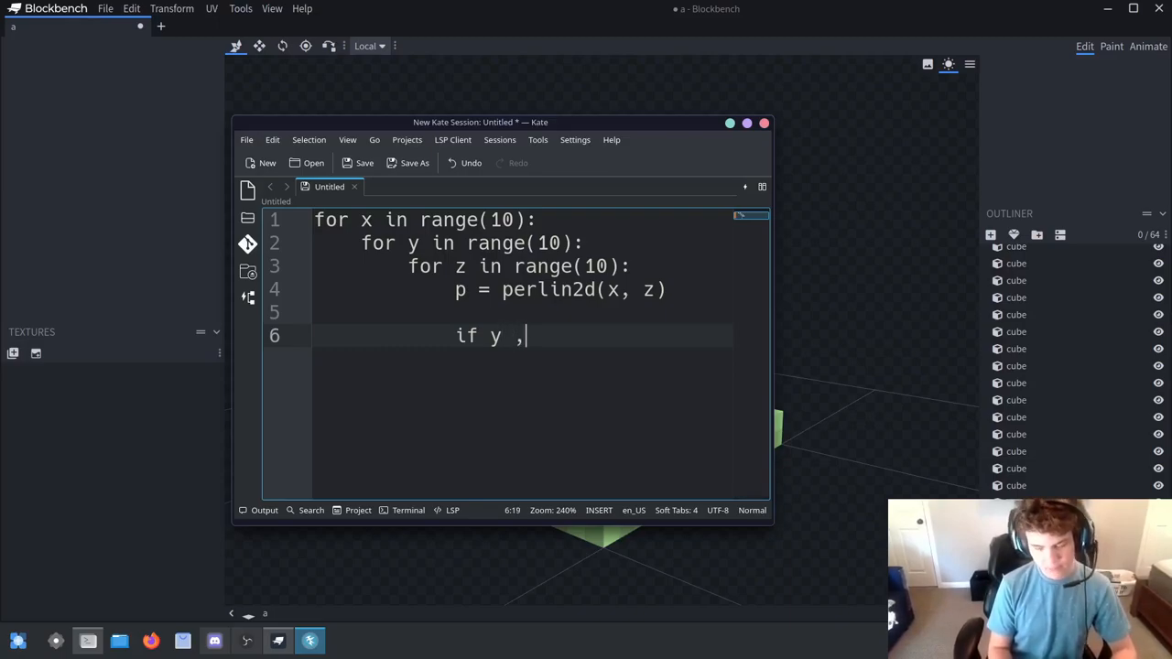
{"action": "type", "text": "<"}
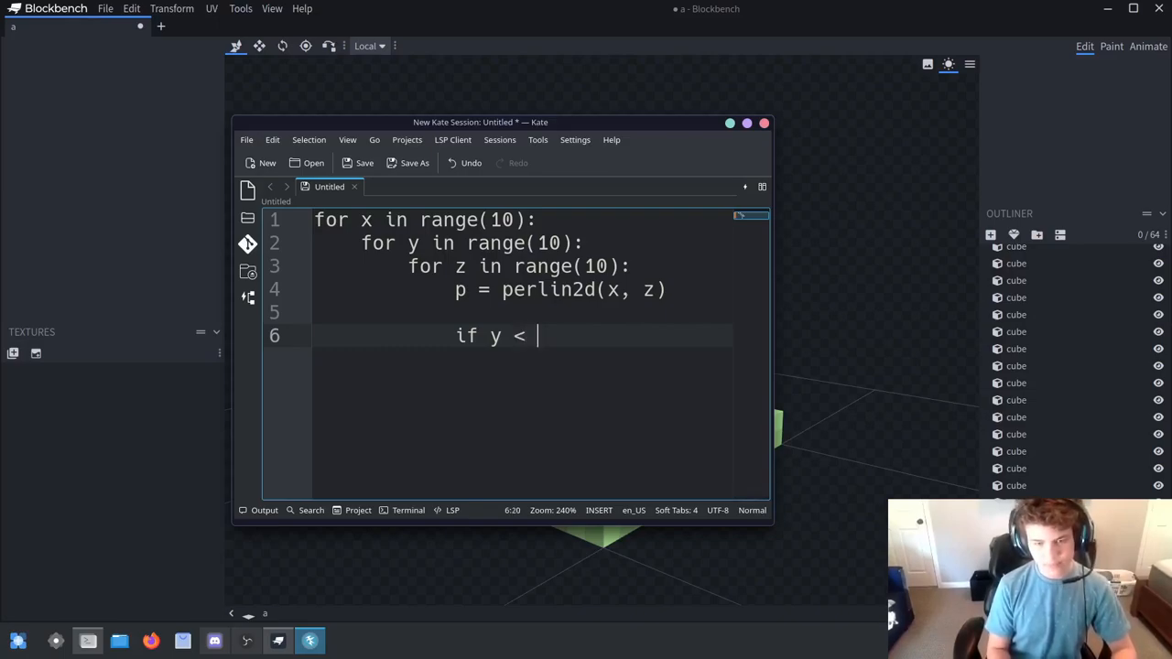
{"action": "type", "text": "p"}
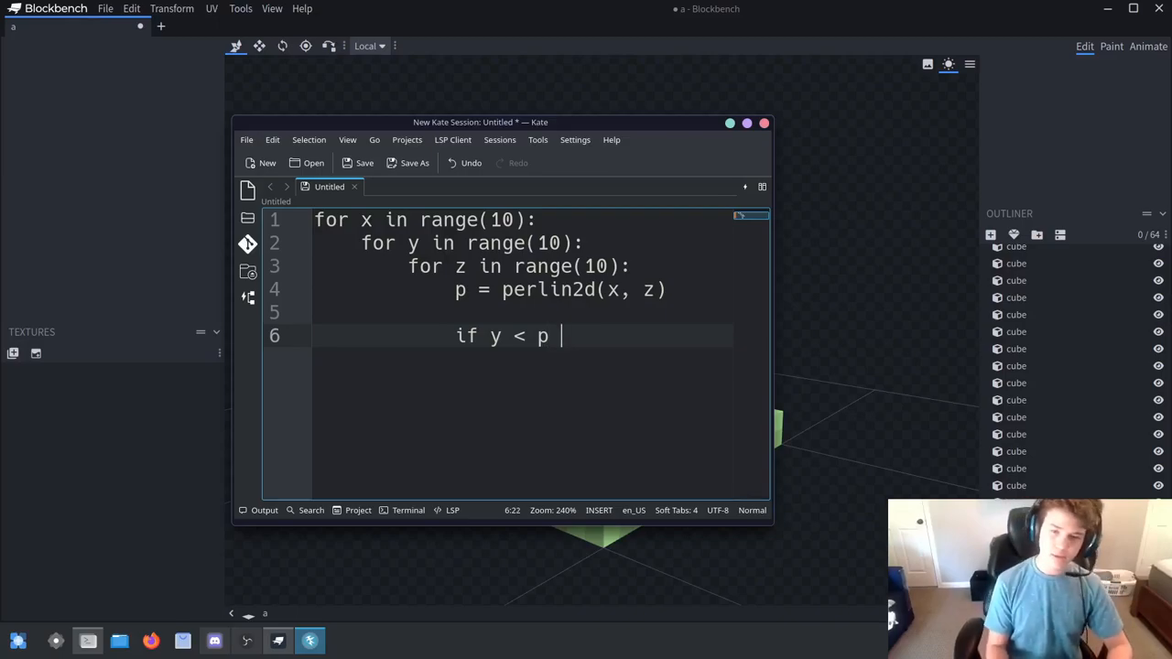
{"action": "type", "text": ":"}
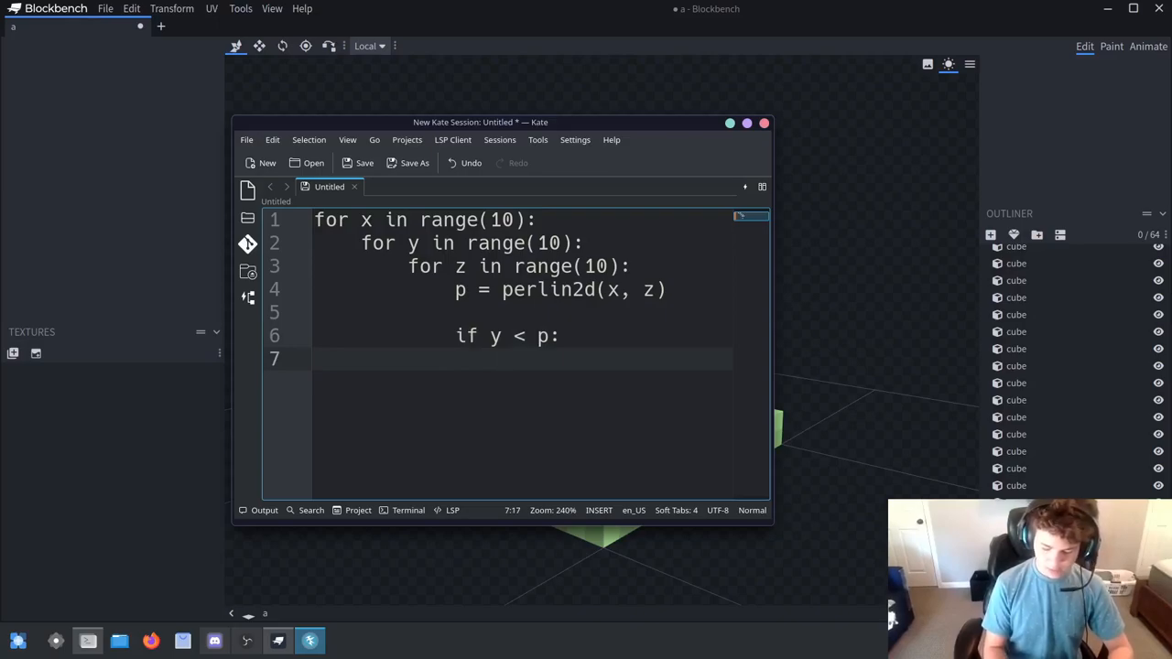
Set block_id to "dirt" under the if and default block_id = "air" above it
{"action": "type", "text": "bl"}
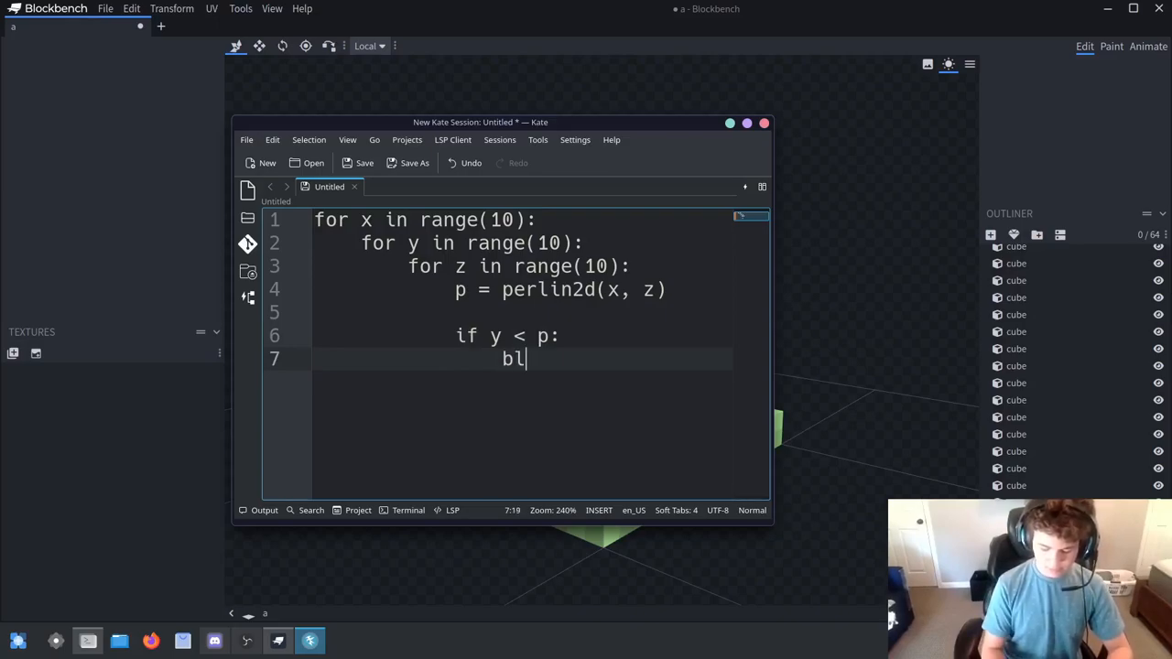
{"action": "type", "text": "ock_id ="}
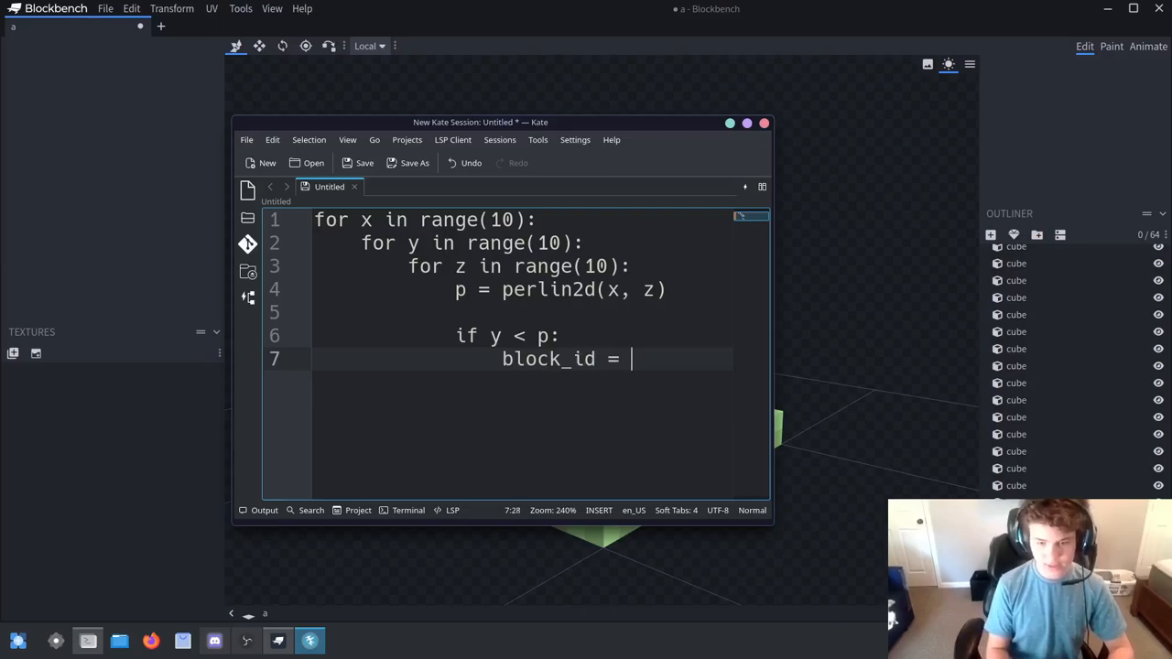
{"action": "type", "text": ":\"\""}
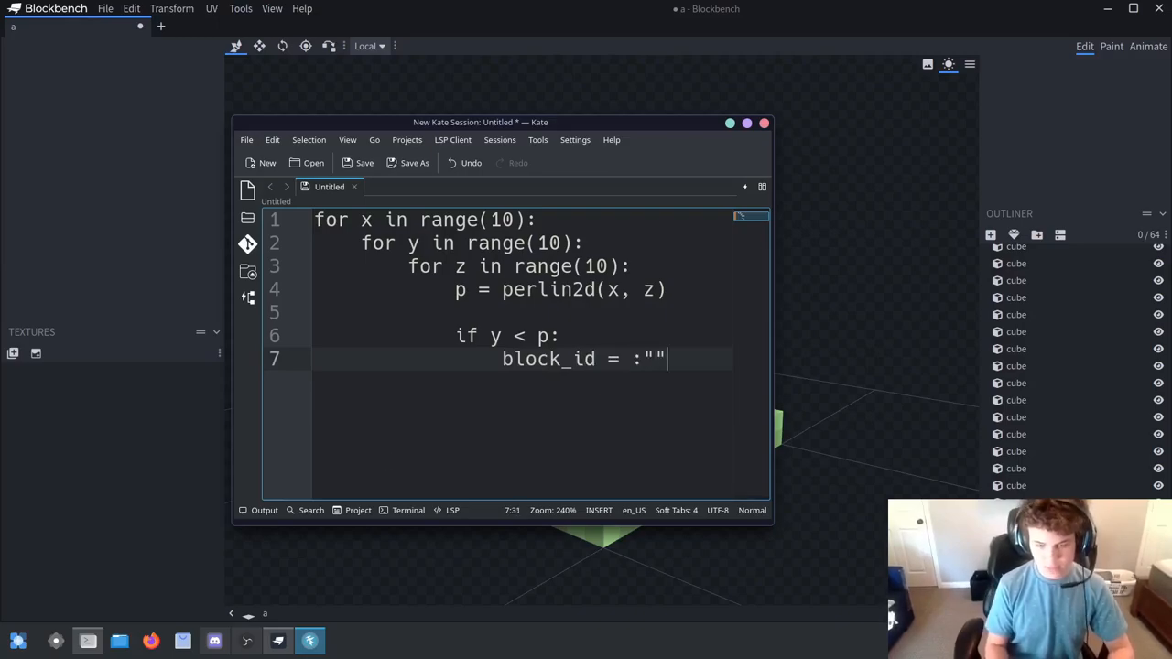
{"action": "key", "text": "BackSpace"}
{"action": "type", "text": "dirt"}
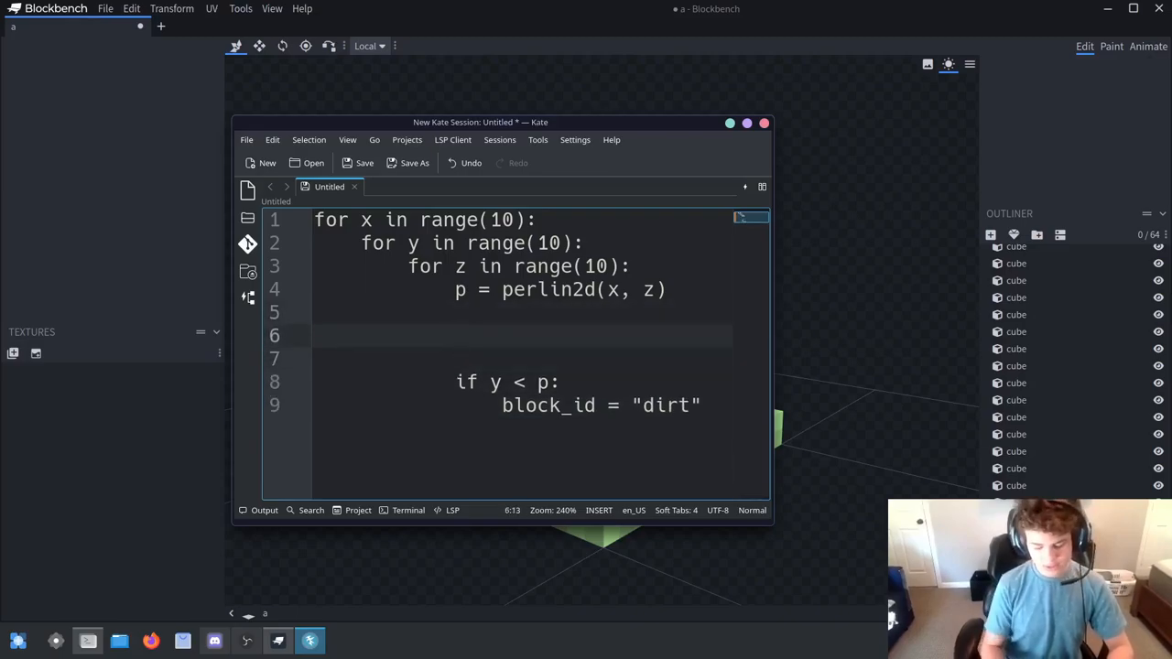
{"action": "type", "text": "block"}
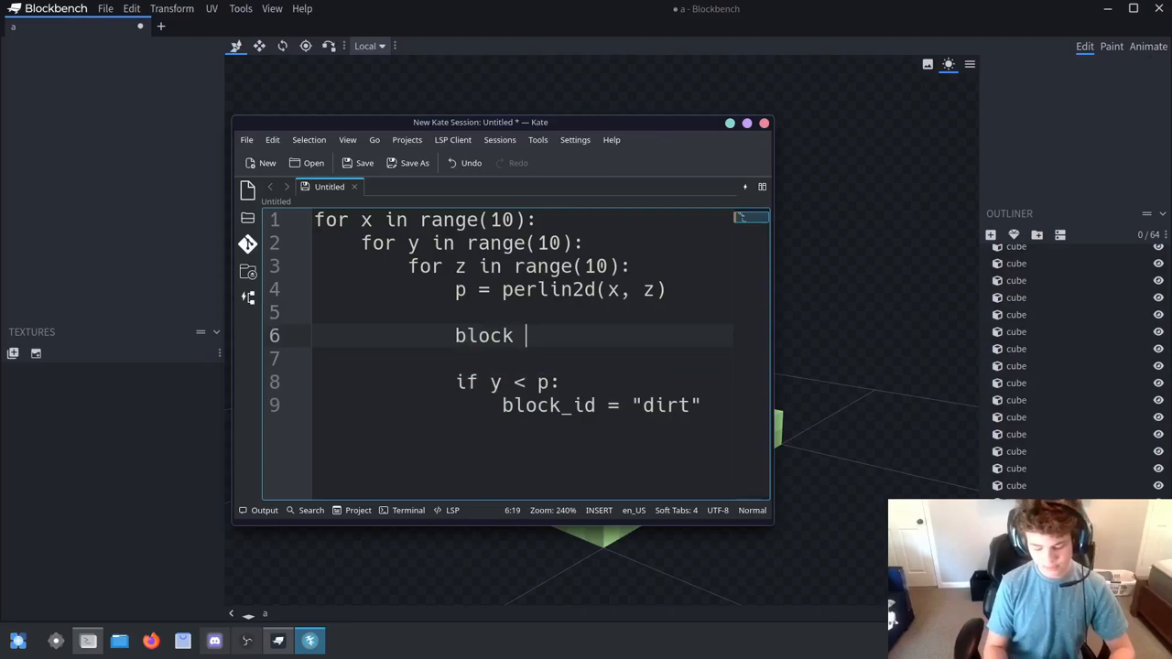
{"action": "type", "text": "_id"}
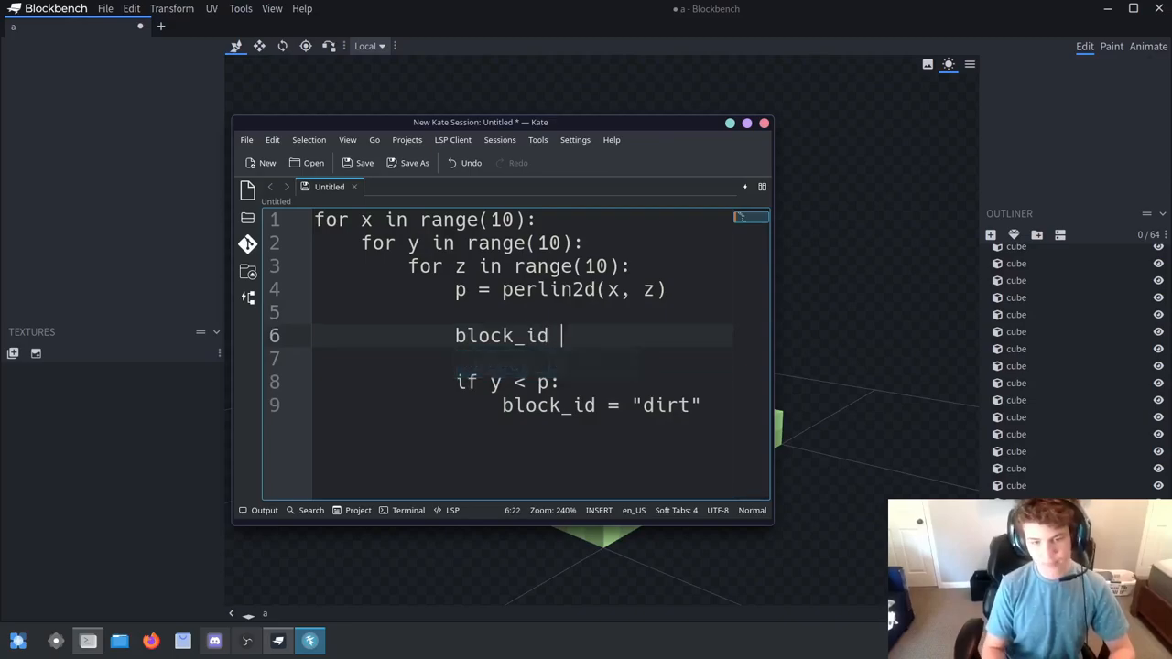
{"action": "type", "text": "= \"air\""}
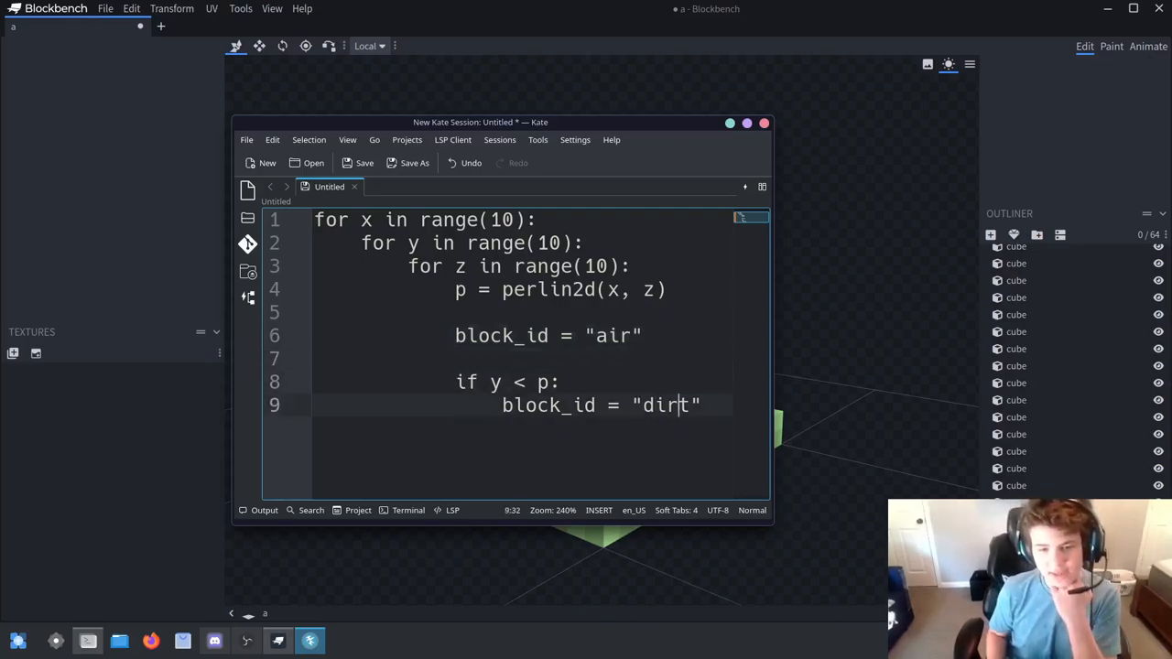
Add the call block(x, y, z, block_id) after the dirt assignment
{"action": "left_click", "coordinate": [558, 383]}
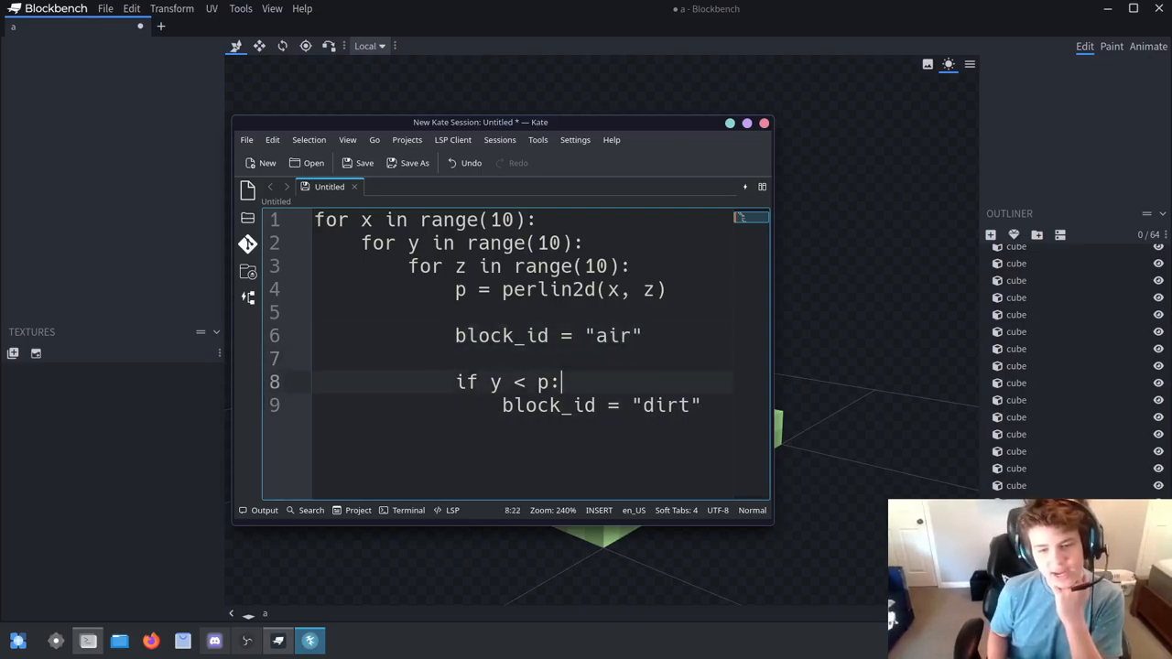
{"action": "left_click", "coordinate": [502, 382]}
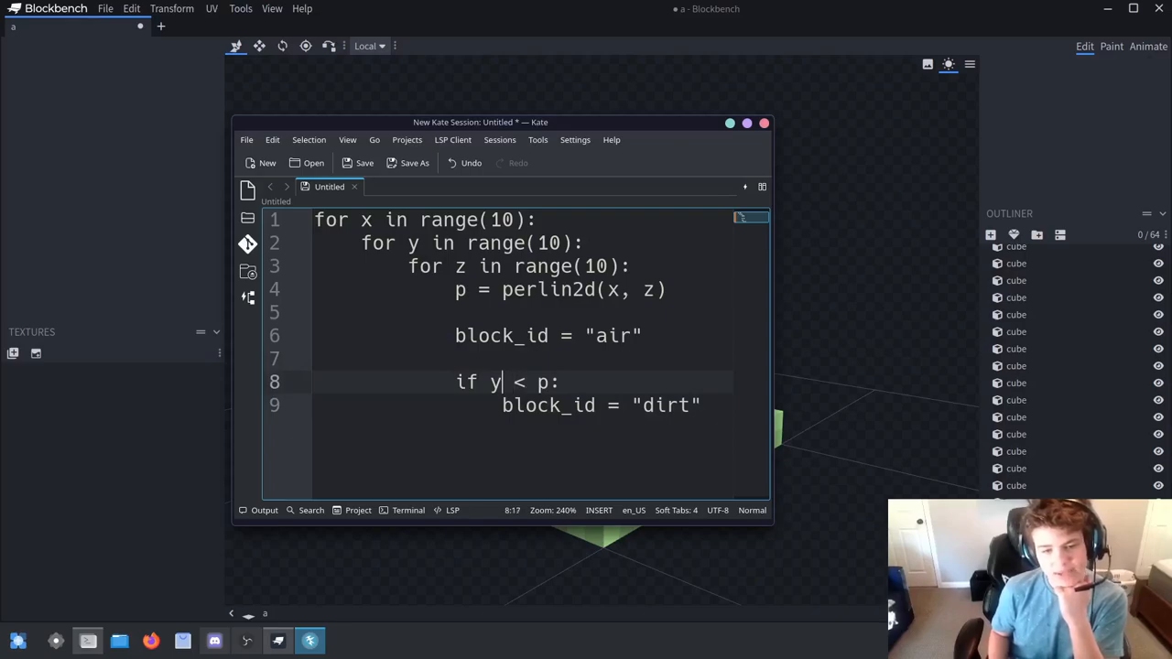
{"action": "left_click", "coordinate": [559, 290]}
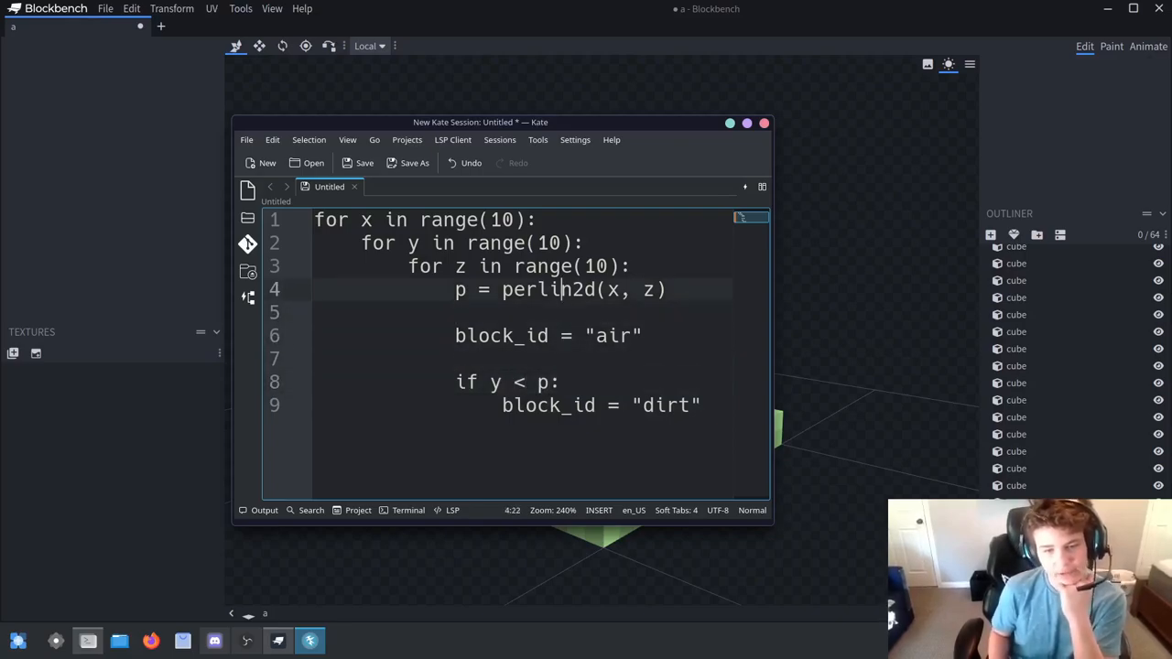
{"action": "left_click", "coordinate": [699, 405]}
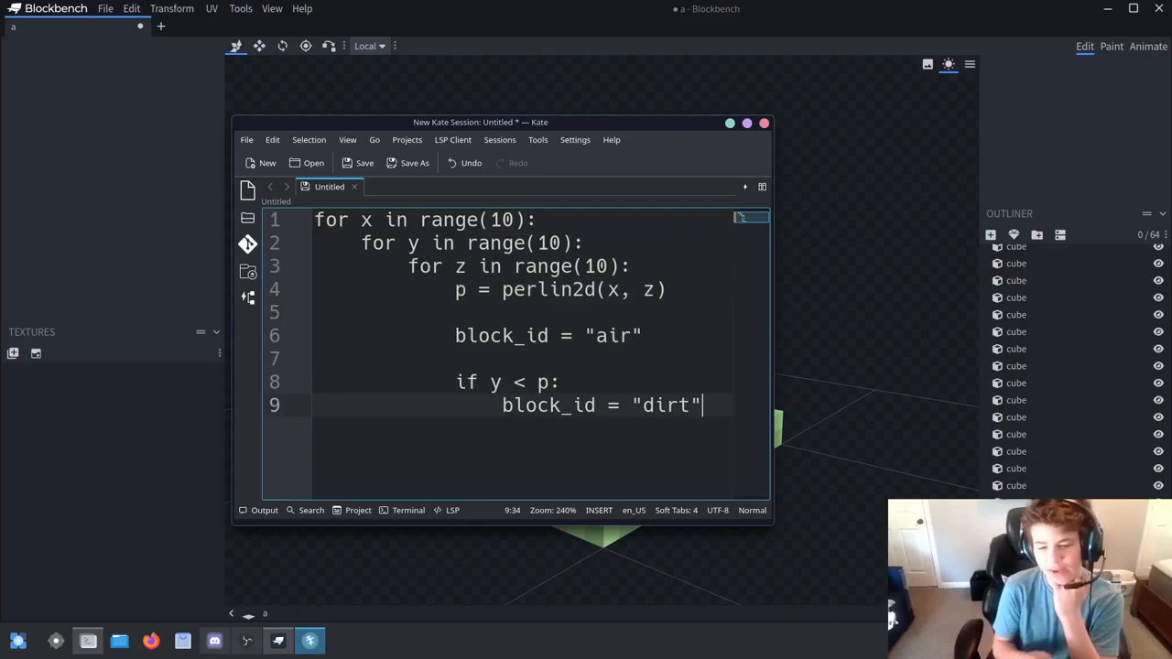
{"action": "key", "text": "Return"}
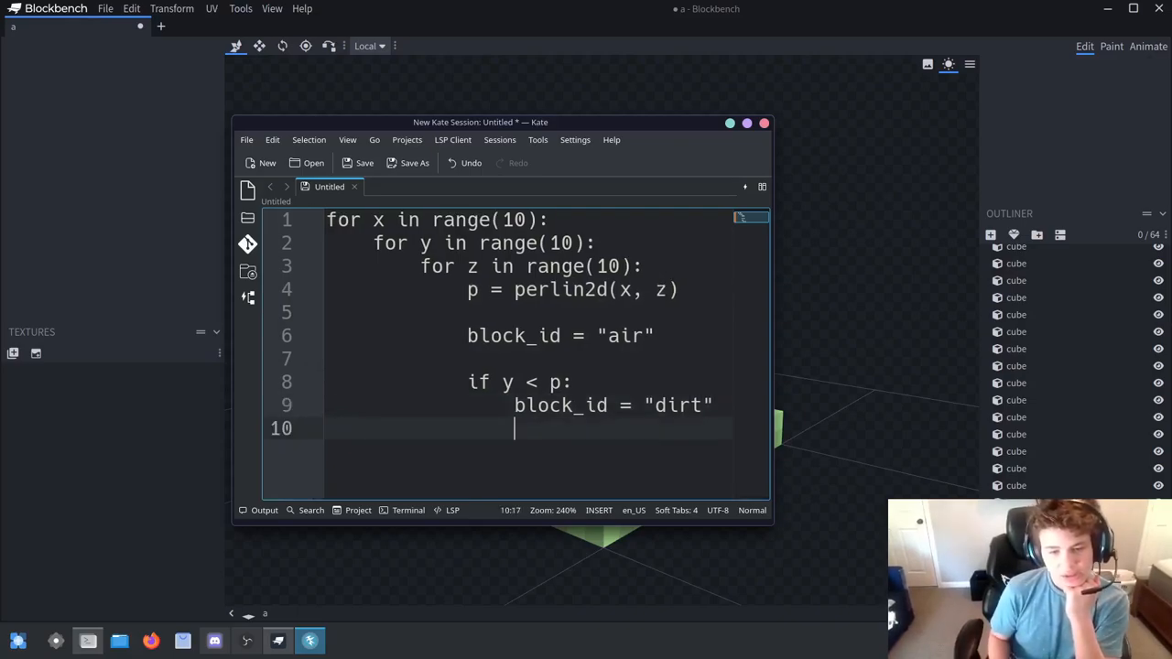
{"action": "type", "text": "block"}
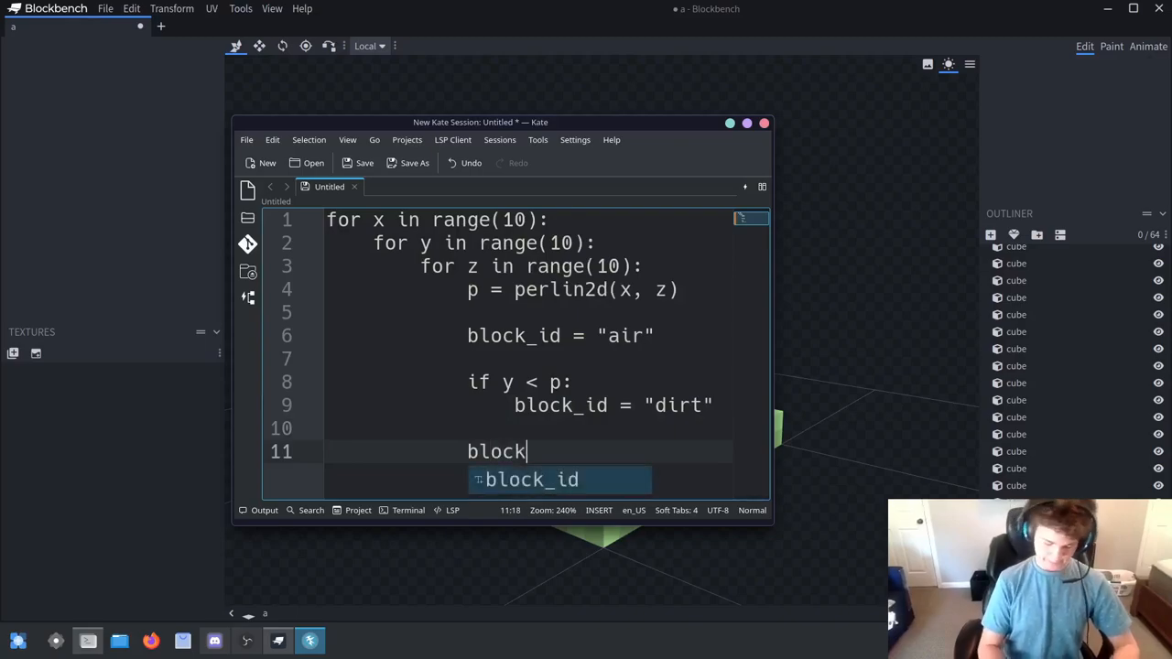
{"action": "type", "text": "(x, )"}
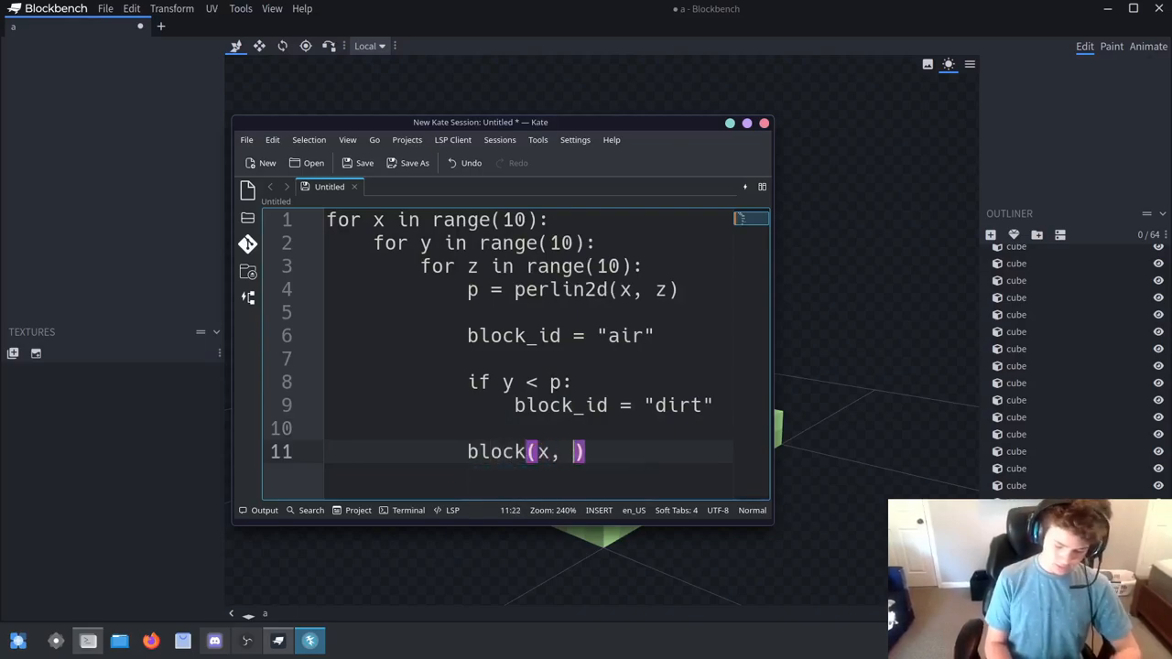
{"action": "type", "text": "y, z."}
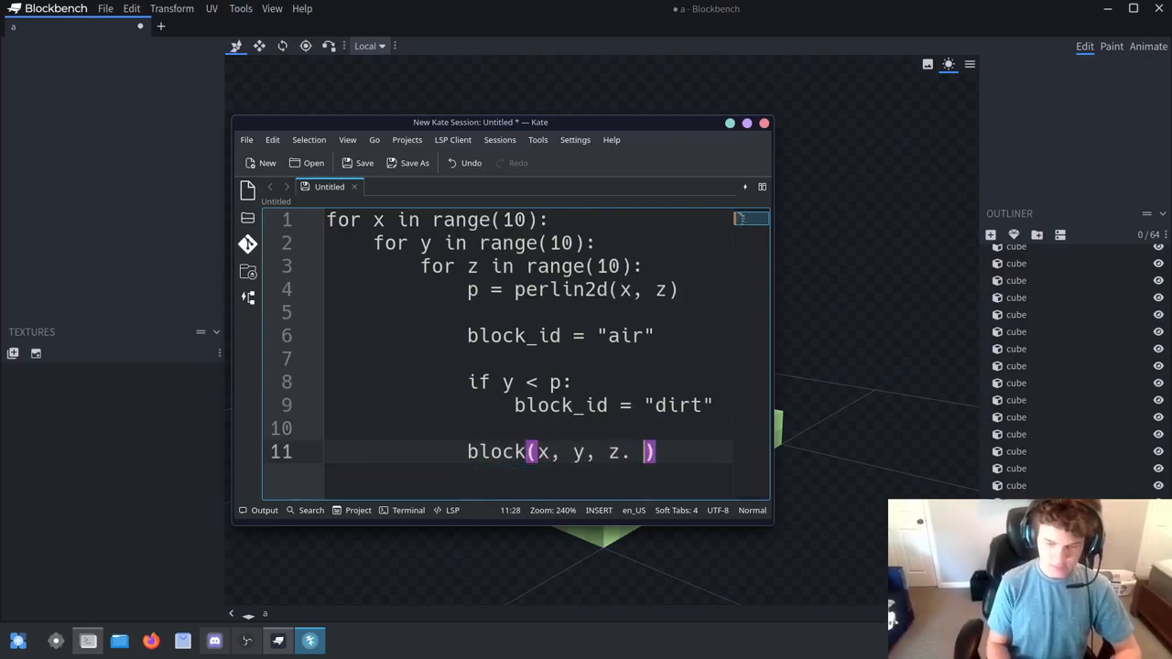
{"action": "type", "text": "bl"}
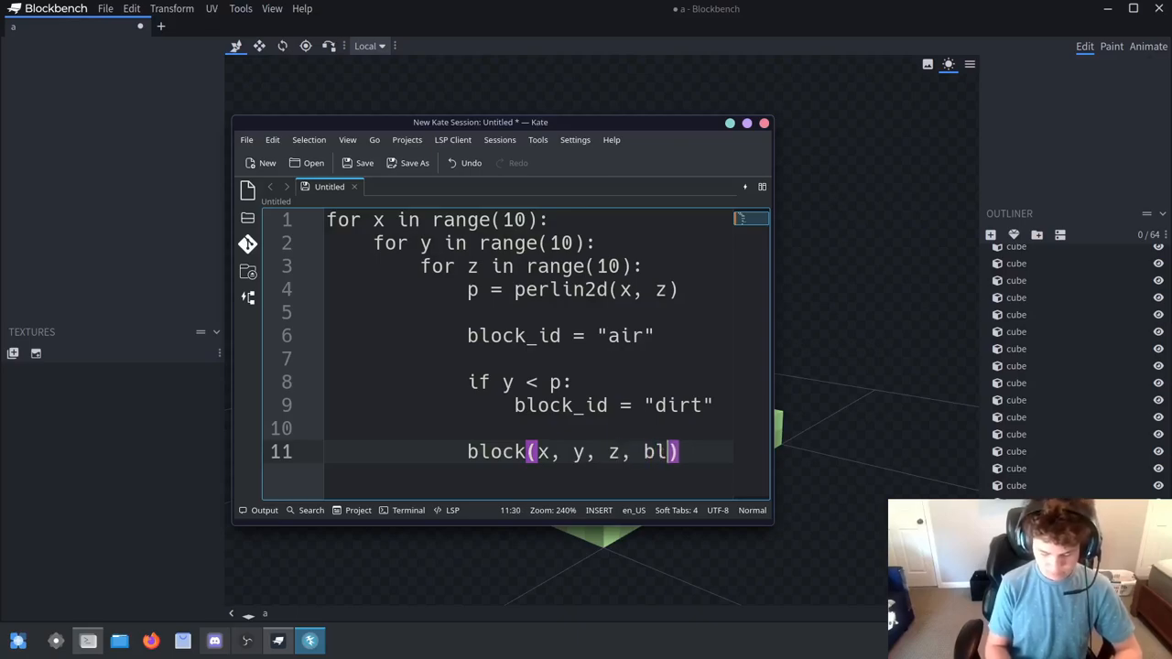
{"action": "type", "text": "ock_id"}
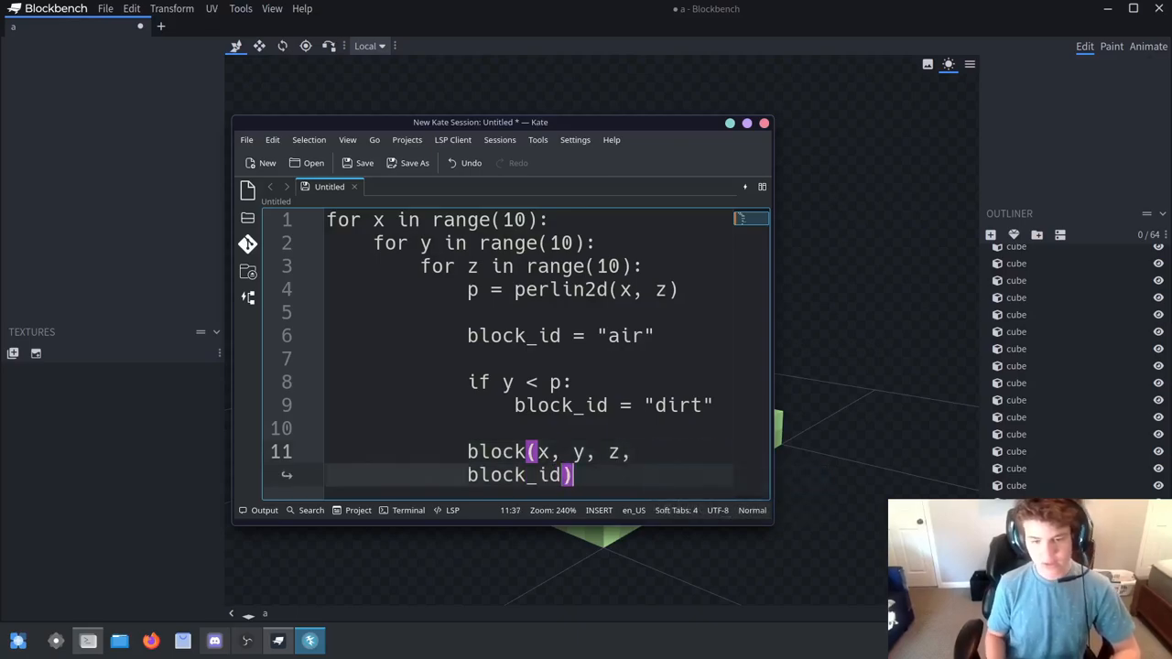
Change the noise to perlin3d(x, y, z) and the condition to p < 12
{"action": "left_click", "coordinate": [473, 475]}
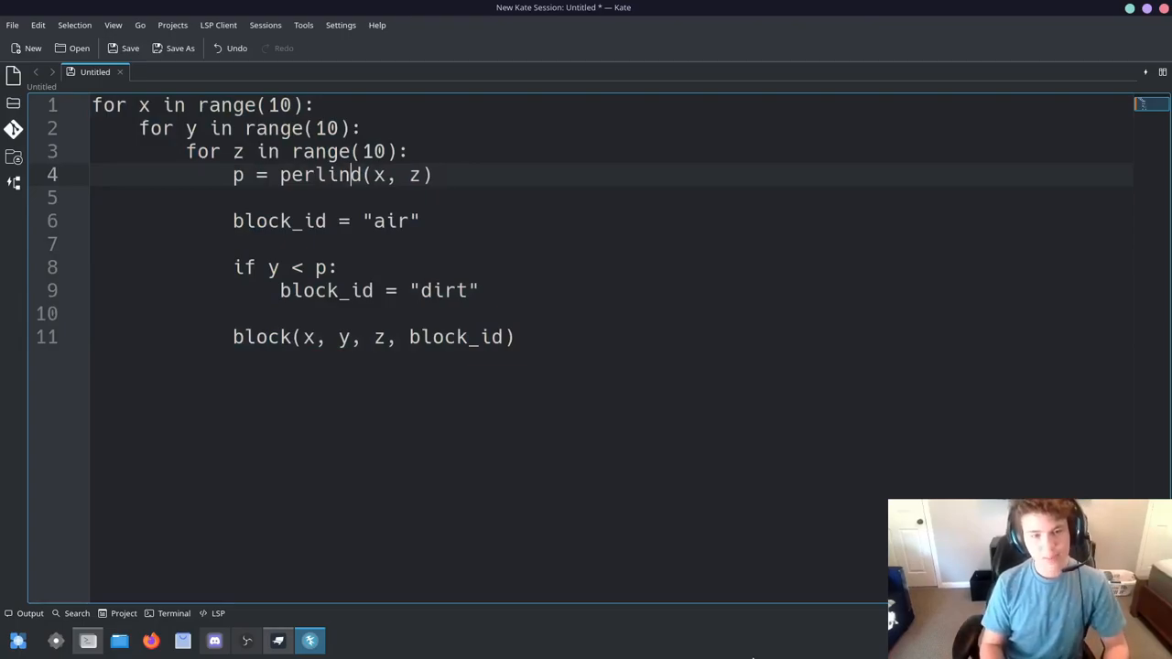
{"action": "type", "text": "3d"}
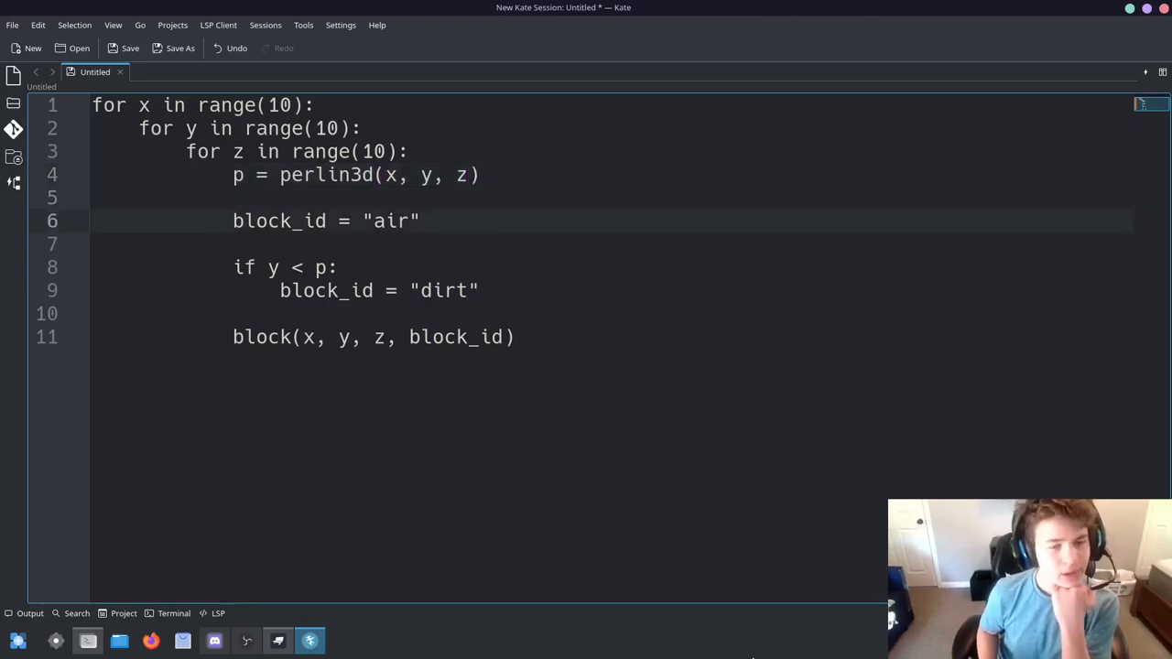
{"action": "left_click", "coordinate": [234, 198]}
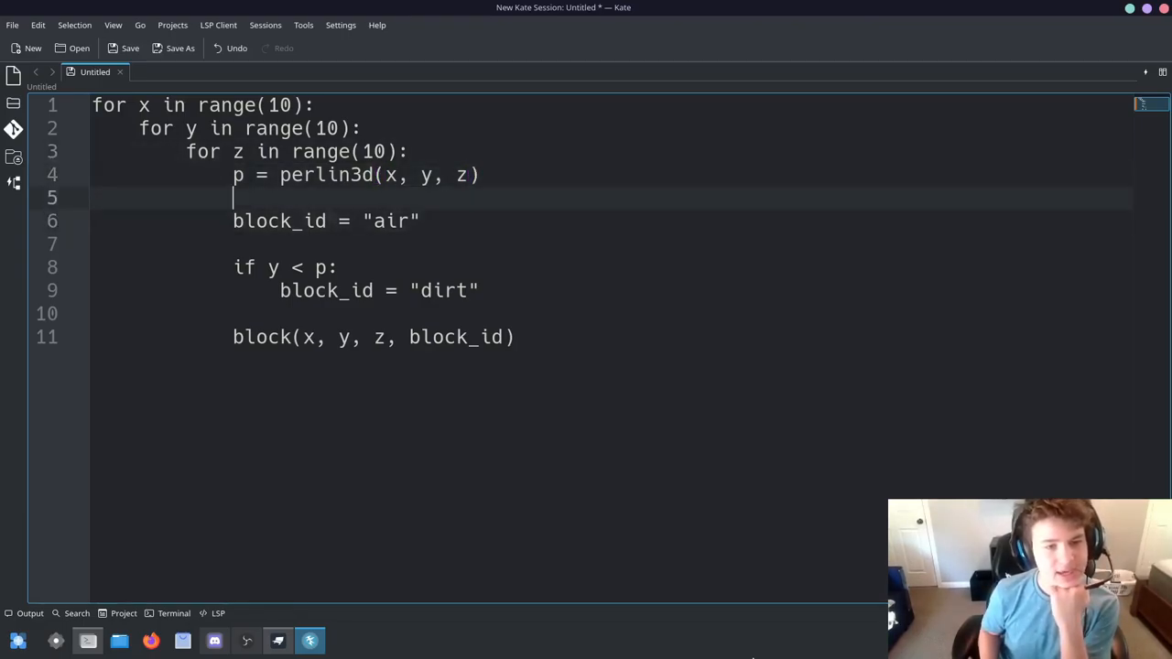
{"action": "left_click", "coordinate": [477, 175]}
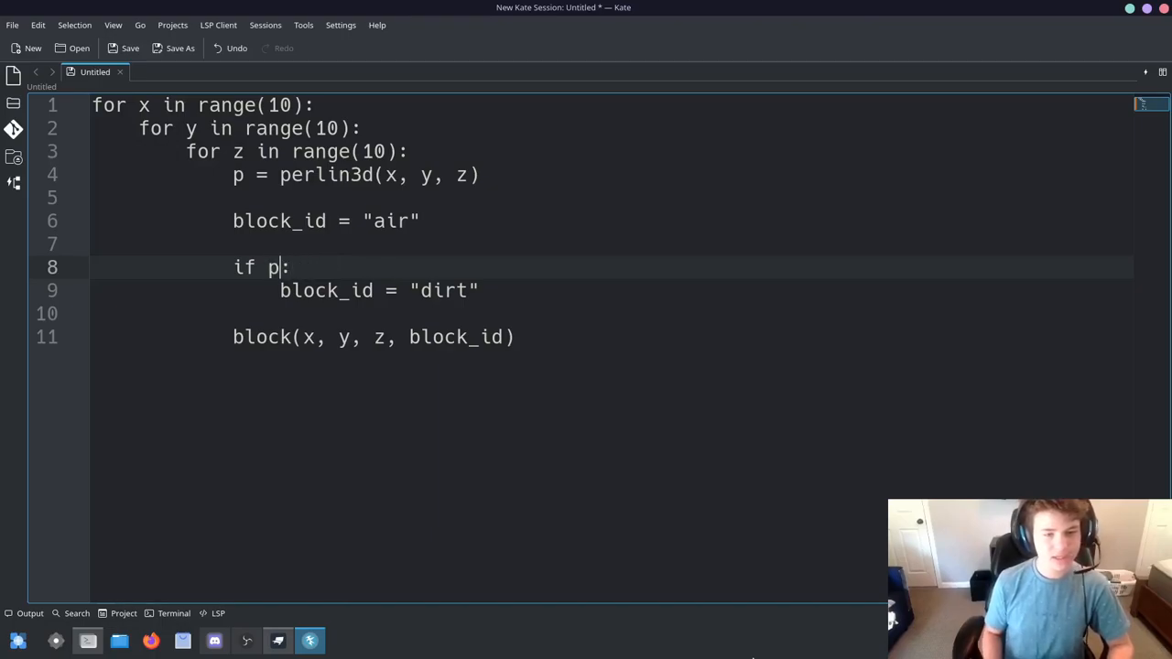
{"action": "type", "text": "<"}
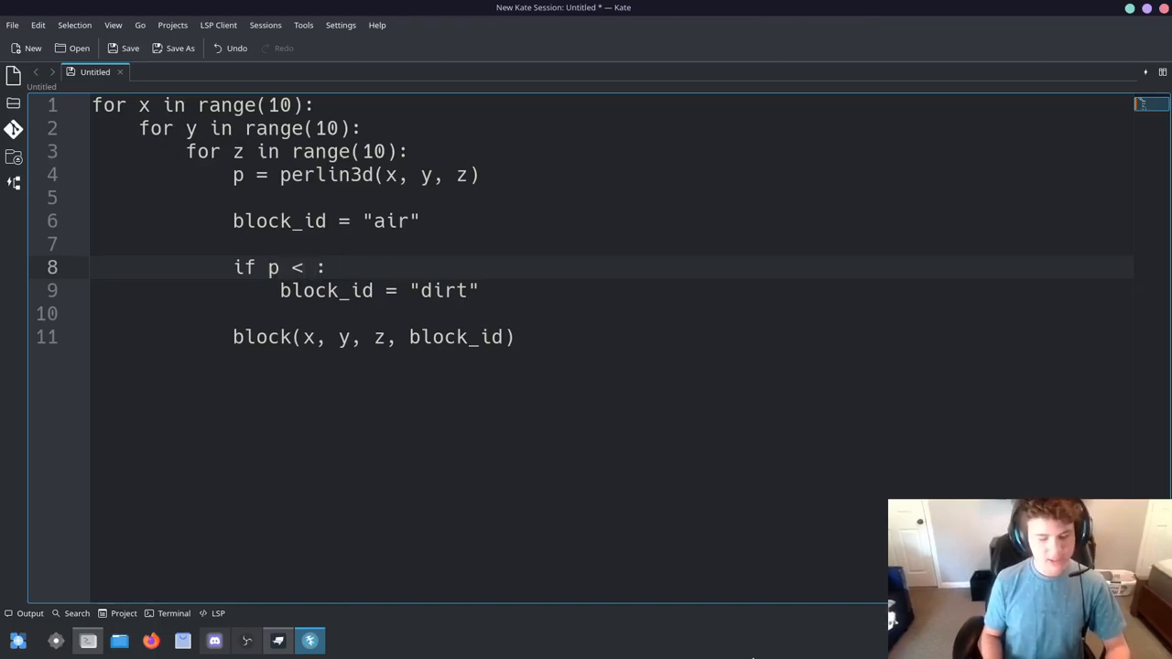
{"action": "type", "text": "12"}
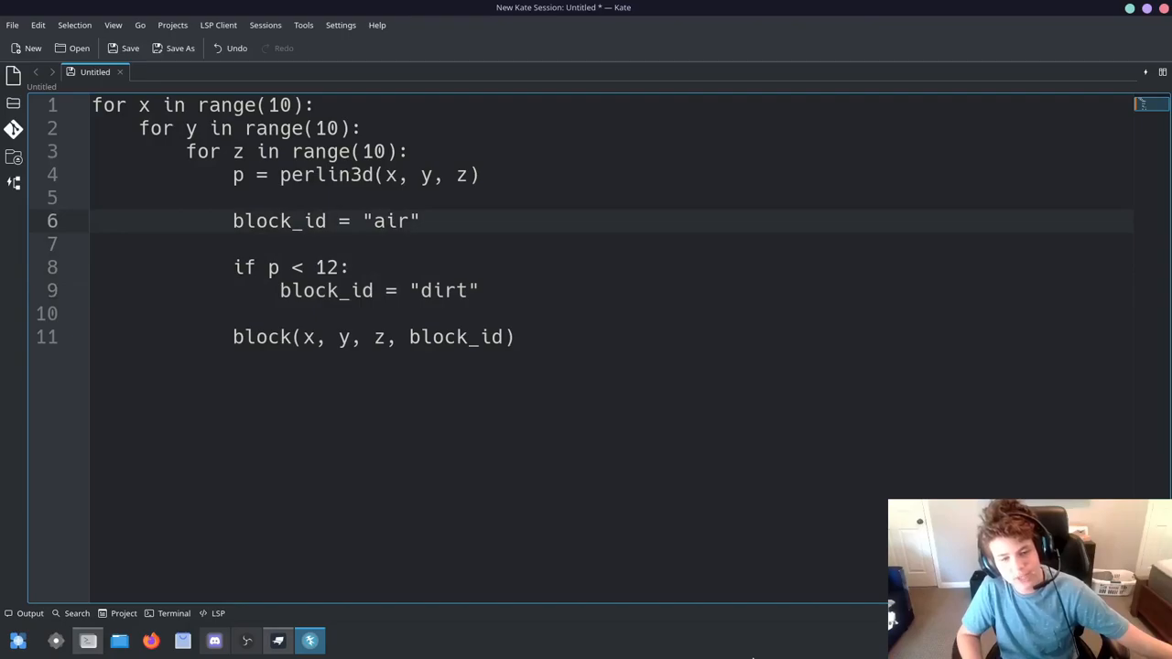
Discard the sketch and close the Untitled document without saving
{"action": "left_click", "coordinate": [91, 198]}
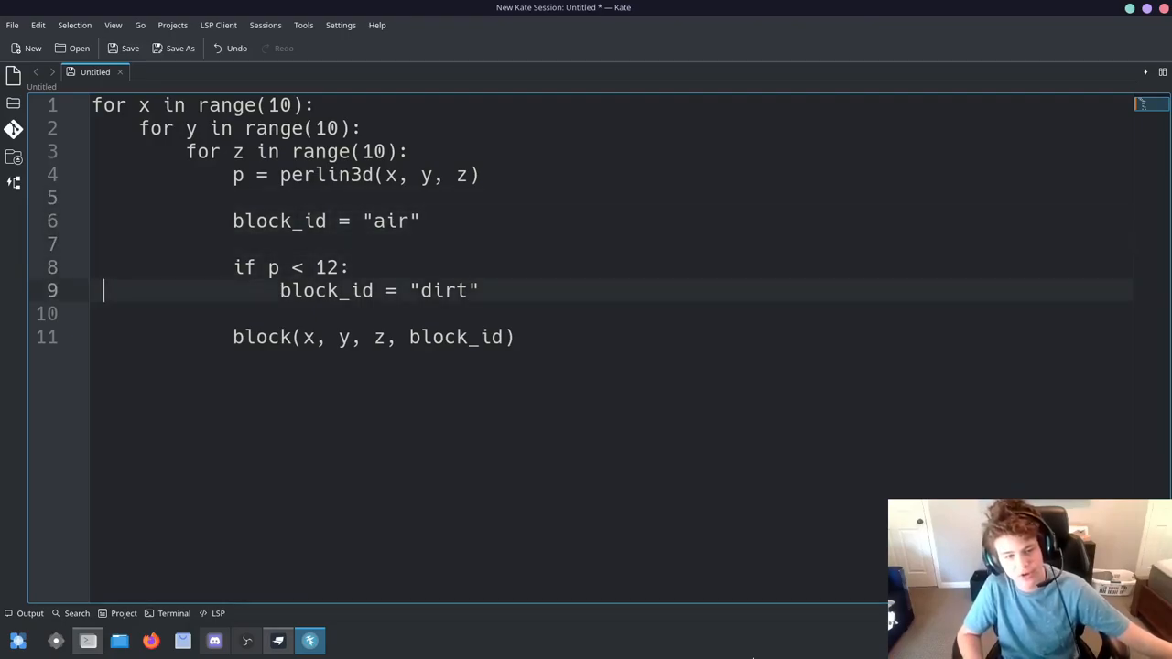
{"action": "left_click", "coordinate": [339, 337]}
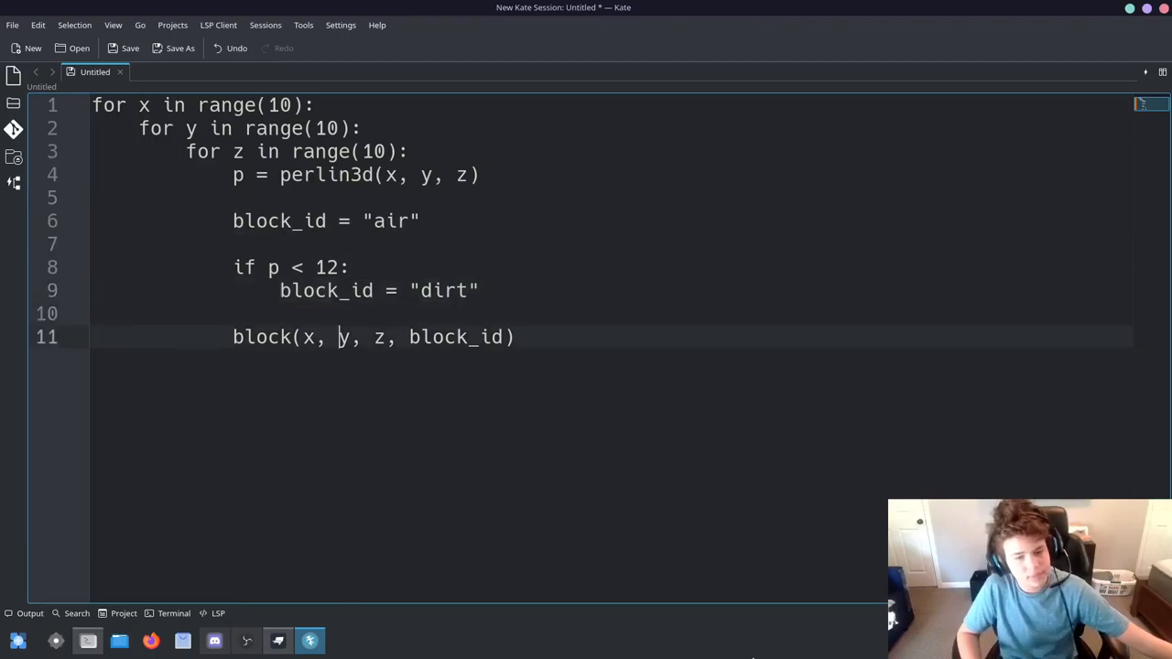
{"action": "key", "text": "Right"}
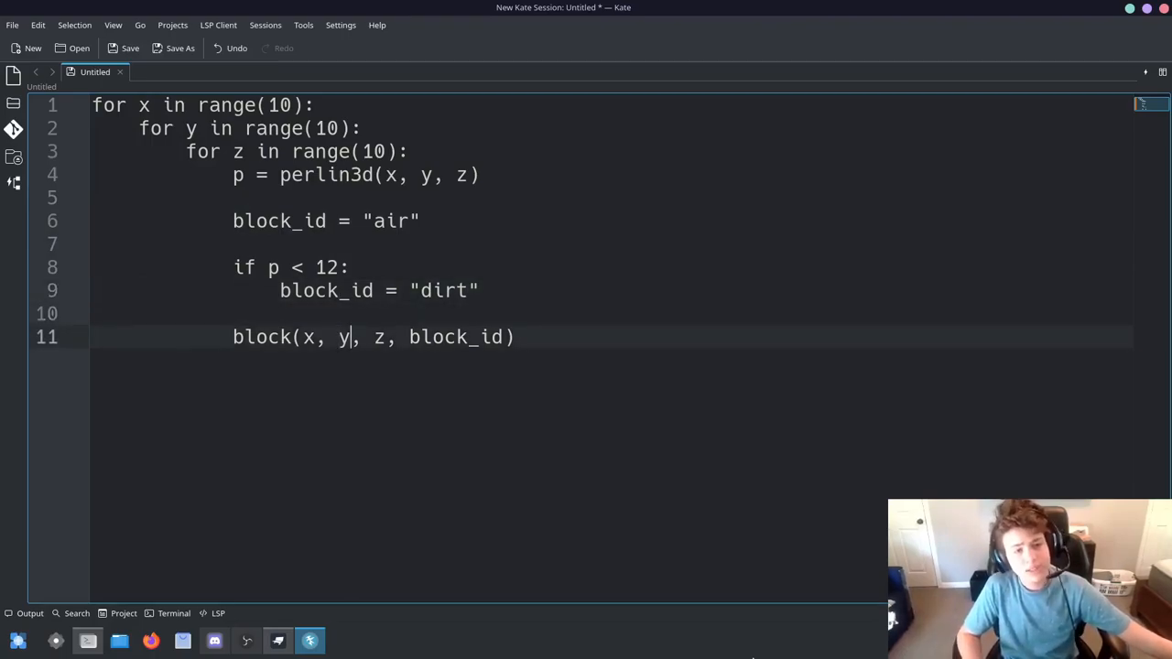
{"action": "left_click", "coordinate": [516, 337]}
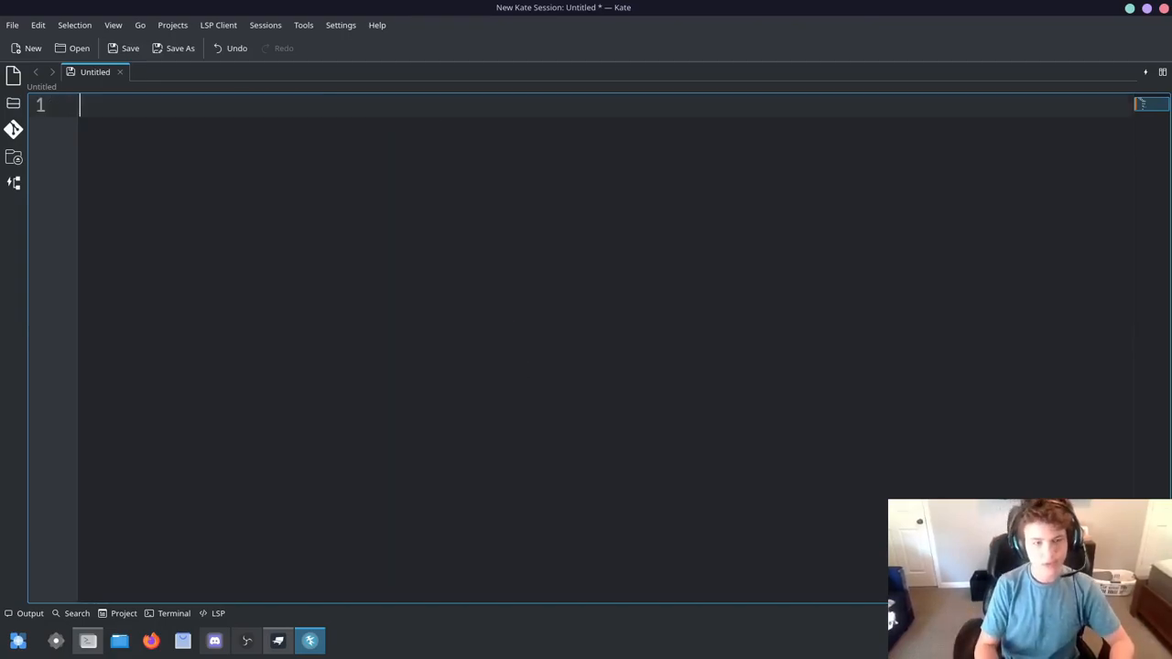
{"action": "type", "text": "dfe"}
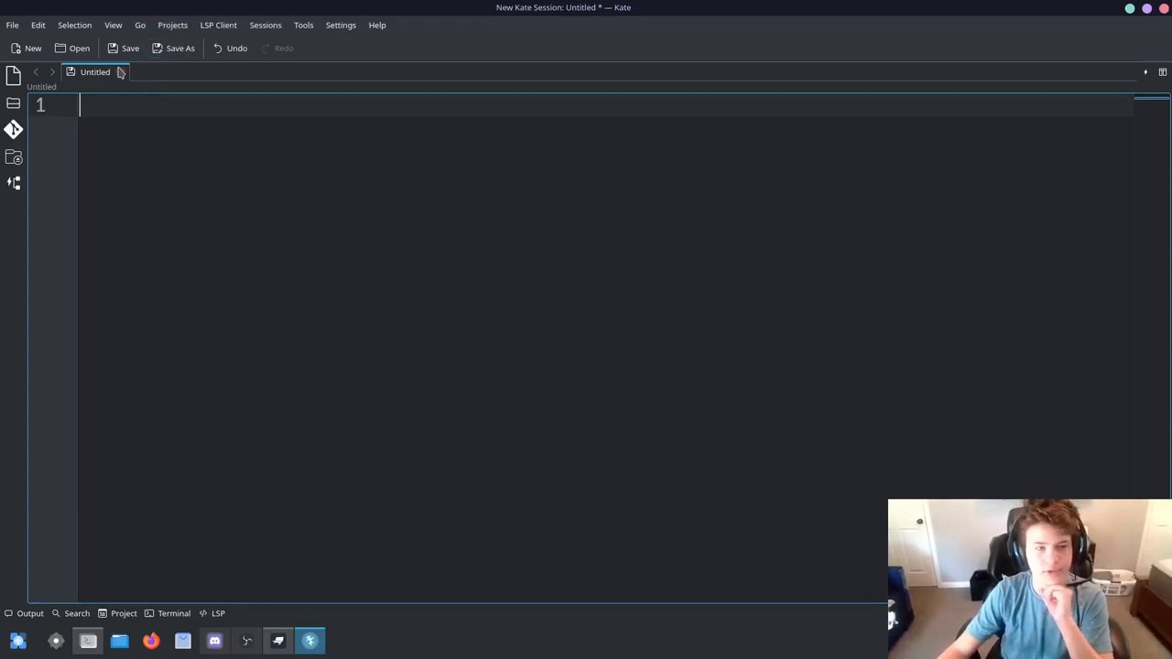
{"action": "left_click", "coordinate": [121, 71]}
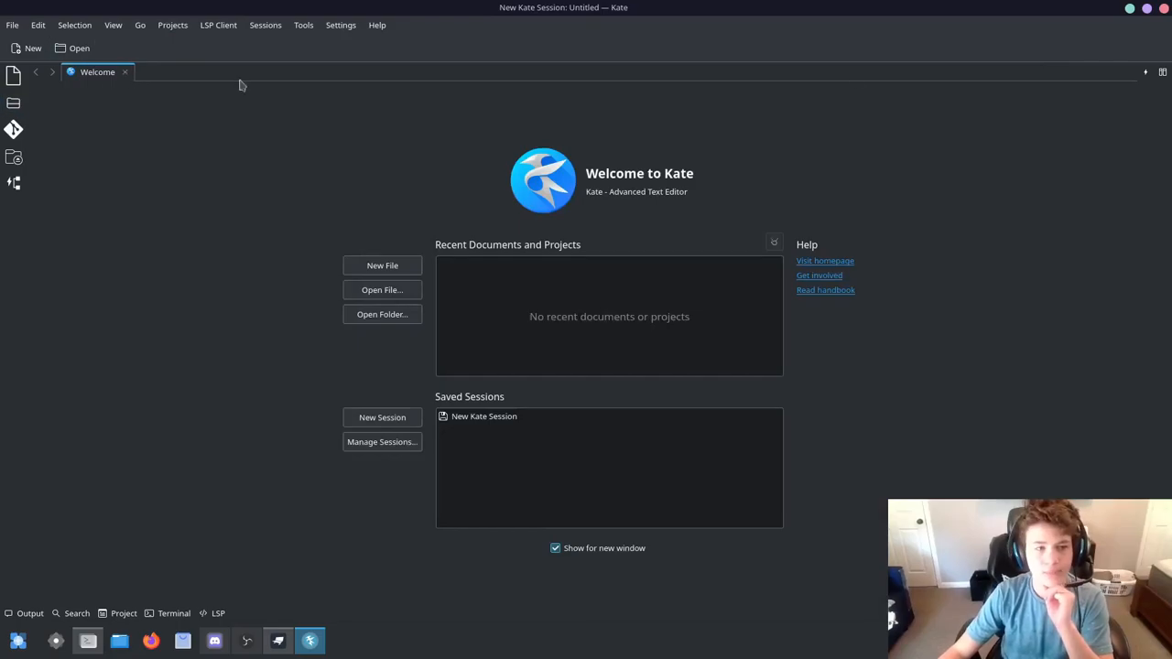
Return to Blockbench and select one cube of the slab to show its Element properties
{"action": "left_click", "coordinate": [279, 641]}
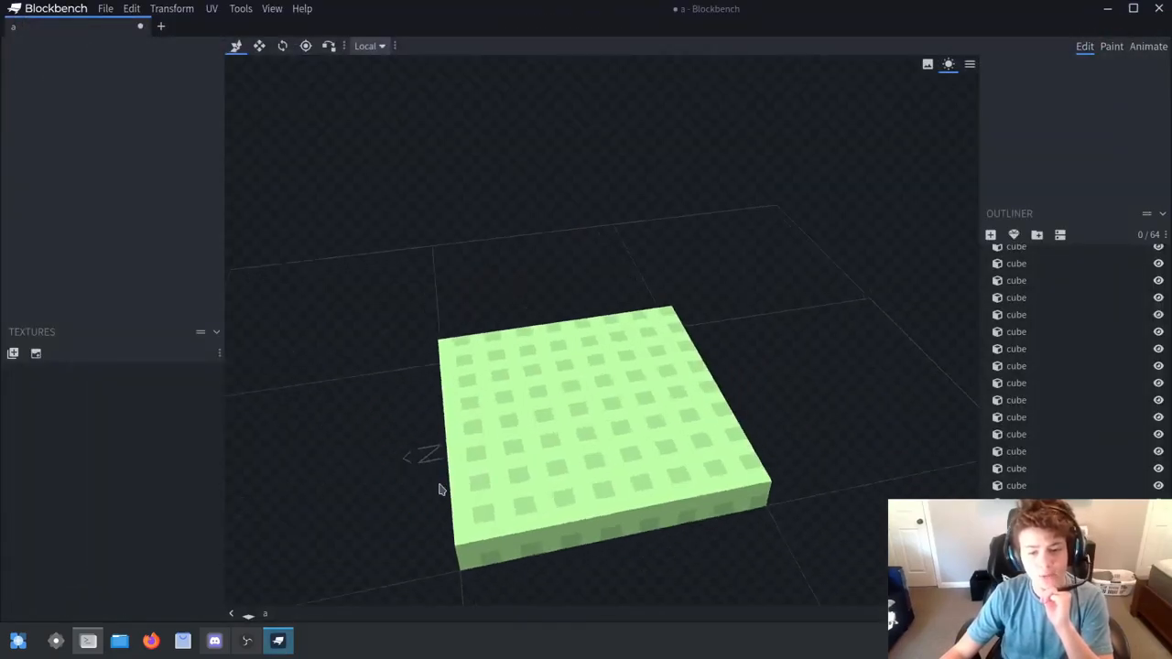
{"action": "left_click", "coordinate": [1015, 367]}
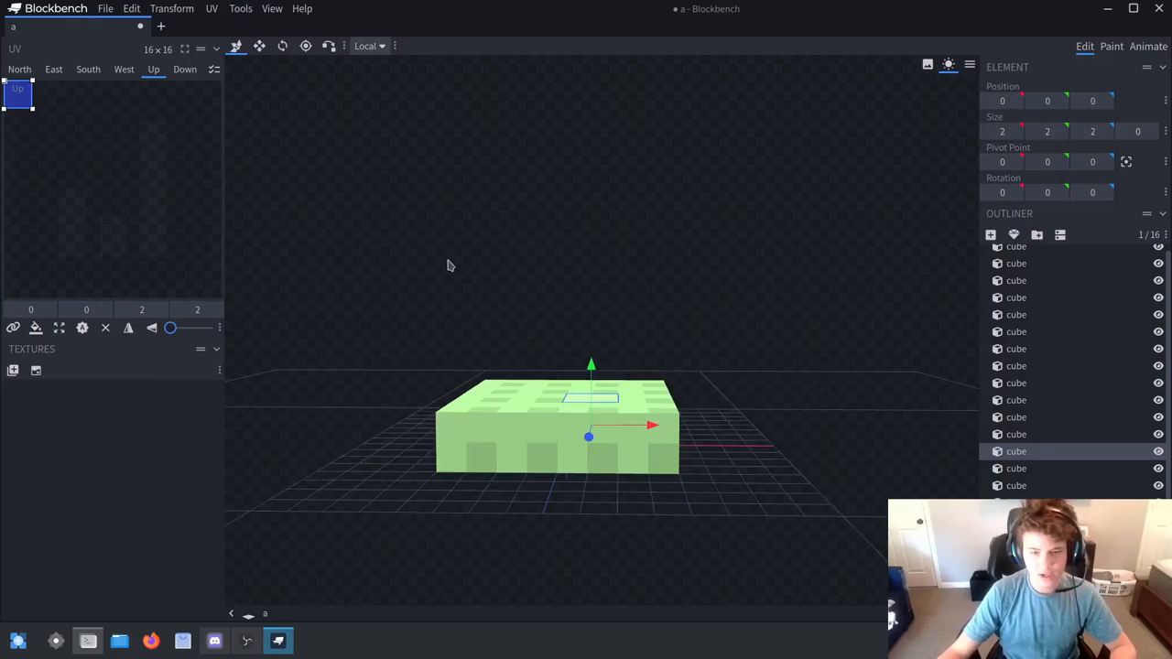
{"action": "mouse_move", "coordinate": [382, 328]}
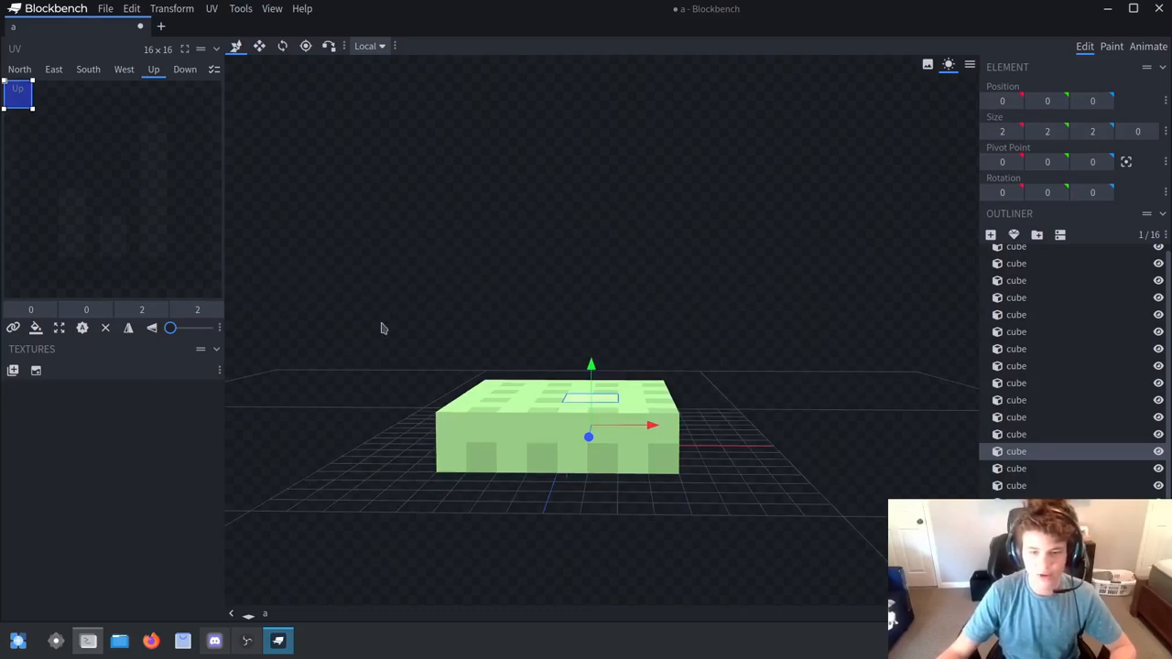
{"action": "mouse_move", "coordinate": [448, 422]}
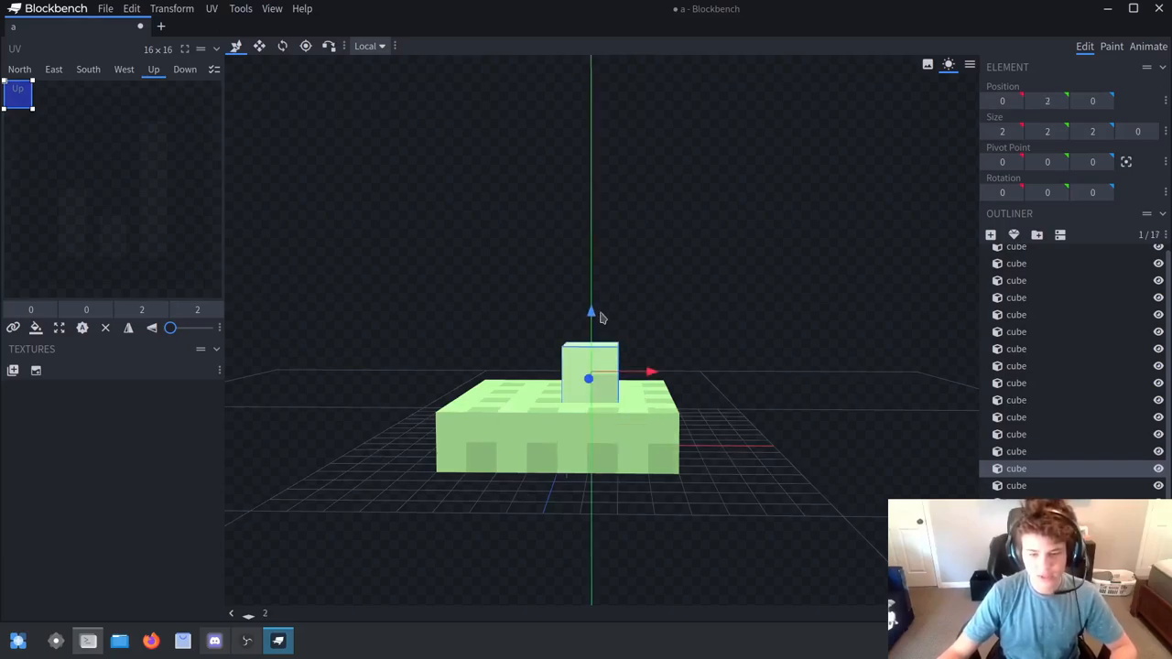
Stack extra cube elements onto the green slab in Blockbench, growing it into a stepped 38-cube chunk
{"action": "left_click", "coordinate": [88, 70]}
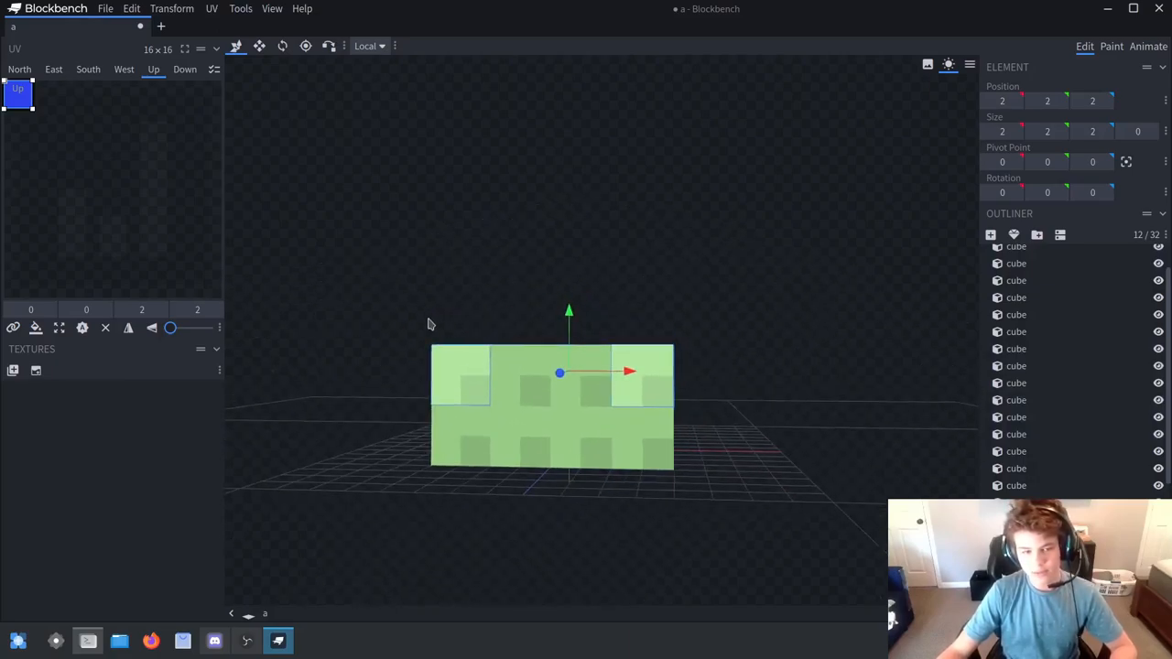
{"action": "mouse_move", "coordinate": [388, 205]}
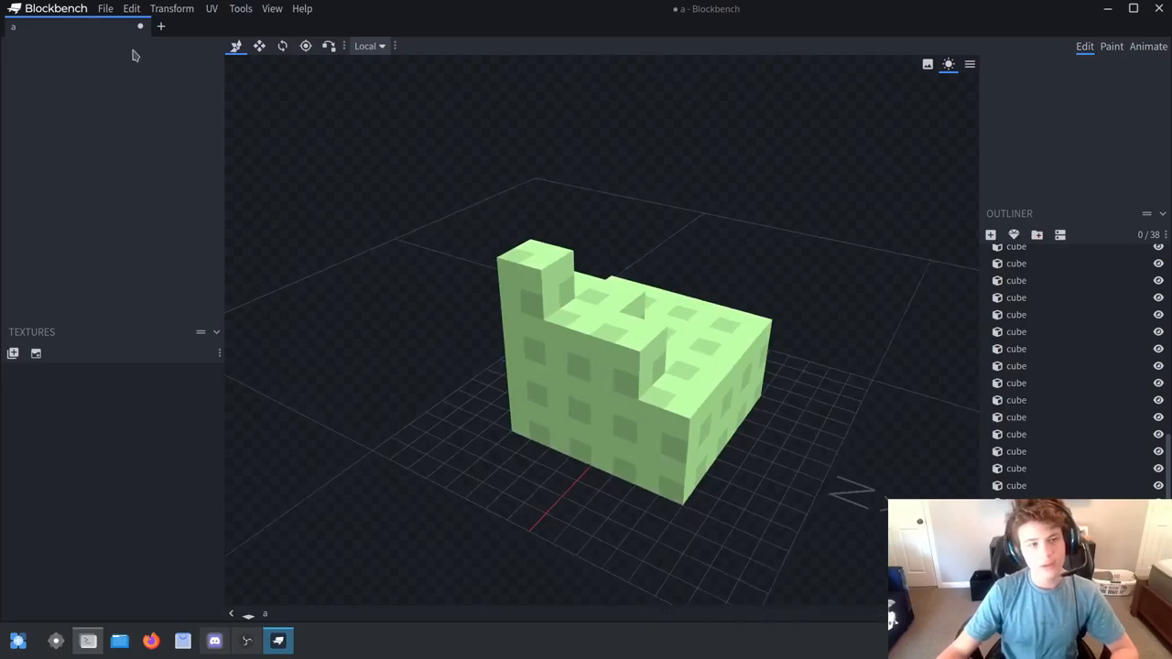
{"action": "left_click", "coordinate": [161, 26]}
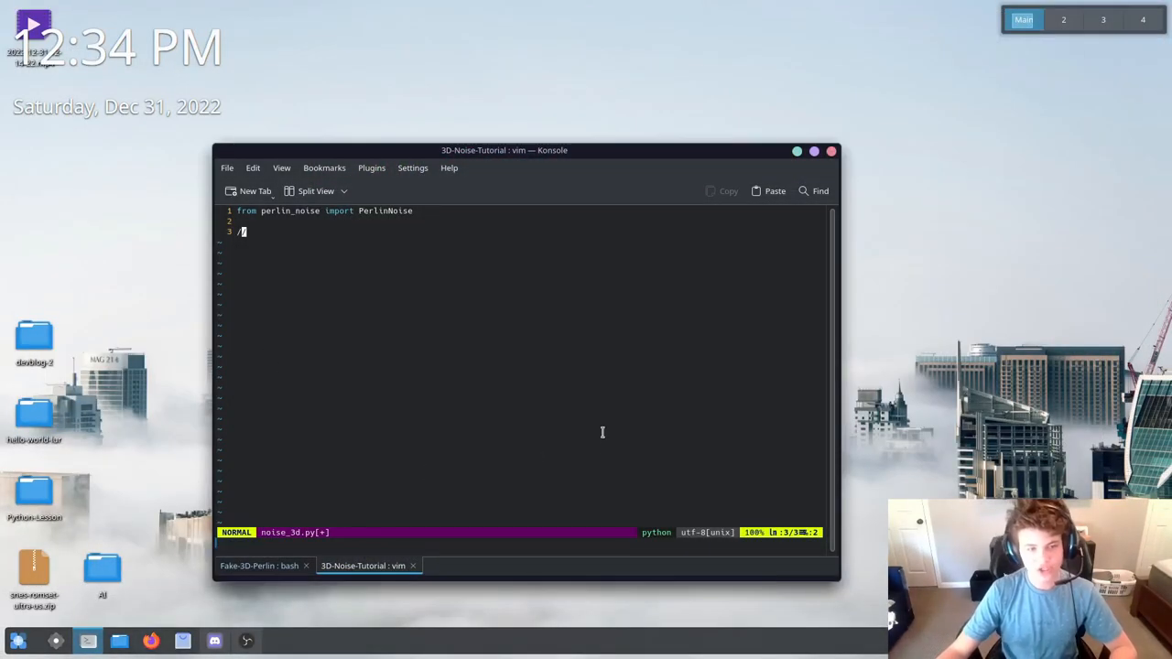
{"action": "mouse_move", "coordinate": [461, 347]}
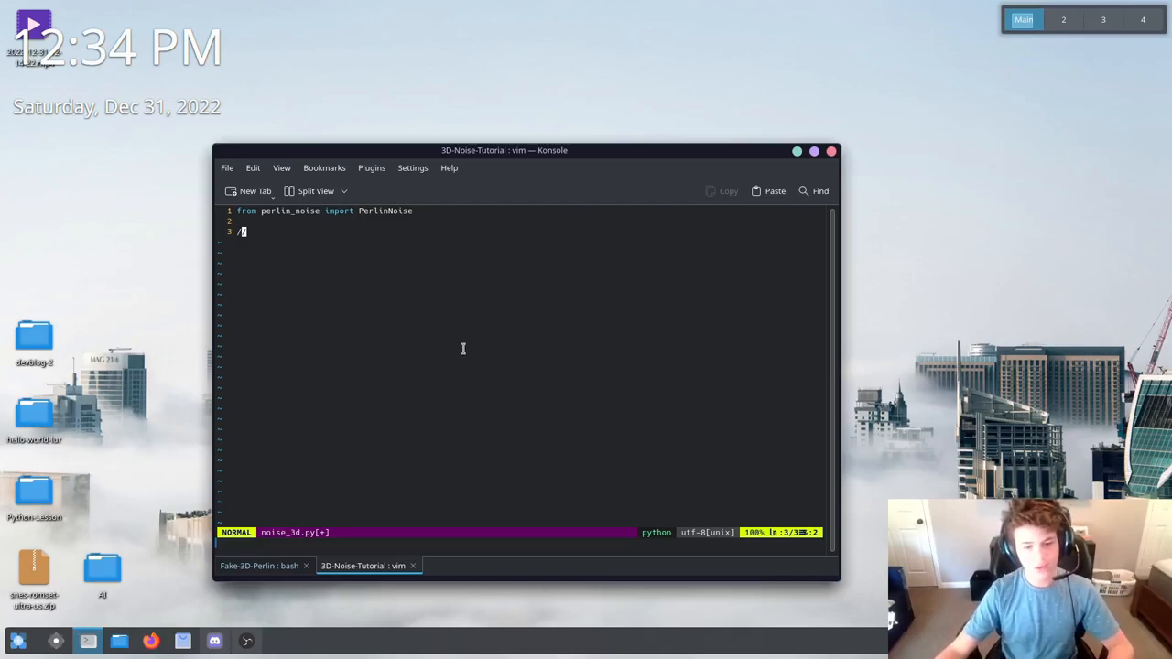
{"action": "mouse_move", "coordinate": [513, 308]}
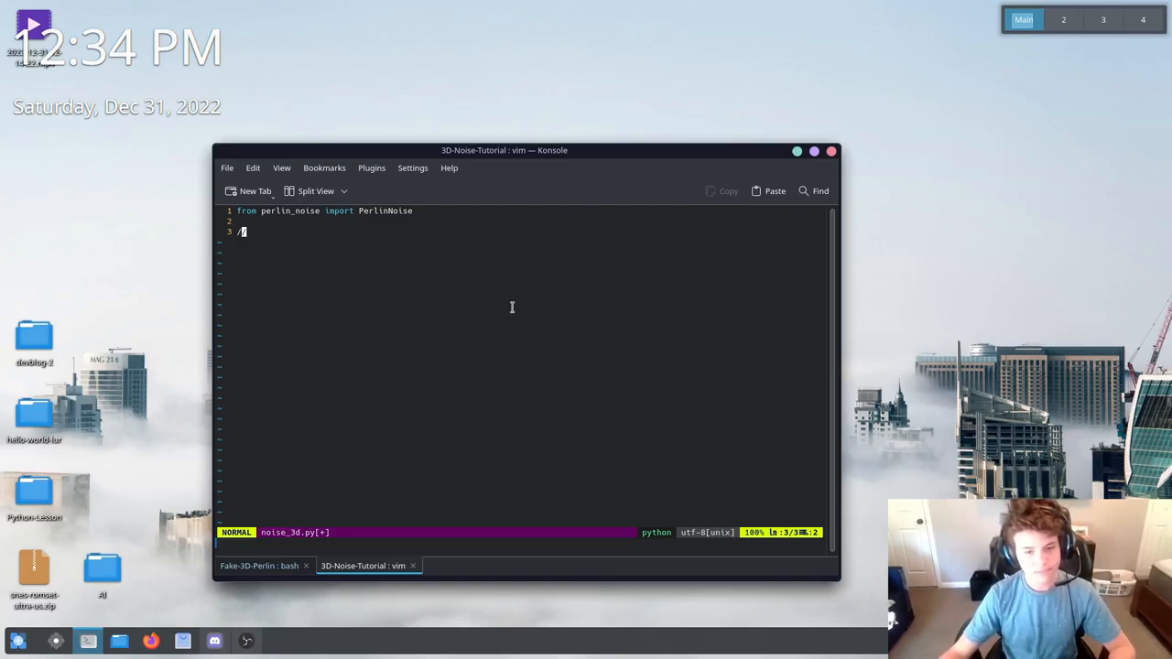
Write the header def noise_3d(x, y, z): on the empty line below the import
{"action": "key", "text": "i"}
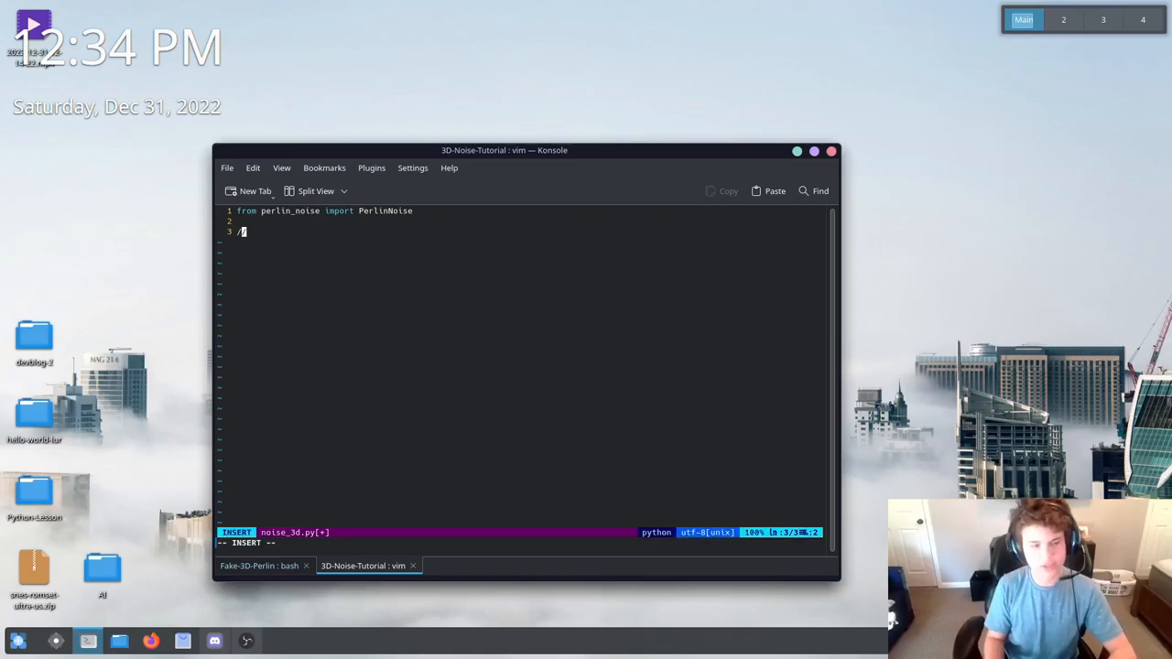
{"action": "key", "text": "BackSpace"}
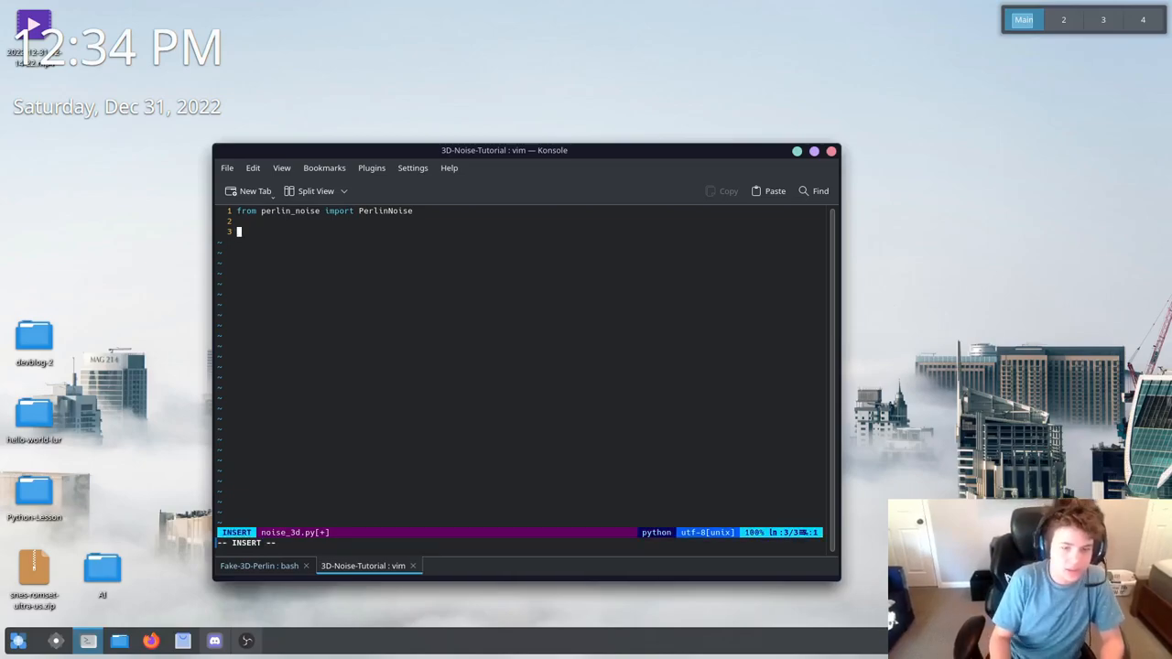
{"action": "type", "text": "def"}
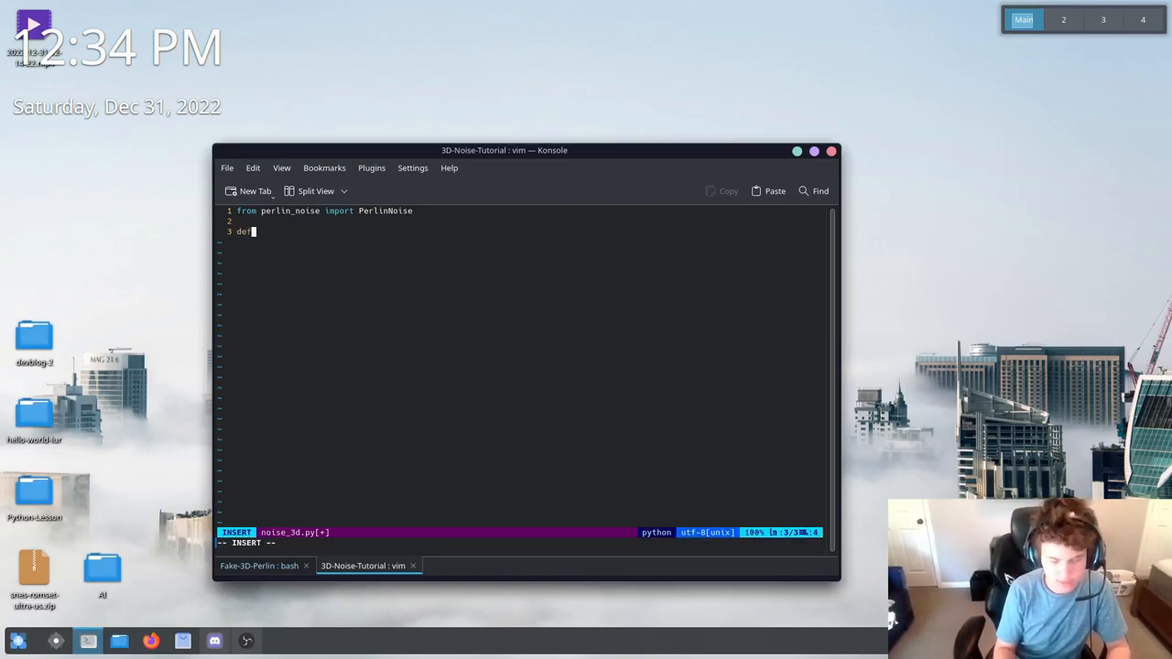
{"action": "type", "text": "ma"}
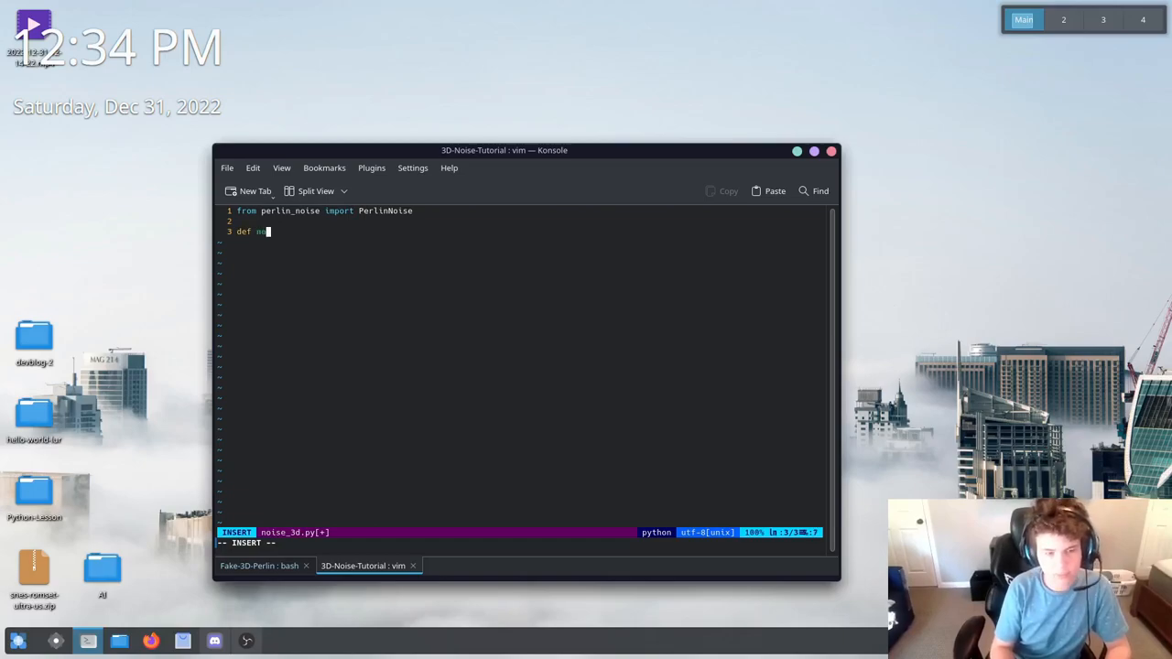
{"action": "type", "text": "oise_3d():"}
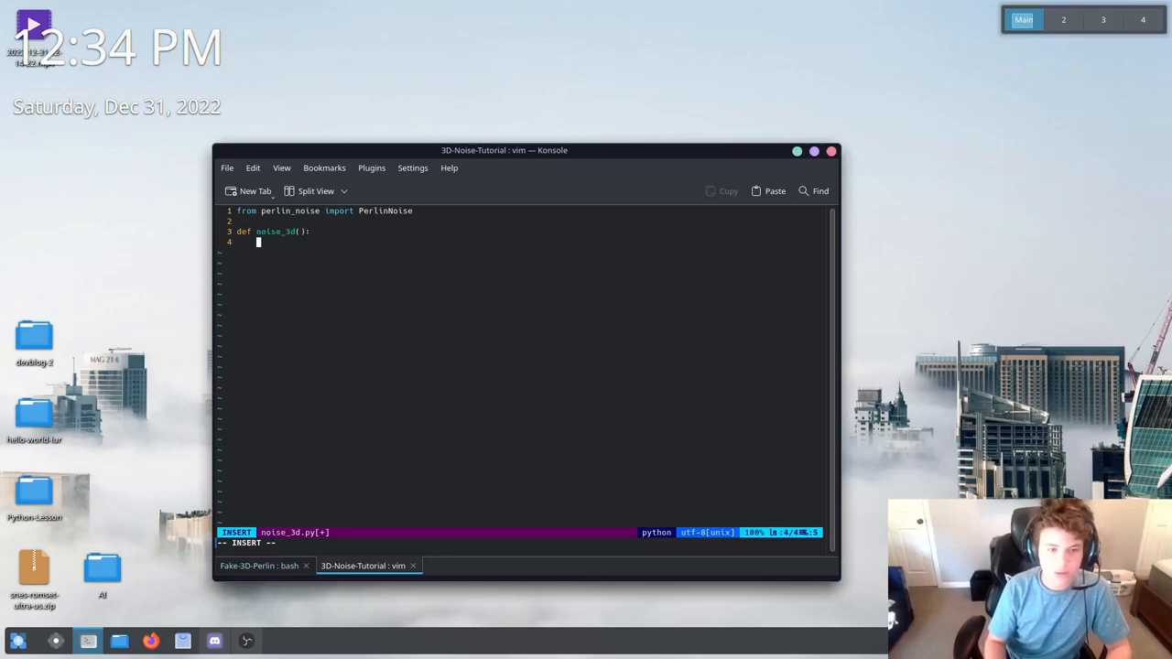
{"action": "type", "text": "//"}
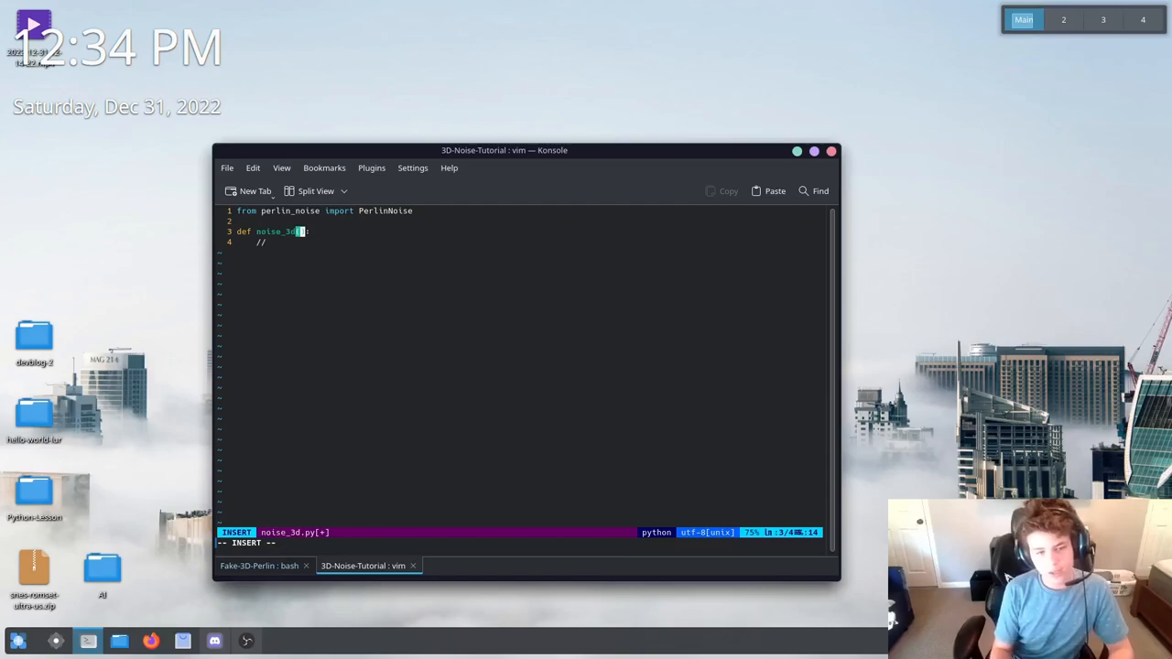
{"action": "type", "text": "x, y, z"}
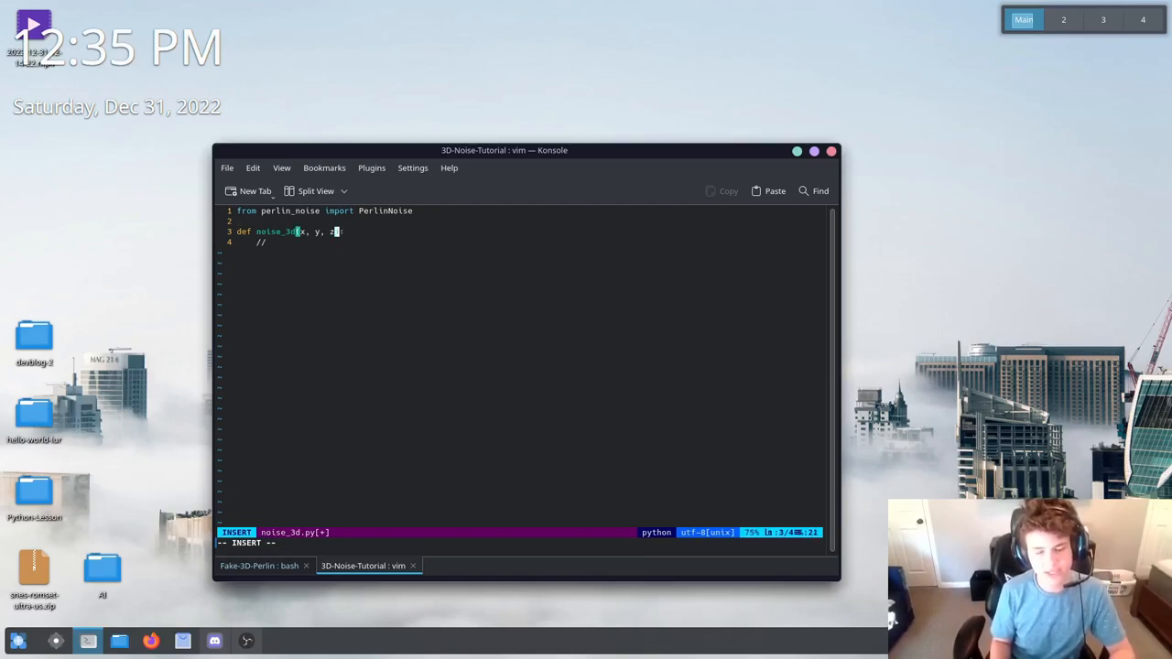
{"action": "type", "text": ":"}
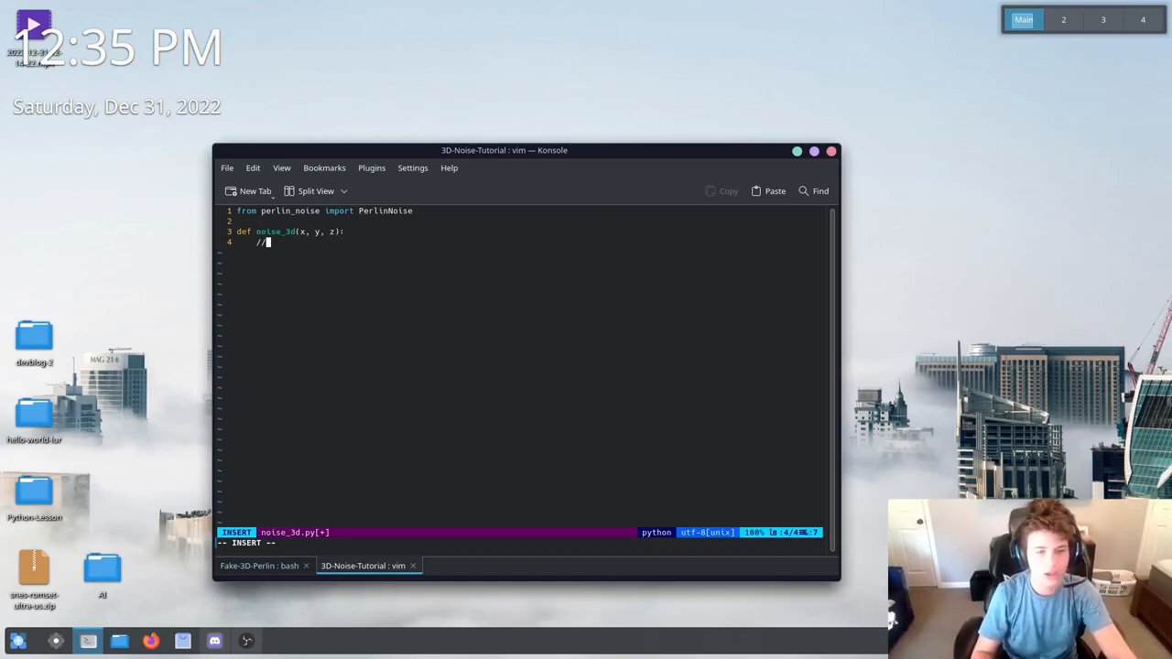
Give noise_3d a placeholder body, drafting a noise = PerlinNoise() line and cutting it for reuse
{"action": "key", "text": "BackSpace"}
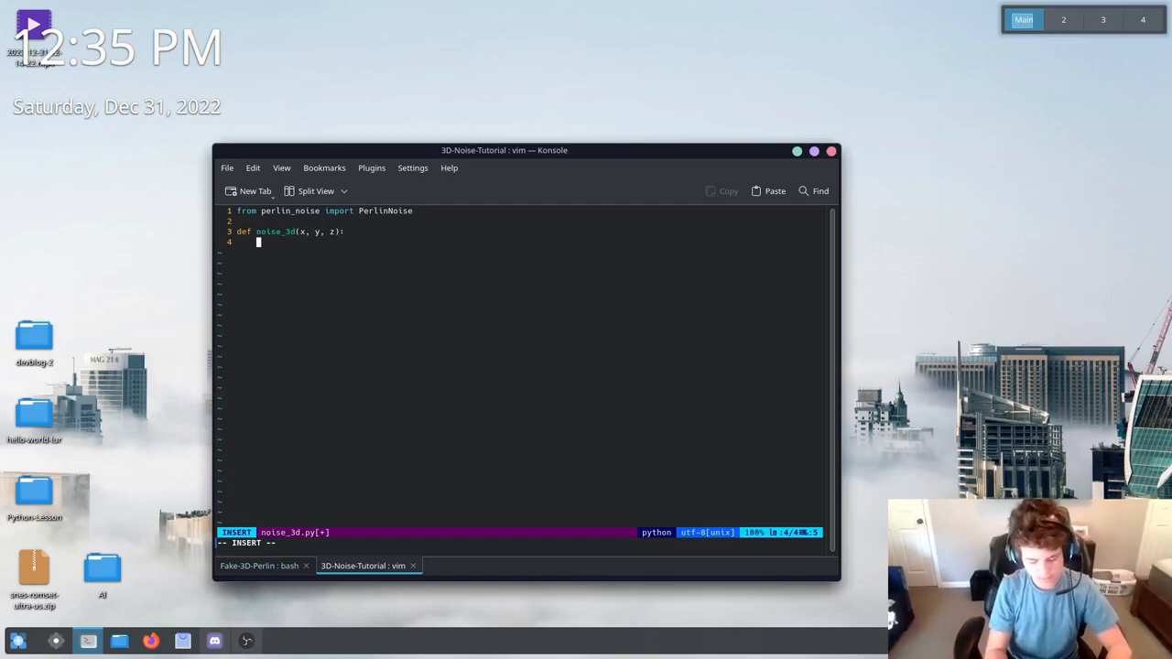
{"action": "type", "text": "noise ="}
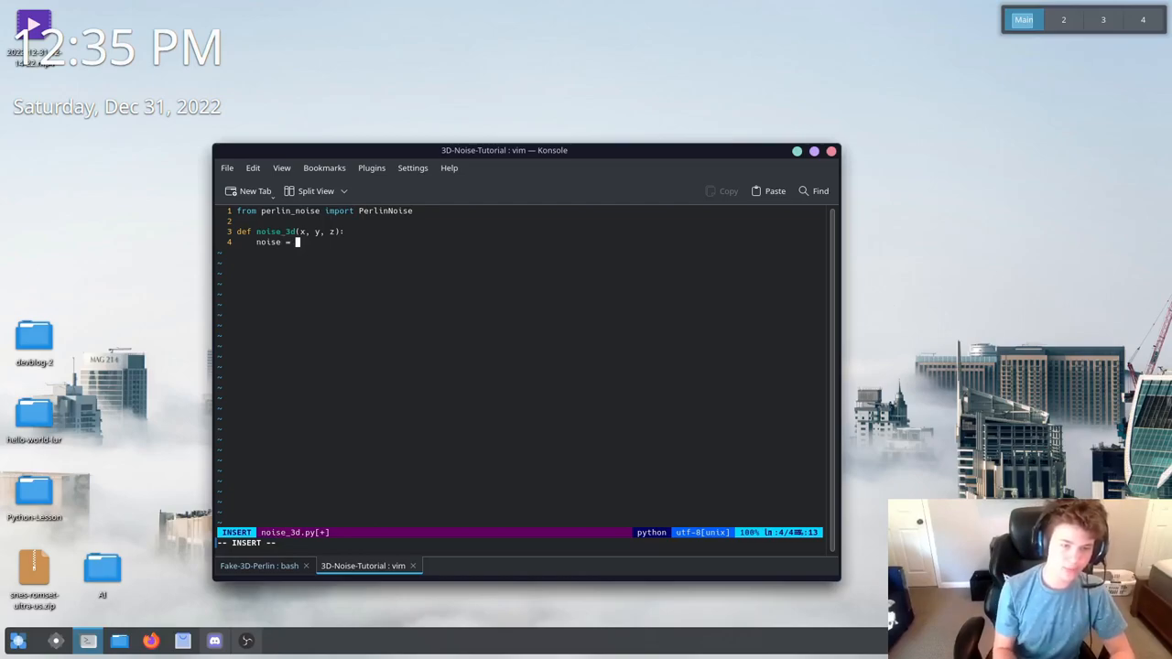
{"action": "type", "text": "Per"}
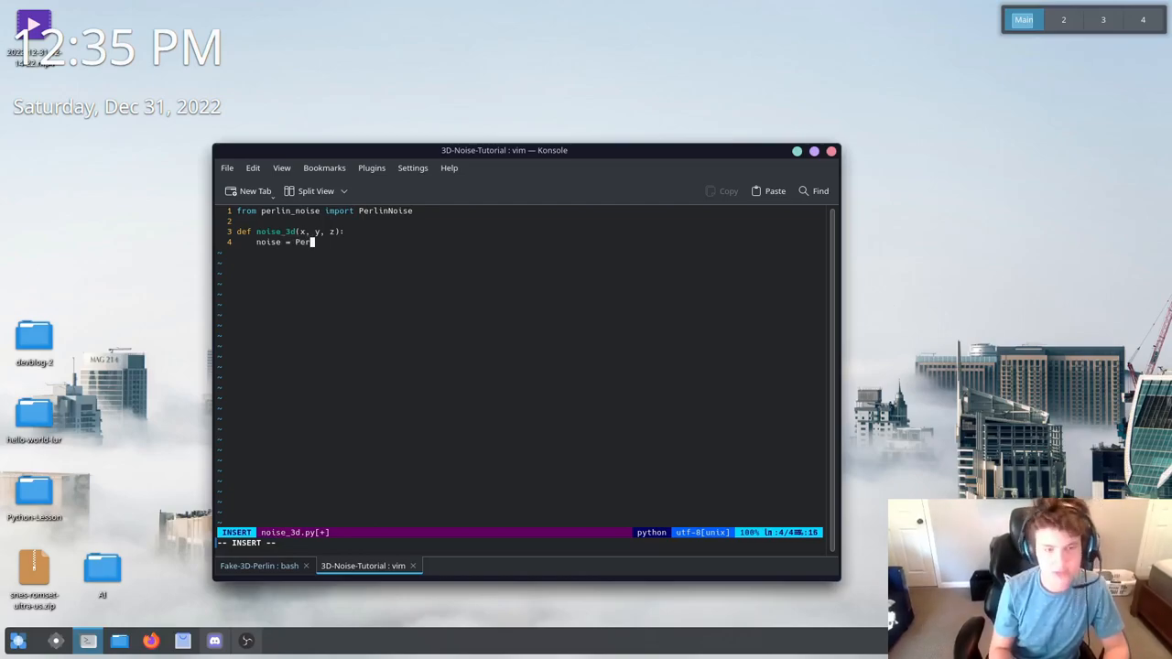
{"action": "type", "text": "lin"}
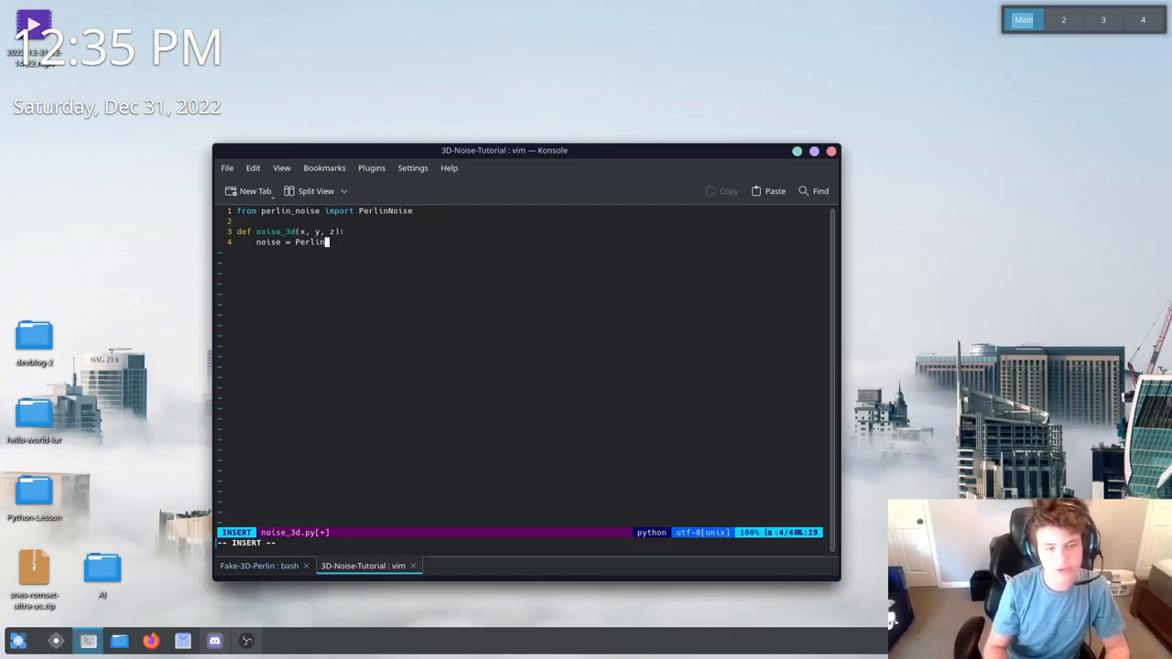
{"action": "type", "text": "Noise"}
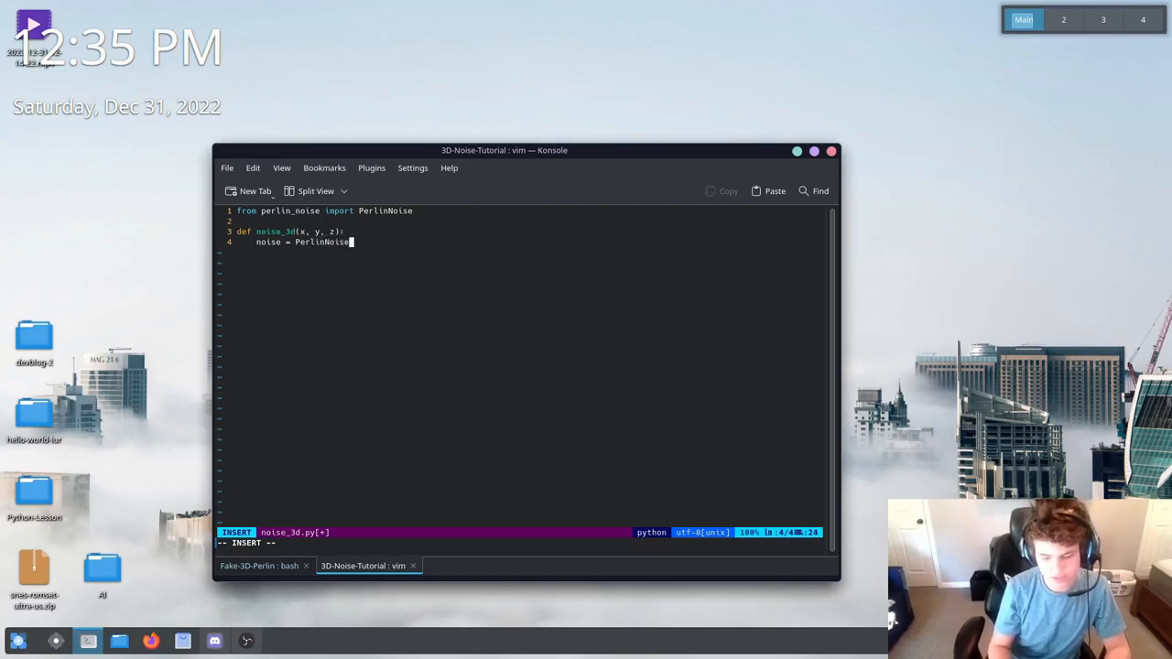
{"action": "type", "text": "()"}
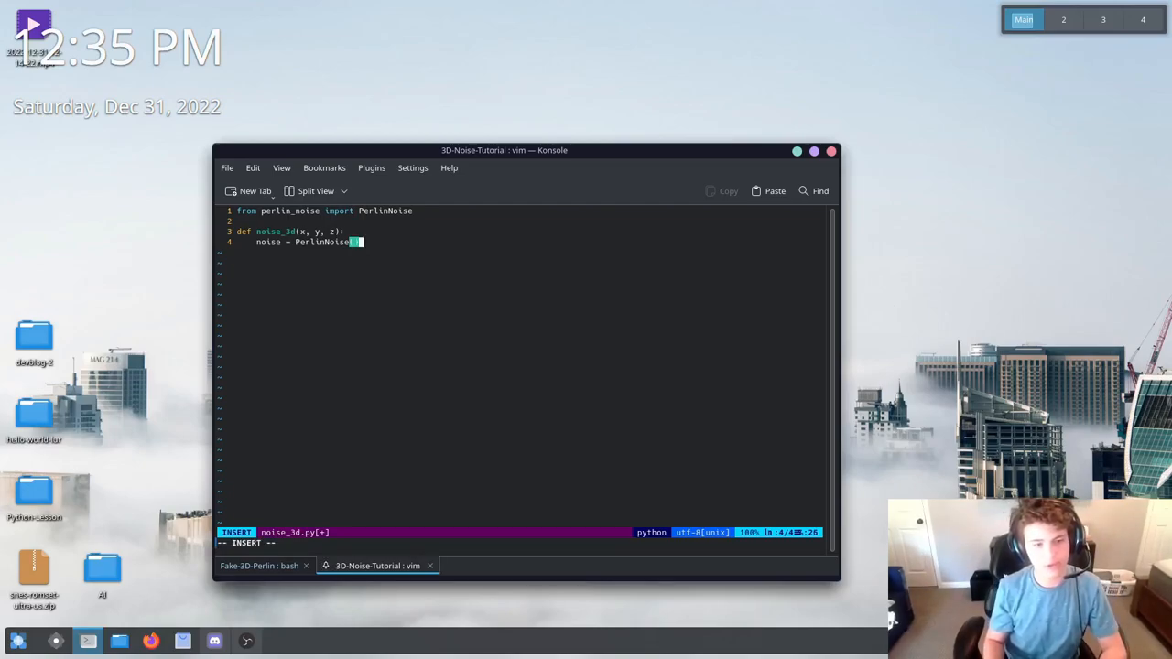
{"action": "key", "text": "BackSpace"}
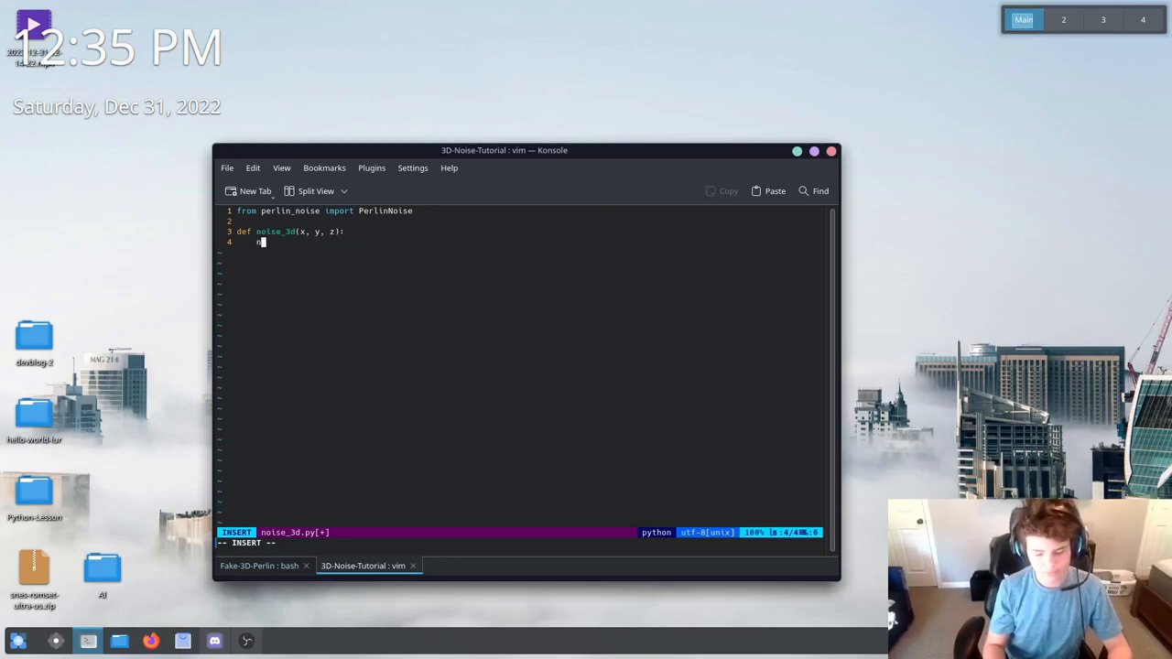
{"action": "key", "text": "Escape"}
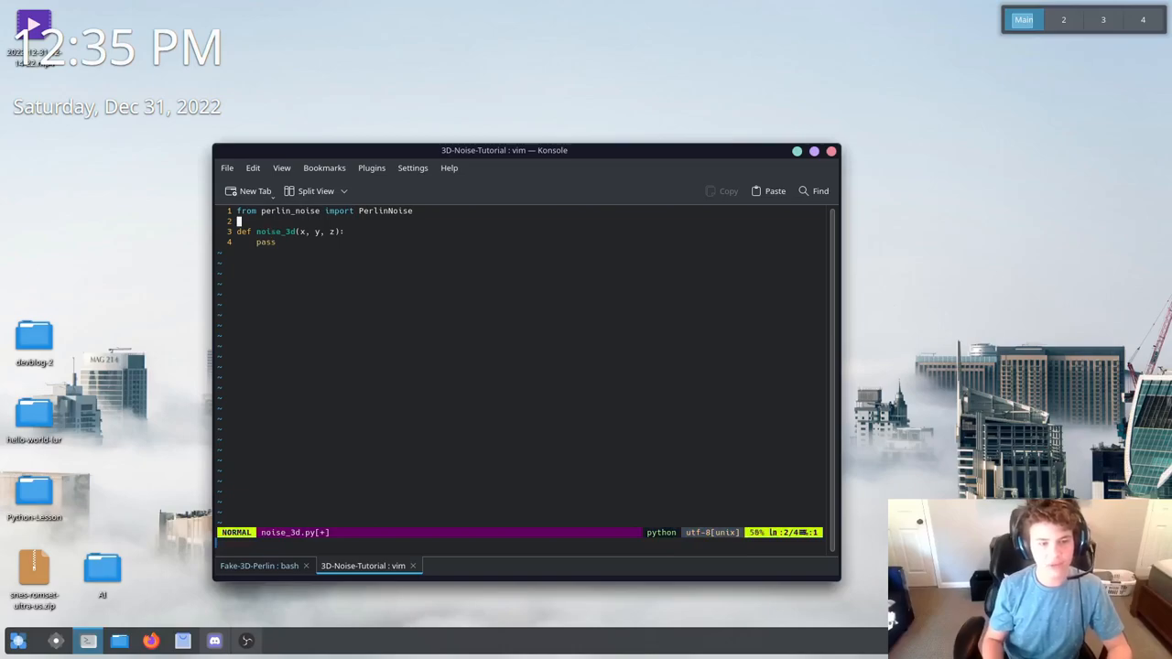
Add a def noise_2d(x, z) function above noise_3d
{"action": "key", "text": "o"}
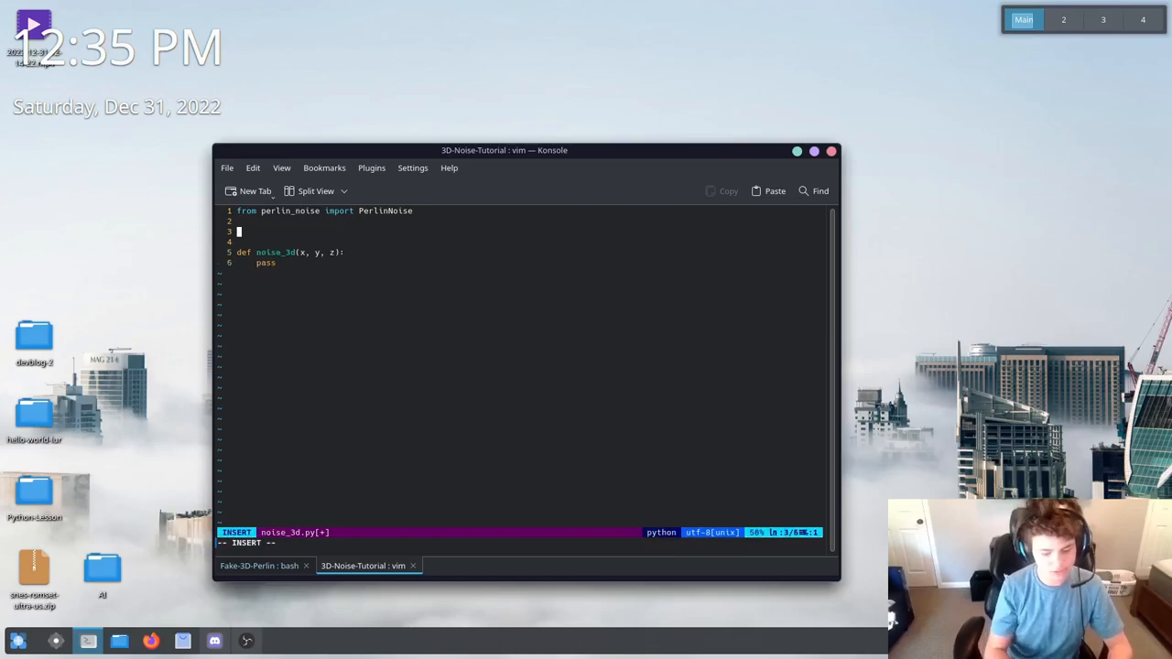
{"action": "type", "text": "def noise_"}
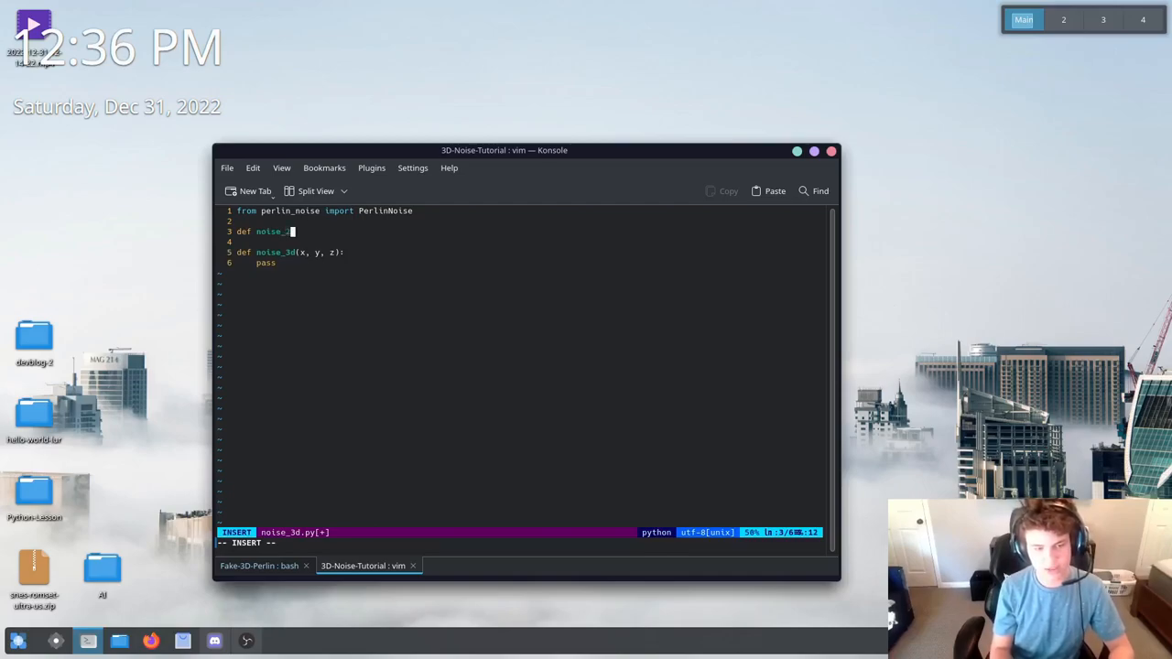
{"action": "type", "text": "2d"}
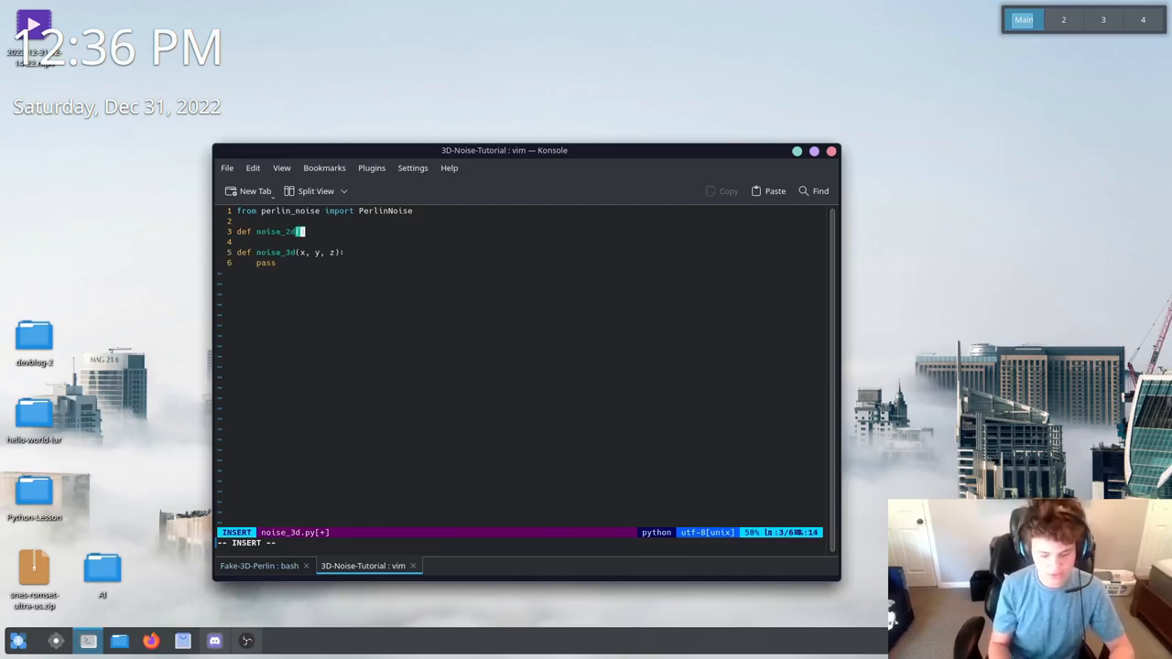
{"action": "type", "text": "(x, z):"}
{"action": "left_click", "coordinate": [531, 242]}
{"action": "type", "text": "noise = PerlinNoise()"}
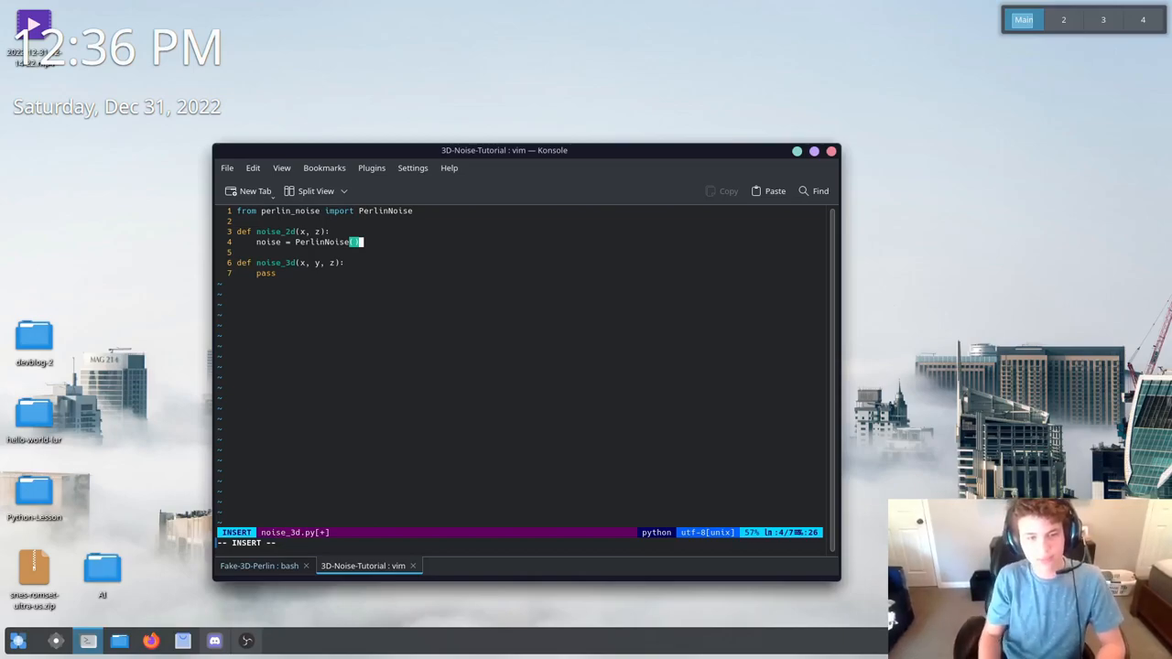
Inside noise_2d, create noise = PerlinNoise(seed = 10, octaves = 1)
{"action": "key", "text": "BackSpace"}
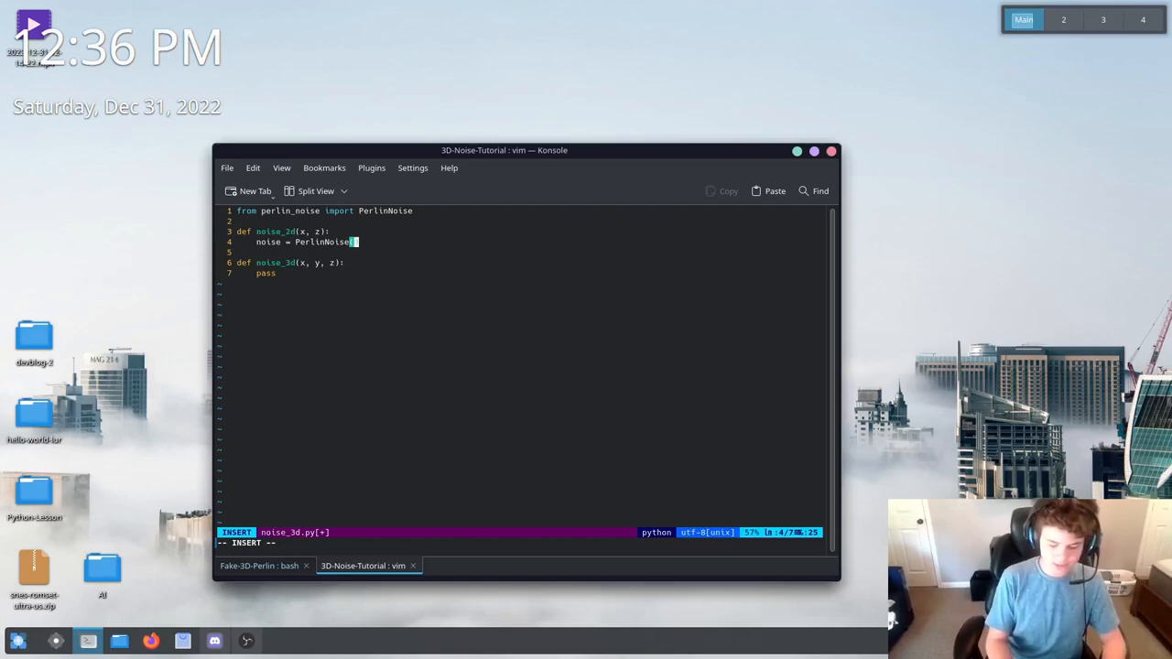
{"action": "type", "text": "seed ="}
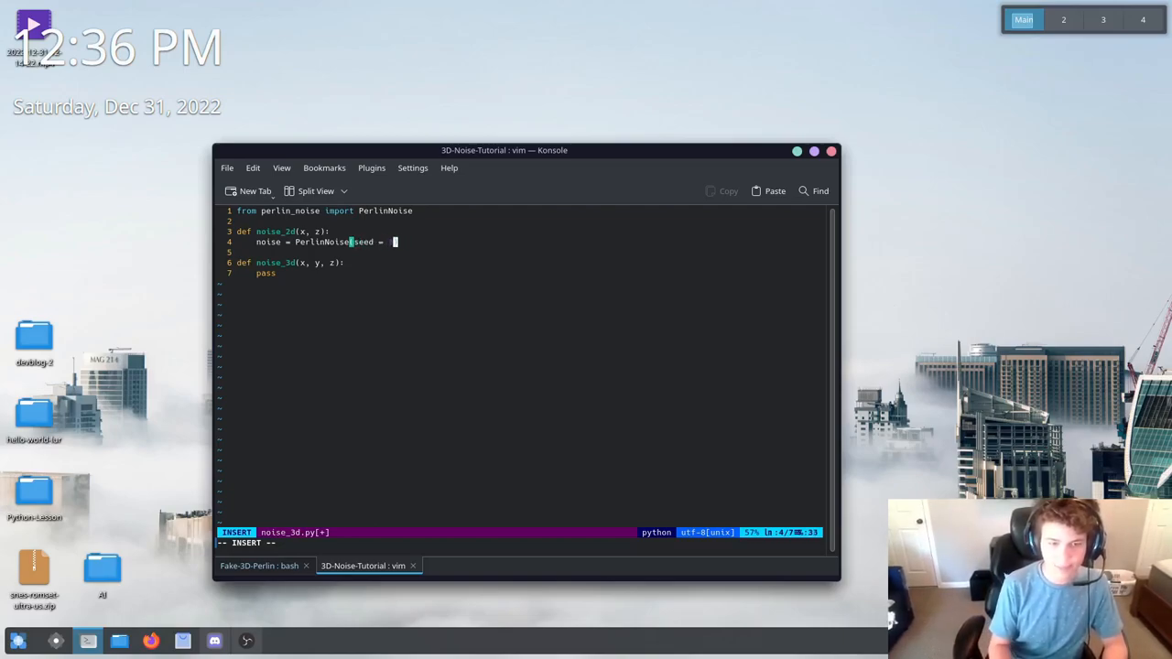
{"action": "type", "text": "10,"}
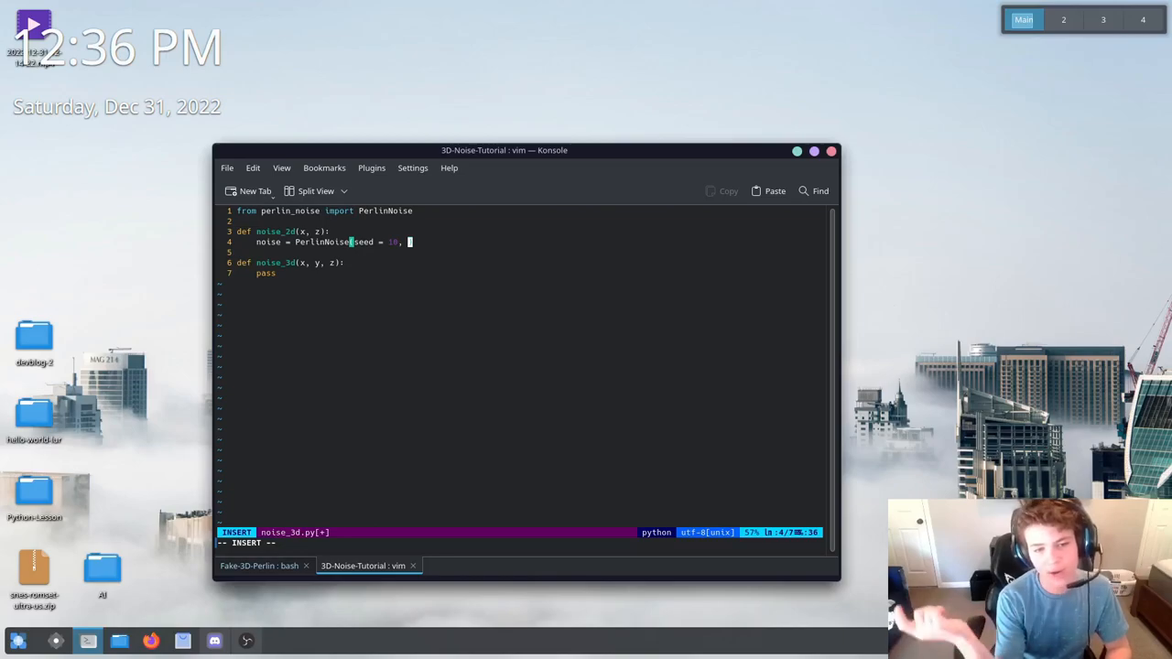
{"action": "type", "text": "octaves"}
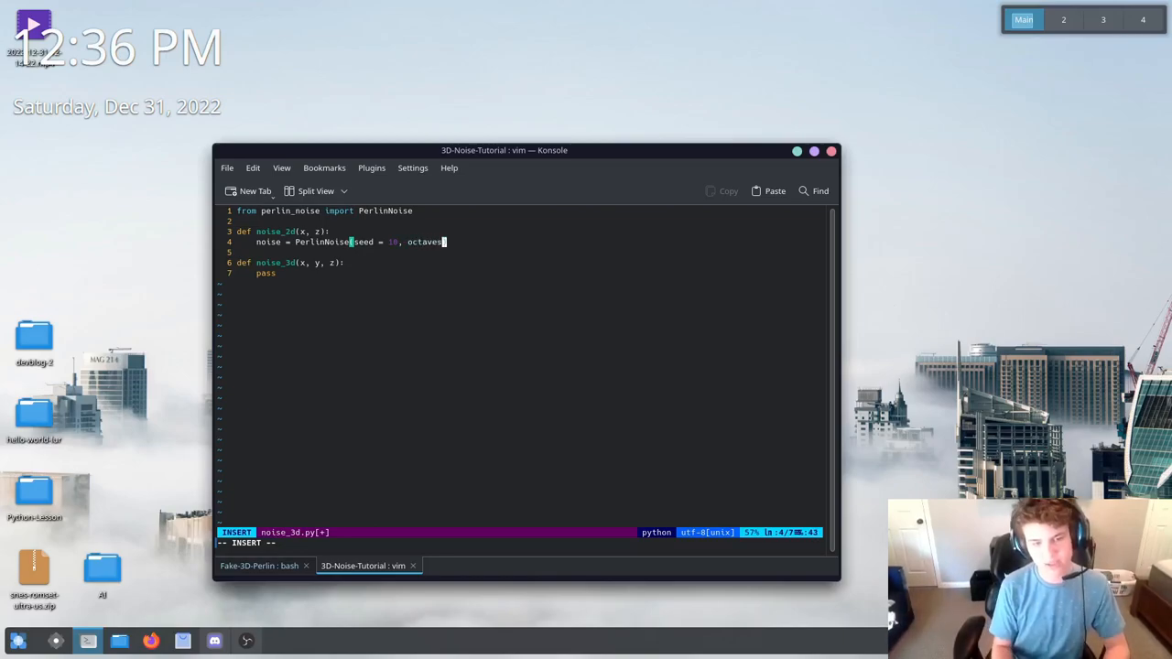
{"action": "type", "text": "="}
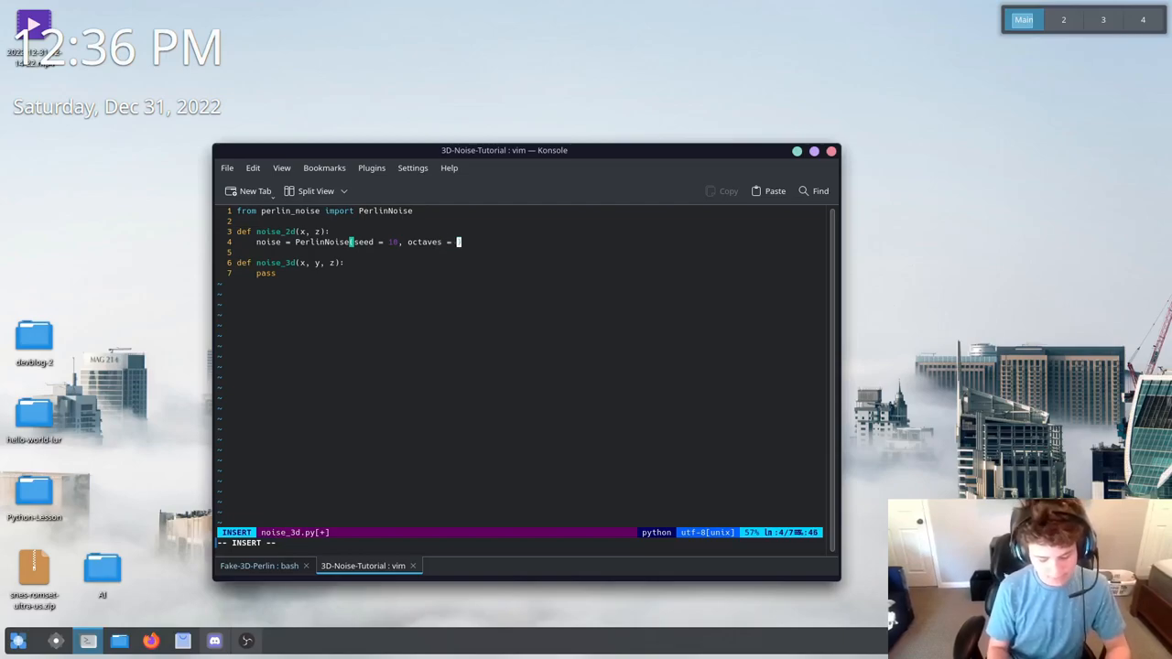
{"action": "type", "text": "1,"}
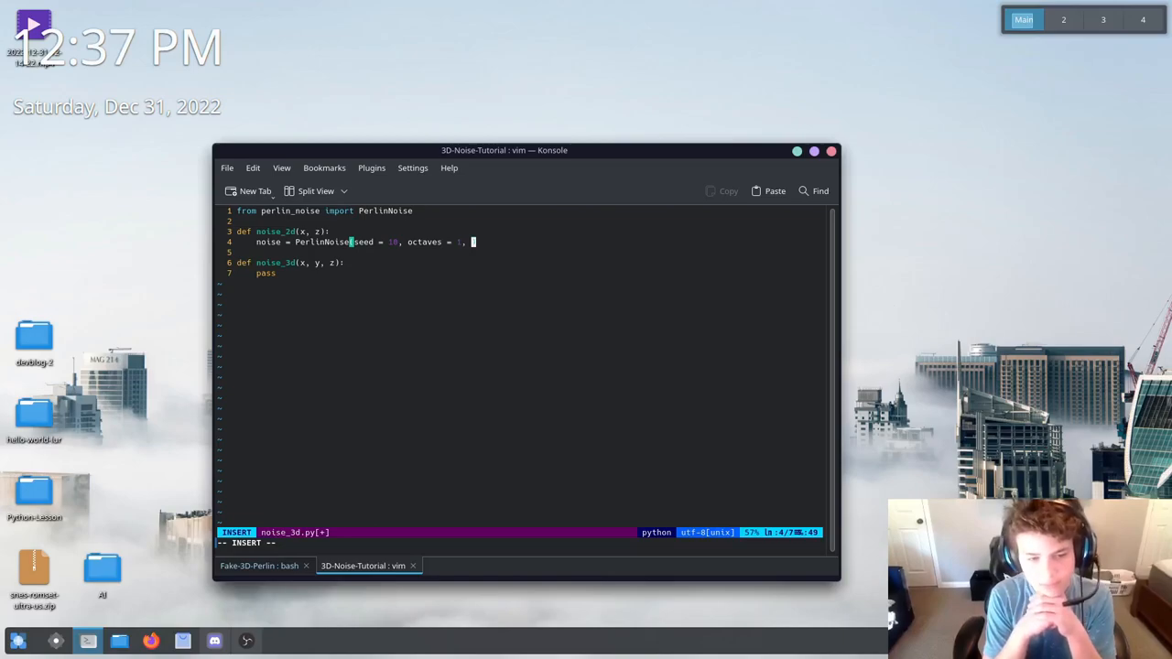
{"action": "key", "text": "BackSpace"}
{"action": "type", "text": ")"}
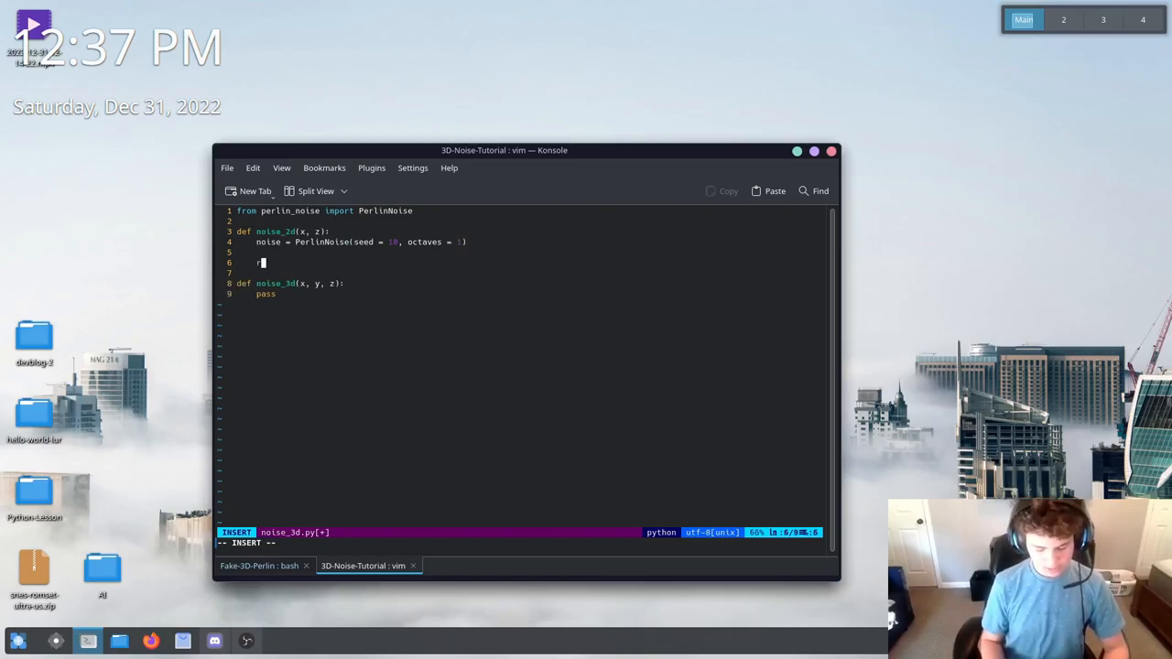
Start a y = noise([x / ...]) line in noise_2d
{"action": "type", "text": "return"}
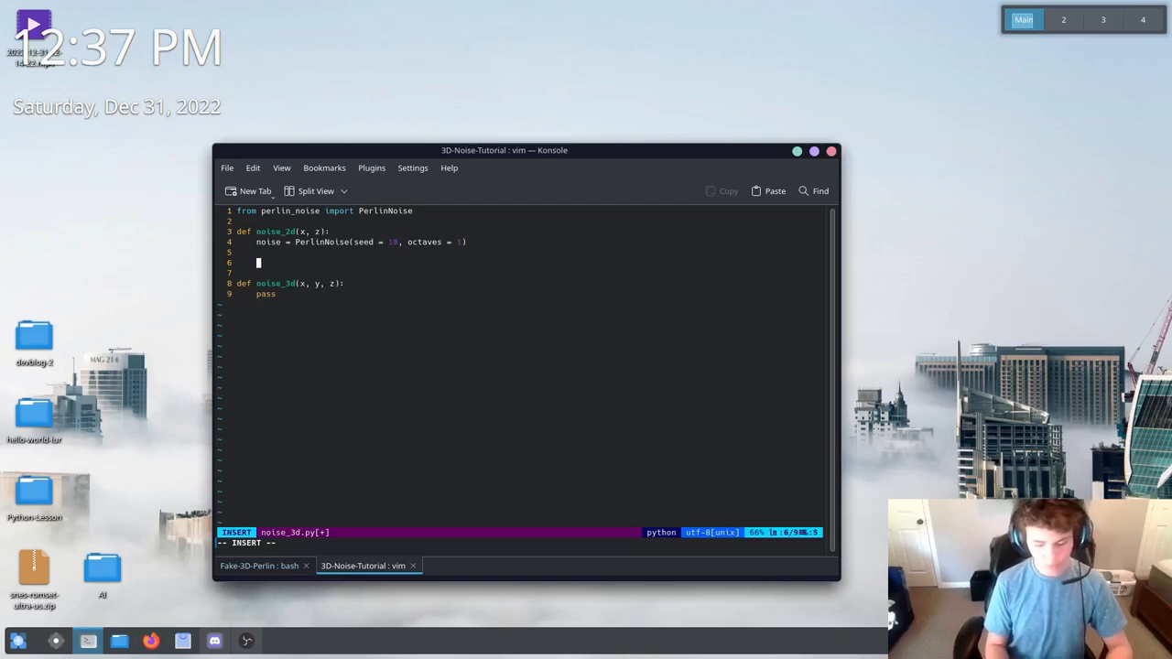
{"action": "type", "text": "y ="}
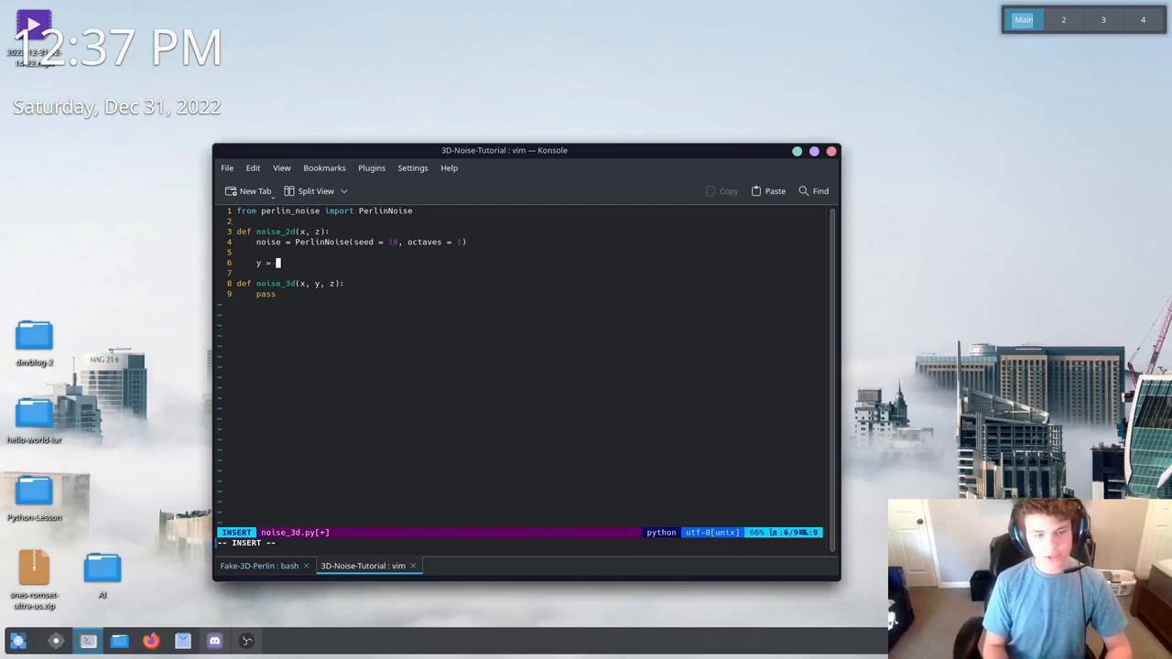
{"action": "type", "text": "n"}
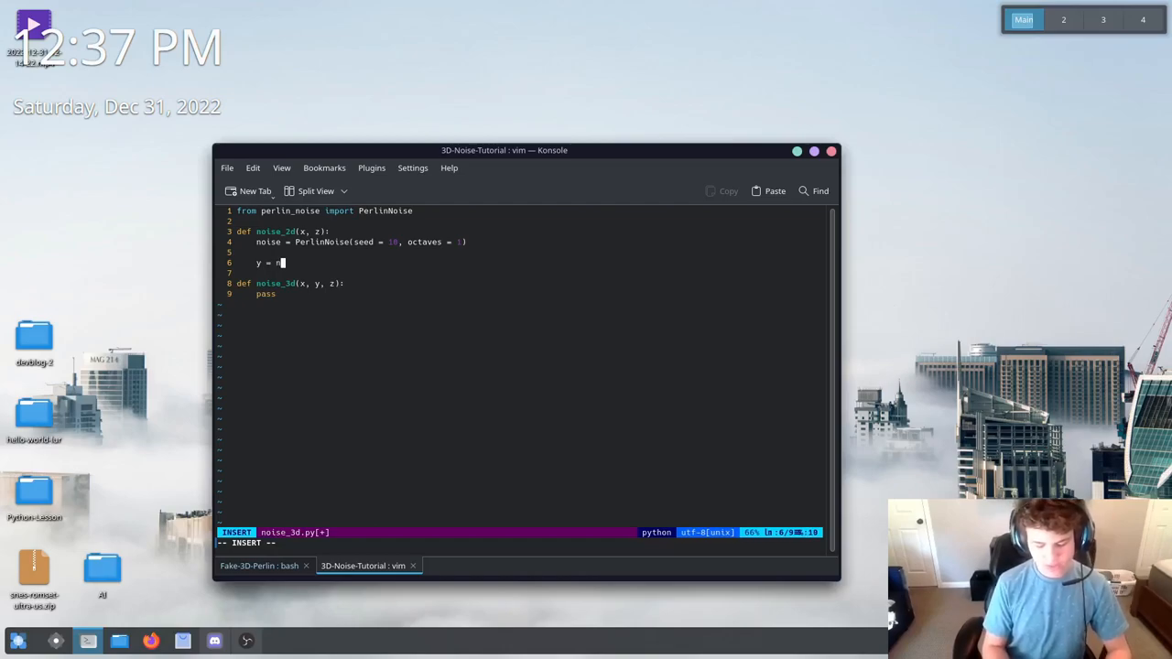
{"action": "type", "text": "oise("}
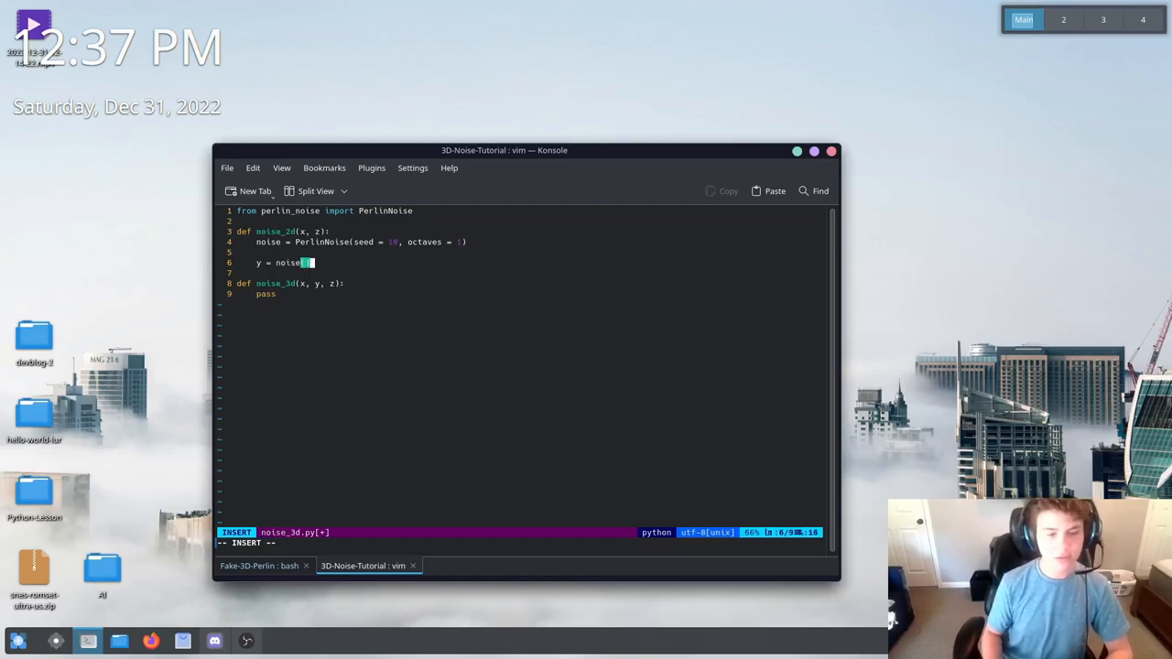
{"action": "type", "text": "("}
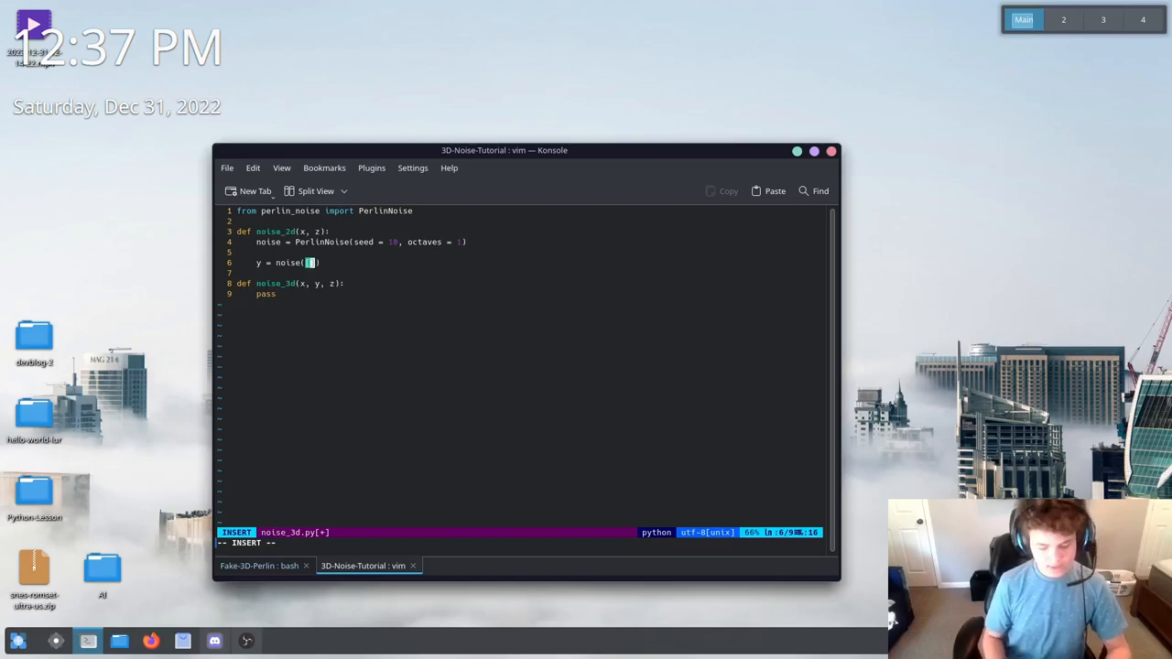
{"action": "type", "text": "x"}
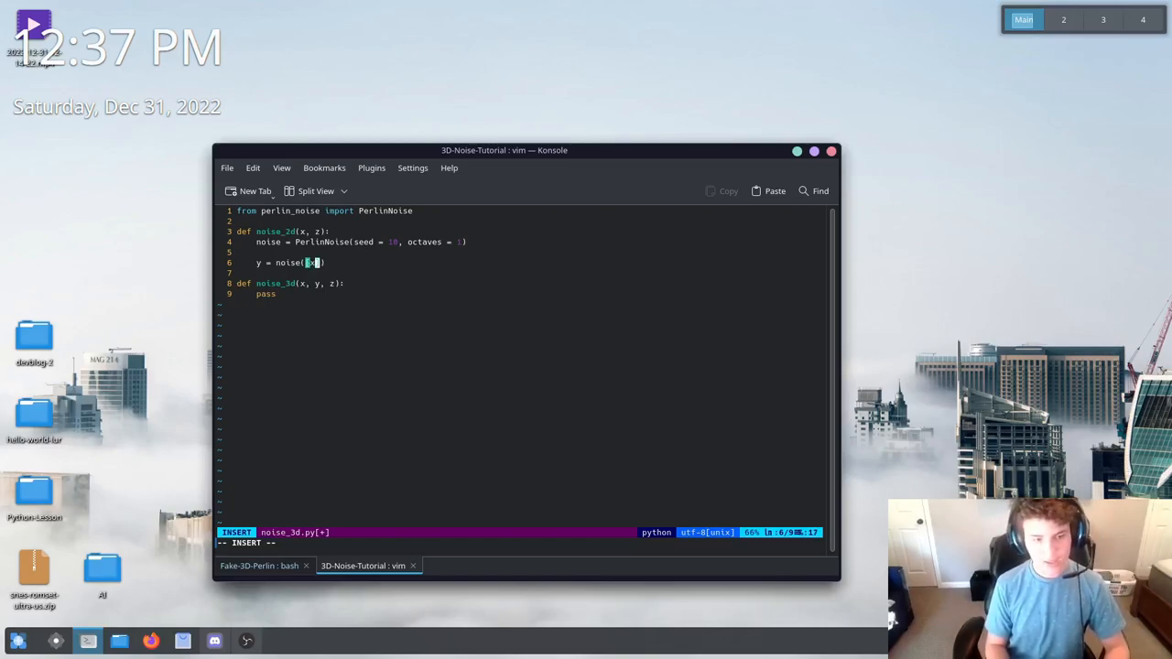
{"action": "type", "text": "/"}
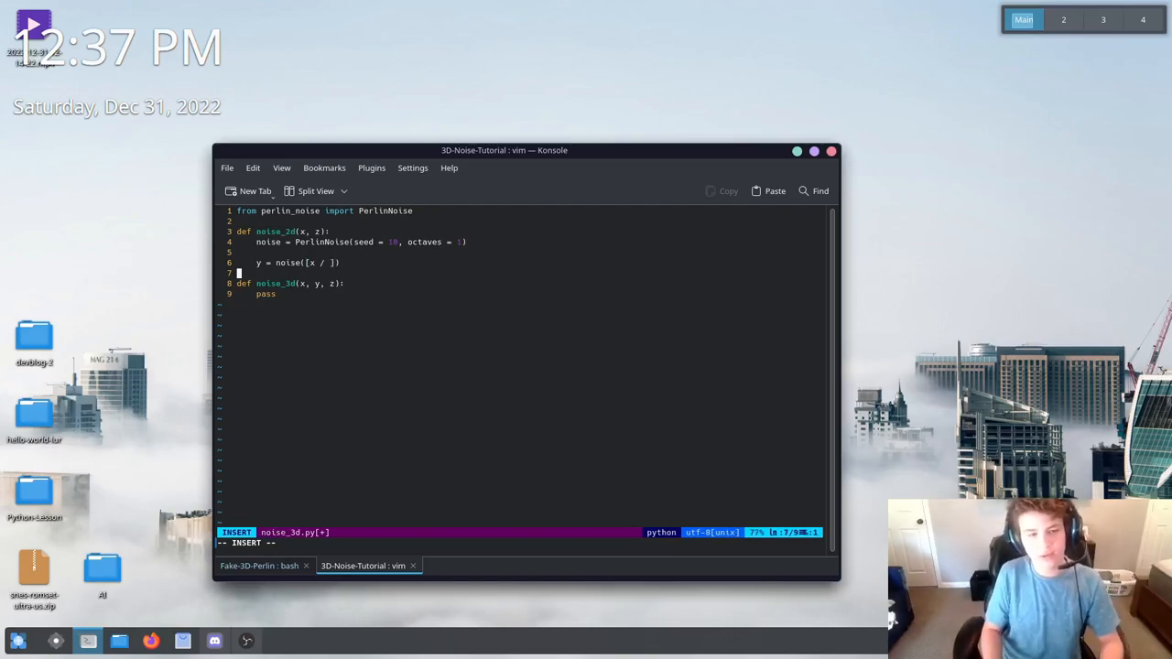
Define freq = ... and amp = ... variables above the y assignment
{"action": "key", "text": "Return"}
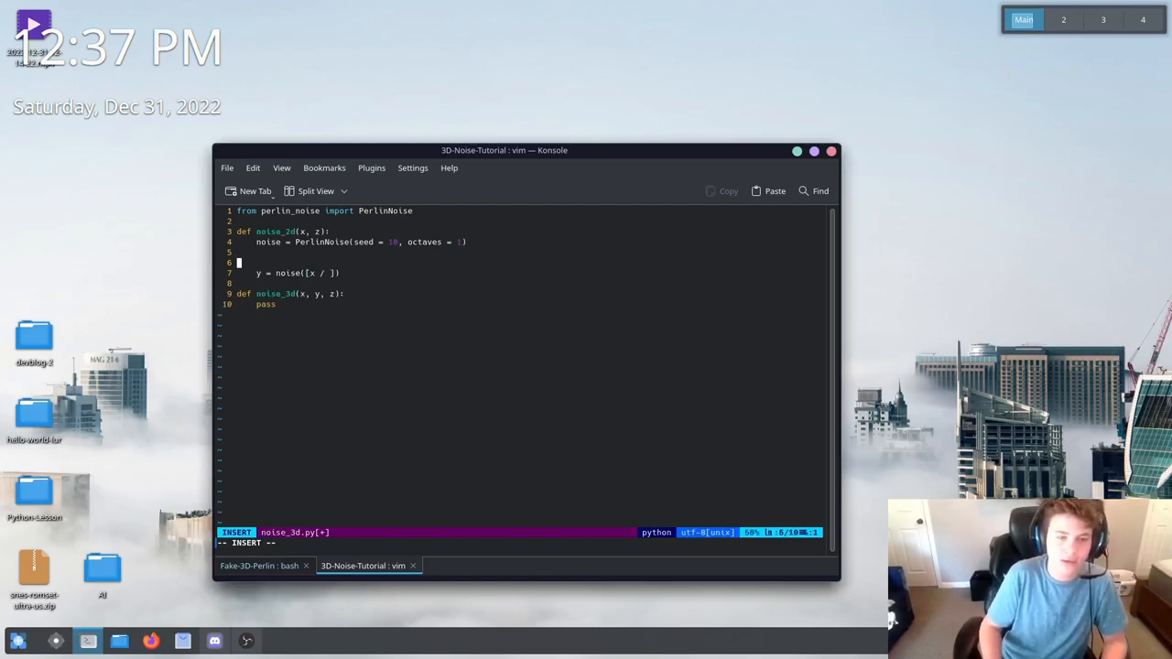
{"action": "type", "text": "fr"}
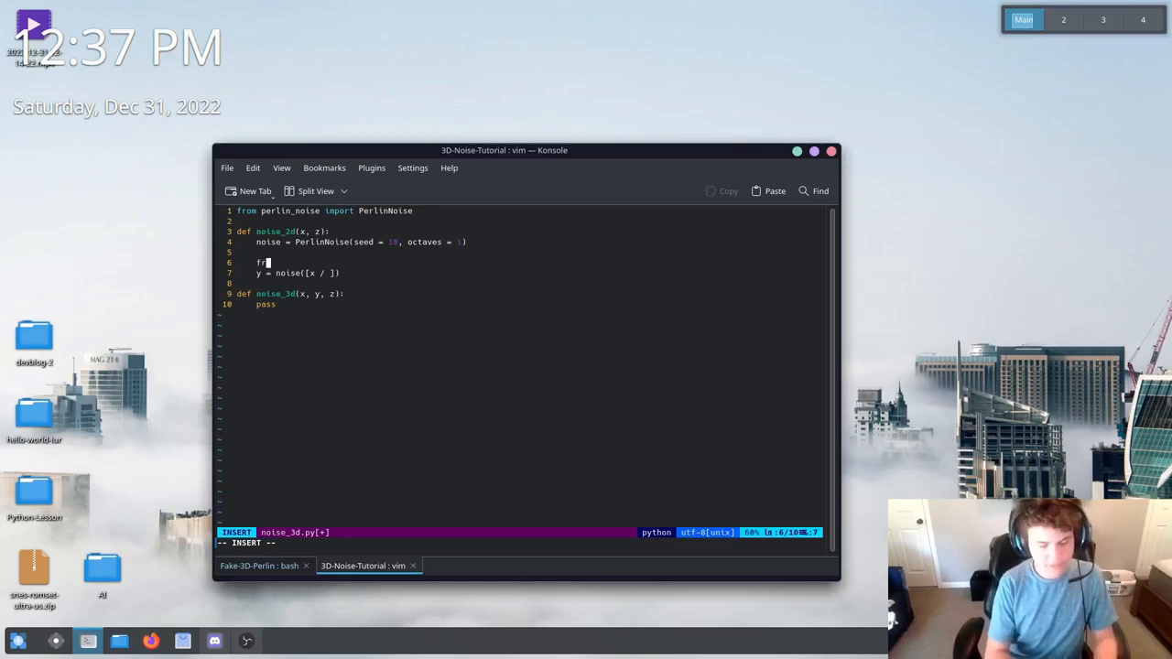
{"action": "type", "text": "req = 14"}
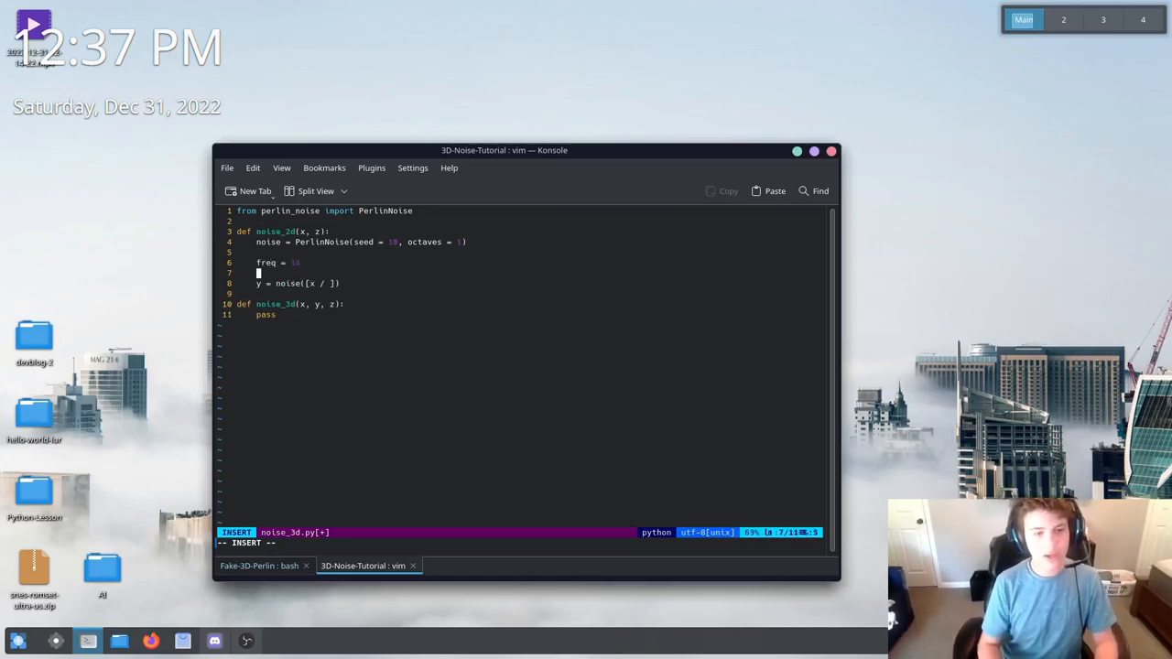
{"action": "key", "text": "Escape"}
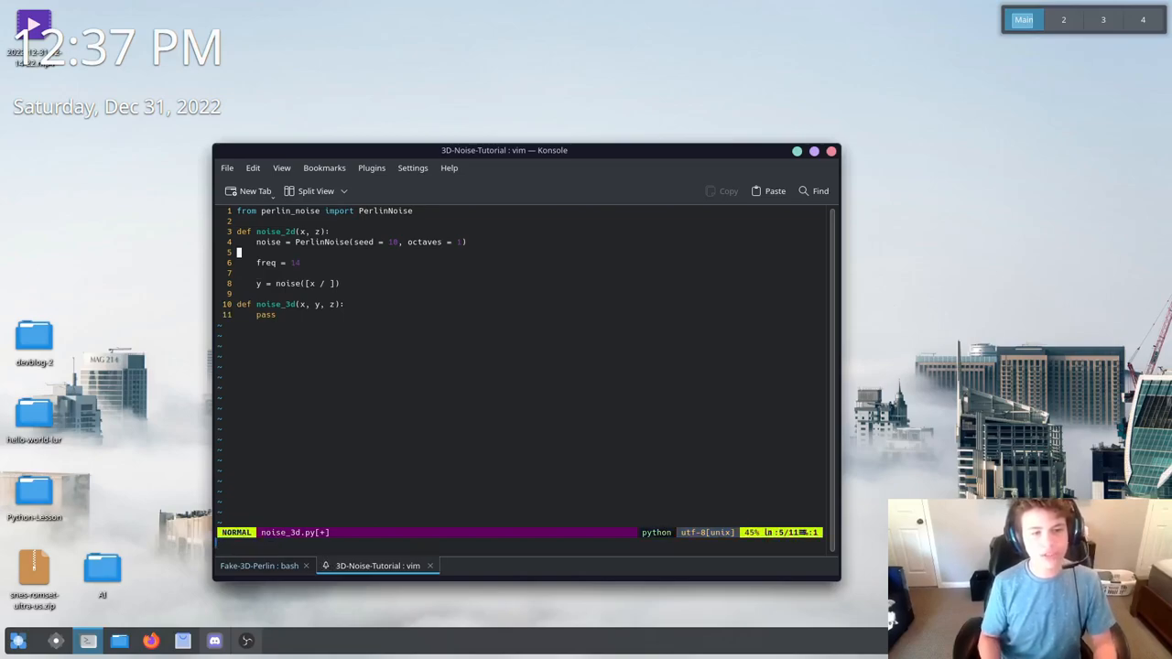
{"action": "key", "text": "j"}
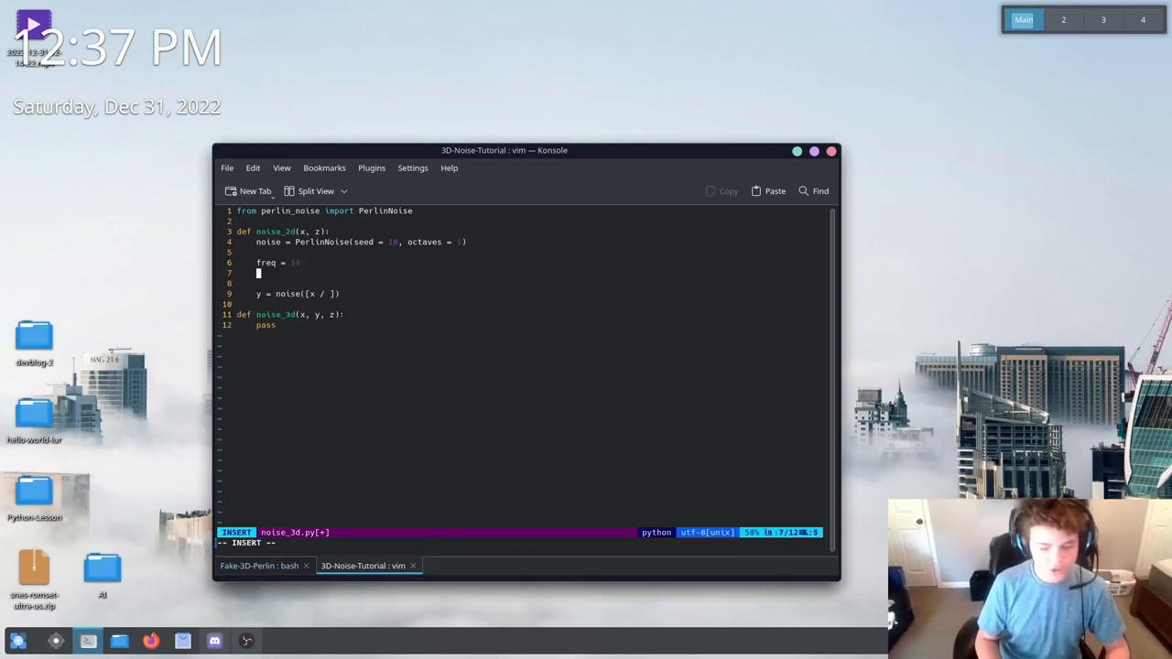
{"action": "type", "text": "amp ="}
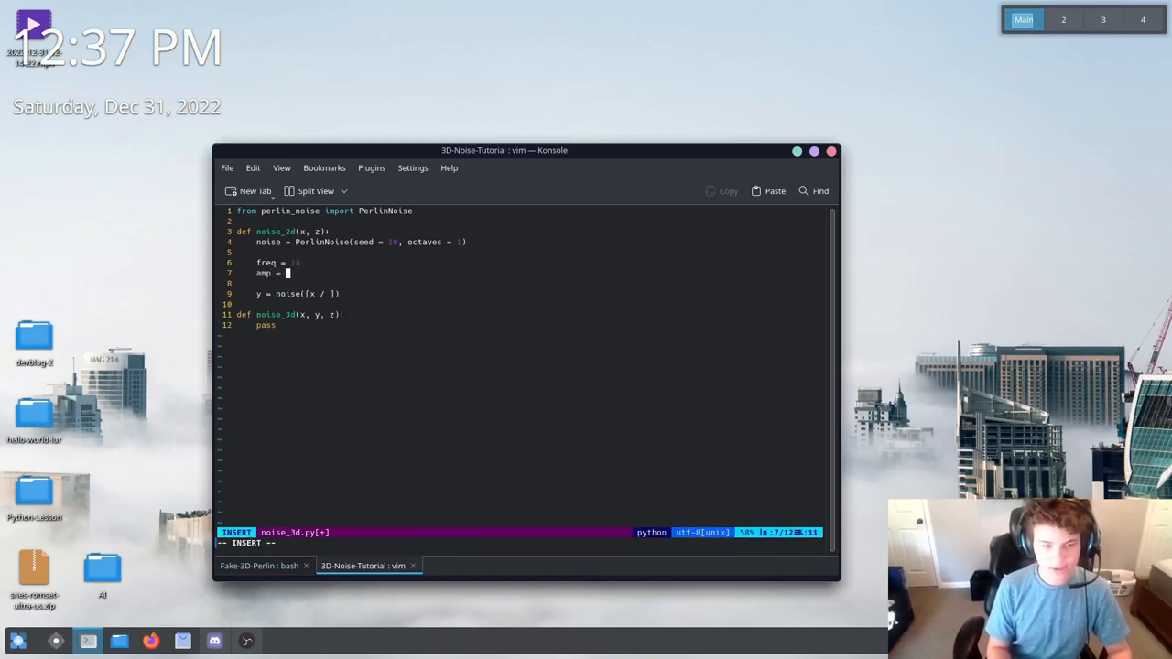
{"action": "key", "text": "Escape"}
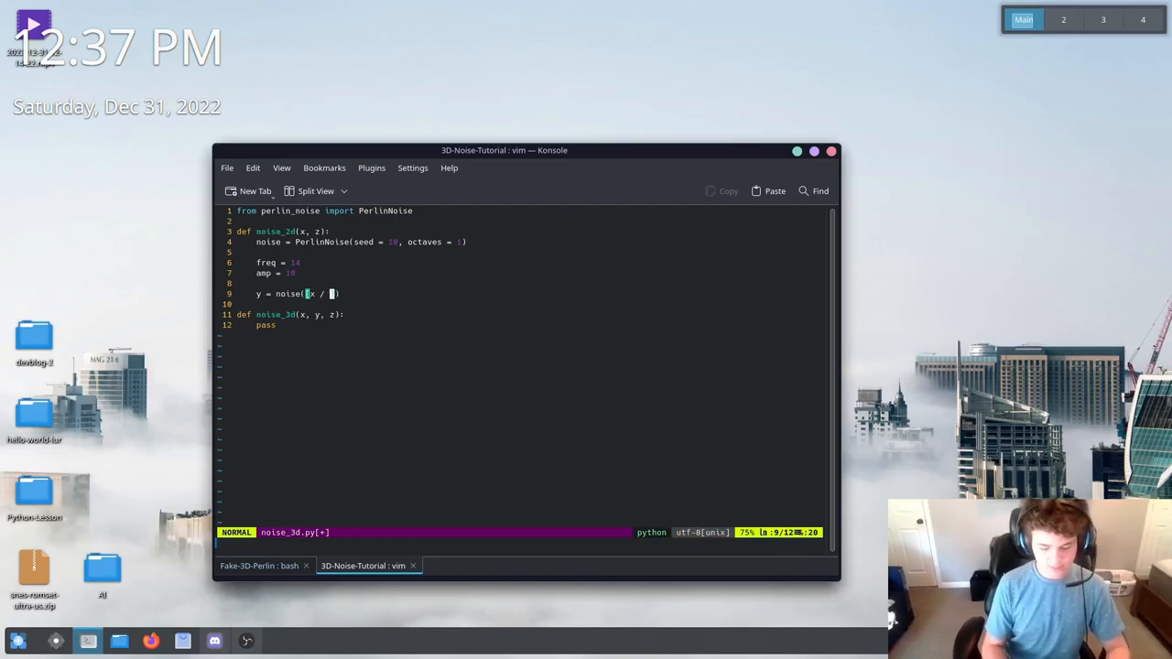
Complete y = noise([x / freq, z / freq]) * amp and begin the return line for y
{"action": "type", "text": "freq"}
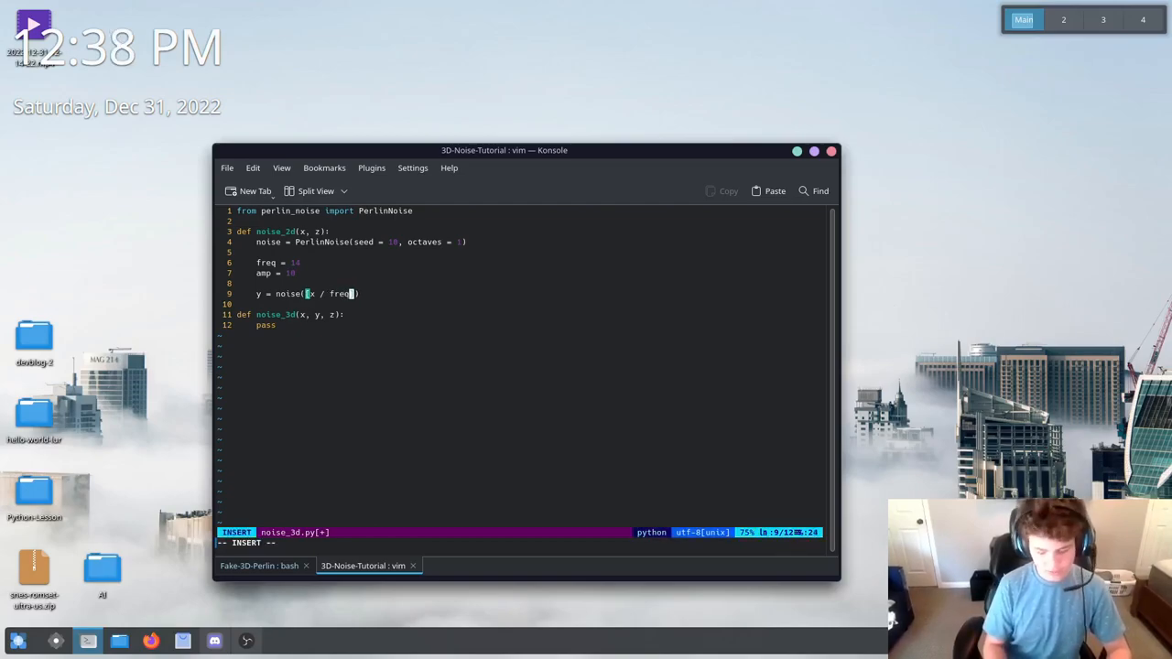
{"action": "type", "text": ", z / f"}
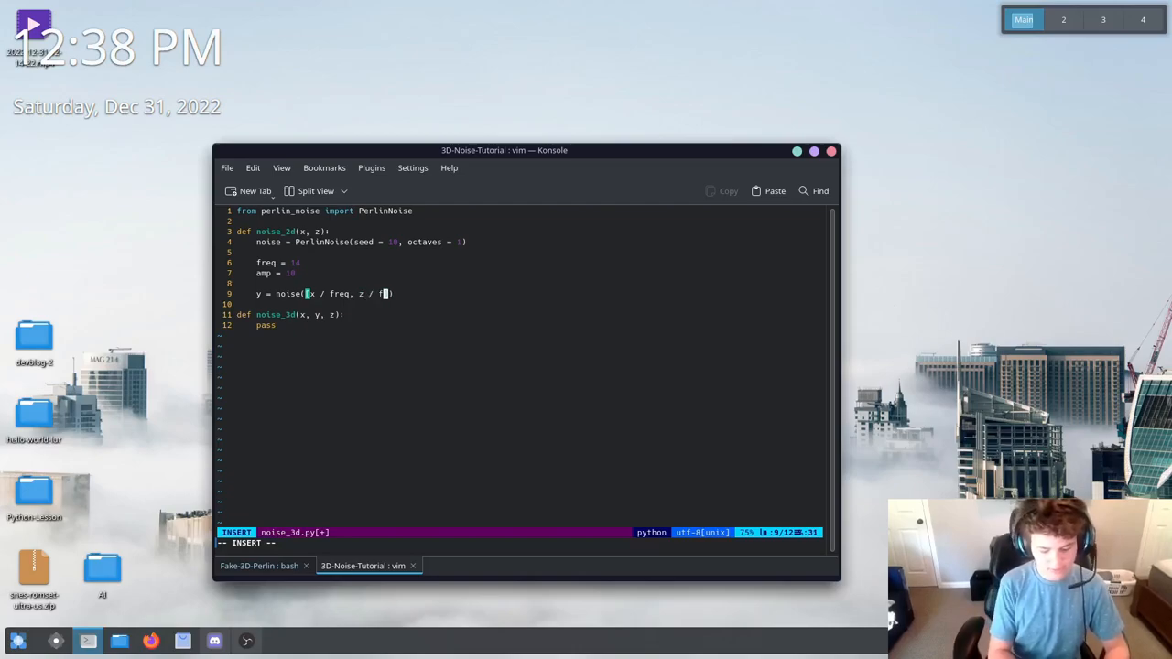
{"action": "type", "text": "req"}
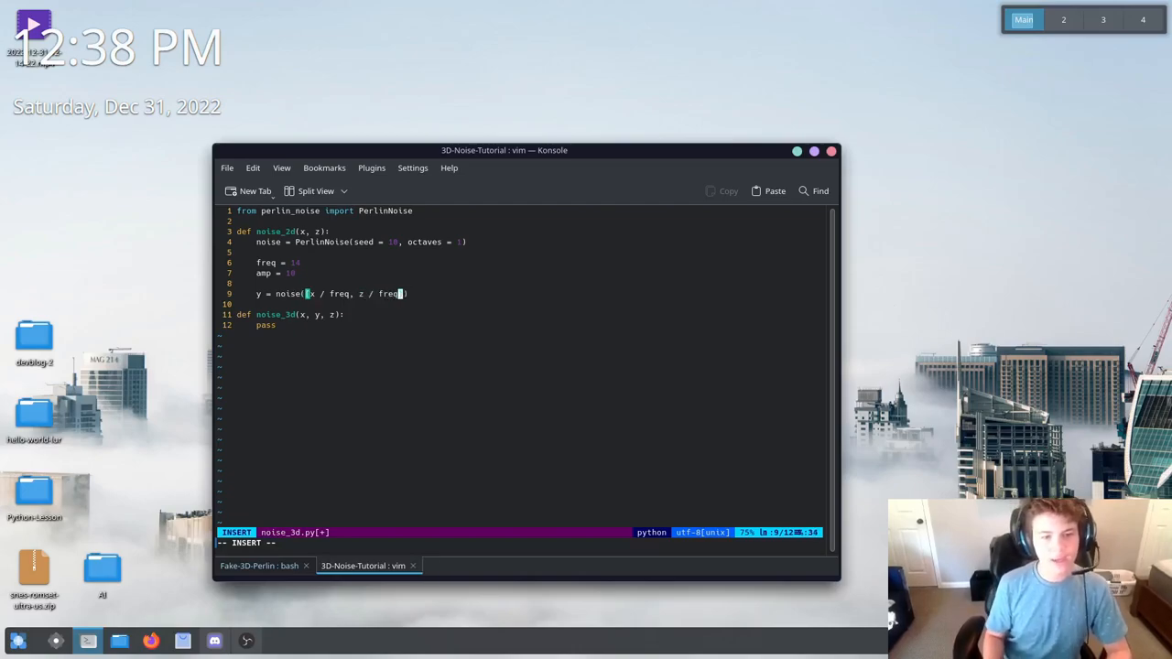
{"action": "type", "text": "[x / freq, z / freq]"}
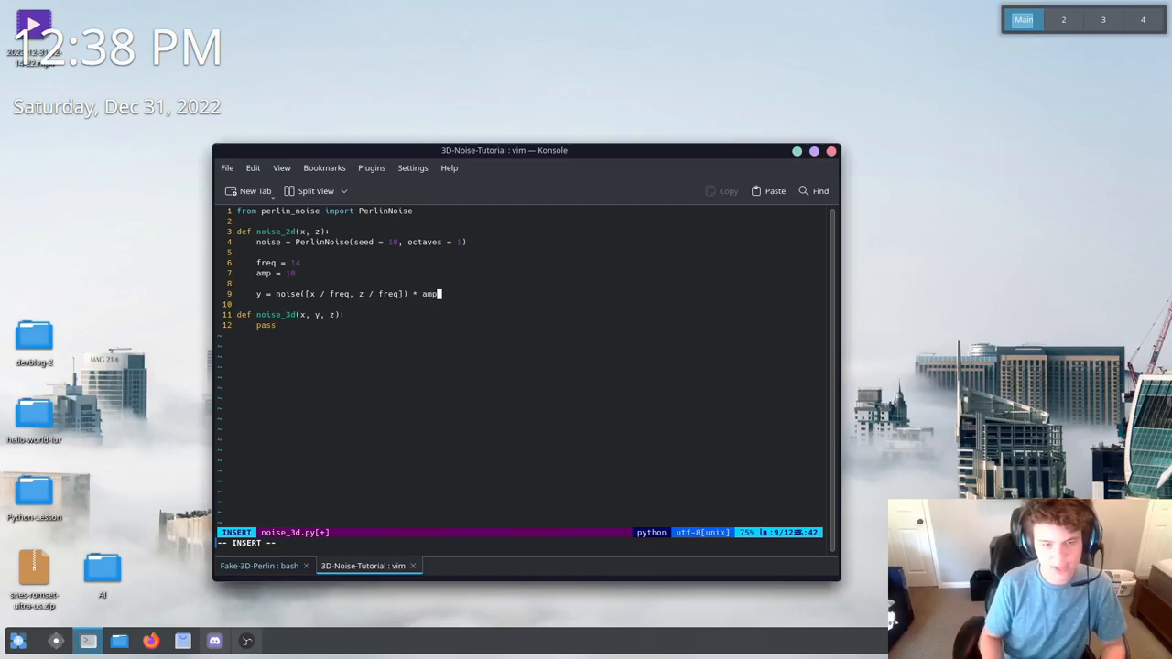
{"action": "key", "text": "Escape"}
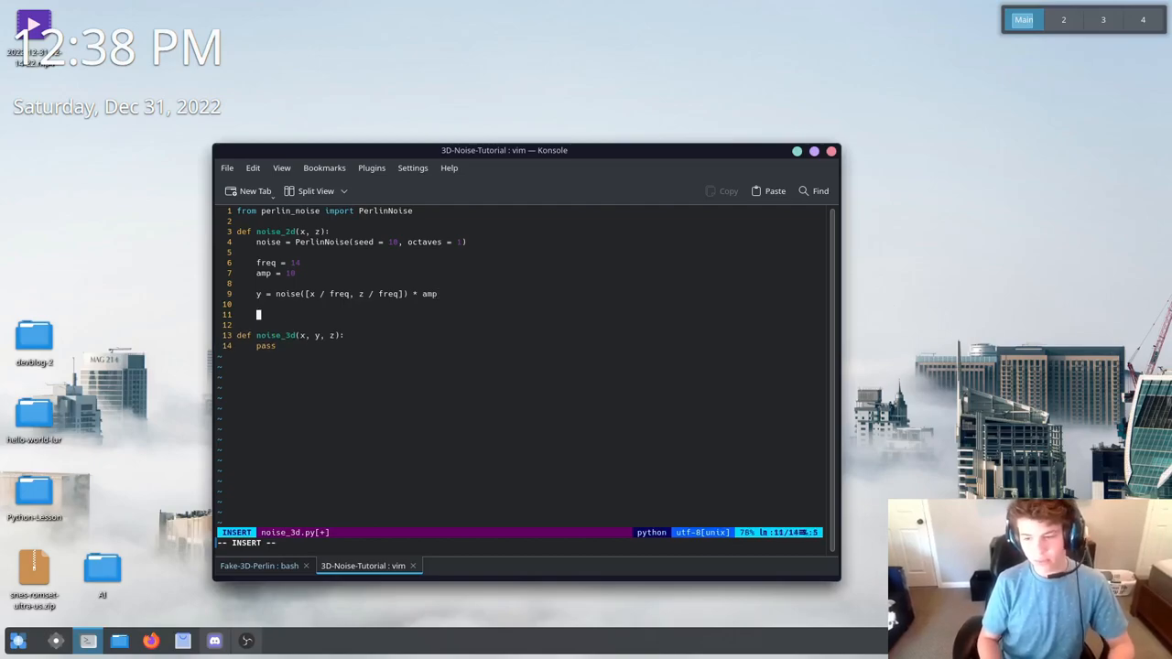
{"action": "type", "text": "return y"}
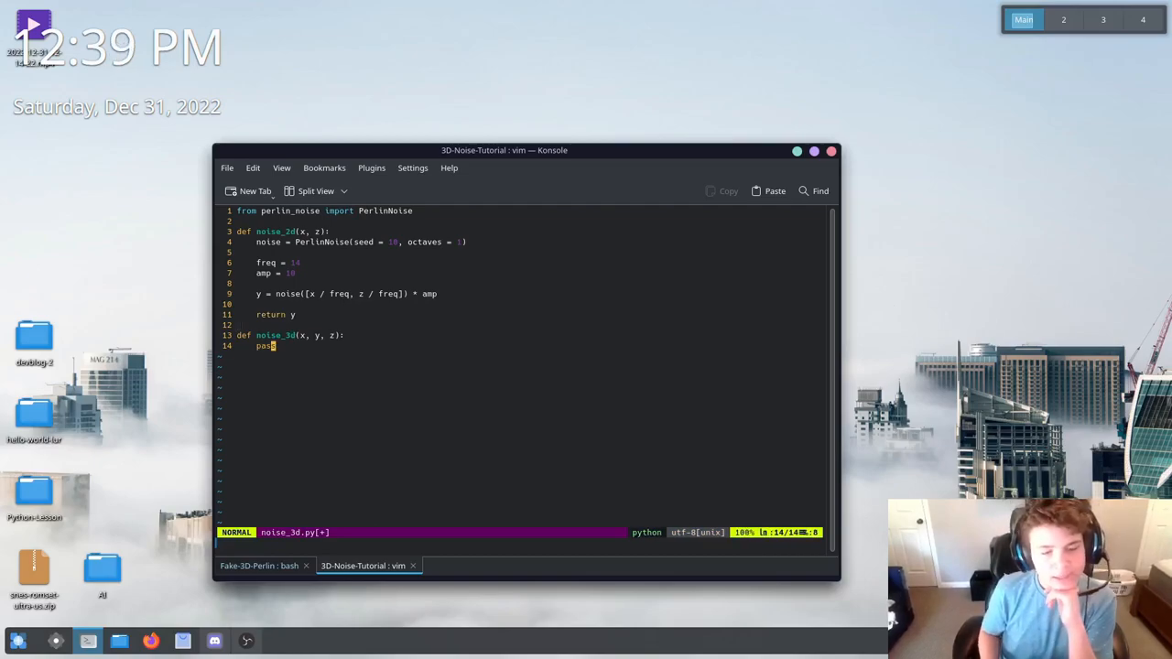
Replace the pass in noise_3d with the start of p = noise_2d(x, y)
{"action": "key", "text": "i"}
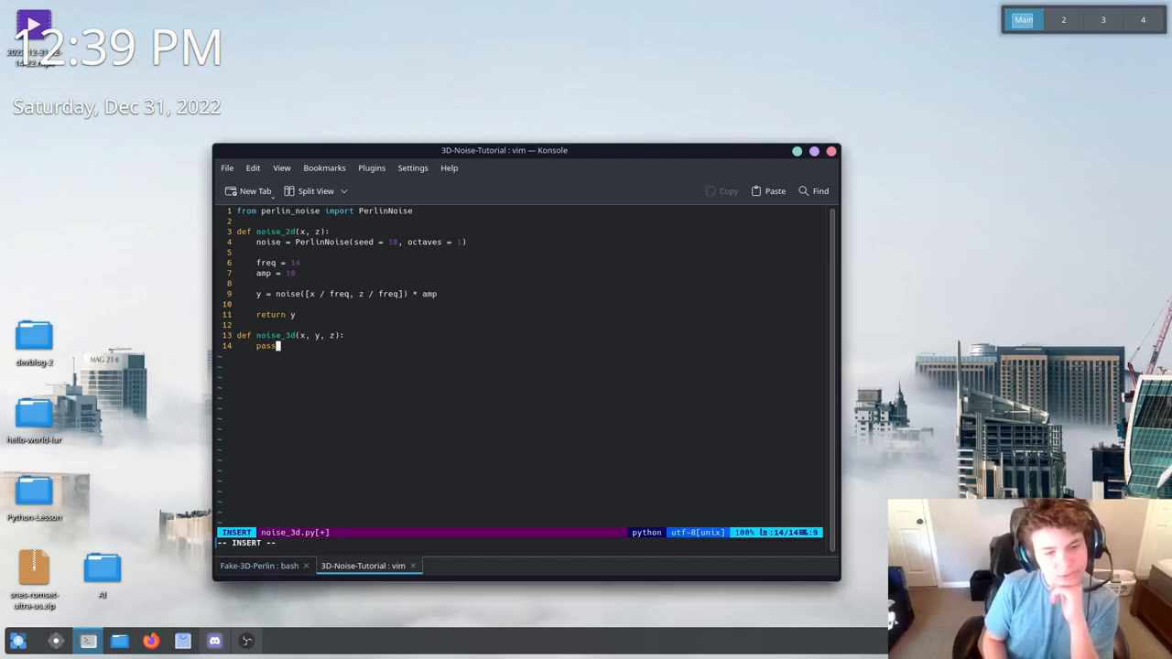
{"action": "key", "text": "BackSpace"}
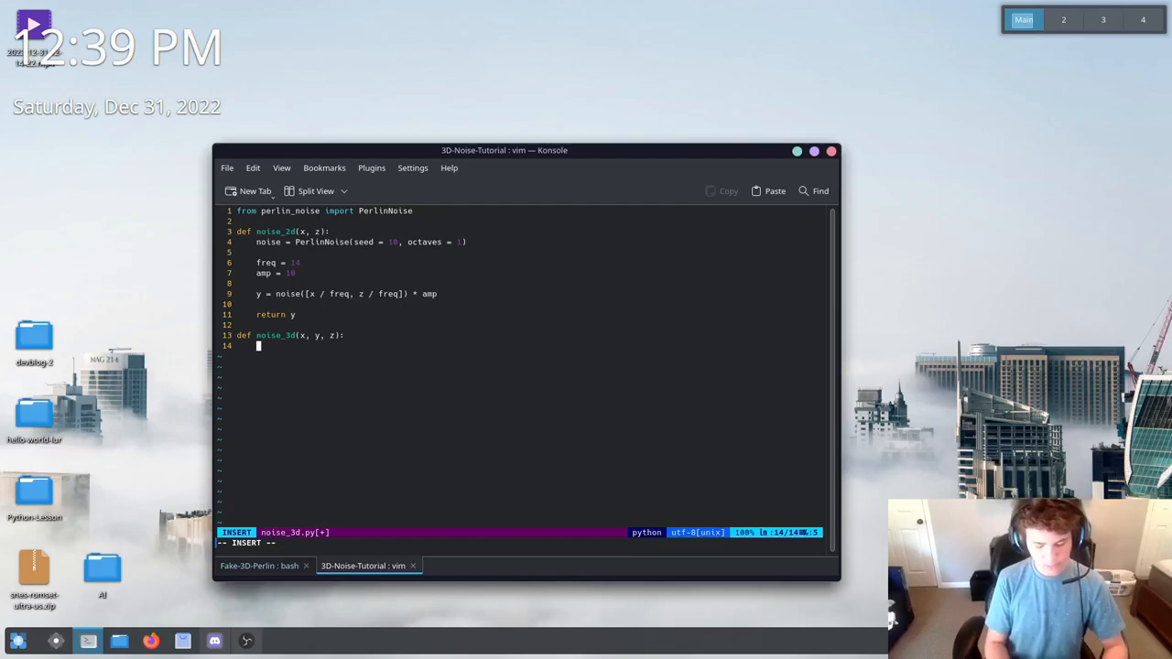
{"action": "type", "text": "p ="}
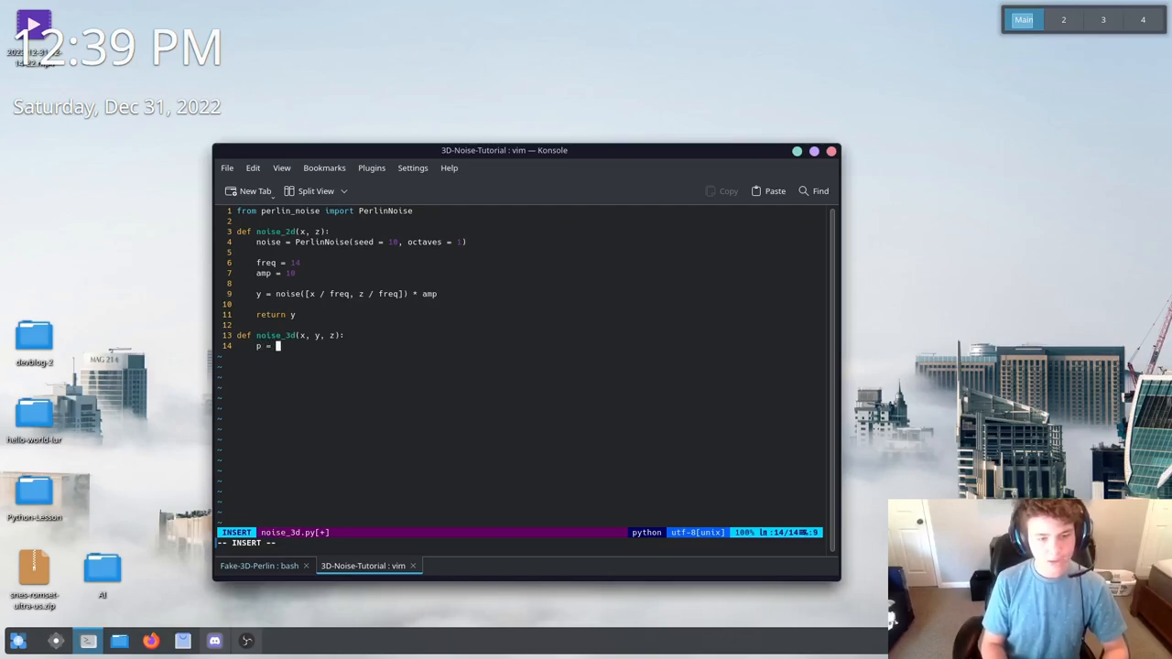
{"action": "type", "text": "nh"}
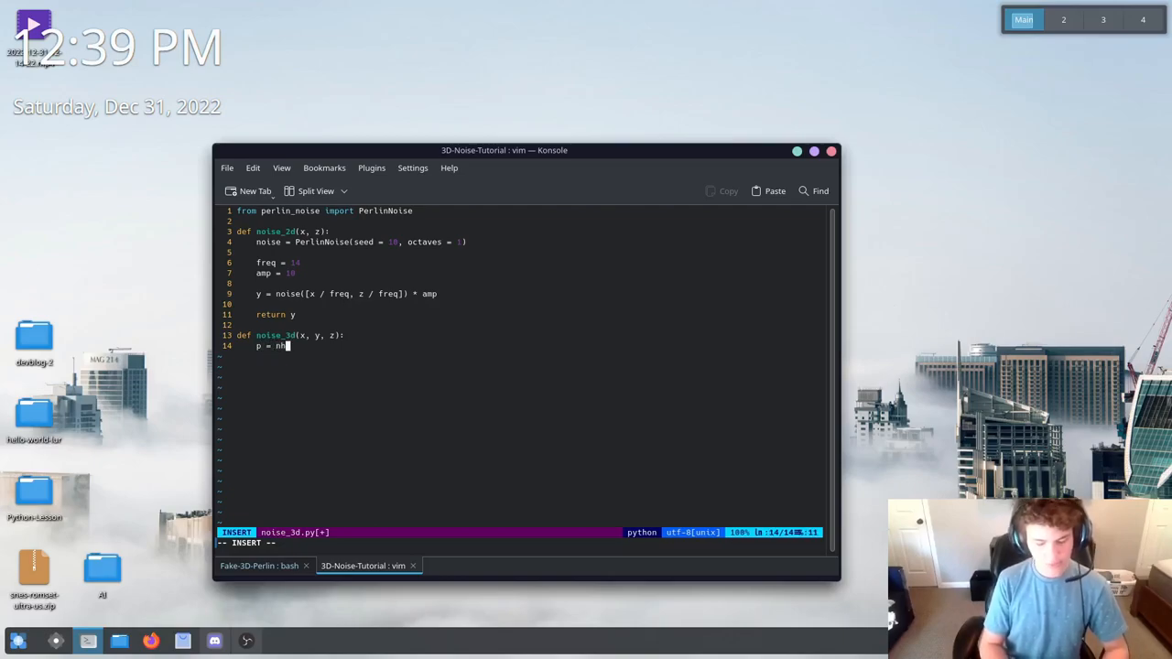
{"action": "key", "text": "BackSpace"}
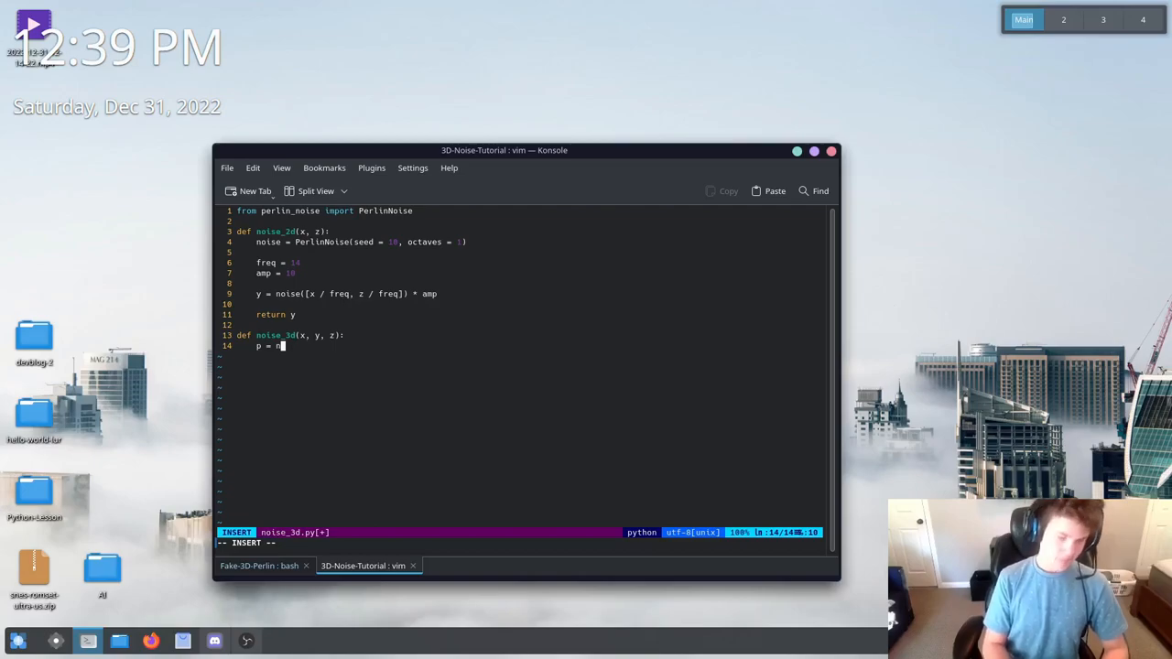
{"action": "type", "text": "oise_2d(x,"}
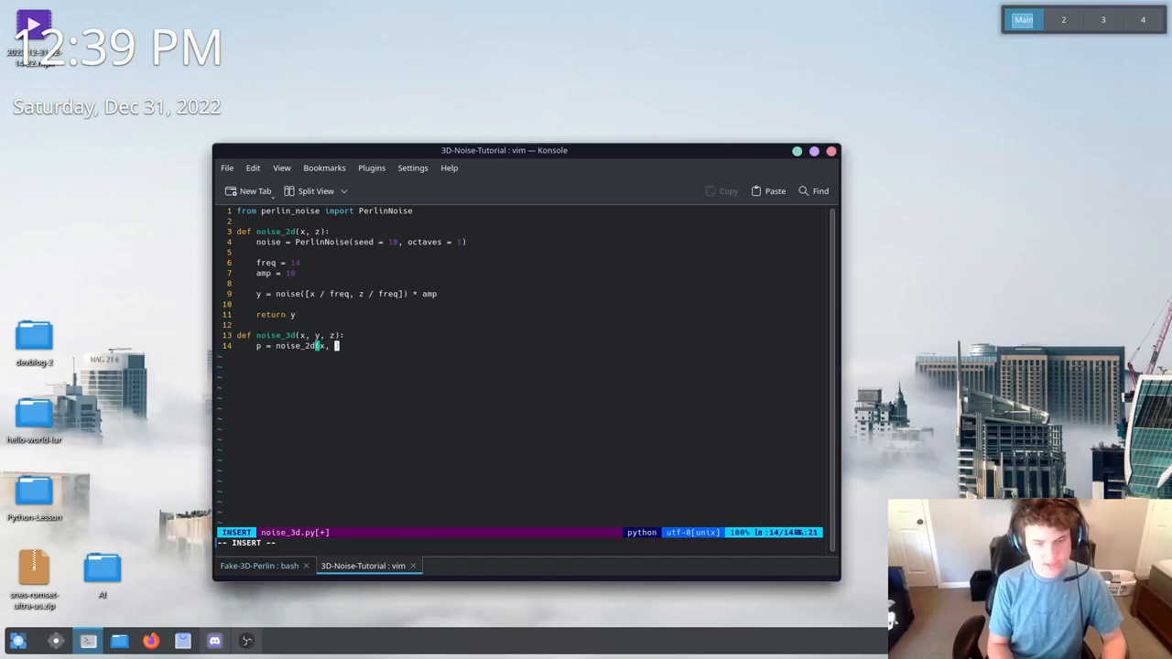
{"action": "type", "text": "y) *"}
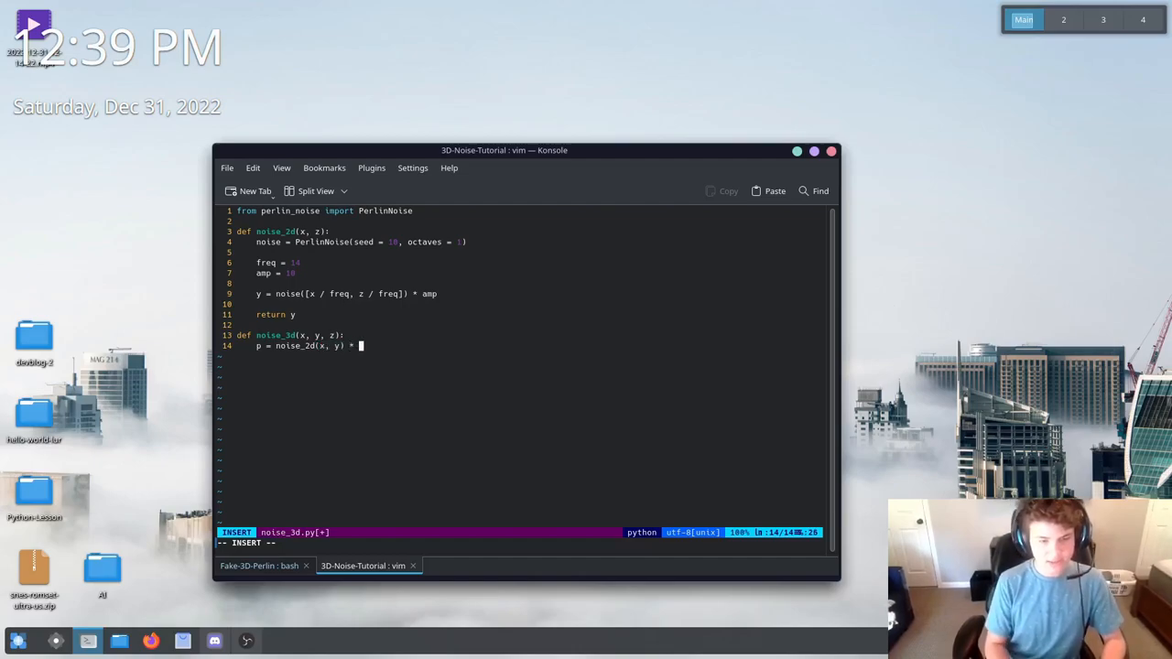
Extend the product with * noise_2d(y, z) * noise_2d(z, x)
{"action": "type", "text": "noise"}
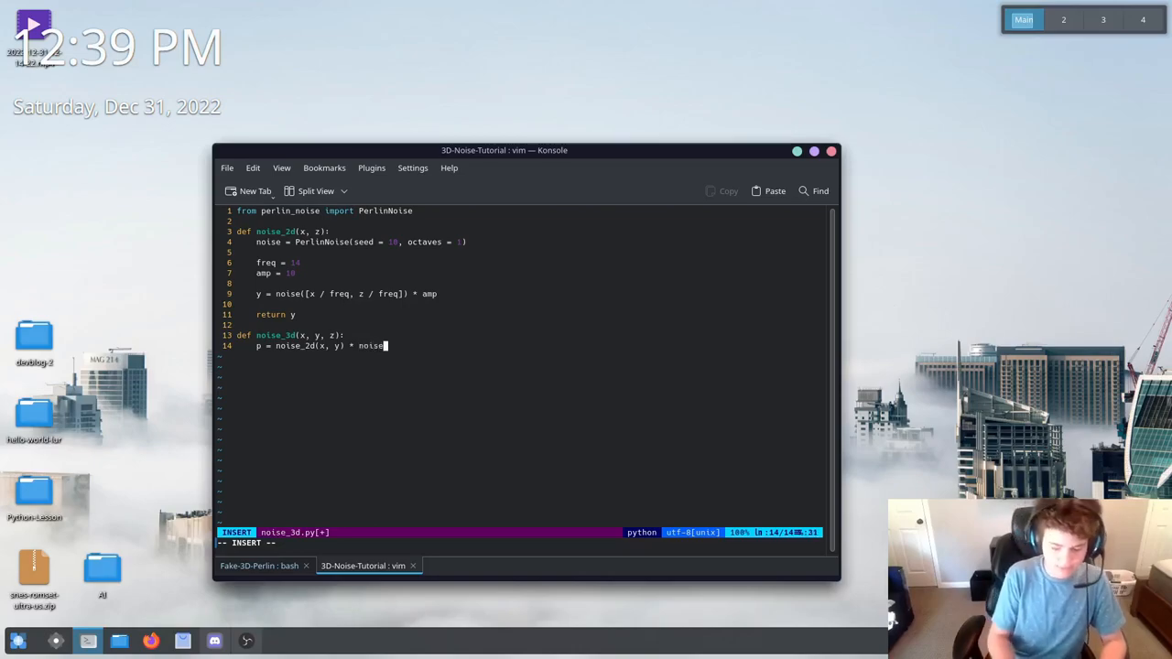
{"action": "type", "text": "2d"}
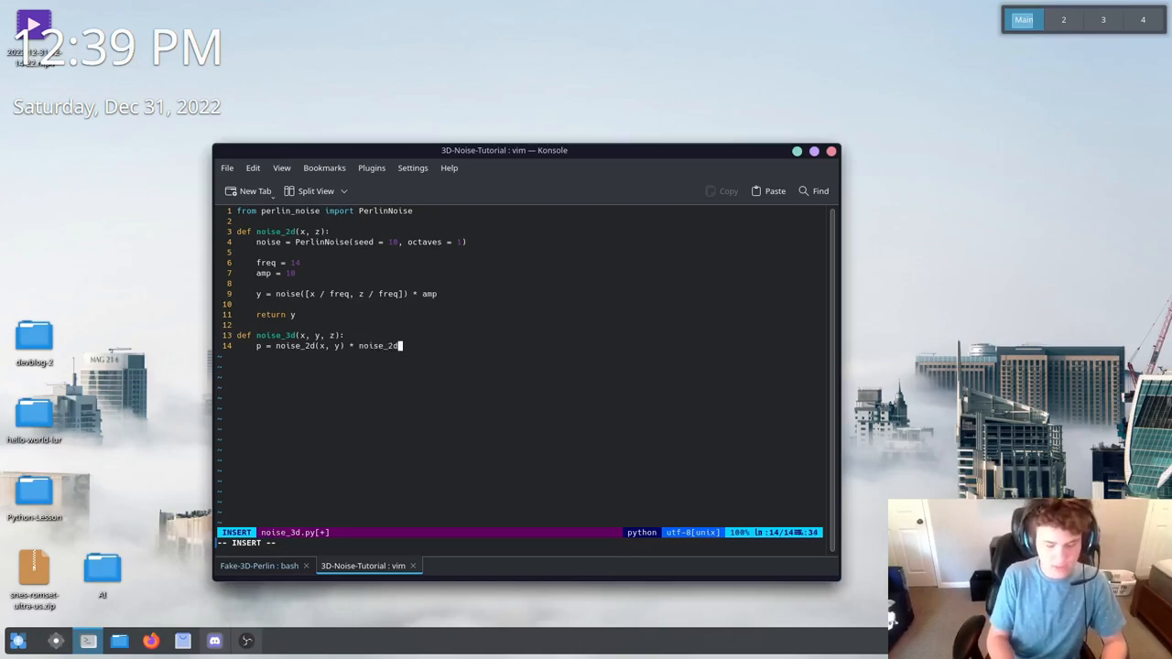
{"action": "type", "text": "y, z) *"}
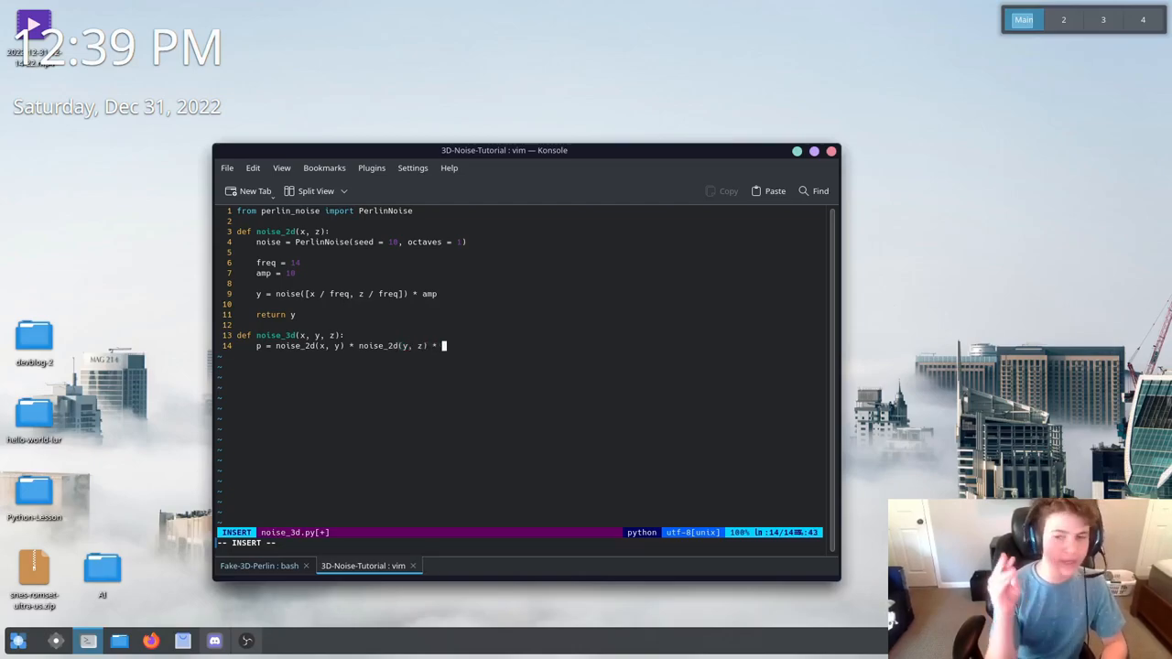
{"action": "type", "text": "no"}
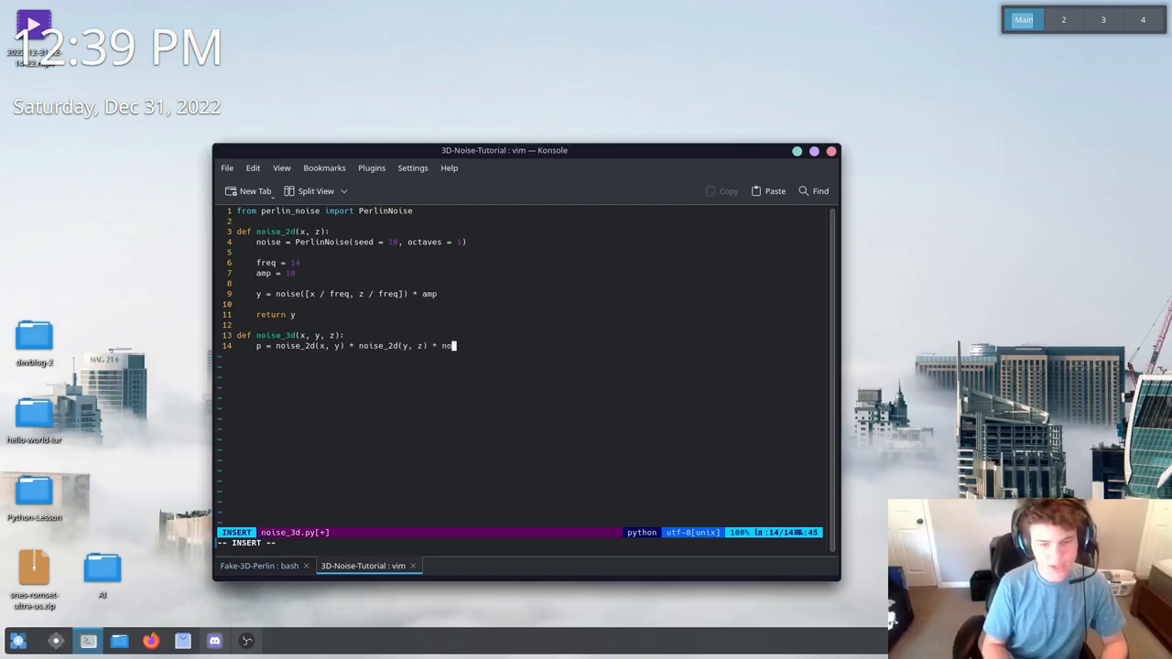
{"action": "type", "text": "oise_2d("}
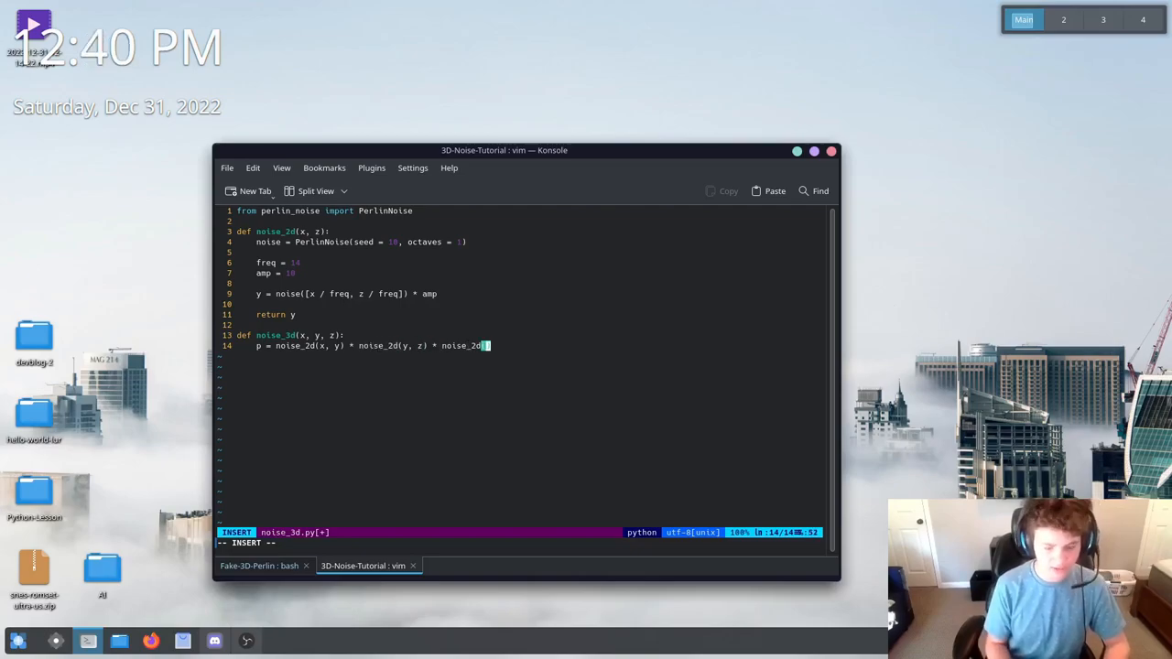
{"action": "type", "text": "z, z"}
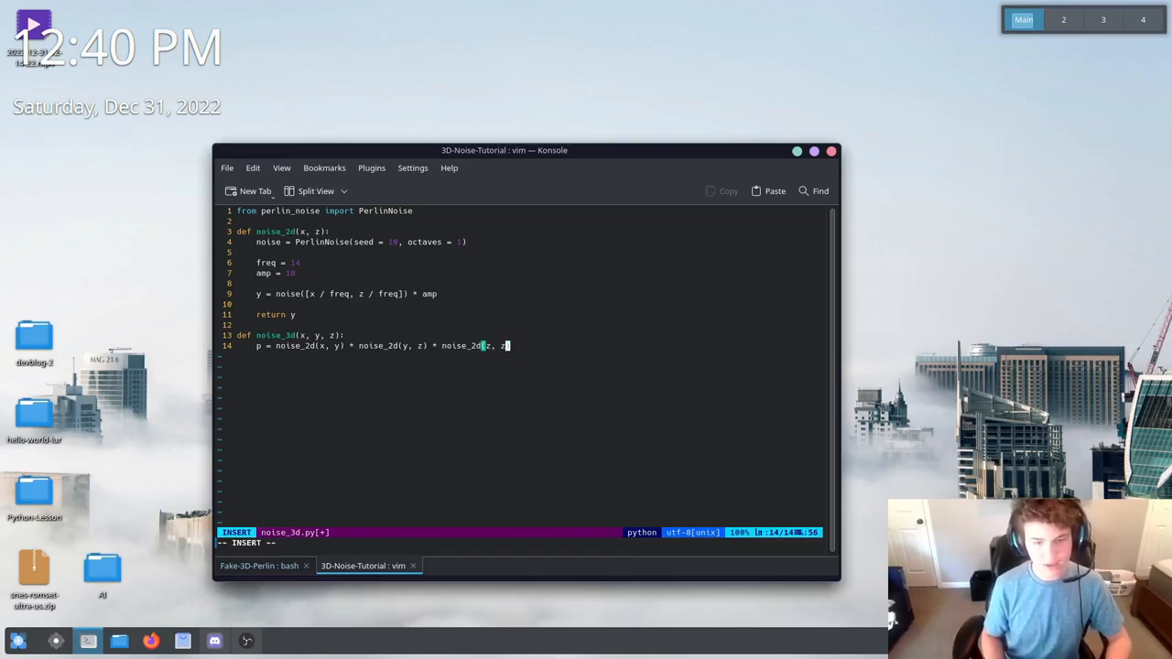
{"action": "type", "text": "x"}
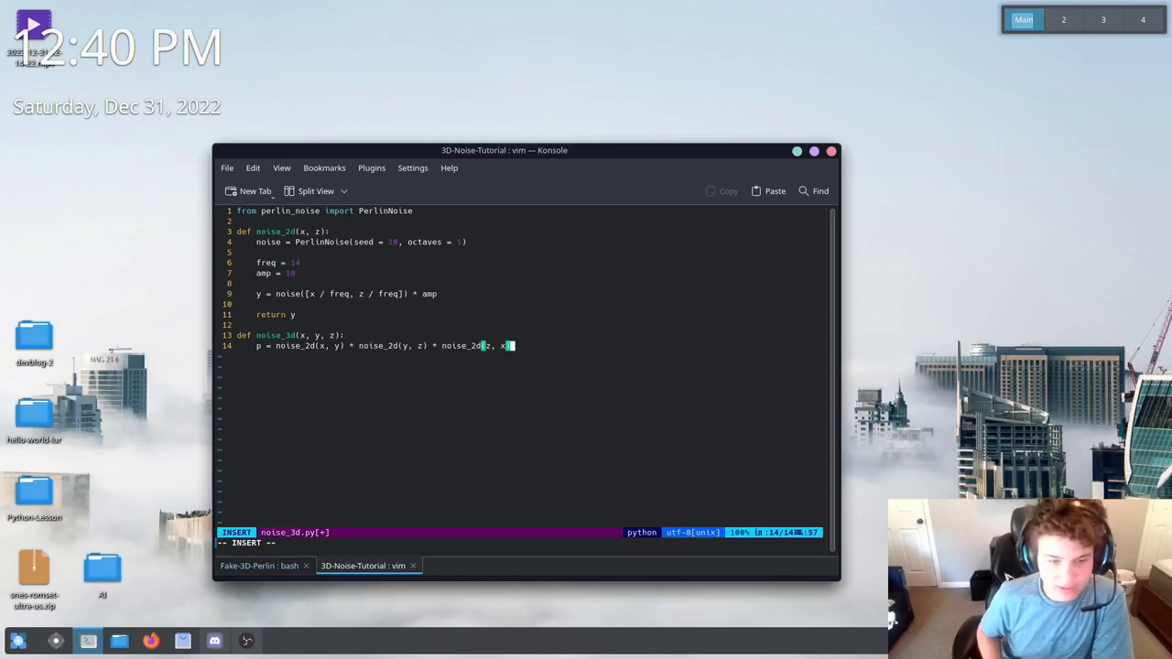
{"action": "type", "text": ")"}
{"action": "type", "text": "return p"}
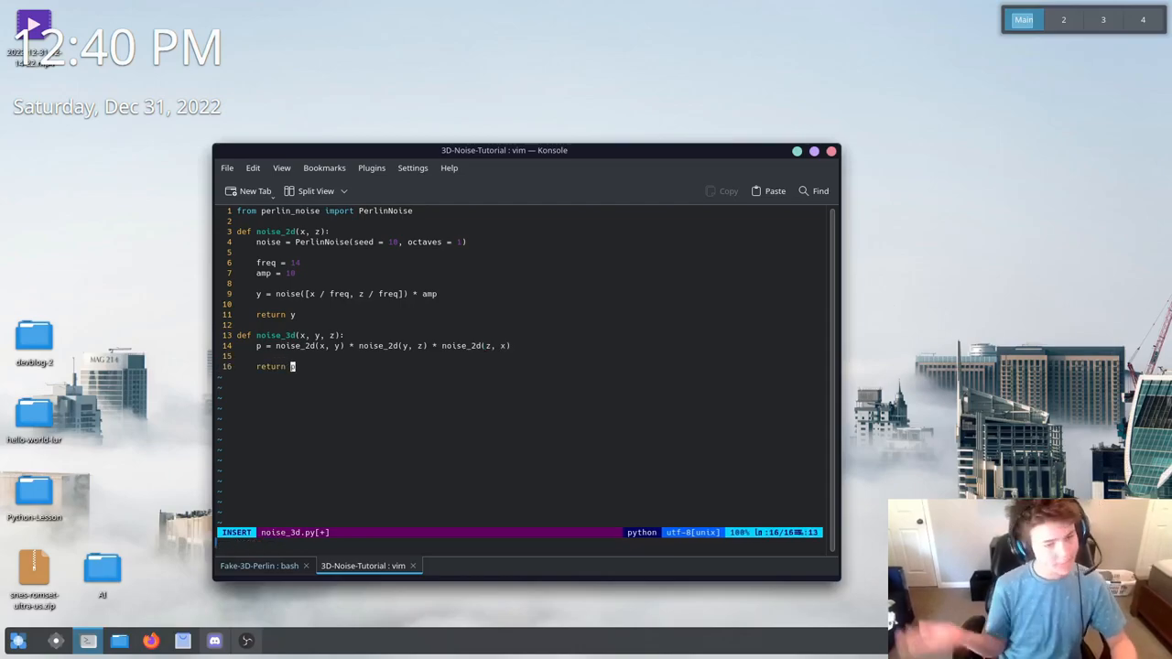
Finish noise_3d with return p and start an editor command
{"action": "key", "text": "Escape"}
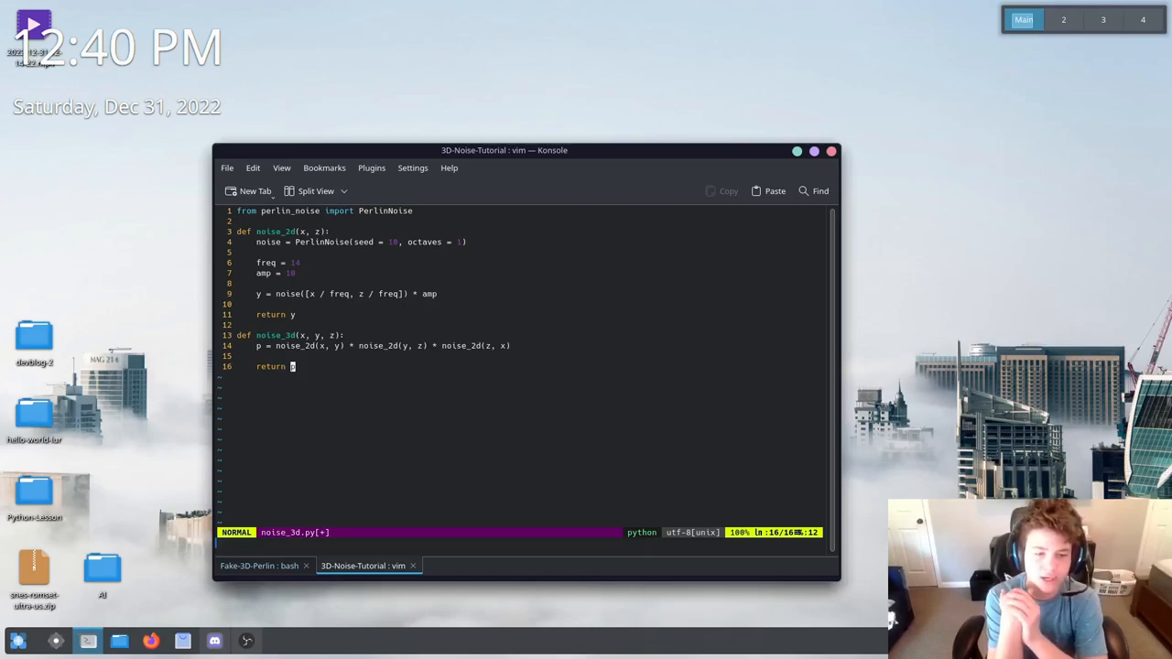
{"action": "key", "text": "colon"}
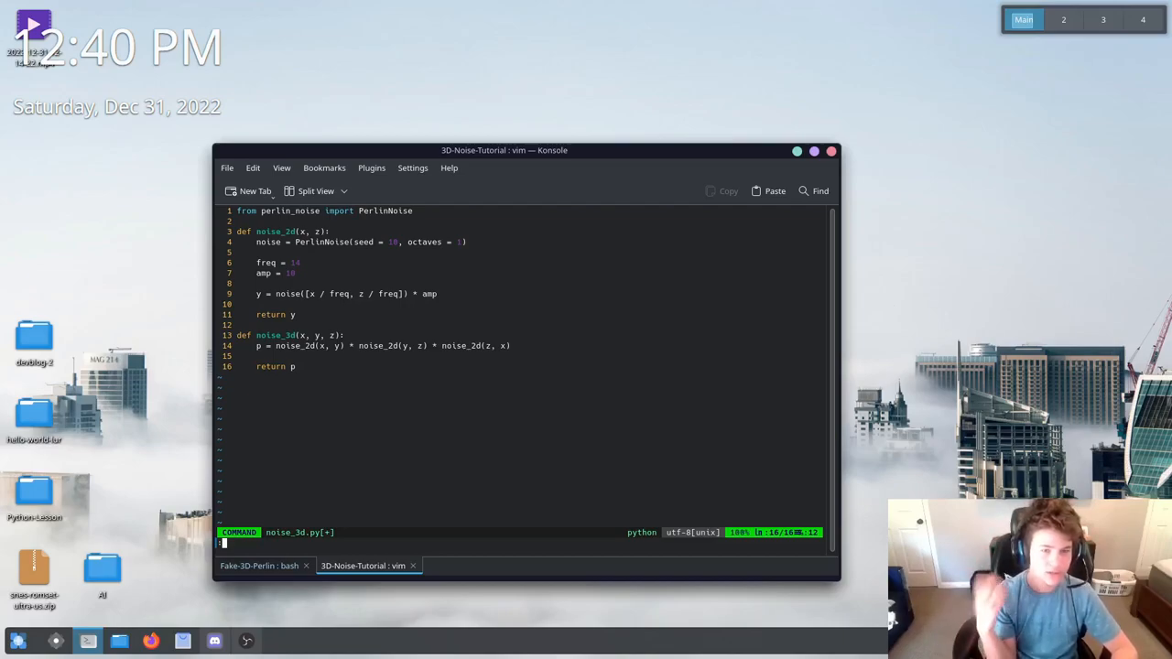
Save noise_3d.py with :wq and open main.py in vim
{"action": "type", "text": ":wq"}
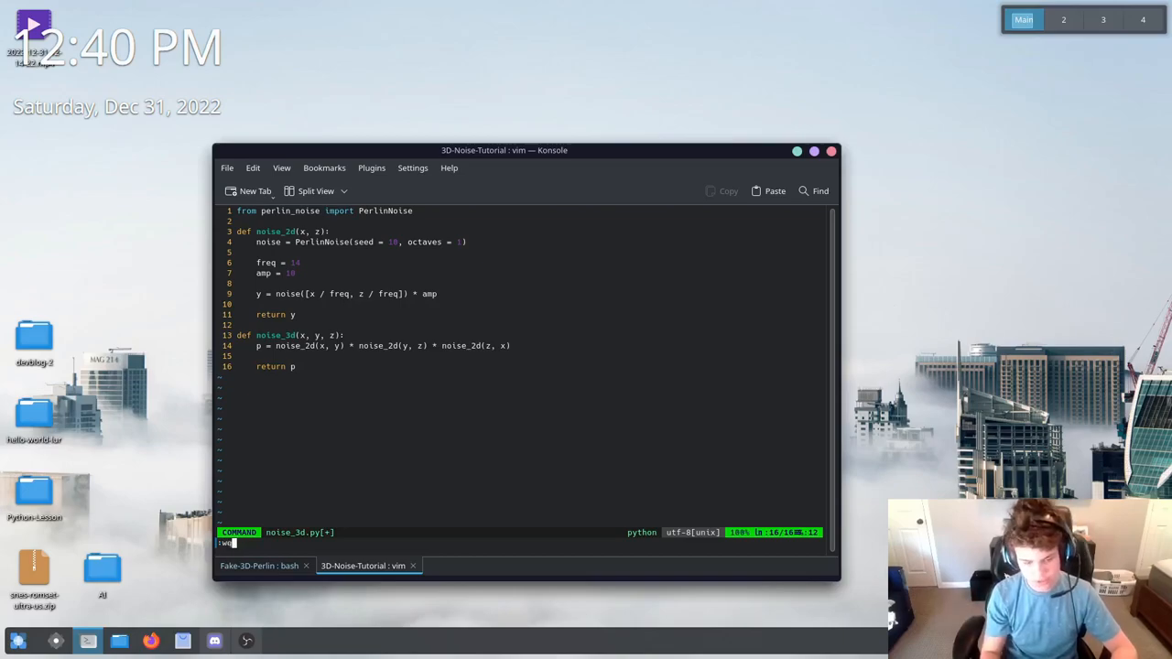
{"action": "key", "text": "Return"}
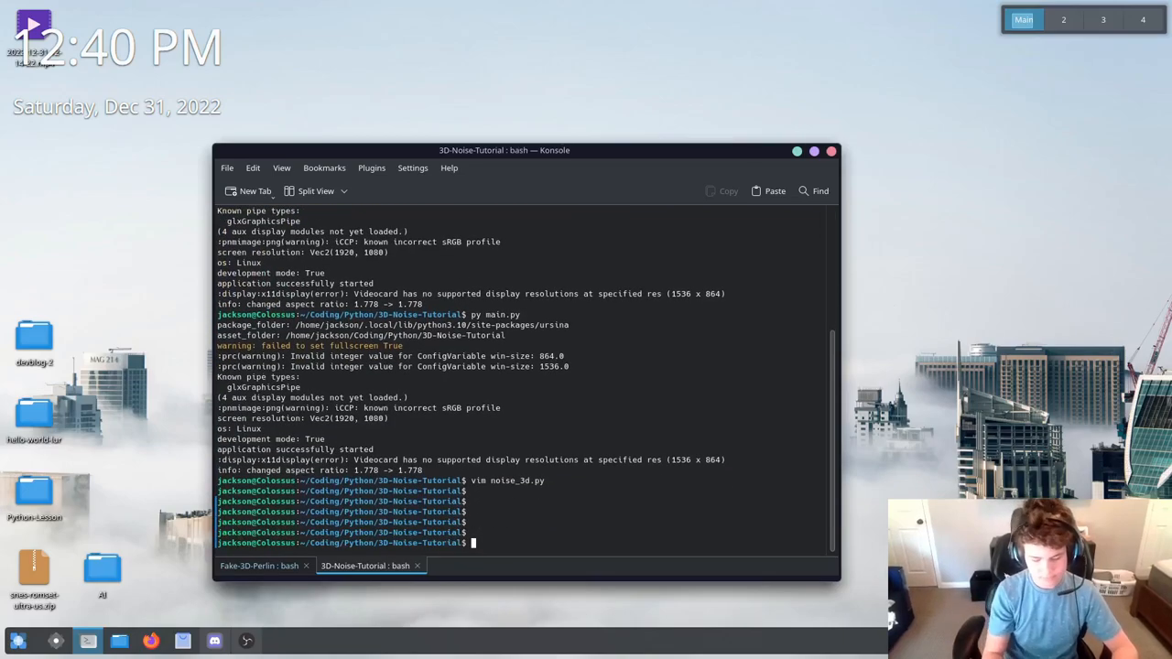
{"action": "type", "text": "vim mai"}
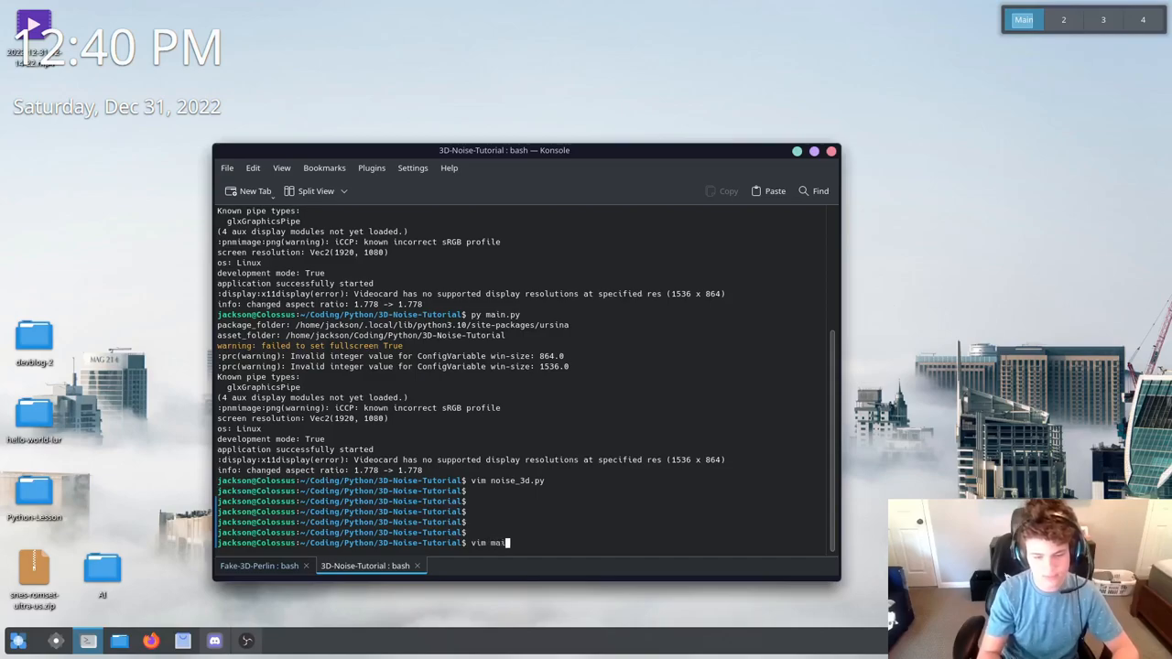
{"action": "key", "text": "Return"}
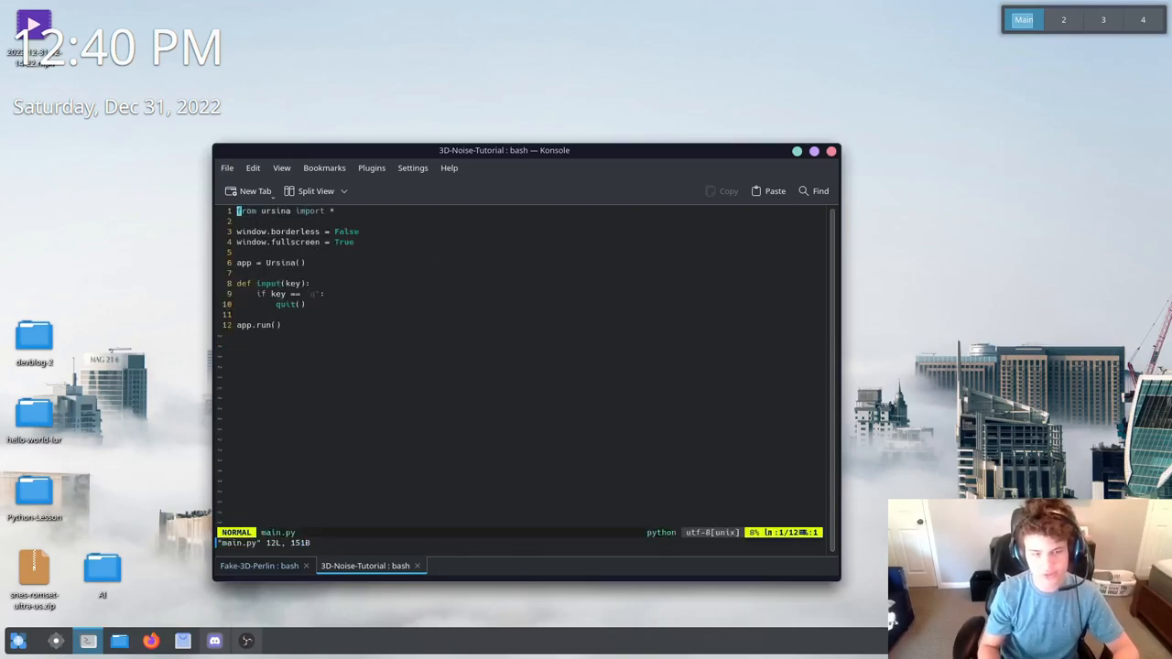
Below app = Ursina(), begin a for i range(size ...) loop with a size = ... variable above it
{"action": "key", "text": "i"}
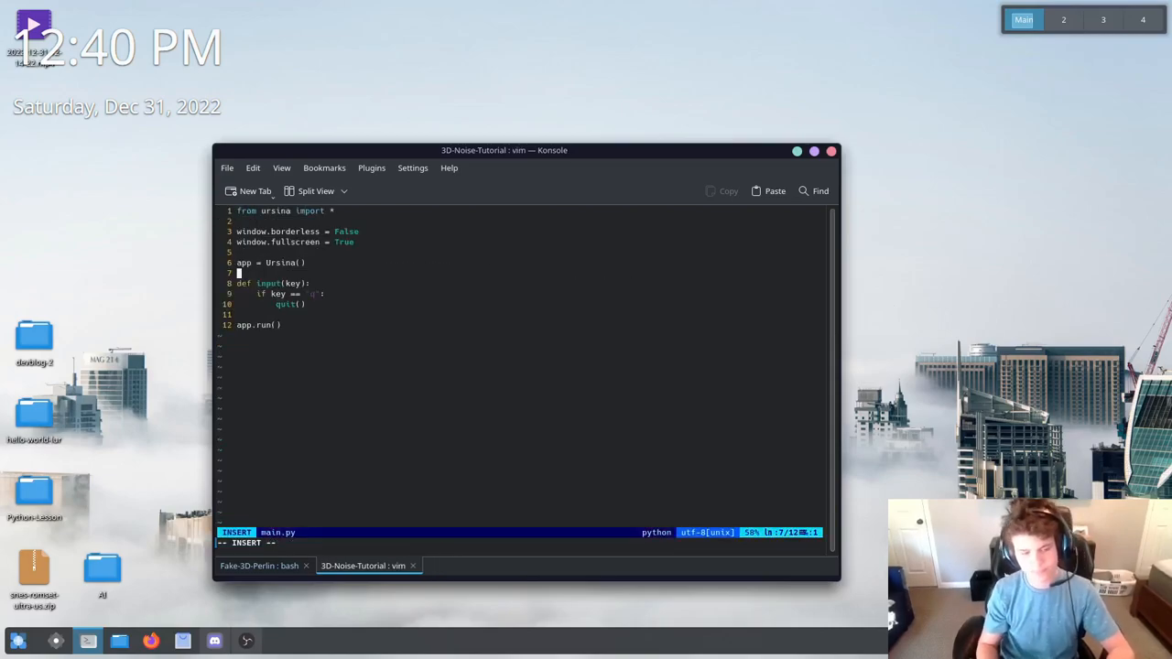
{"action": "key", "text": "Return"}
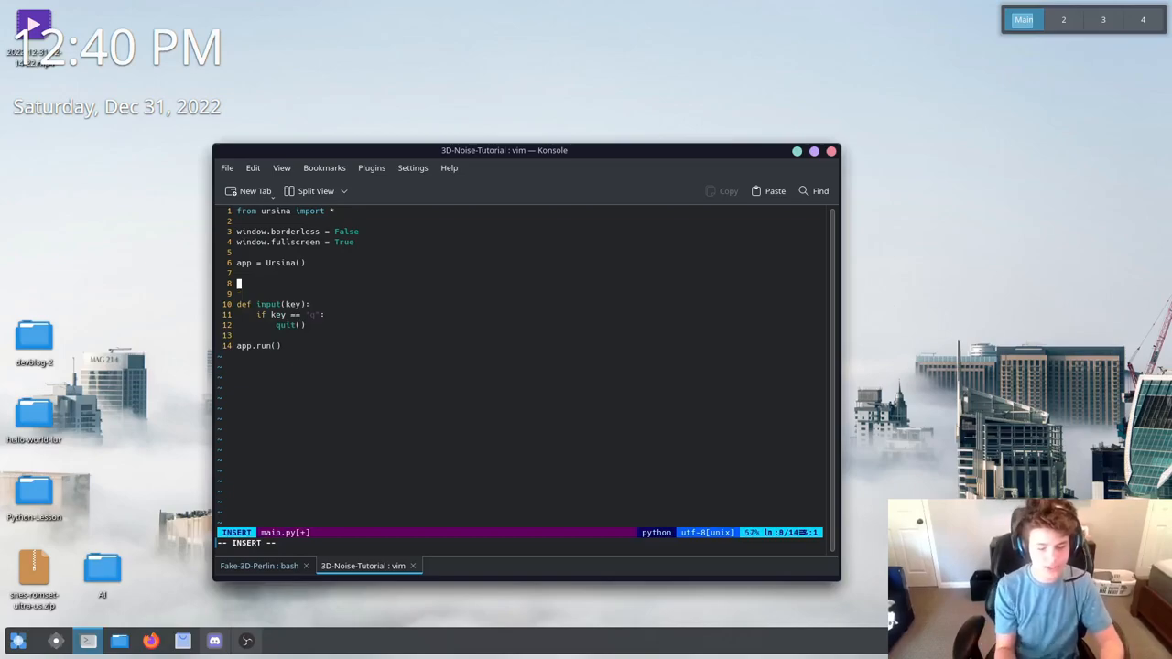
{"action": "type", "text": "for i"}
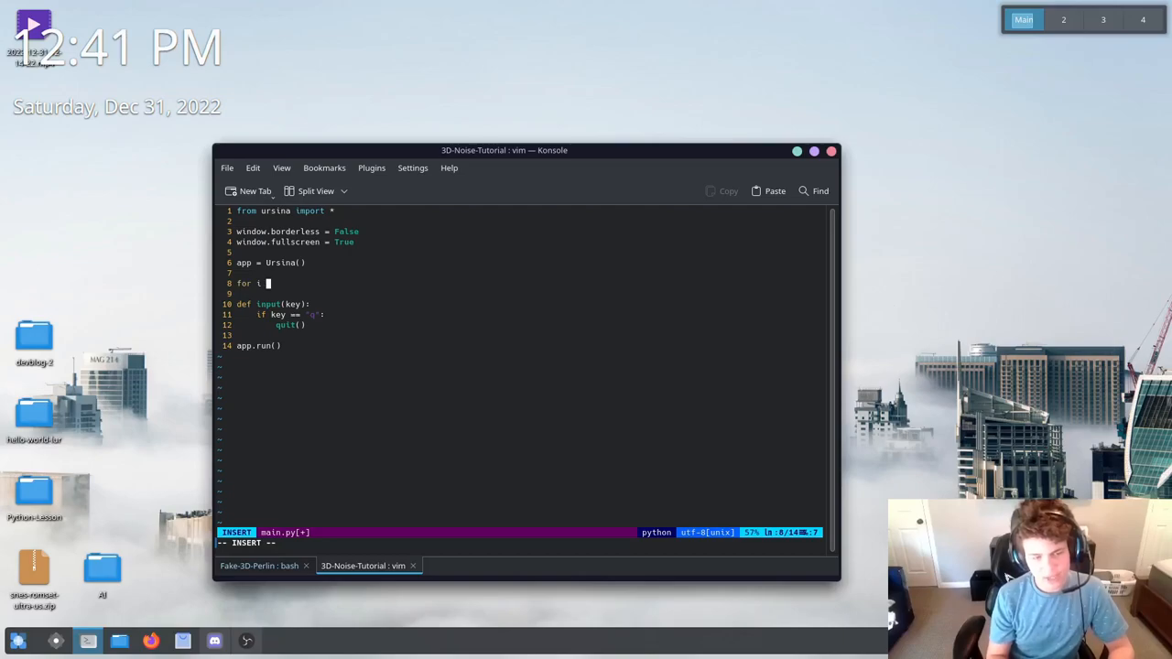
{"action": "type", "text": "range"}
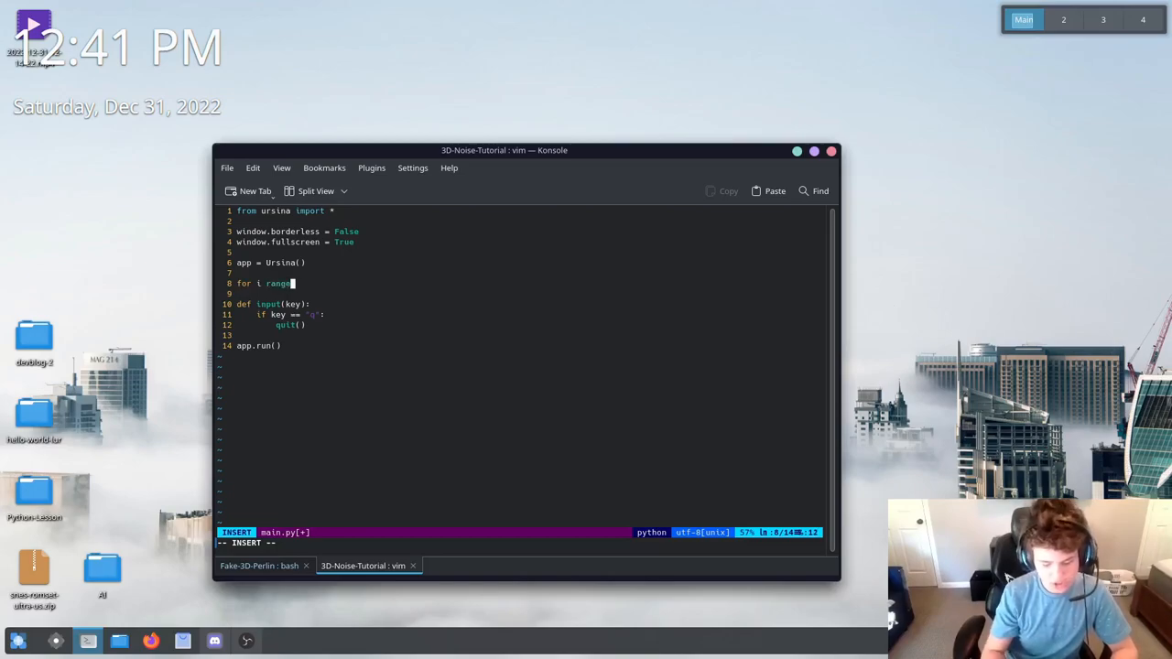
{"action": "type", "text": "[)"}
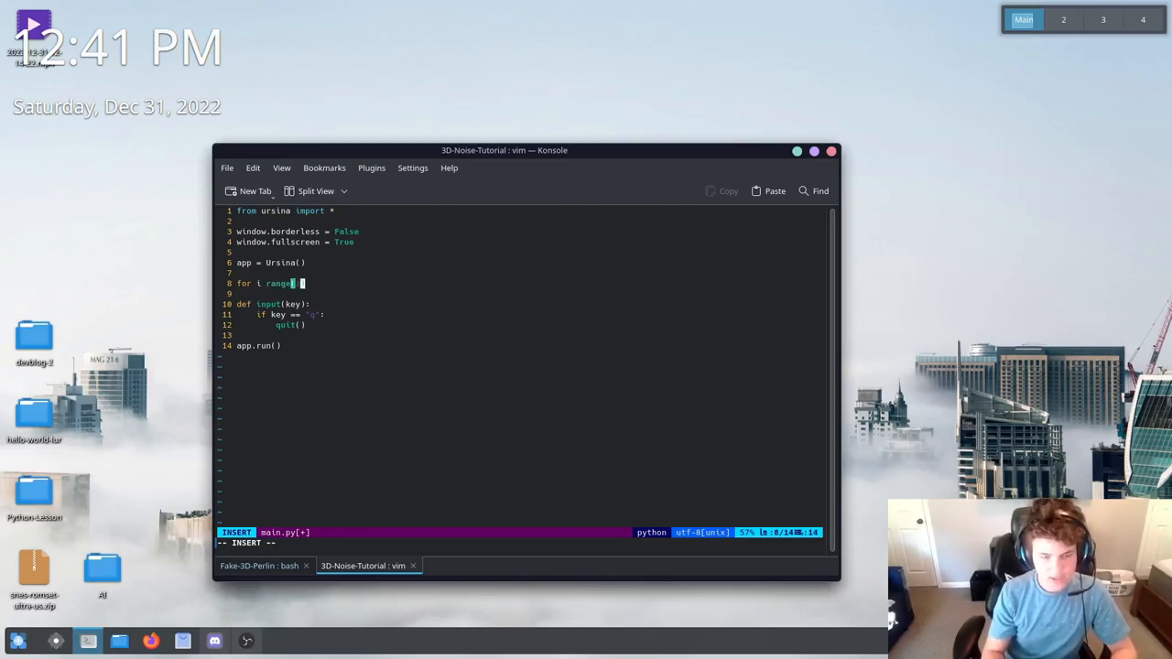
{"action": "key", "text": "Return"}
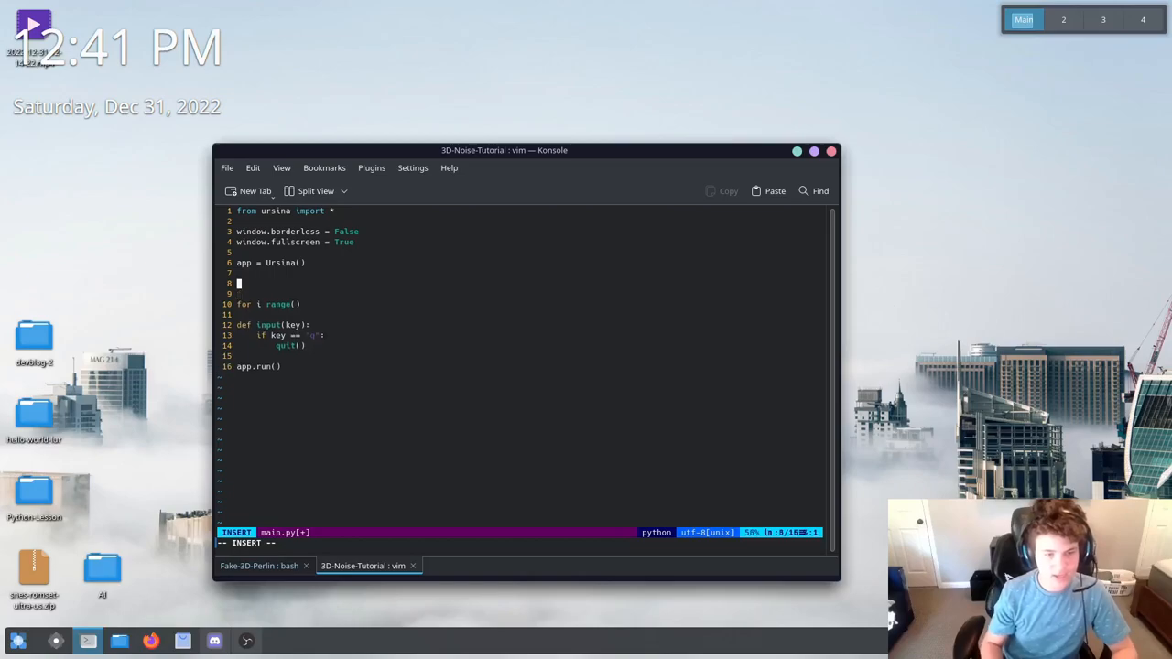
{"action": "type", "text": "size = 10"}
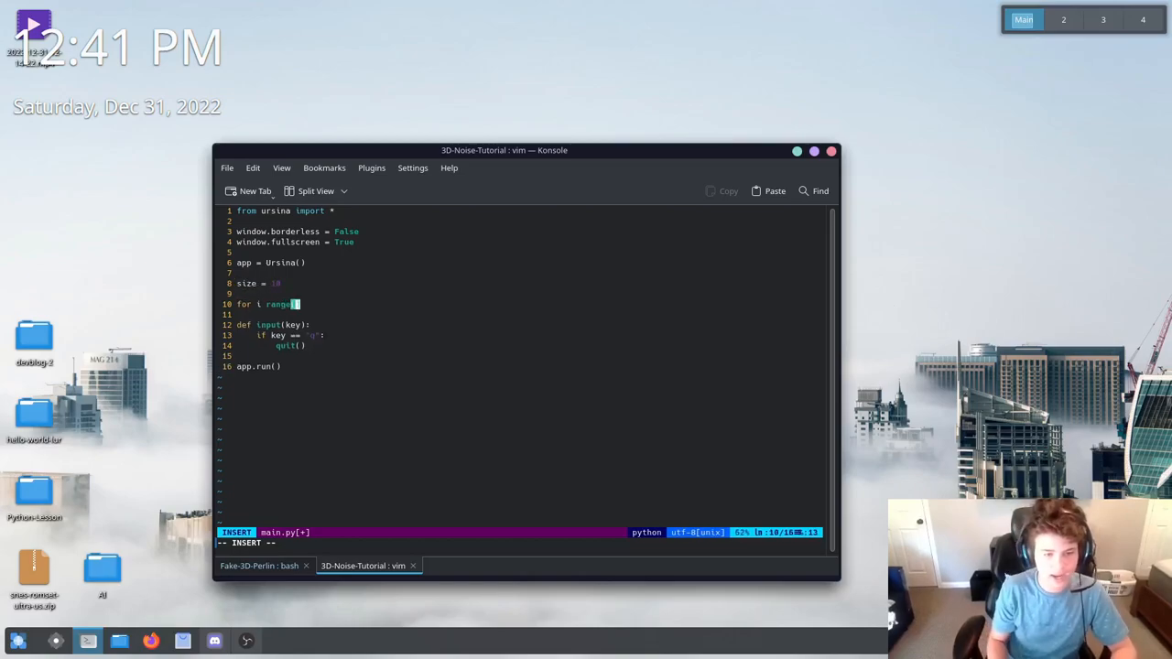
{"action": "type", "text": "st"}
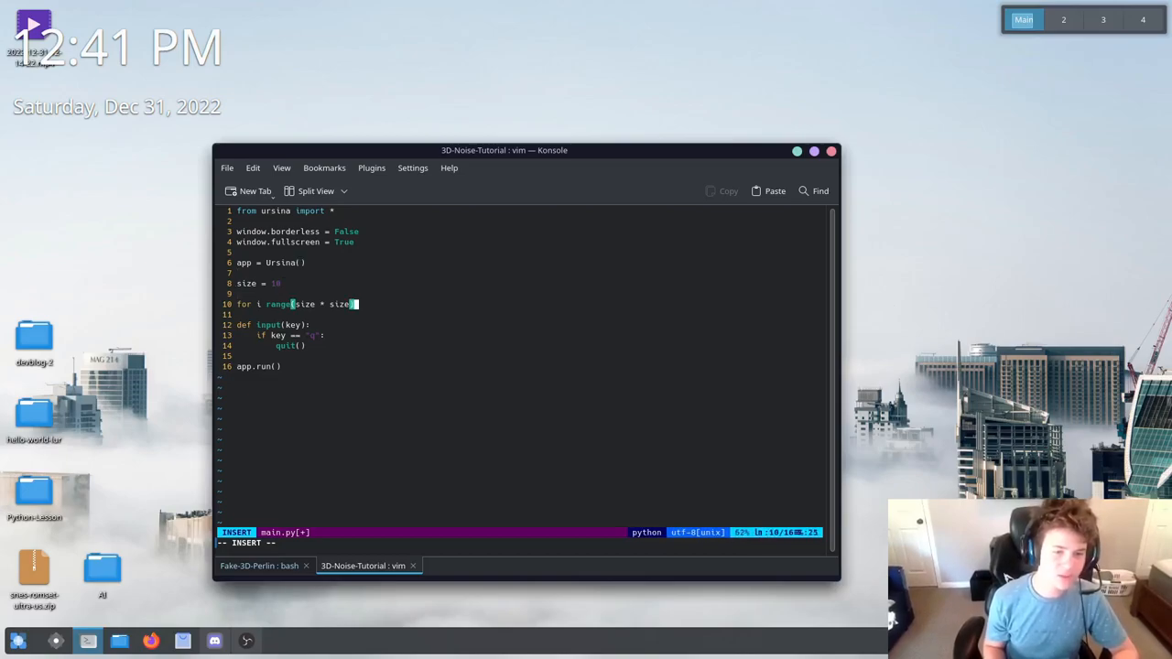
Add from numpy import * under the ursina import
{"action": "key", "text": "Return"}
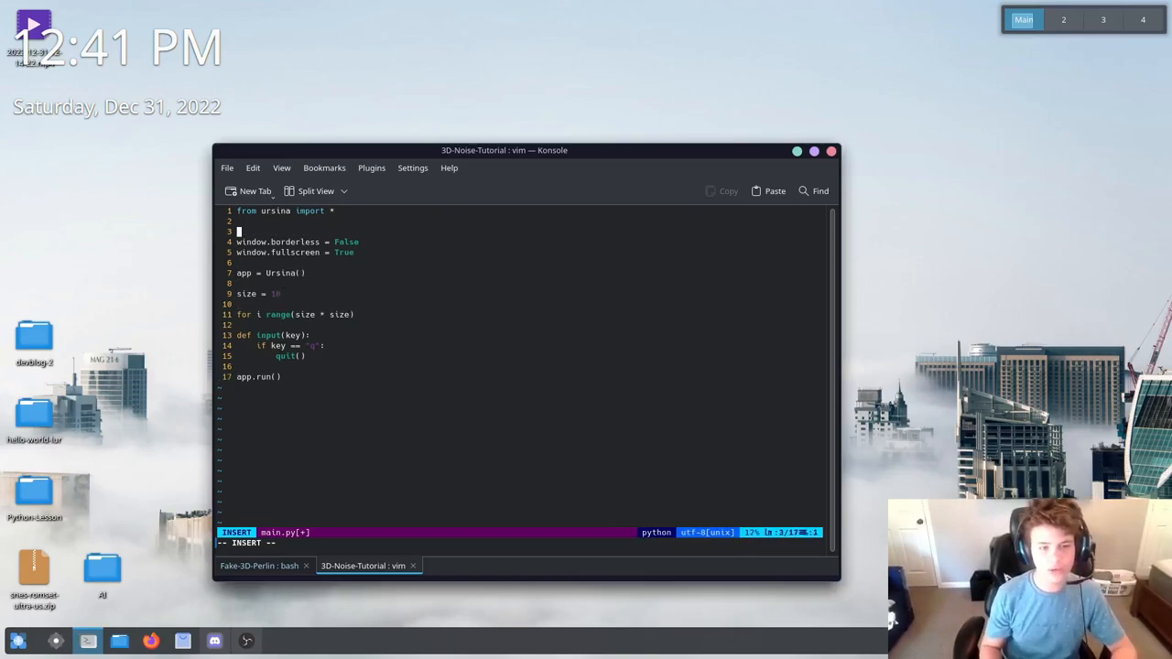
{"action": "type", "text": "for"}
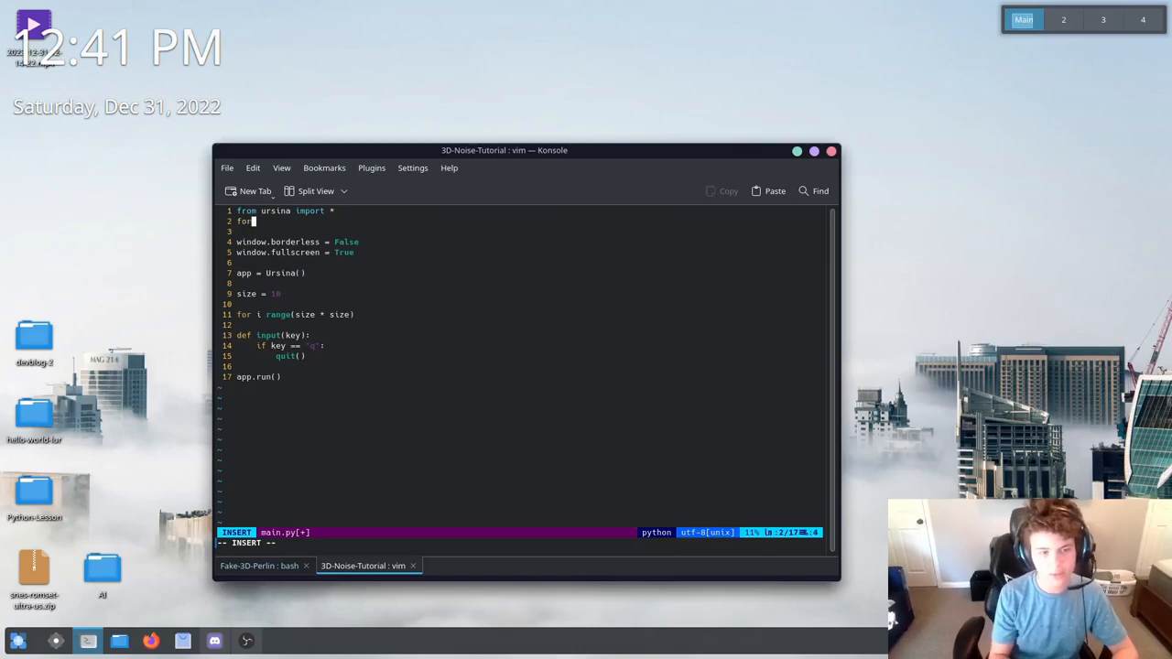
{"action": "type", "text": "rom numpy"}
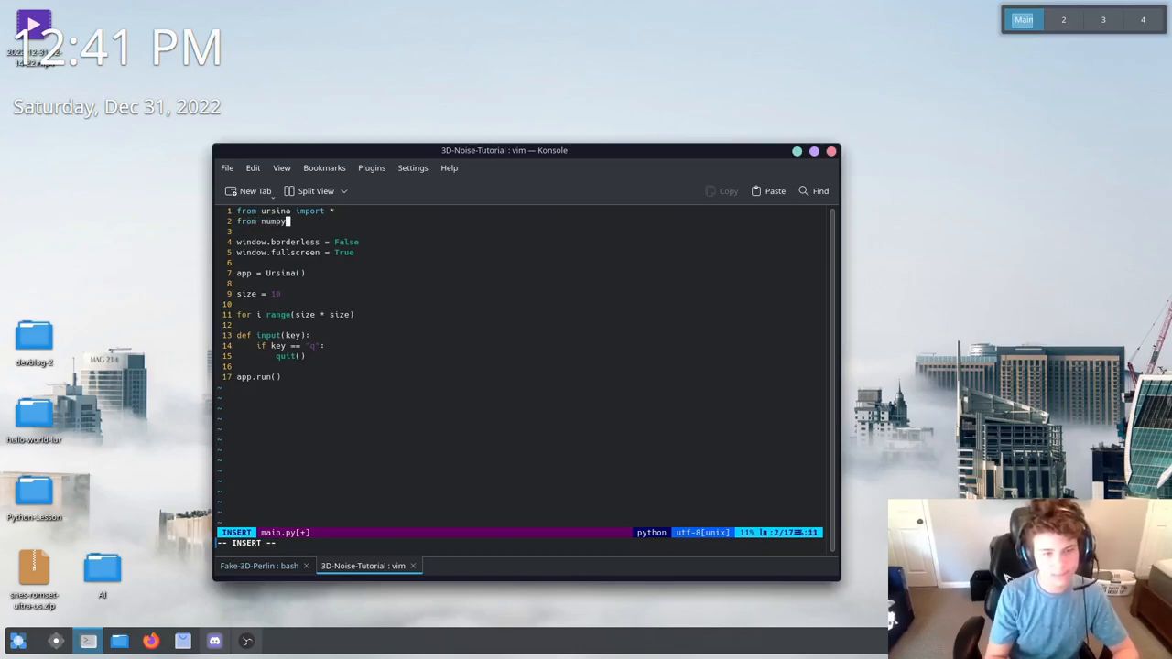
{"action": "type", "text": "import"}
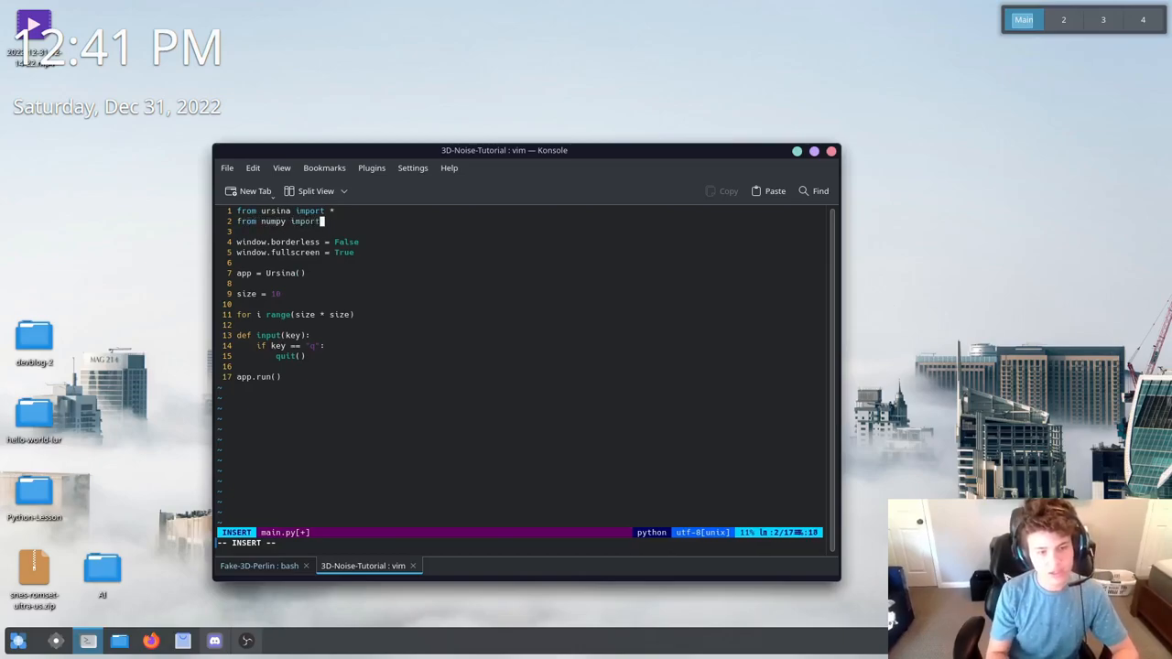
{"action": "type", "text": "*"}
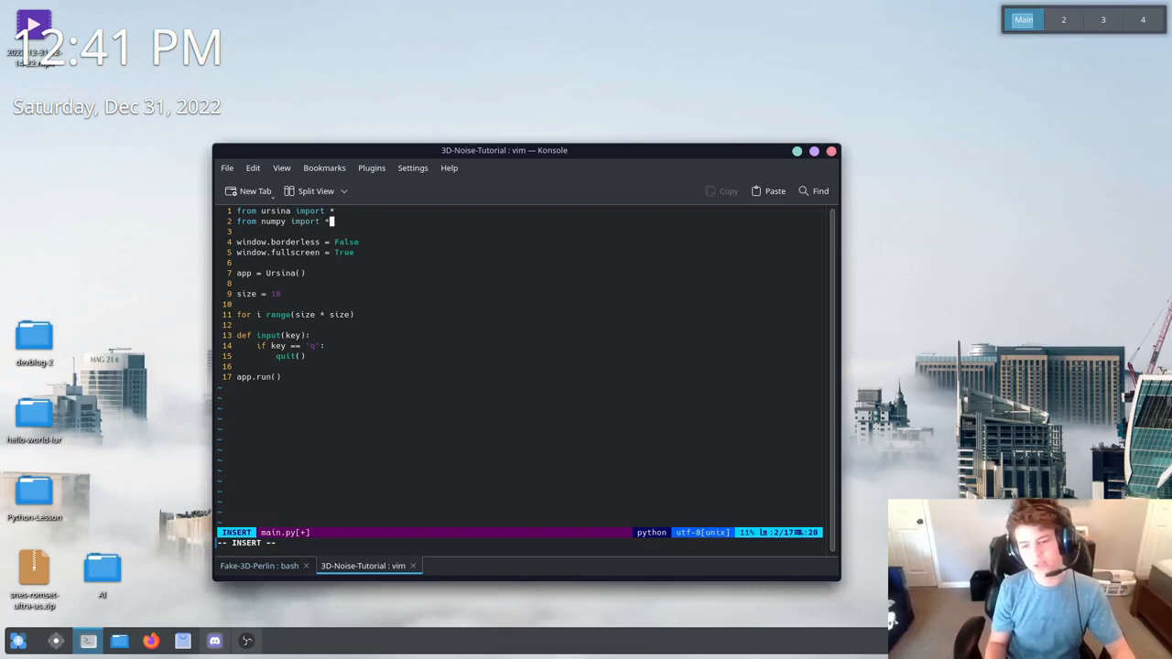
{"action": "key", "text": "Escape"}
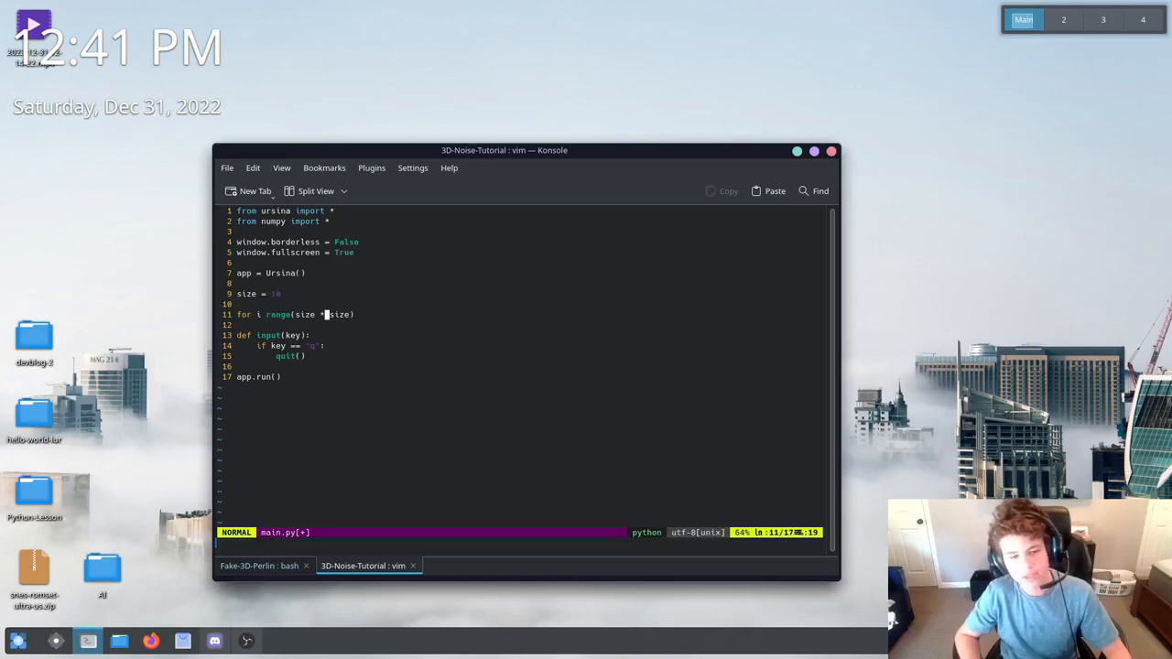
Fix the loop header to for i in range(size * size): and start its indented body
{"action": "type", "text": "size"}
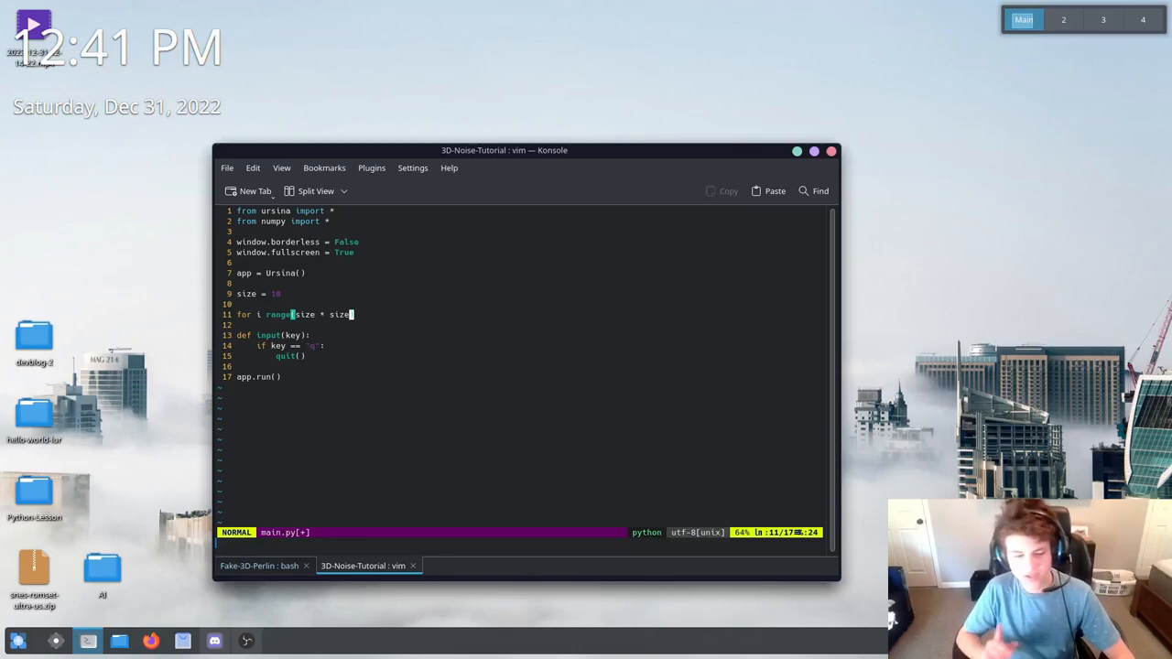
{"action": "key", "text": "i"}
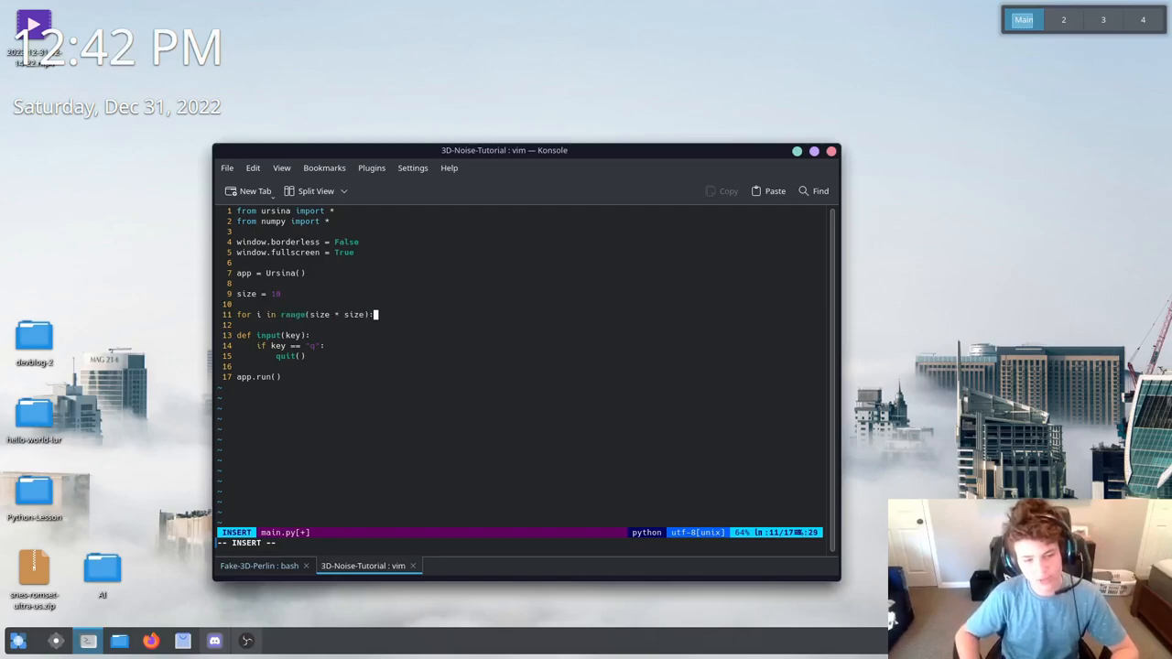
{"action": "key", "text": "Return"}
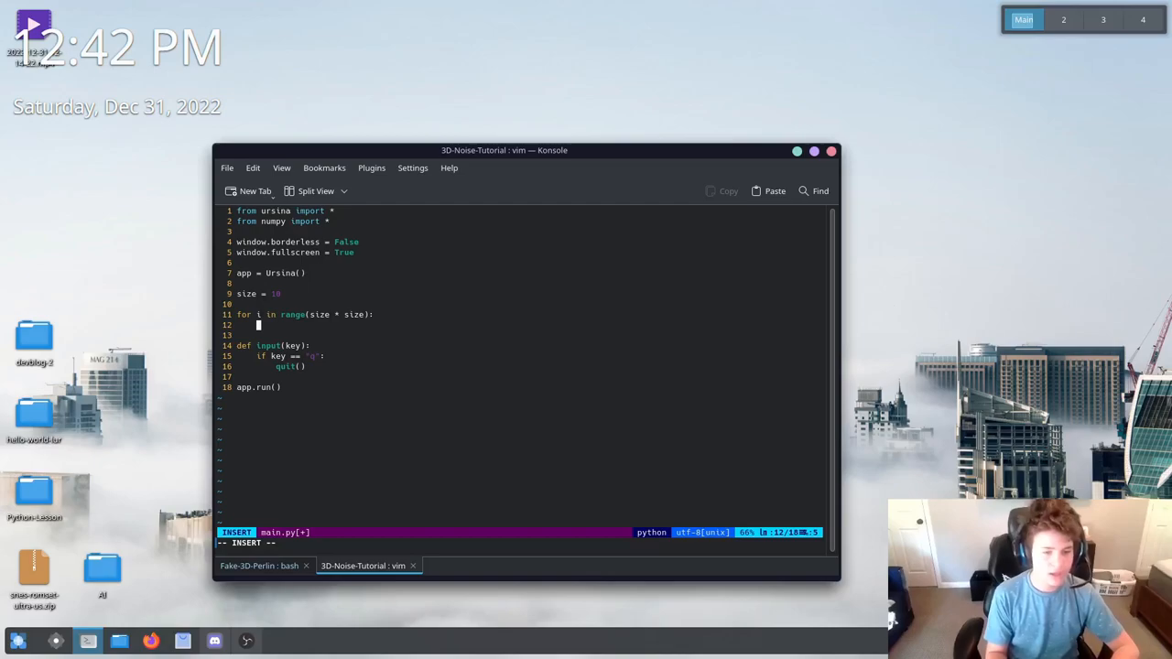
Narrow the numpy import to floor and call block(x, y, z) in the loop body under a blank line
{"action": "type", "text": "block"}
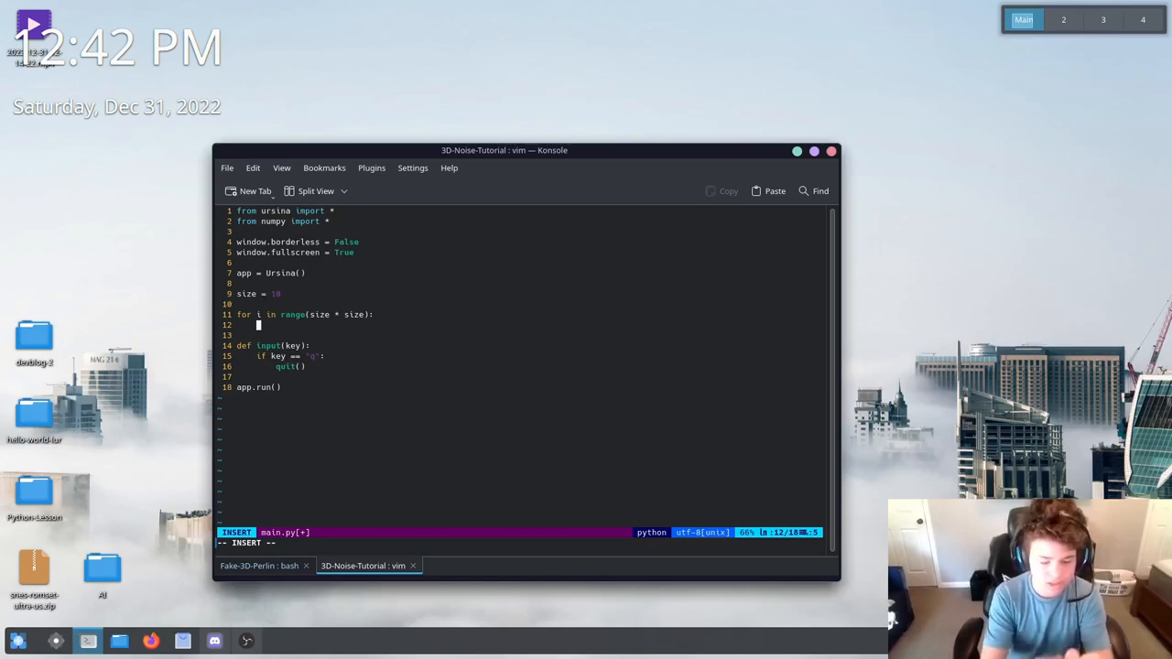
{"action": "type", "text": "Ent"}
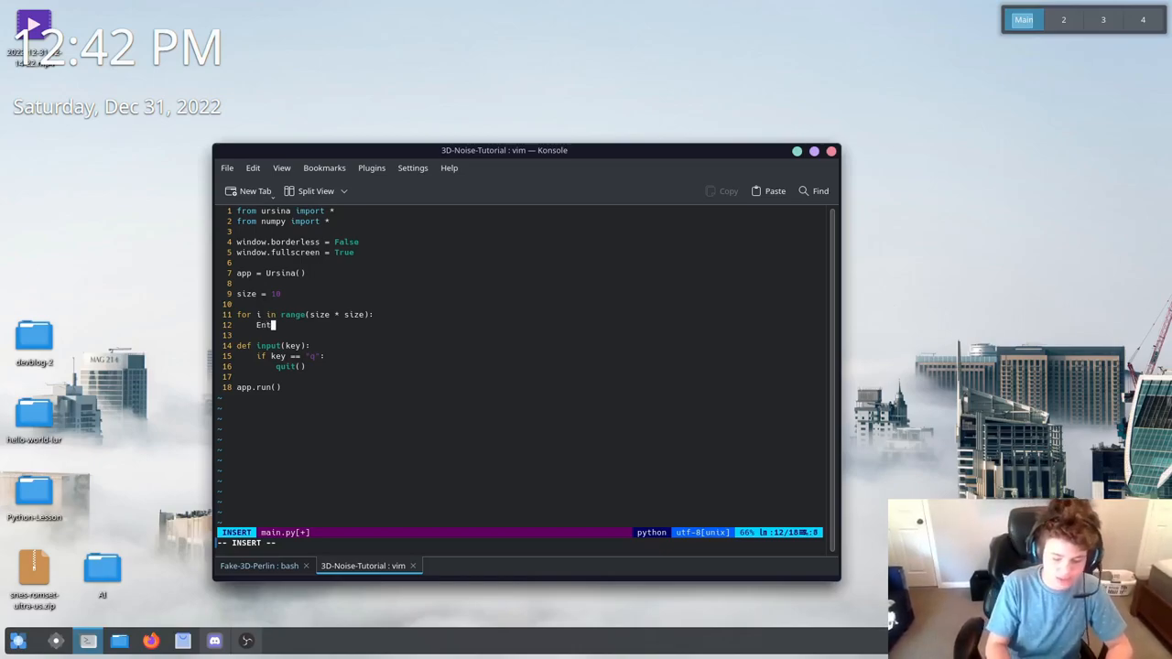
{"action": "key", "text": "Backspace"}
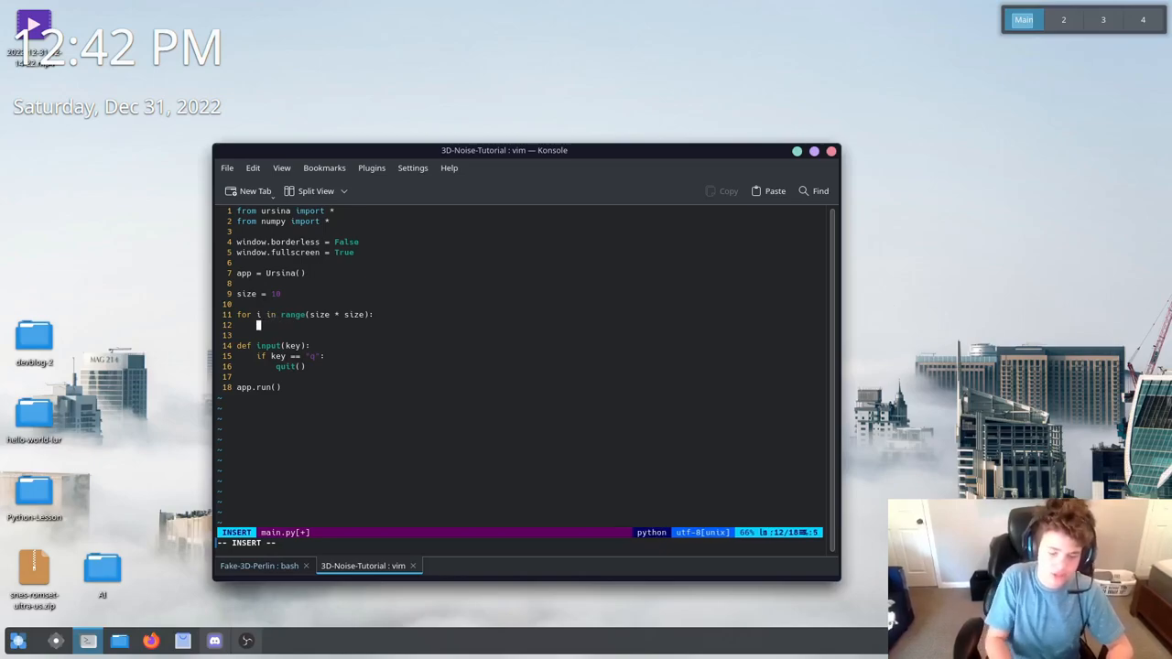
{"action": "type", "text": "block(floor"}
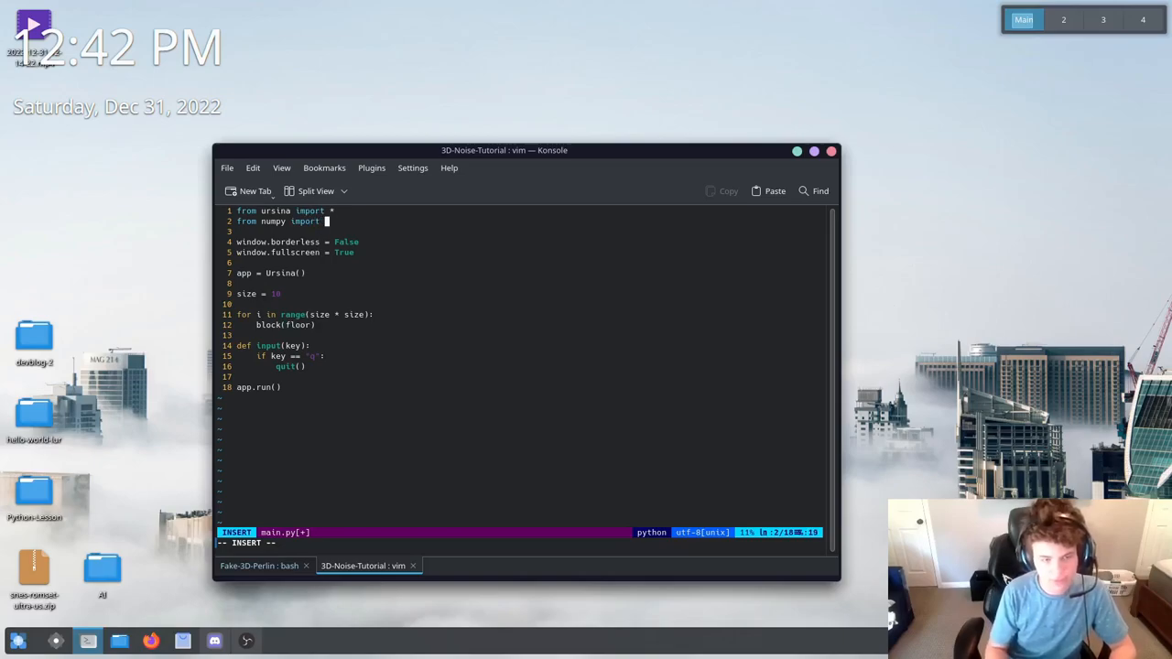
{"action": "type", "text": "floor"}
{"action": "left_click", "coordinate": [292, 324]}
{"action": "type", "text": "("}
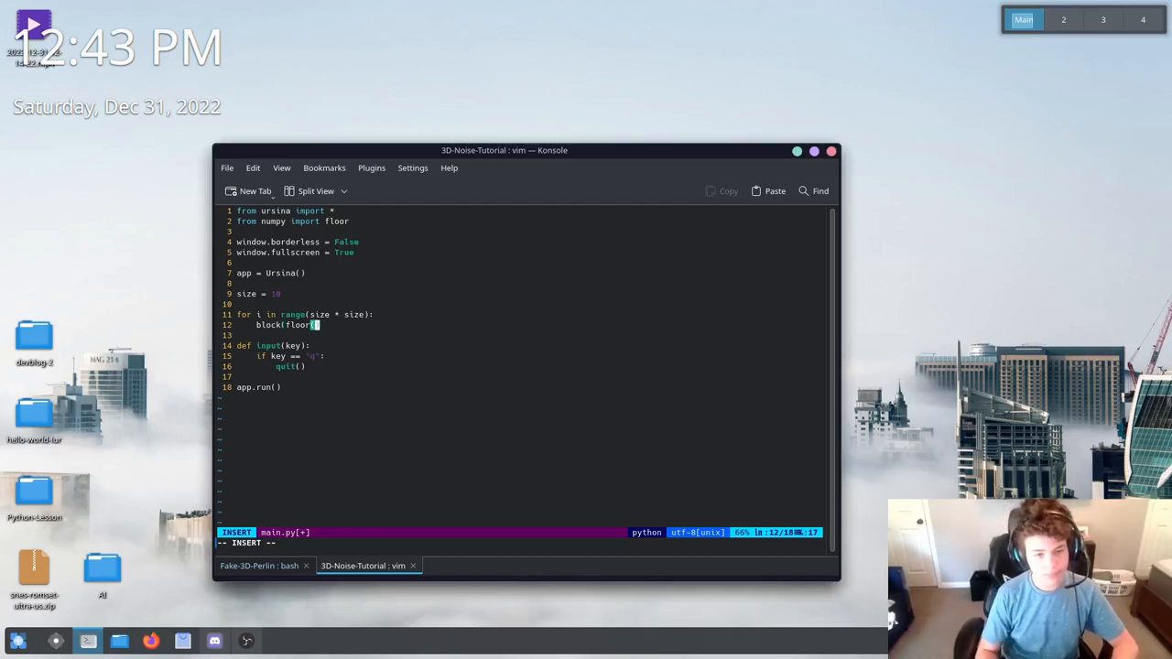
{"action": "type", "text": "x, y, z"}
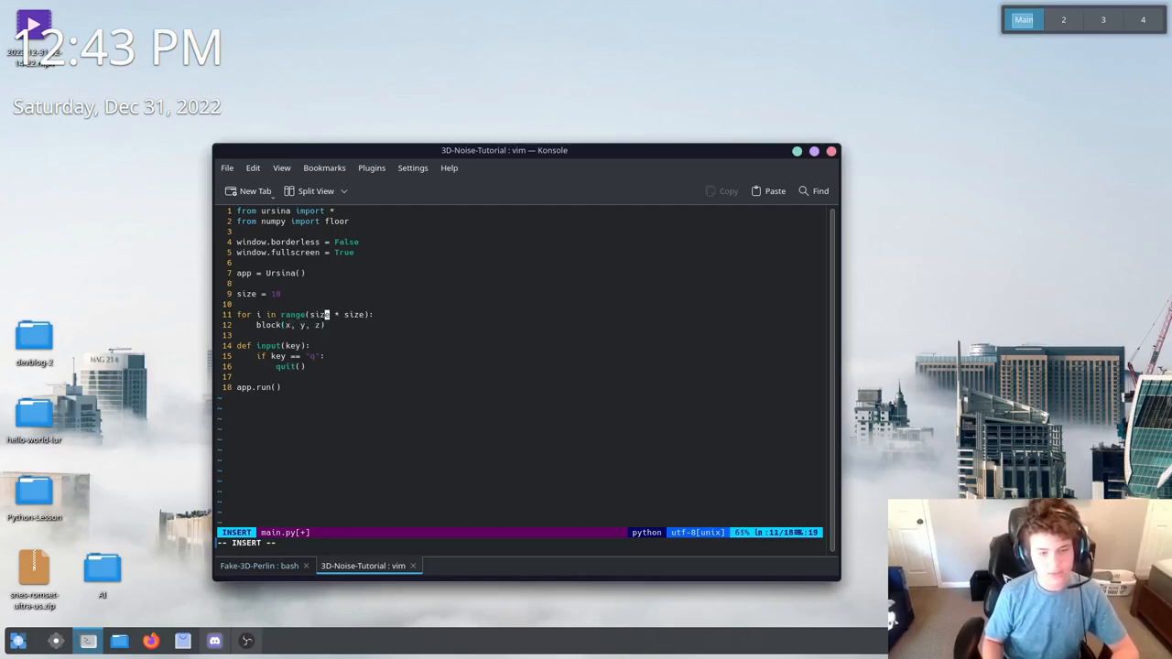
{"action": "key", "text": "End"}
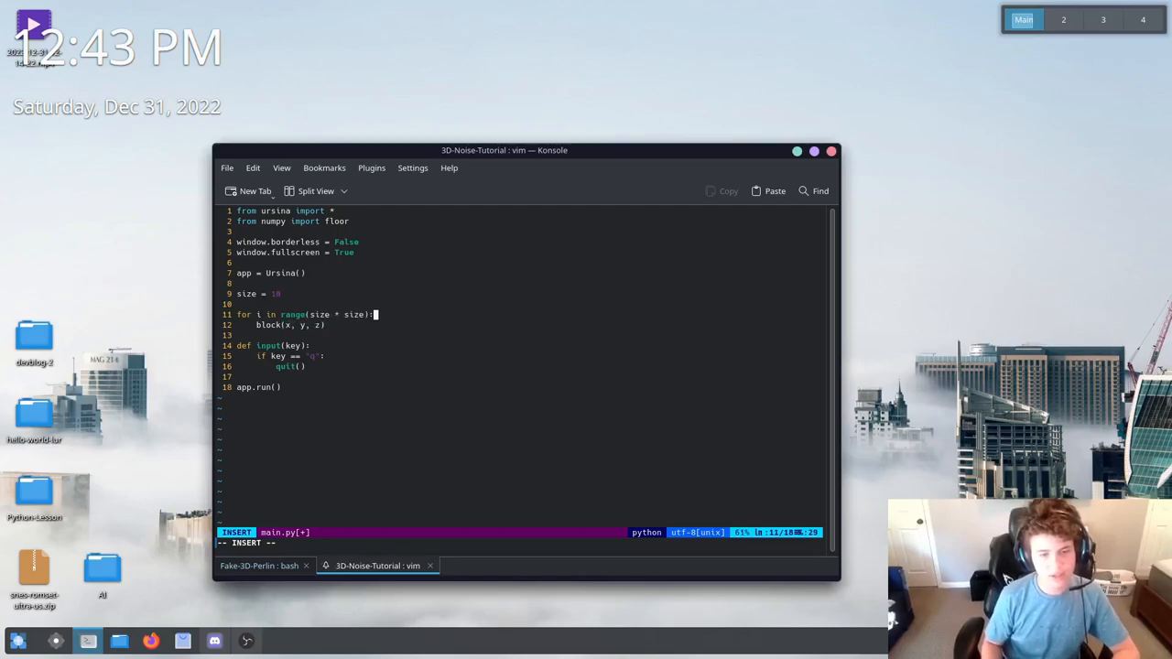
{"action": "key", "text": "Return"}
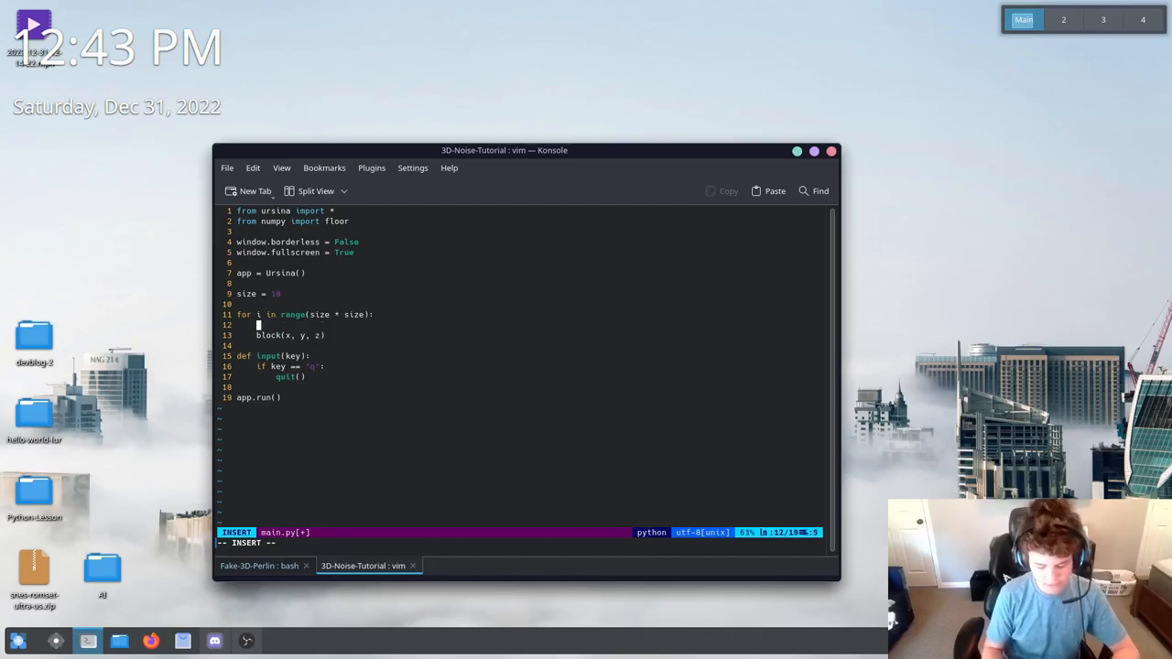
Assign x = floor(i / size) and z = floor(i % size) inside the loop
{"action": "type", "text": "x ="}
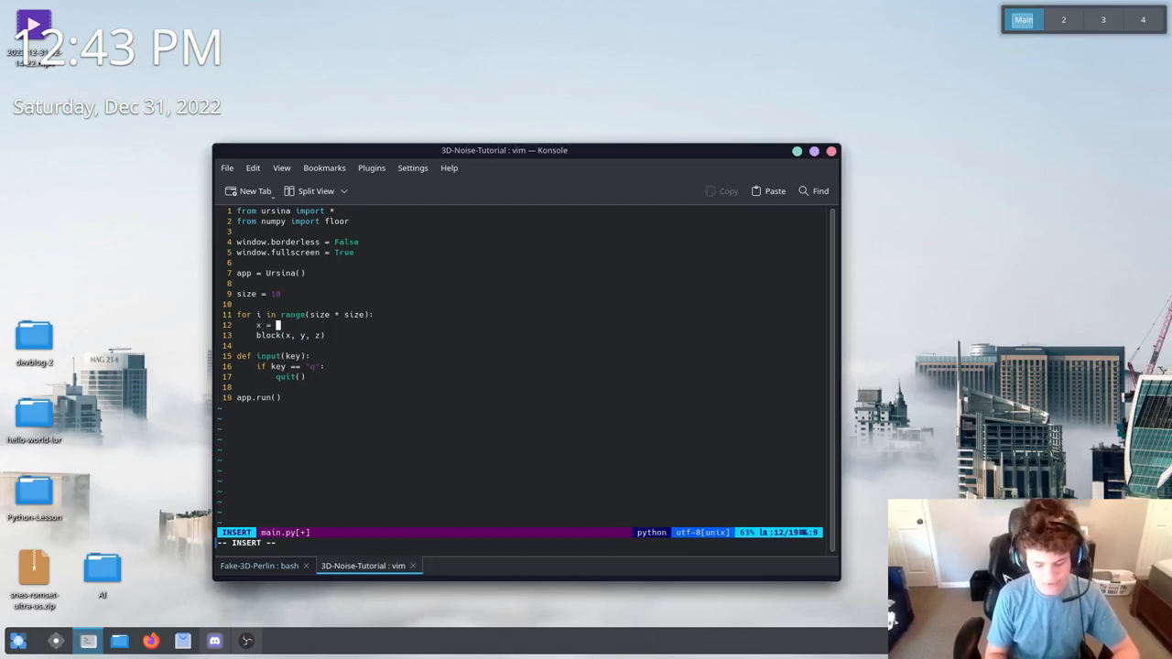
{"action": "type", "text": "floor(i /"}
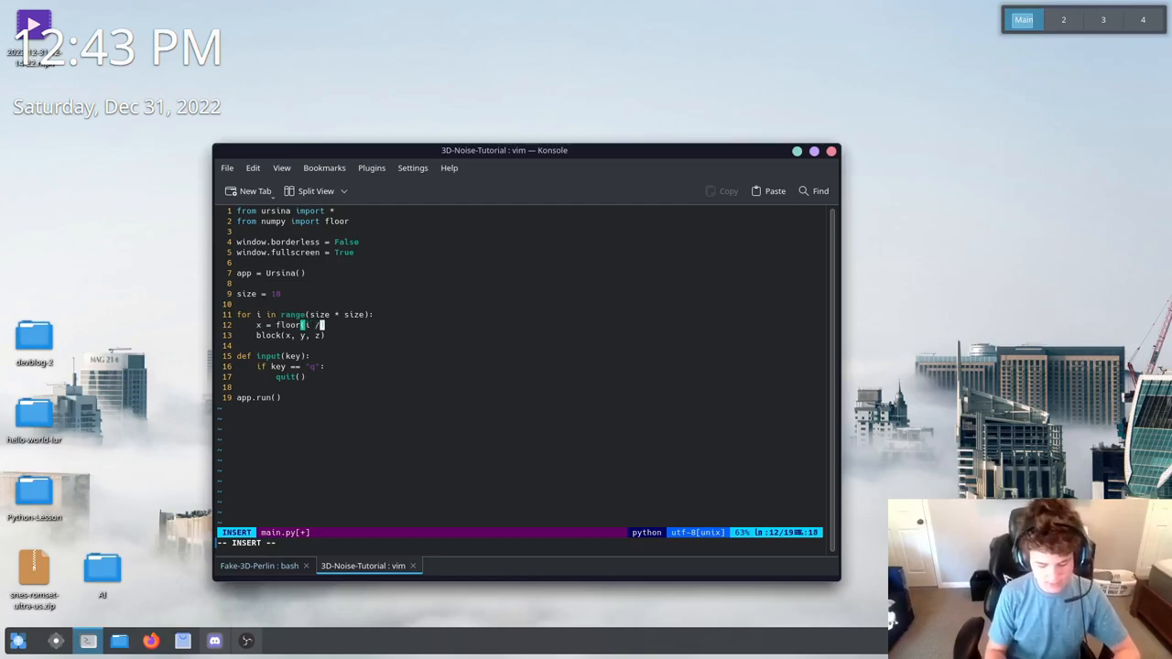
{"action": "type", "text": "size)"}
{"action": "type", "text": "z ="}
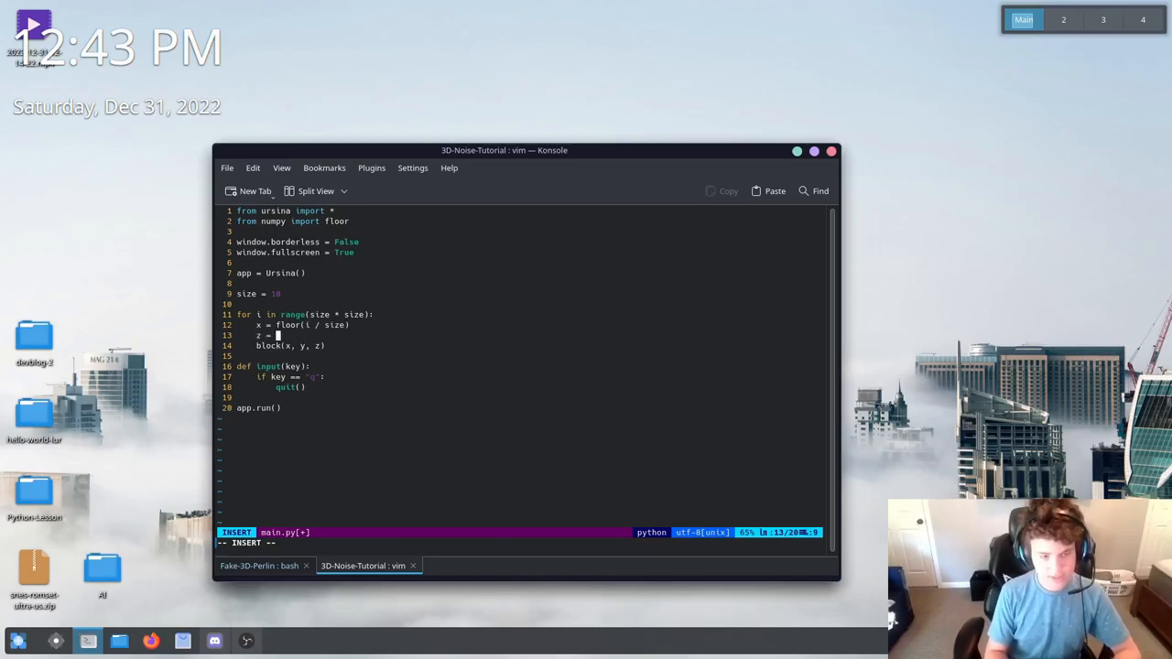
{"action": "type", "text": "floor(i %"}
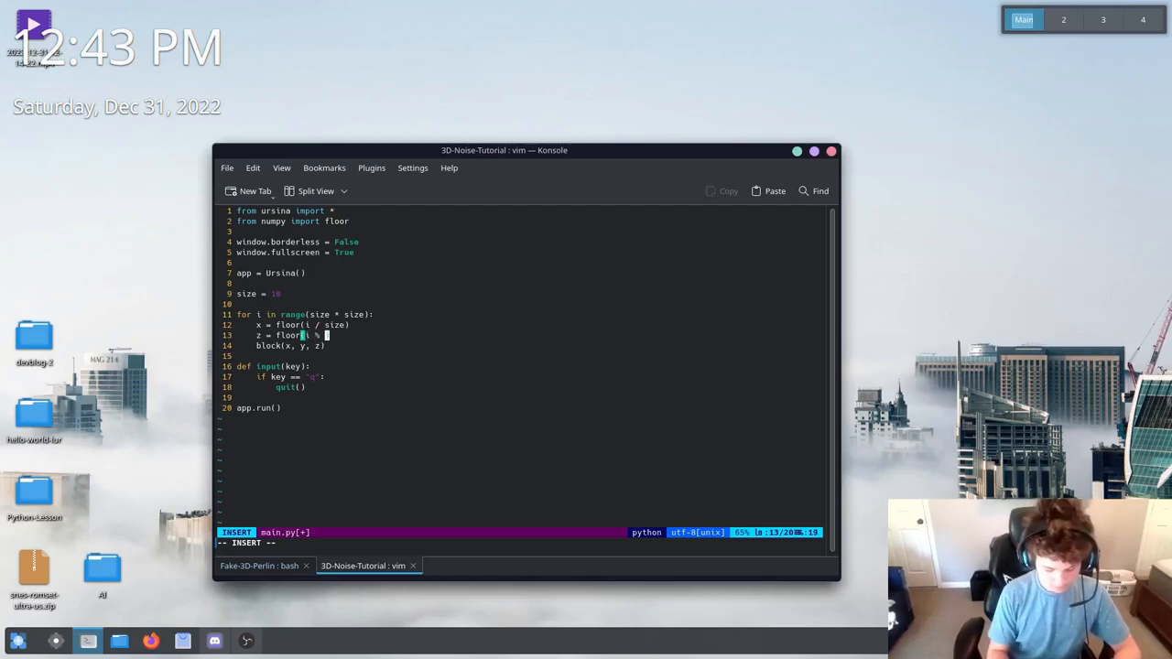
{"action": "type", "text": "size"}
{"action": "key", "text": "Return"}
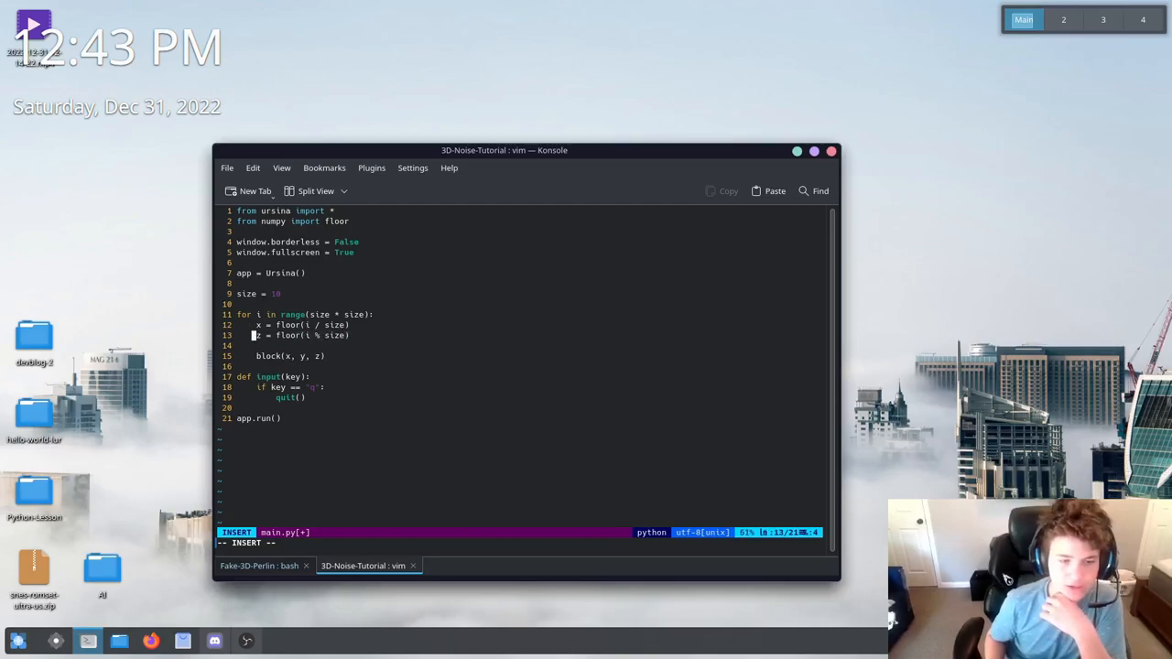
{"action": "key", "text": "Down"}
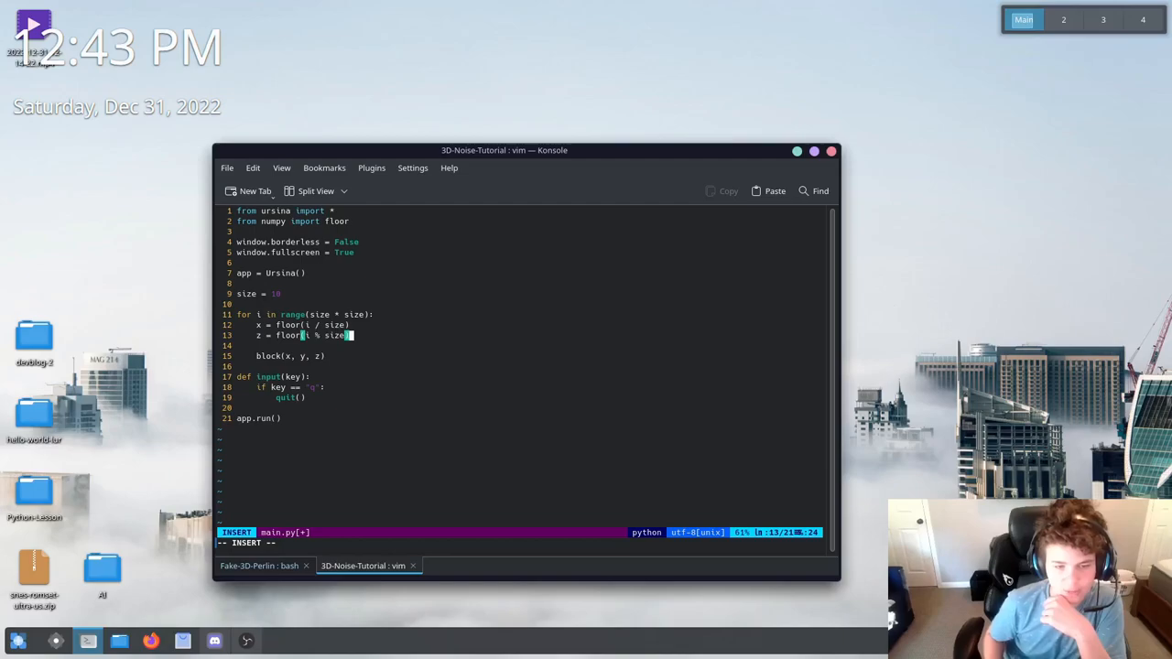
Add a 'for y in range(size):' loop and nest block(x, y, z) inside it
{"action": "type", "text": "for"}
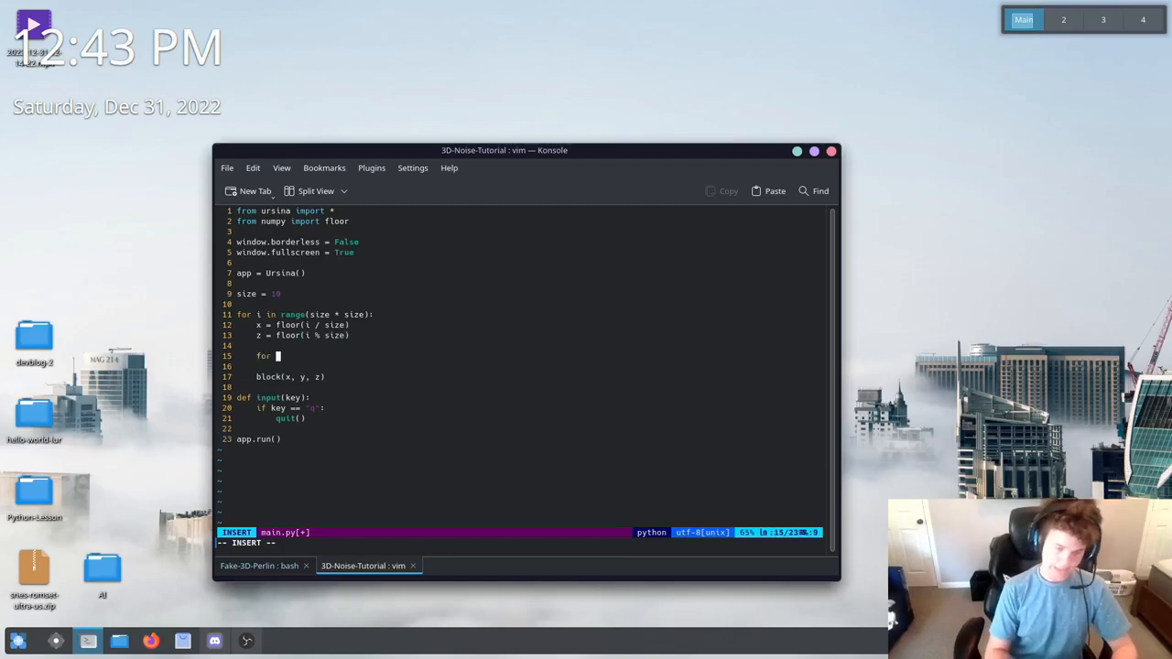
{"action": "type", "text": "i in"}
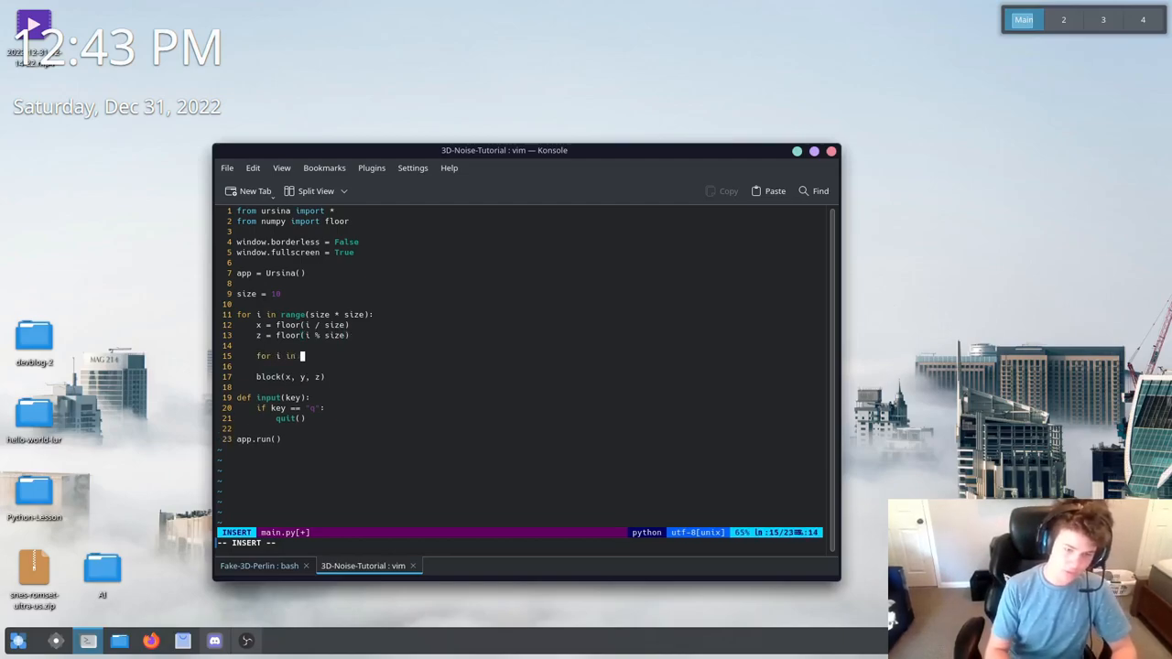
{"action": "type", "text": "size"}
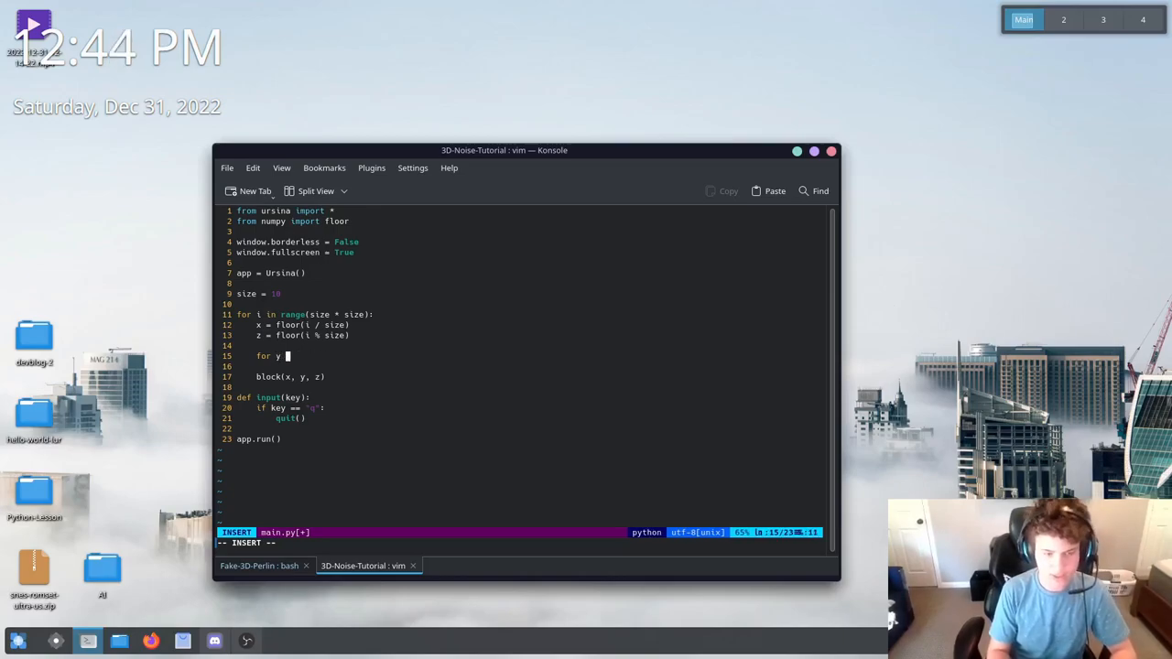
{"action": "type", "text": "in si"}
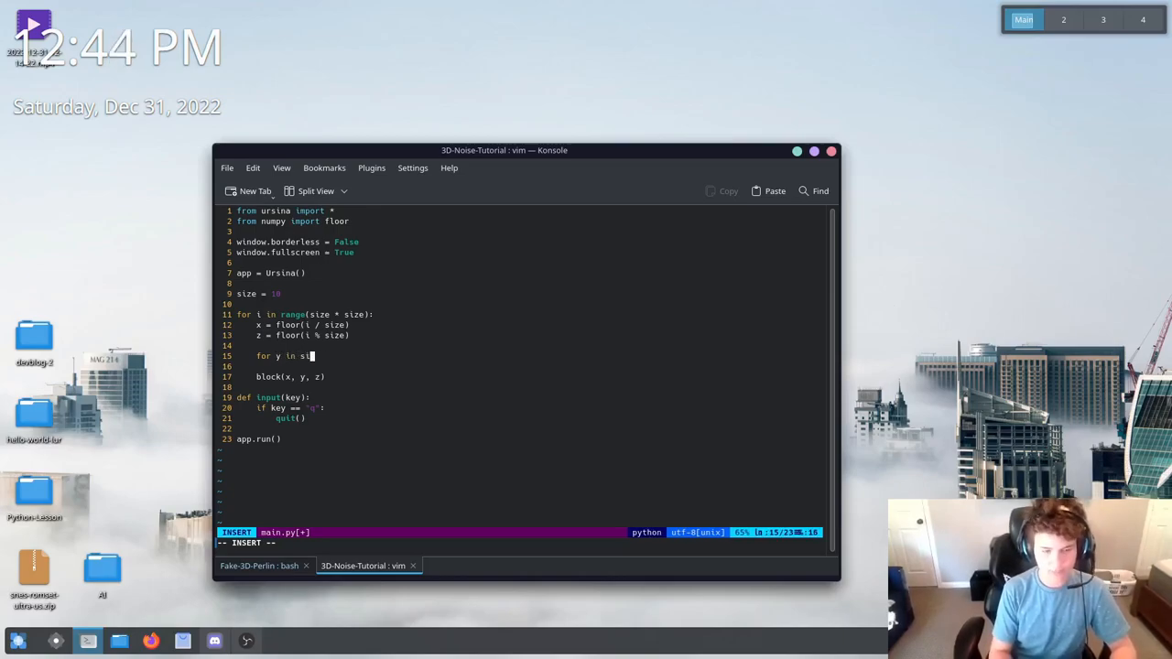
{"action": "type", "text": "ange"}
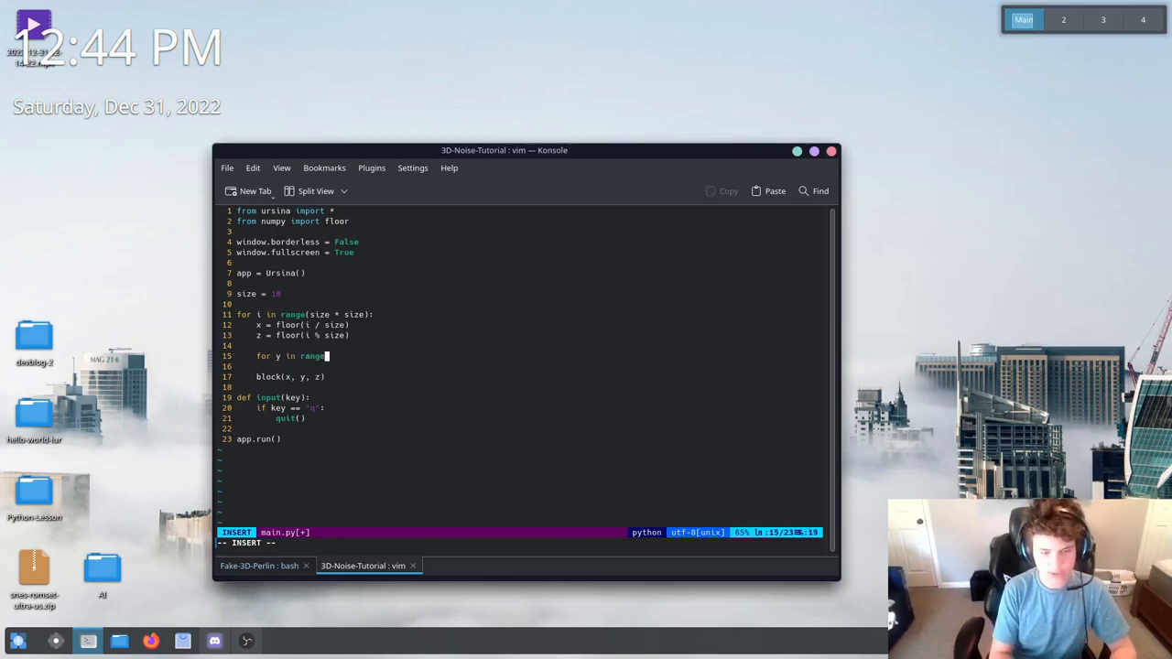
{"action": "type", "text": "size):"}
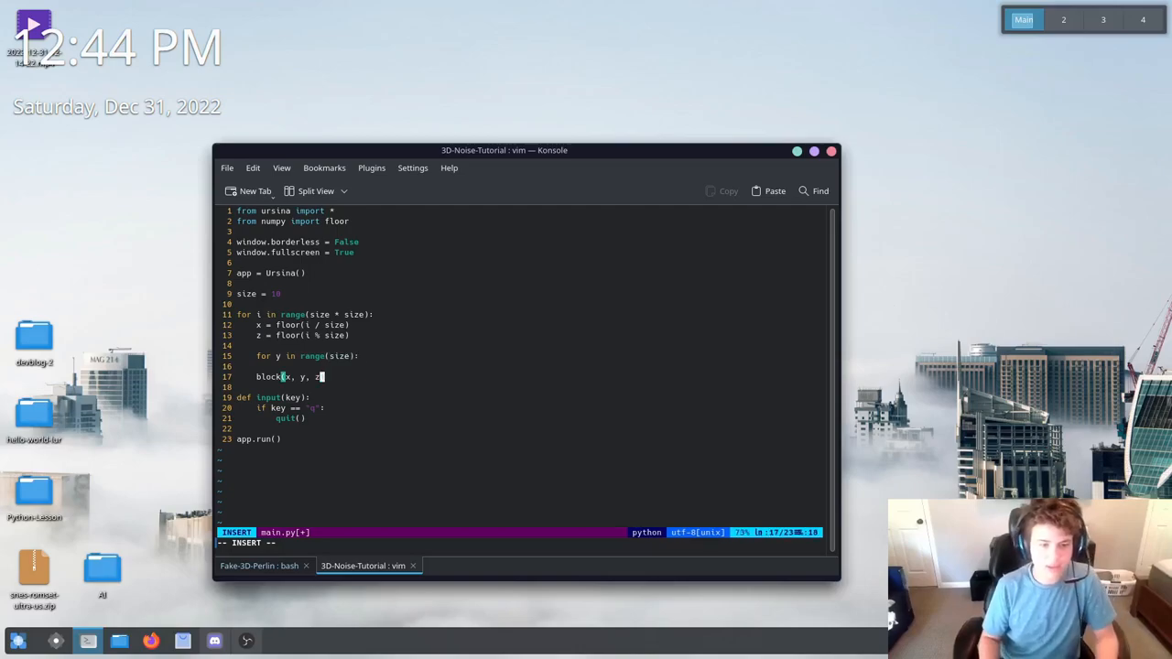
{"action": "key", "text": "Home"}
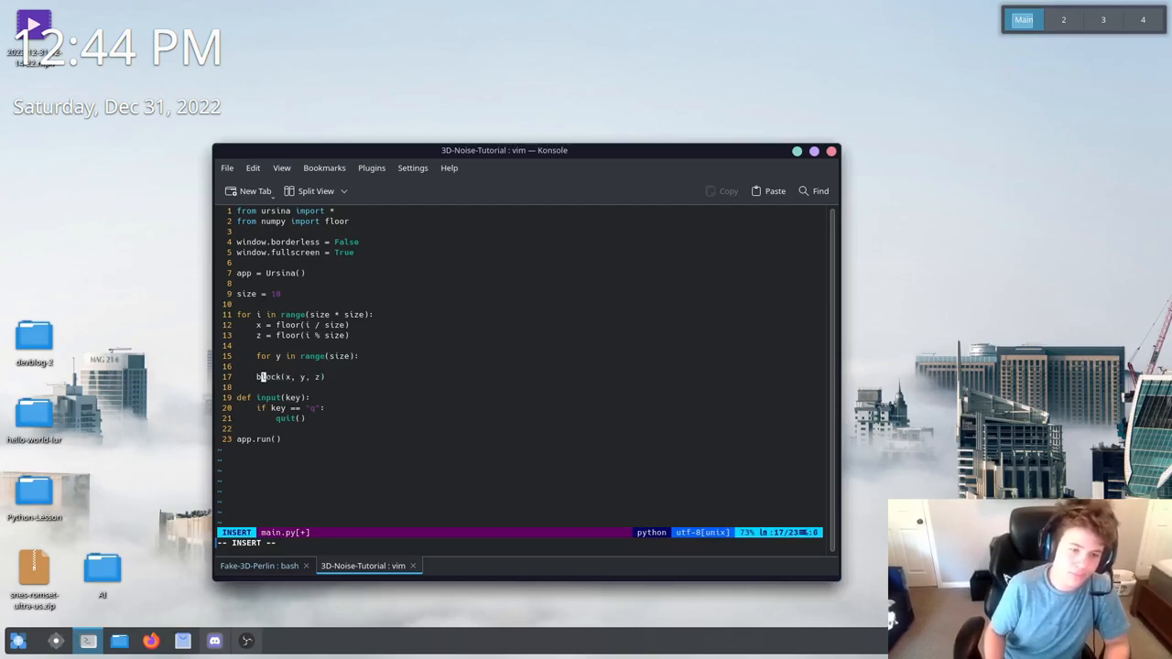
{"action": "key", "text": "BackSpace"}
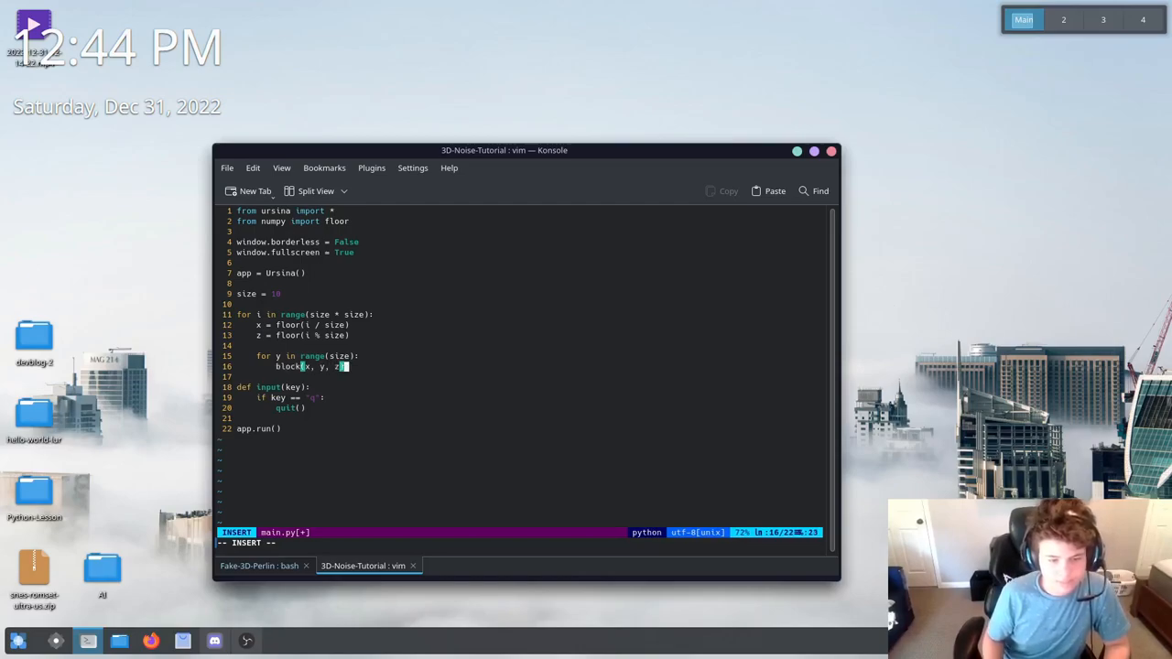
{"action": "key", "text": "Escape"}
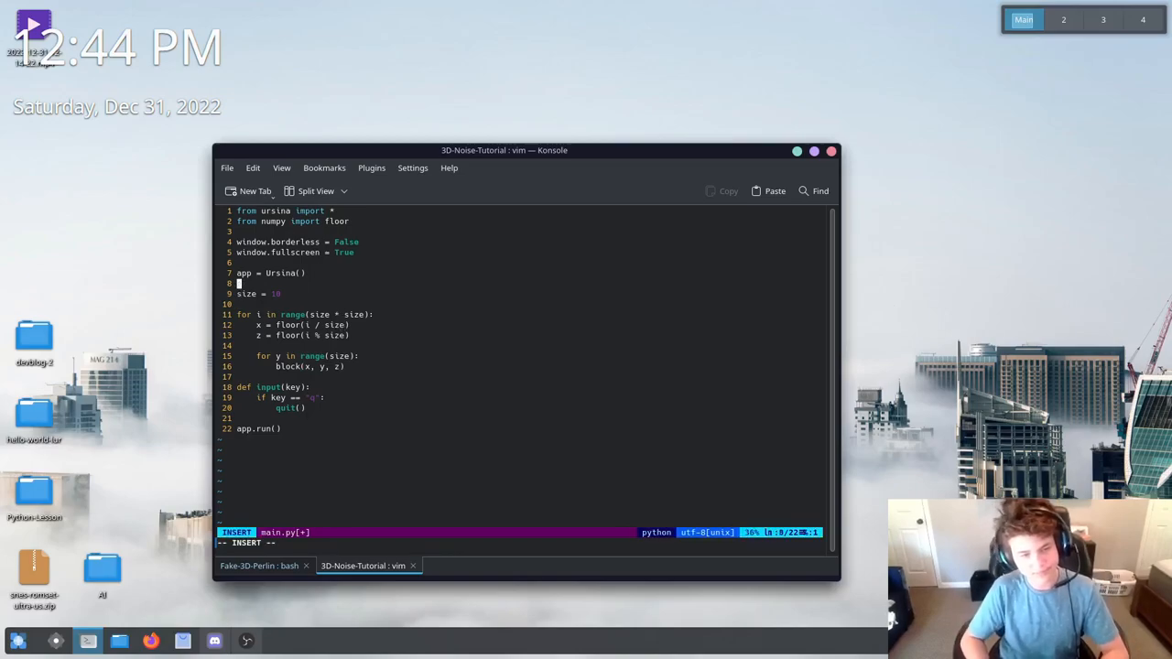
Define the function block(x, y, z) above the loops
{"action": "type", "text": "def bl"}
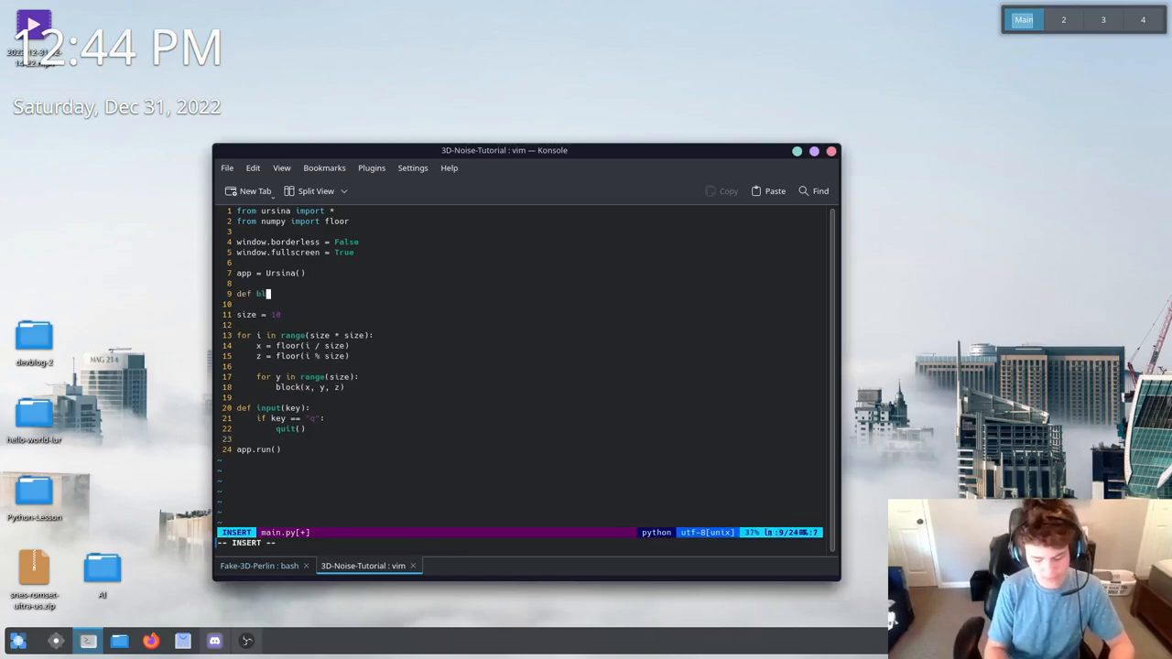
{"action": "type", "text": "lock():"}
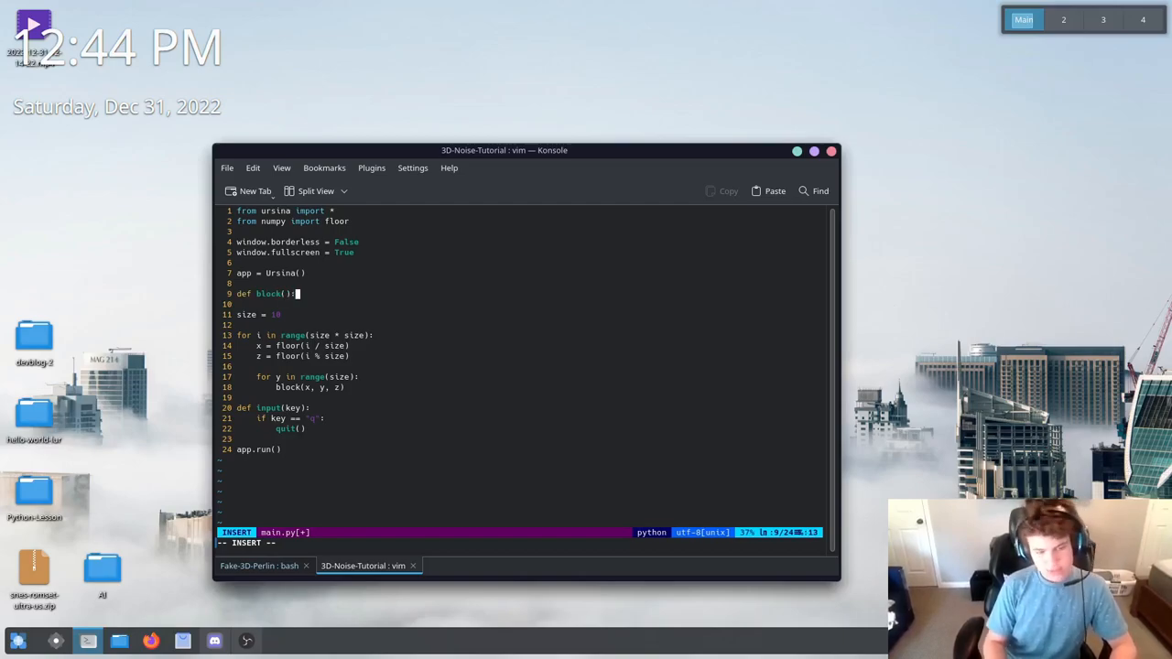
{"action": "key", "text": "Left"}
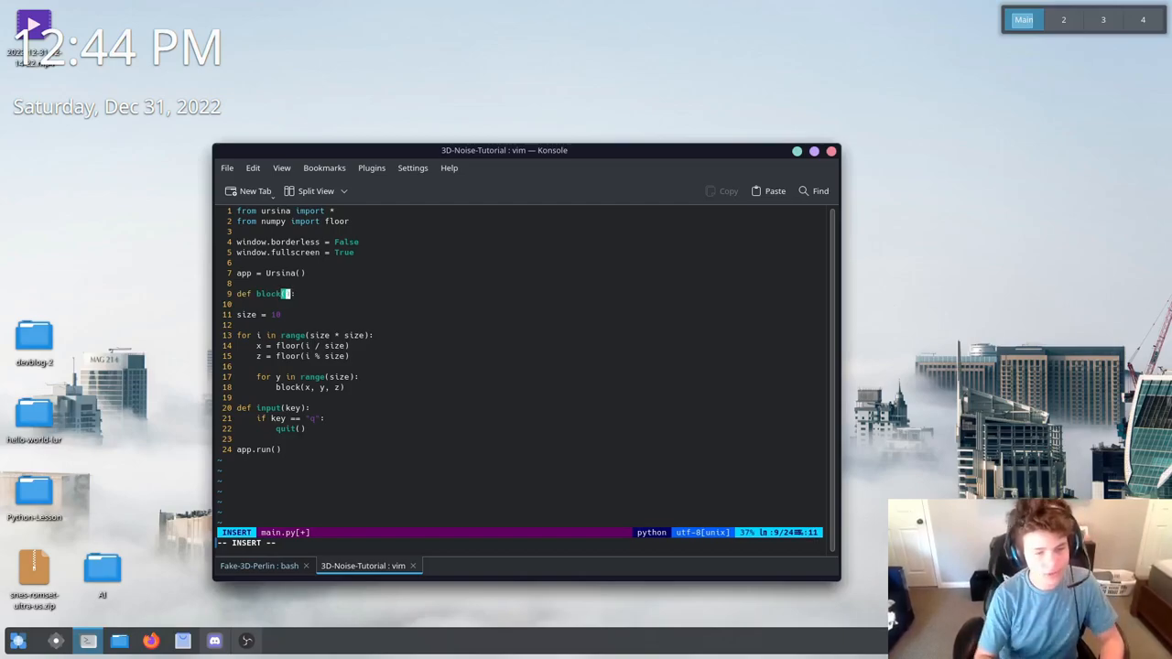
{"action": "type", "text": "x, y, z"}
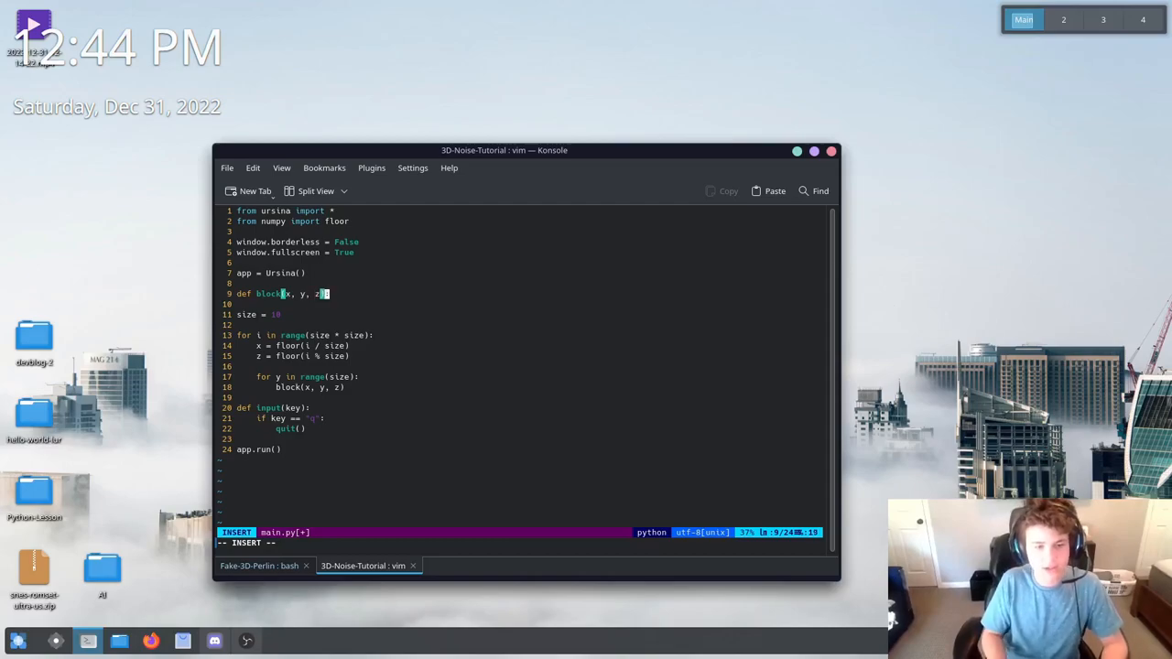
{"action": "type", "text": ":"}
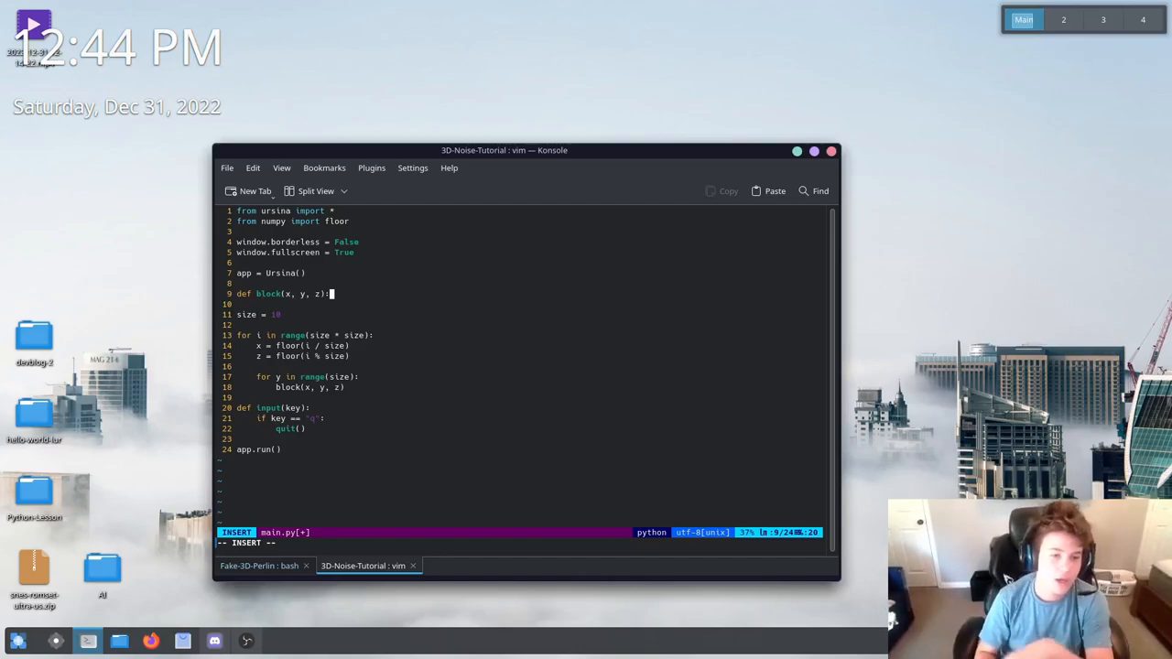
{"action": "key", "text": "Return"}
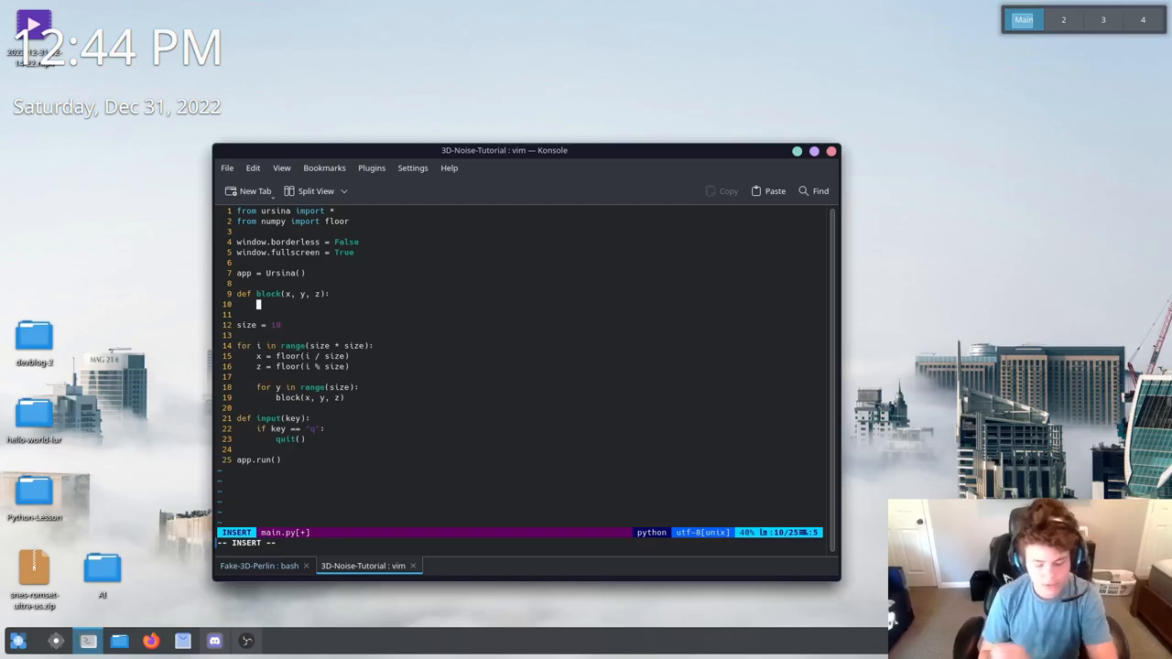
Have block spawn an Entity with model 'cube', texture None and color.rgb(0, 200, 250)
{"action": "type", "text": "Entity("}
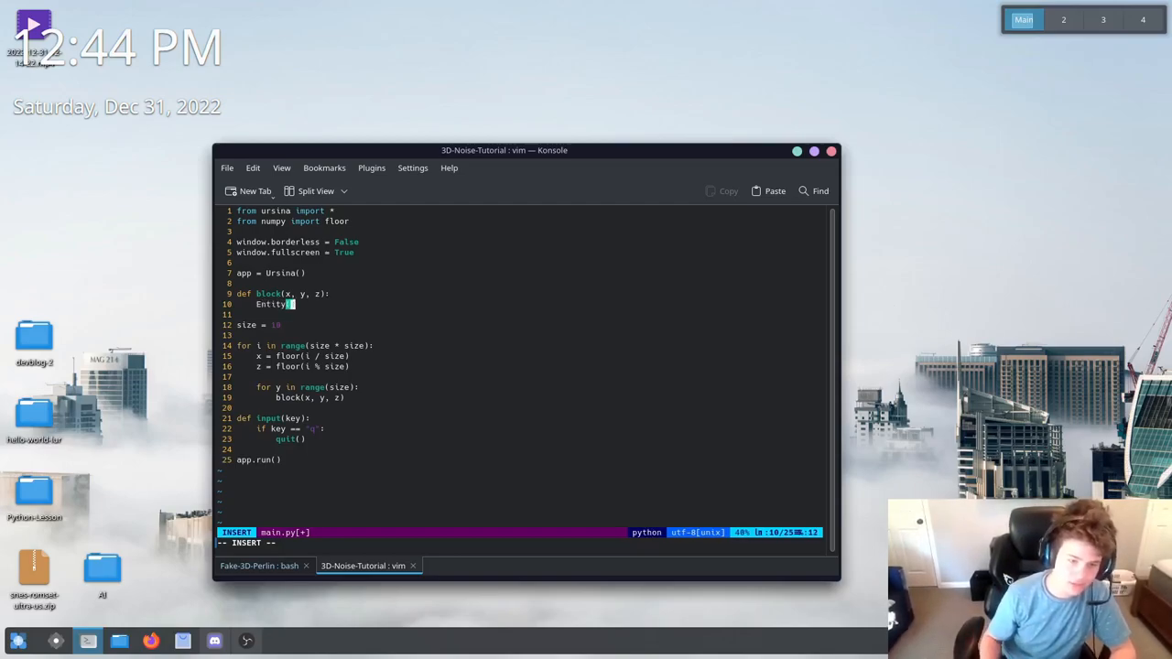
{"action": "type", "text": "mod3"}
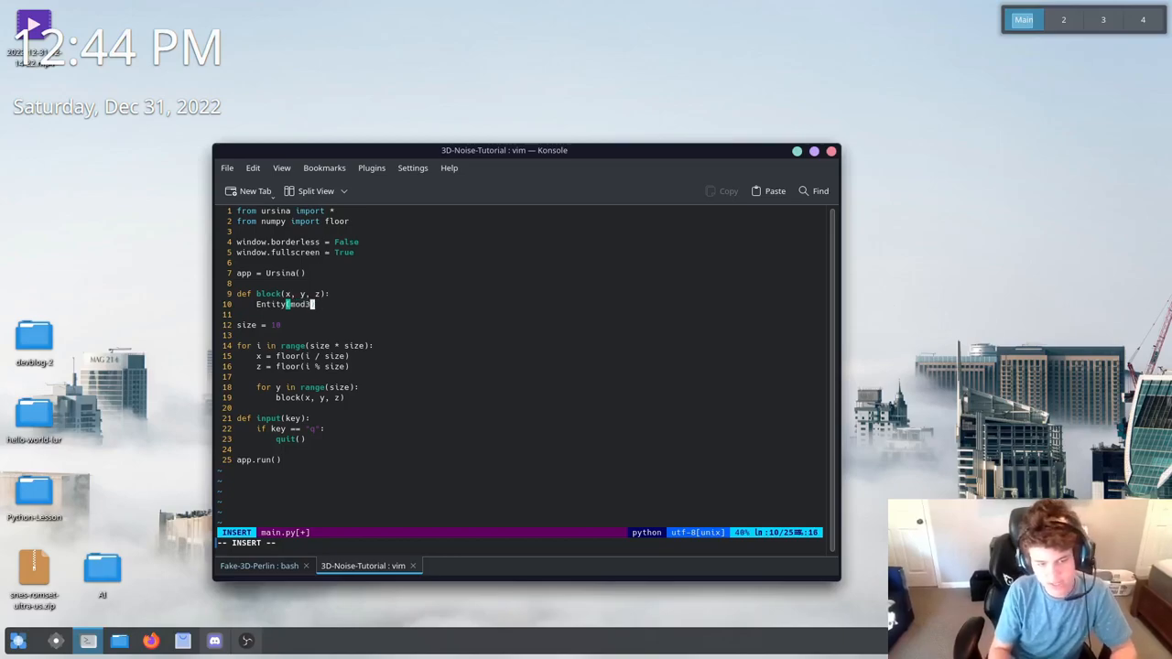
{"action": "type", "text": "l"}
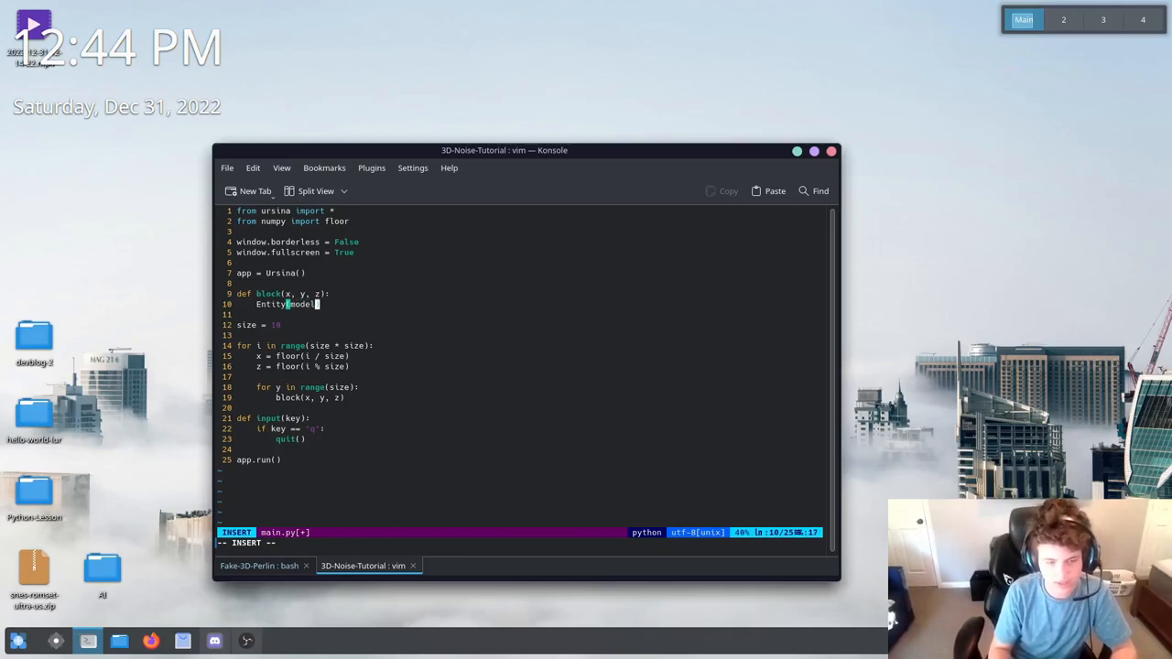
{"action": "type", "text": "(model = '"}
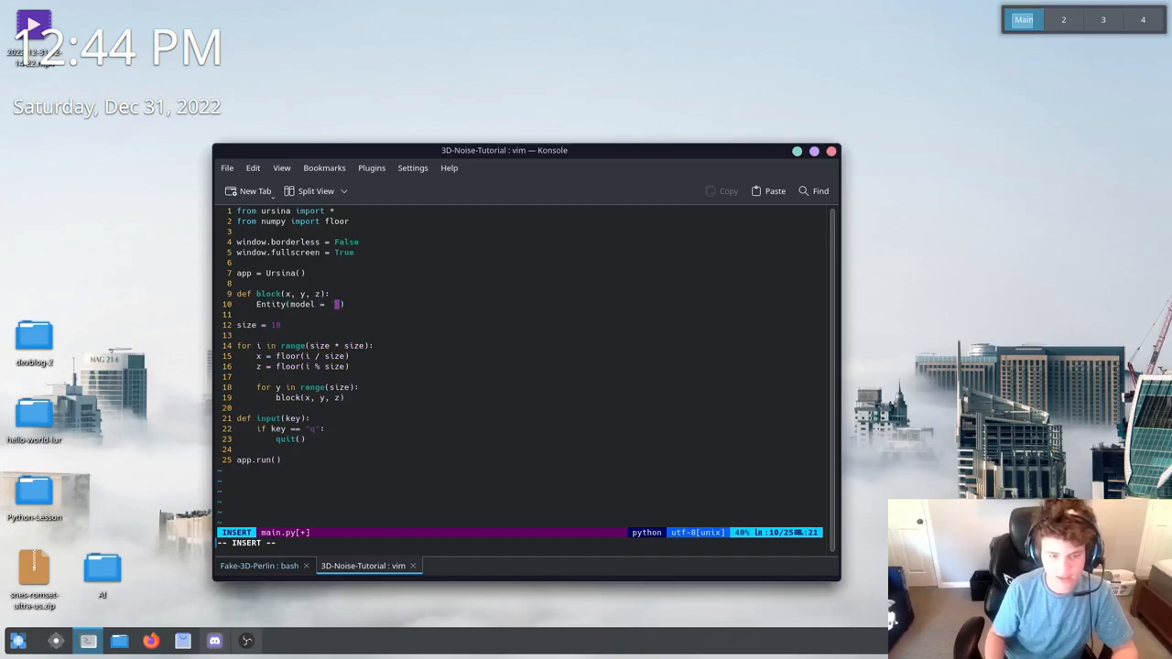
{"action": "type", "text": "cube"}
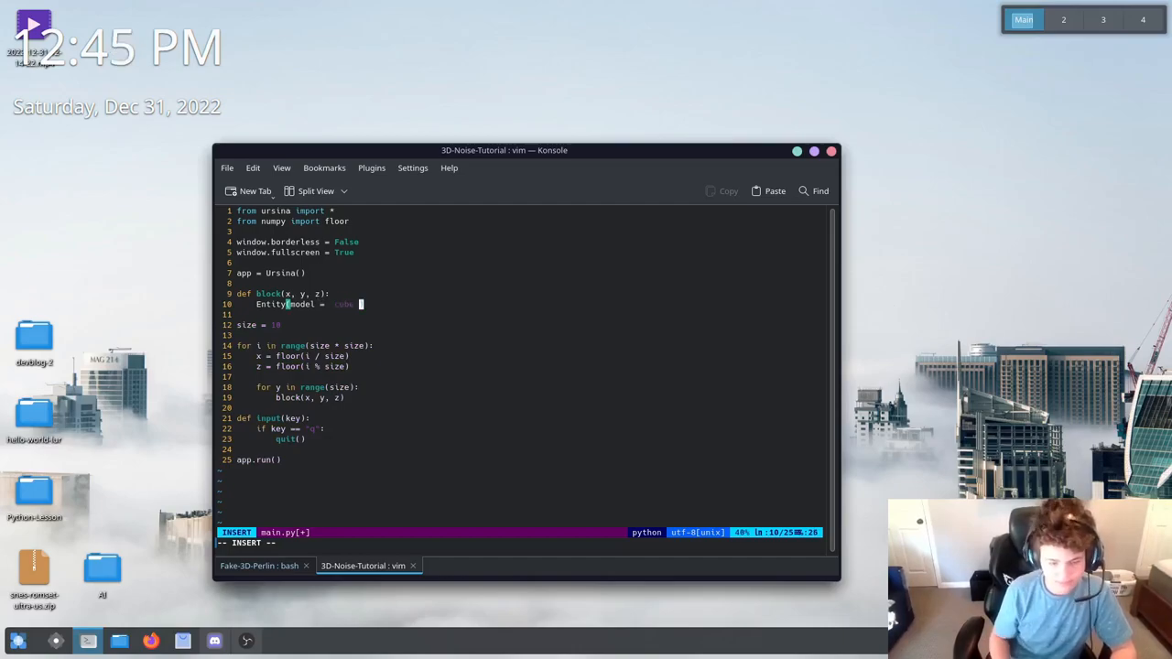
{"action": "type", "text": ", texture"}
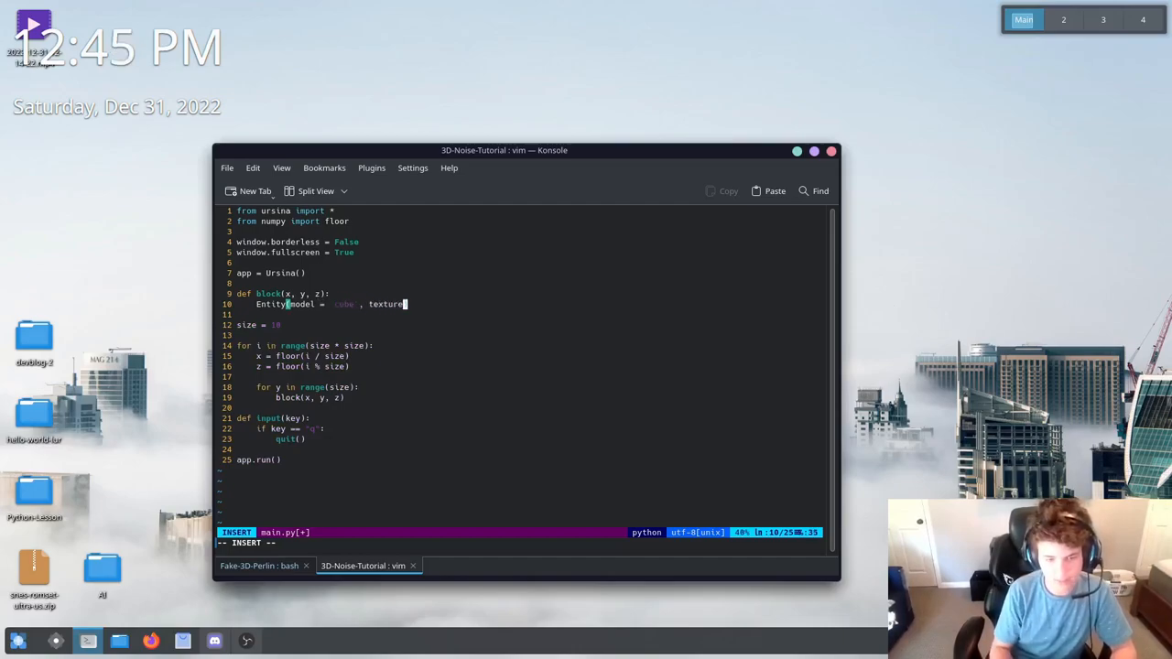
{"action": "type", "text": "= None,"}
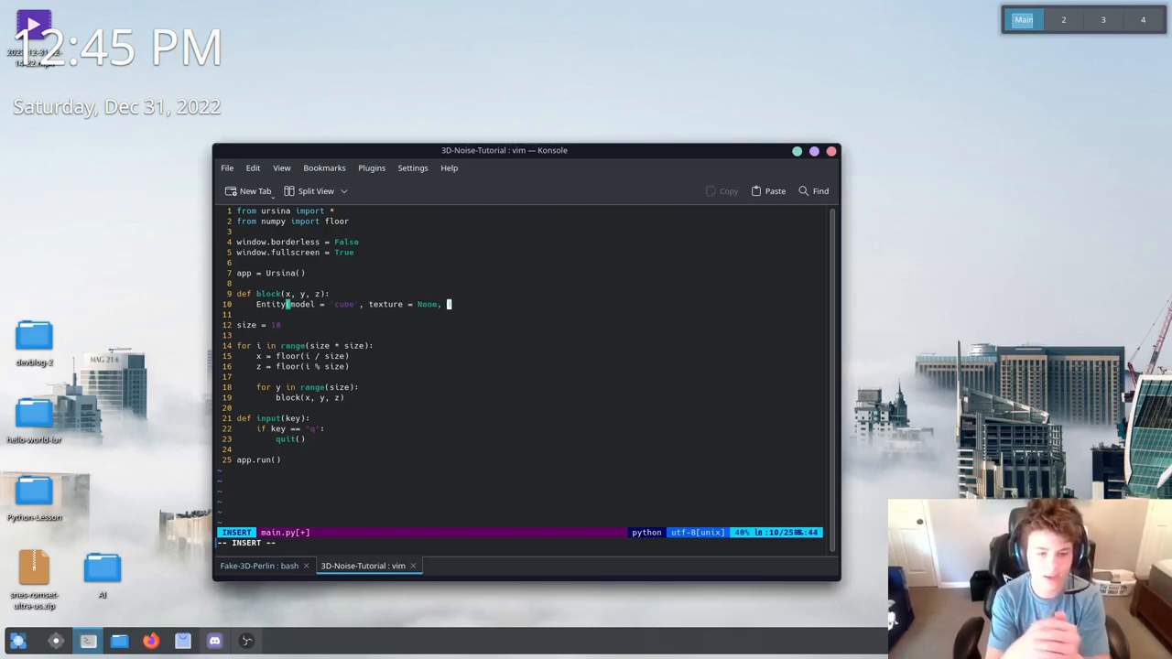
{"action": "type", "text": "color."}
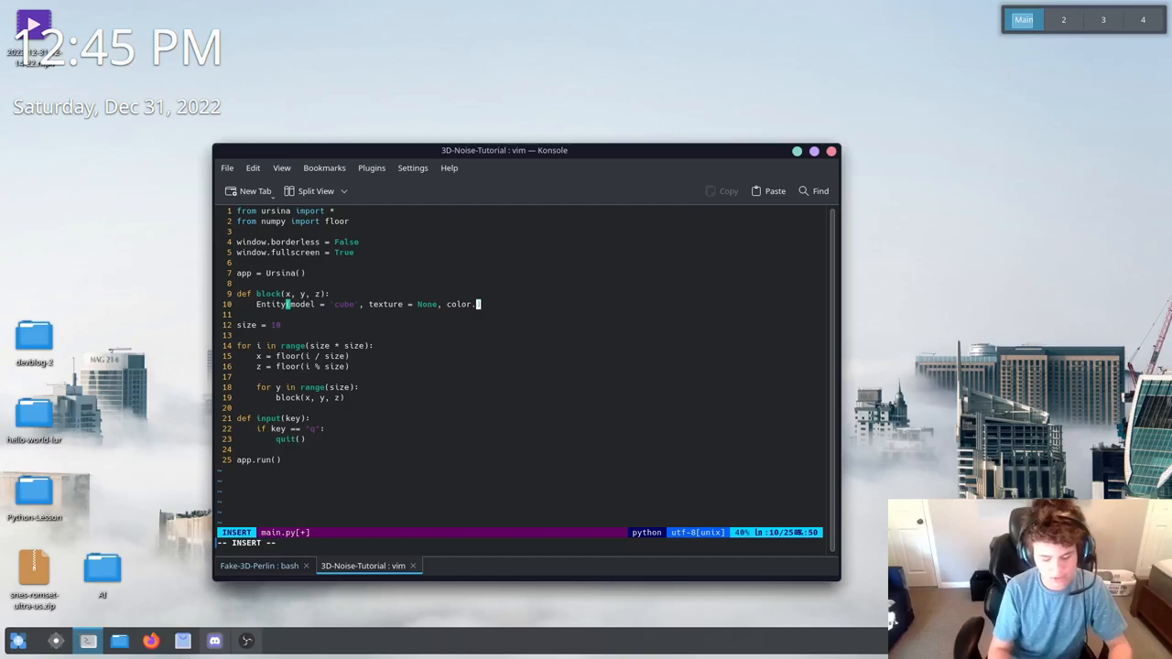
{"action": "type", "text": "rgb()"}
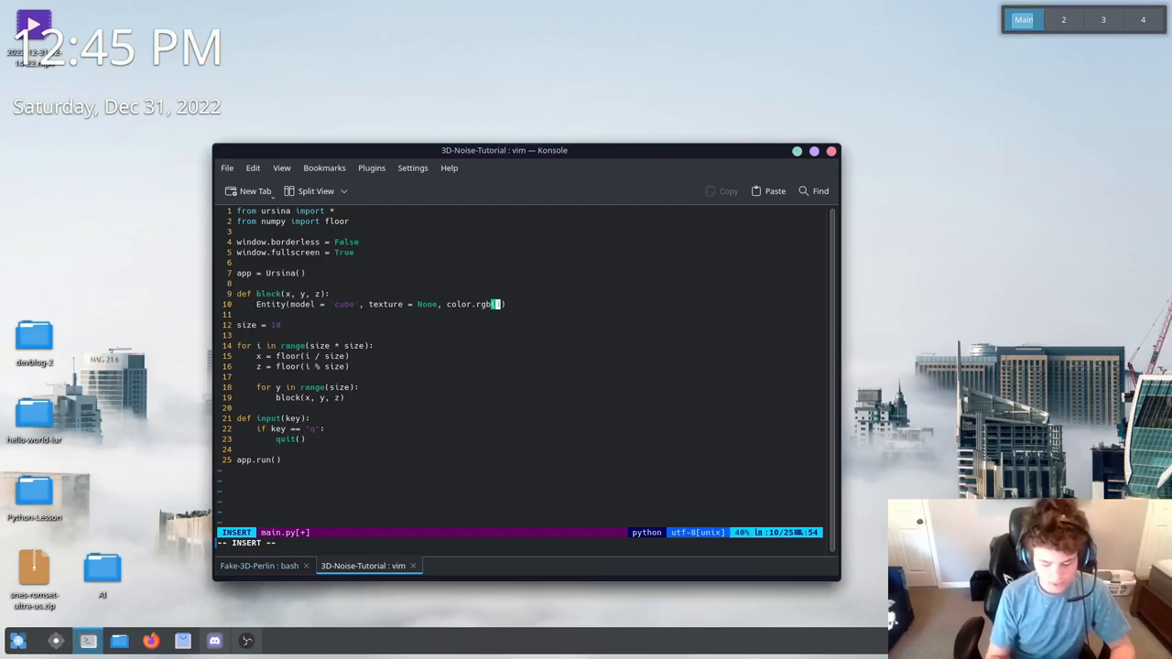
{"action": "type", "text": ","}
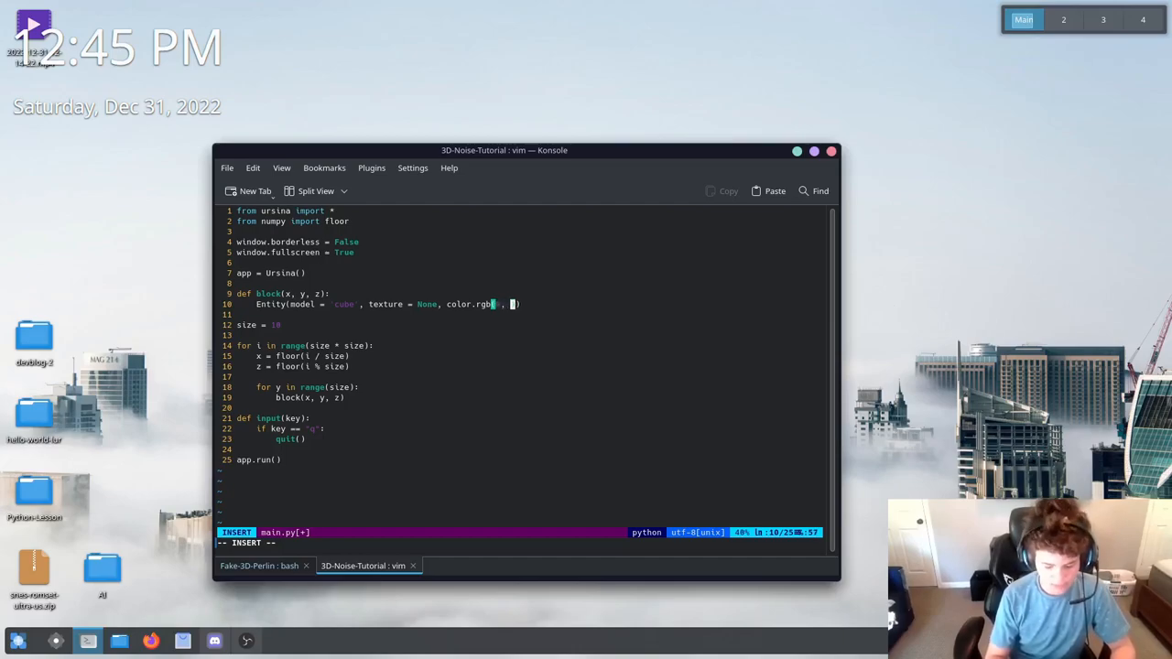
{"action": "type", "text": "200,"}
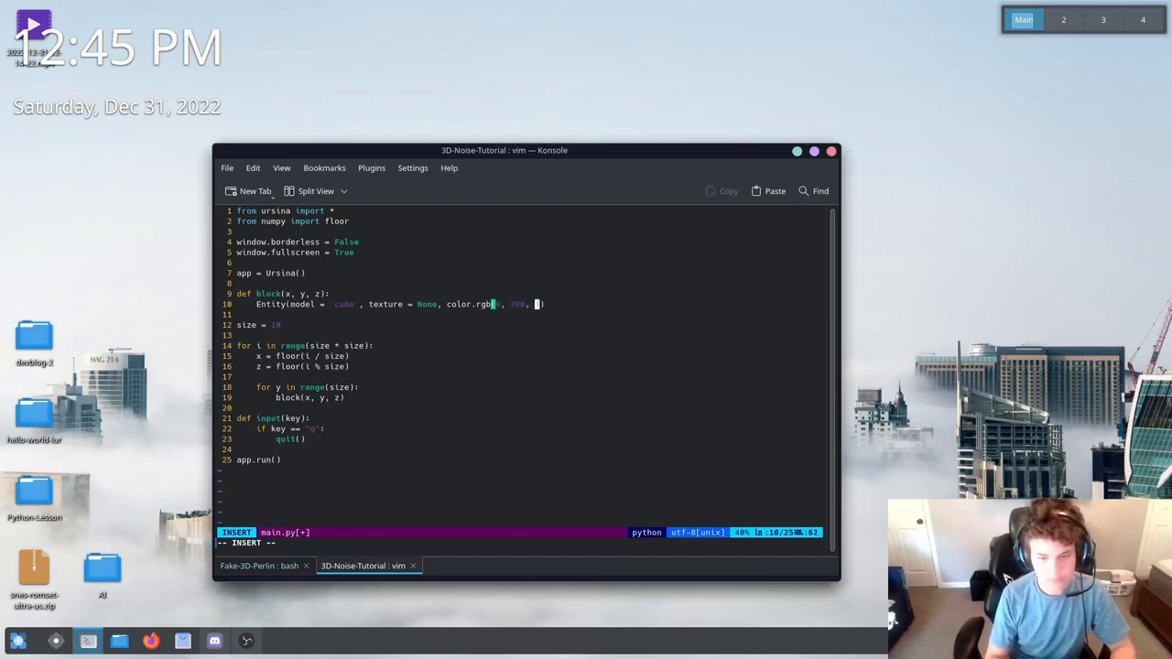
{"action": "type", "text": "250"}
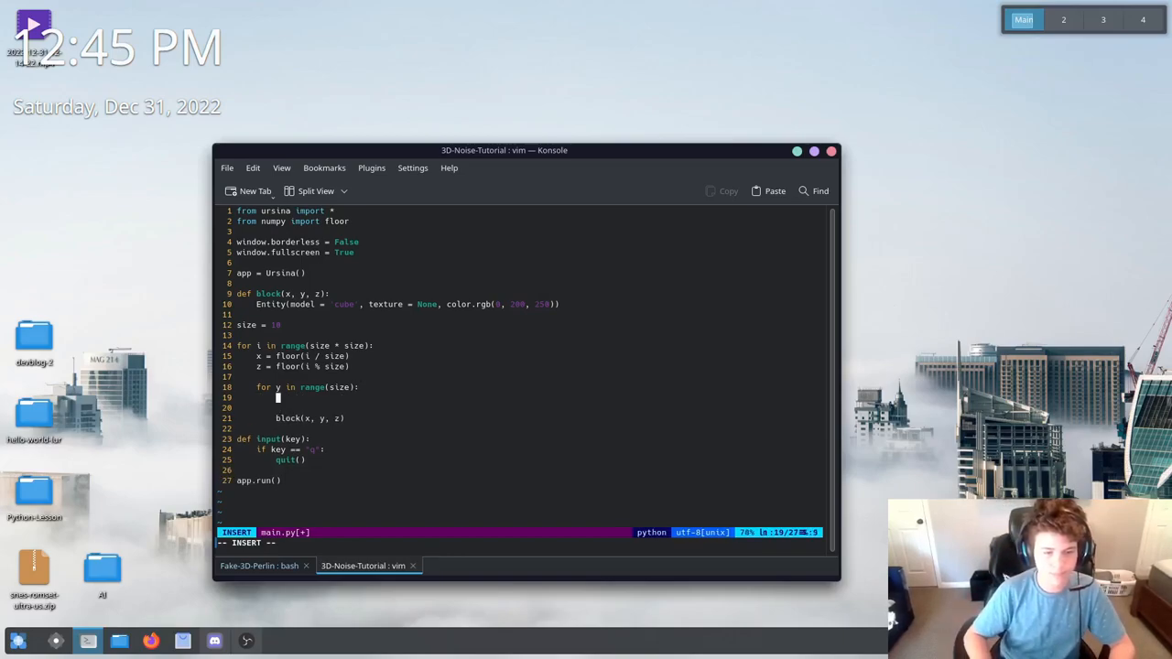
Sample p = noise2d(x, z) inside the y loop
{"action": "type", "text": "p ="}
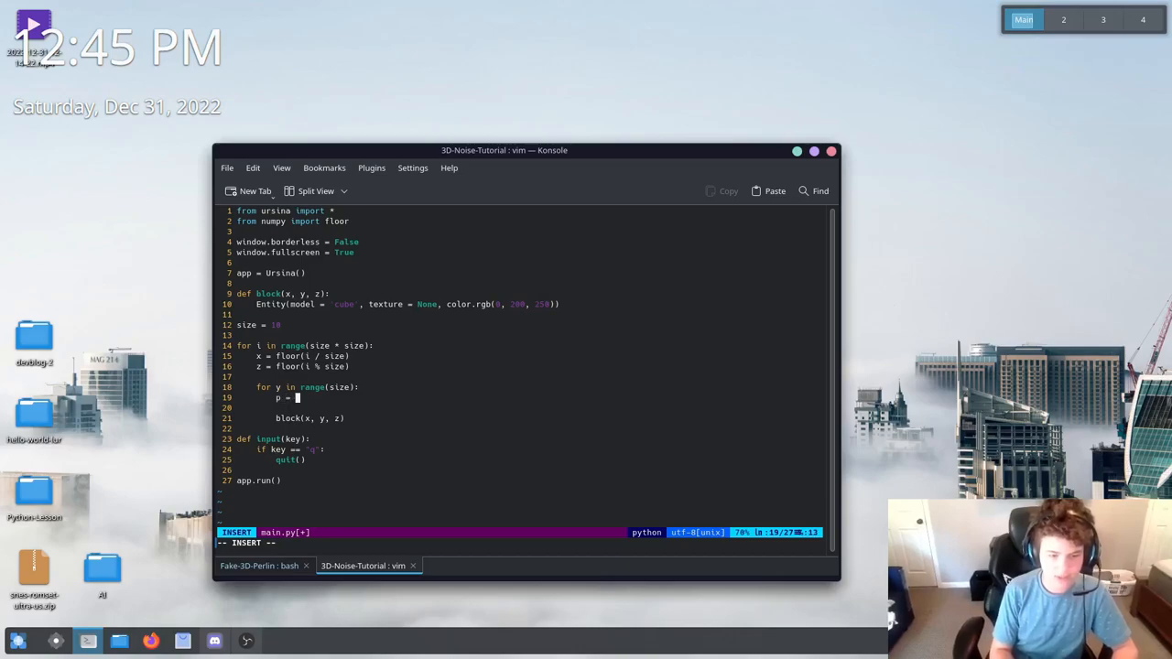
{"action": "type", "text": "noise"}
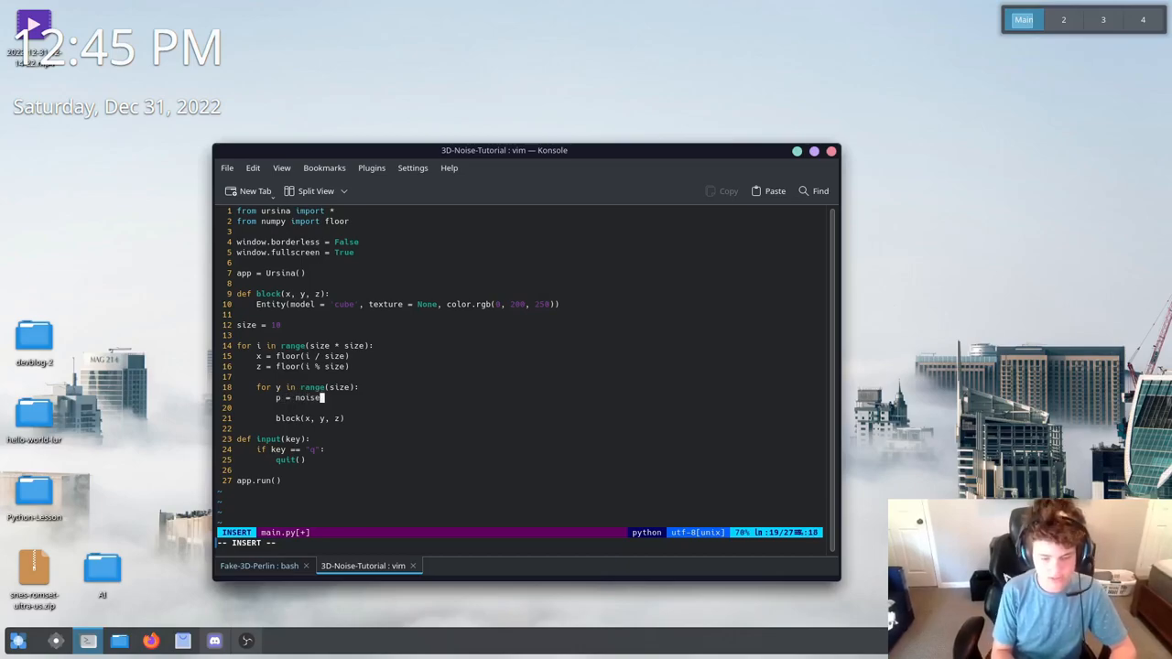
{"action": "type", "text": "2d():"}
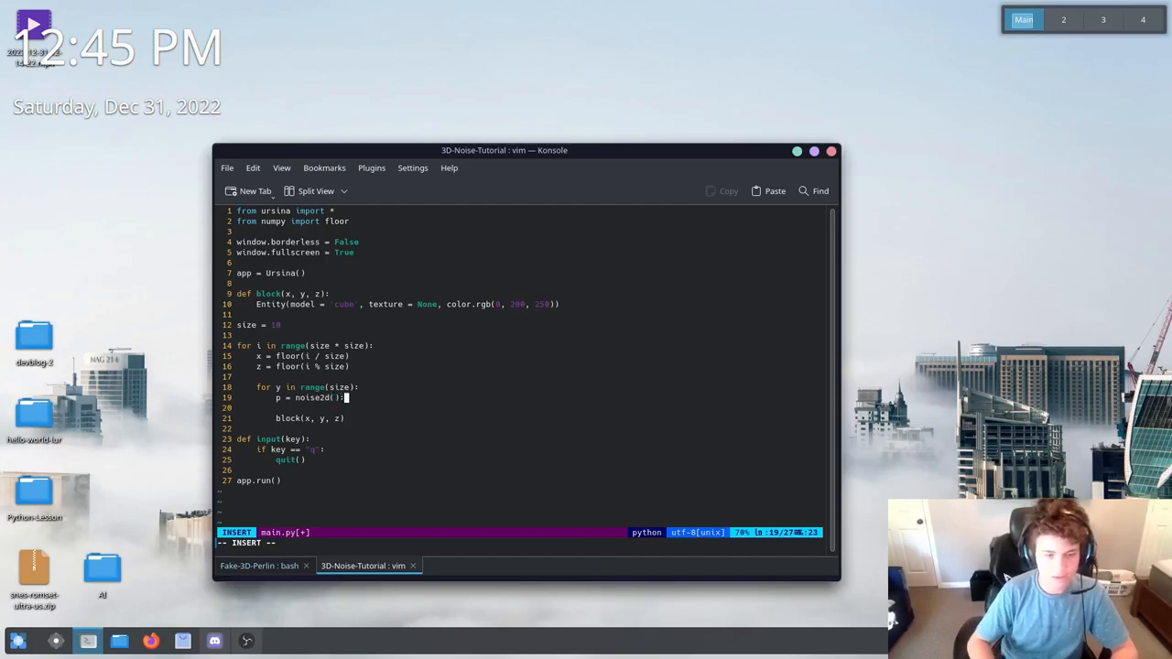
{"action": "key", "text": "BackSpace"}
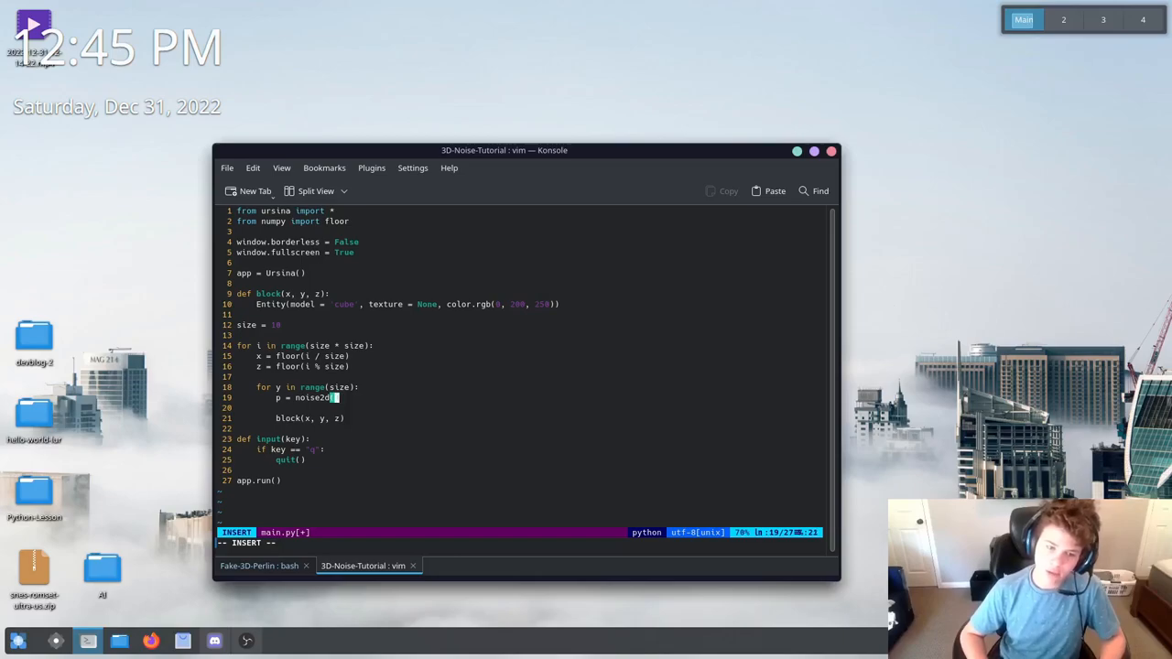
{"action": "type", "text": "x,"}
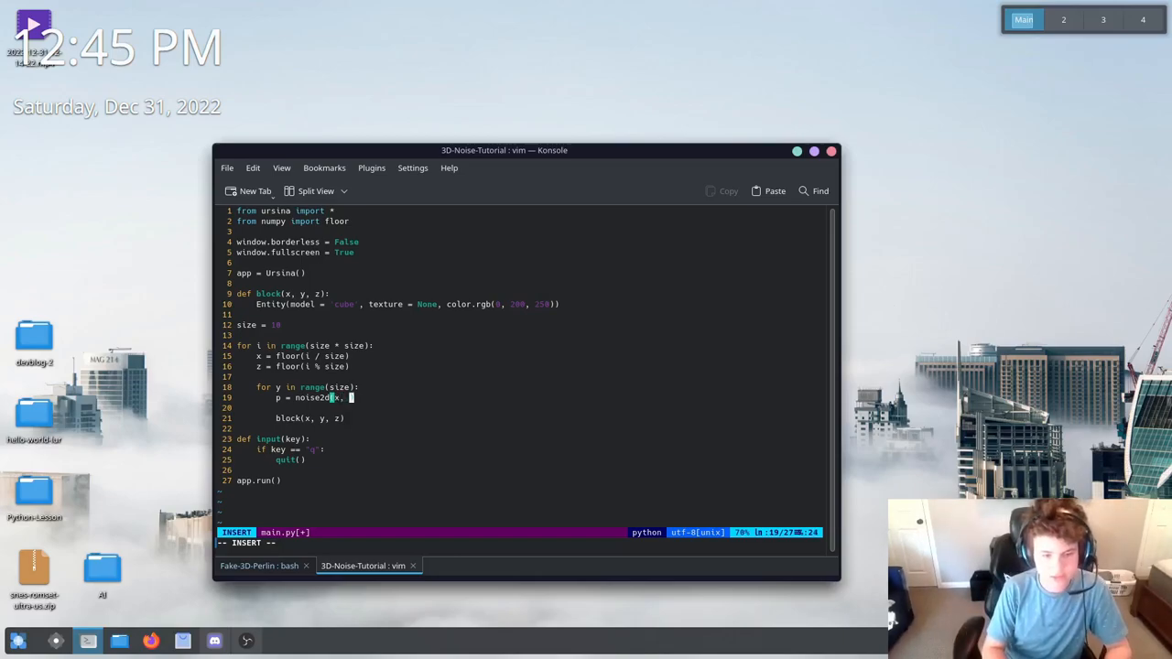
{"action": "type", "text": "z"}
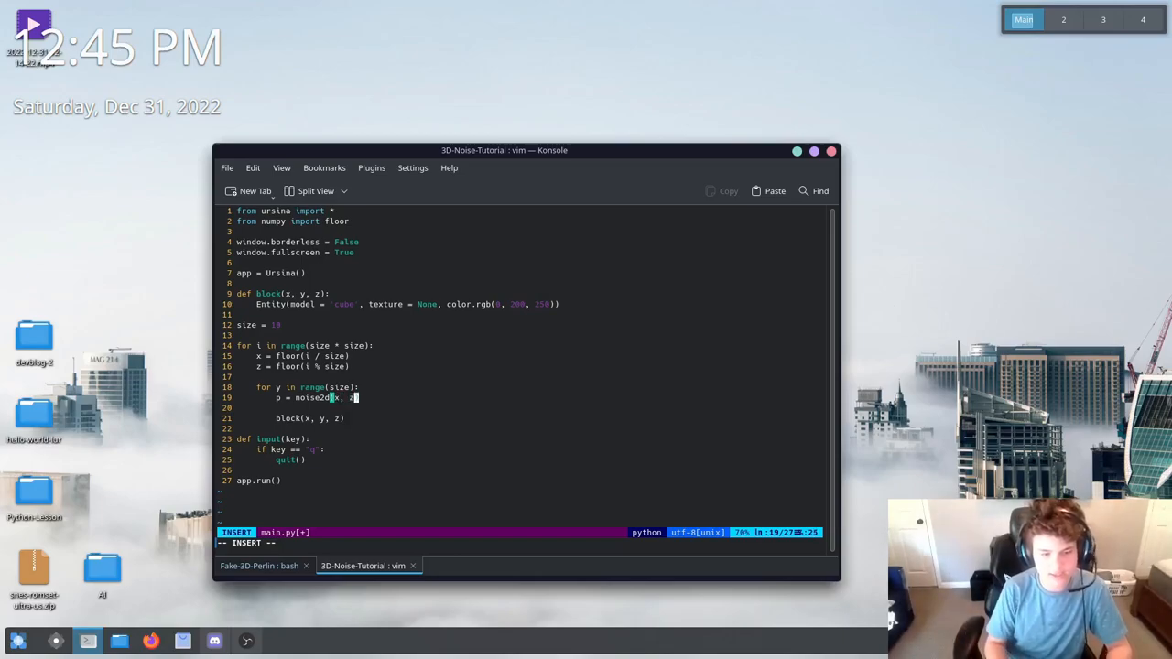
{"action": "key", "text": "Escape"}
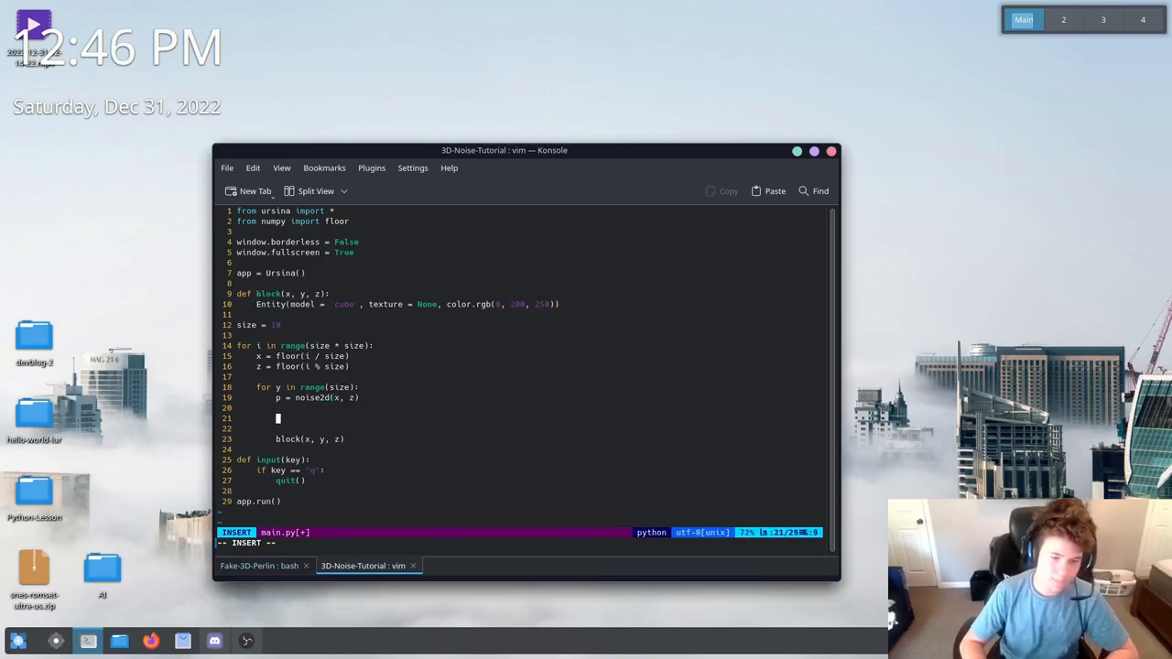
Wrap block(x, y, z) under the condition 'if p < 12:' and leave insert mode
{"action": "type", "text": "p"}
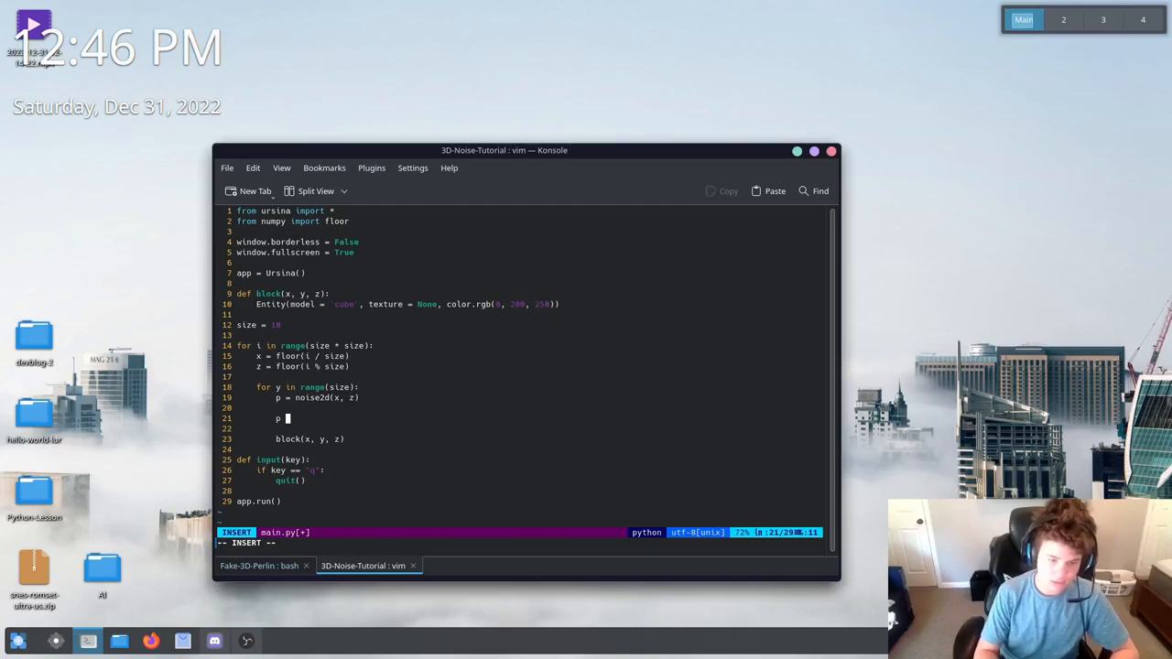
{"action": "type", "text": "="}
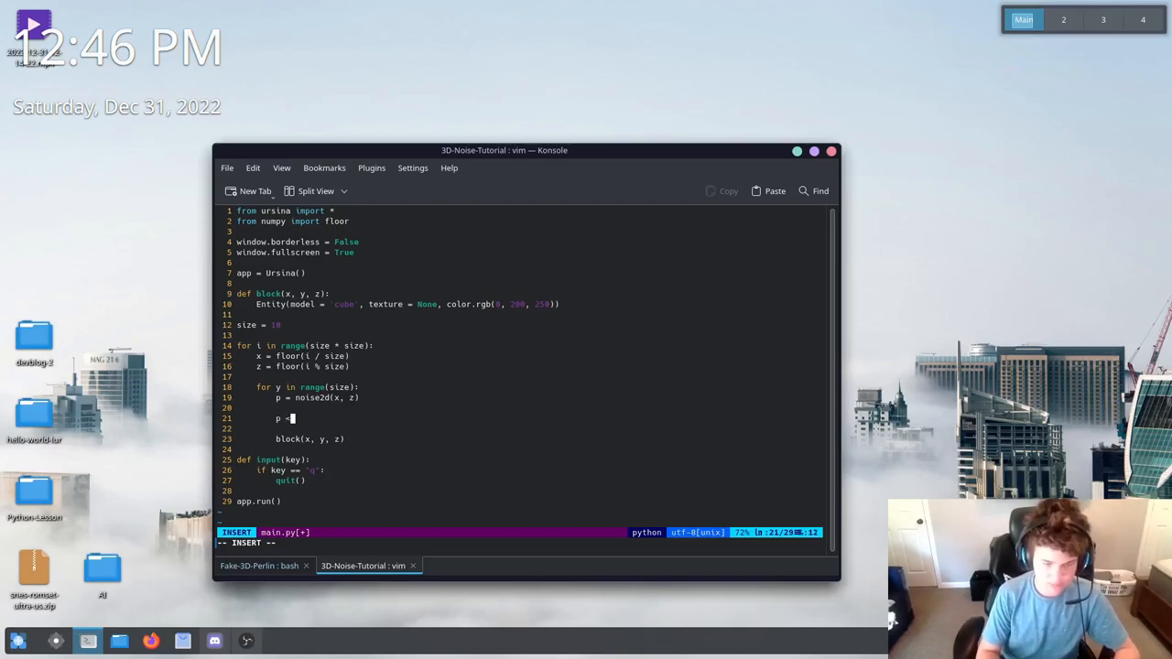
{"action": "type", "text": "<"}
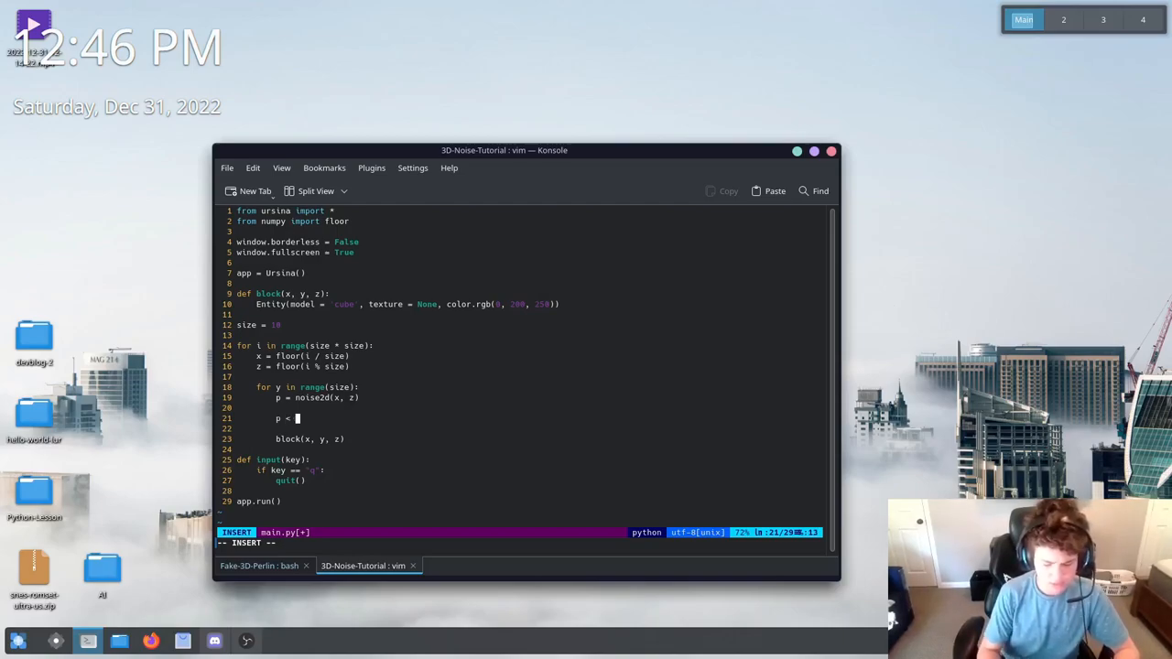
{"action": "type", "text": "12:block(x, y, z"}
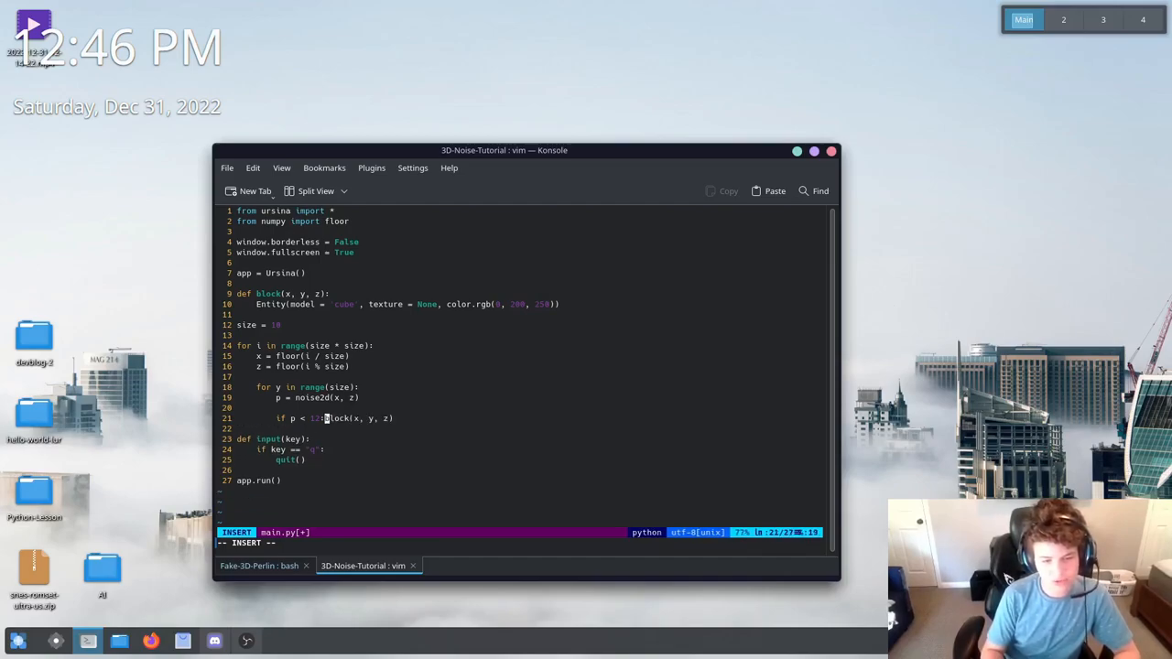
{"action": "key", "text": "Return"}
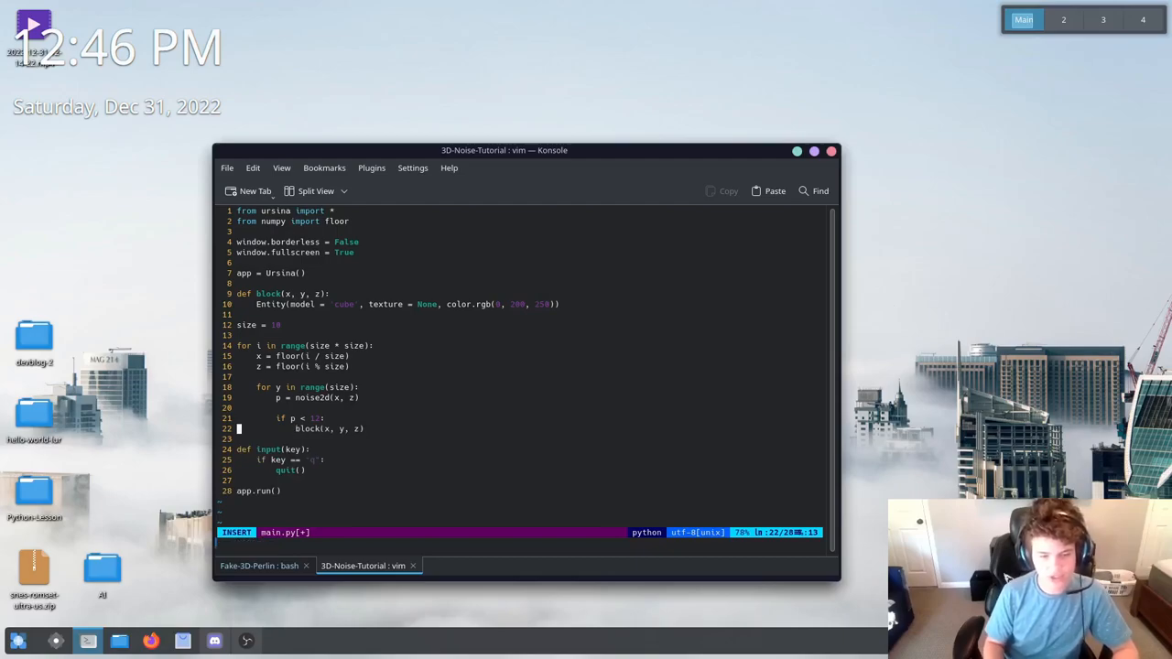
{"action": "key", "text": "Escape"}
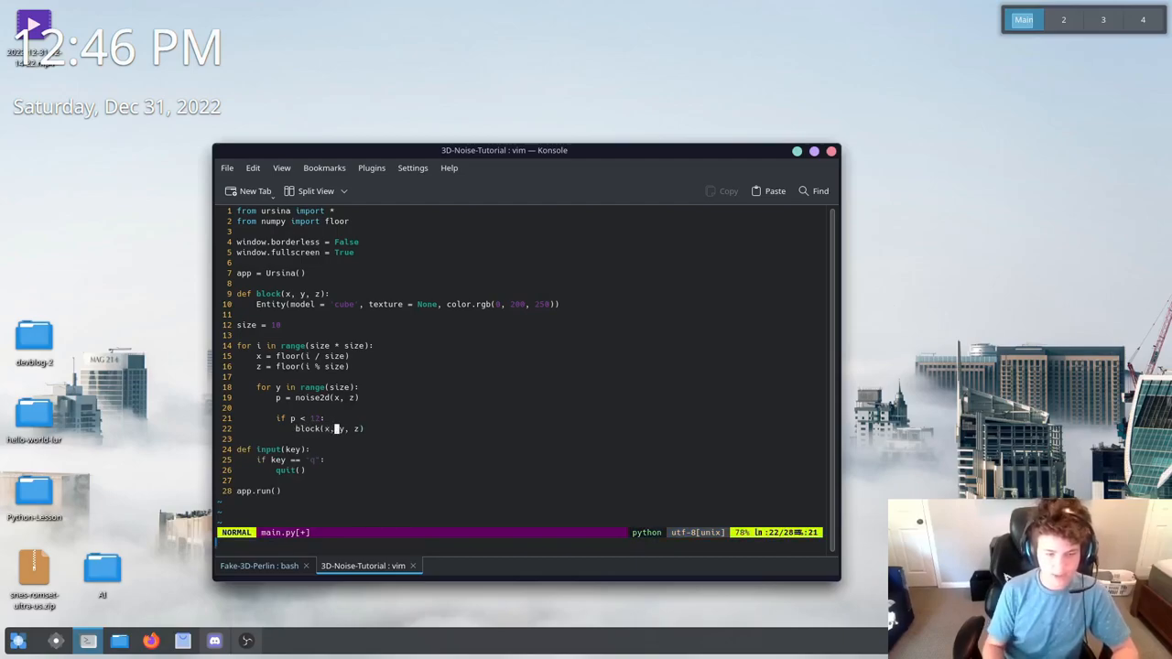
{"action": "type", "text": ":ew"}
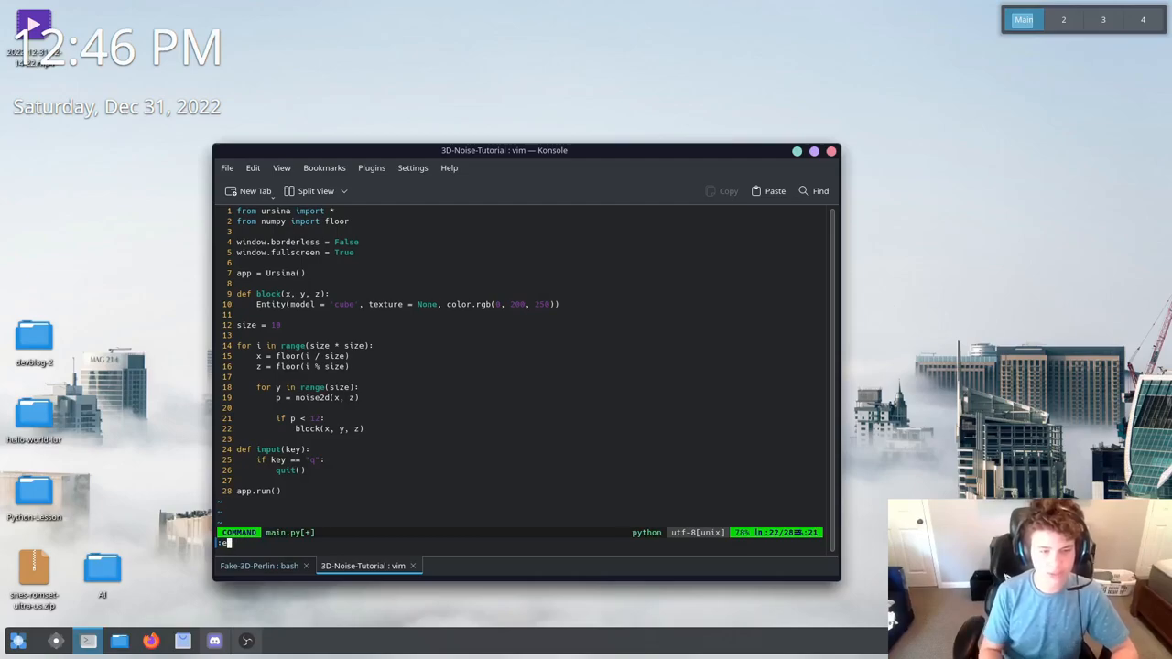
Save and quit with :wq, then run 'py main.py', hitting a line-10 positional-argument SyntaxError
{"action": "type", "text": "wq"}
{"action": "type", "text": "py"}
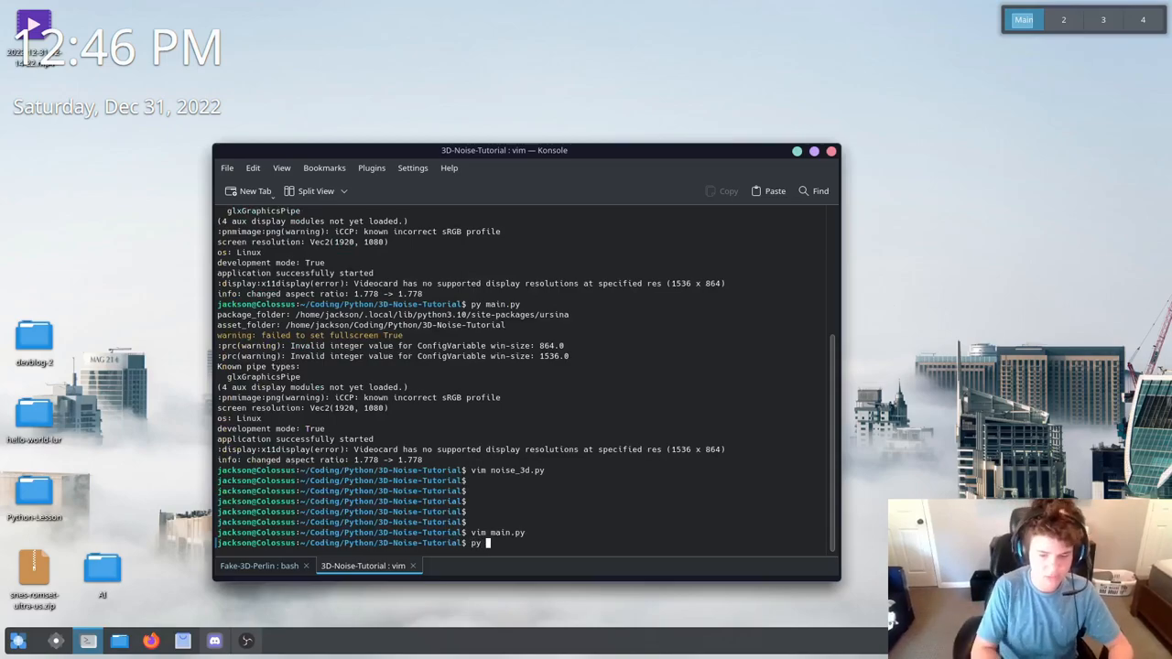
{"action": "key", "text": "Return"}
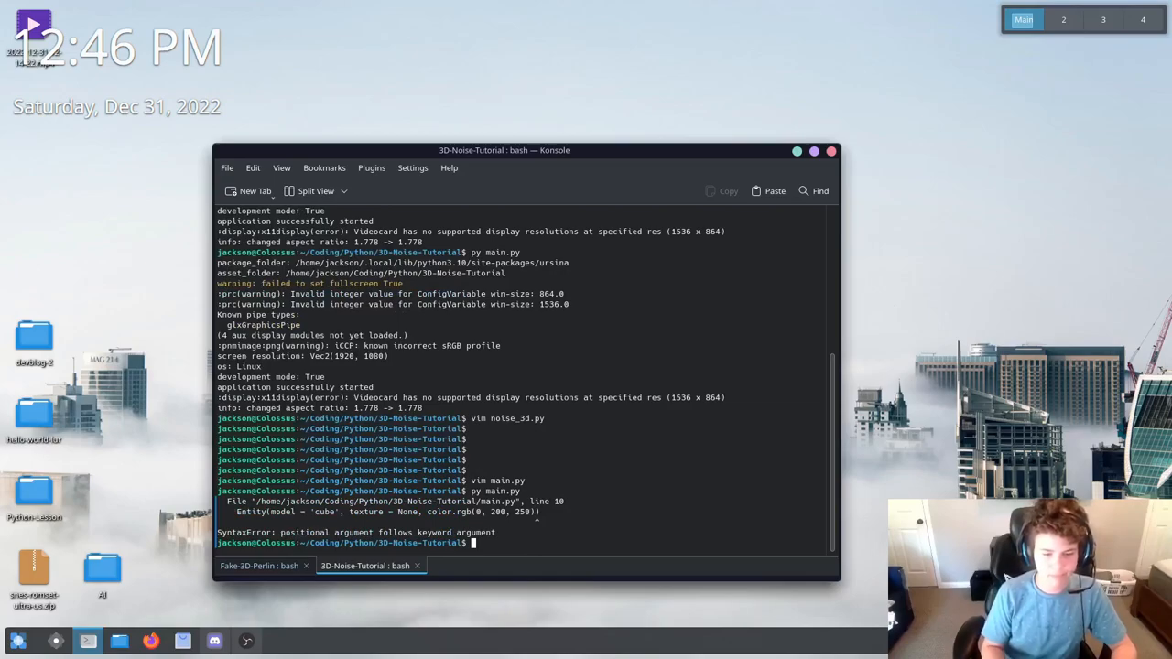
{"action": "type", "text": "py main.py"}
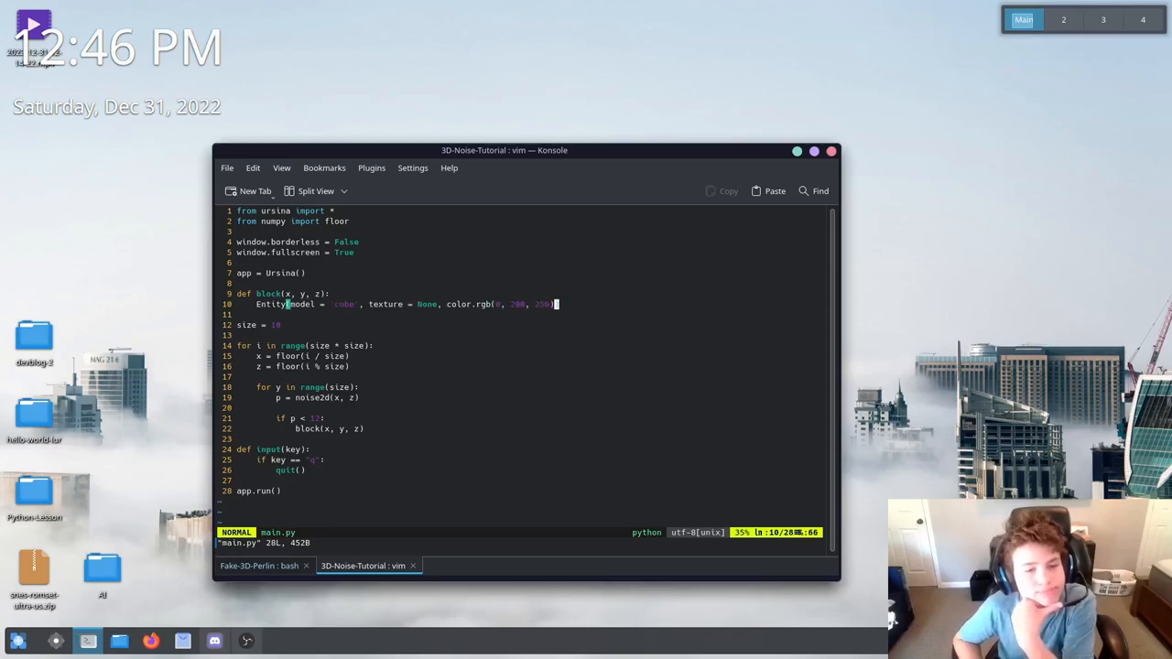
Insert position = (x, y, z) as the first argument of the Entity call
{"action": "key", "text": "Left"}
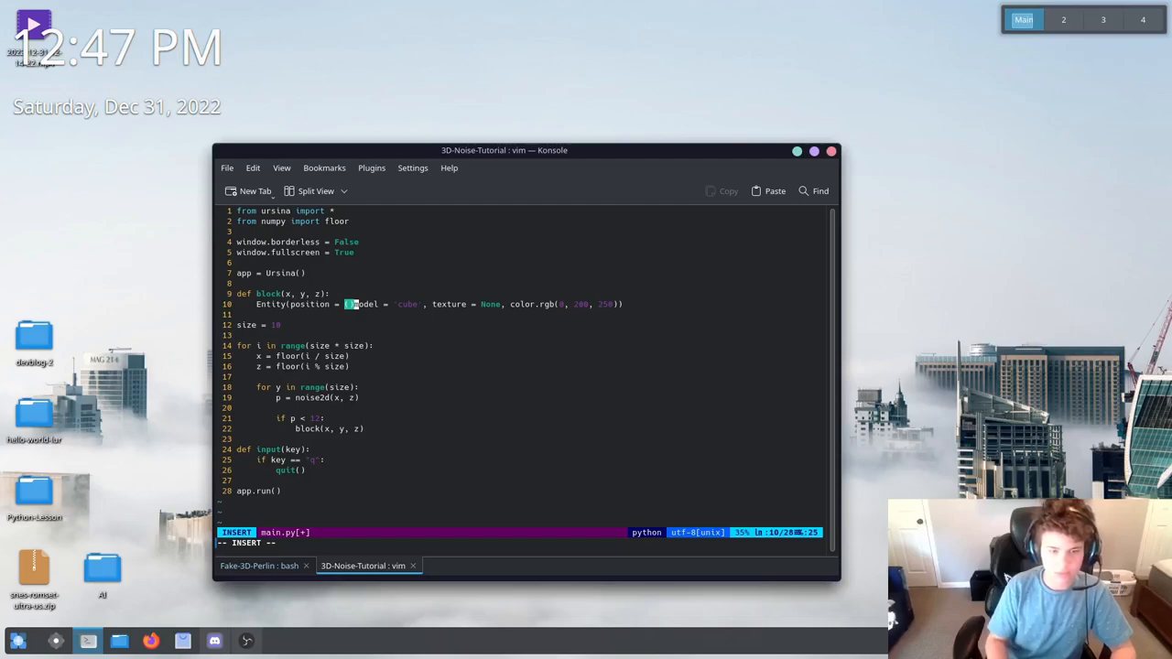
{"action": "type", "text": "x,"}
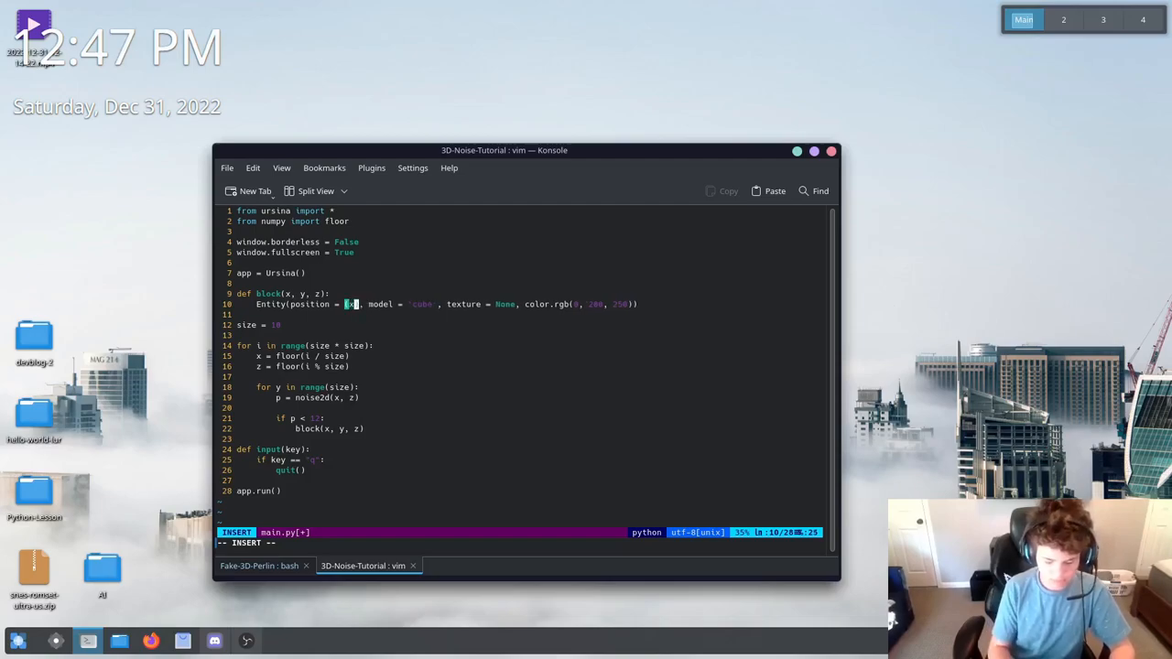
{"action": "key", "text": "Escape"}
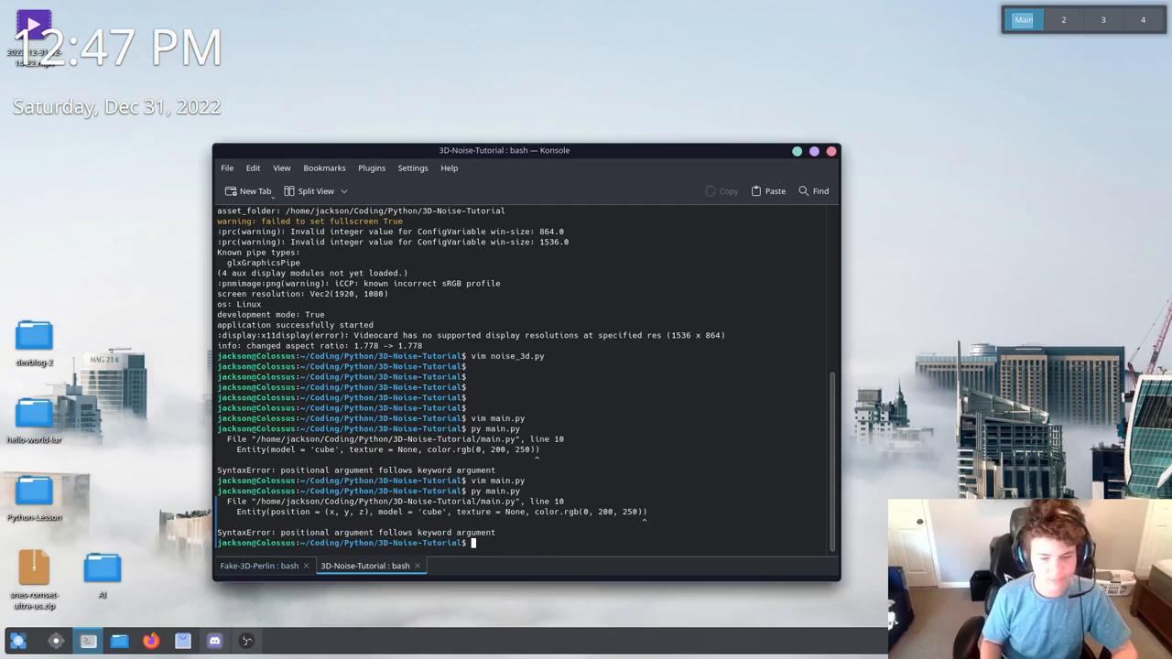
Drop the color argument from the Entity call, then rename noise2d to noise_2d
{"action": "type", "text": "vim main.py"}
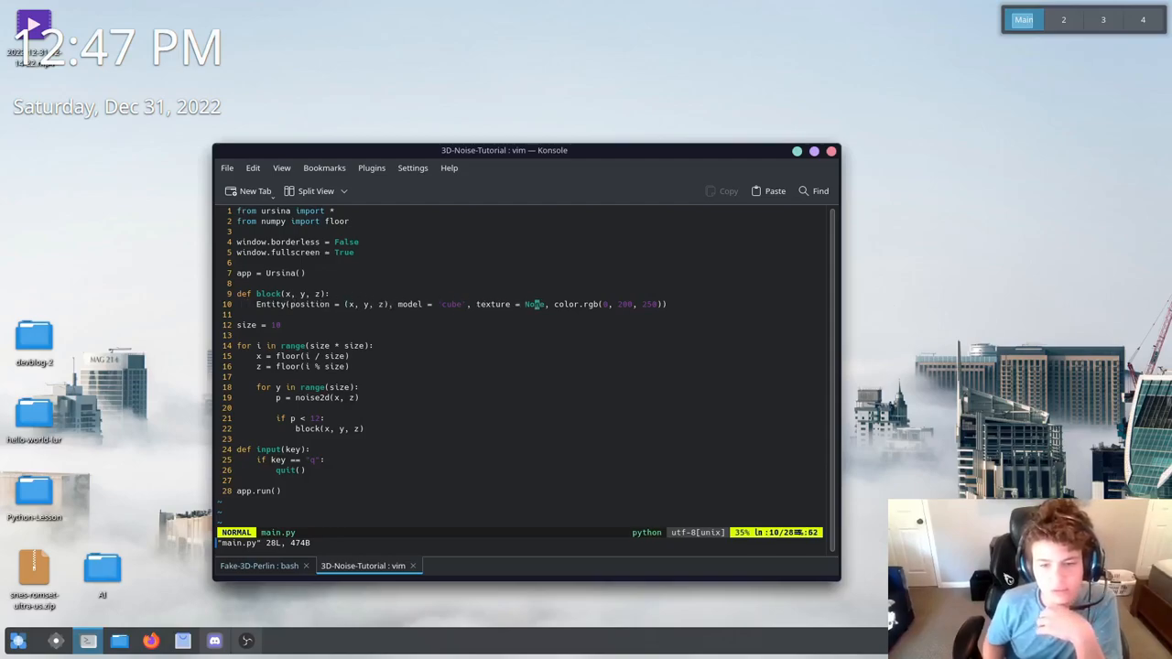
{"action": "key", "text": "End"}
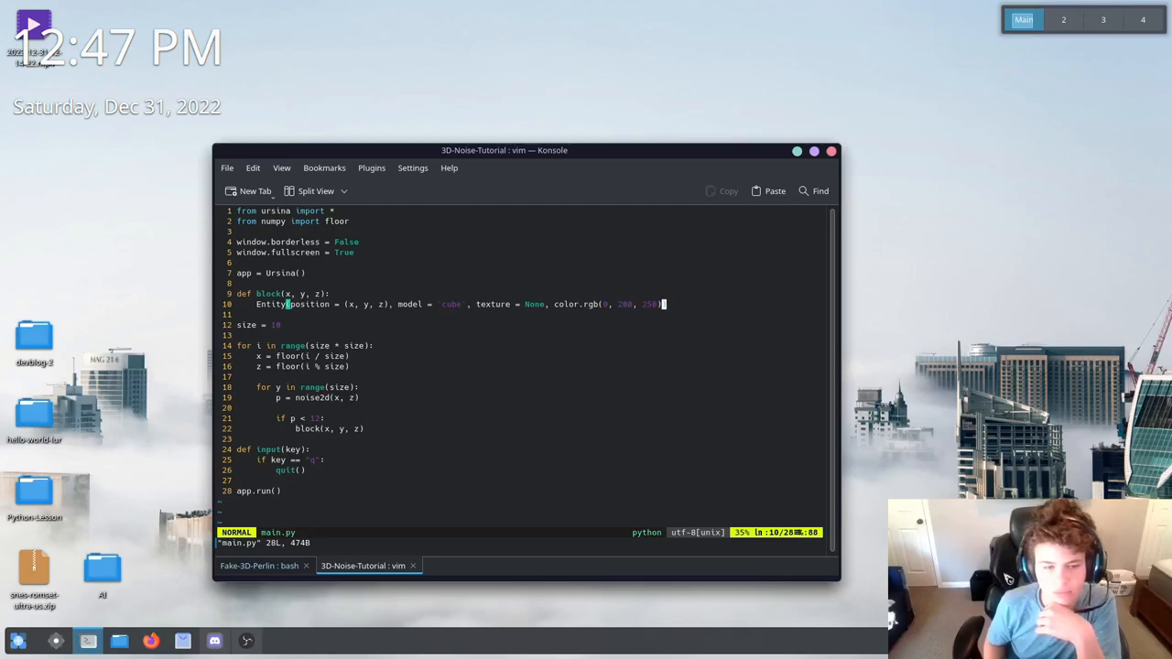
{"action": "key", "text": "i"}
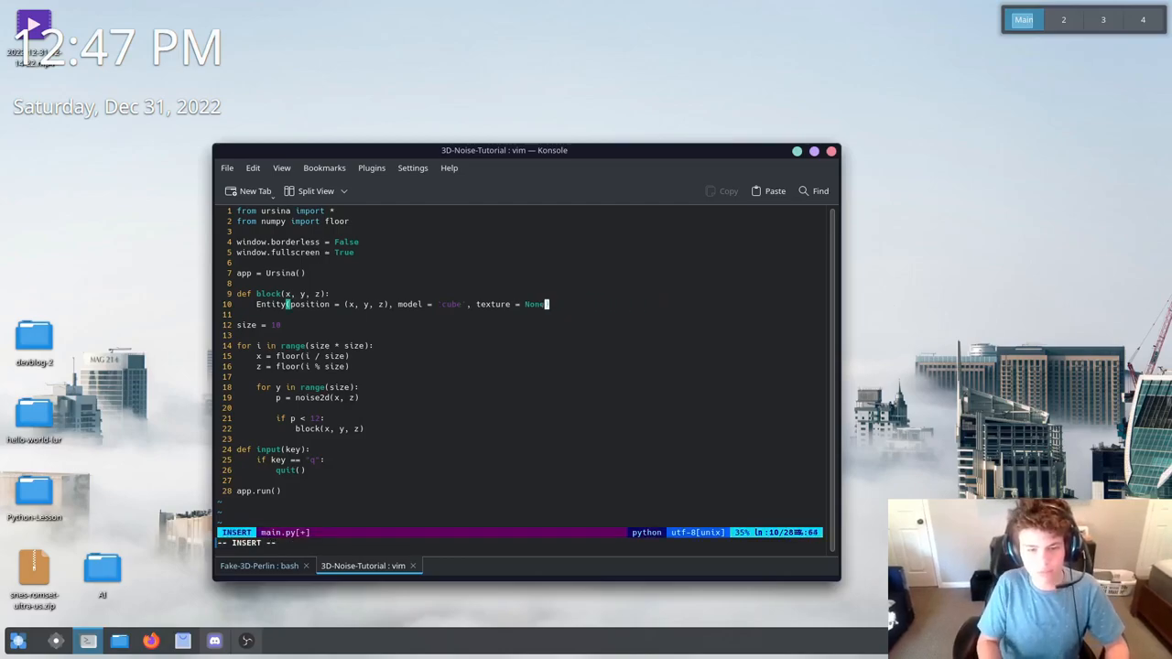
{"action": "key", "text": "Escape"}
{"action": "type", "text": "py main.py"}
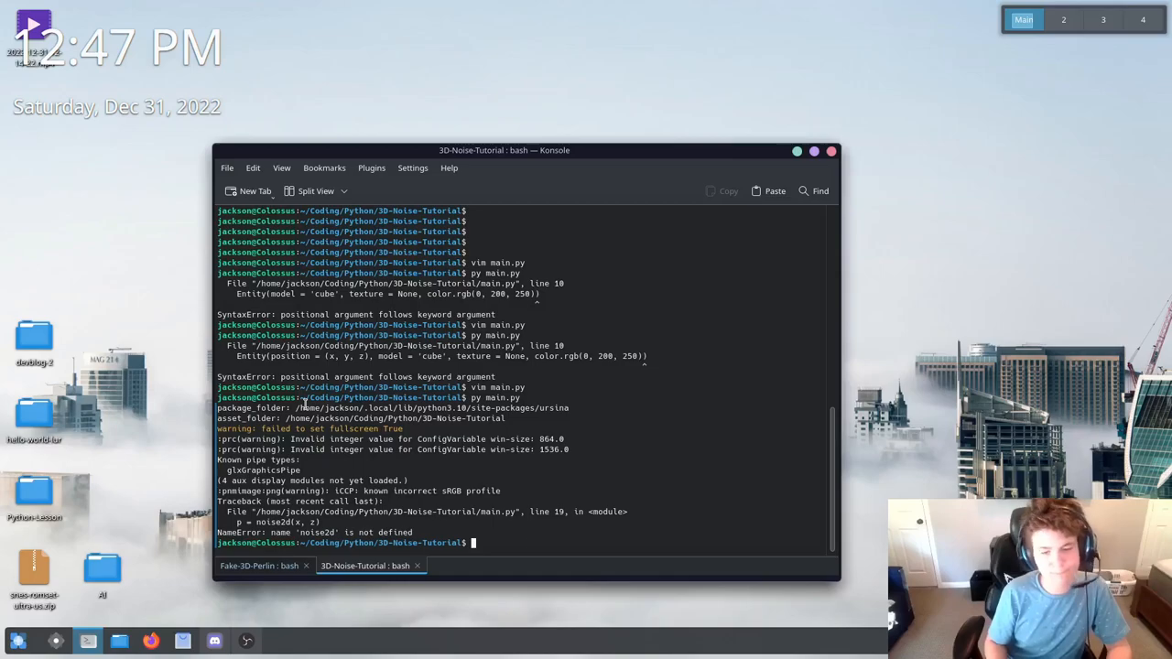
{"action": "type", "text": "vim main.py"}
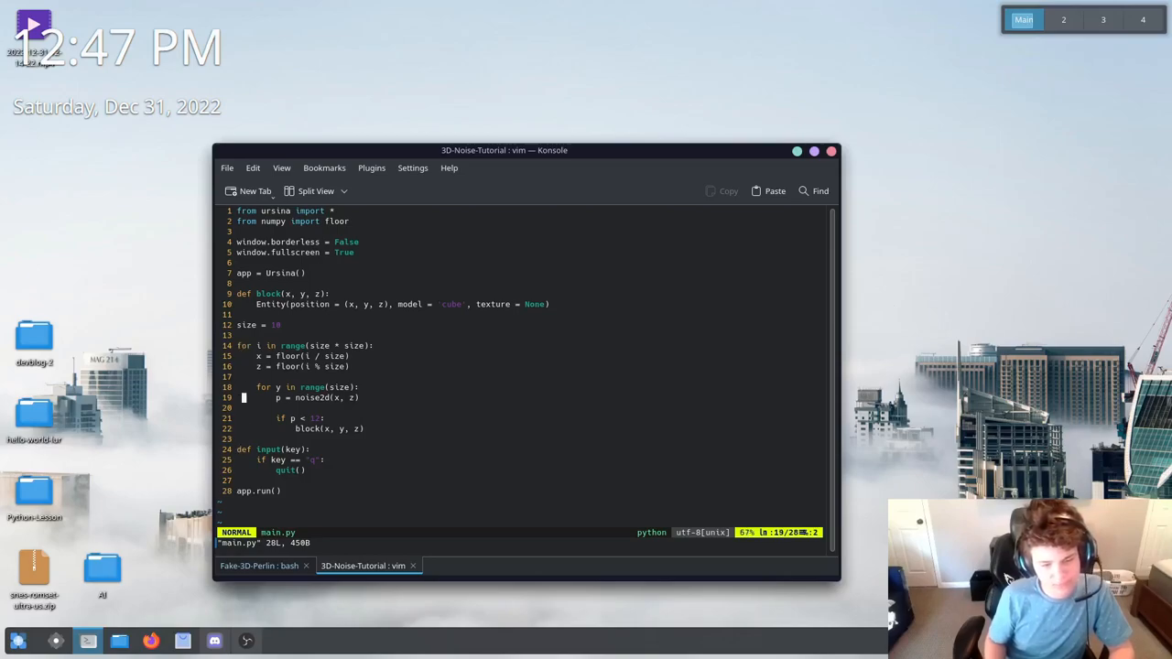
{"action": "key", "text": "i"}
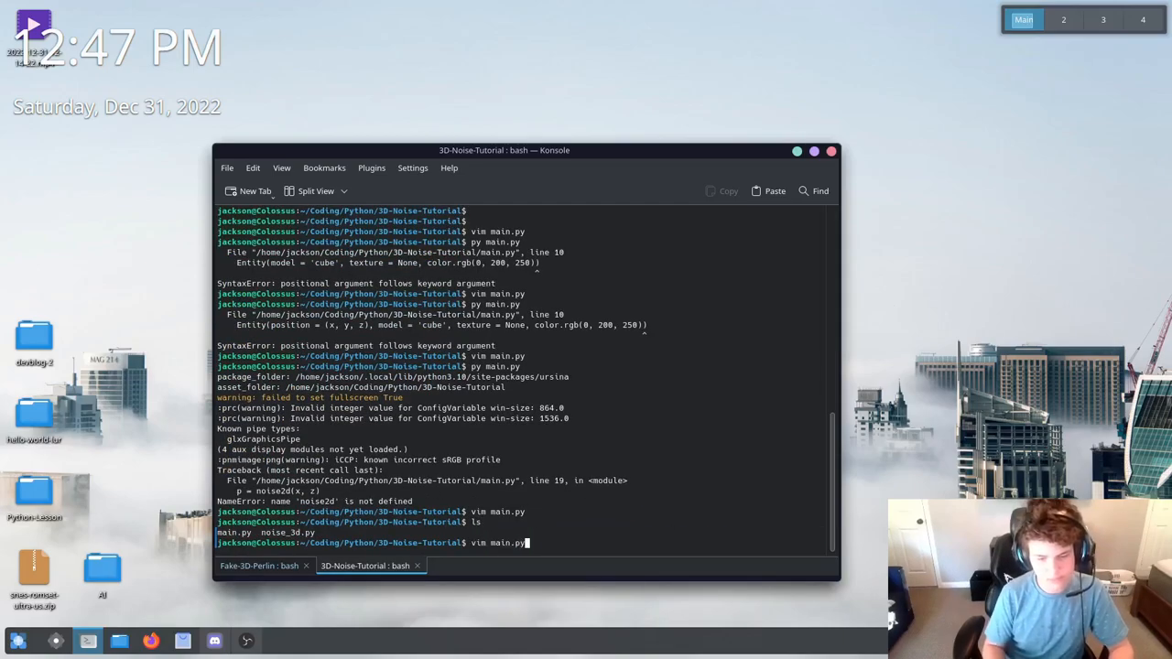
Add 'from noise import *' near the top of main.py
{"action": "key", "text": "Return"}
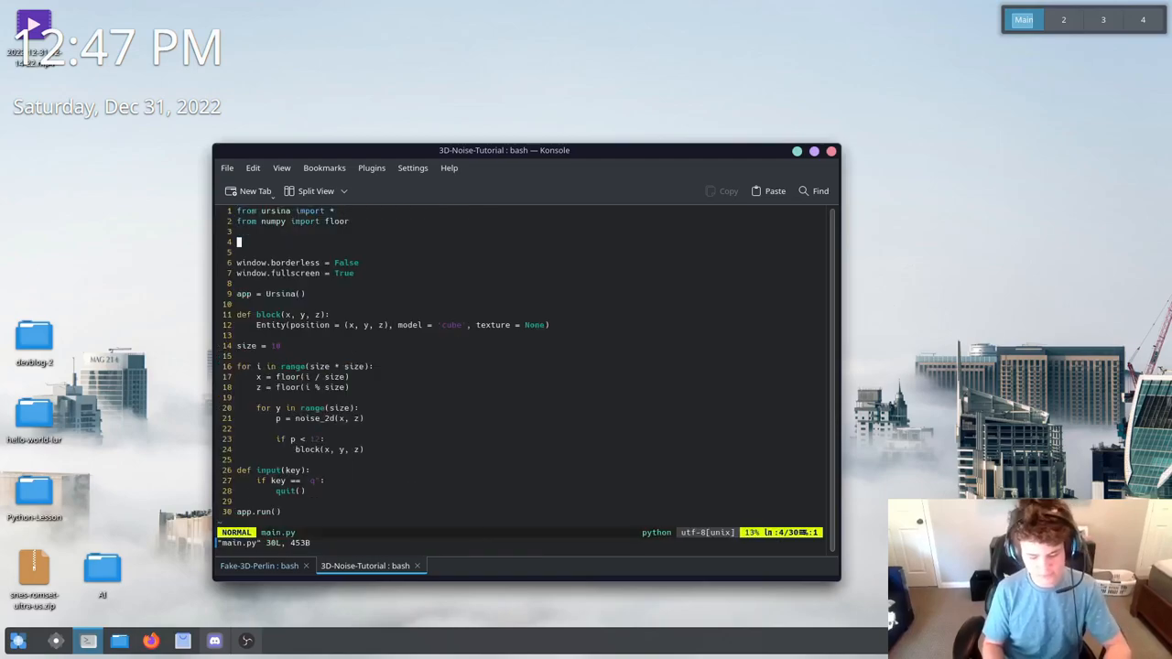
{"action": "key", "text": "i"}
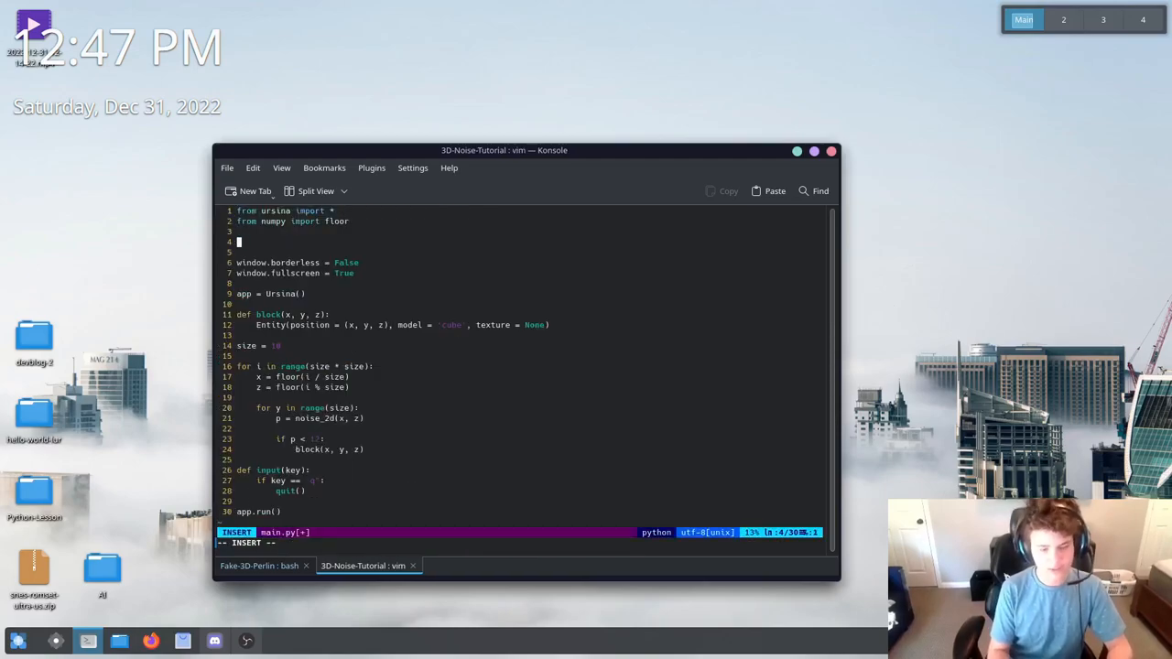
{"action": "type", "text": "from"}
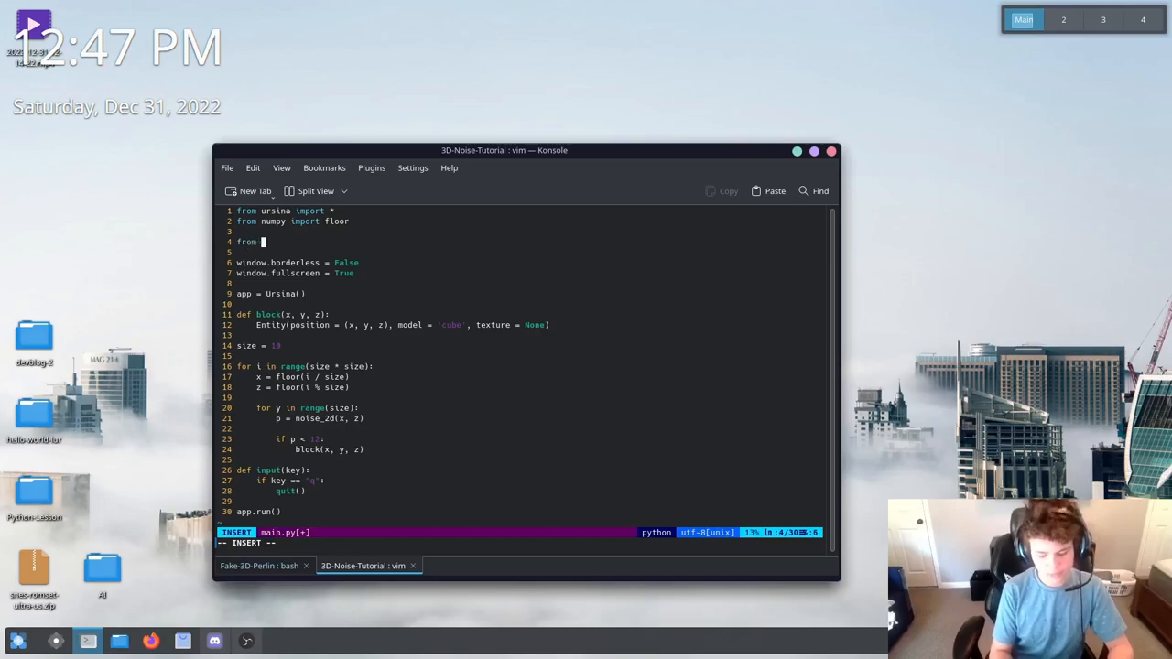
{"action": "type", "text": "noise impo"}
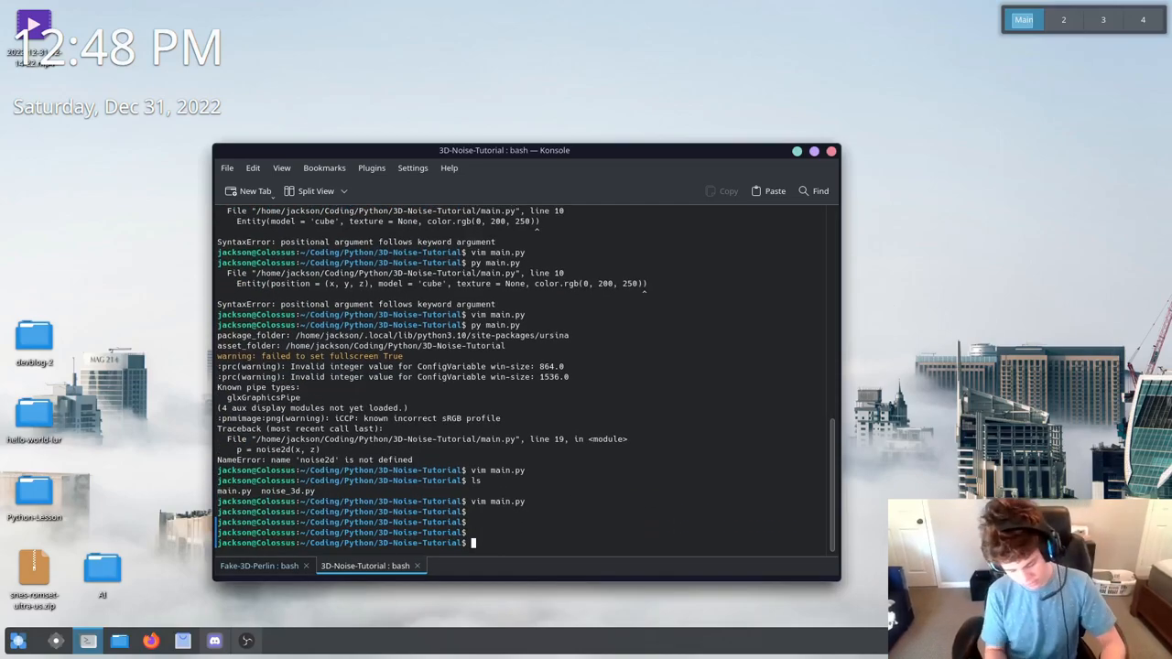
Rename noise_3d.py to noise.py with mv in the shell
{"action": "type", "text": "mv"}
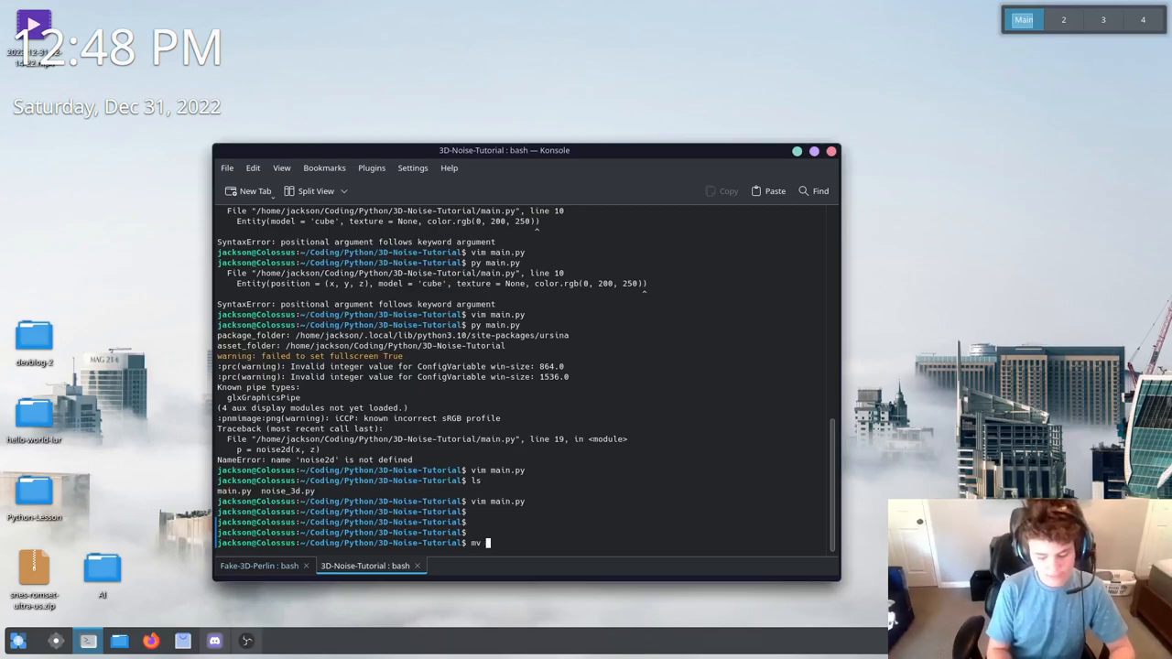
{"action": "type", "text": "noise_3d.py"}
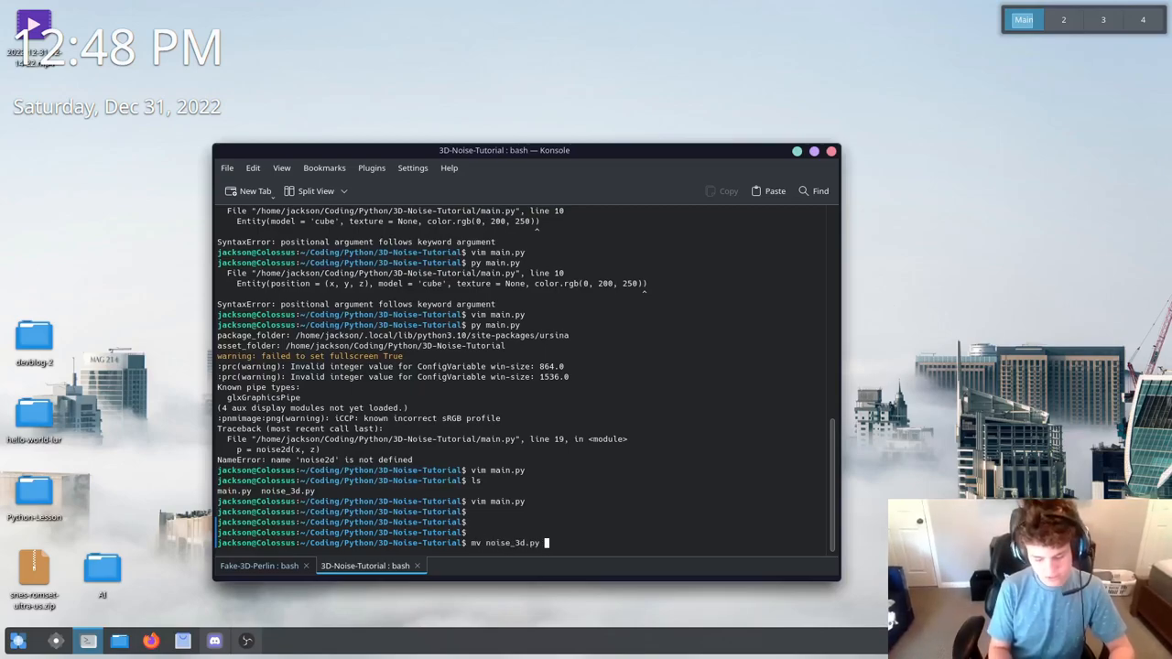
{"action": "type", "text": "noise.p"}
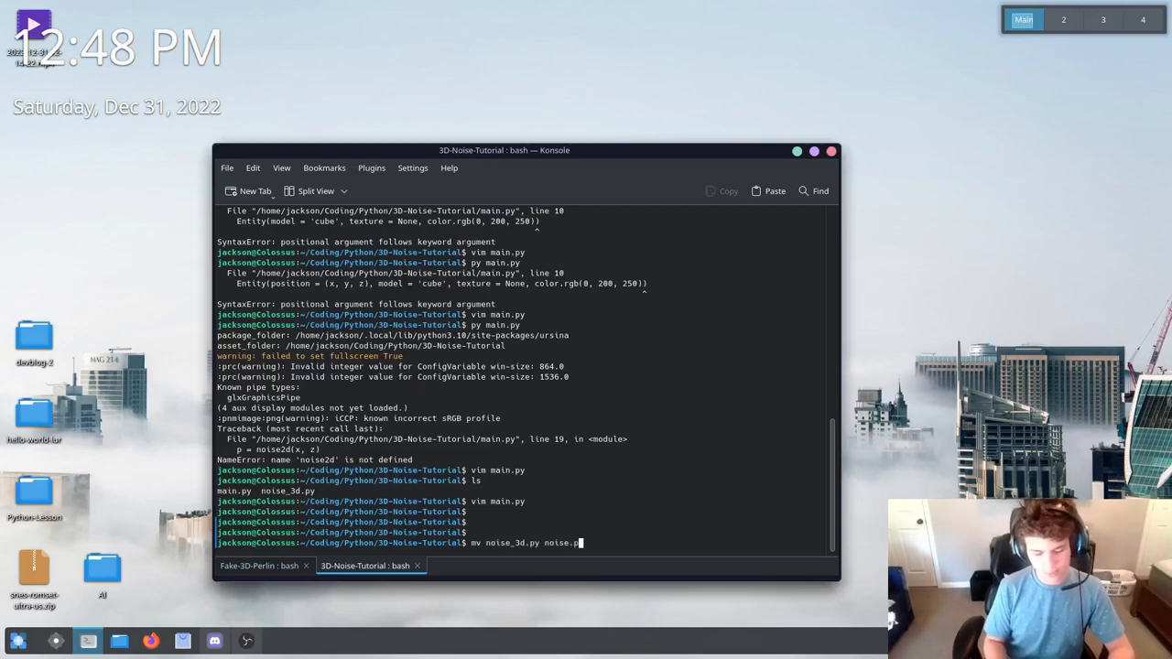
{"action": "key", "text": "Return"}
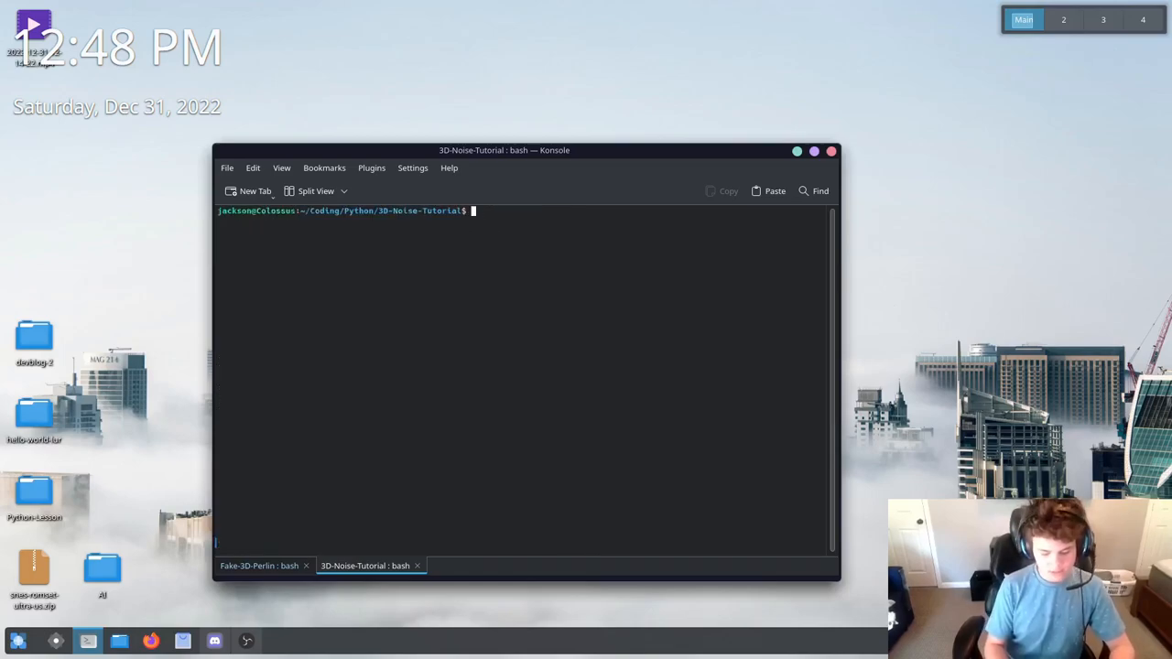
Run 'py main.py' to test the terrain script
{"action": "type", "text": "py main.py"}
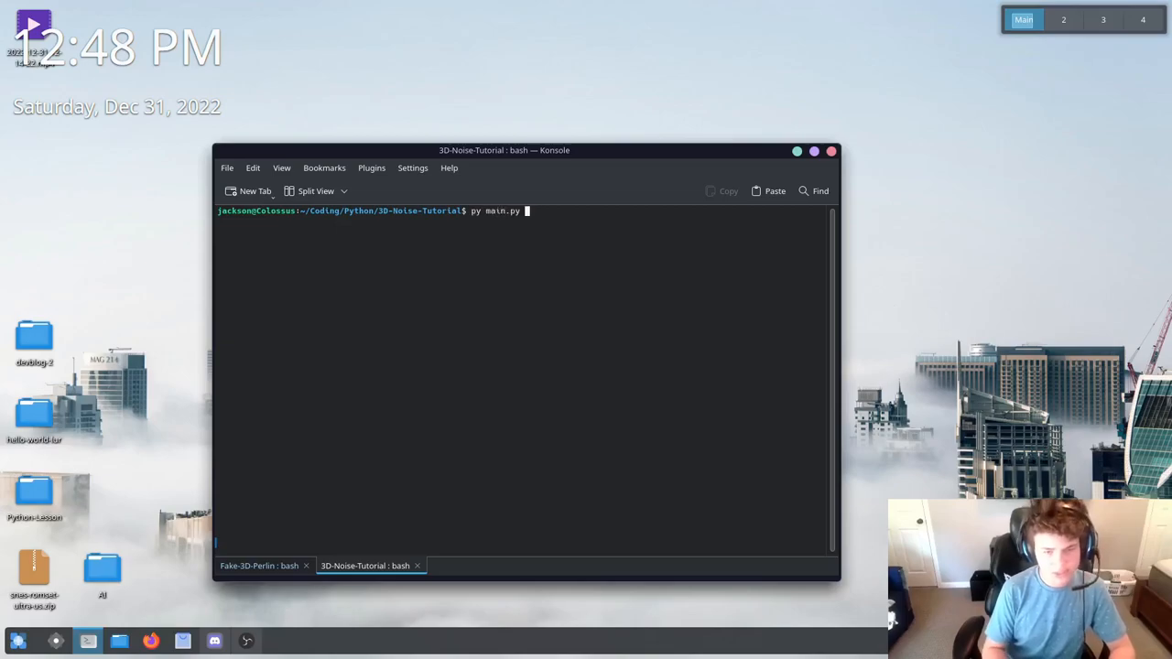
{"action": "key", "text": "Return"}
{"action": "type", "text": "cls"}
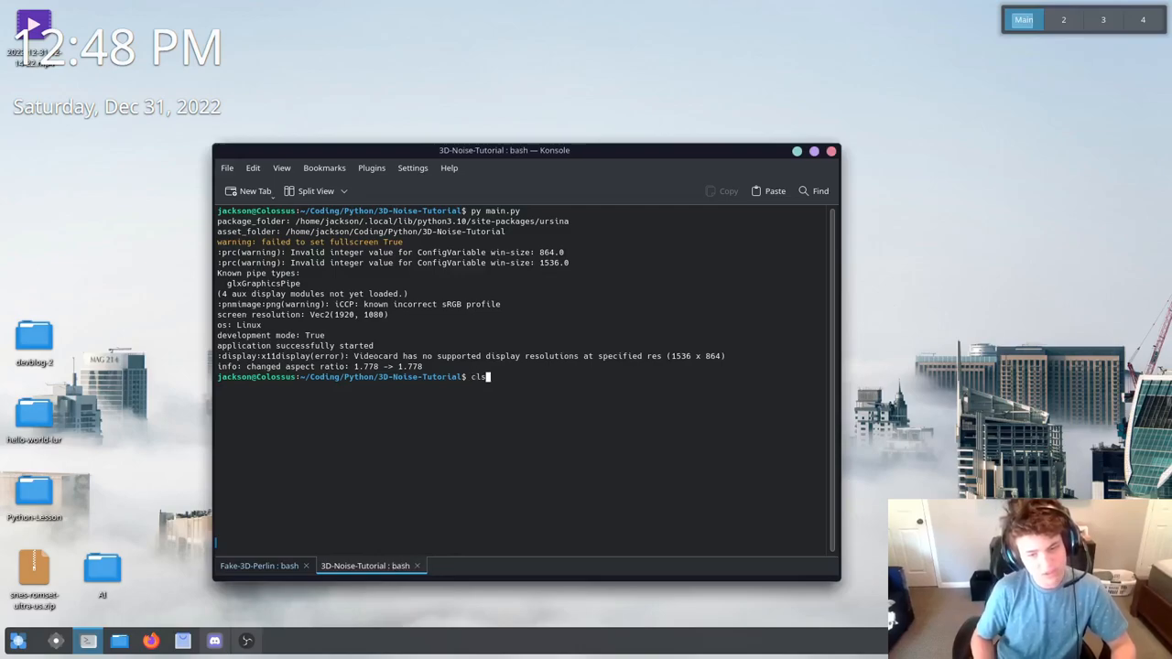
{"action": "type", "text": "py main.py"}
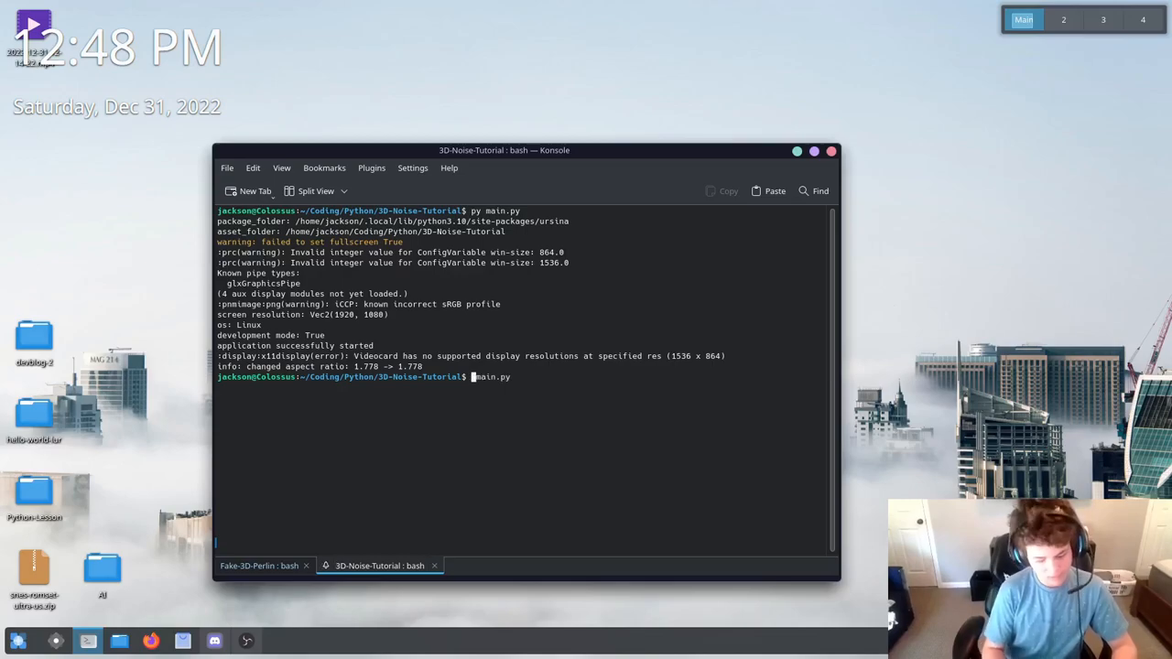
Add an EditorCamera() line before app.run() in main.py
{"action": "type", "text": "vi"}
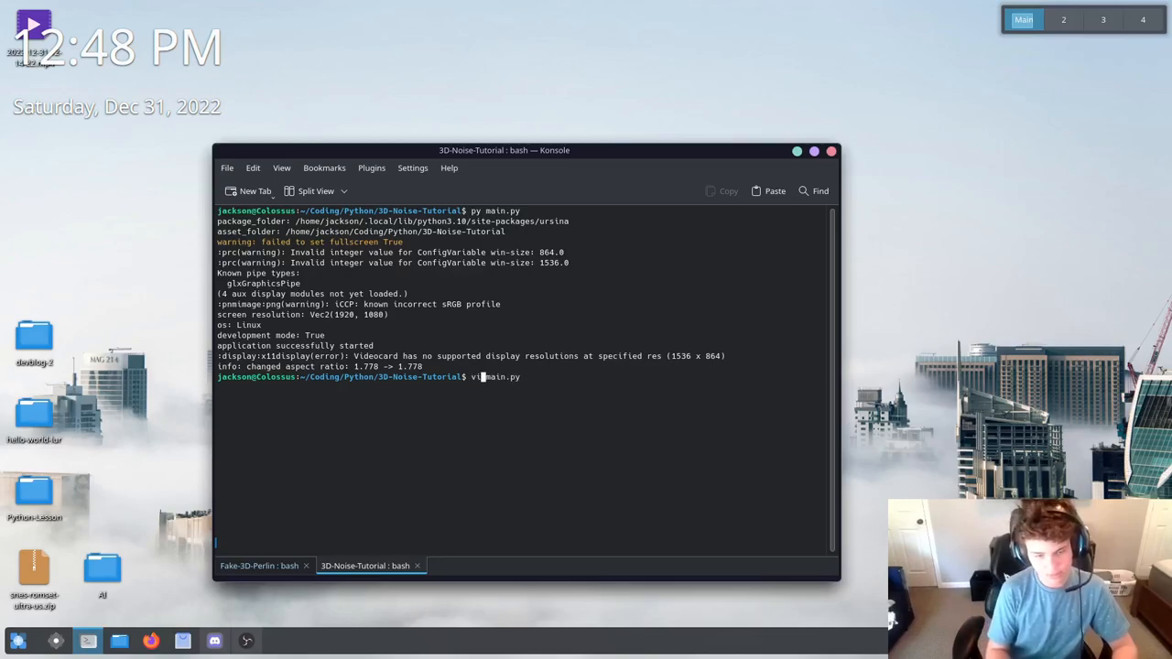
{"action": "key", "text": "Return"}
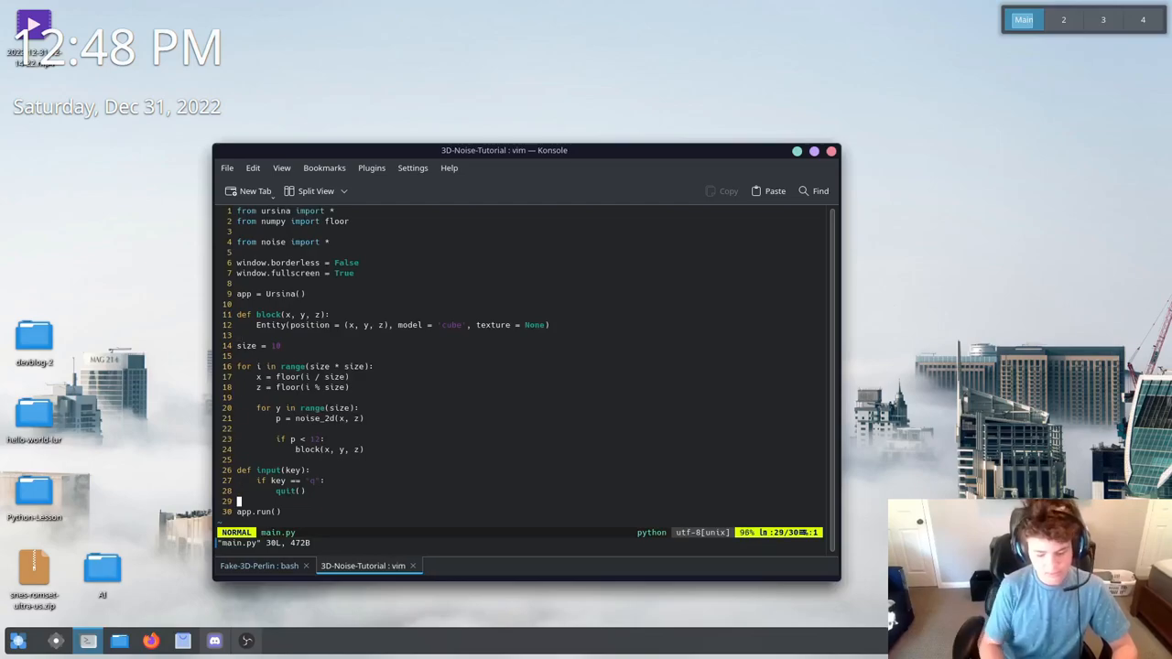
{"action": "type", "text": "EditorCamera"}
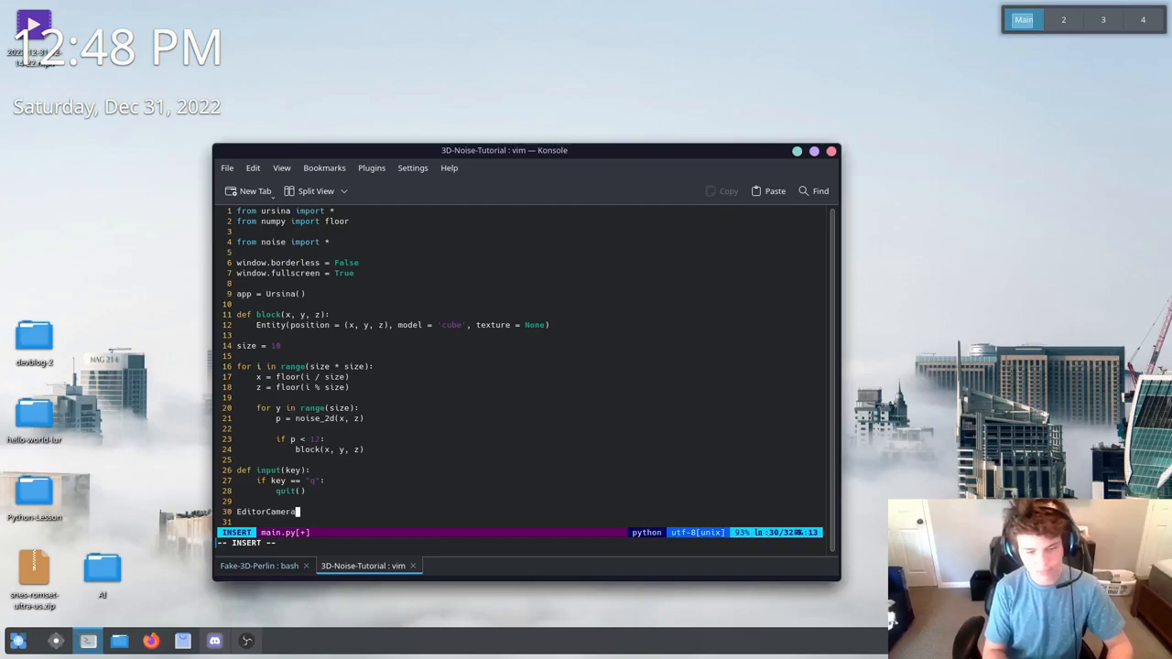
{"action": "key", "text": "Escape"}
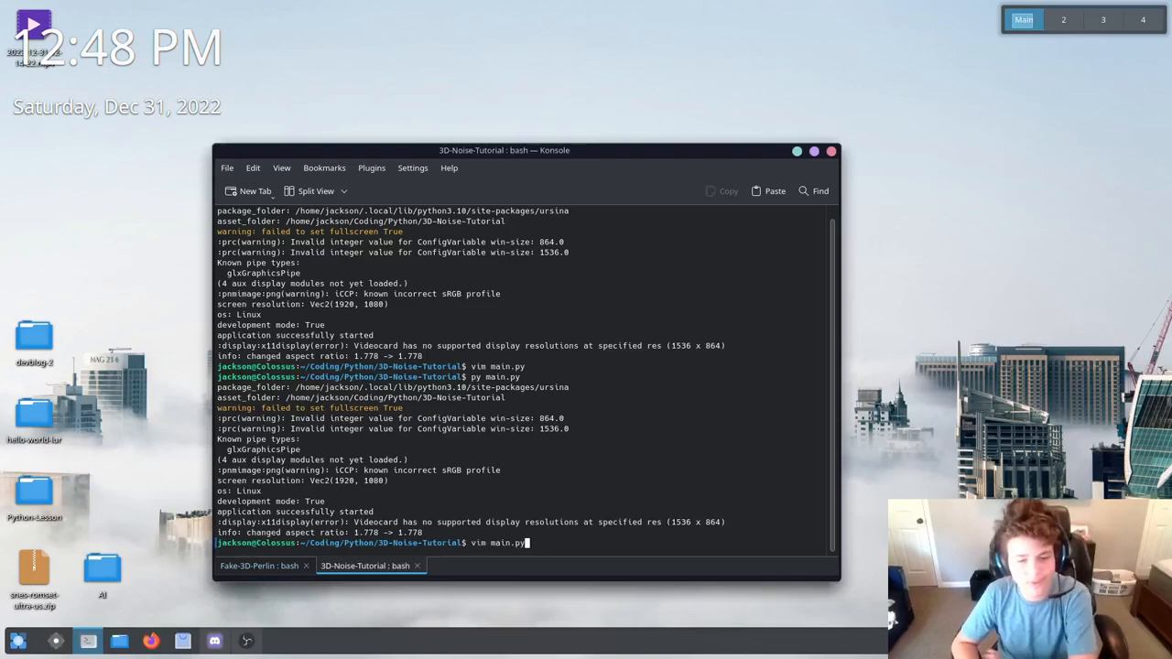
Add 'from ursina.shaders import basic_lighting_shader' below the other imports
{"action": "key", "text": "Return"}
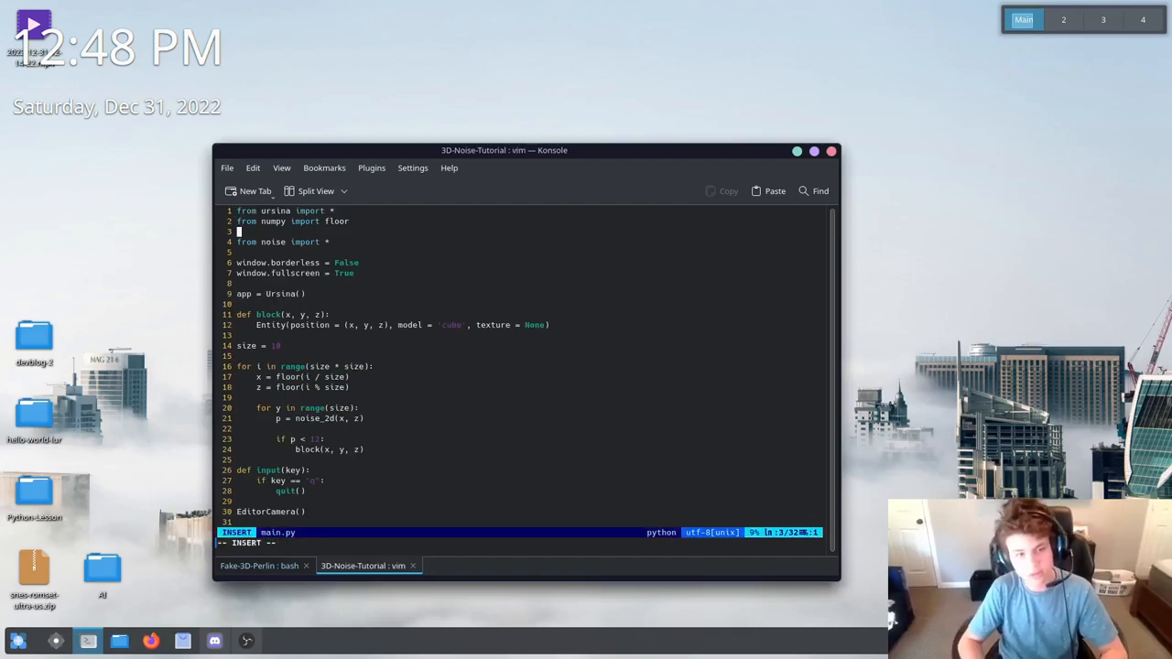
{"action": "key", "text": "Up"}
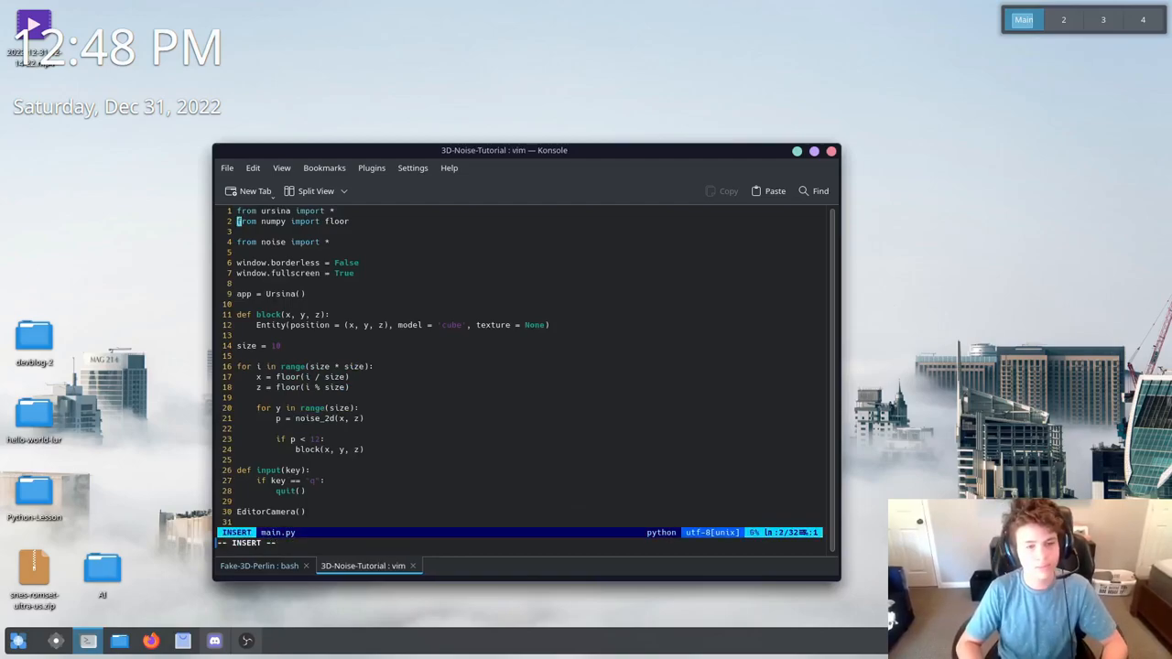
{"action": "key", "text": "Return"}
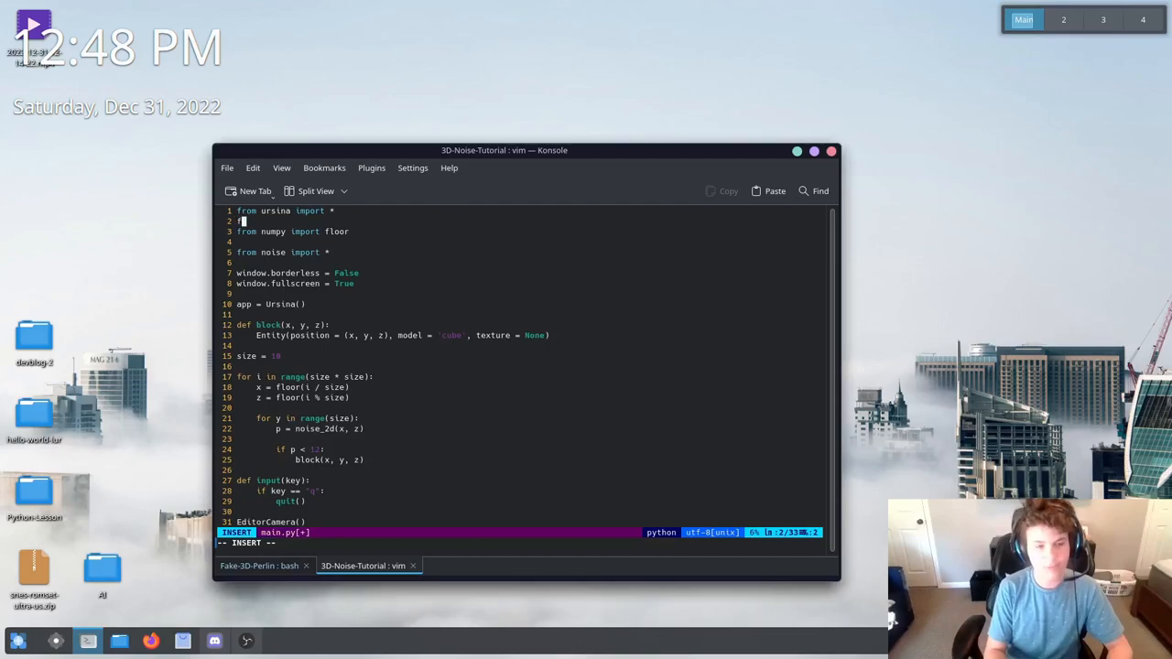
{"action": "type", "text": "rom ursina"}
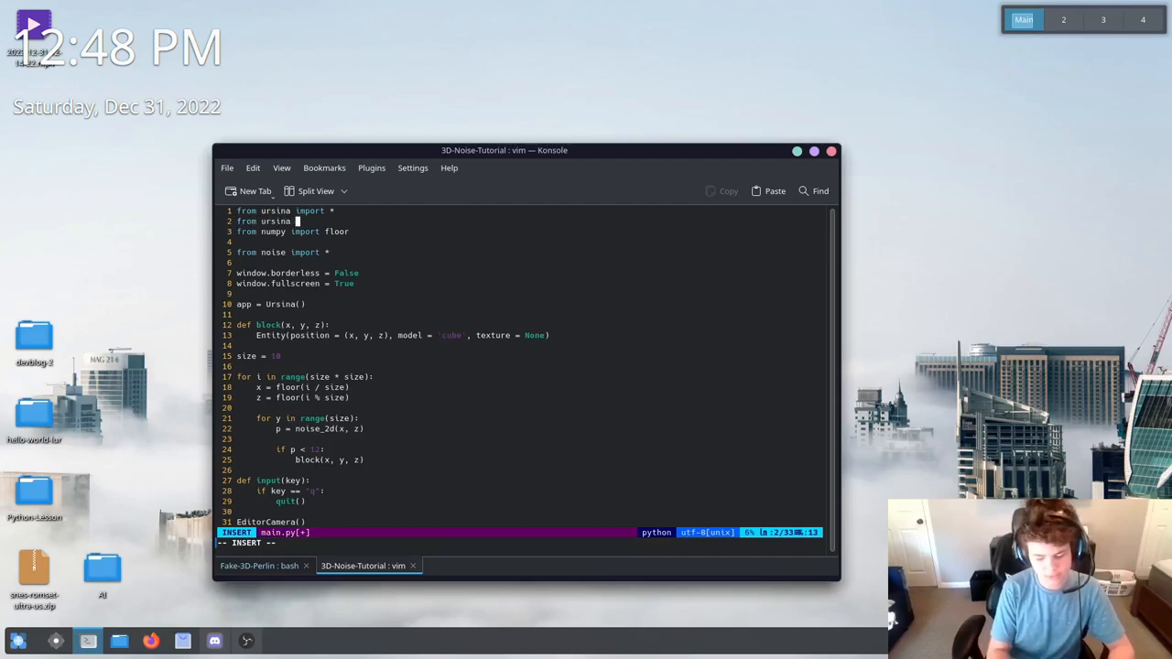
{"action": "type", "text": "impo"}
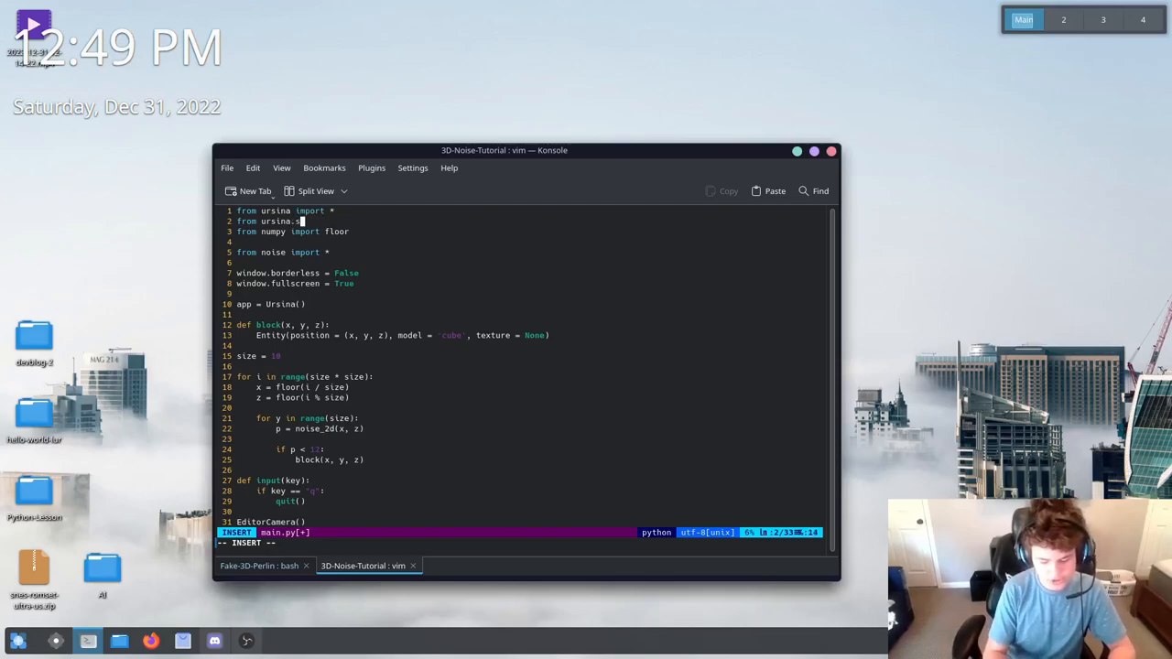
{"action": "type", "text": "haders import"}
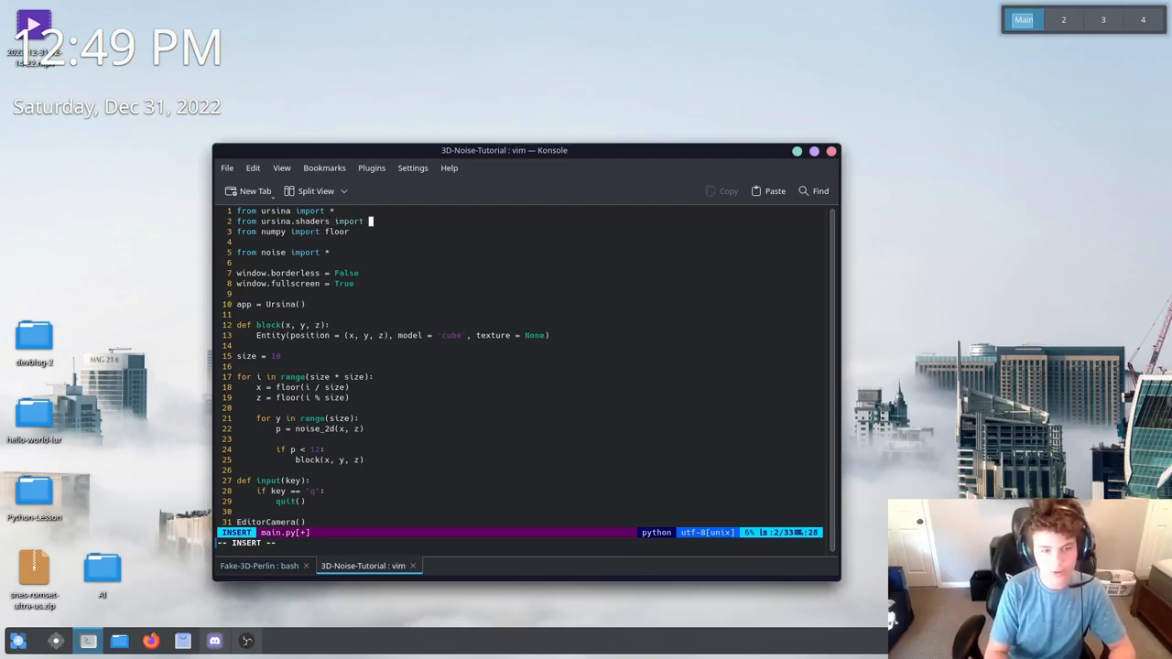
{"action": "type", "text": "basic_light"}
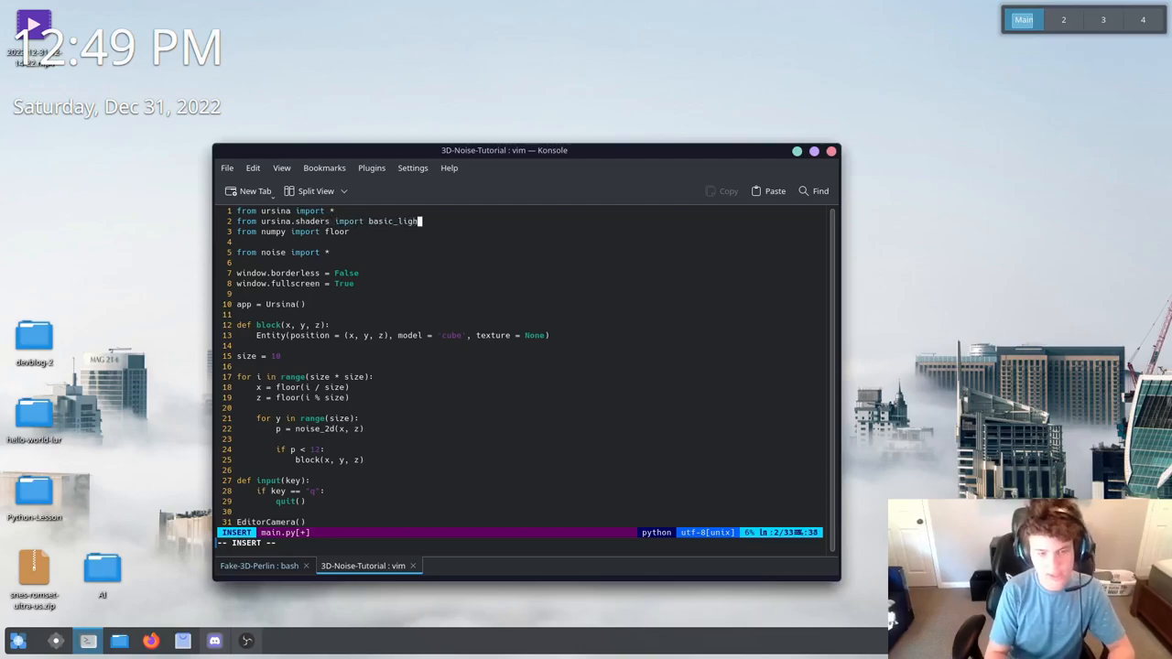
{"action": "type", "text": "ting_shader"}
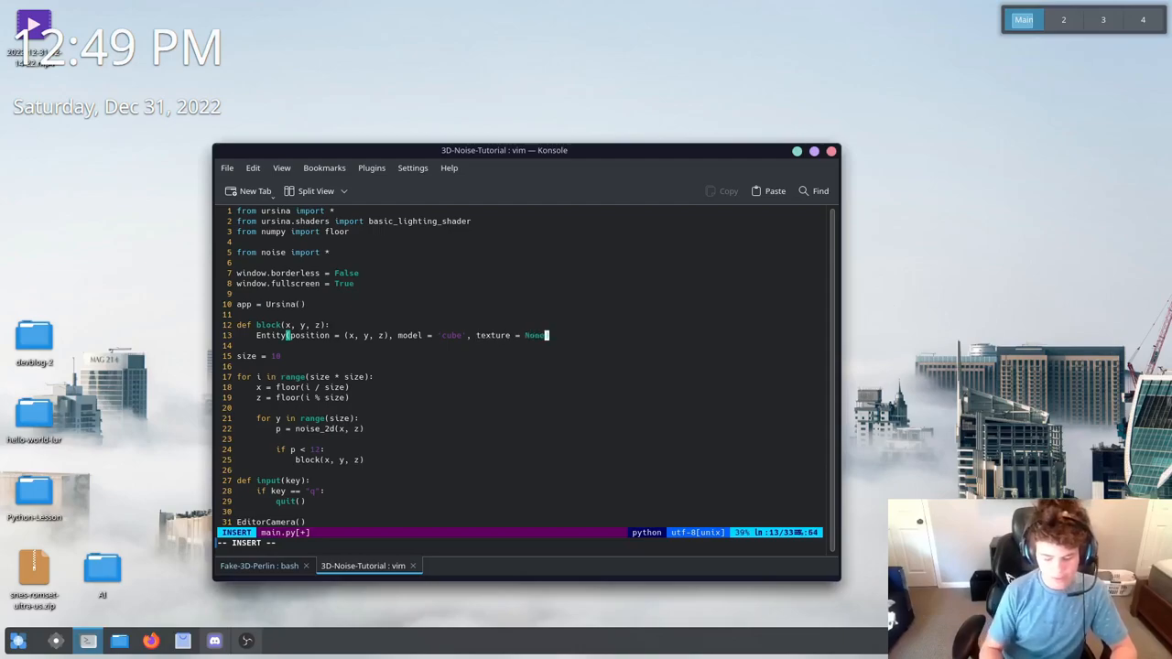
Append shader = basic_lighting_shader to the block Entity call and save
{"action": "type", "text": ", shader ="}
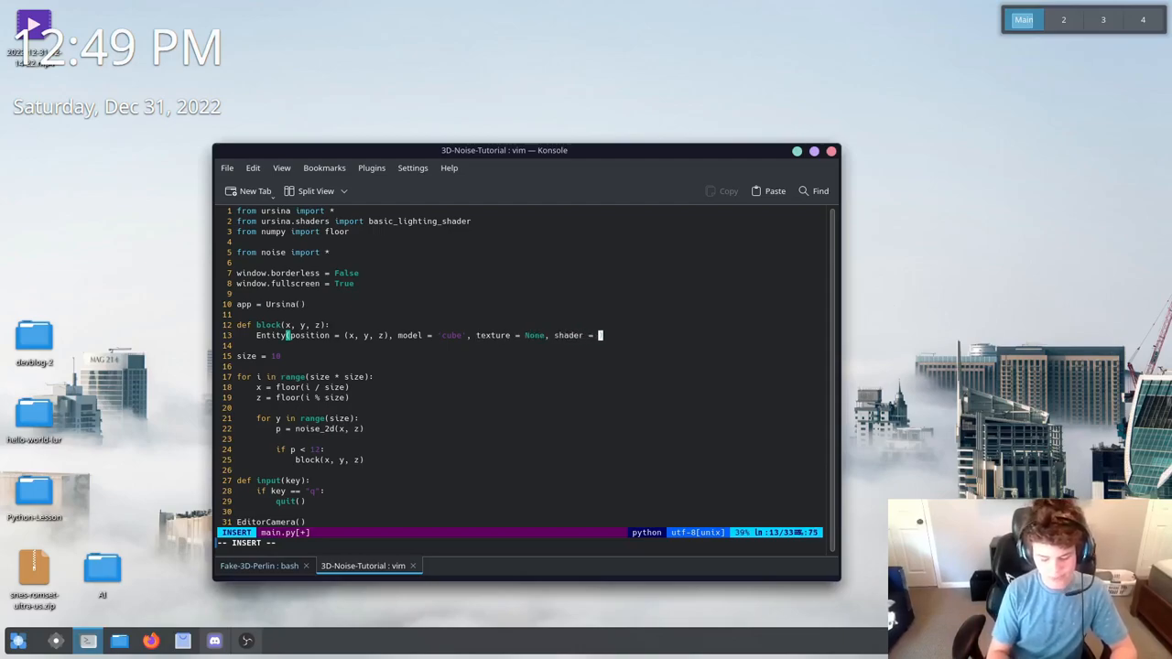
{"action": "type", "text": "basic_light"}
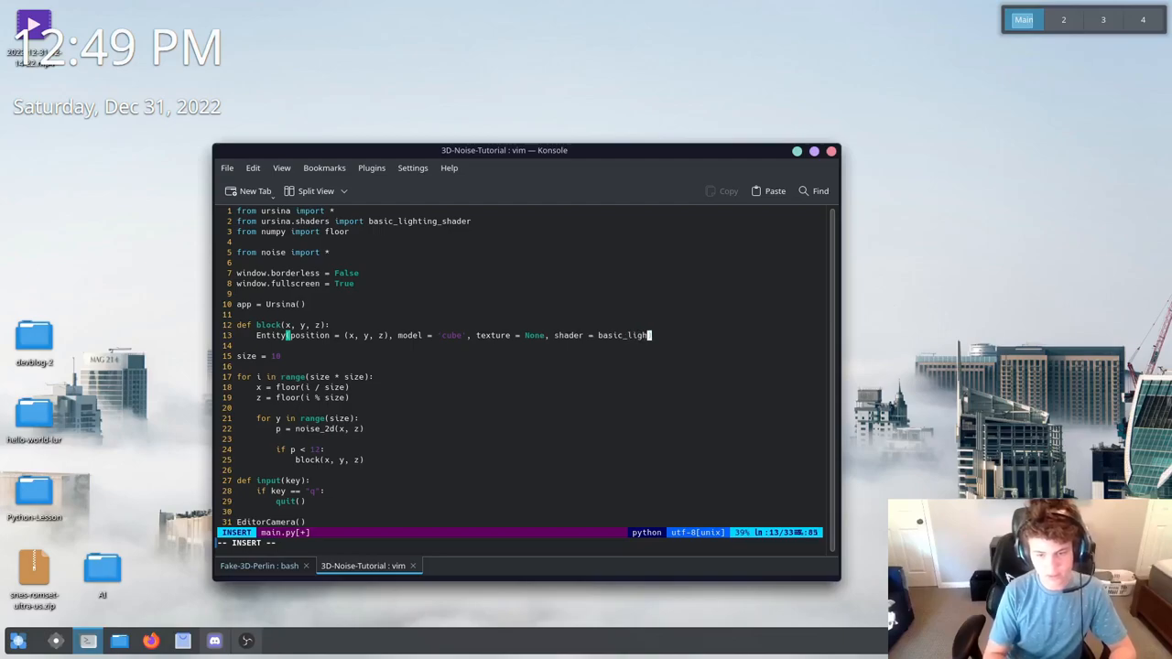
{"action": "type", "text": "ing_shade"}
{"action": "type", "text": "vim main.py"}
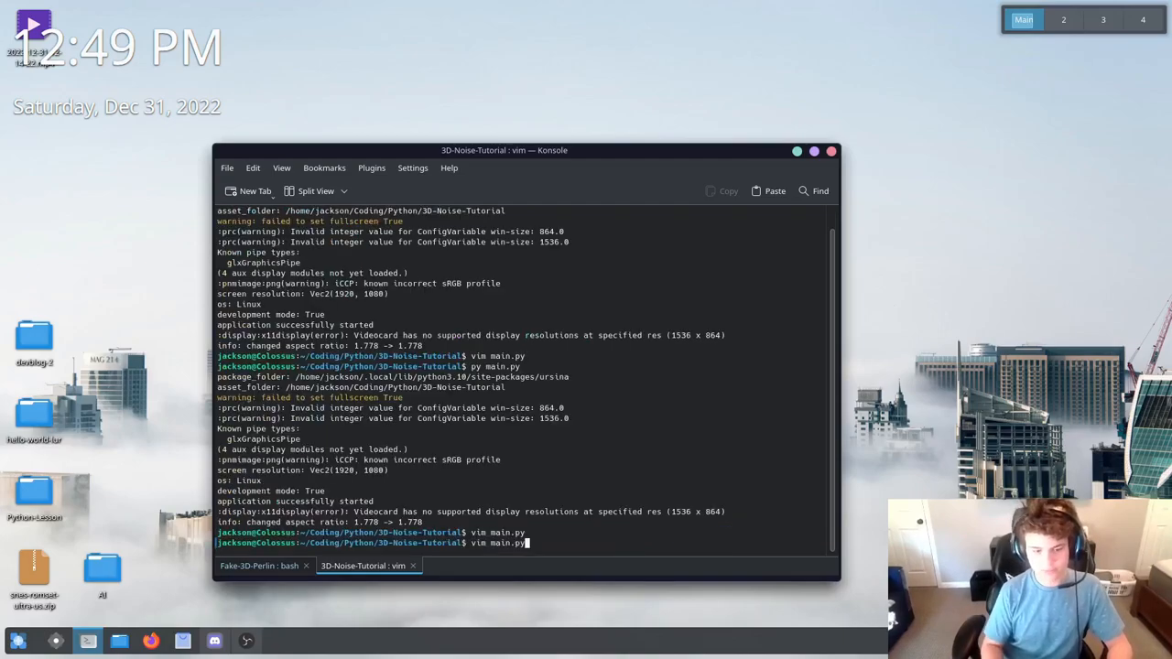
{"action": "key", "text": "Return"}
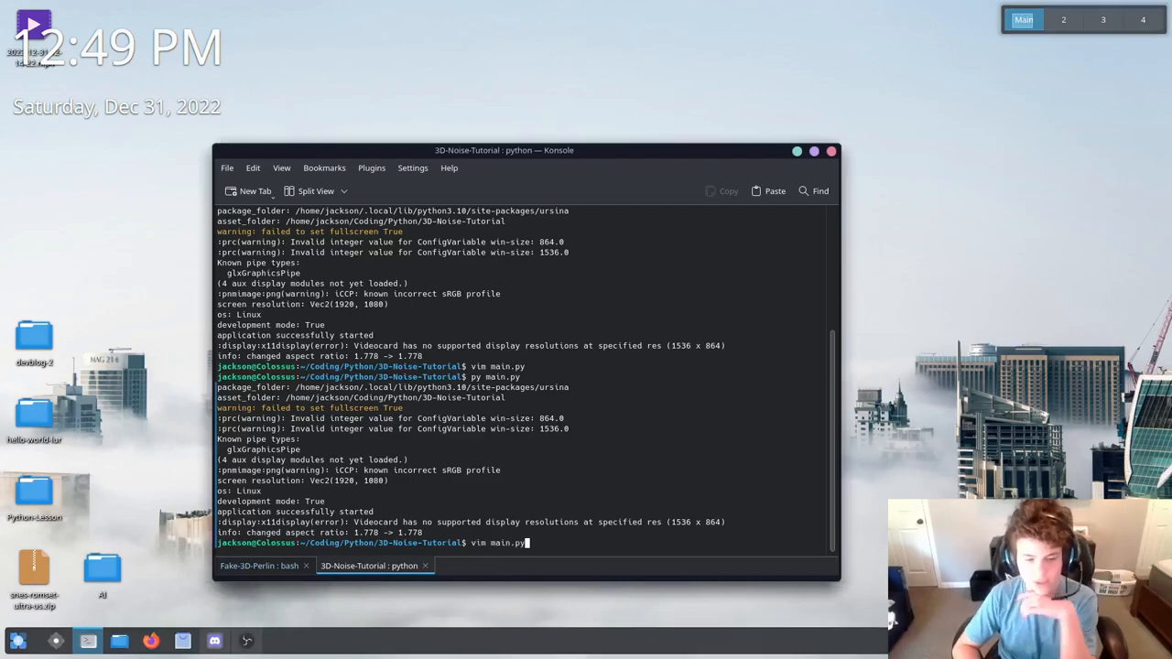
Wrap the noise_2d(x, z) height sample in floor() and save
{"action": "key", "text": "Return"}
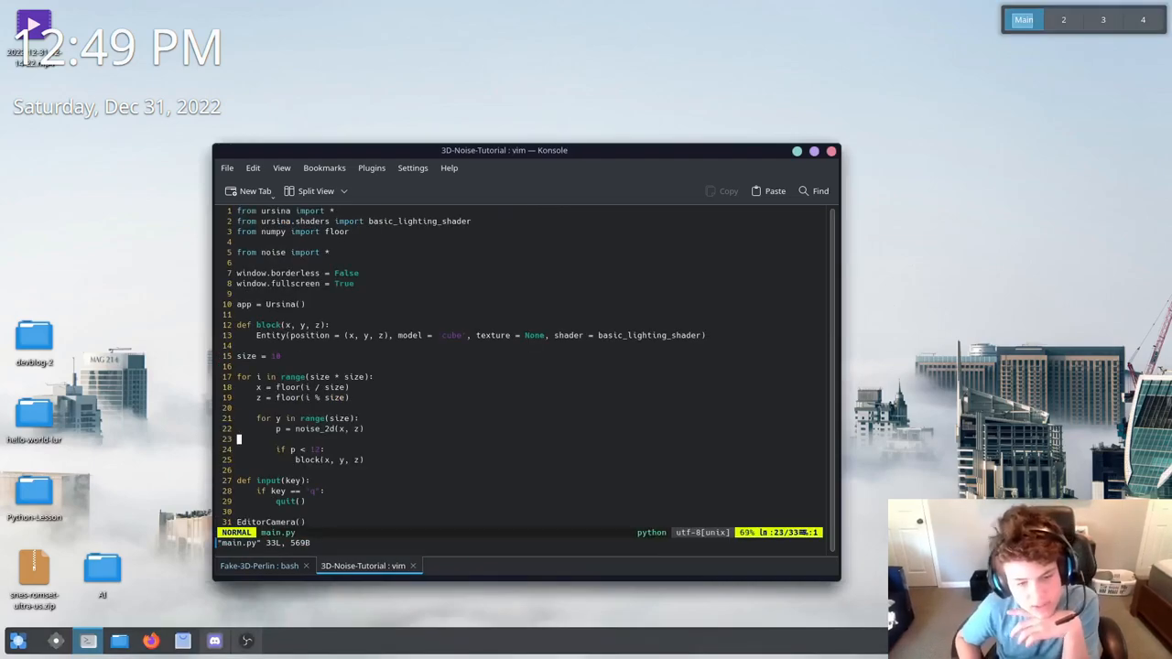
{"action": "scroll", "scroll_direction": "down", "scroll_amount": 3}
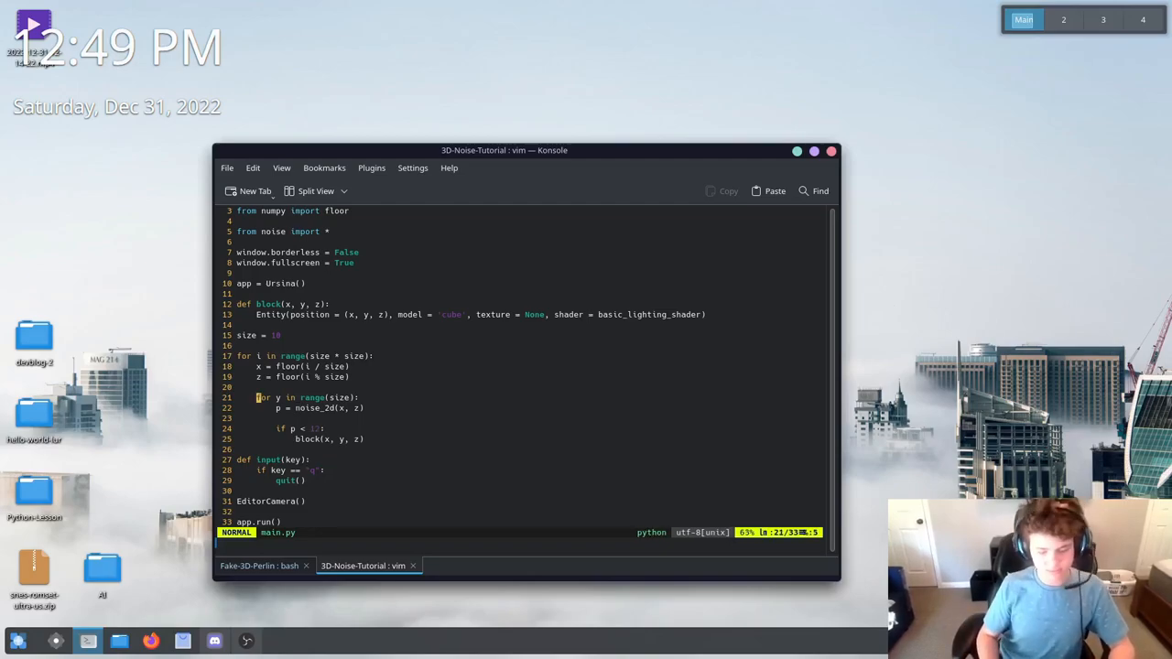
{"action": "key", "text": "i"}
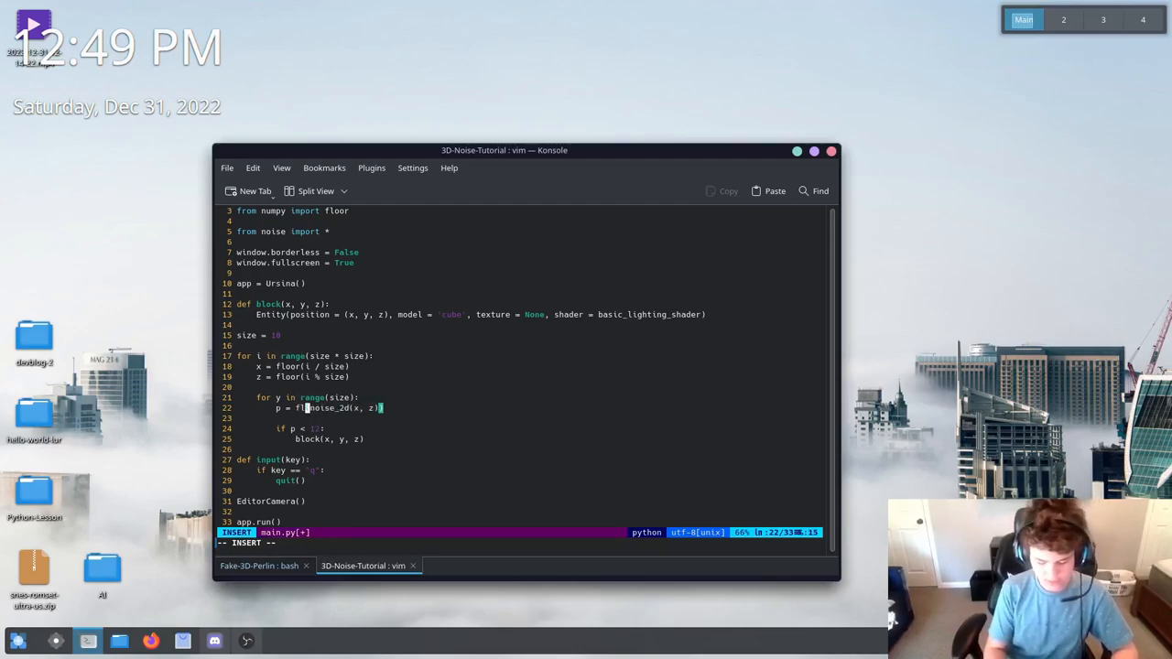
{"action": "key", "text": "Escape"}
{"action": "type", "text": "py main.py"}
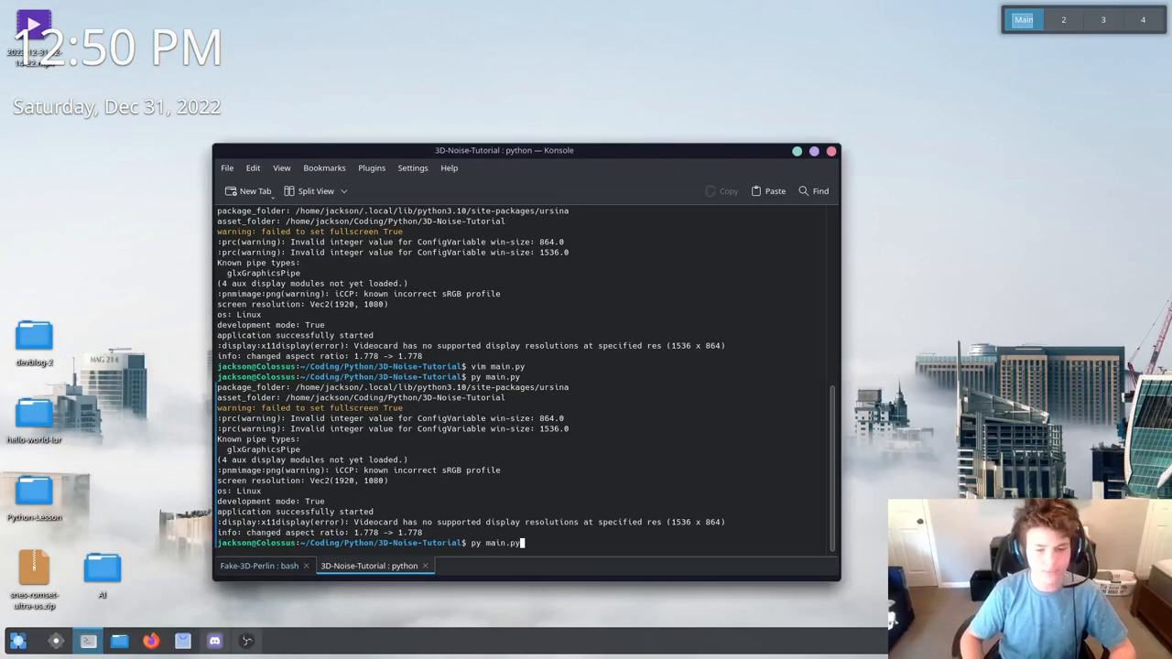
Test the script, reopen main.py, then save and quit back to the shell
{"action": "key", "text": "Return"}
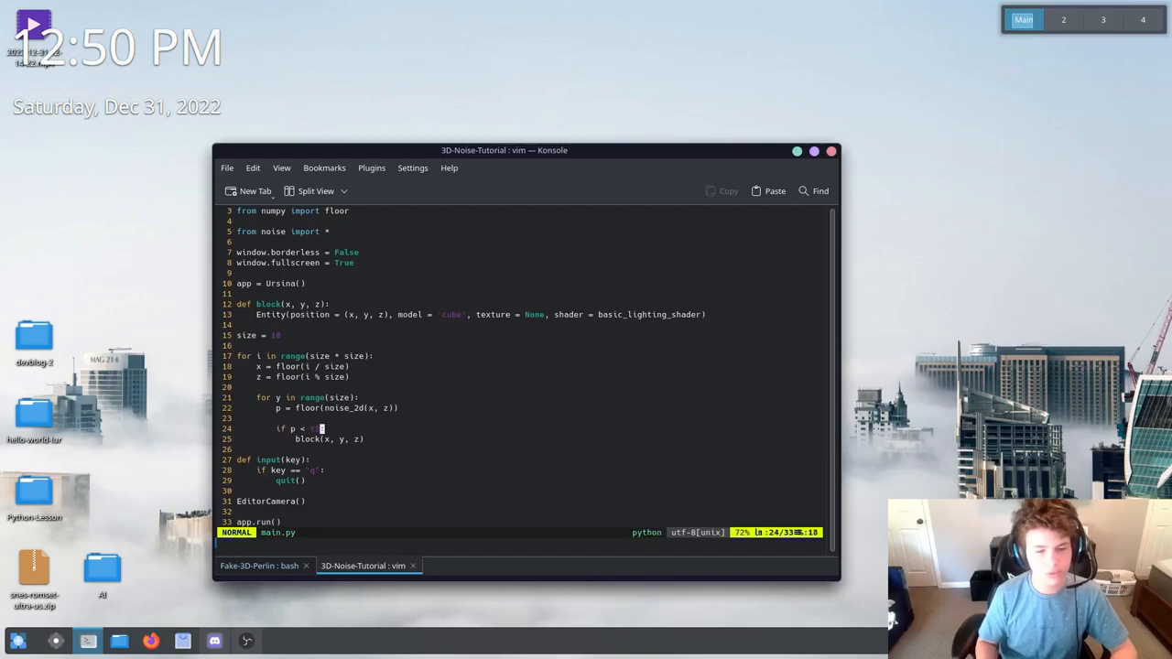
{"action": "key", "text": "i"}
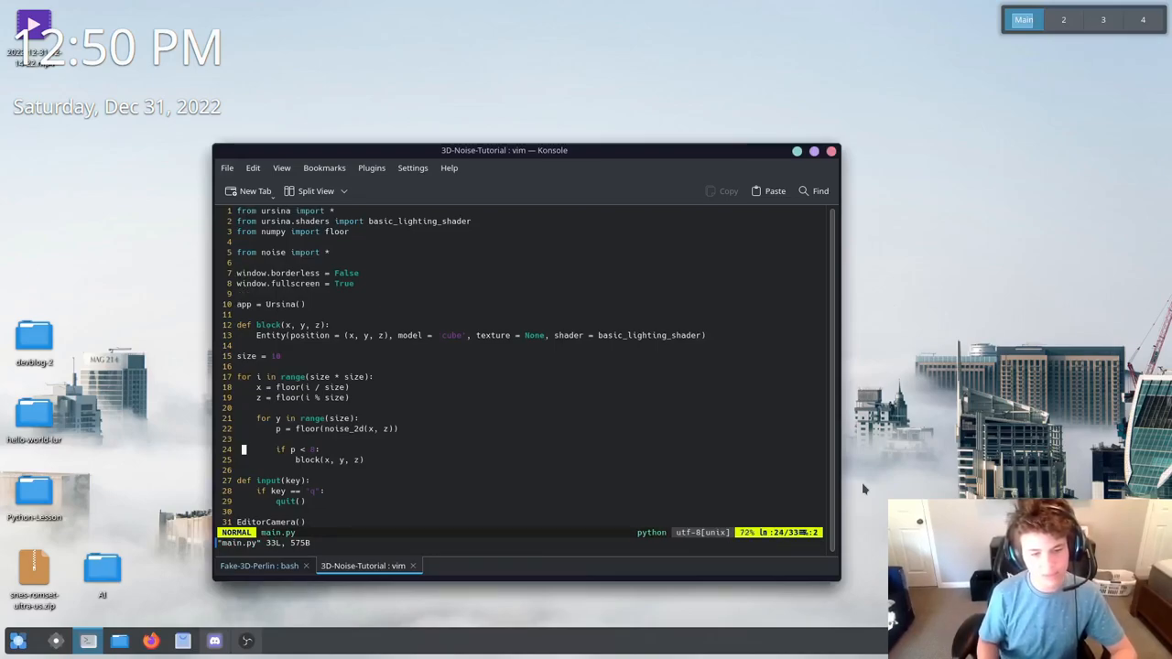
{"action": "key", "text": "i"}
{"action": "type", "text": "py main.py"}
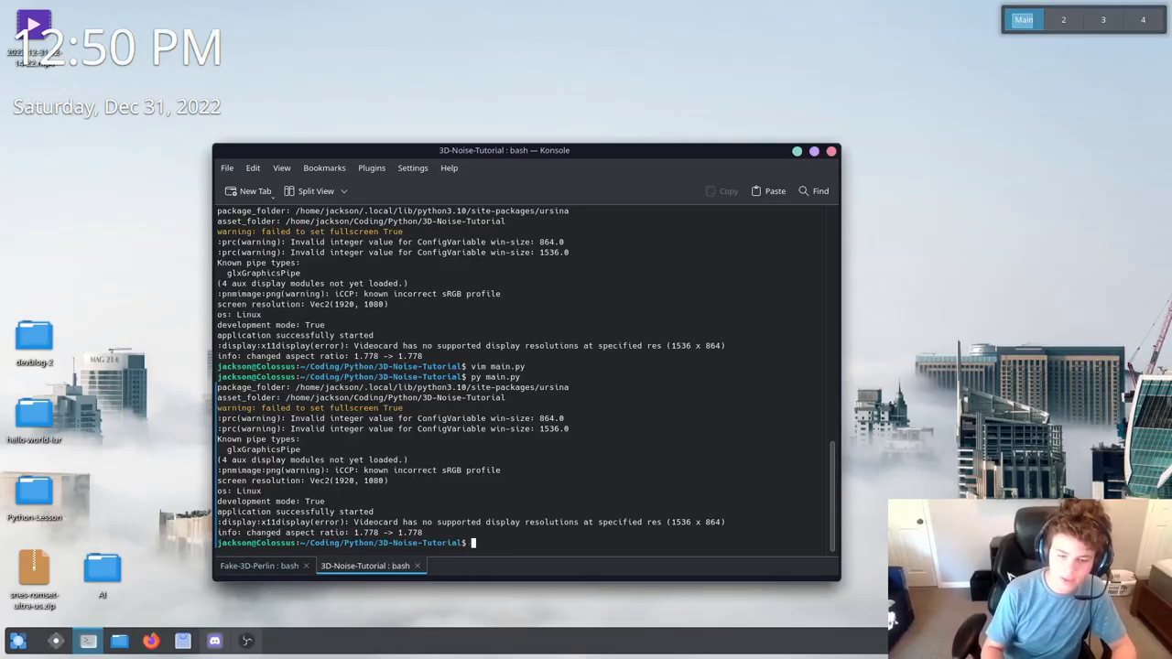
Edit noise_2d's freq and amp values in noise.py, save it with :wq and rerun main.py
{"action": "type", "text": "vim noise.py"}
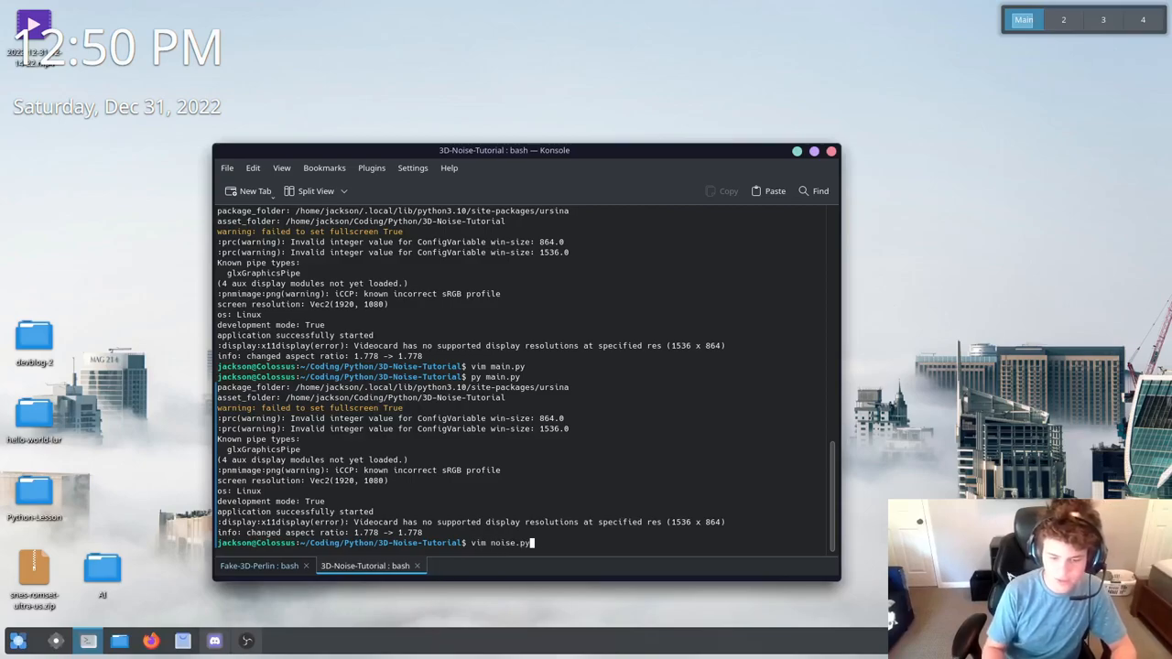
{"action": "key", "text": "Return"}
{"action": "type", "text": "amp ="}
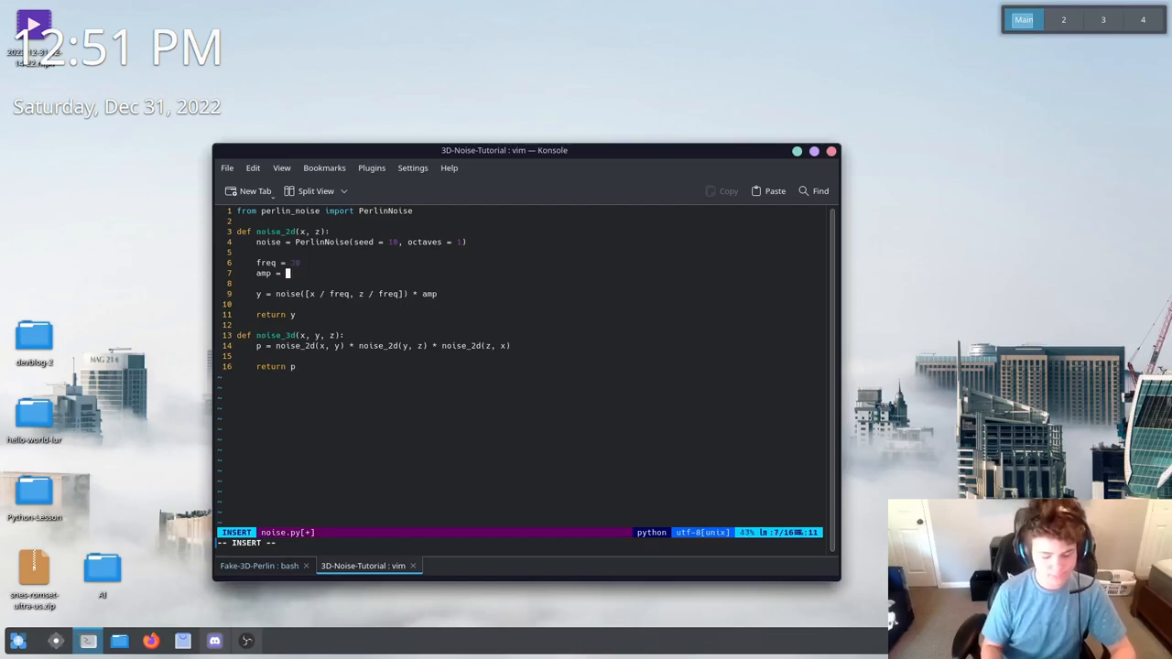
{"action": "key", "text": "Escape"}
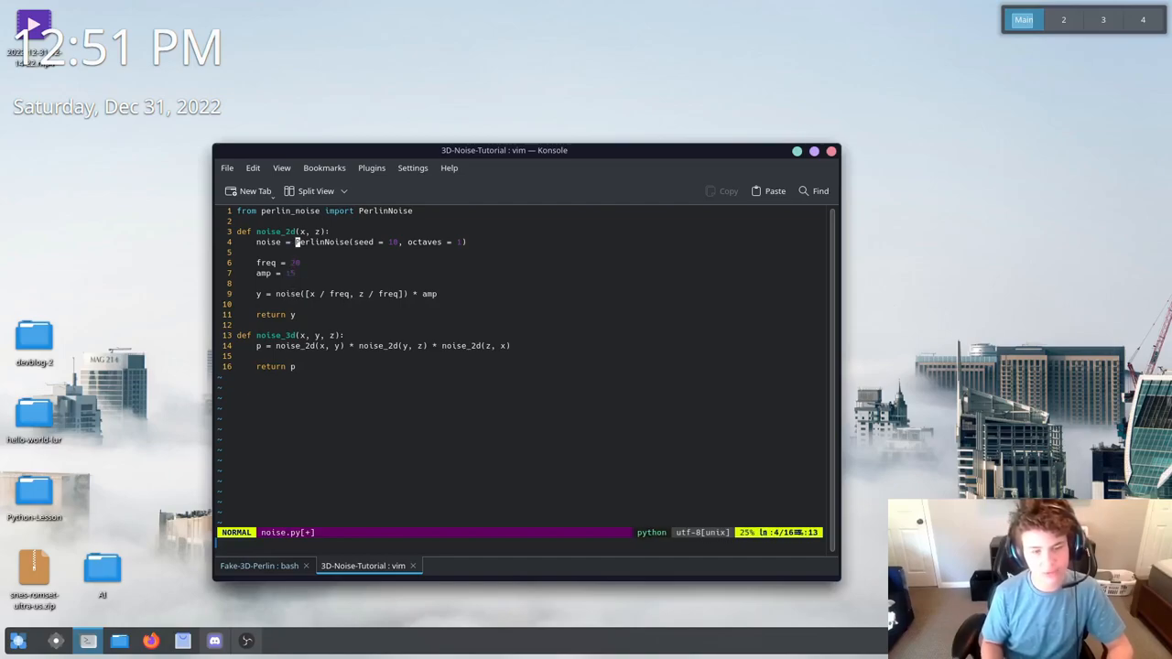
{"action": "mouse_move", "coordinate": [394, 241]}
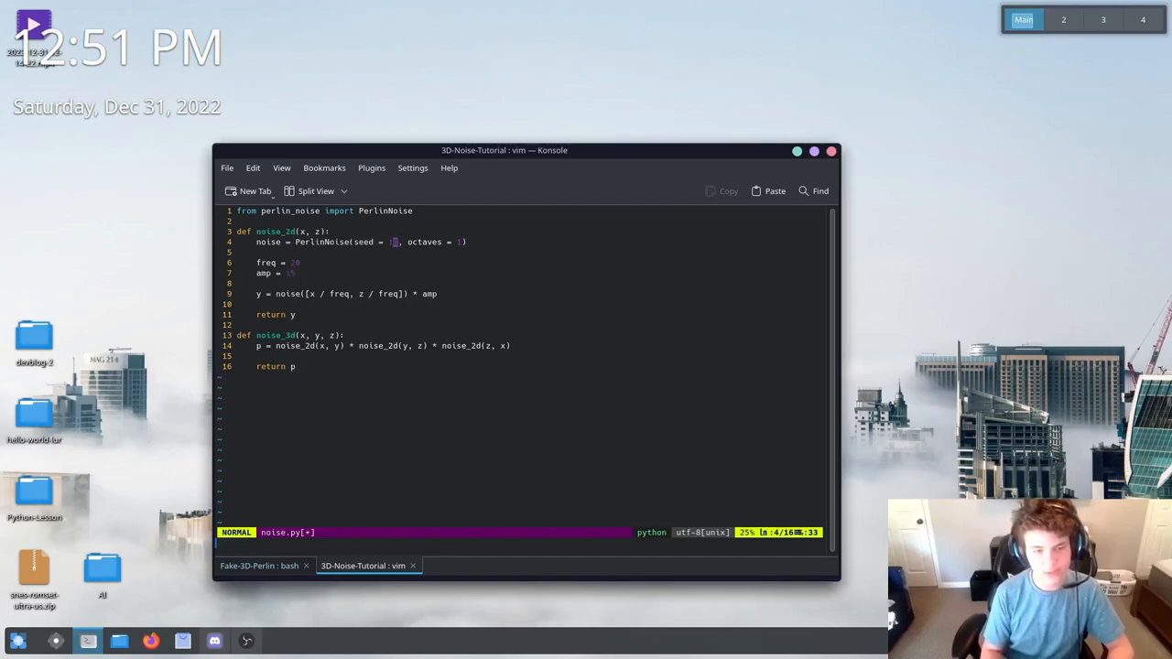
{"action": "key", "text": "i"}
{"action": "type", "text": "vim main.py"}
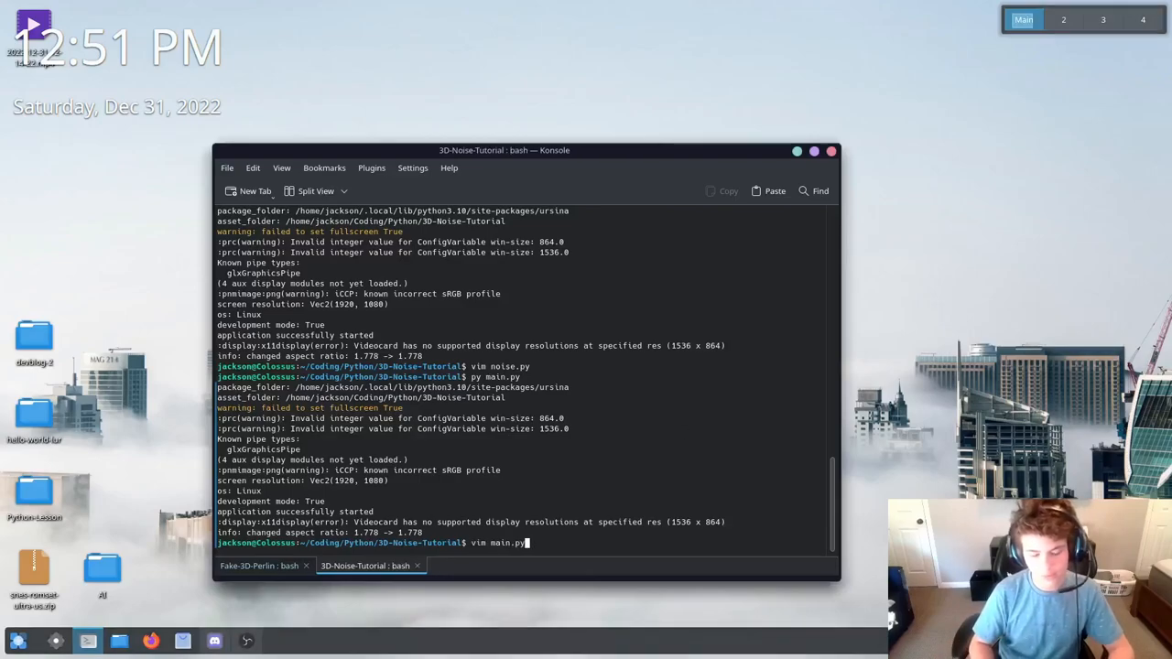
Edit the number in main.py's 'if p <' block-placement condition, save and rerun the script
{"action": "key", "text": "Return"}
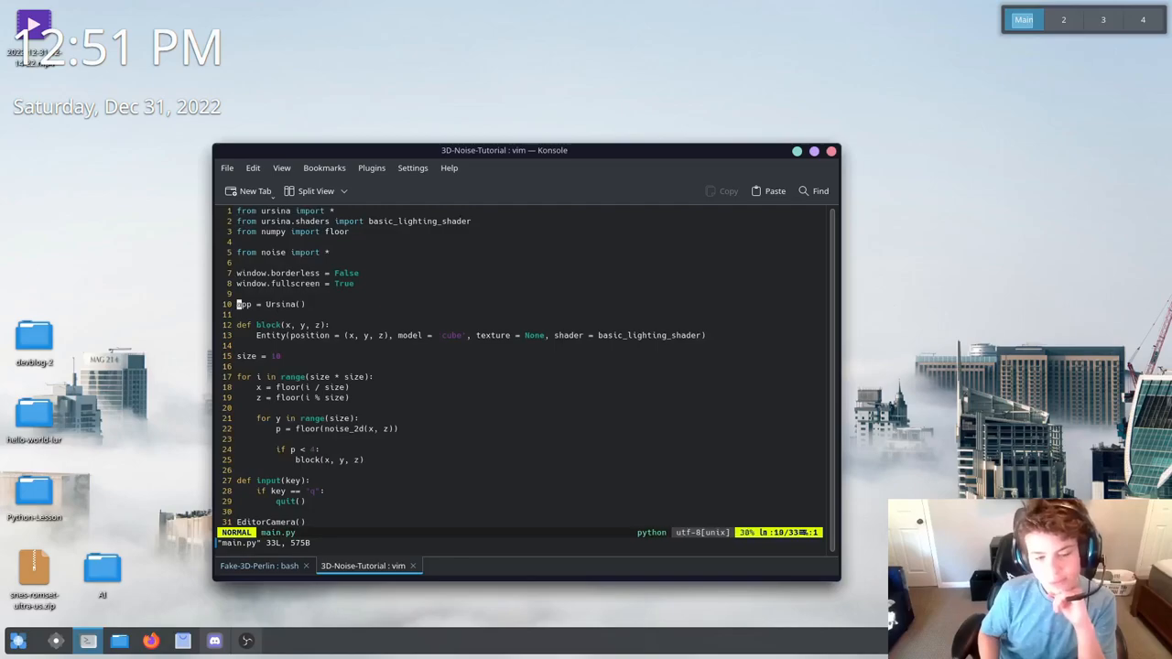
{"action": "key", "text": "G"}
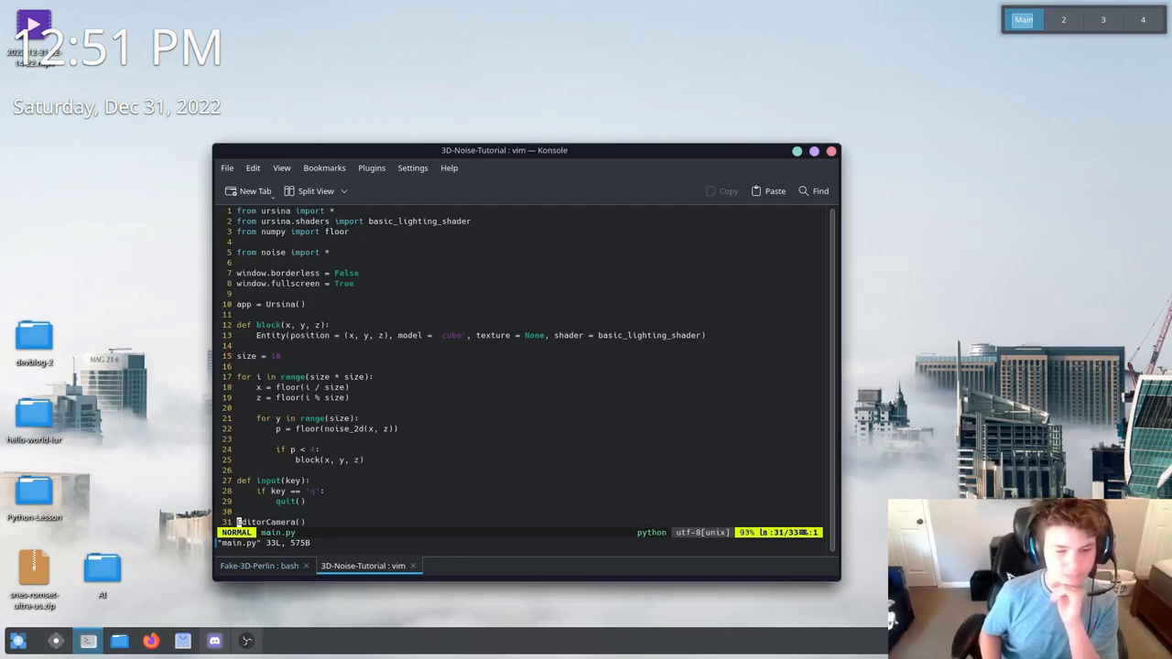
{"action": "scroll", "scroll_direction": "down", "scroll_amount": 3}
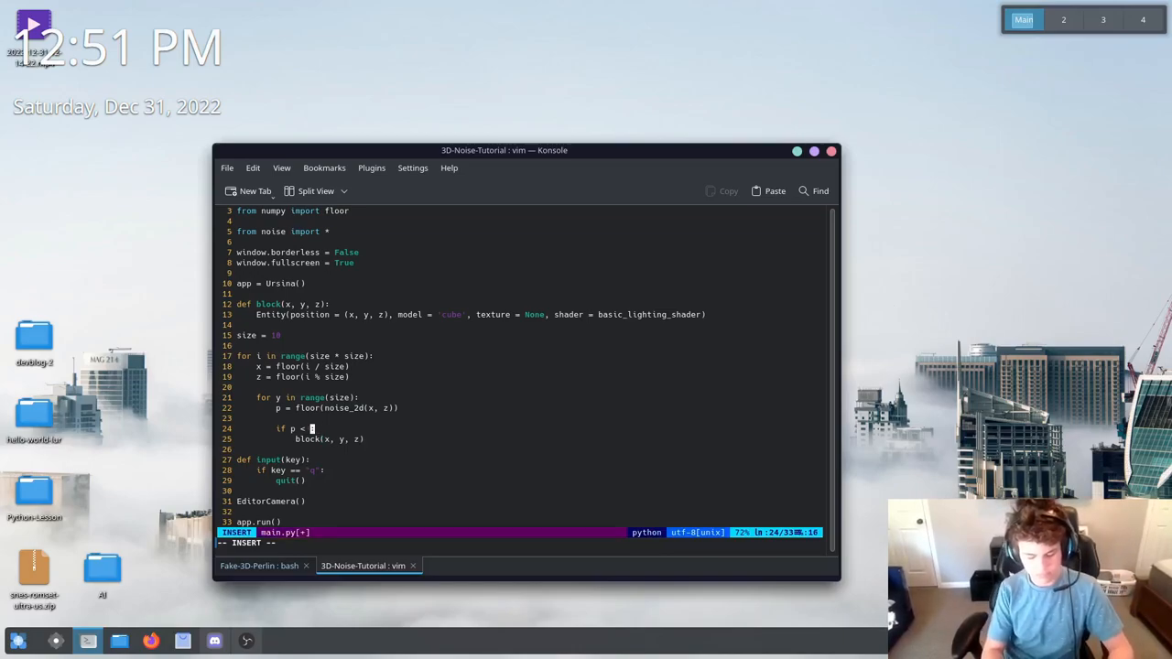
{"action": "type", "text": "0"}
{"action": "type", "text": "v"}
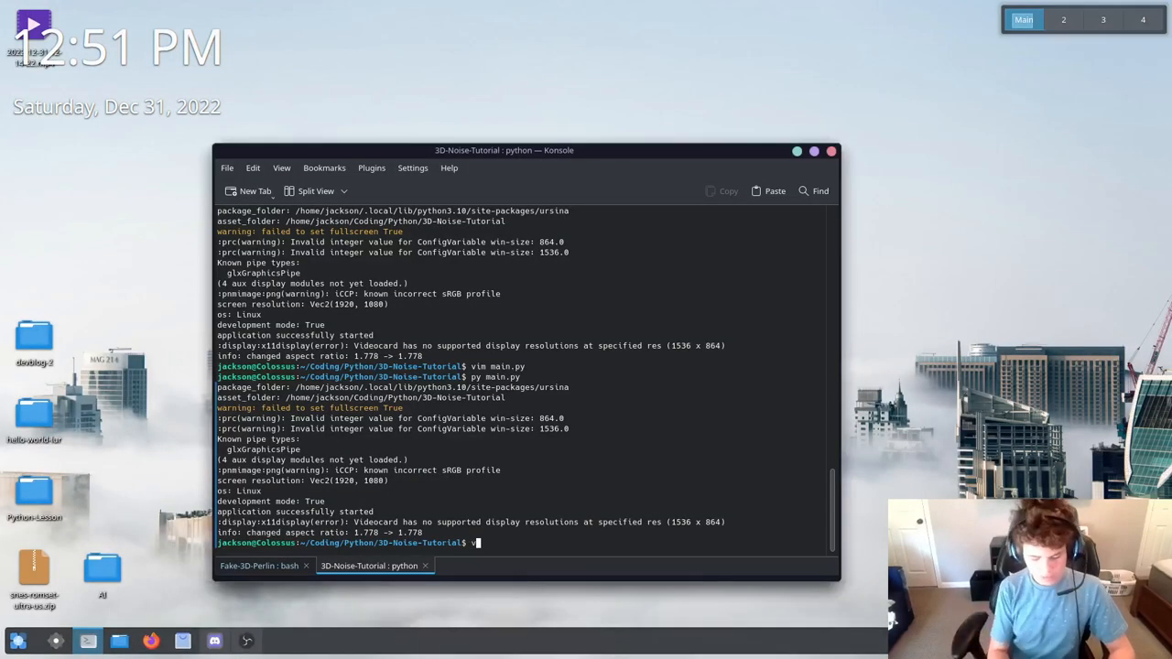
Add an 'if key == ...: seed = randint(..., 100)' branch to main.py's input() function
{"action": "type", "text": "im"}
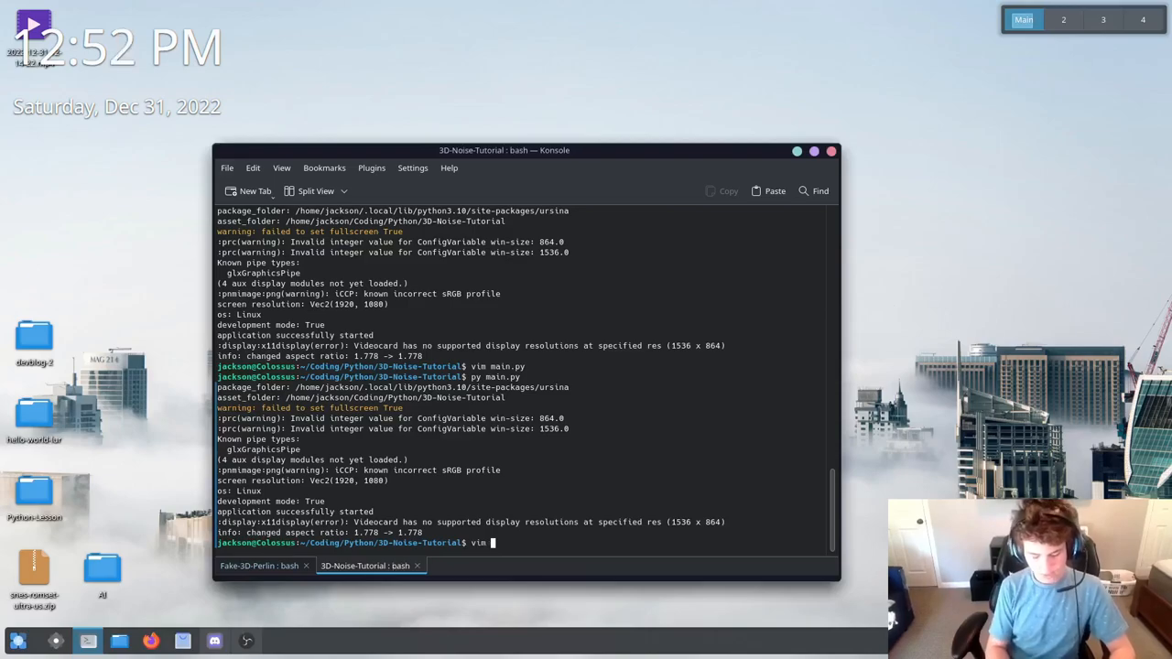
{"action": "key", "text": "Return"}
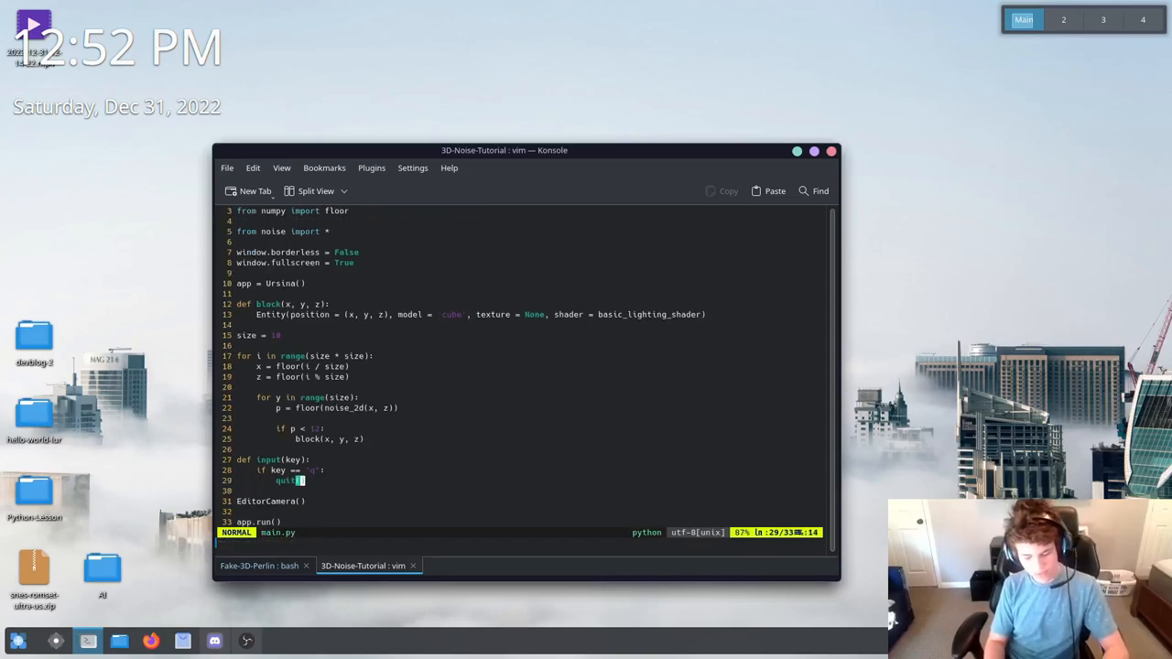
{"action": "key", "text": "o"}
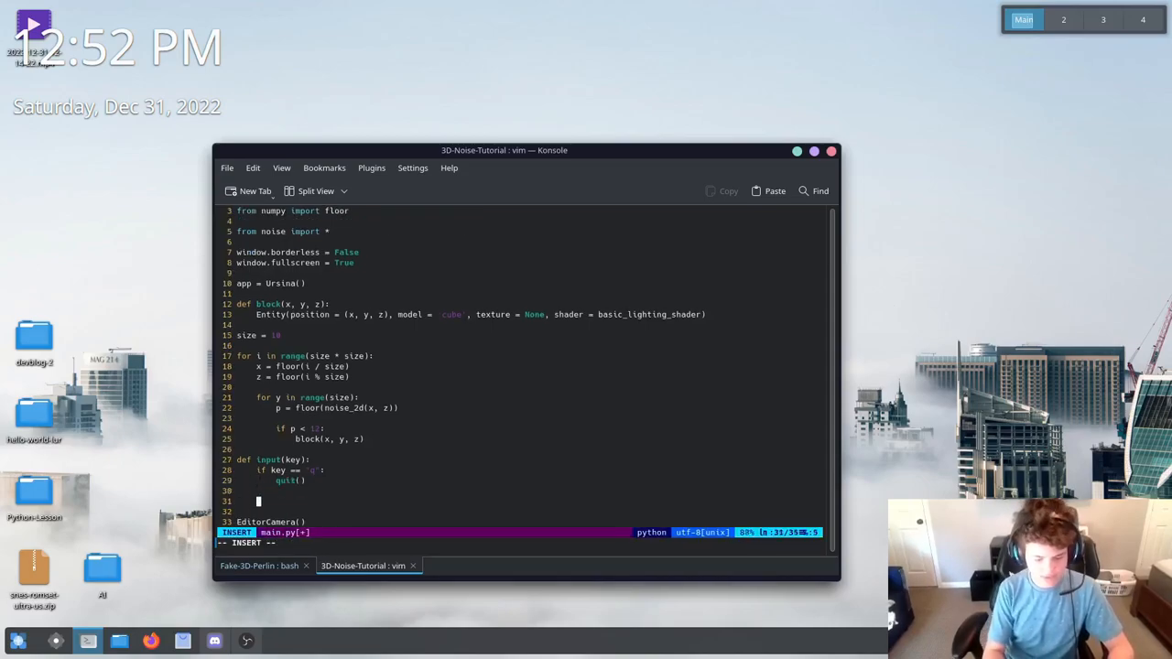
{"action": "type", "text": "if k"}
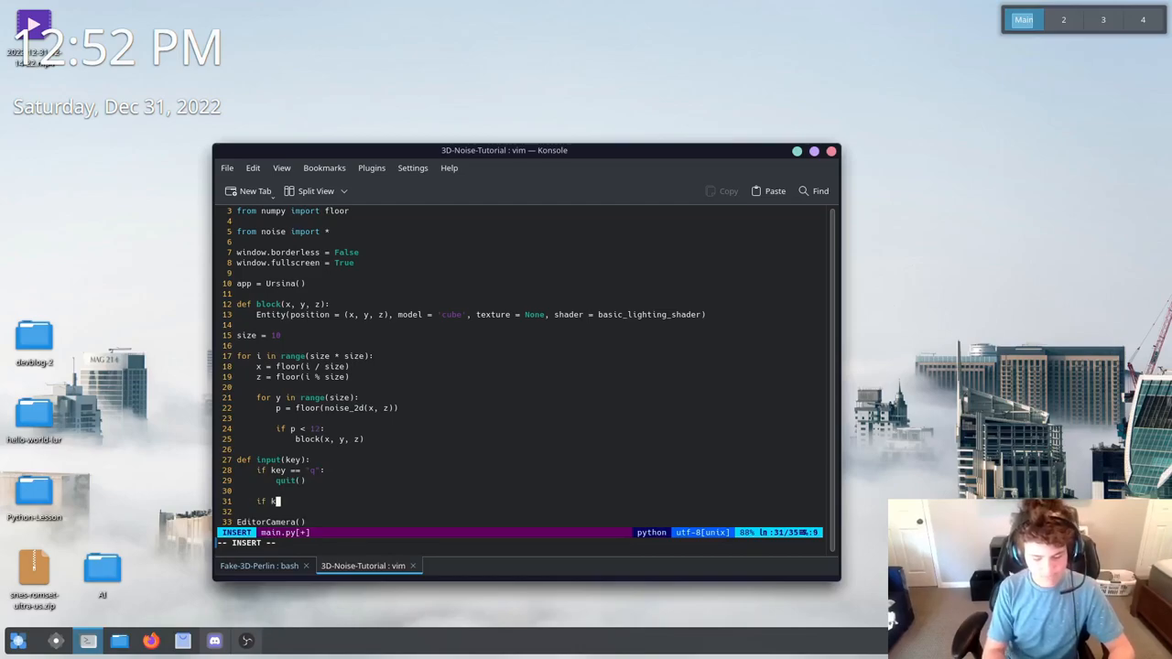
{"action": "type", "text": "key == 's':"}
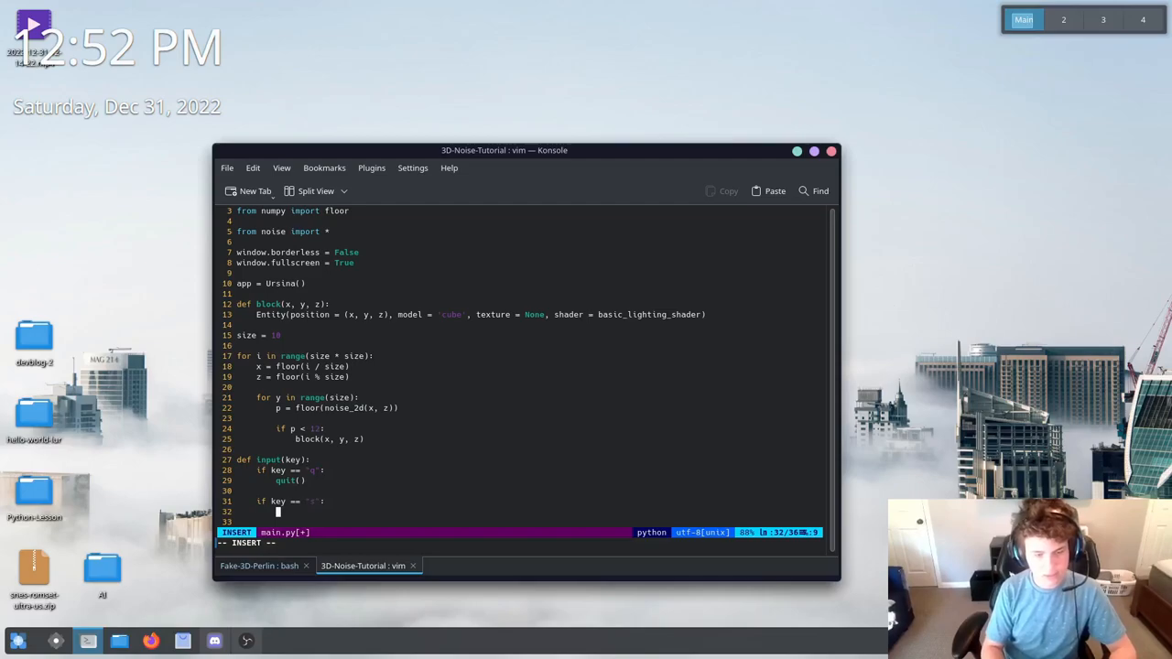
{"action": "type", "text": "seed = randint("}
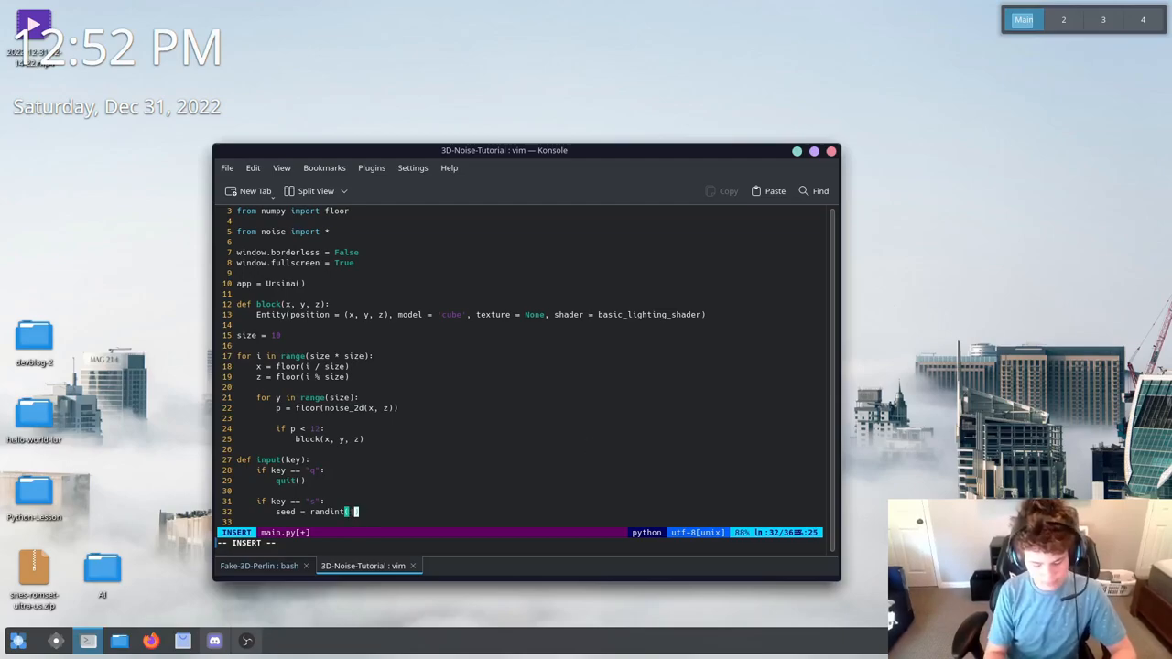
{"action": "type", "text": ","}
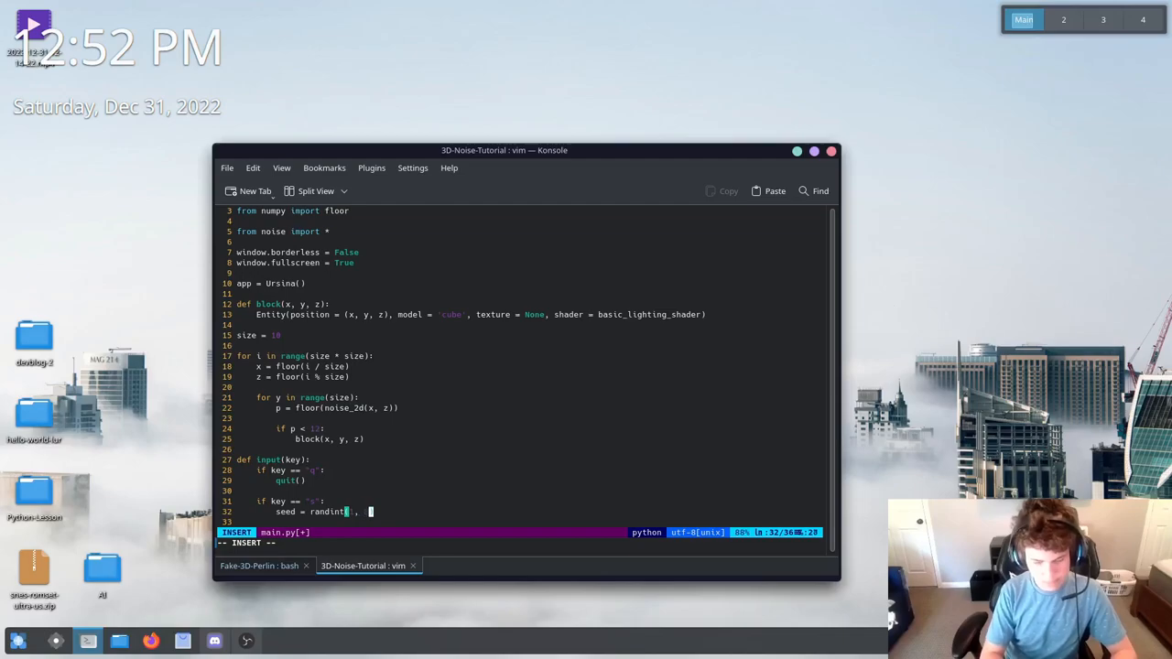
Add 'from random import randint' below main.py's existing imports
{"action": "key", "text": "Escape"}
{"action": "type", "text": "from"}
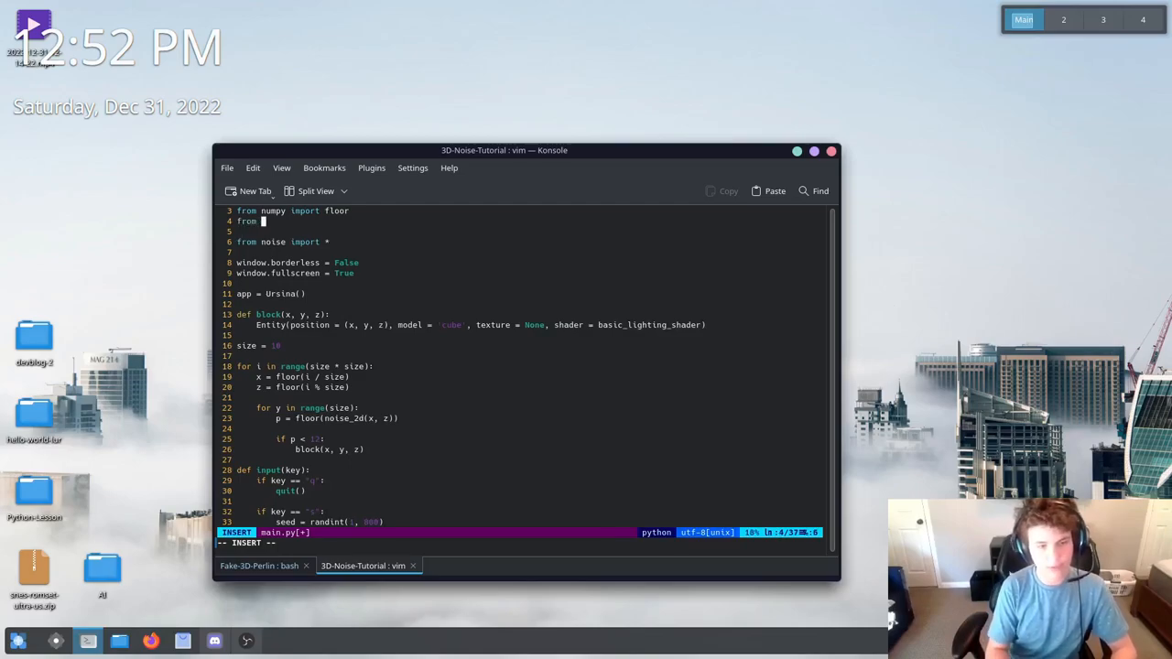
{"action": "type", "text": "random import randint"}
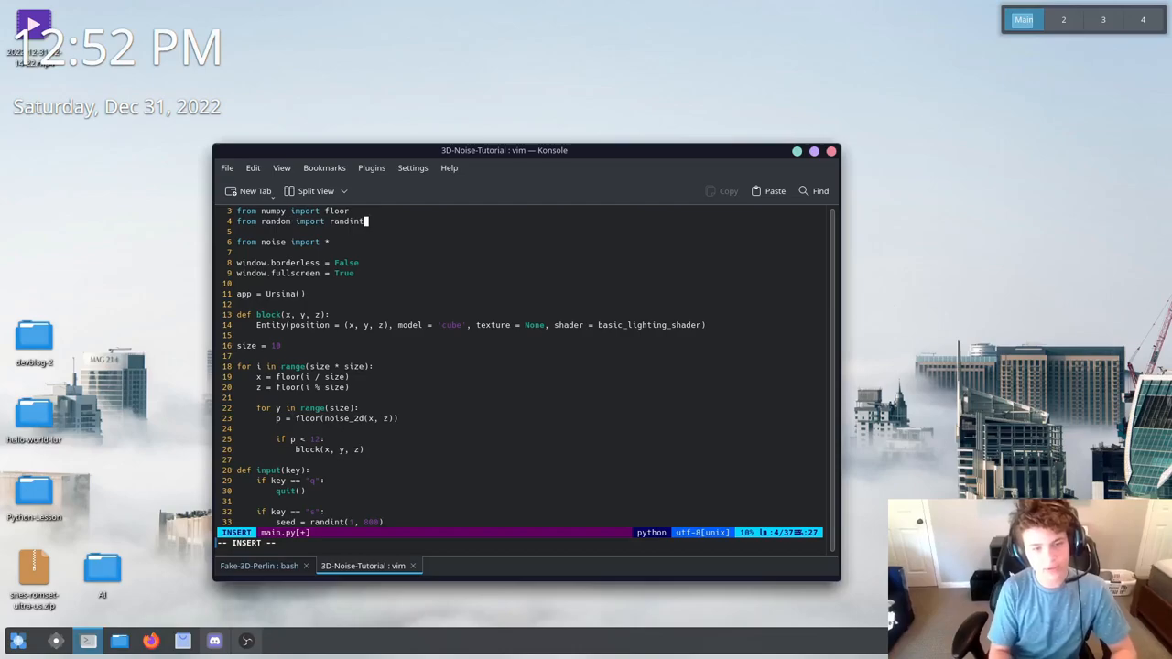
{"action": "key", "text": "Escape"}
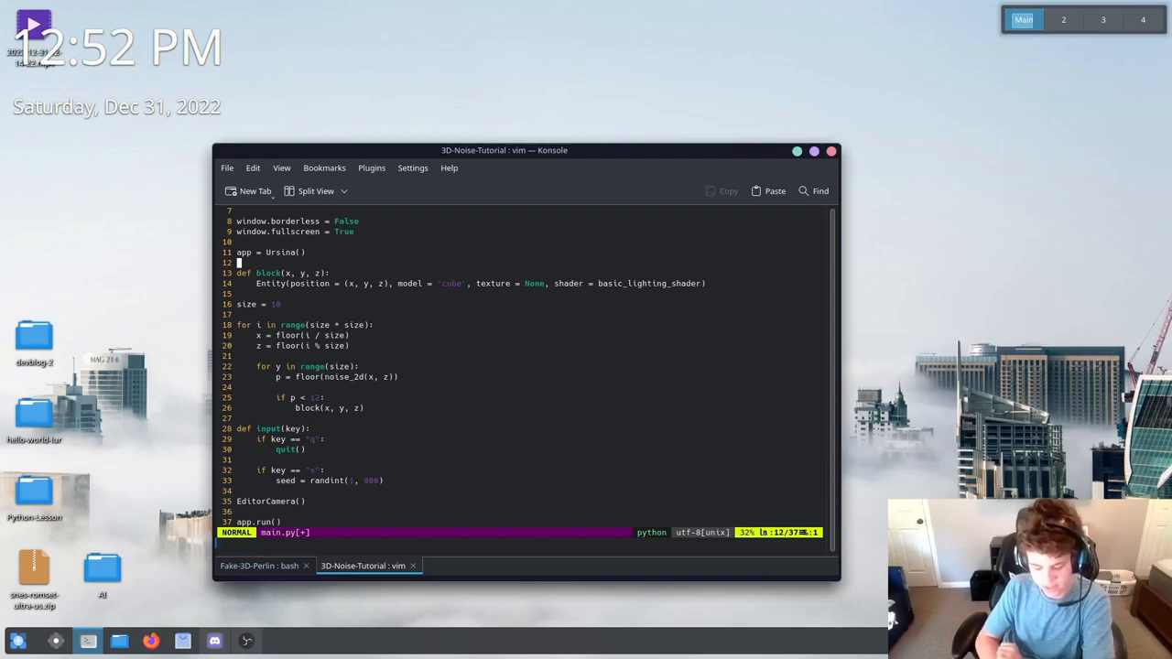
Insert a top-level 'seed = ...' after app = Ursina() and pass seed as noise_2d's third argument, then save
{"action": "key", "text": "i"}
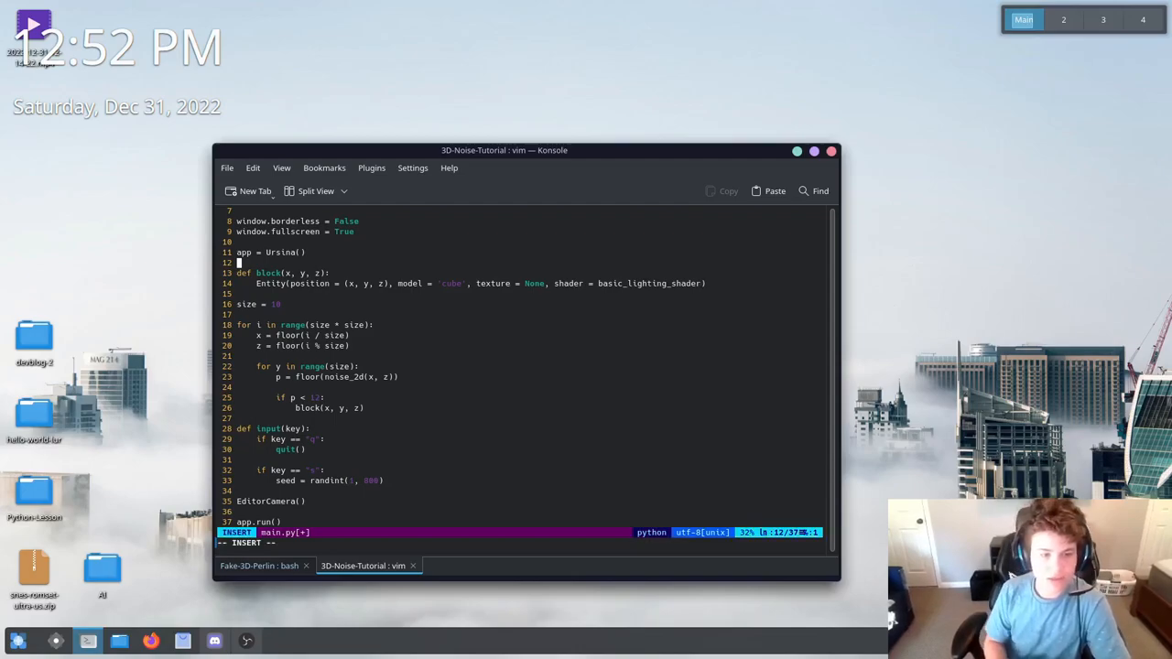
{"action": "key", "text": "Return"}
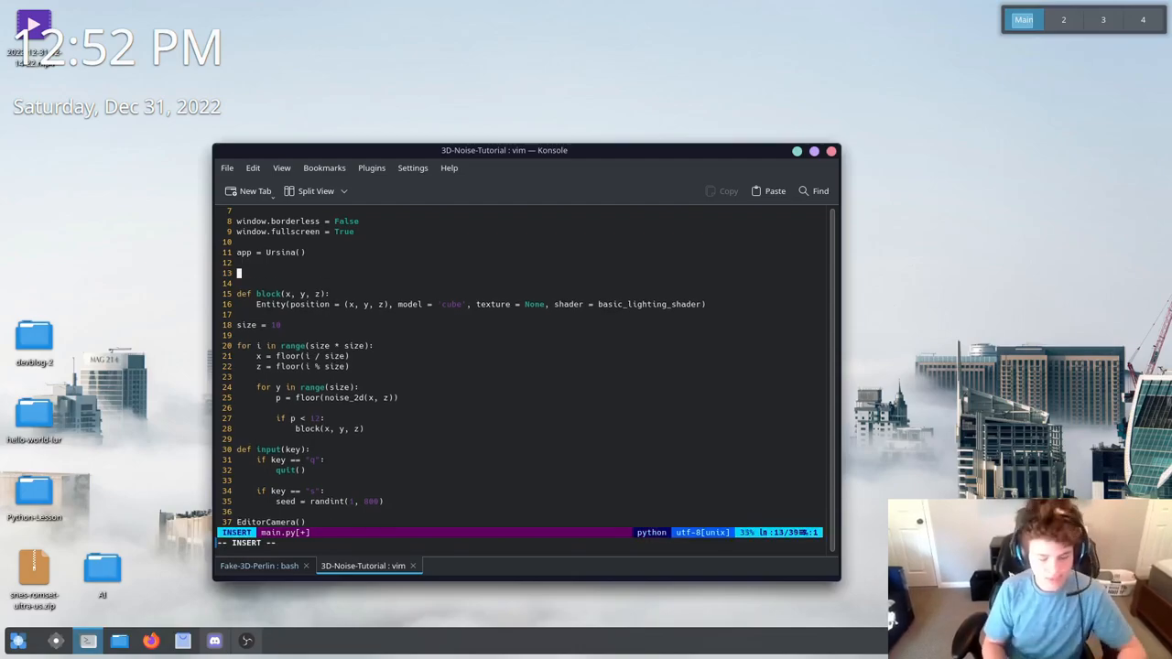
{"action": "type", "text": "seed = 1"}
{"action": "left_click", "coordinate": [319, 397]}
{"action": "type", "text": ", "}
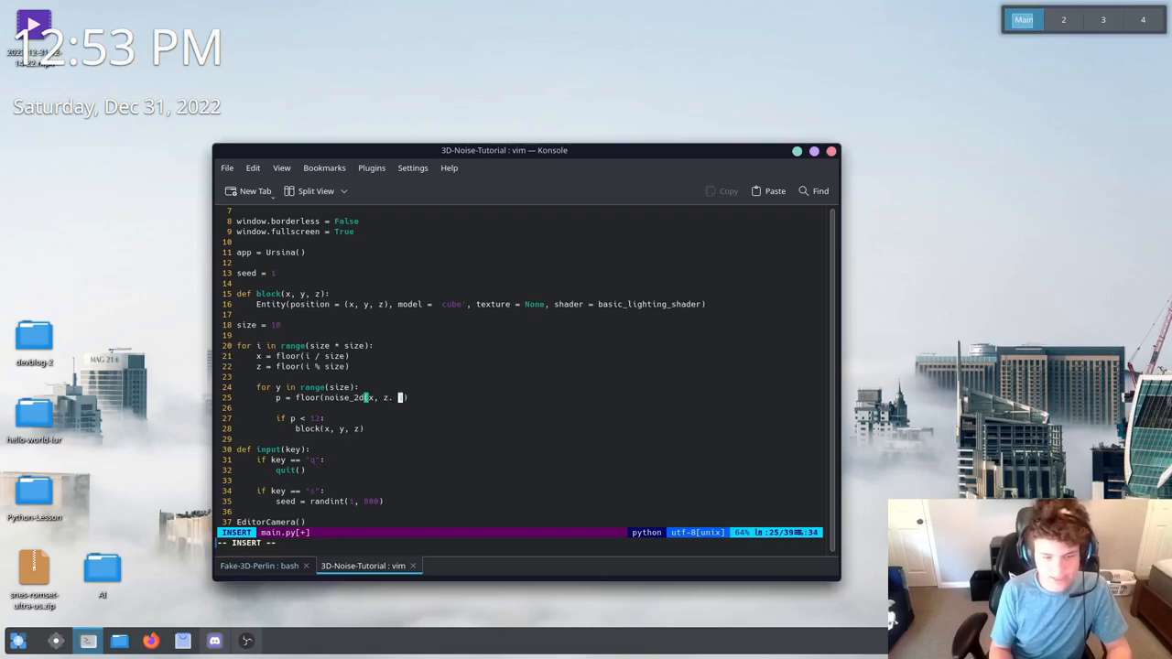
{"action": "type", "text": "see"}
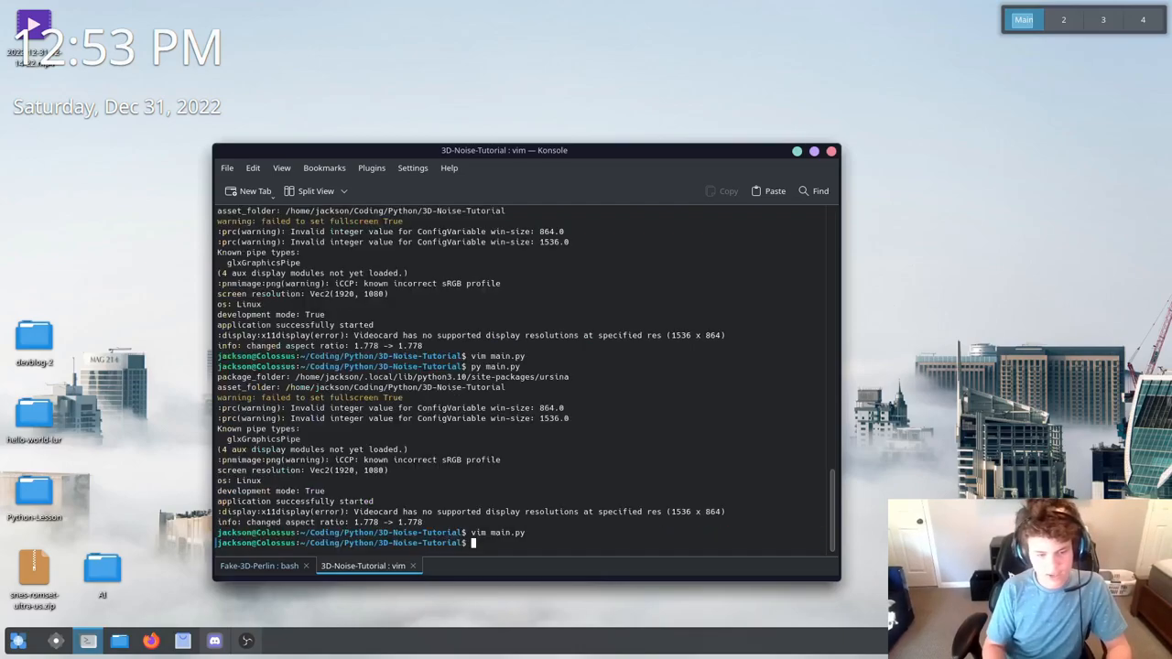
In noise.py, pass seed into PerlinNoise(...) inside noise_2d and save with :wq
{"action": "type", "text": "vim nouis"}
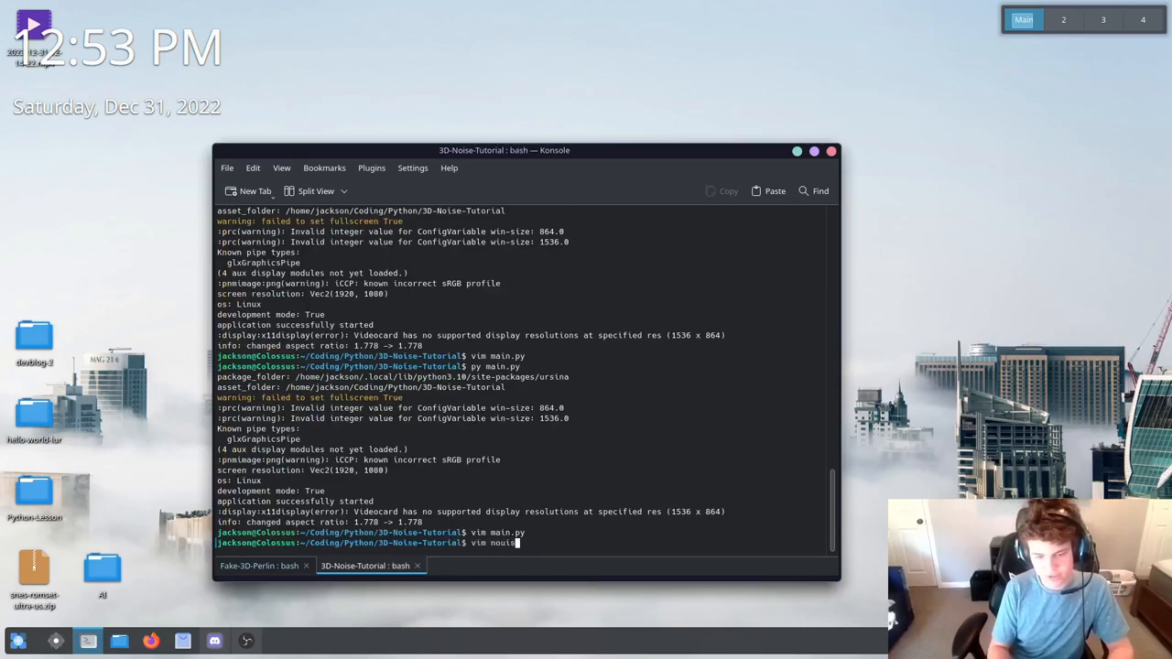
{"action": "type", "text": "e"}
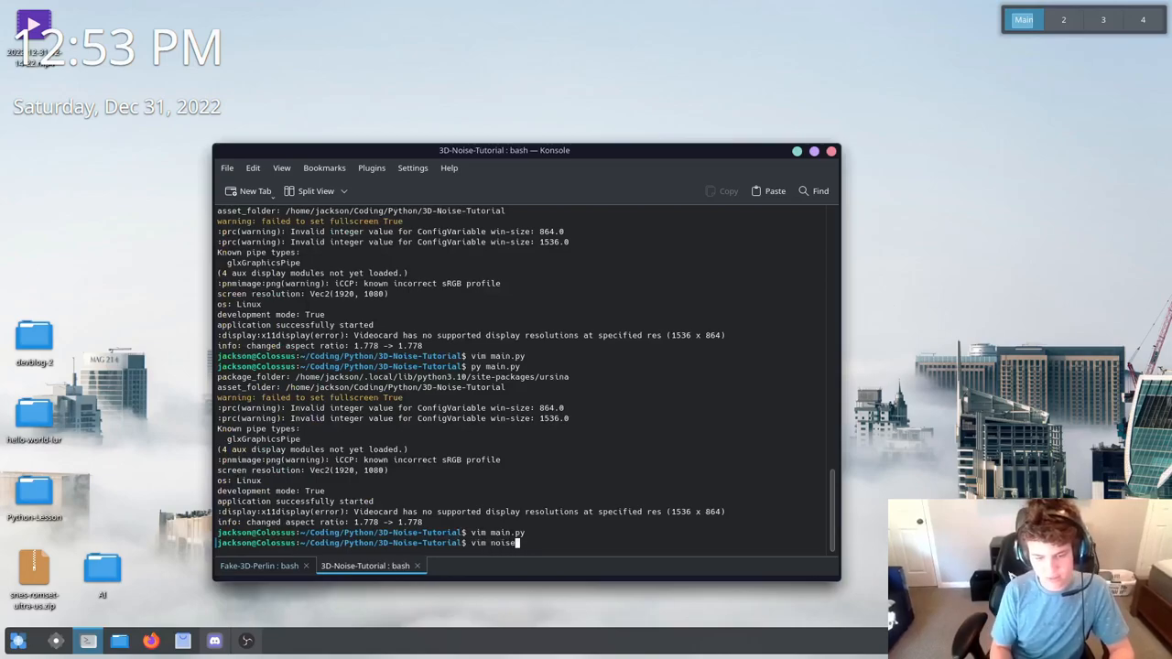
{"action": "key", "text": "Return"}
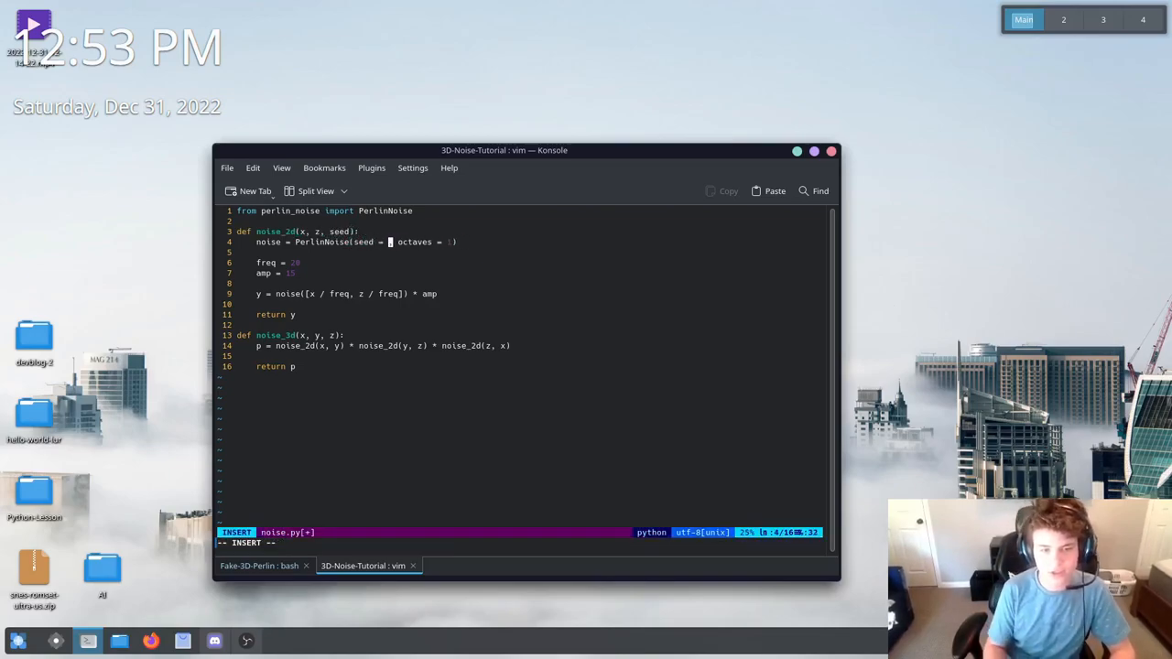
{"action": "key", "text": "Escape"}
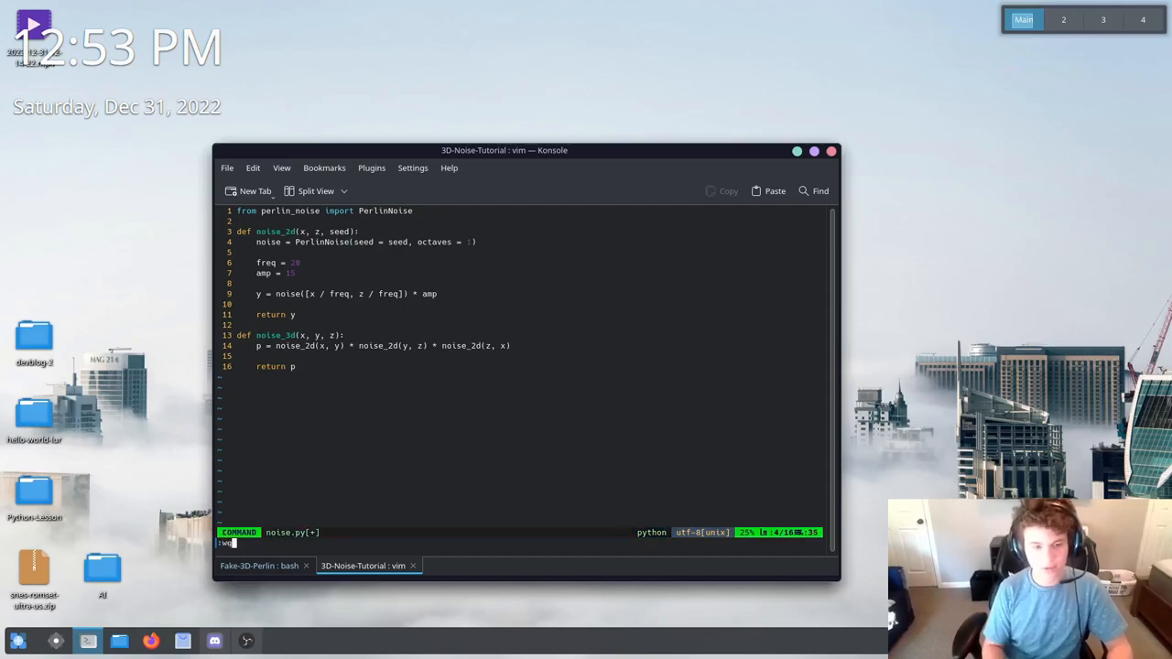
{"action": "key", "text": "Return"}
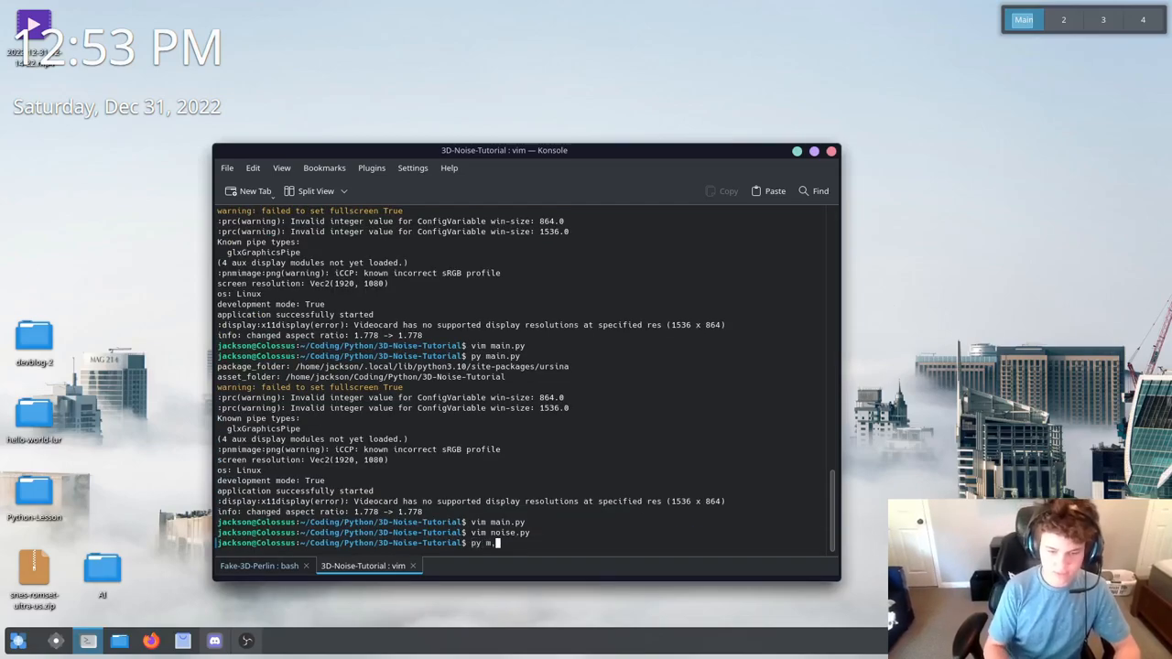
Run 'py main.py' and view the Ursina window showing a single grey cube
{"action": "key", "text": "Return"}
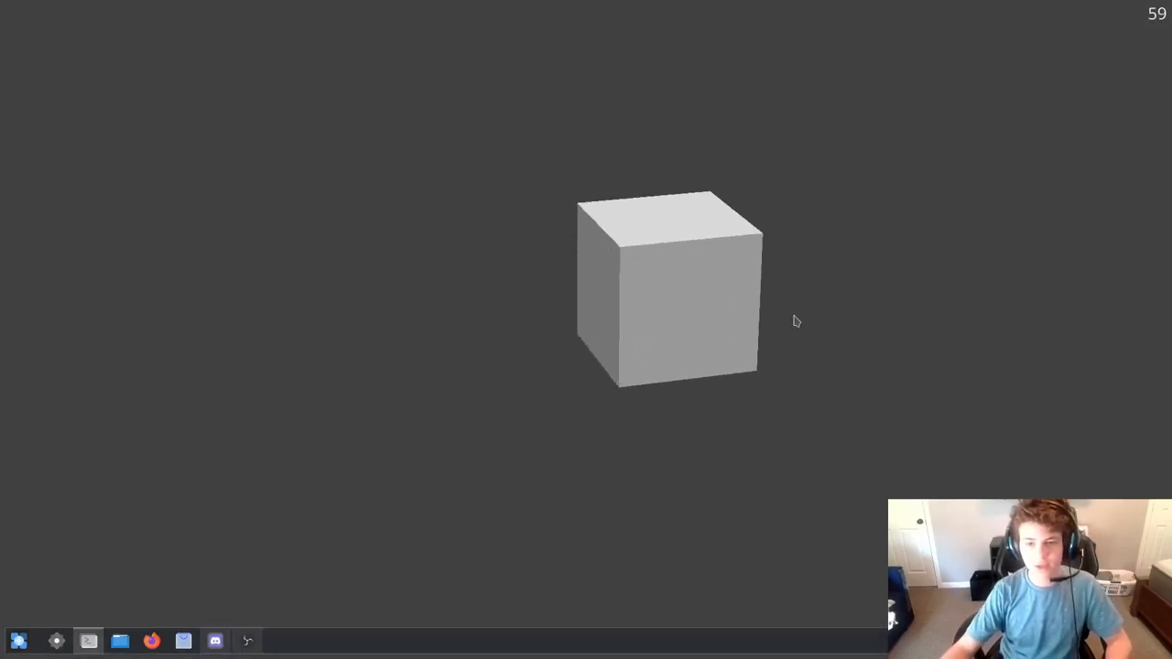
{"action": "scroll", "scroll_direction": "up", "scroll_amount": 3}
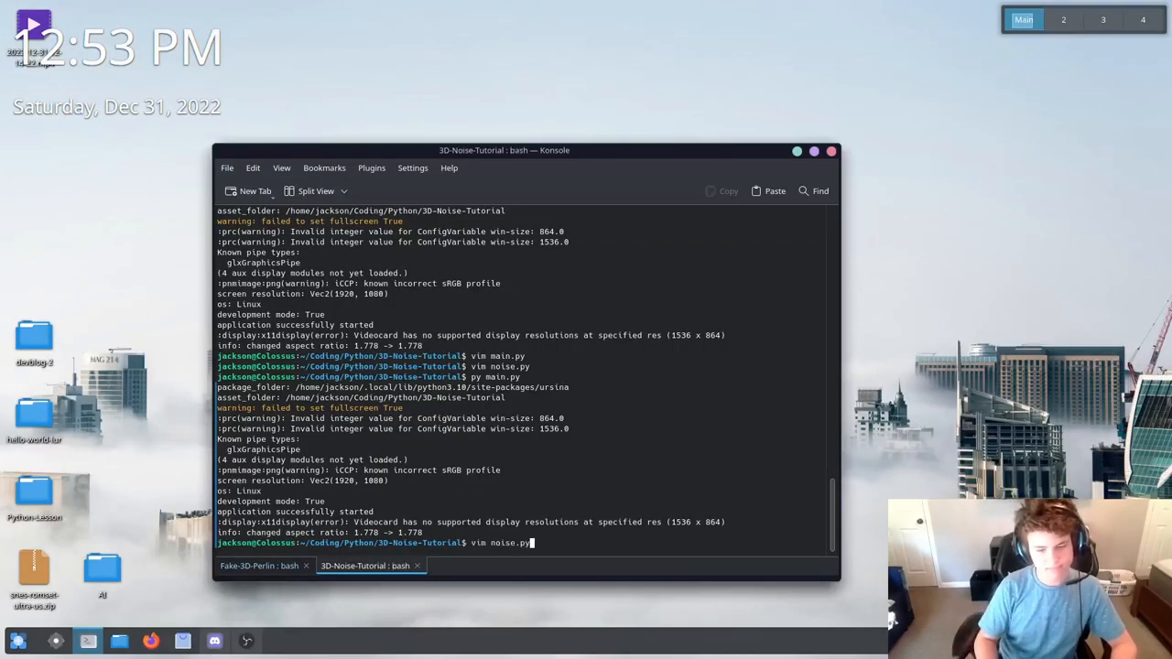
Review main.py in vim, quit, and rerun it to get the TypeError about noise_2d's missing seed argument
{"action": "key", "text": "Return"}
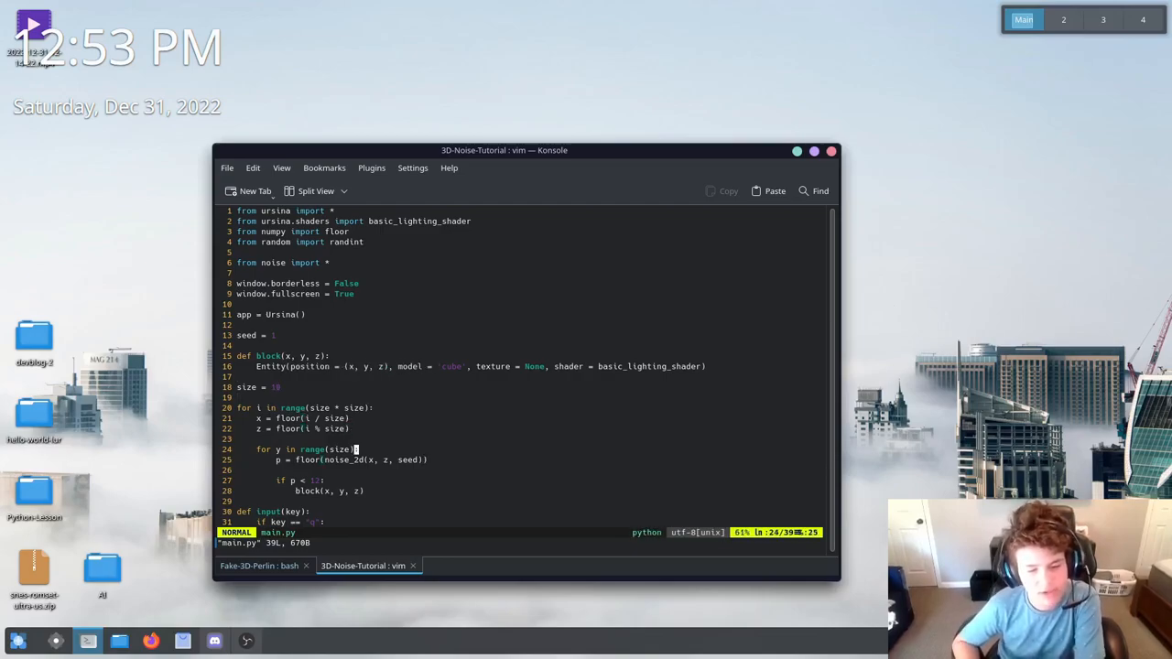
{"action": "key", "text": "i"}
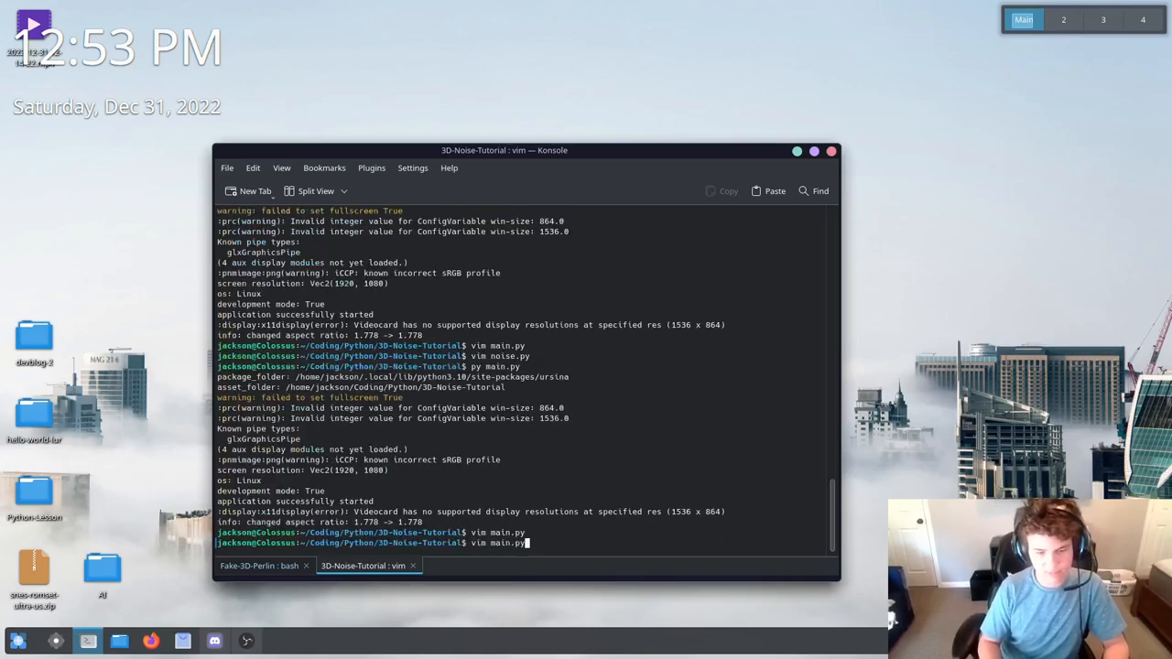
{"action": "key", "text": "Return"}
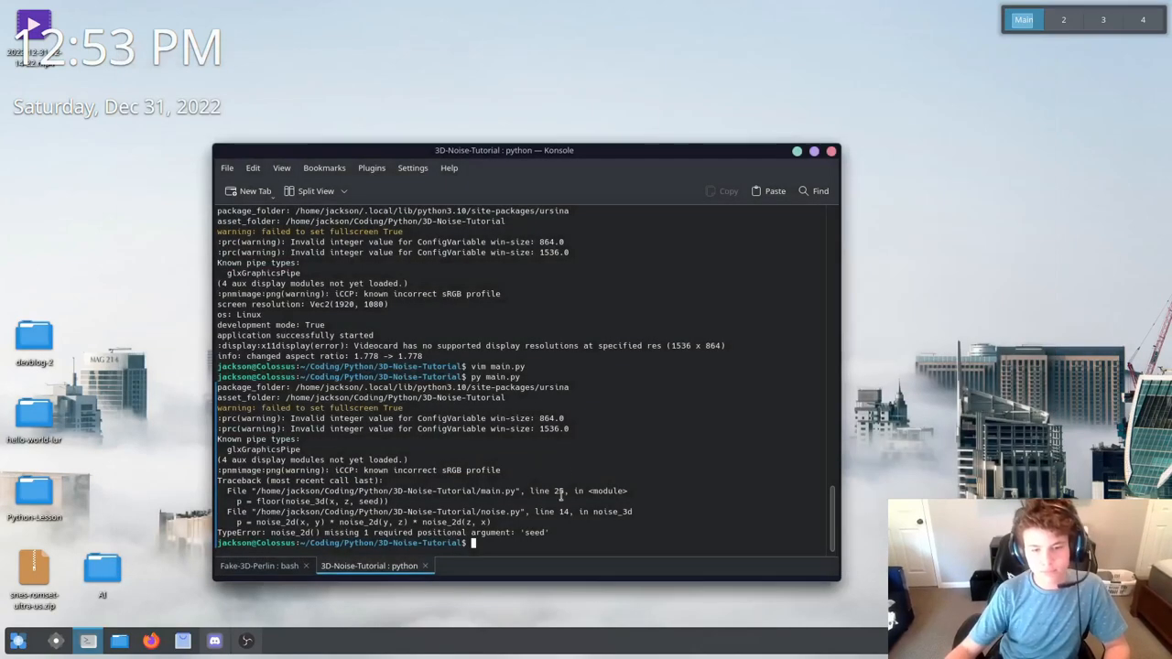
{"action": "type", "text": "vim main.py"}
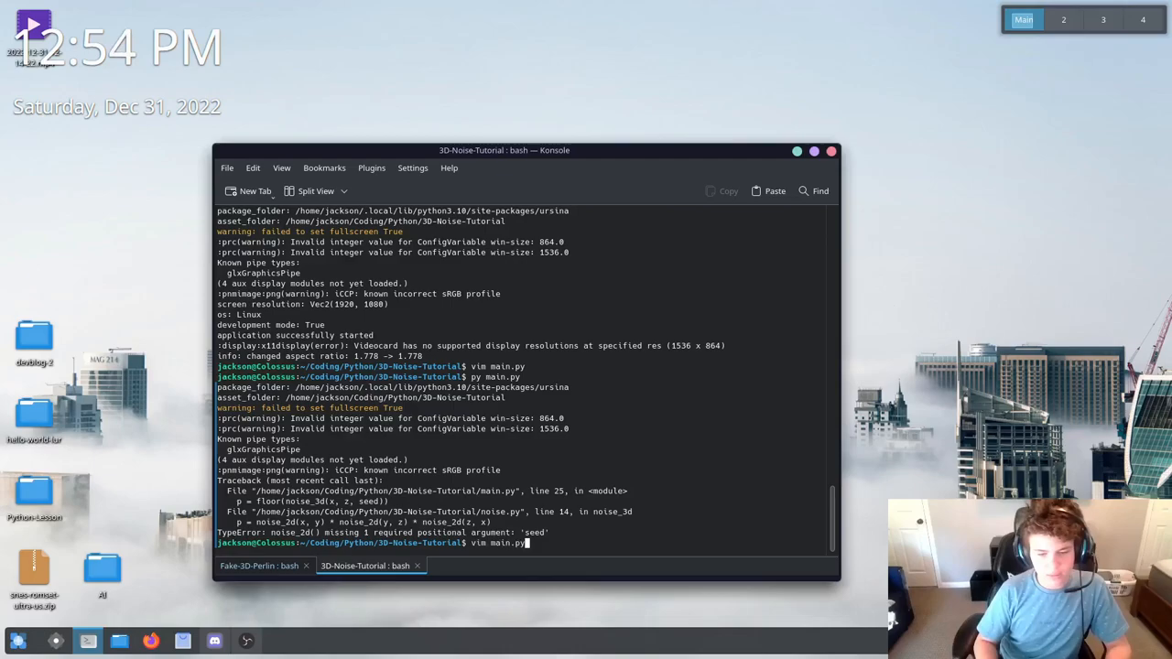
Reopen noise.py and main.py in turn to chase the missing-seed error in noise_3d's noise_2d call
{"action": "type", "text": "noise.py"}
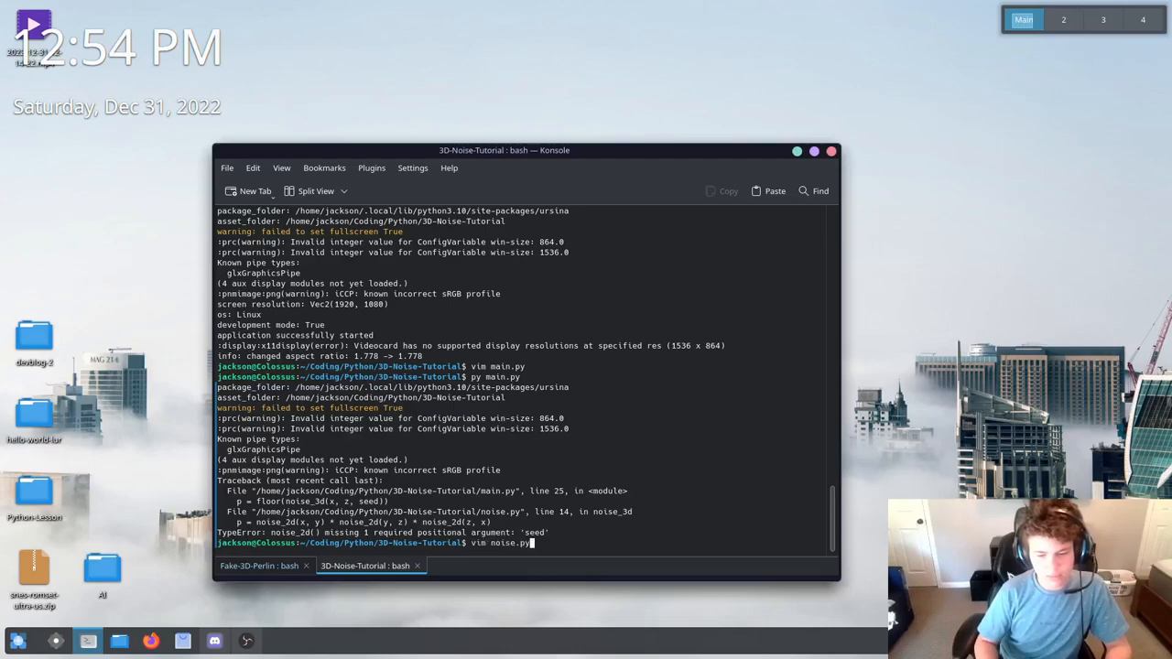
{"action": "key", "text": "Return"}
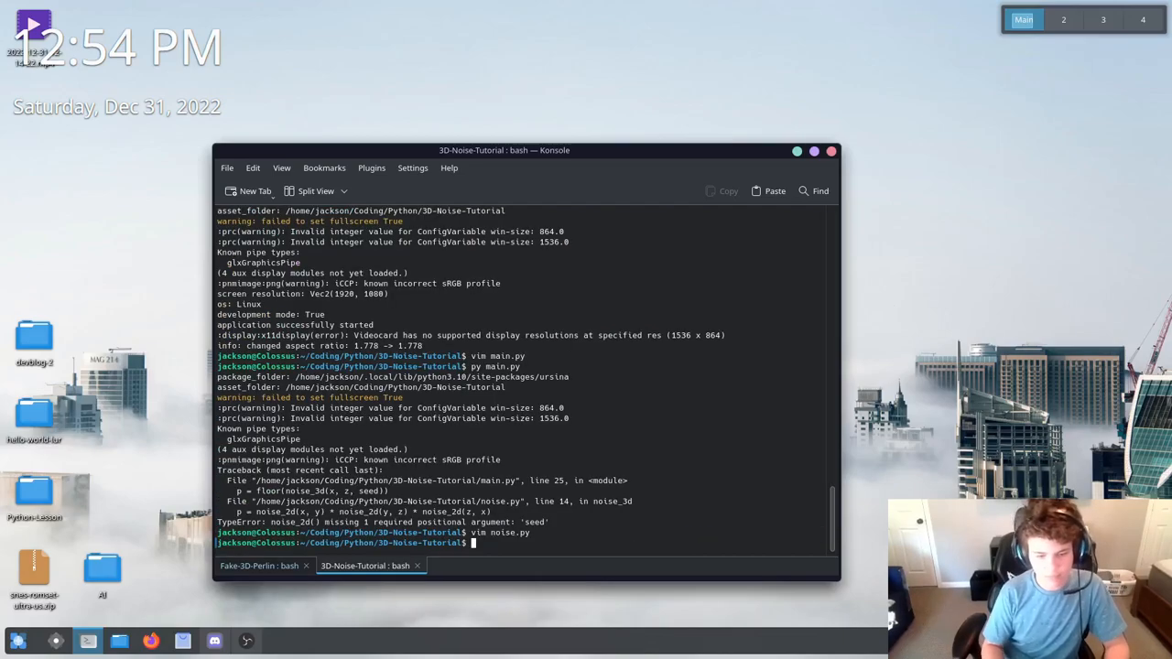
{"action": "type", "text": "py"}
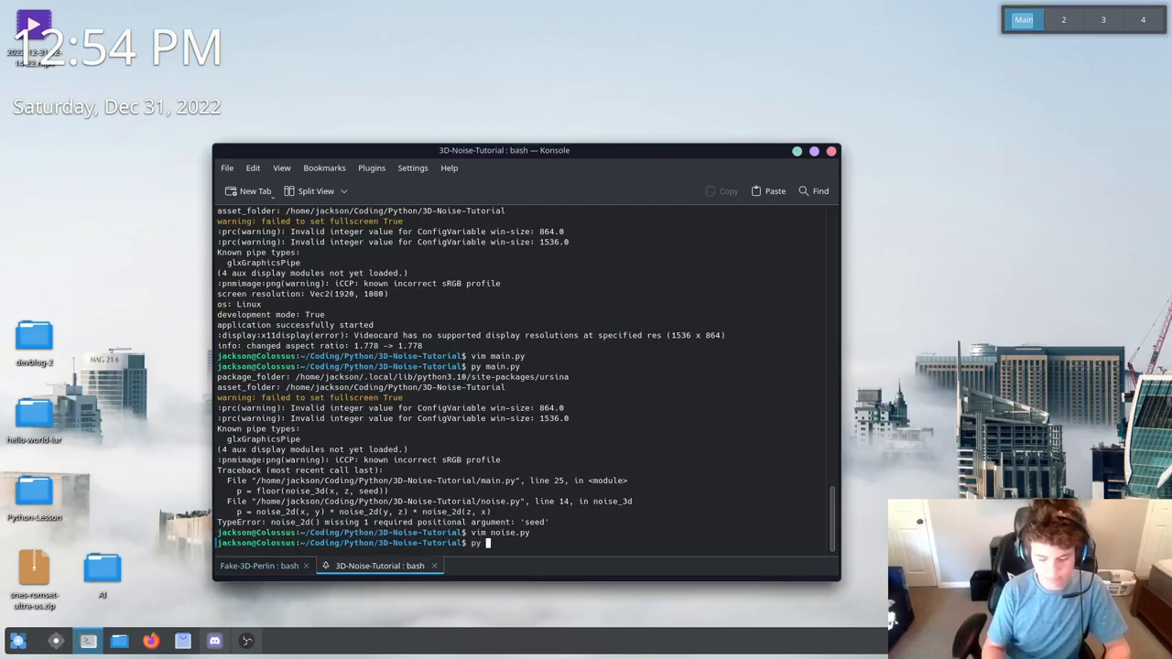
{"action": "type", "text": "mai"}
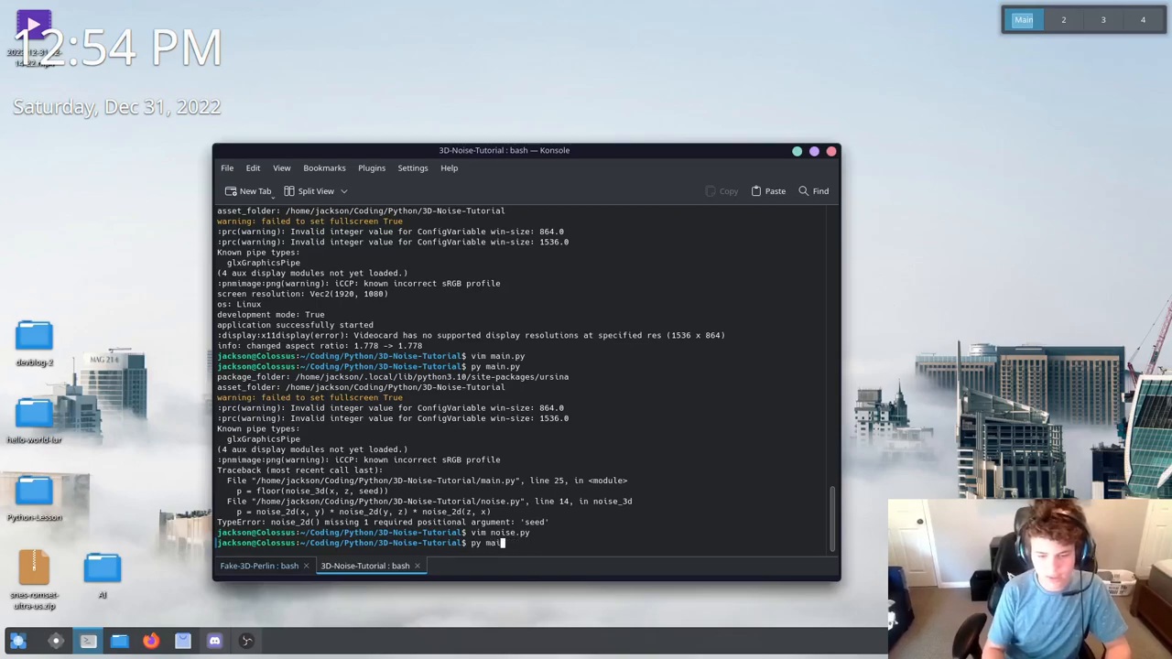
{"action": "type", "text": "vim mai"}
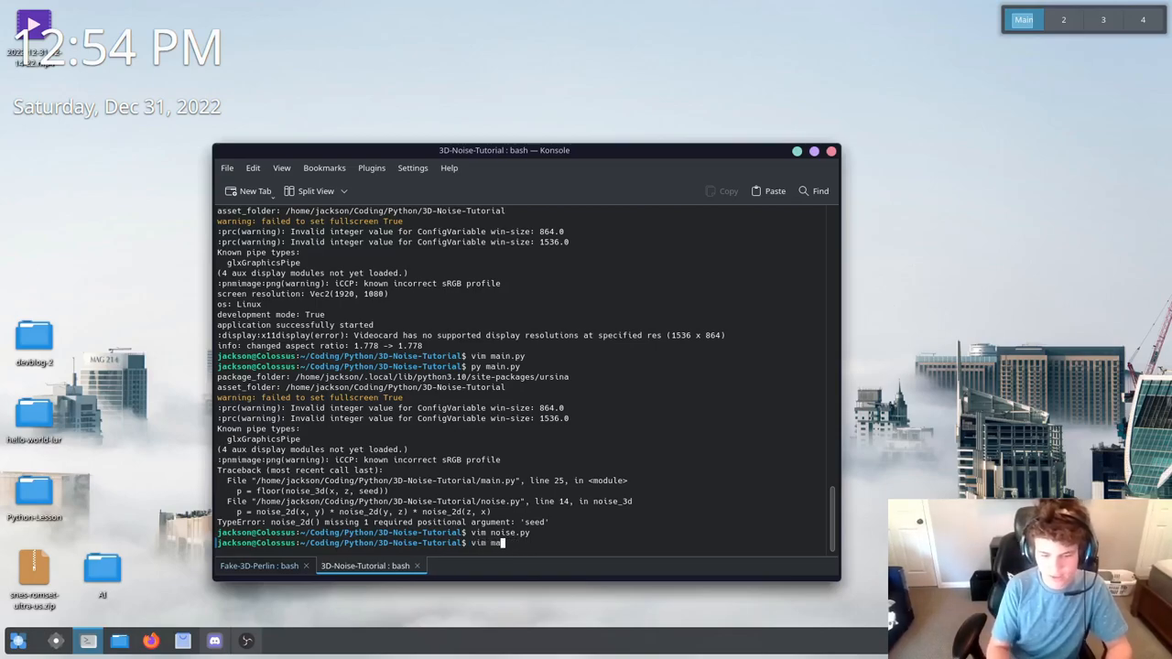
{"action": "key", "text": "Return"}
{"action": "type", "text": "vim noise.py"}
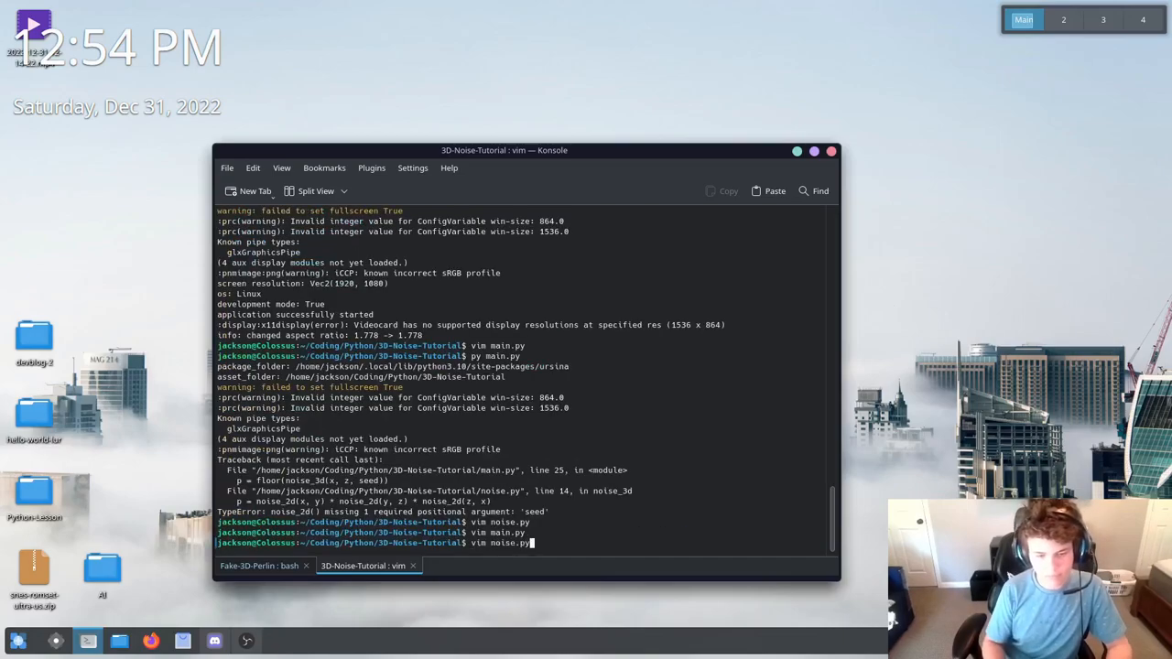
{"action": "key", "text": "Return"}
{"action": "type", "text": "exit"}
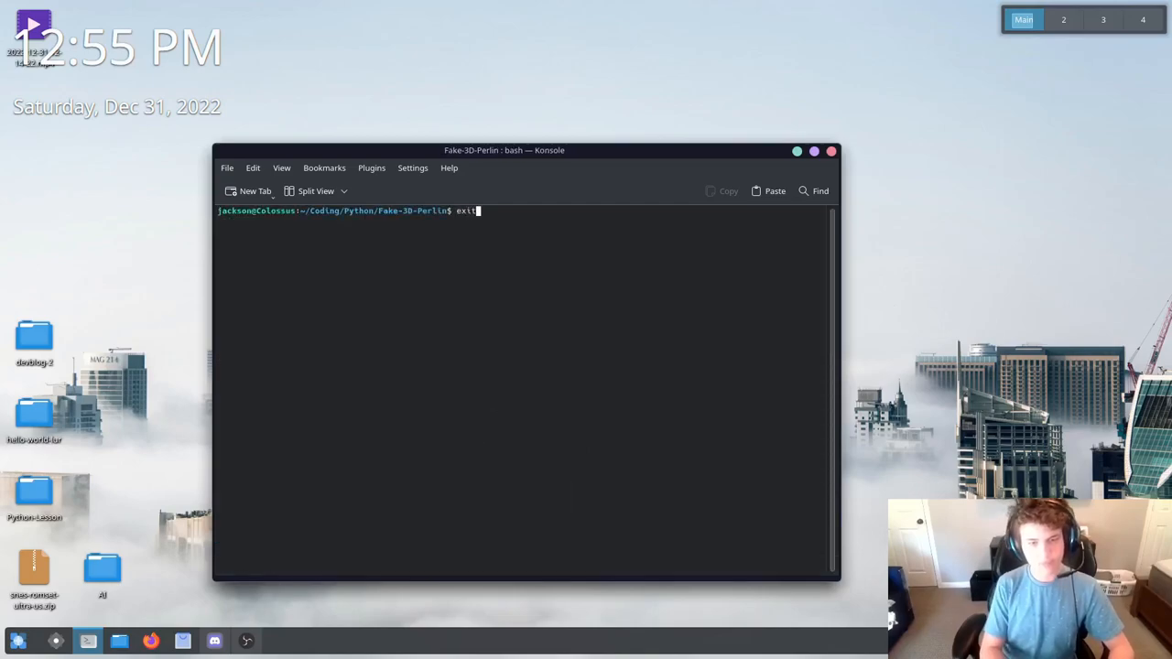
Exit Konsole, launch GIMP, create a default 1920×1080 image and select the Pencil tool
{"action": "key", "text": "Return"}
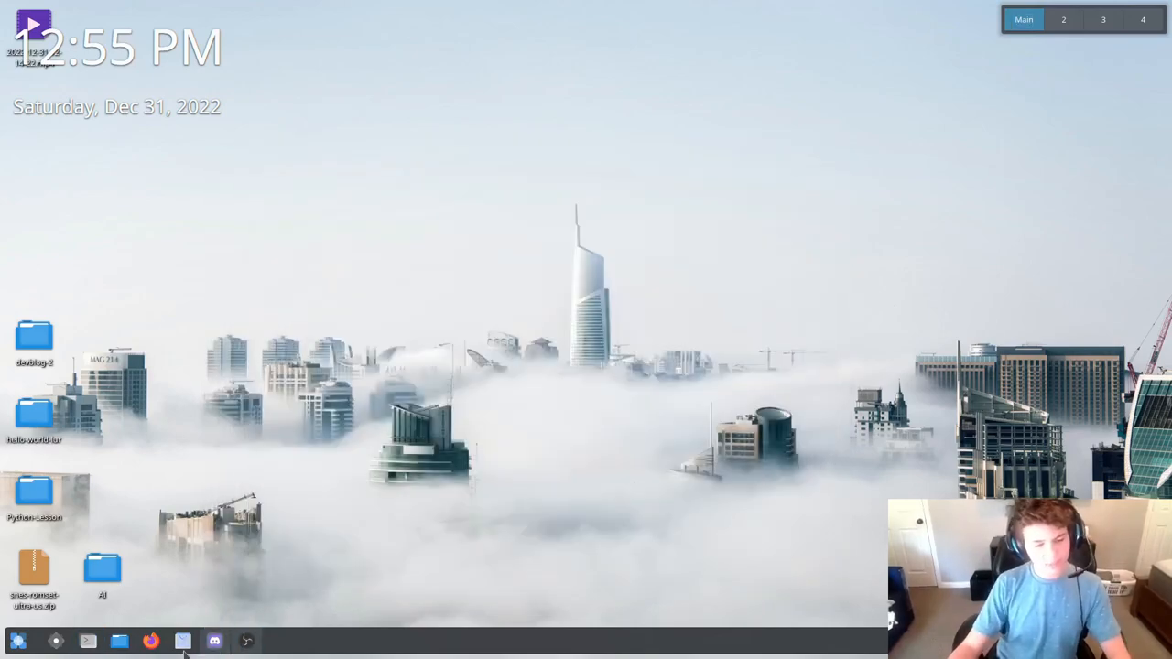
{"action": "left_click", "coordinate": [17, 641]}
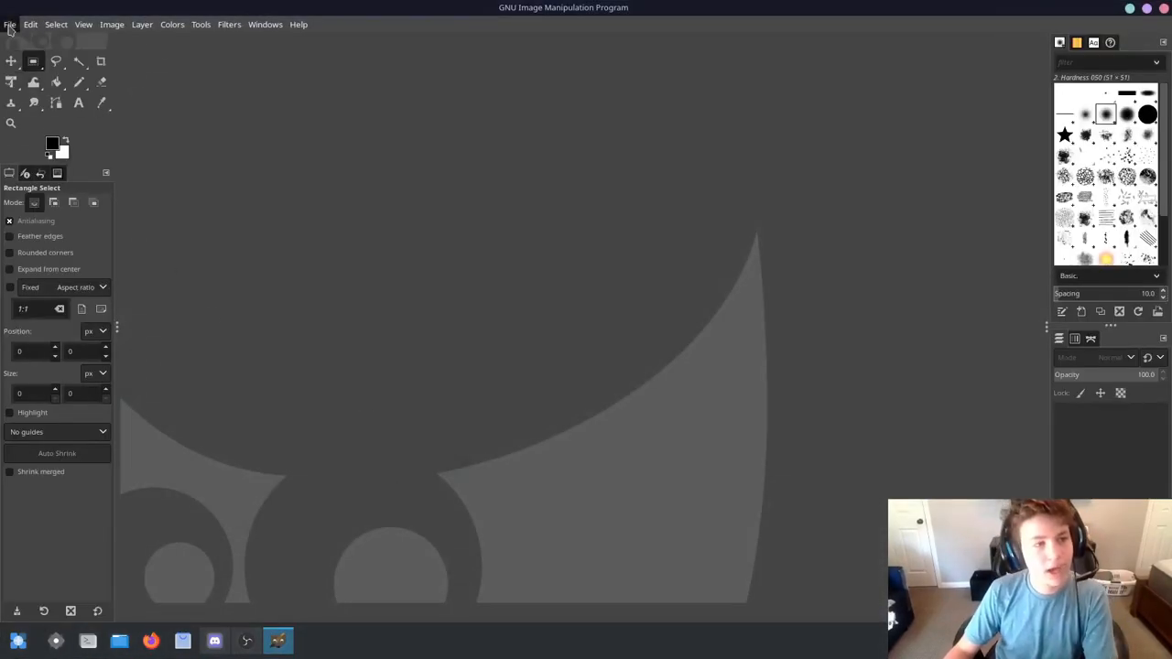
{"action": "left_click", "coordinate": [11, 23]}
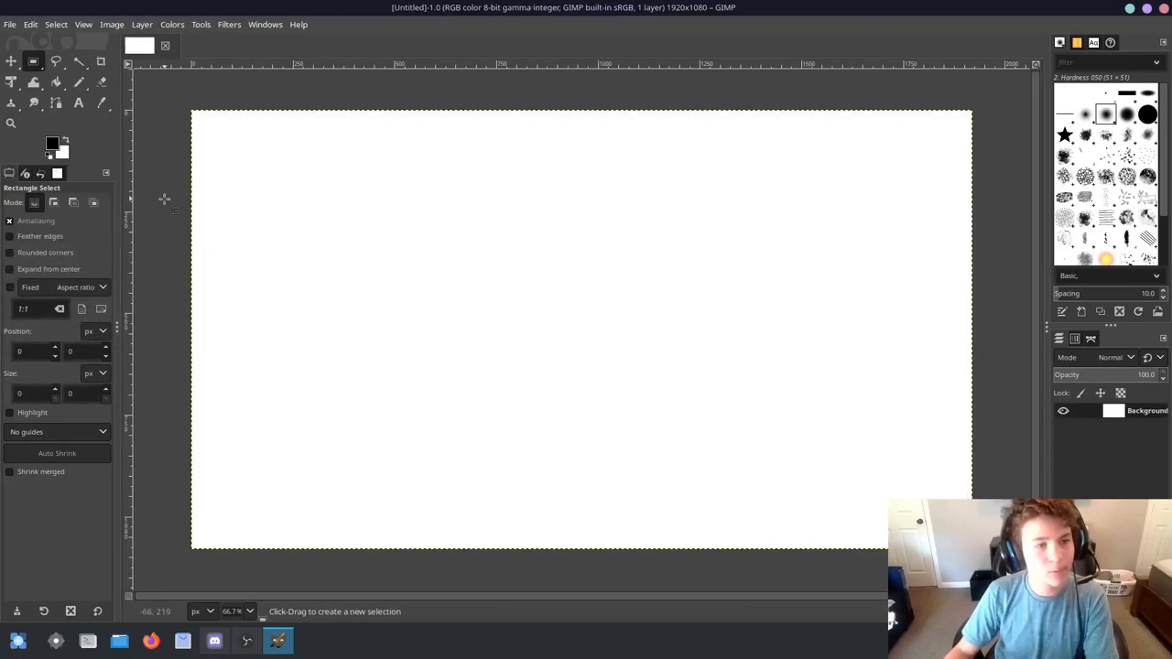
{"action": "left_click", "coordinate": [77, 82]}
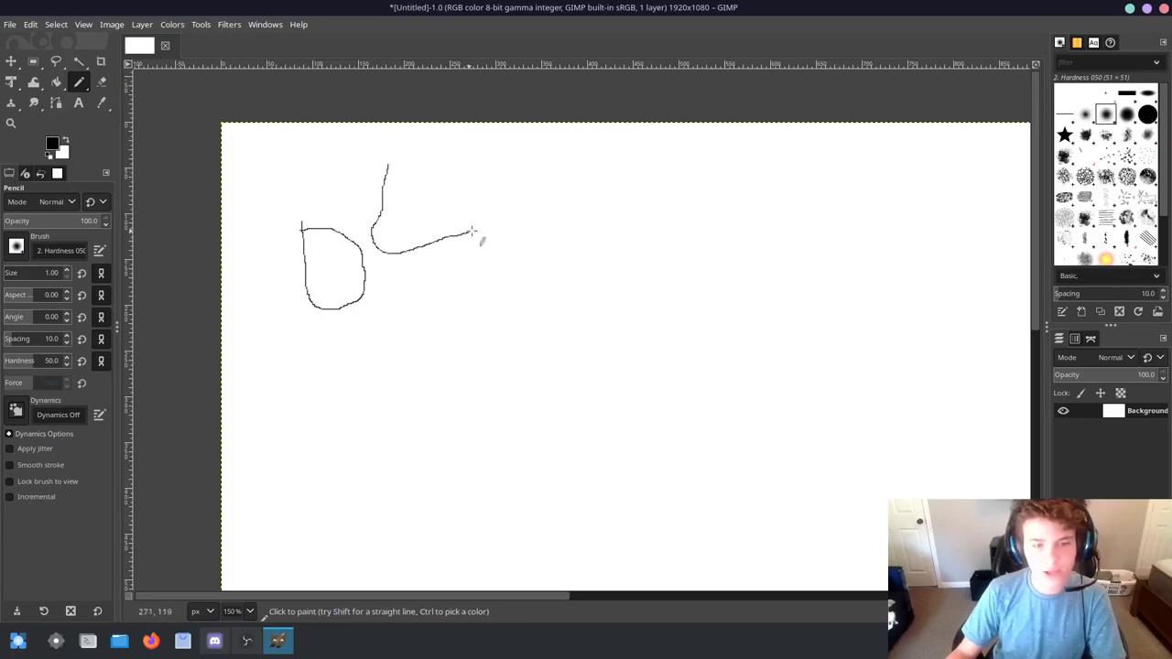
Sketch three joined offset squares with straight Shift-click pencil lines
{"action": "left_click_drag", "start_coordinate": [385, 165], "coordinate": [480, 235]}
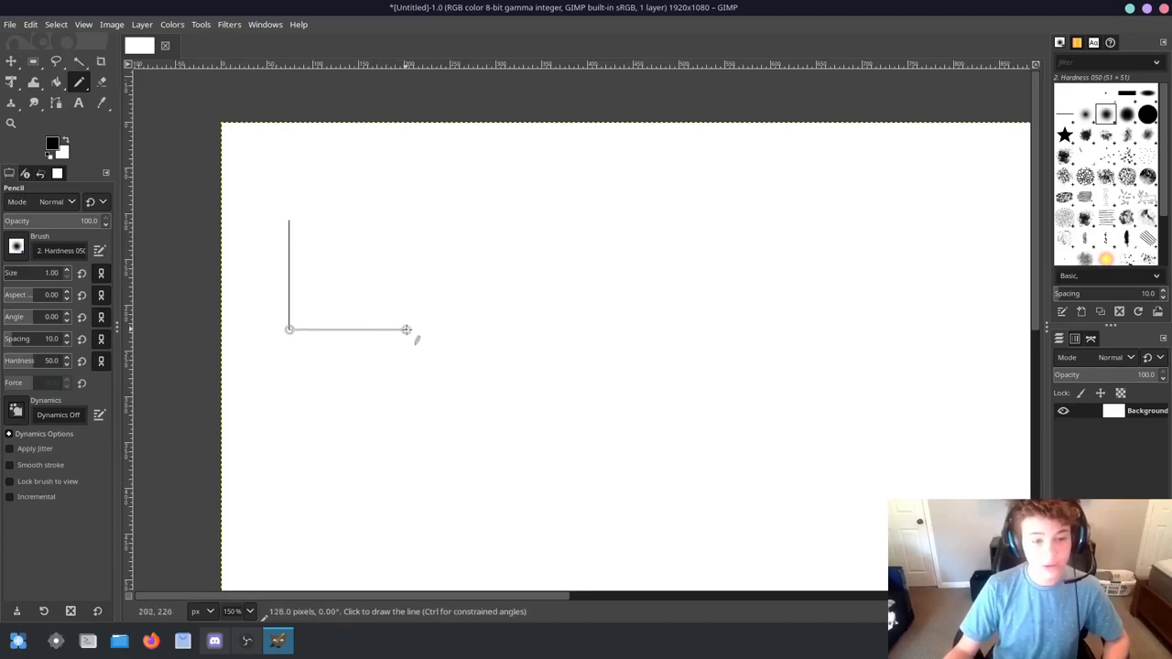
{"action": "left_click", "coordinate": [417, 223]}
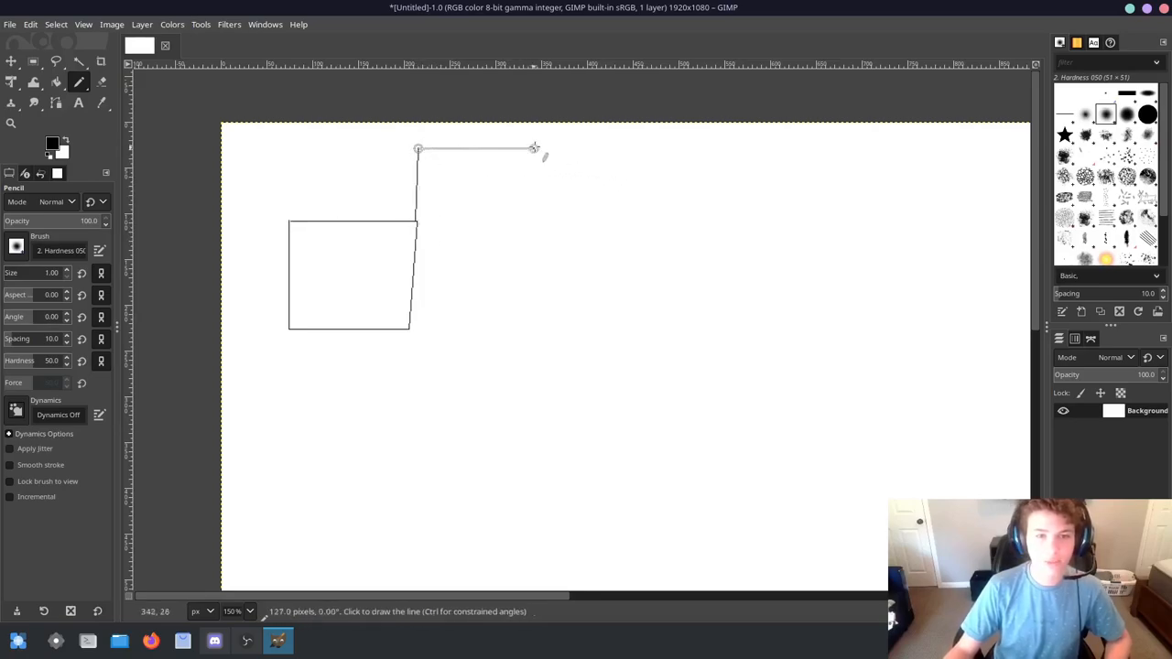
{"action": "left_click", "coordinate": [418, 228]}
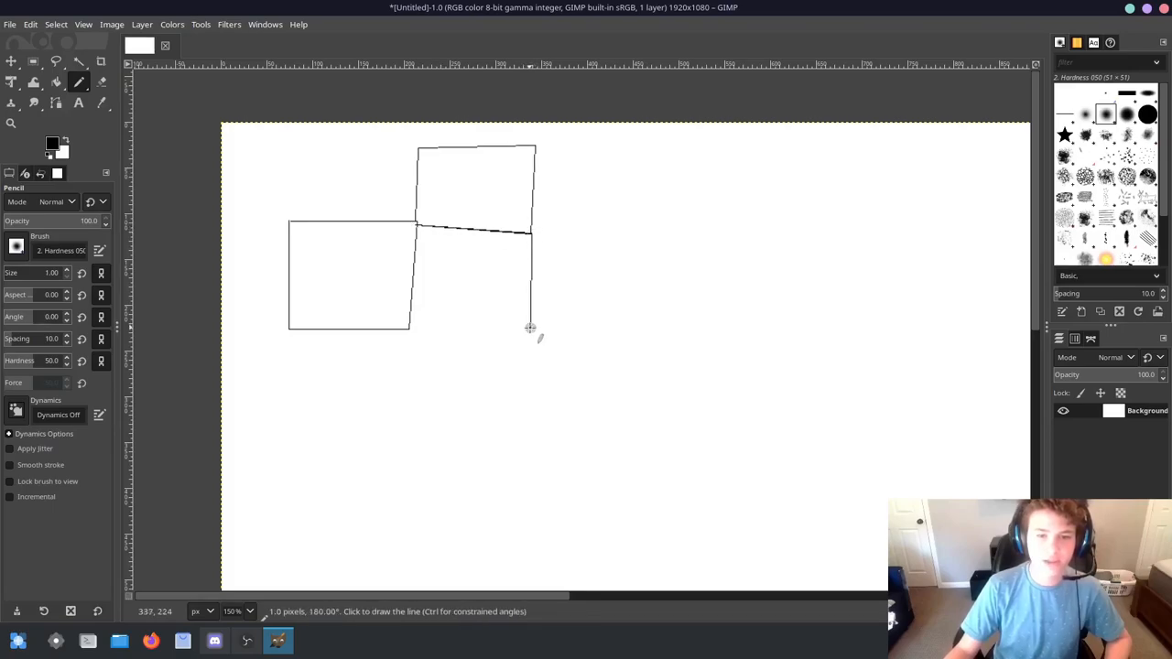
{"action": "left_click", "coordinate": [643, 227]}
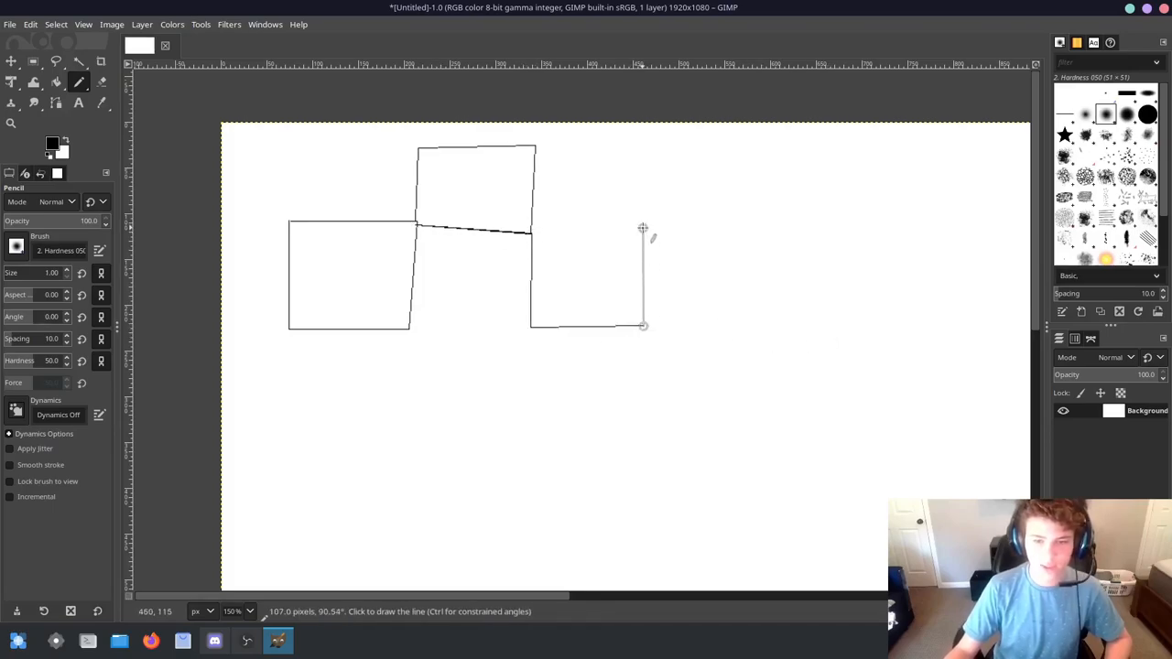
{"action": "left_click", "coordinate": [643, 229]}
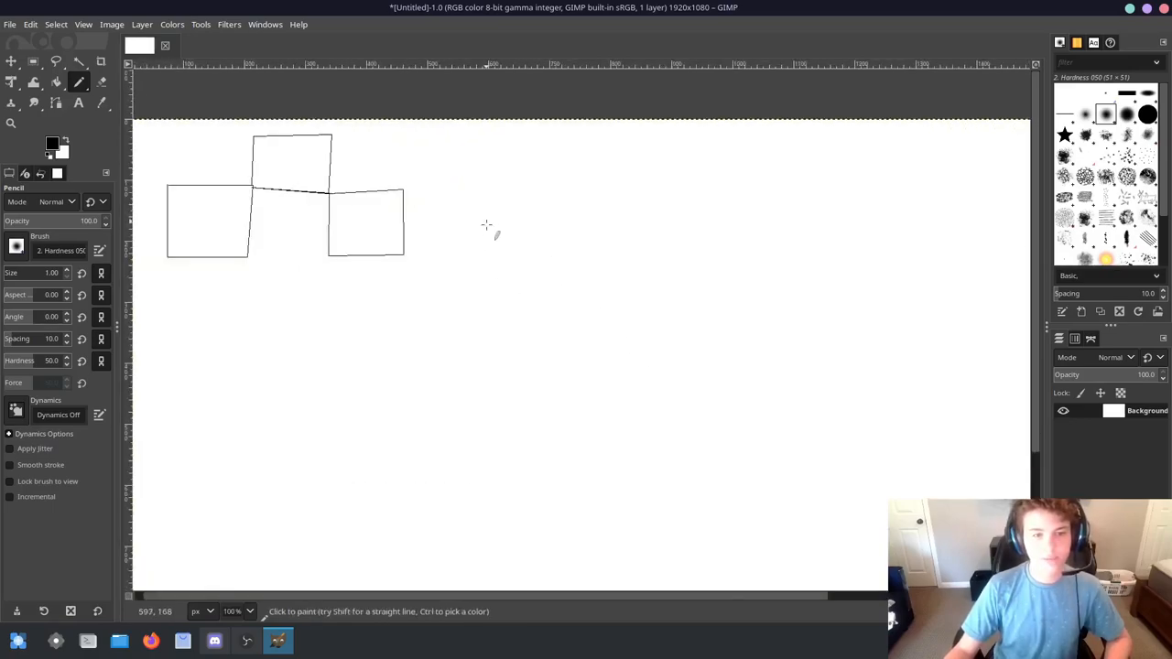
{"action": "mouse_move", "coordinate": [511, 253]}
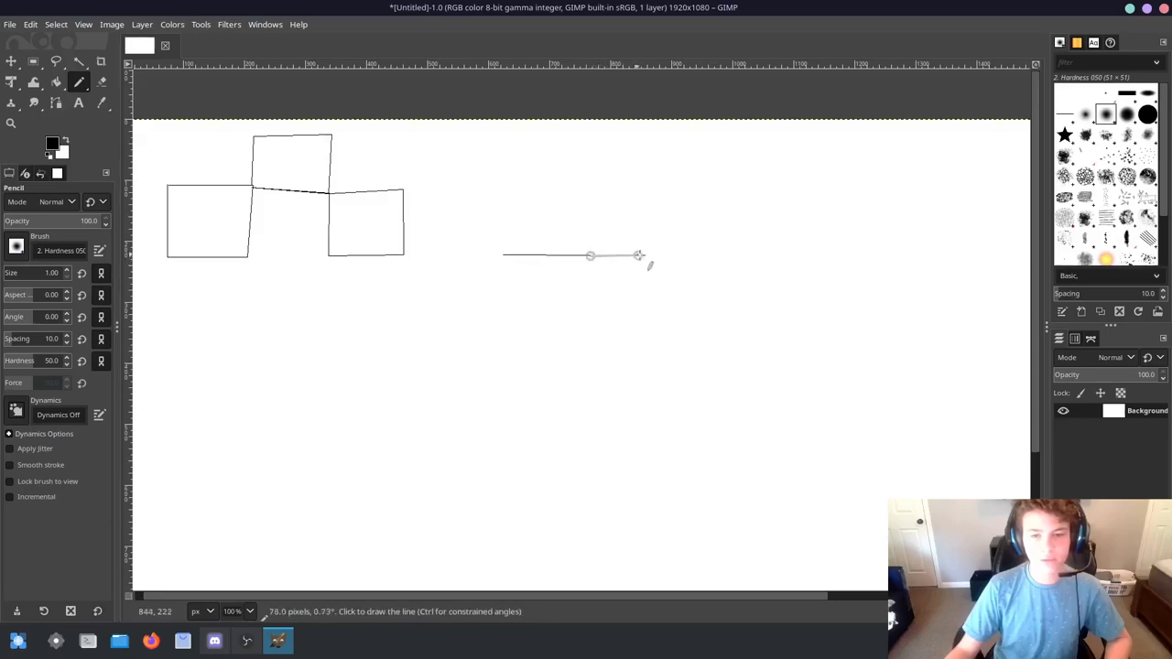
{"action": "mouse_move", "coordinate": [773, 258]}
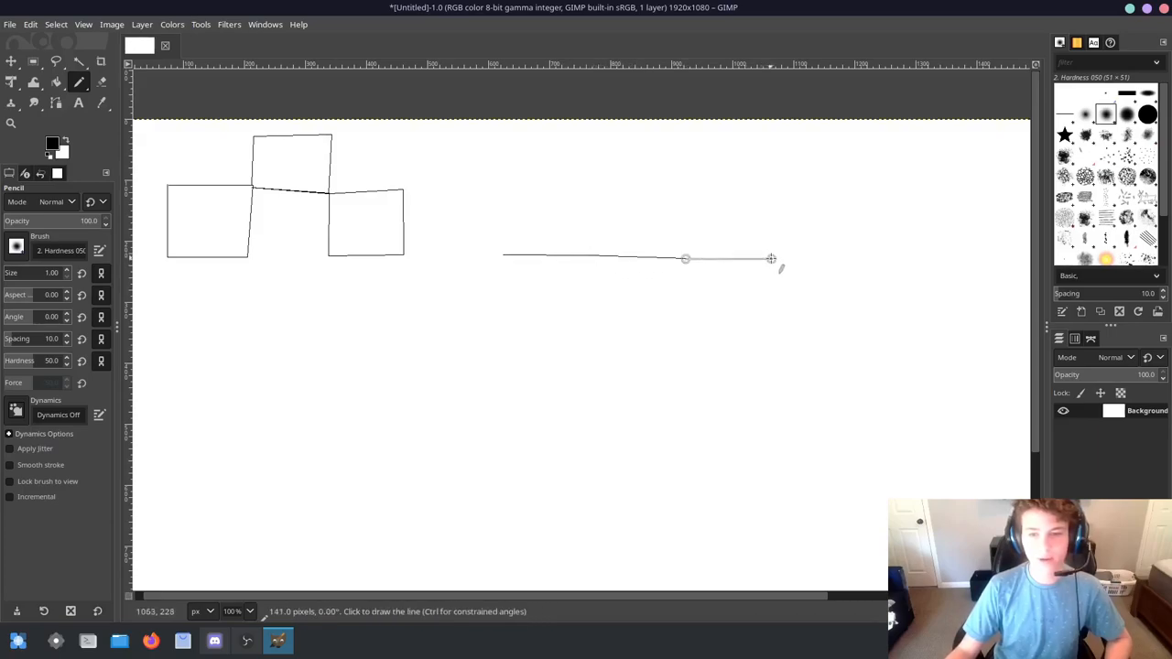
Draw the stepped block outline beside the squares to illustrate a 2D heightmap
{"action": "left_click", "coordinate": [772, 200]}
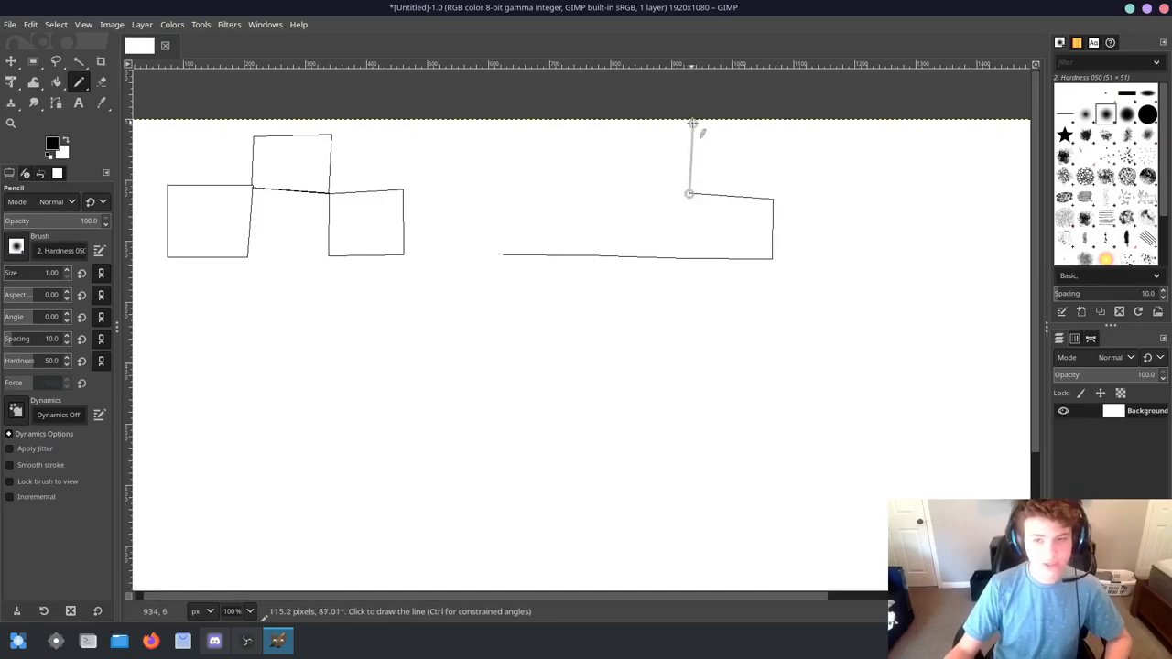
{"action": "left_click", "coordinate": [597, 128]}
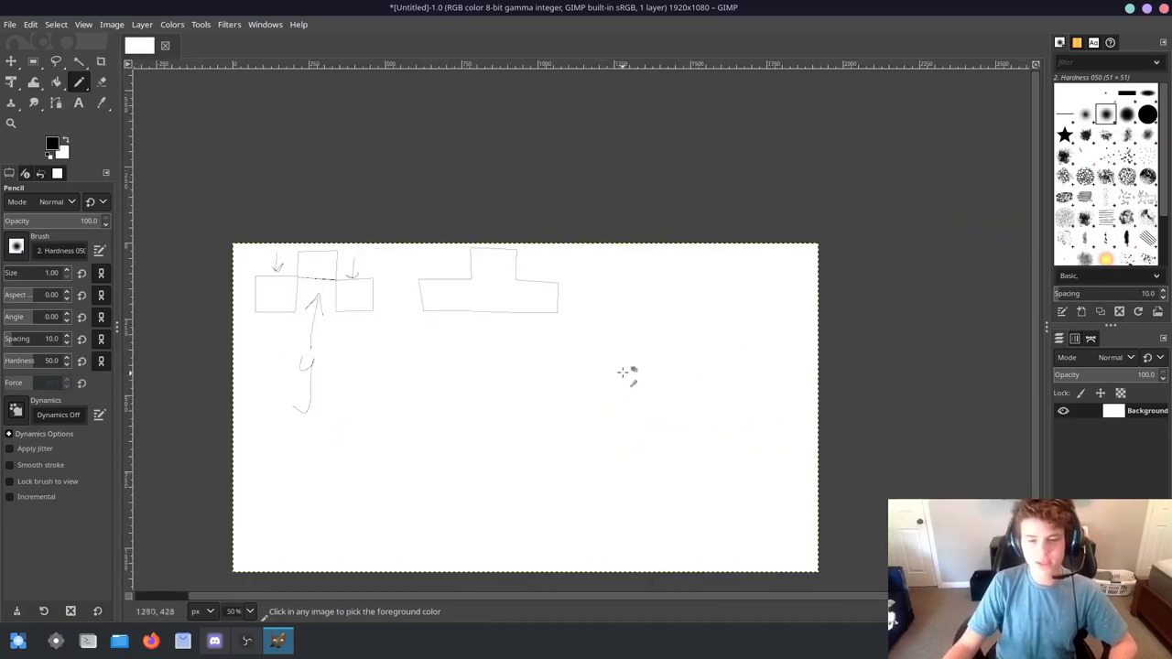
Pencil an arrow pointing at the stepped terrain outline, then move down to the stack area
{"action": "scroll", "scroll_direction": "down", "scroll_amount": 3}
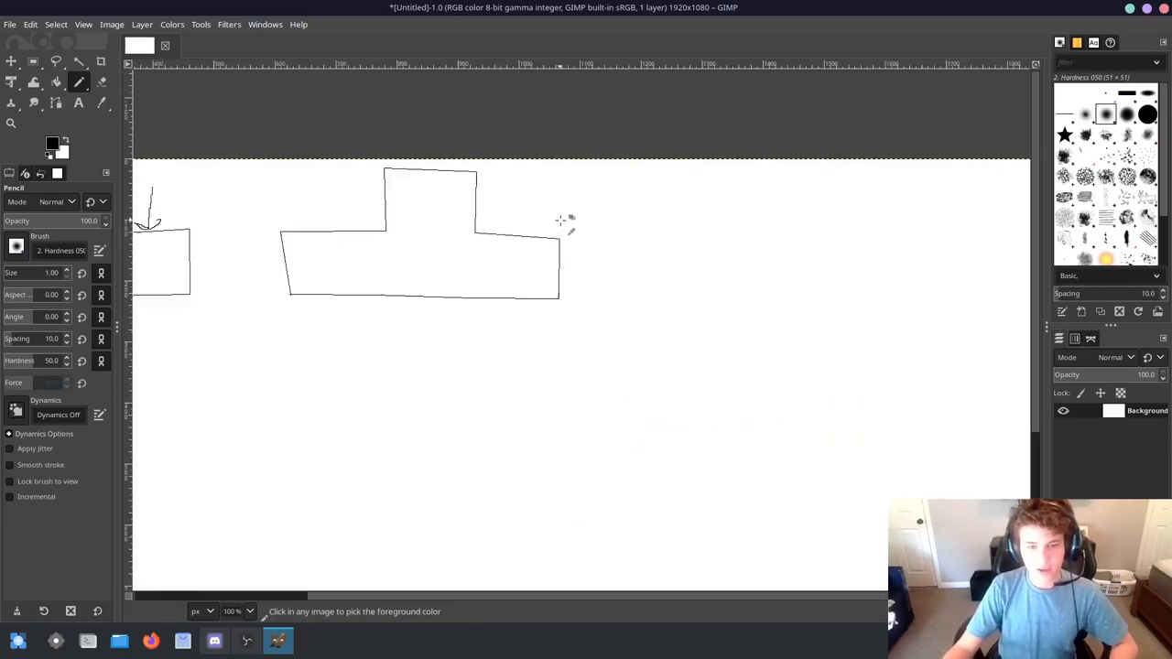
{"action": "left_click_drag", "start_coordinate": [579, 200], "coordinate": [687, 200]}
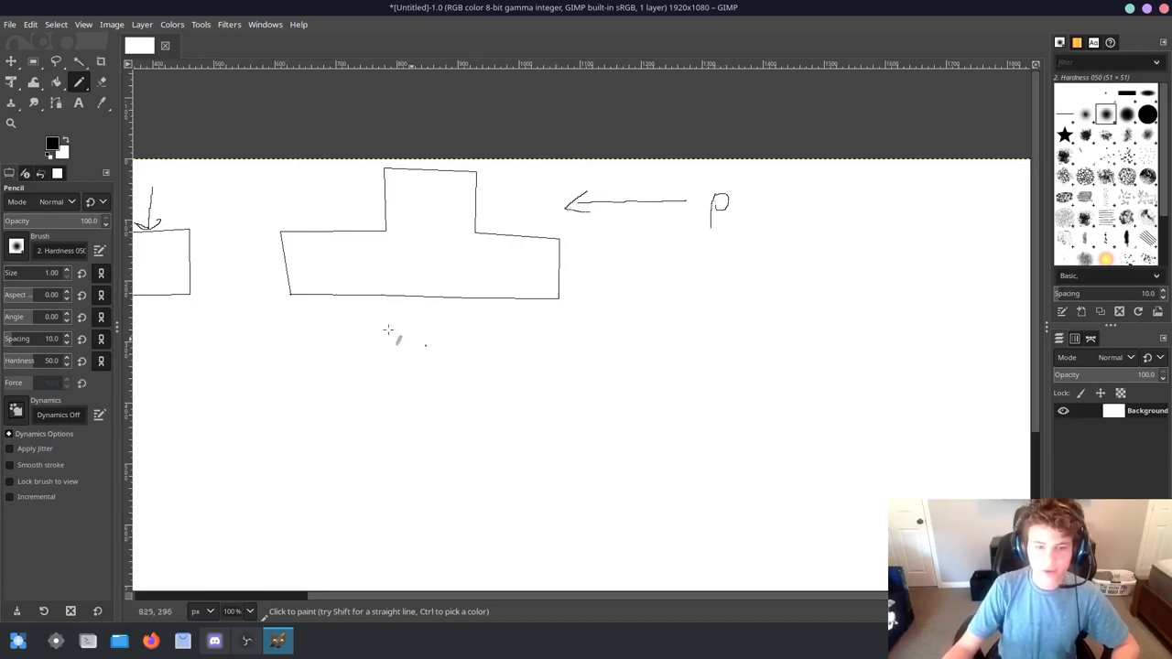
{"action": "mouse_move", "coordinate": [399, 253]}
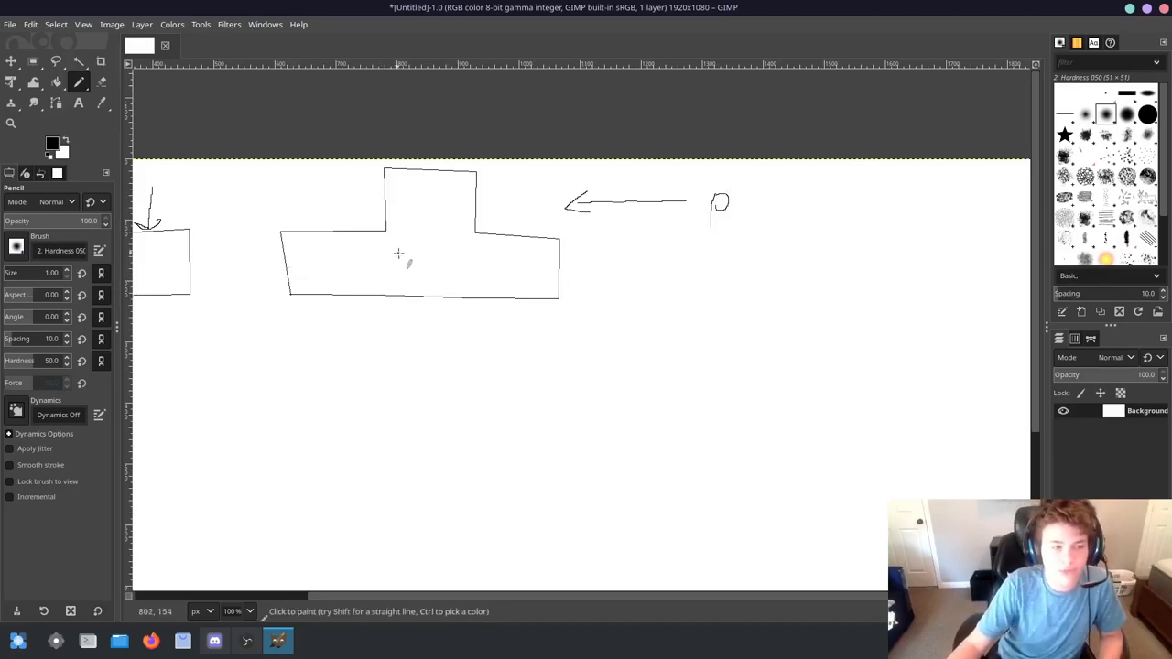
{"action": "mouse_move", "coordinate": [355, 227]}
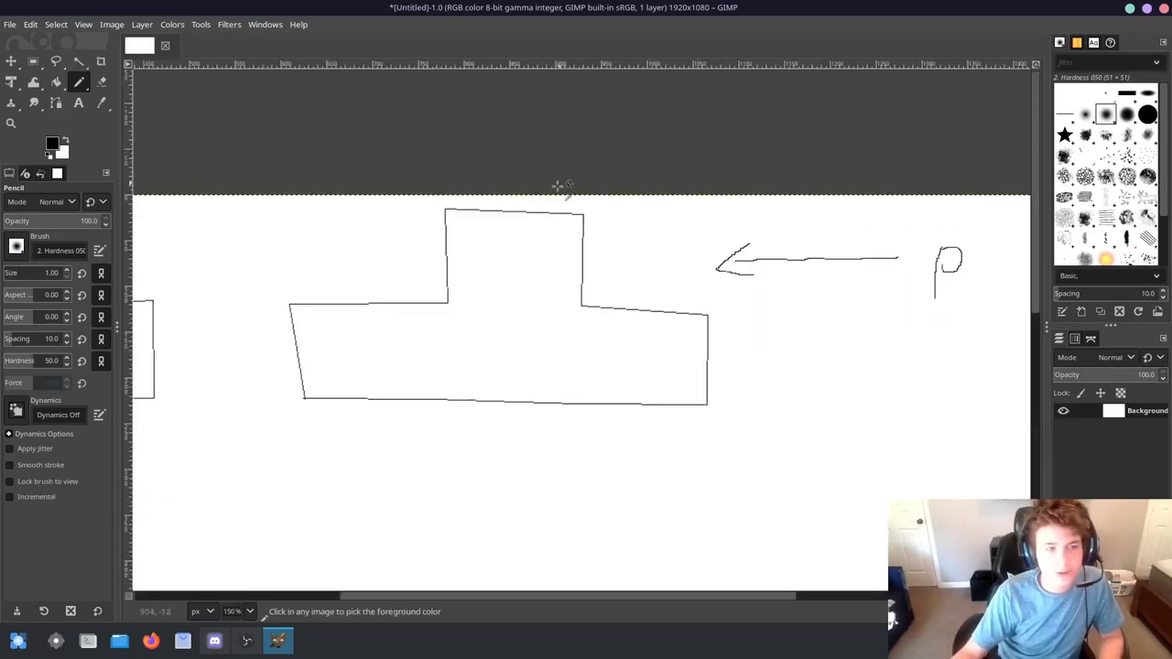
{"action": "scroll", "scroll_direction": "down", "scroll_amount": 3}
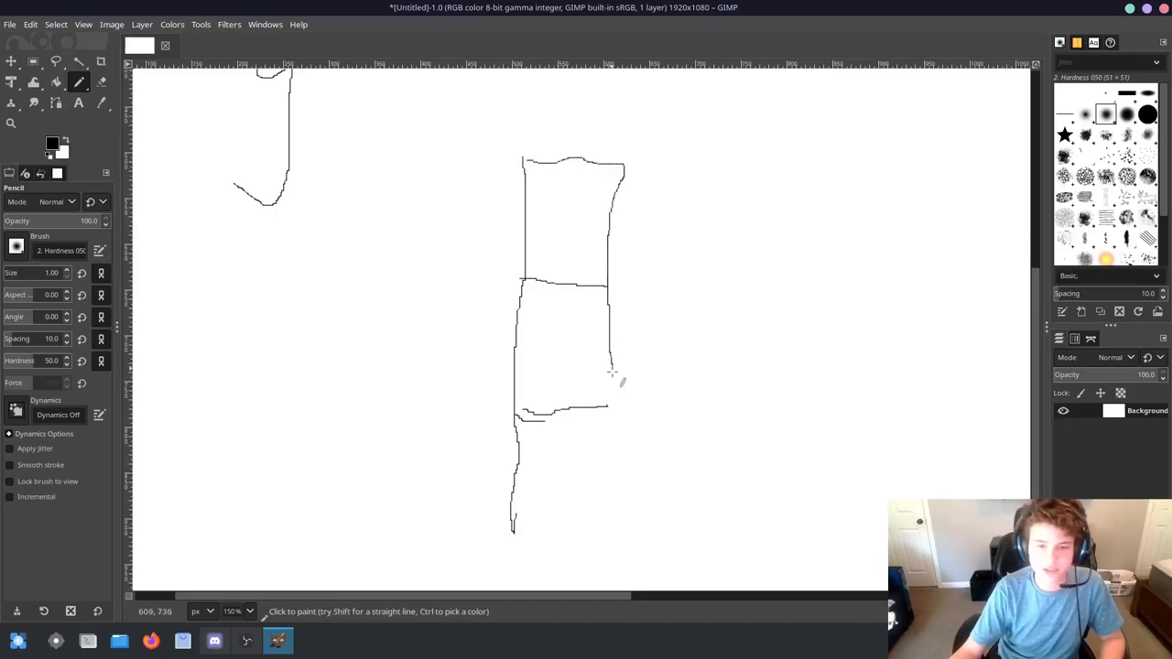
Close off the bottom box of the column and pencil a new box to its right
{"action": "left_click_drag", "start_coordinate": [612, 369], "coordinate": [638, 410]}
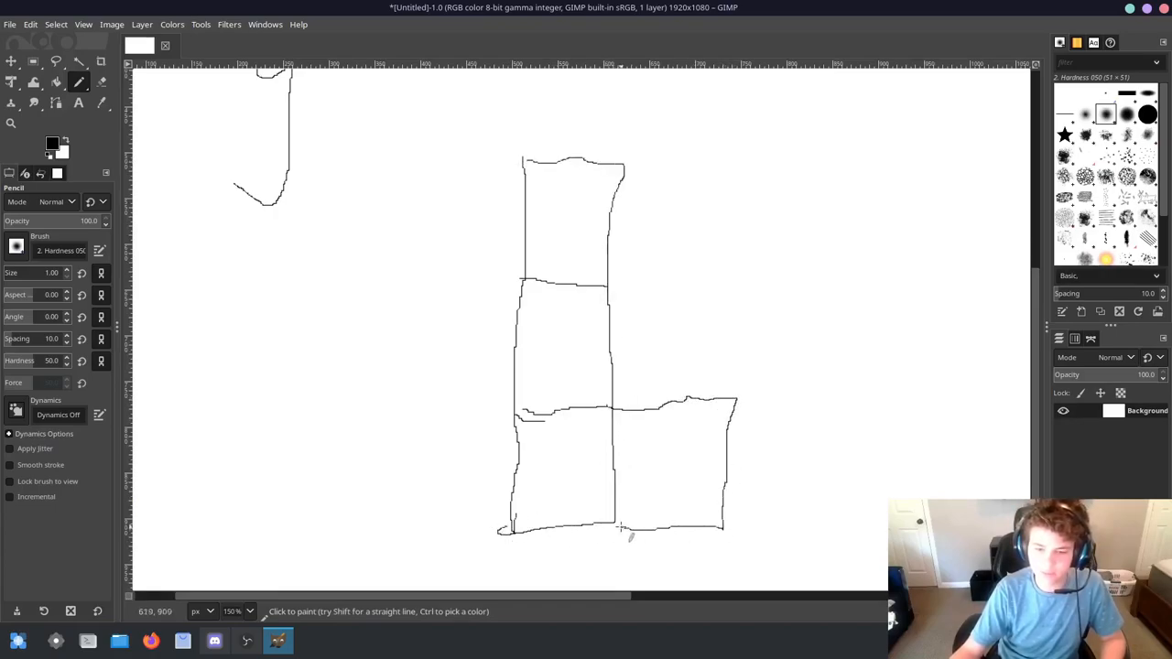
{"action": "left_click_drag", "start_coordinate": [601, 165], "coordinate": [754, 260]}
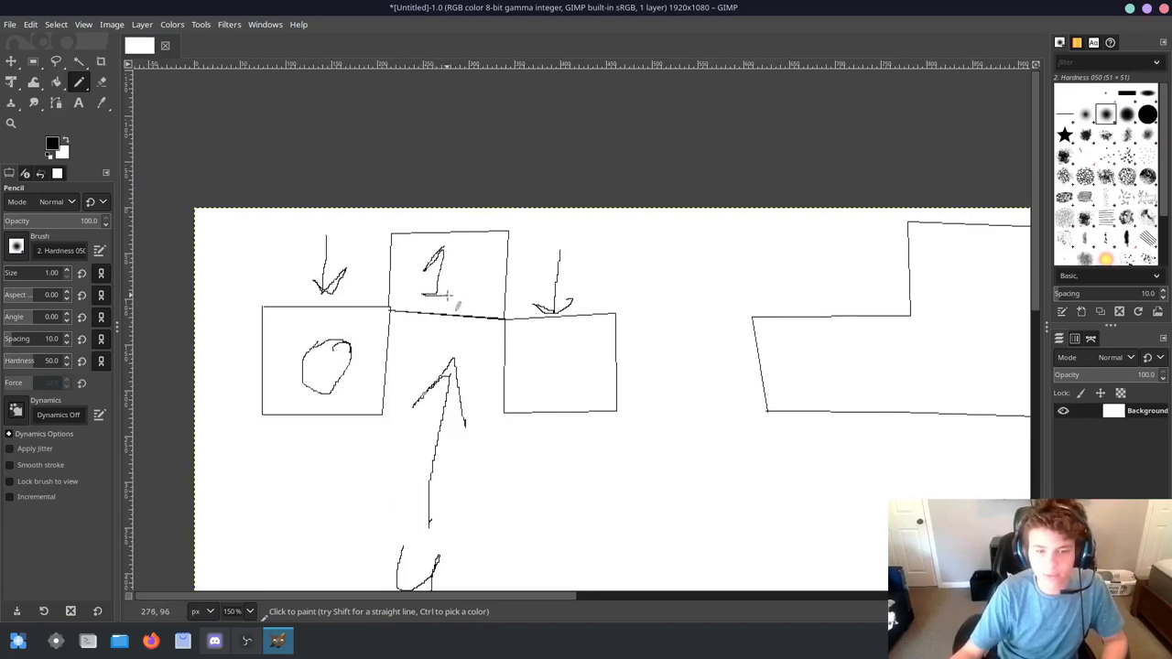
Pencil 0s inside the terrain outline's base, matching the numbering on the row of squares
{"action": "left_click_drag", "start_coordinate": [564, 348], "coordinate": [568, 388]}
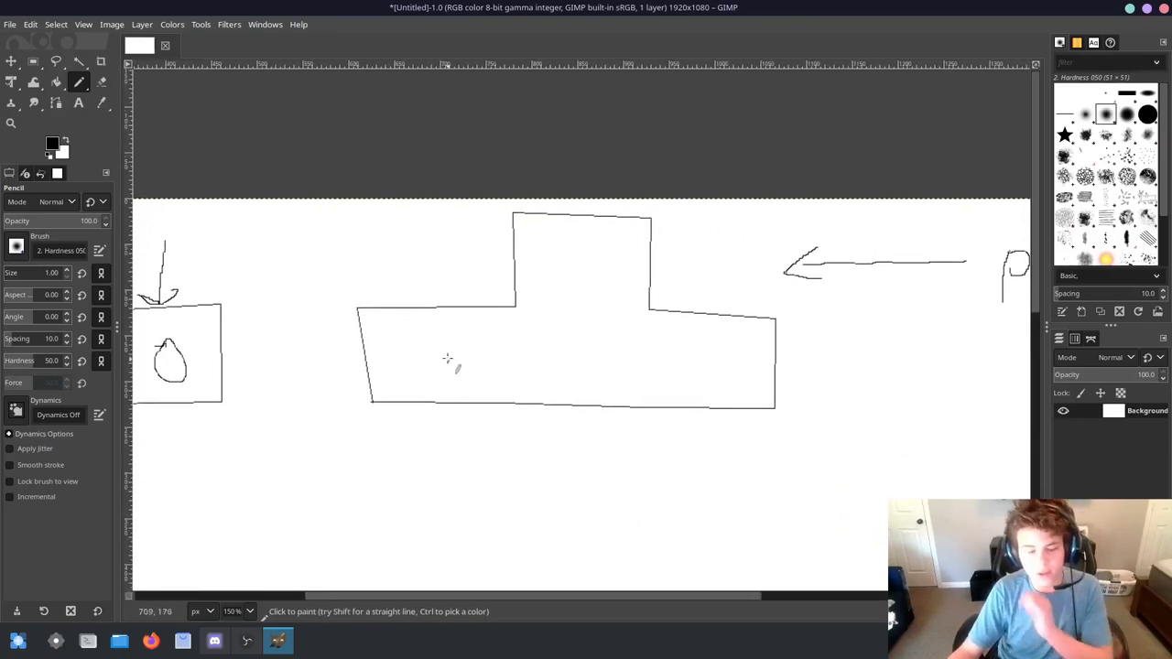
{"action": "left_click_drag", "start_coordinate": [421, 366], "coordinate": [467, 366]}
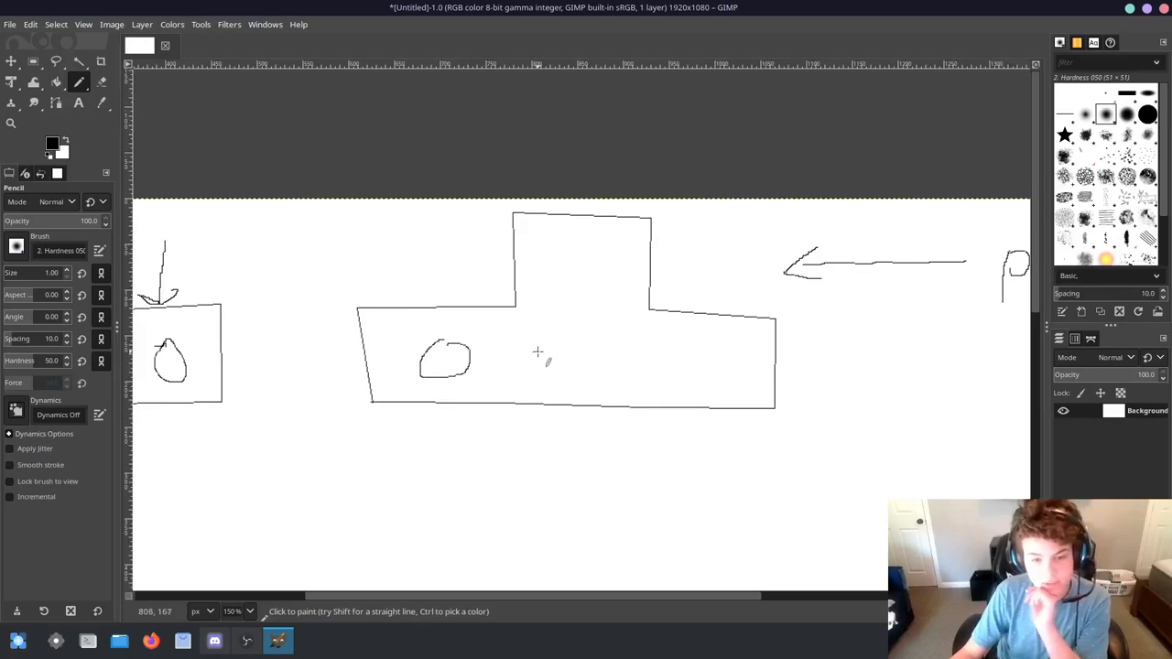
{"action": "mouse_move", "coordinate": [590, 339]}
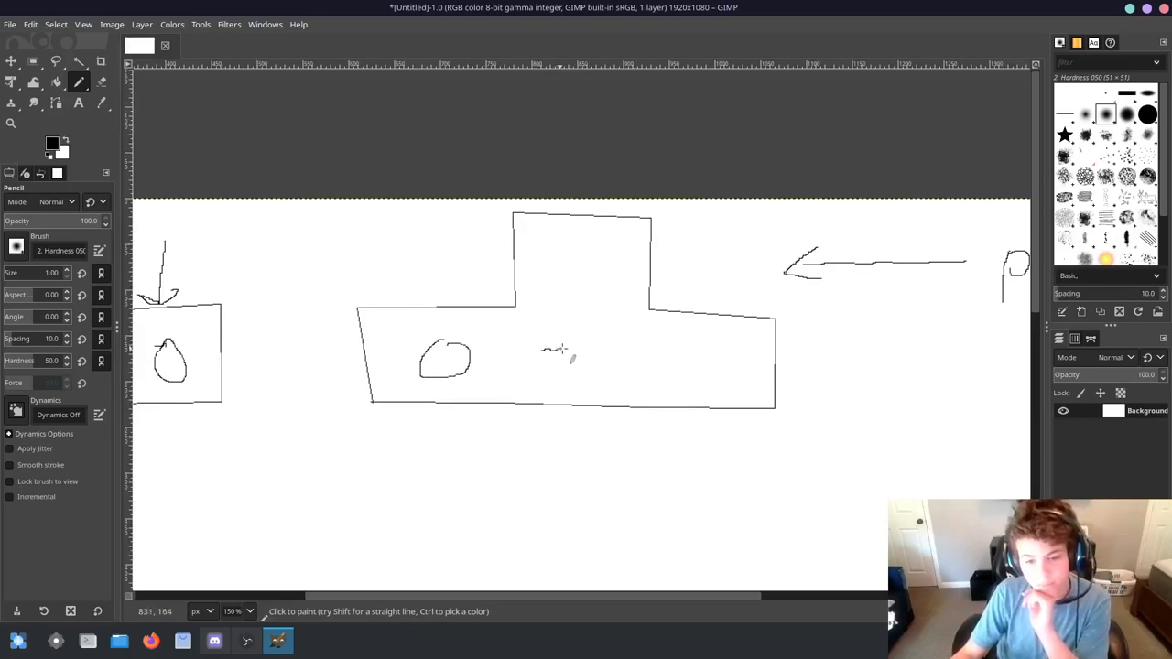
{"action": "left_click_drag", "start_coordinate": [549, 348], "coordinate": [595, 385]}
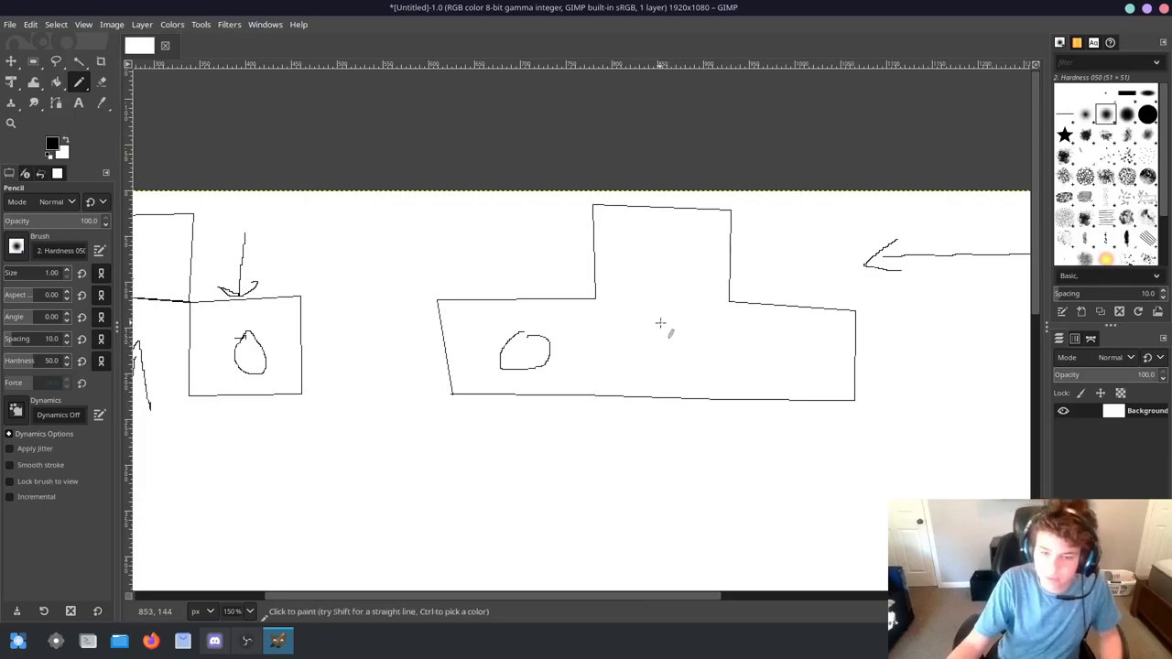
{"action": "mouse_move", "coordinate": [670, 352]}
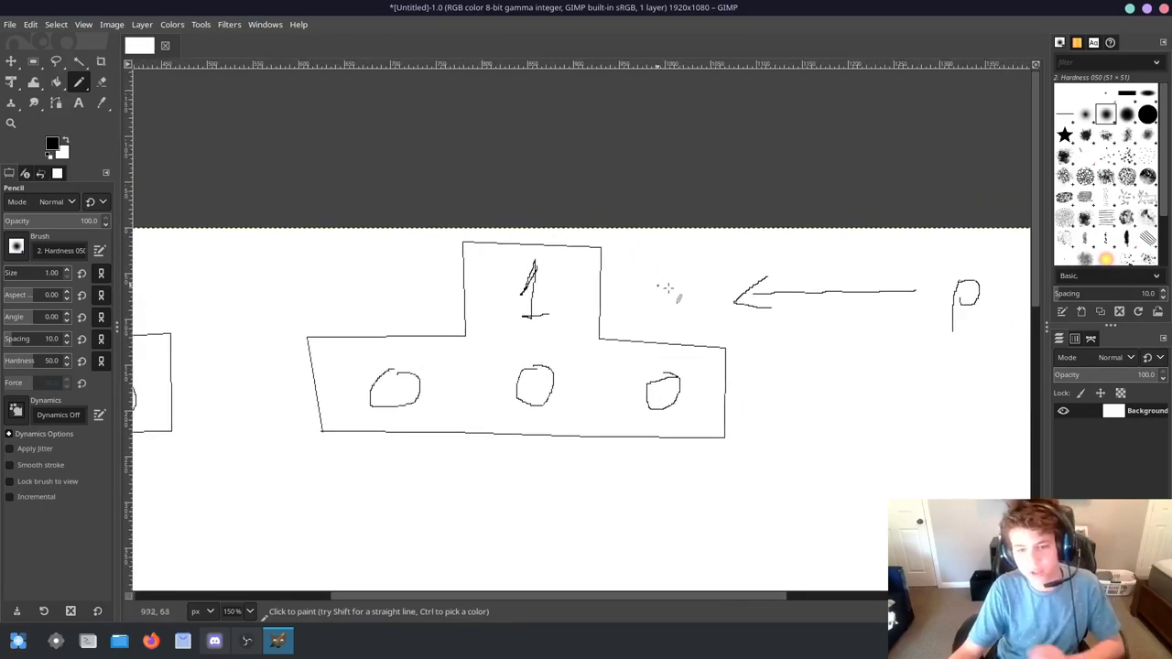
{"action": "mouse_move", "coordinate": [711, 247]}
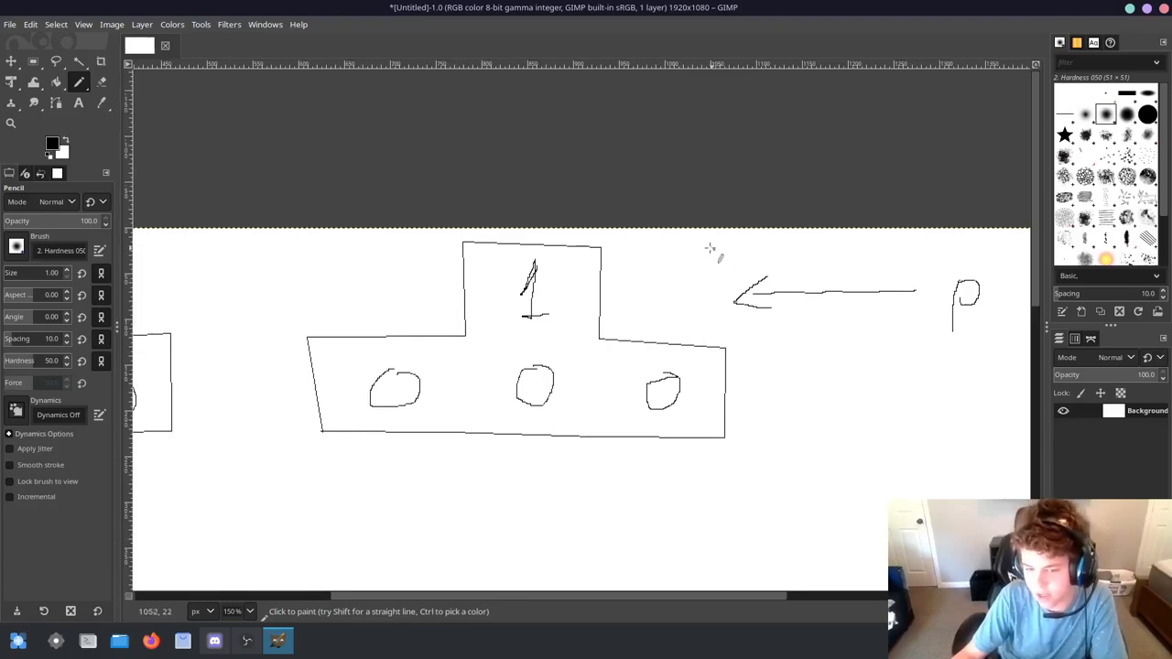
{"action": "mouse_move", "coordinate": [681, 304]}
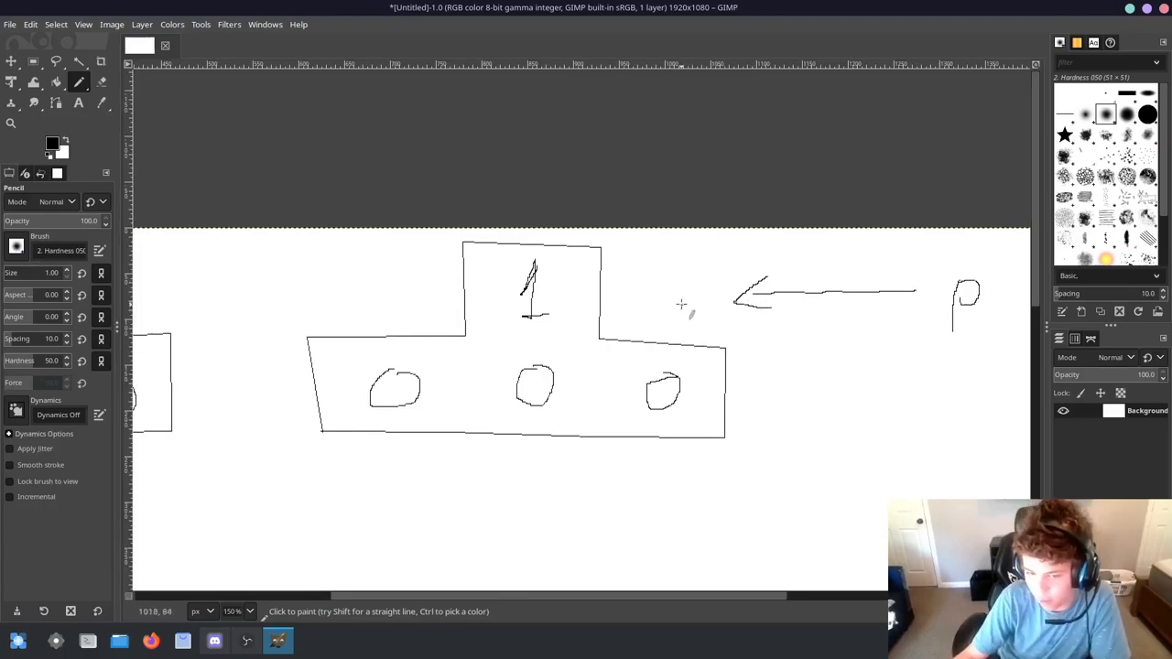
{"action": "mouse_move", "coordinate": [650, 333]}
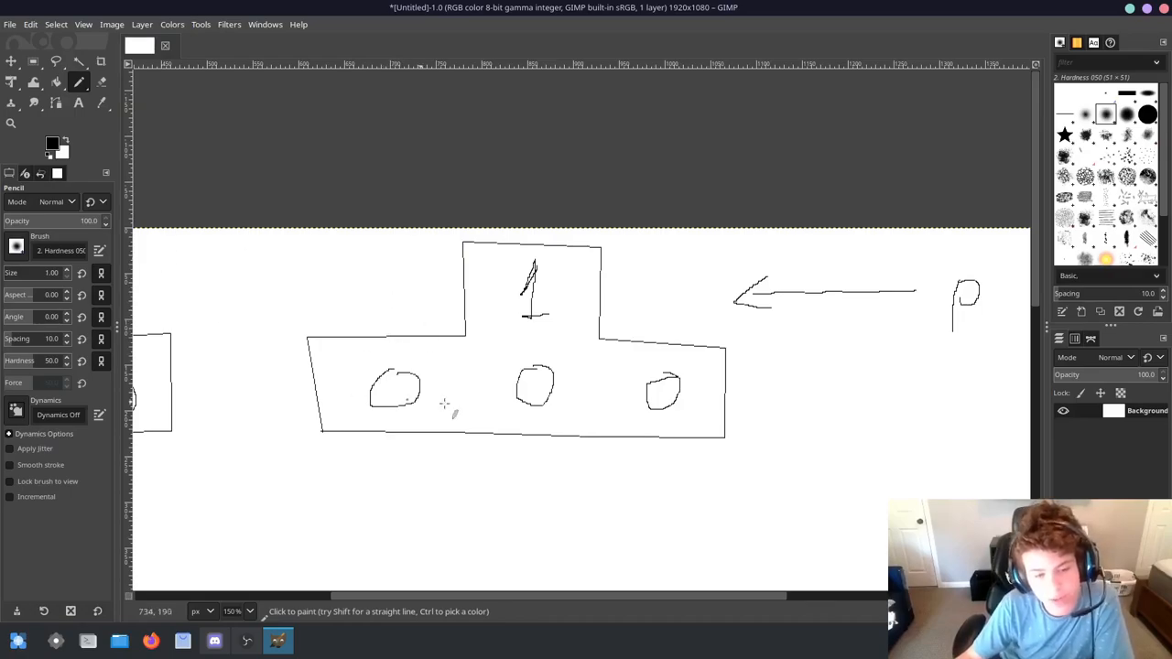
{"action": "mouse_move", "coordinate": [710, 372]}
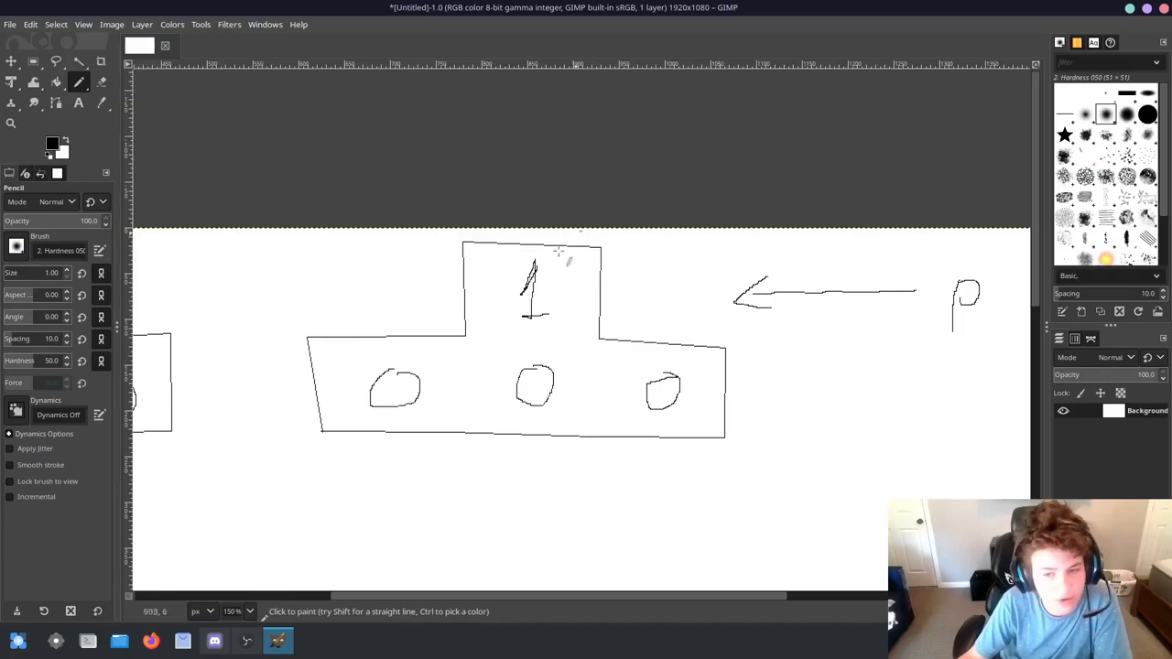
{"action": "mouse_move", "coordinate": [663, 293]}
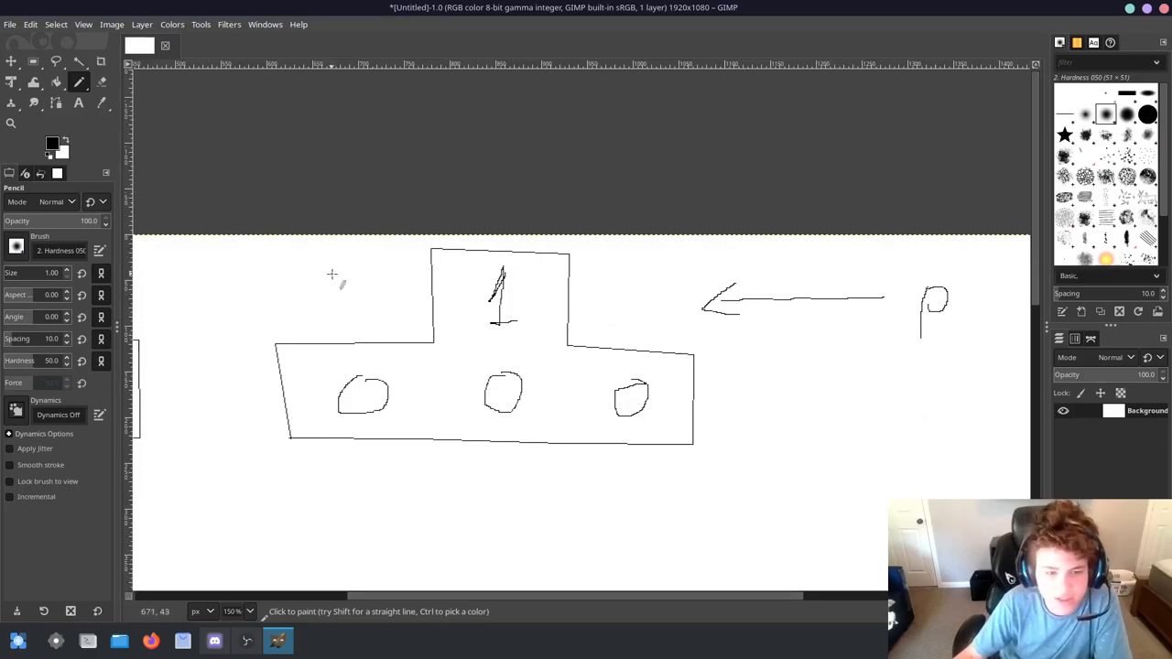
{"action": "mouse_move", "coordinate": [344, 297]}
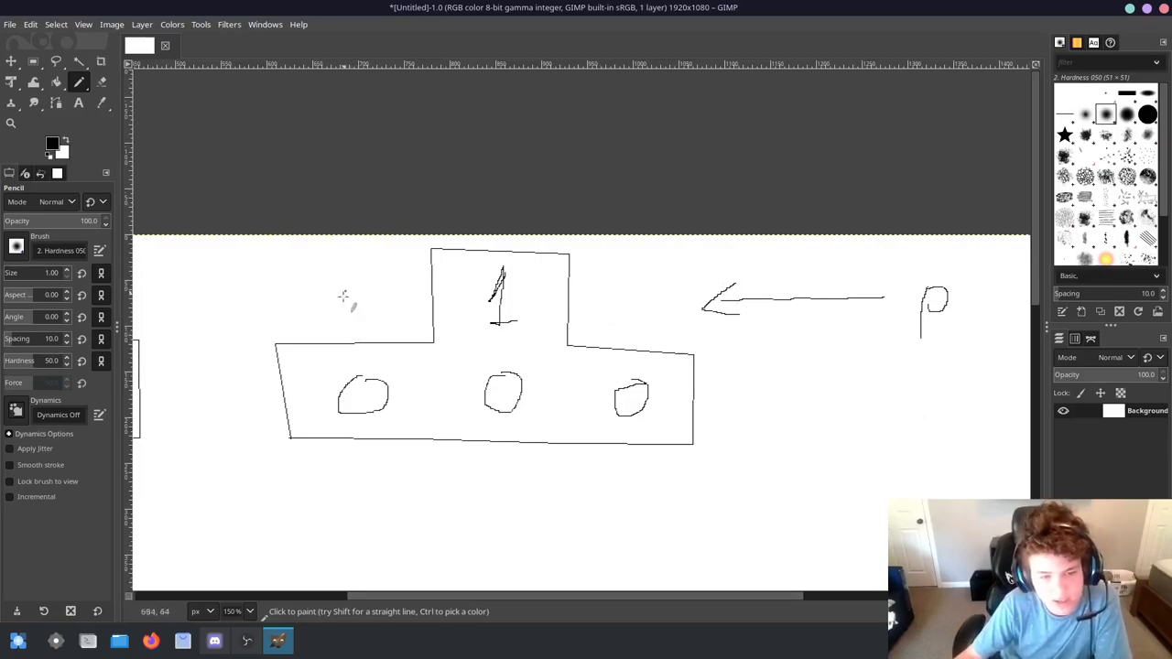
{"action": "mouse_move", "coordinate": [512, 161]}
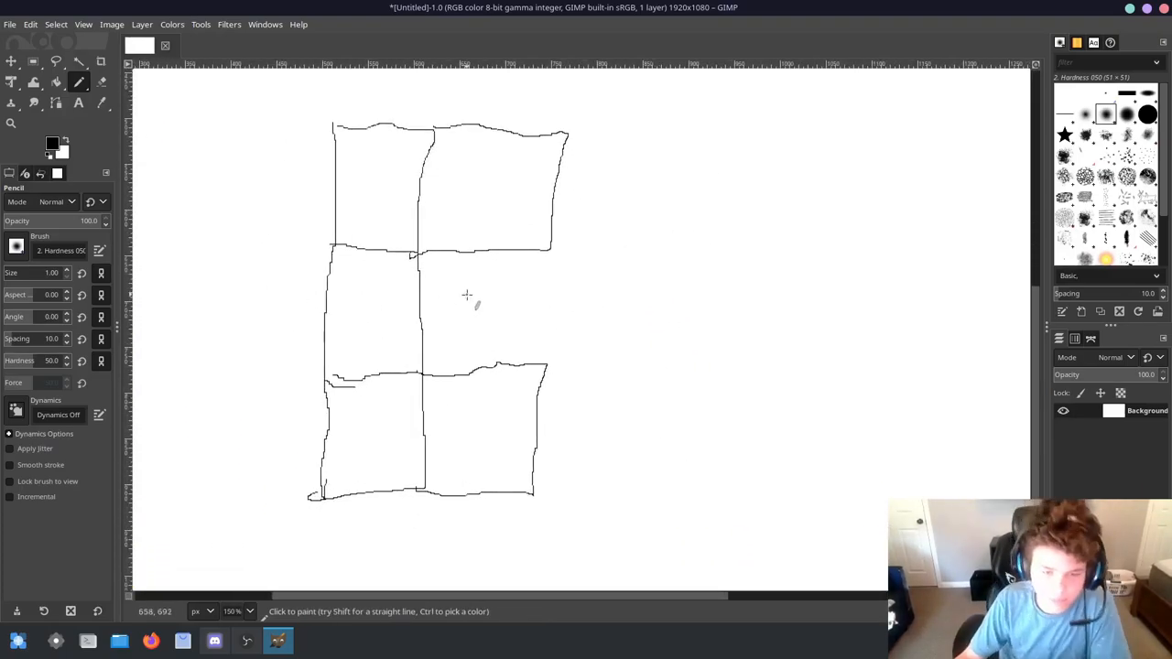
{"action": "mouse_move", "coordinate": [461, 302]}
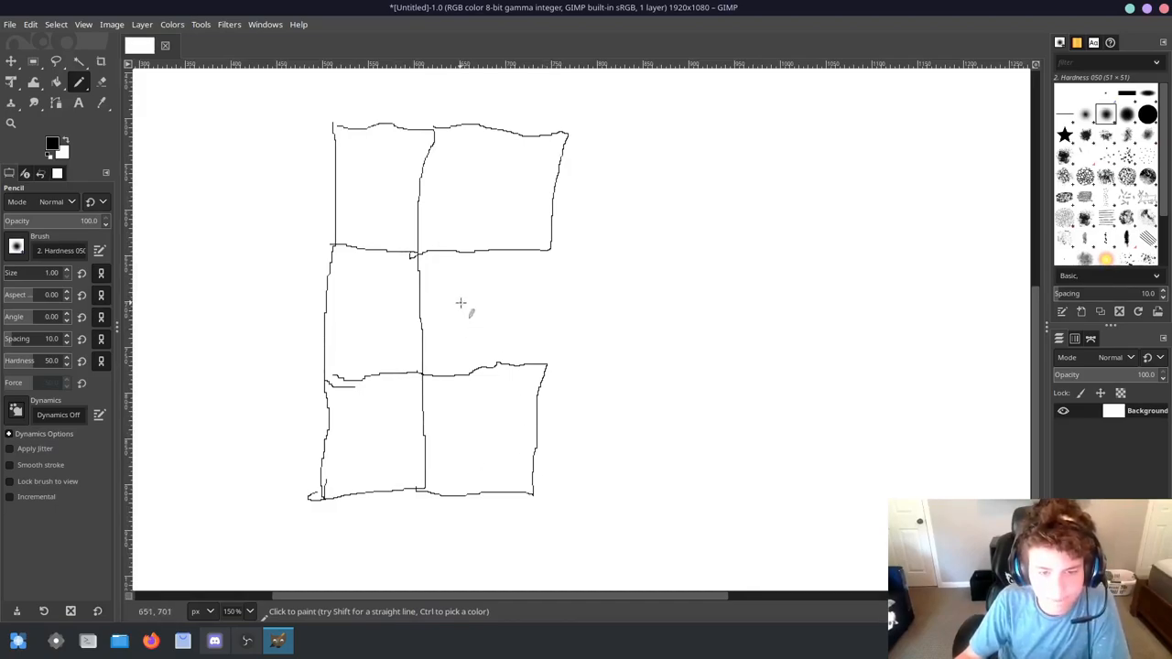
{"action": "mouse_move", "coordinate": [754, 337]}
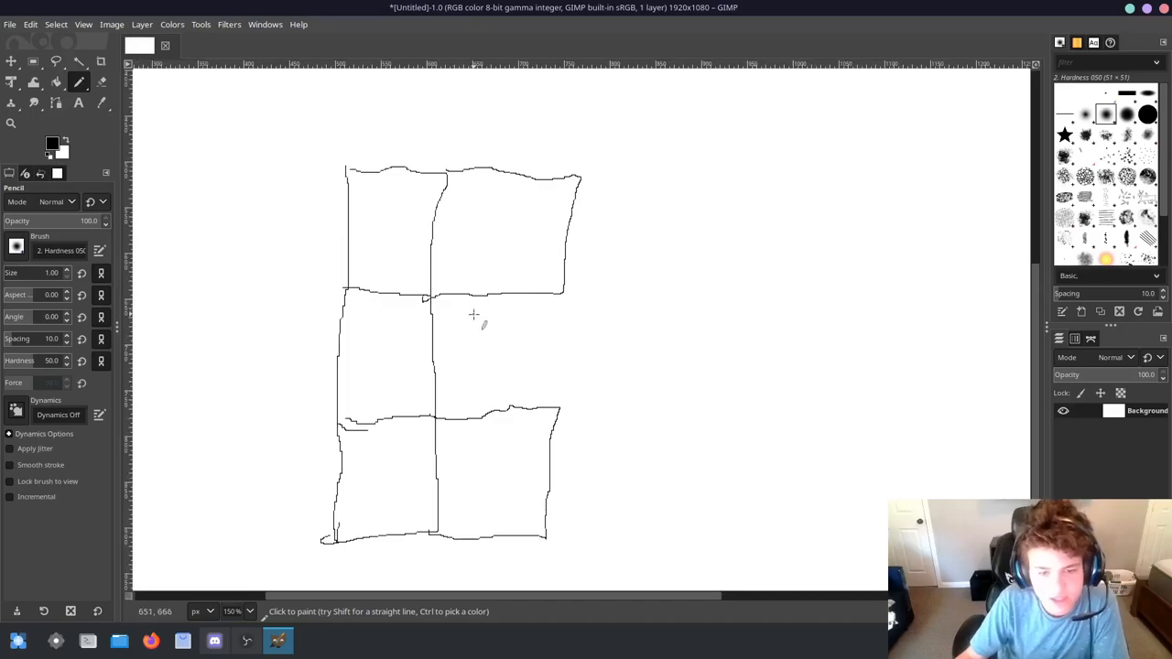
{"action": "mouse_move", "coordinate": [487, 343]}
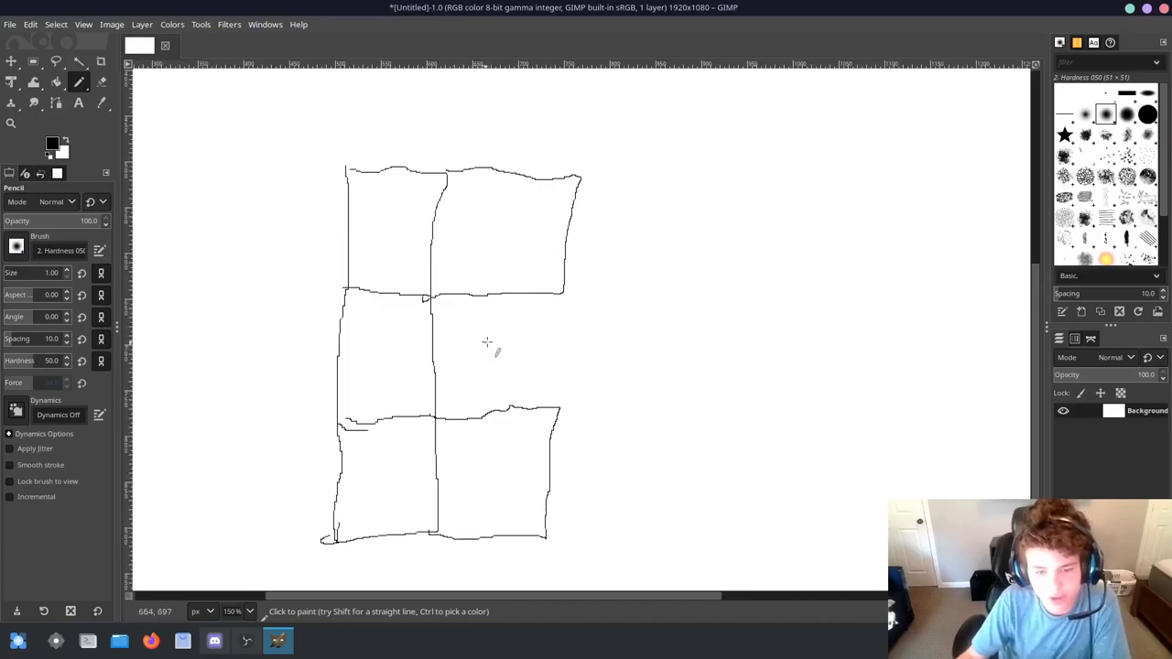
{"action": "mouse_move", "coordinate": [520, 346]}
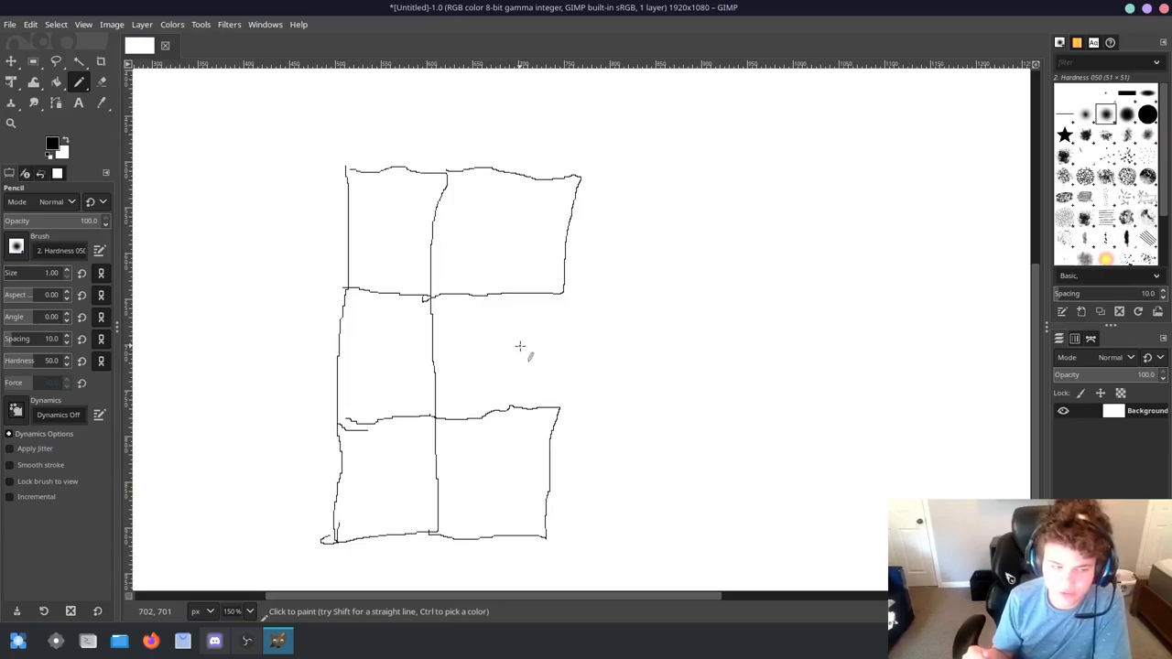
{"action": "mouse_move", "coordinate": [489, 320]}
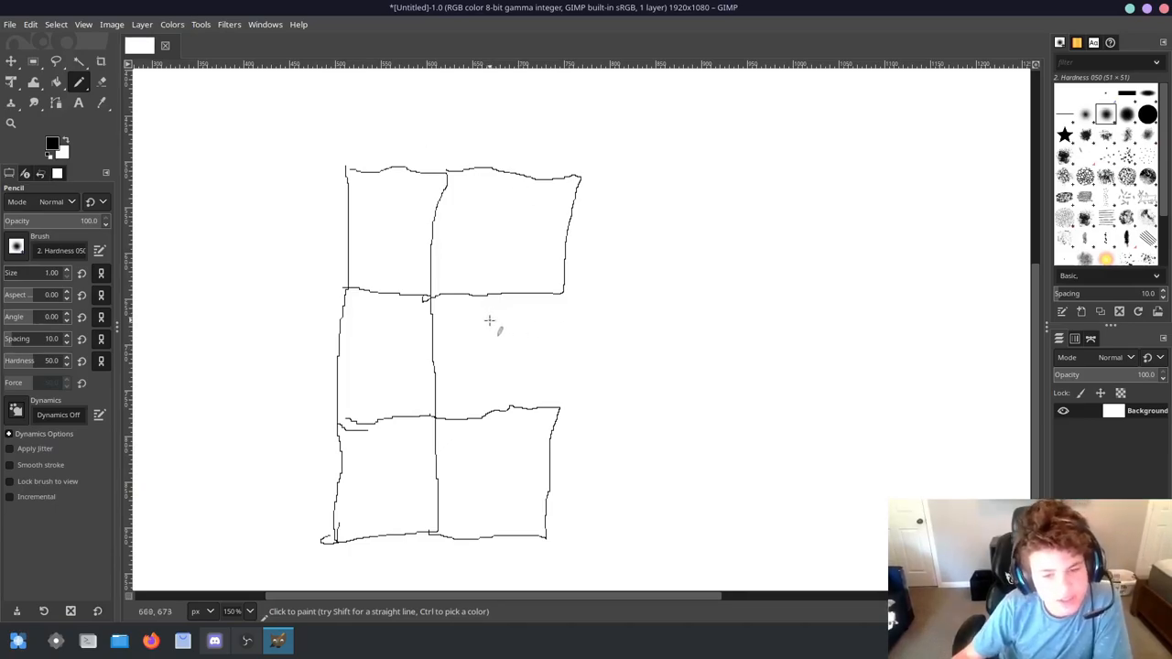
Write height values 14 and 15 beside the grid's cells and rows
{"action": "left_click_drag", "start_coordinate": [476, 315], "coordinate": [491, 366]}
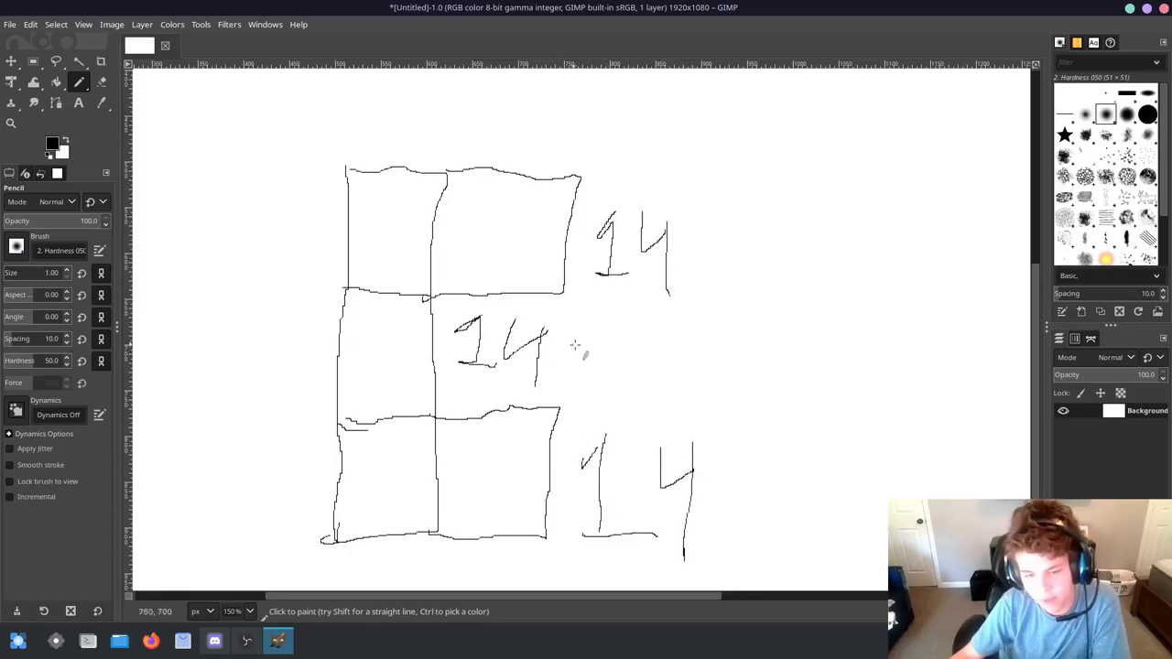
{"action": "left_click_drag", "start_coordinate": [604, 329], "coordinate": [678, 403]}
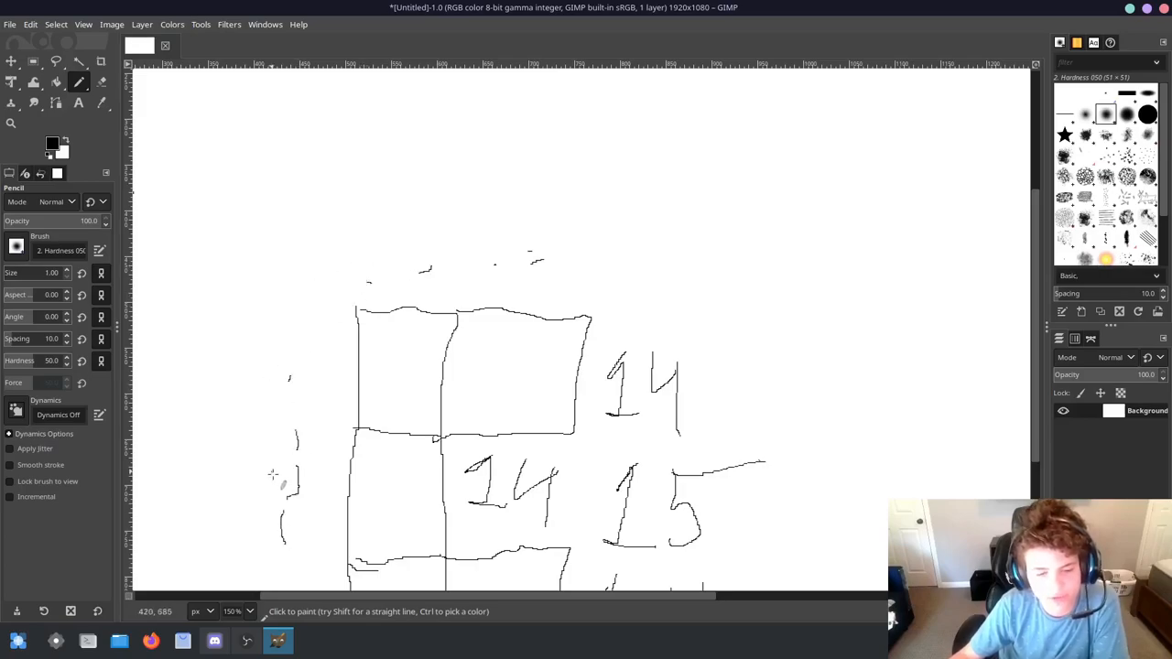
{"action": "scroll", "scroll_direction": "down", "scroll_amount": 3}
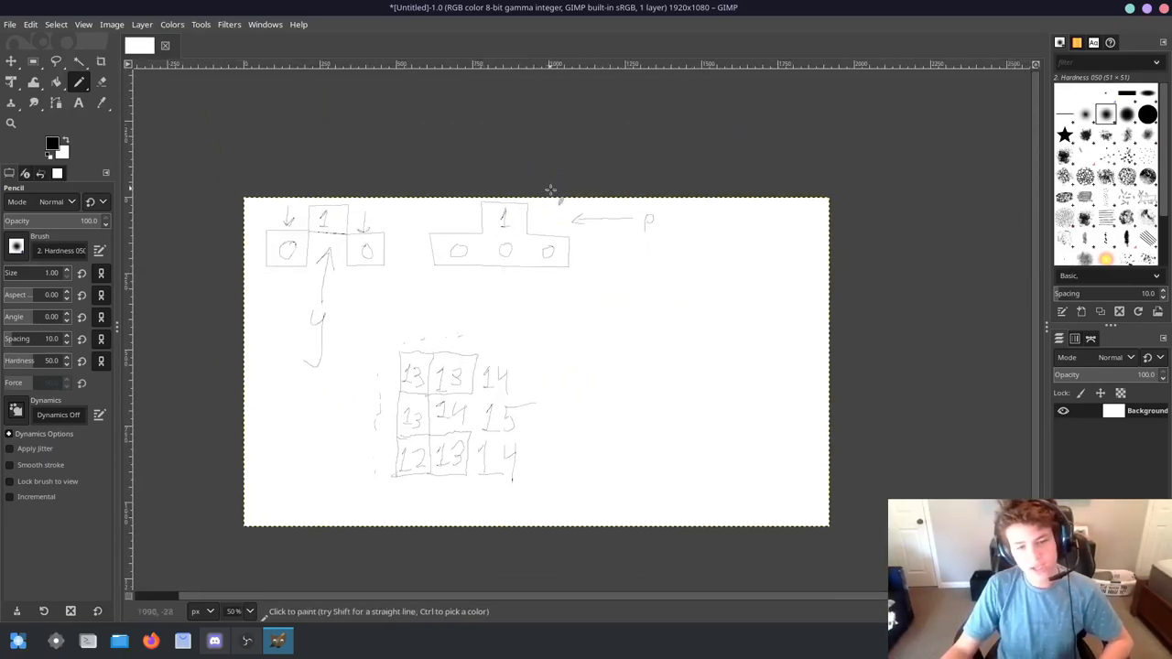
Pick Rectangle Select, then close the image choosing Discard Changes
{"action": "left_click", "coordinate": [33, 63]}
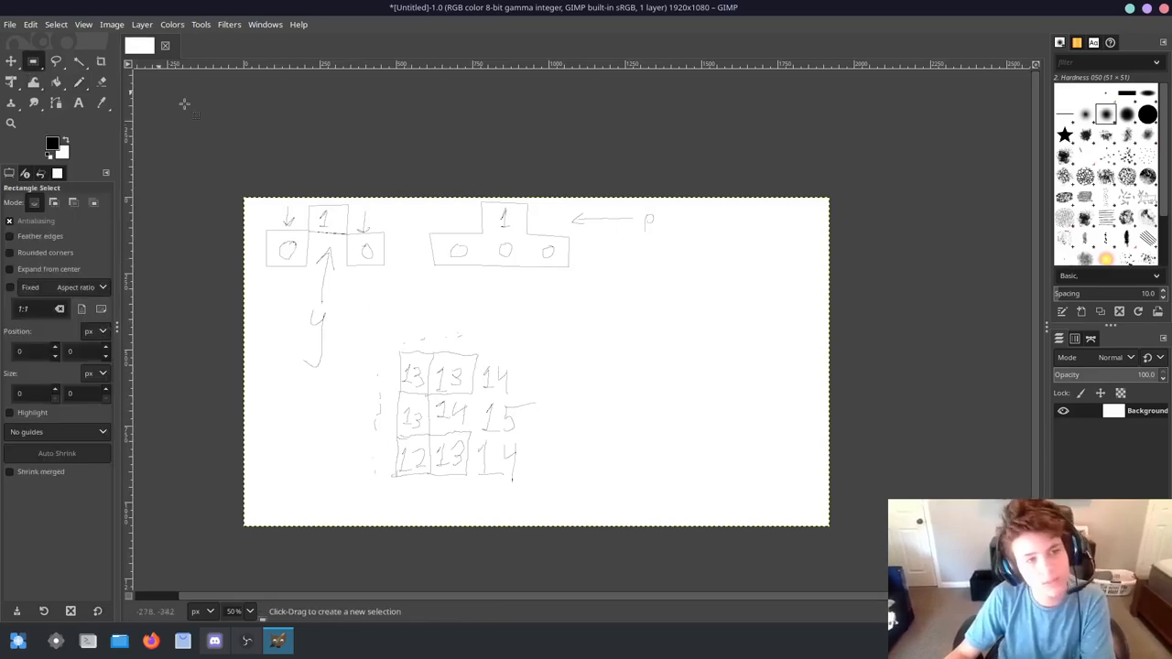
{"action": "mouse_move", "coordinate": [454, 249]}
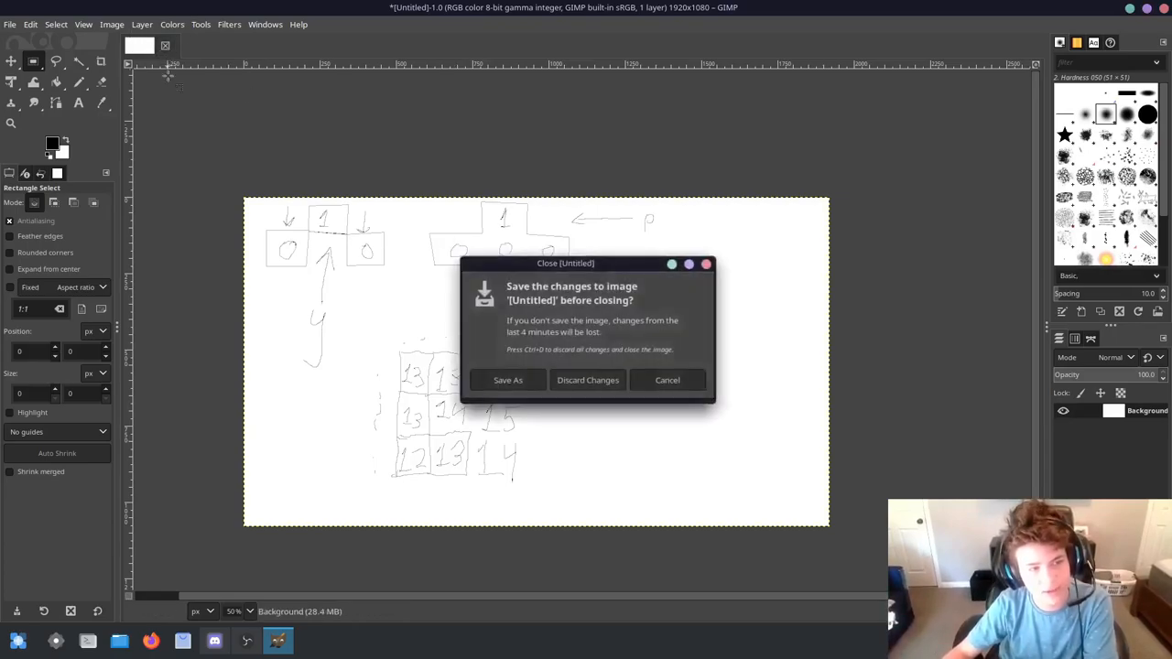
{"action": "left_click", "coordinate": [586, 379]}
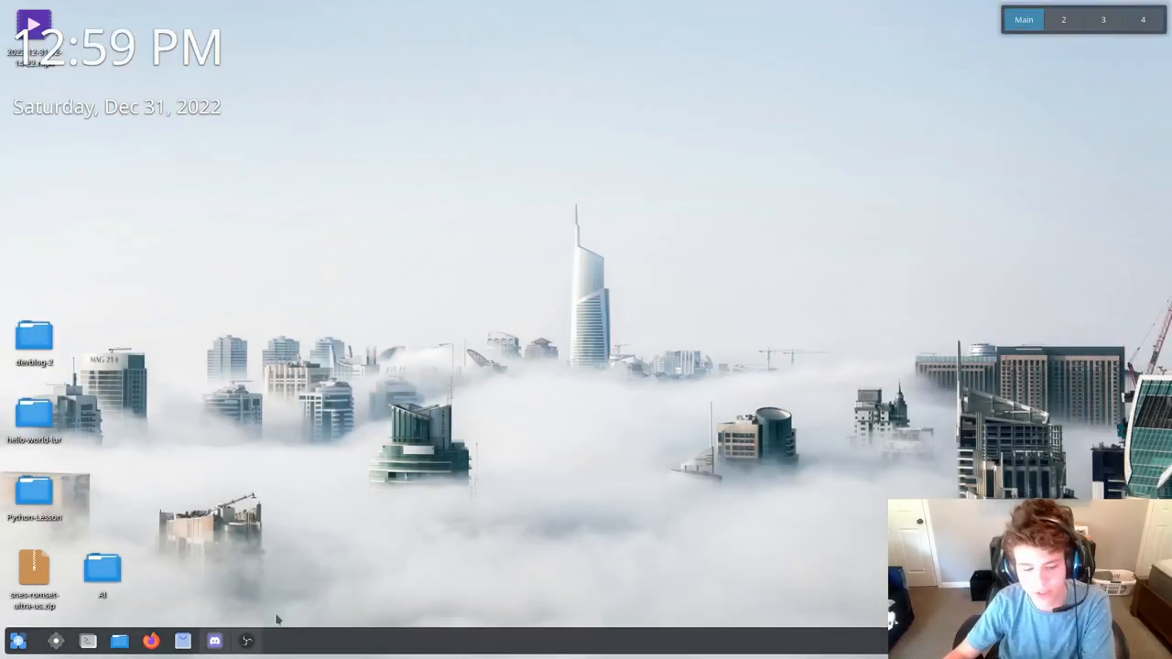
{"action": "left_click", "coordinate": [246, 641]}
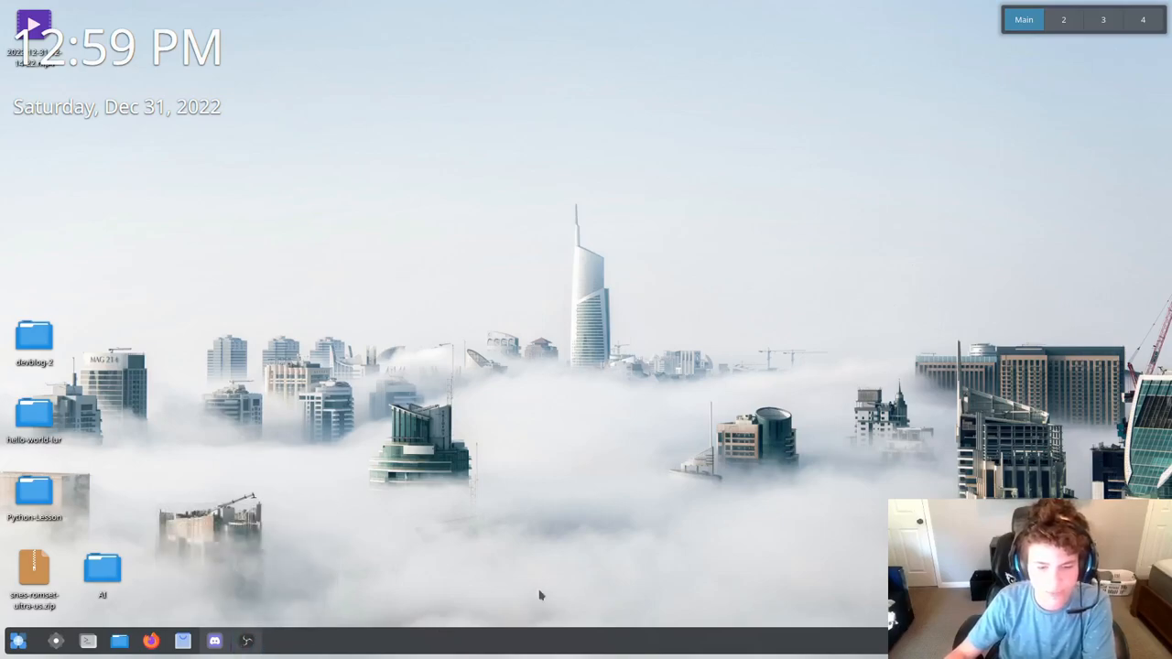
{"action": "mouse_move", "coordinate": [557, 366]}
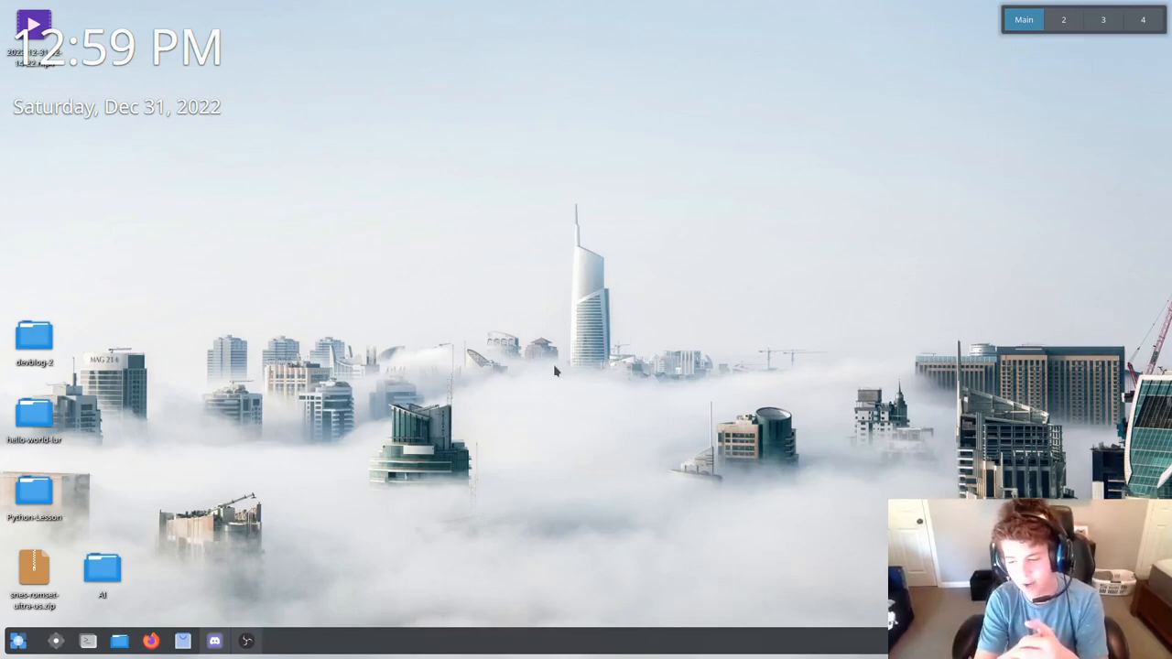
{"action": "mouse_move", "coordinate": [577, 436]}
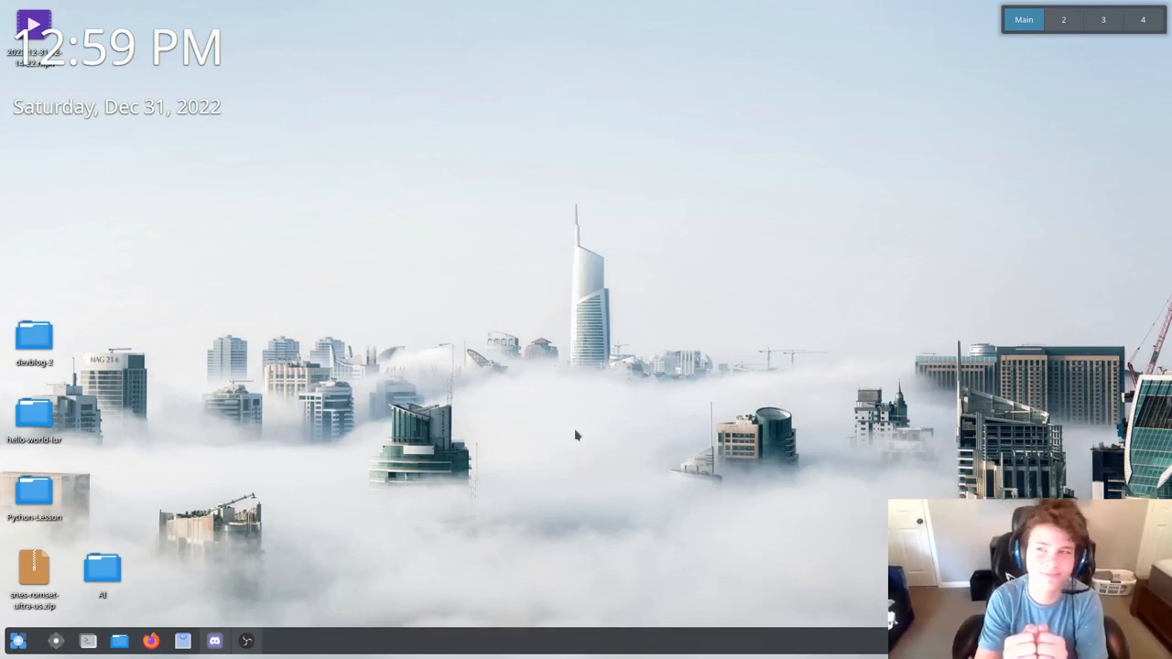